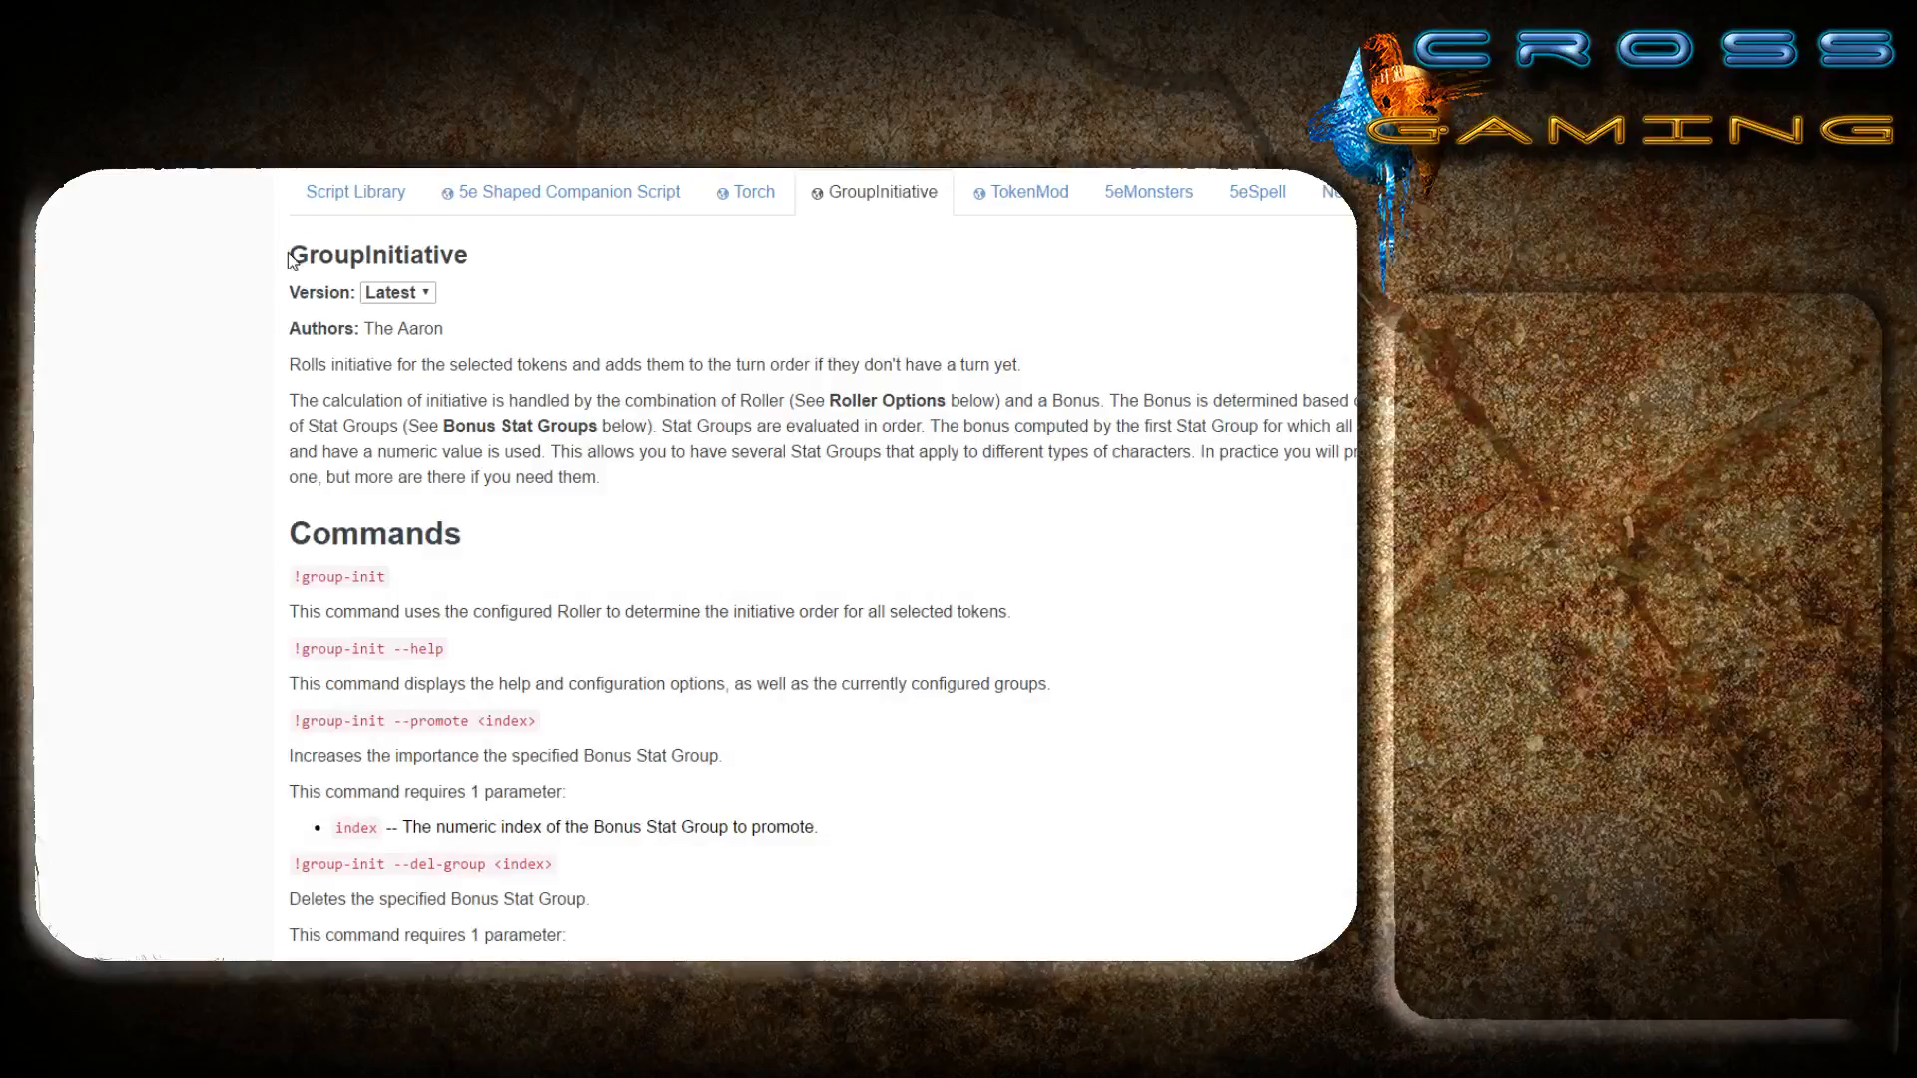
Select both Chuul tokens, run the Init macro, then deselect, so Chuul 7 appears in Turn Order.
drag(289, 255, 389, 425)
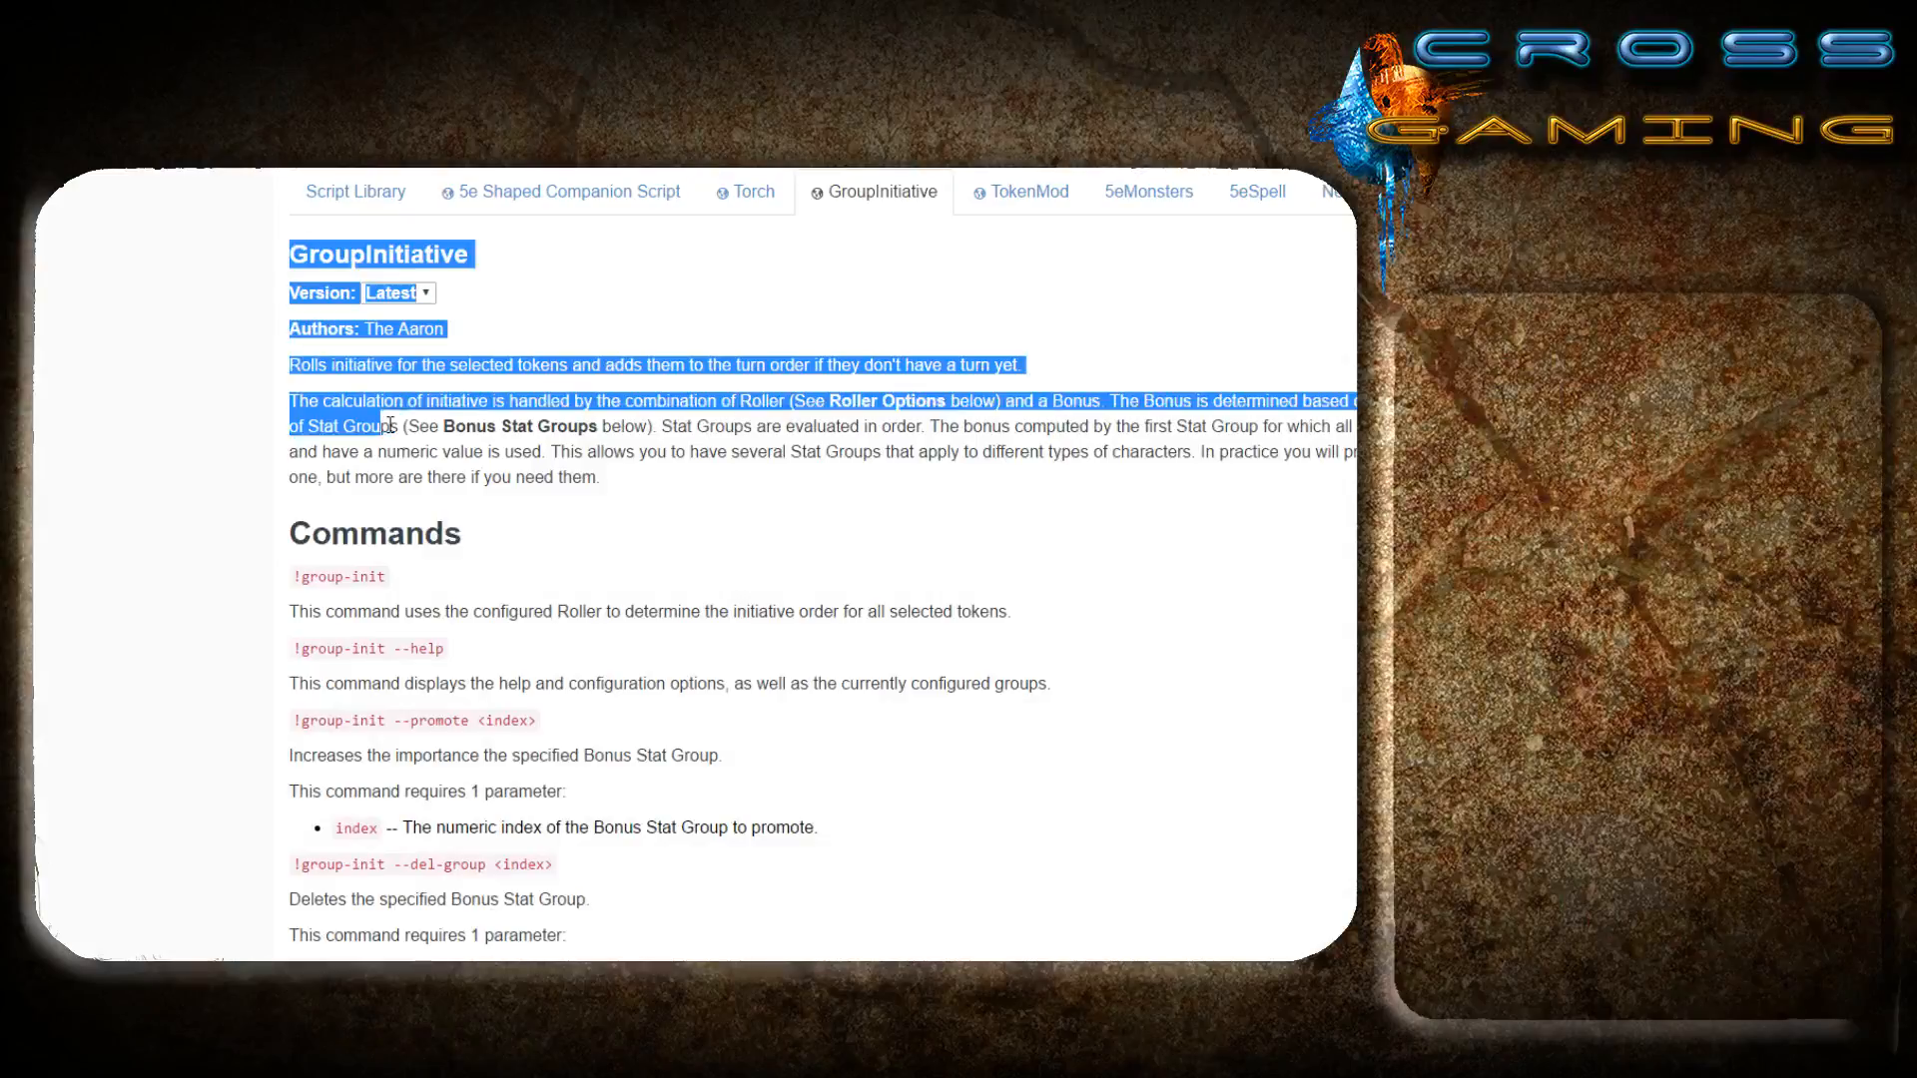
click(279, 482)
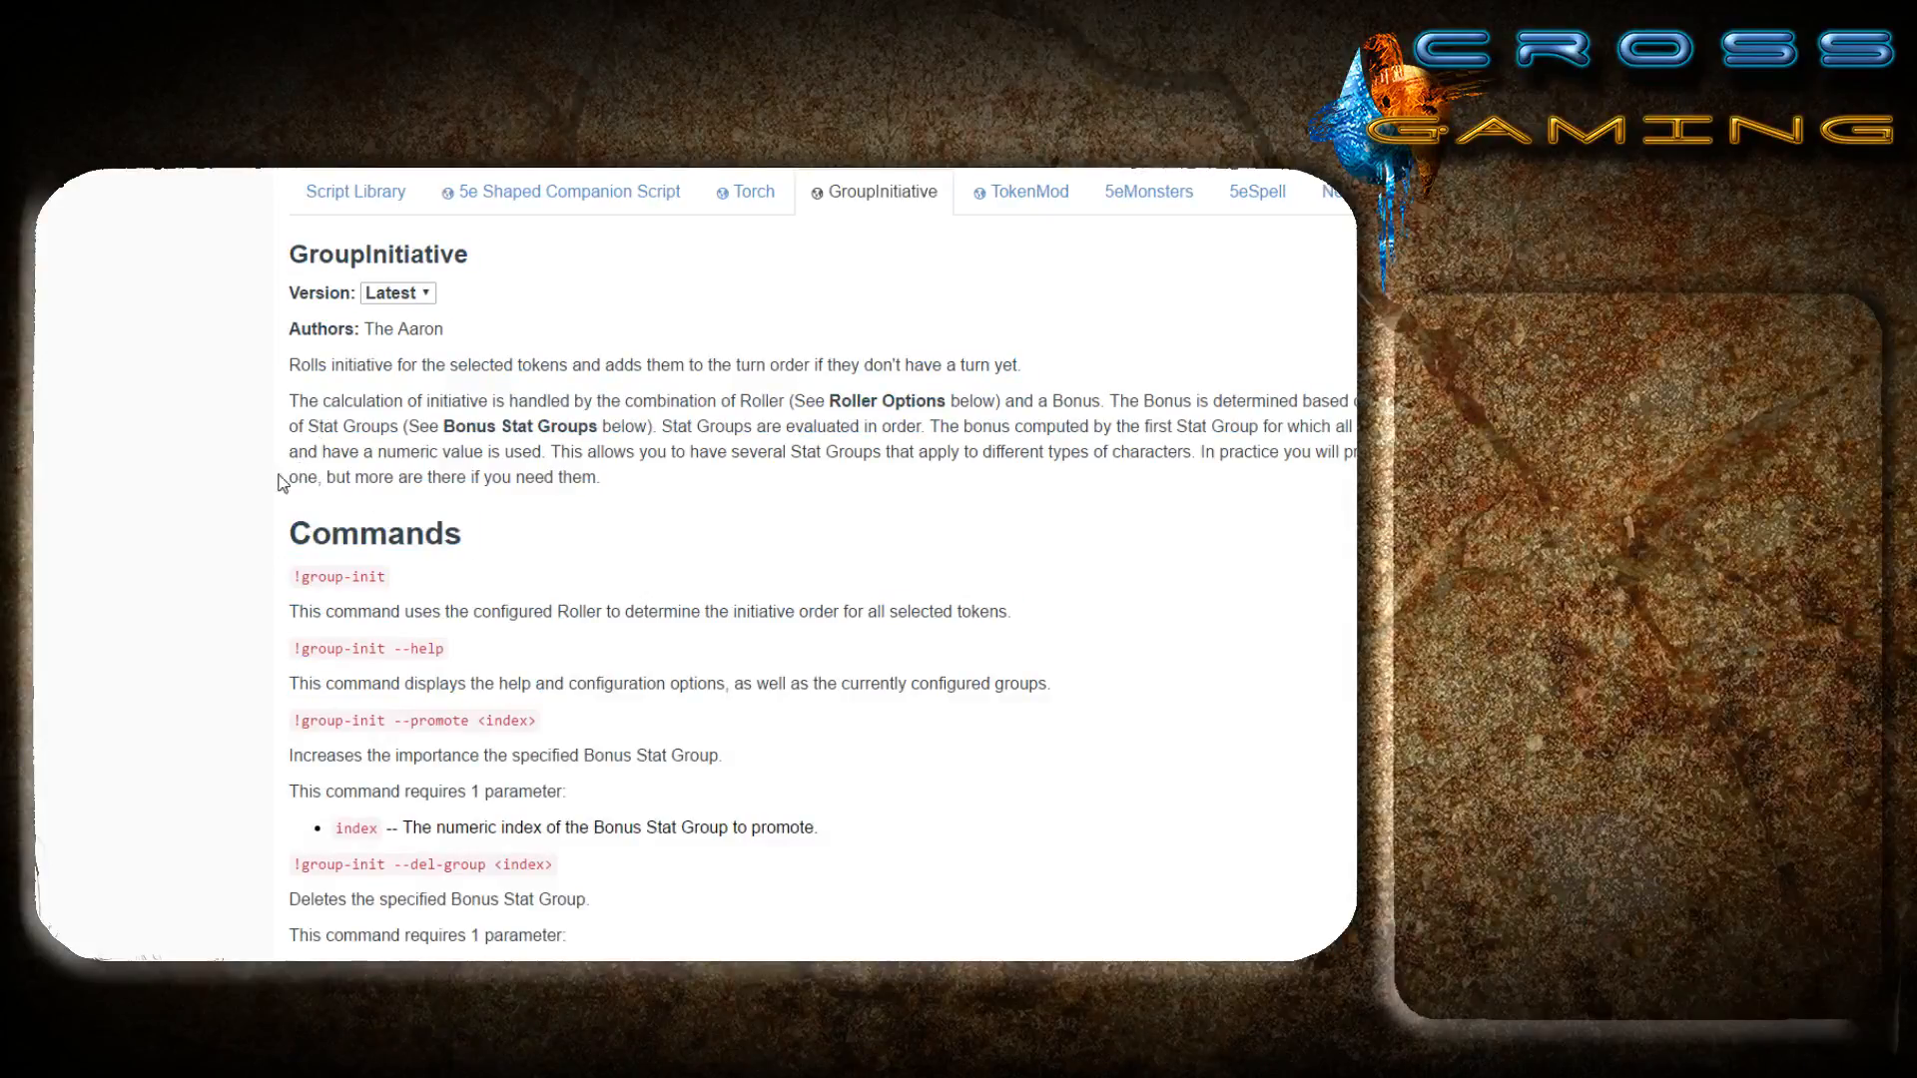
mouse_move(238, 612)
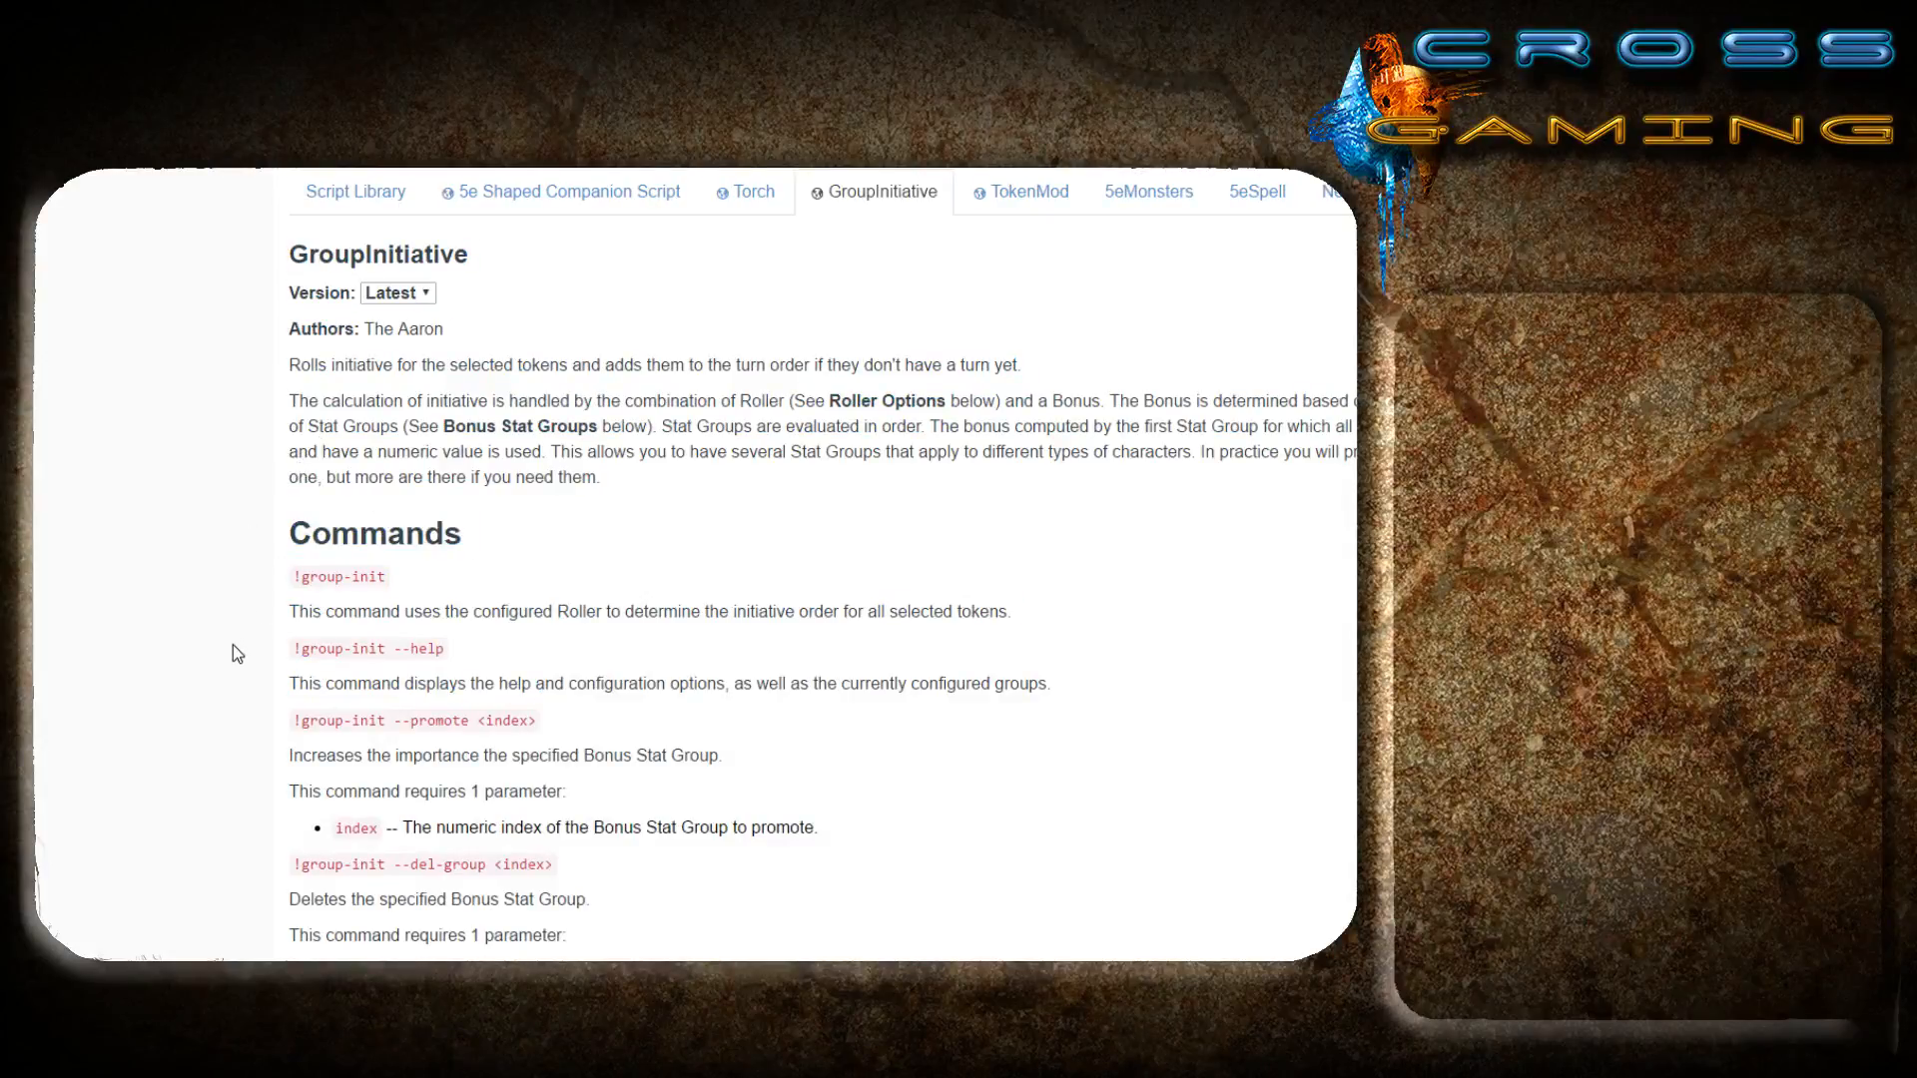
mouse_move(222, 764)
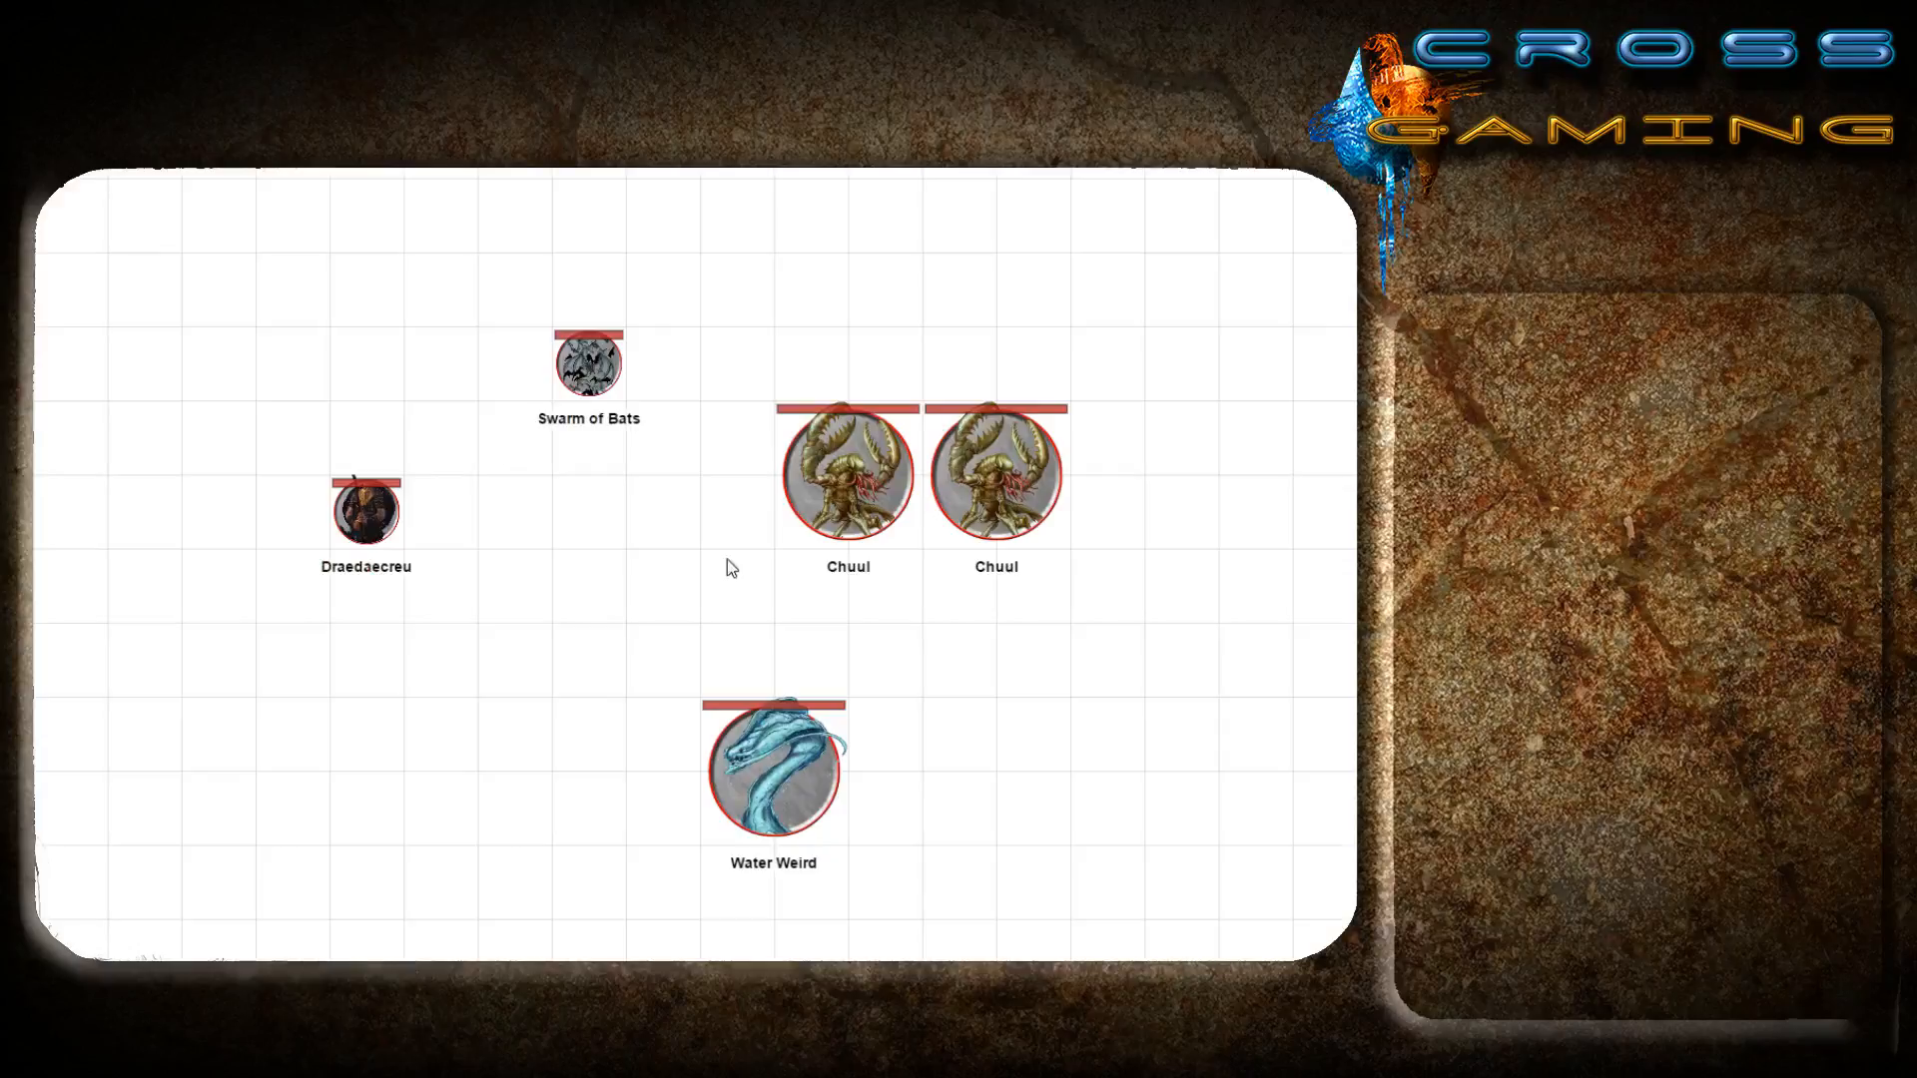
click(847, 474)
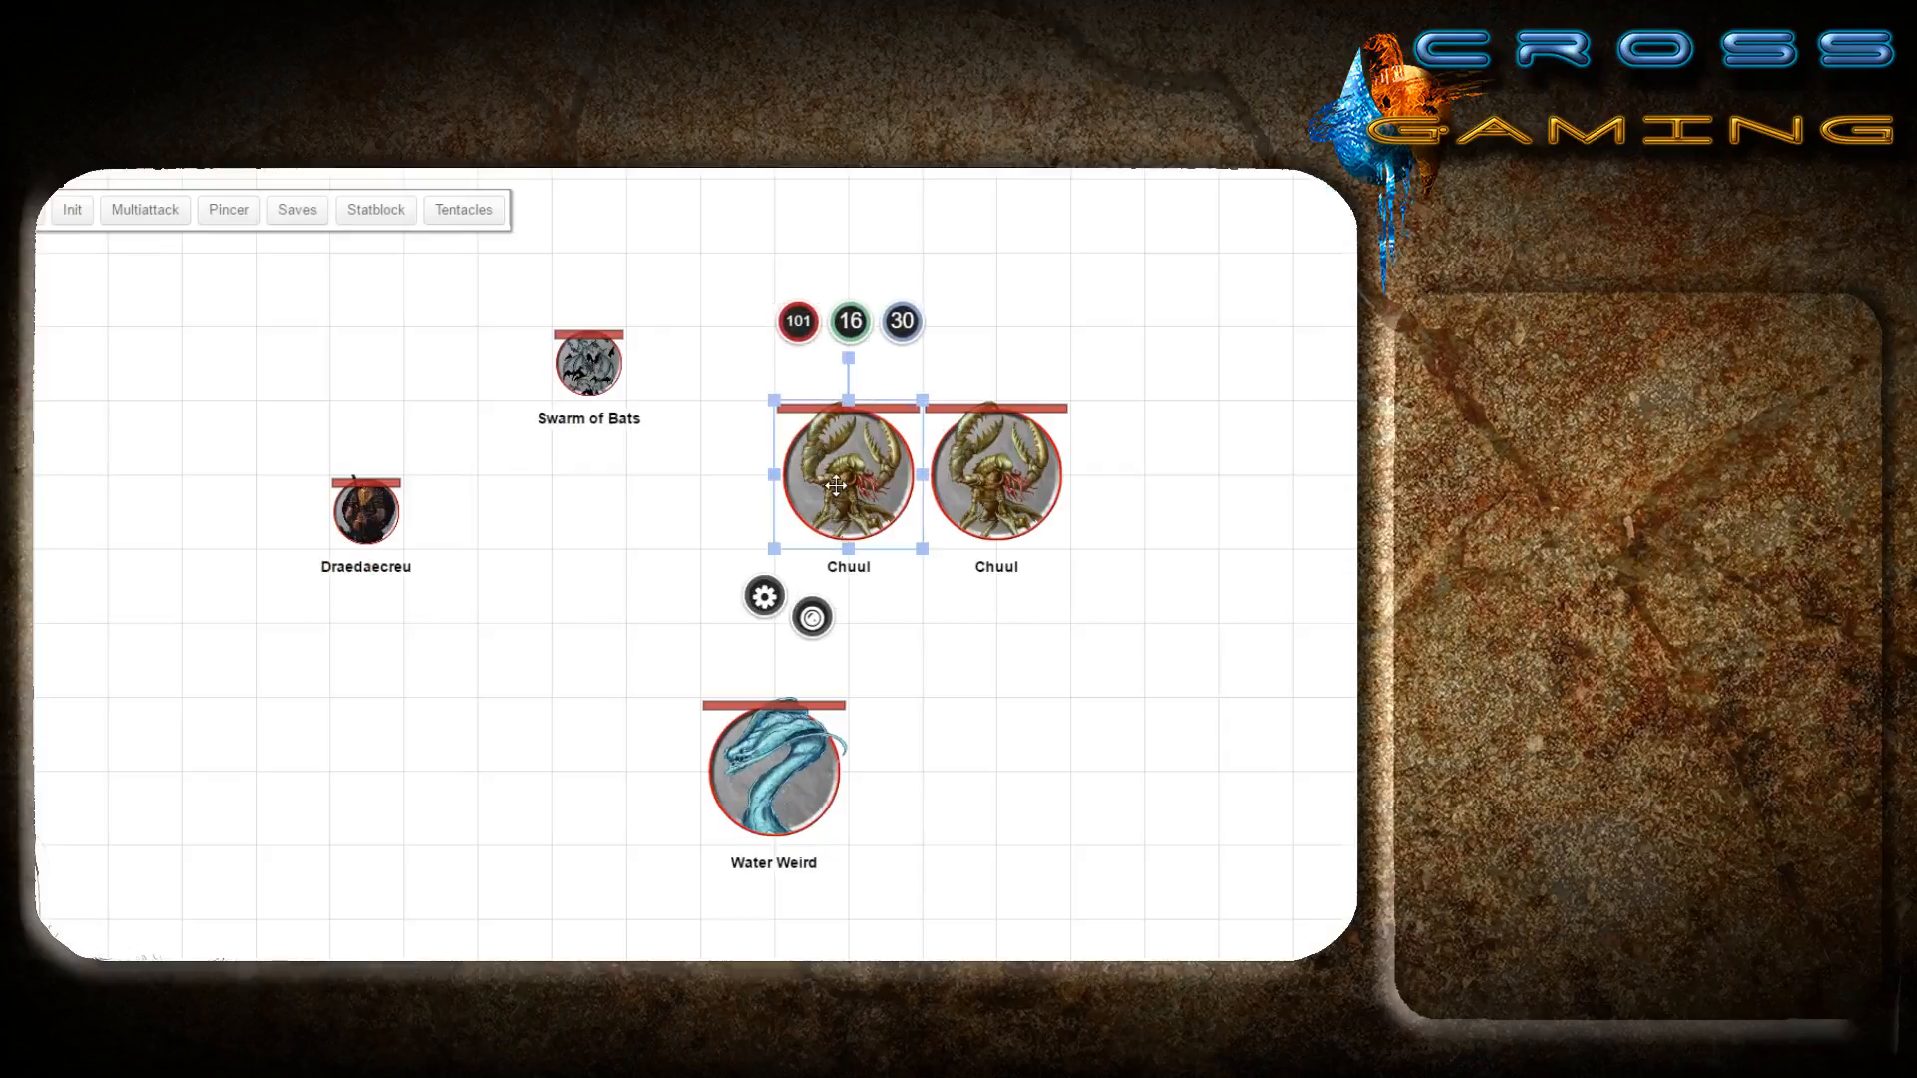
click(996, 475)
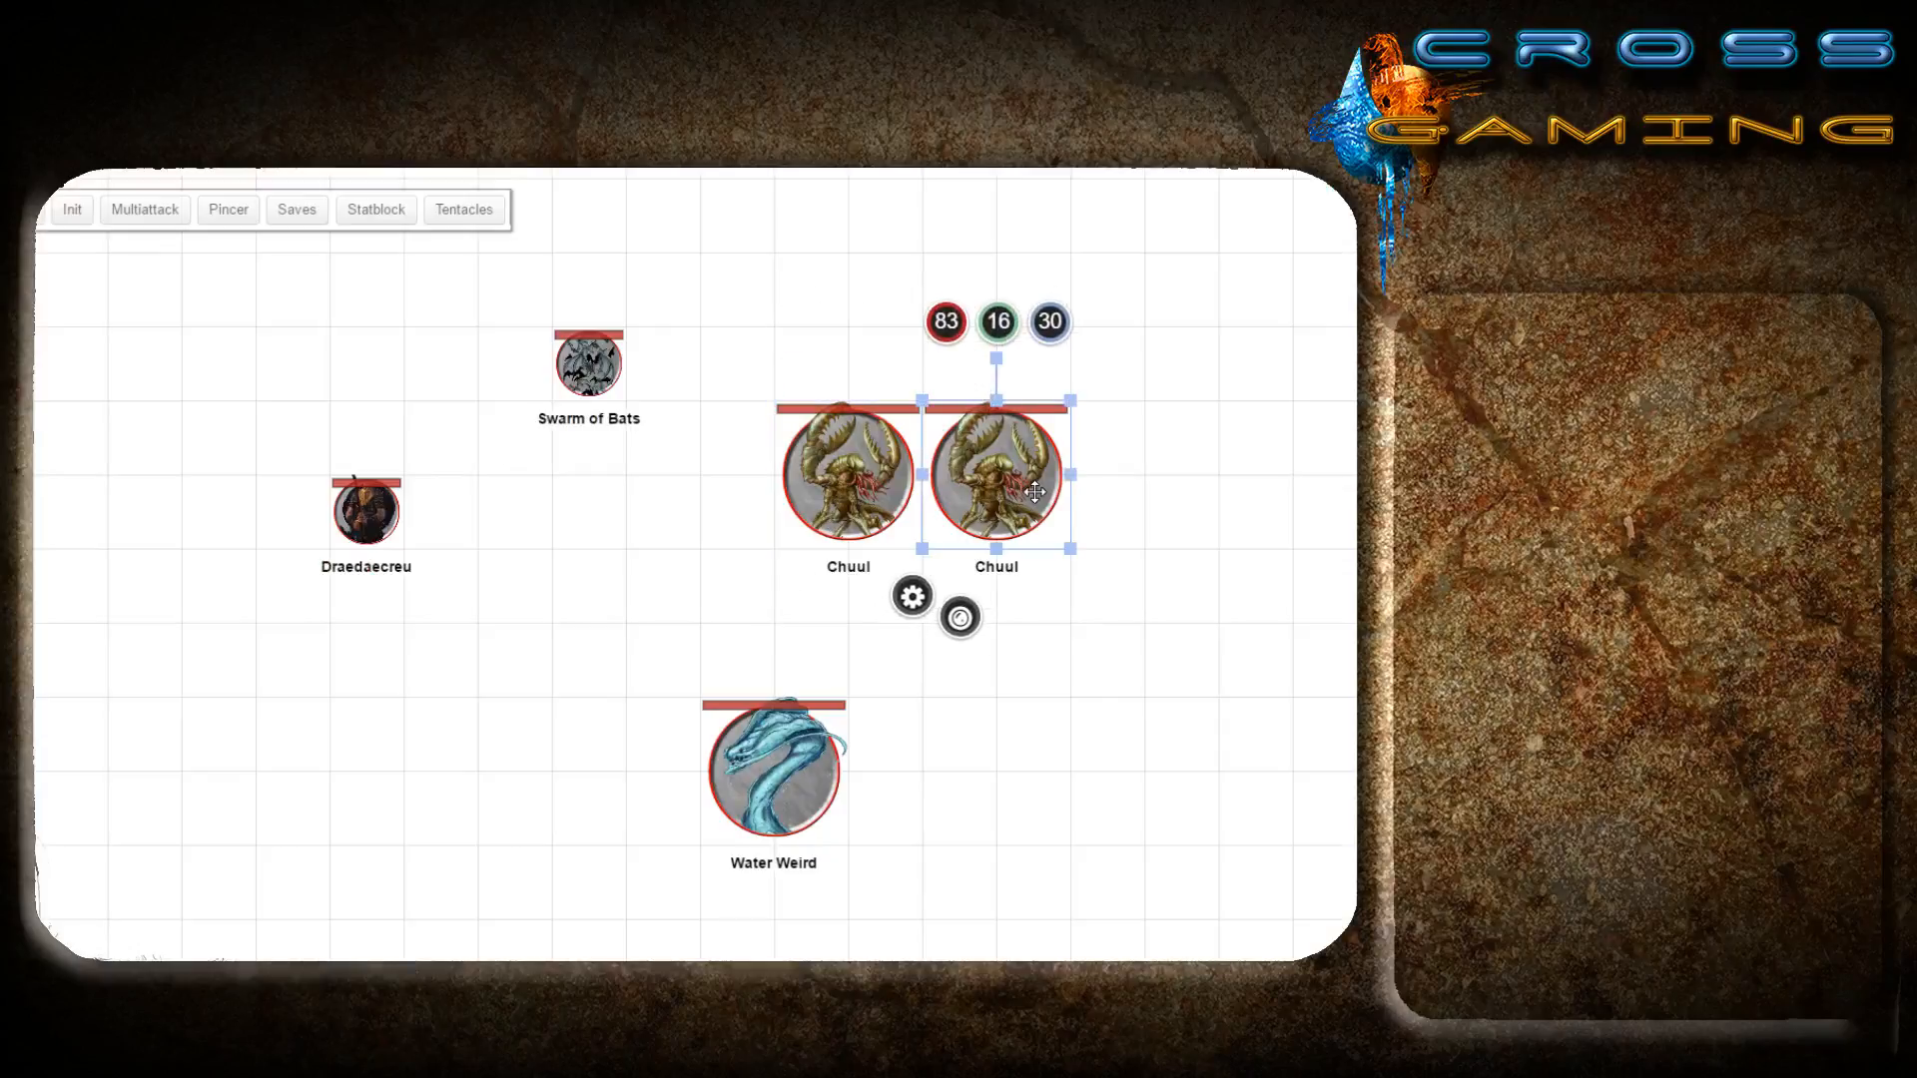
click(519, 354)
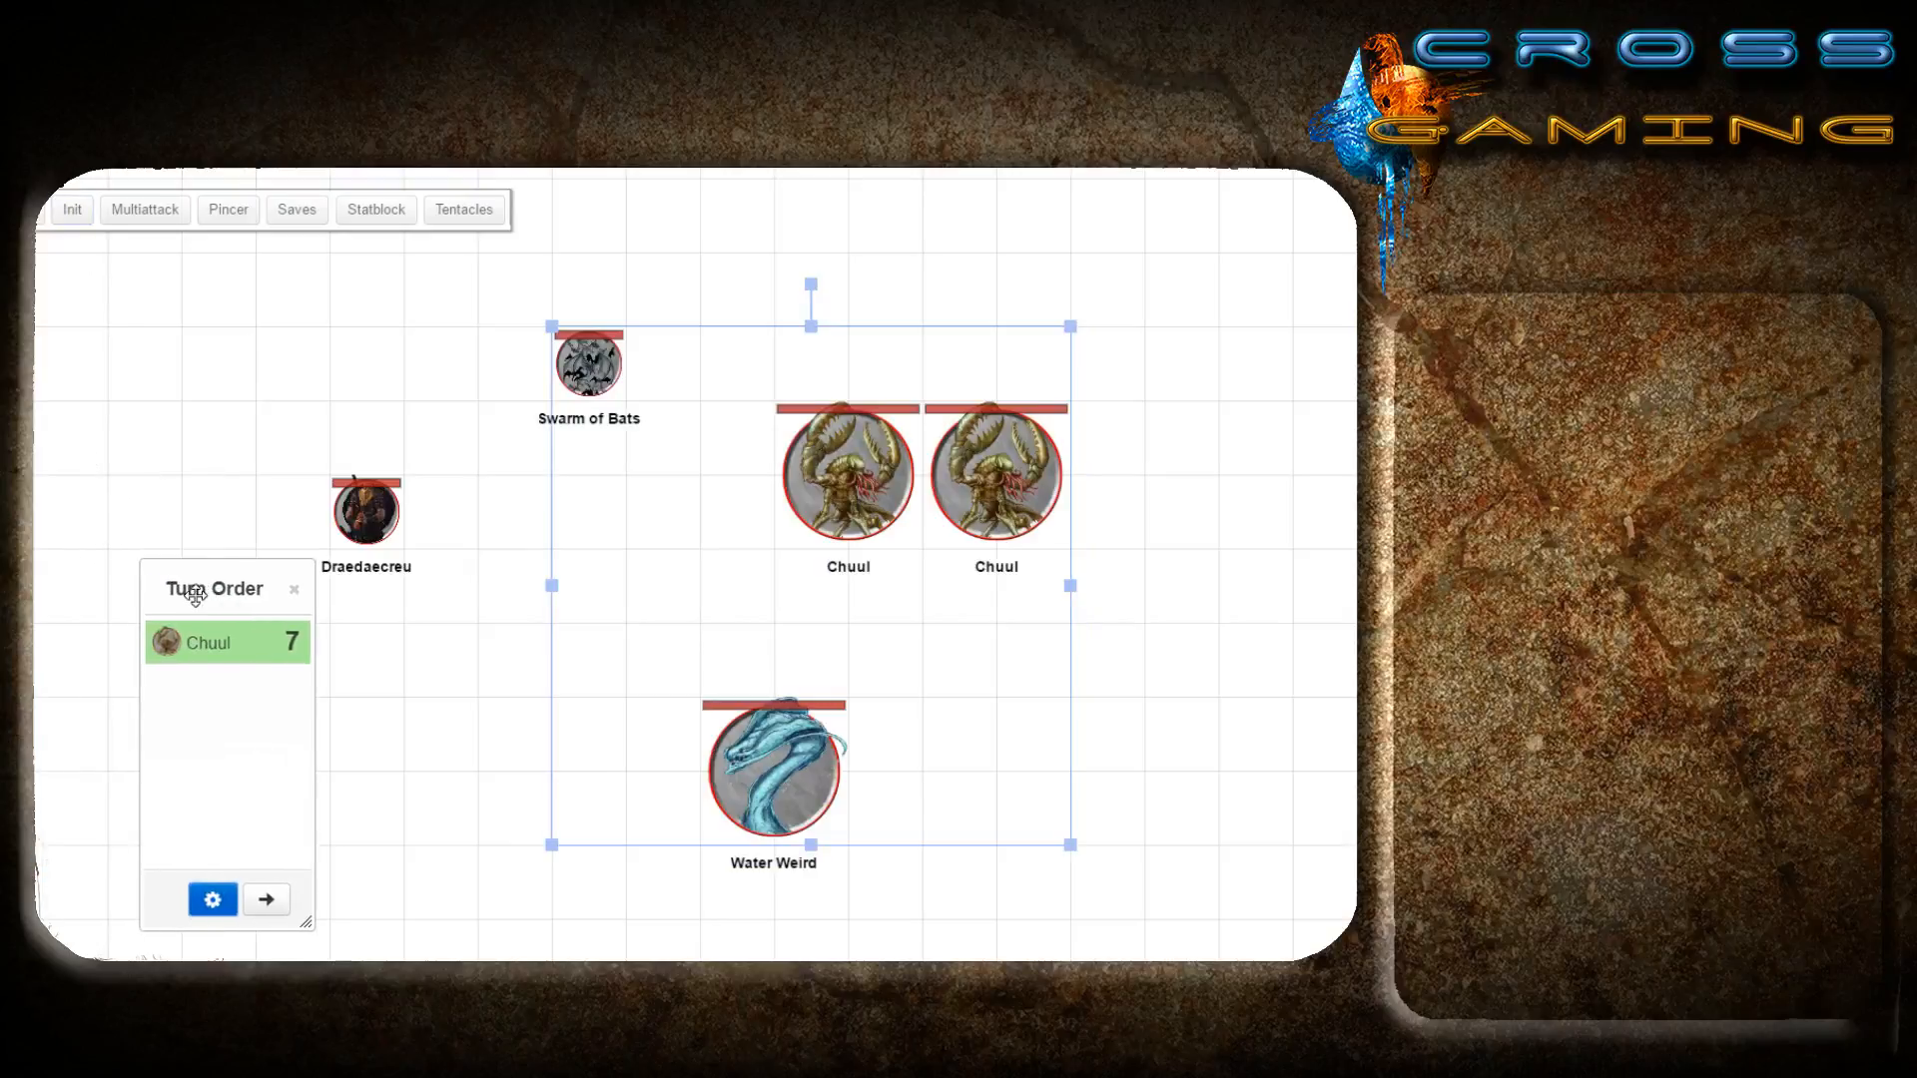
mouse_move(549, 582)
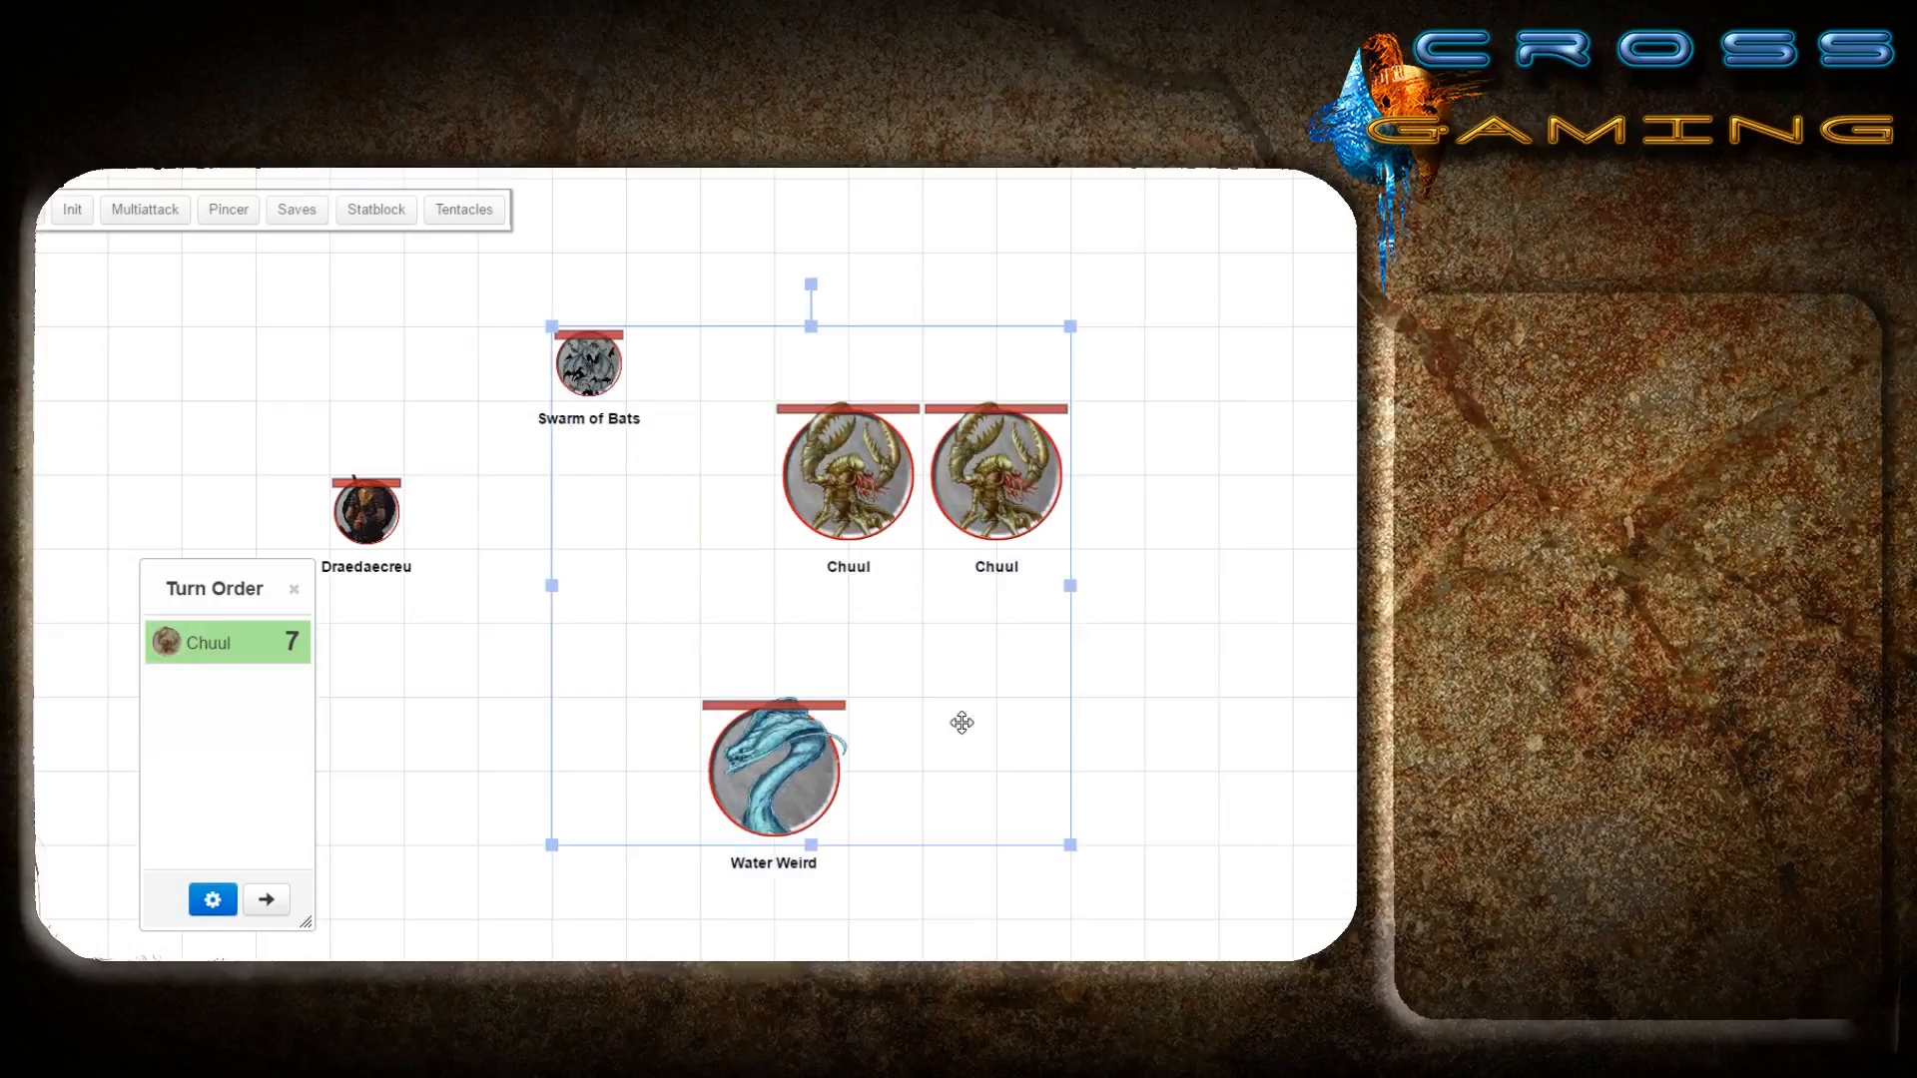
mouse_move(512, 692)
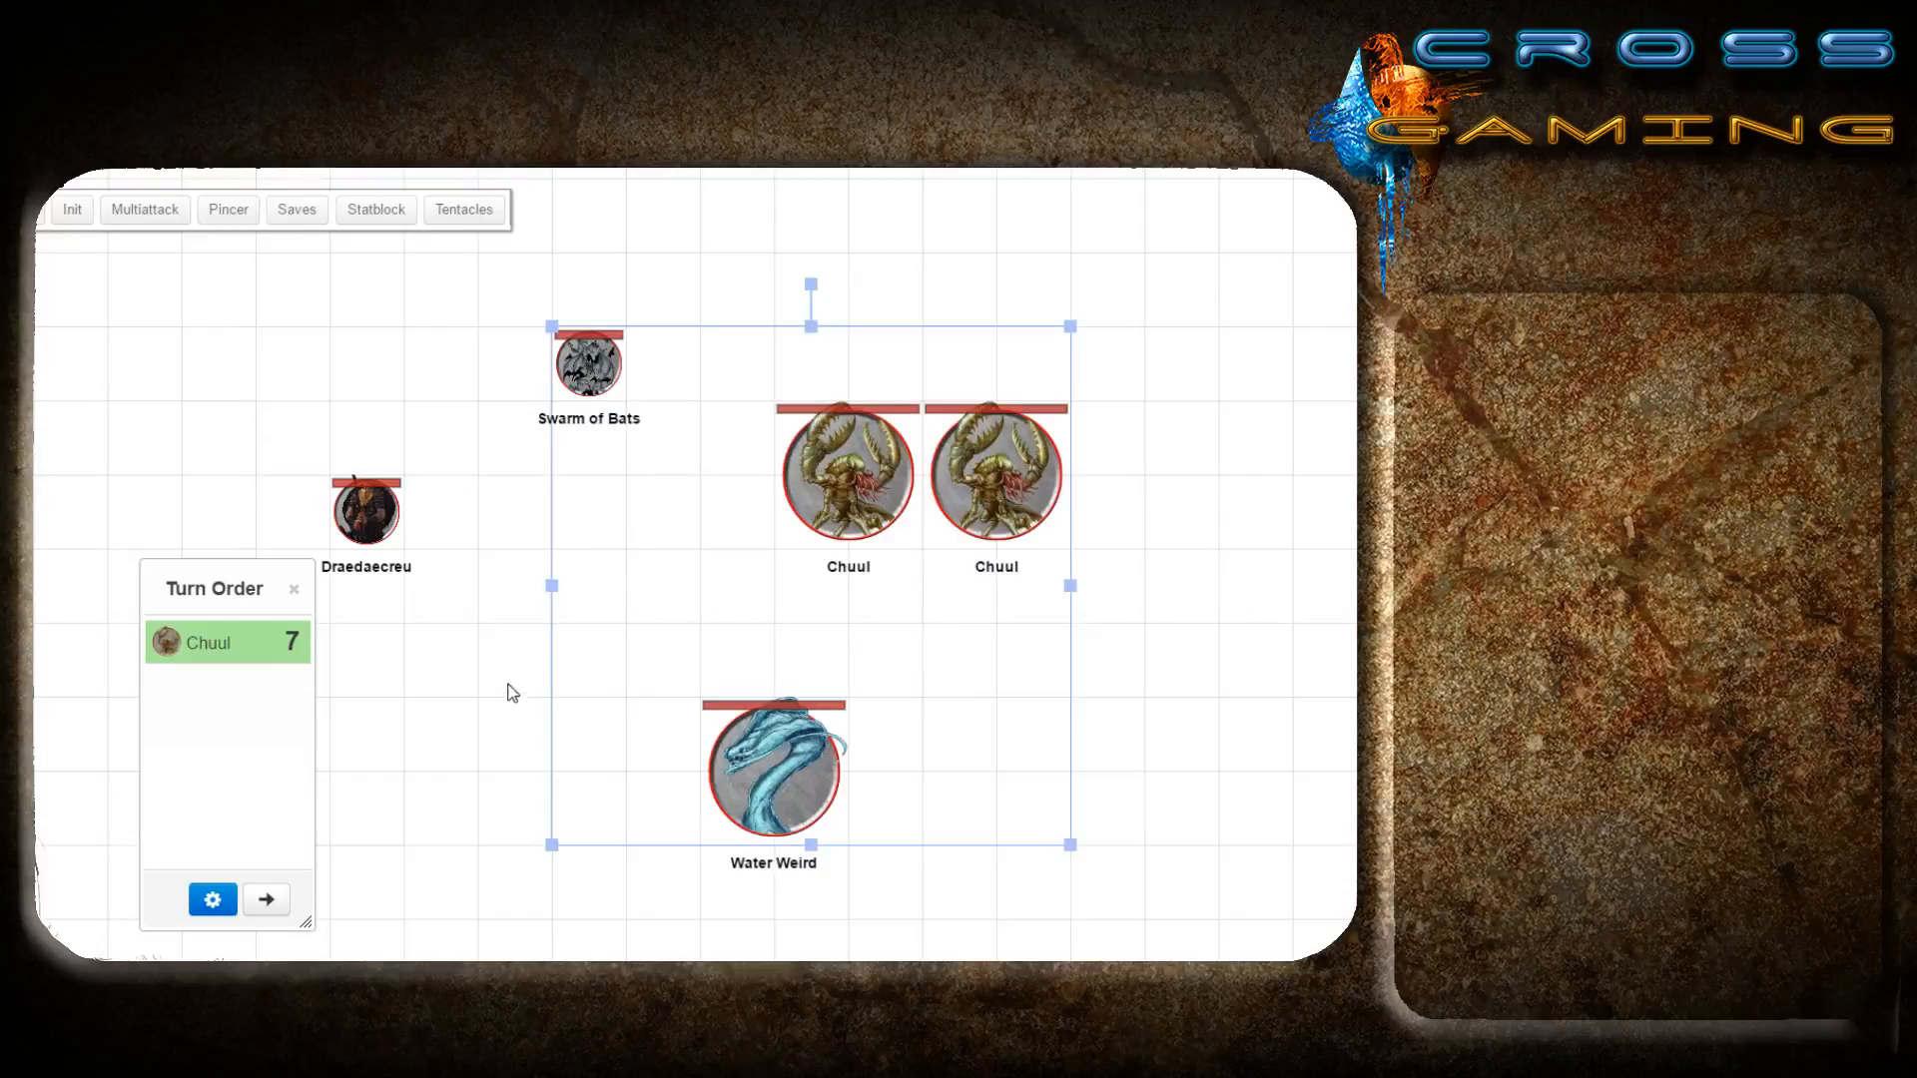
mouse_move(503, 707)
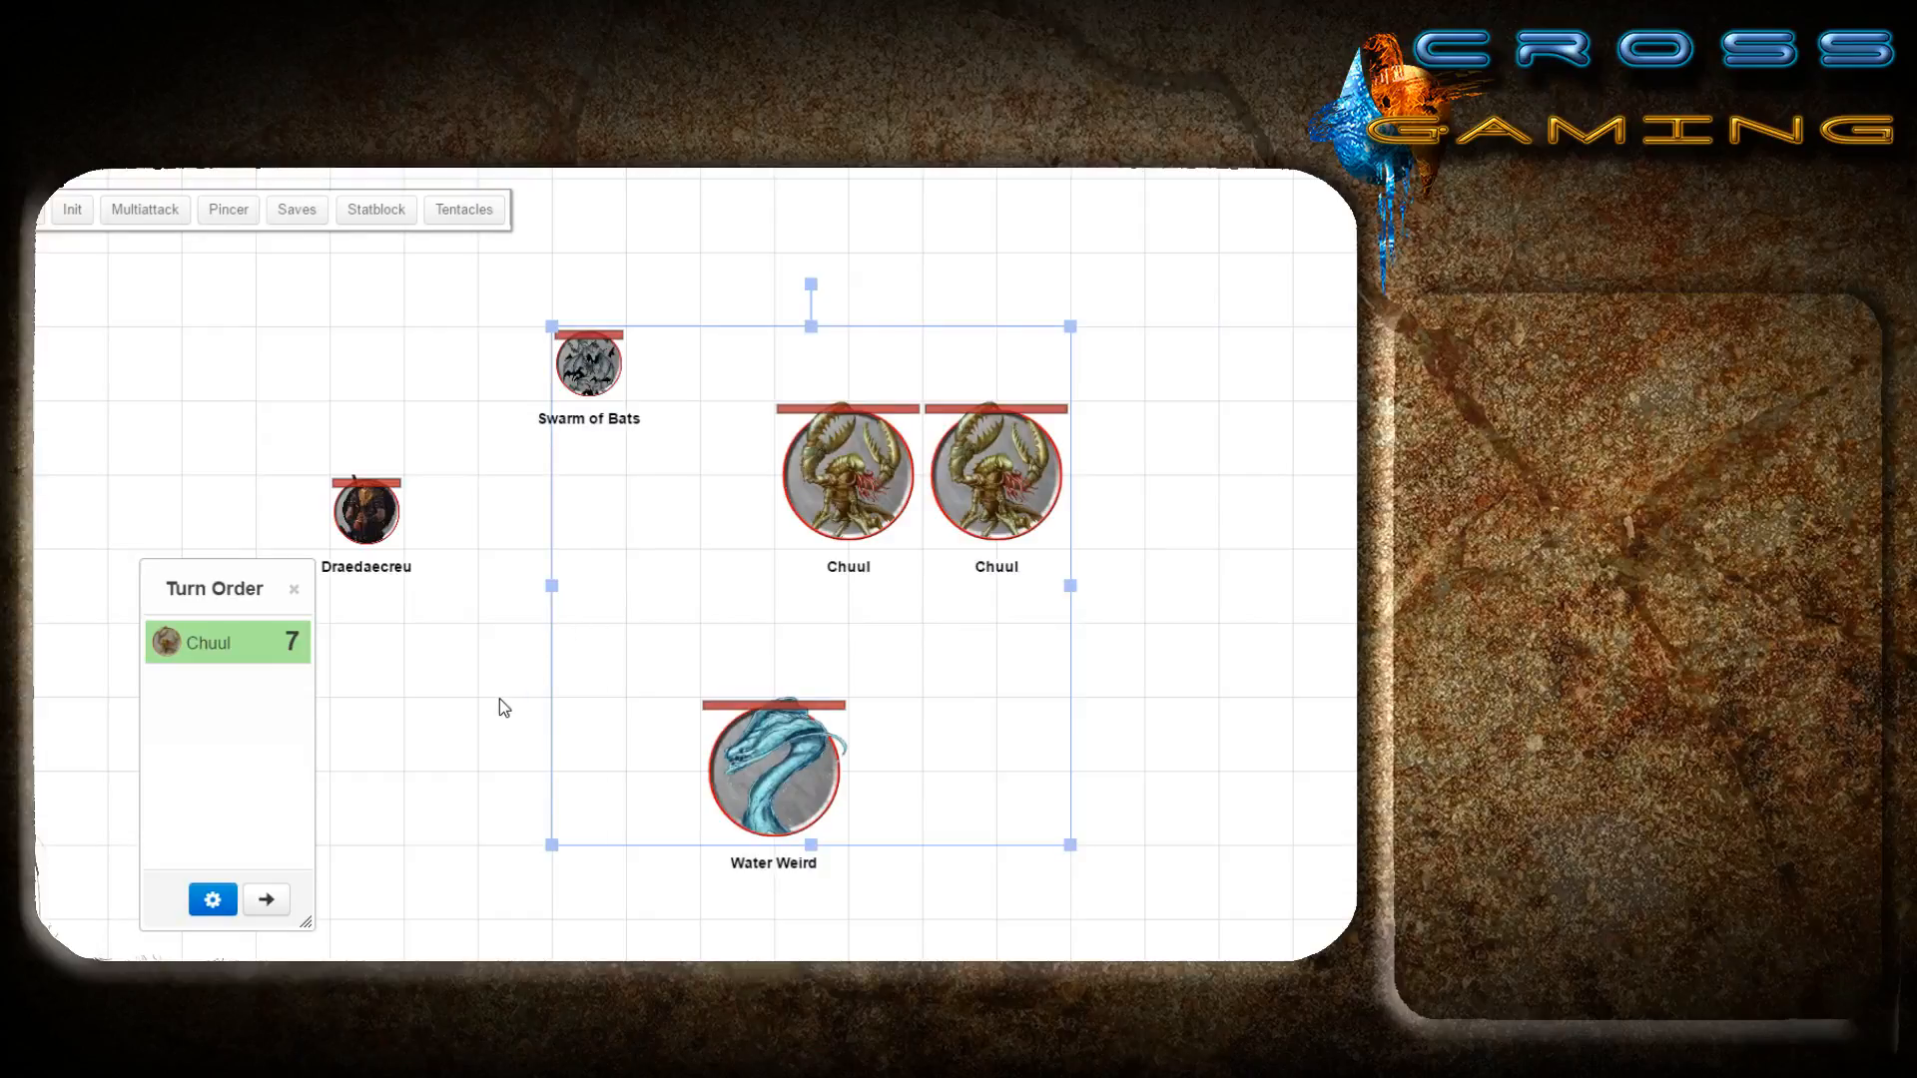
mouse_move(480, 679)
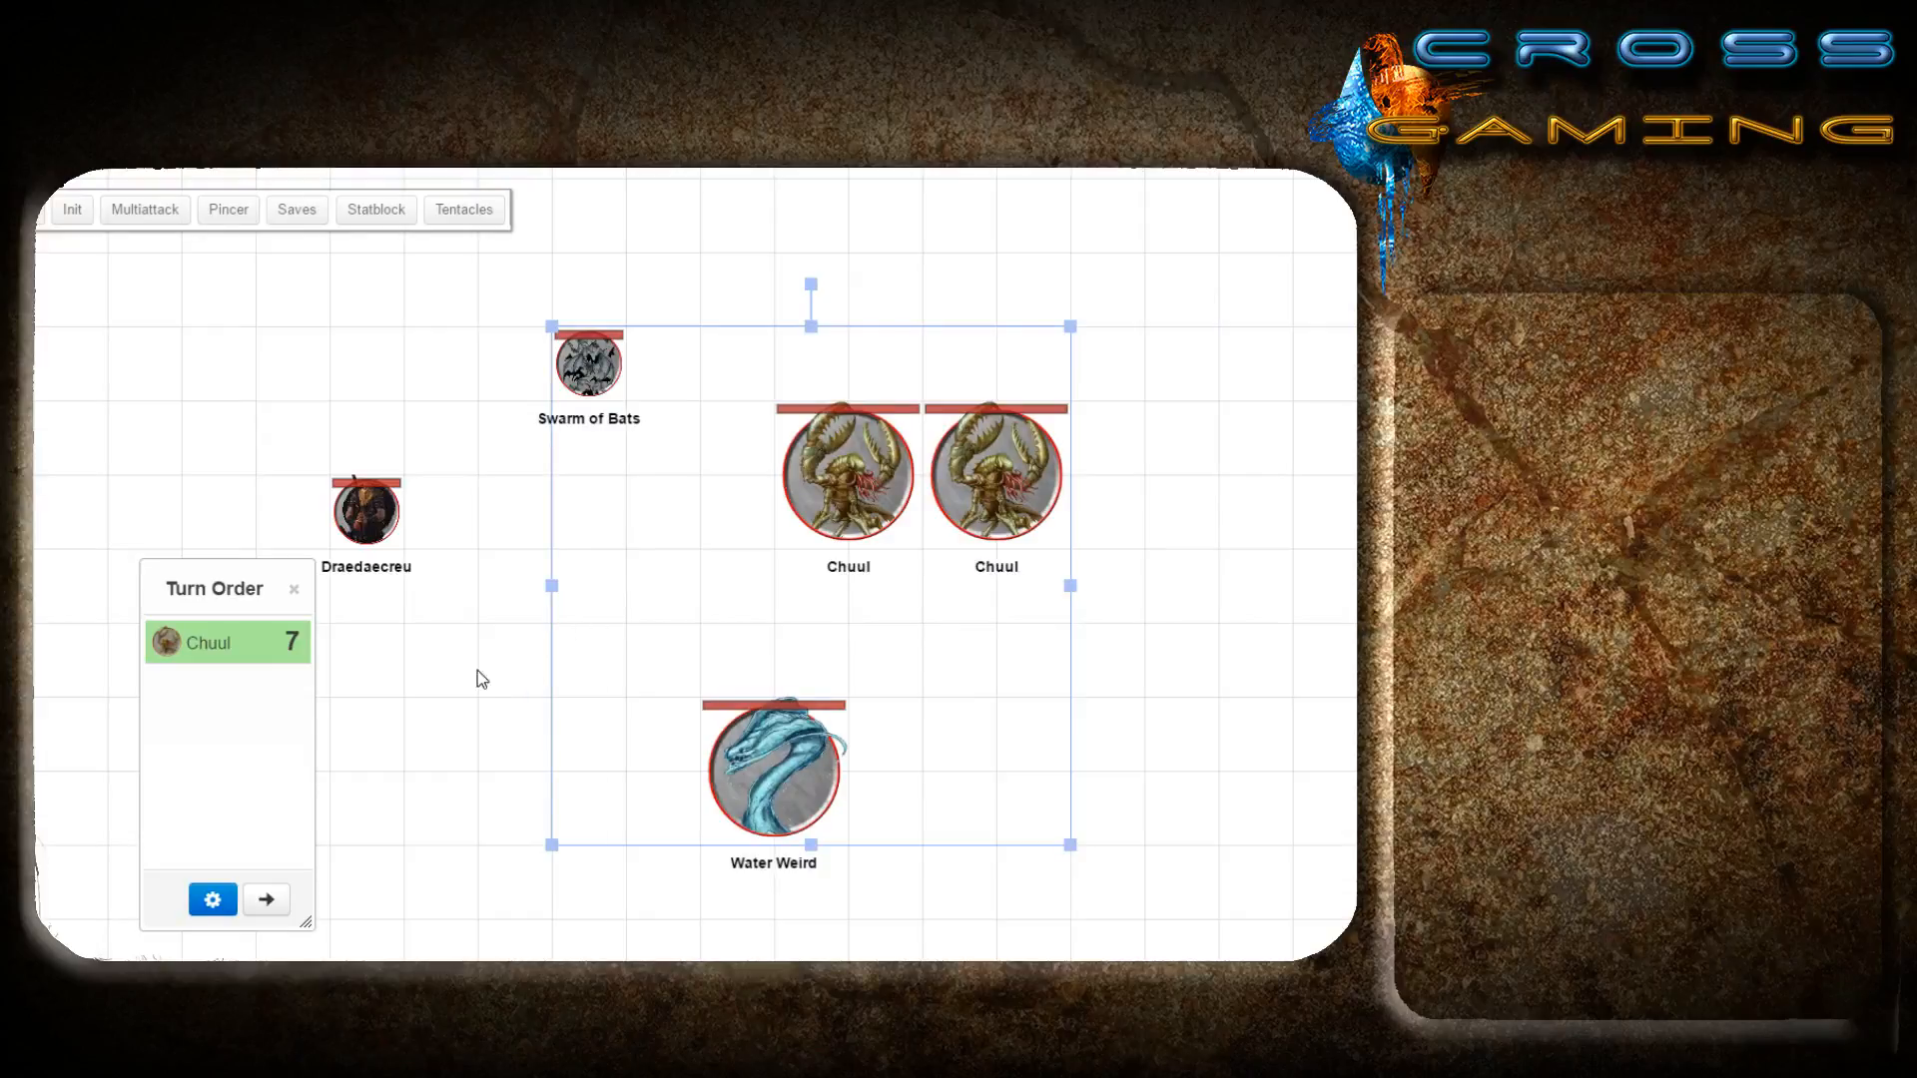
mouse_move(497, 676)
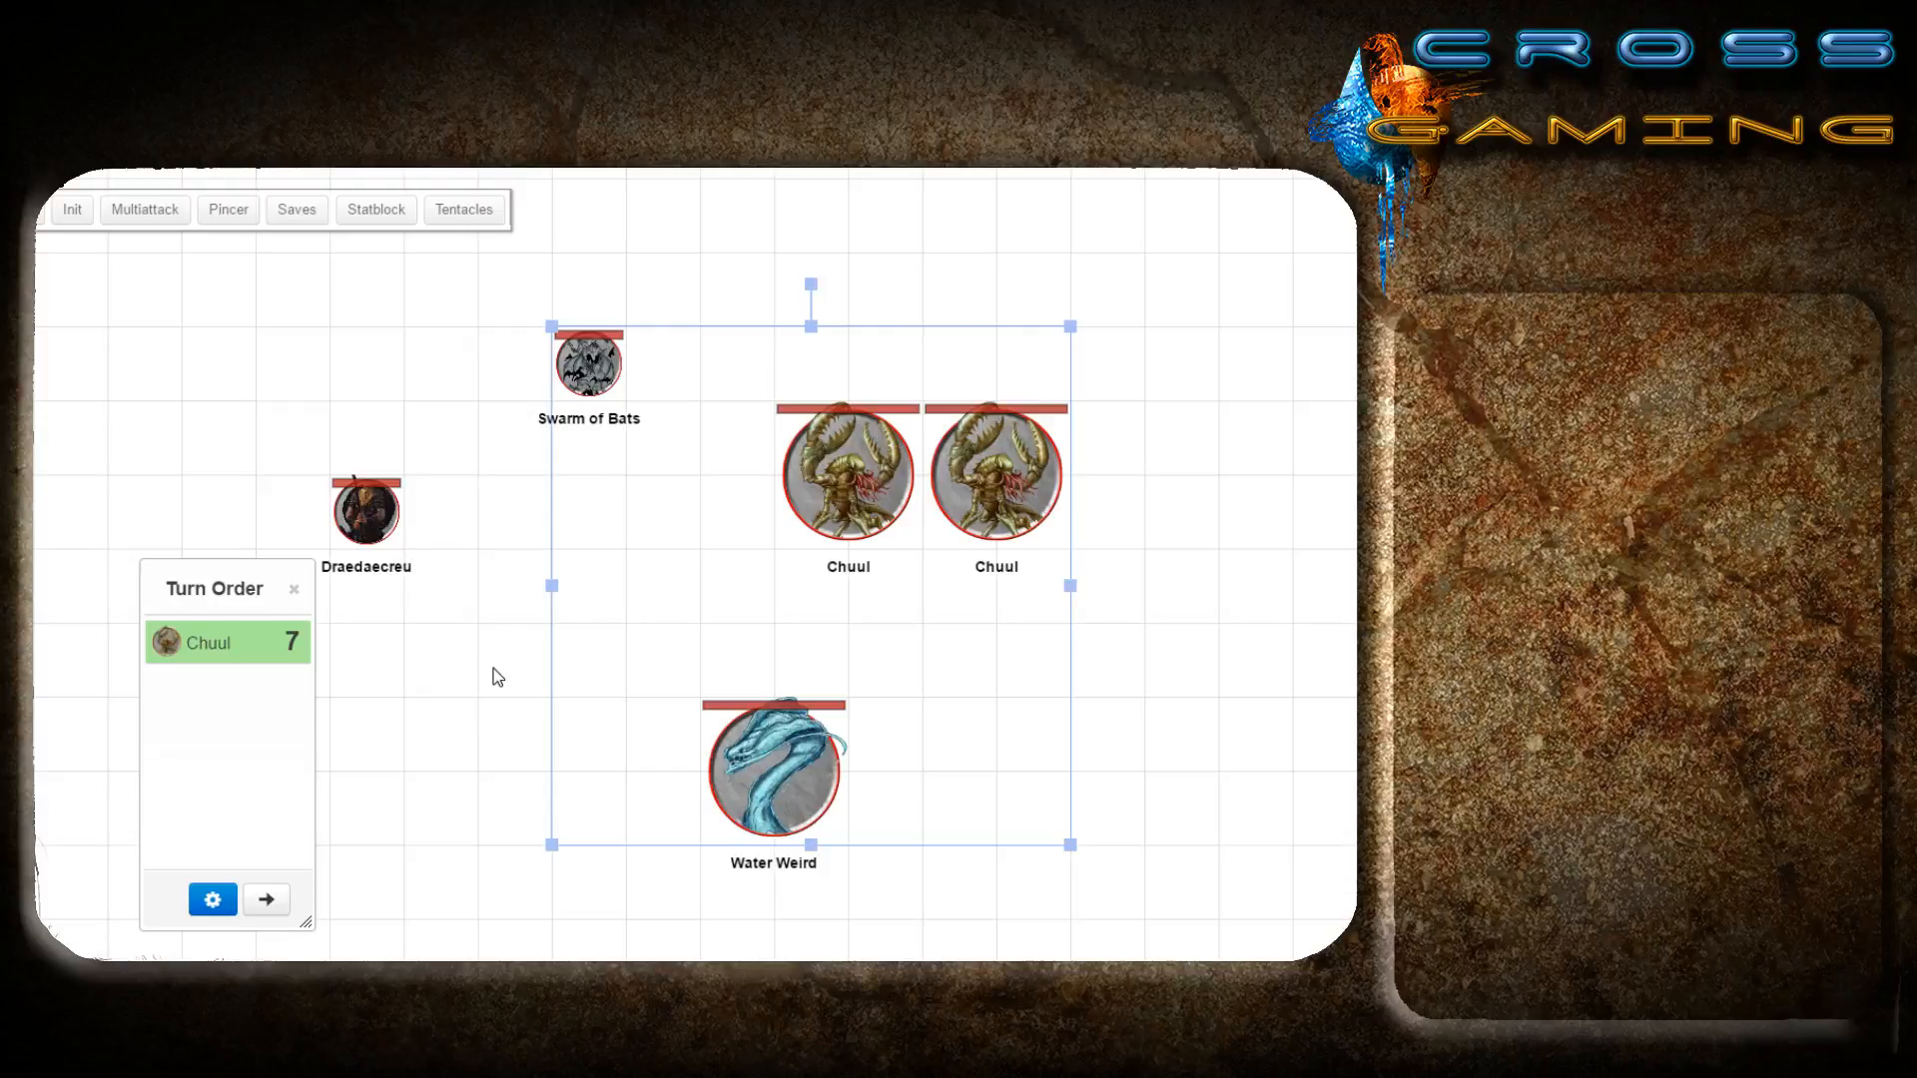
mouse_move(1062, 481)
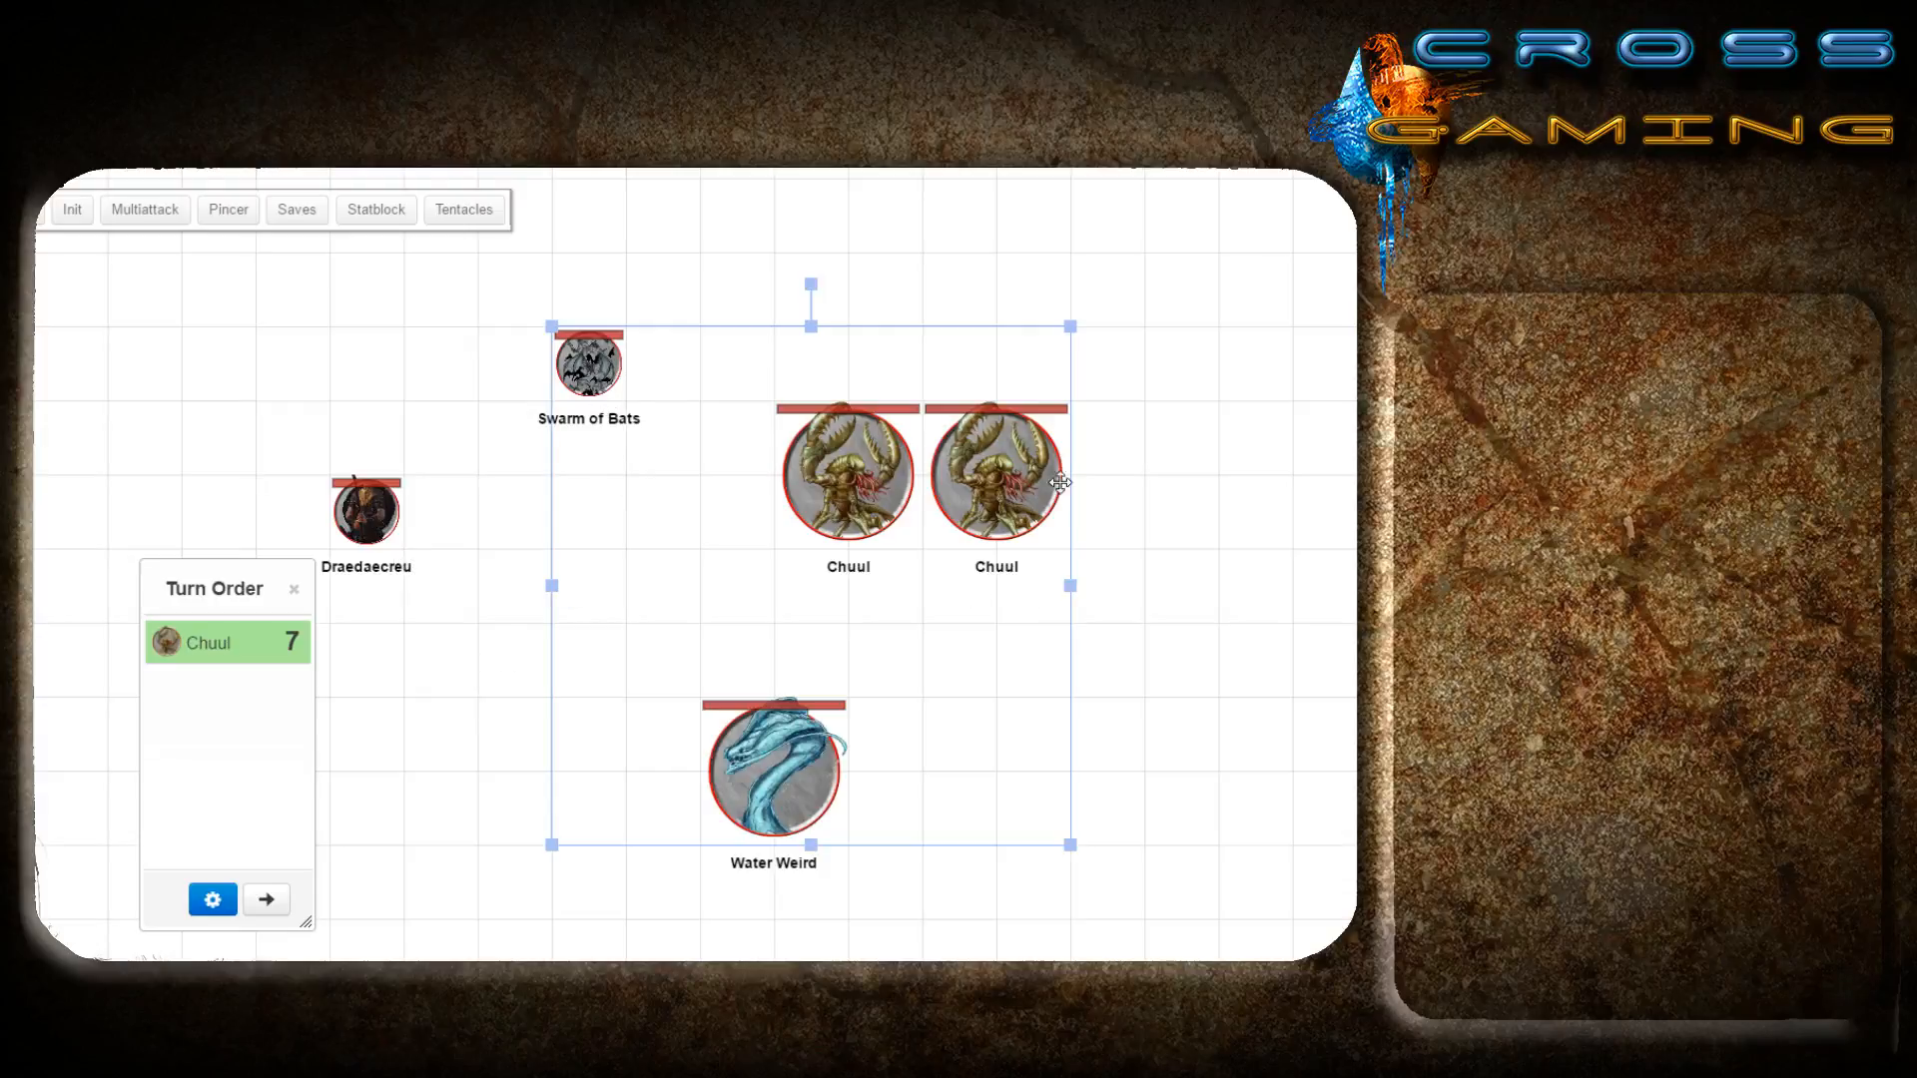
mouse_move(478, 735)
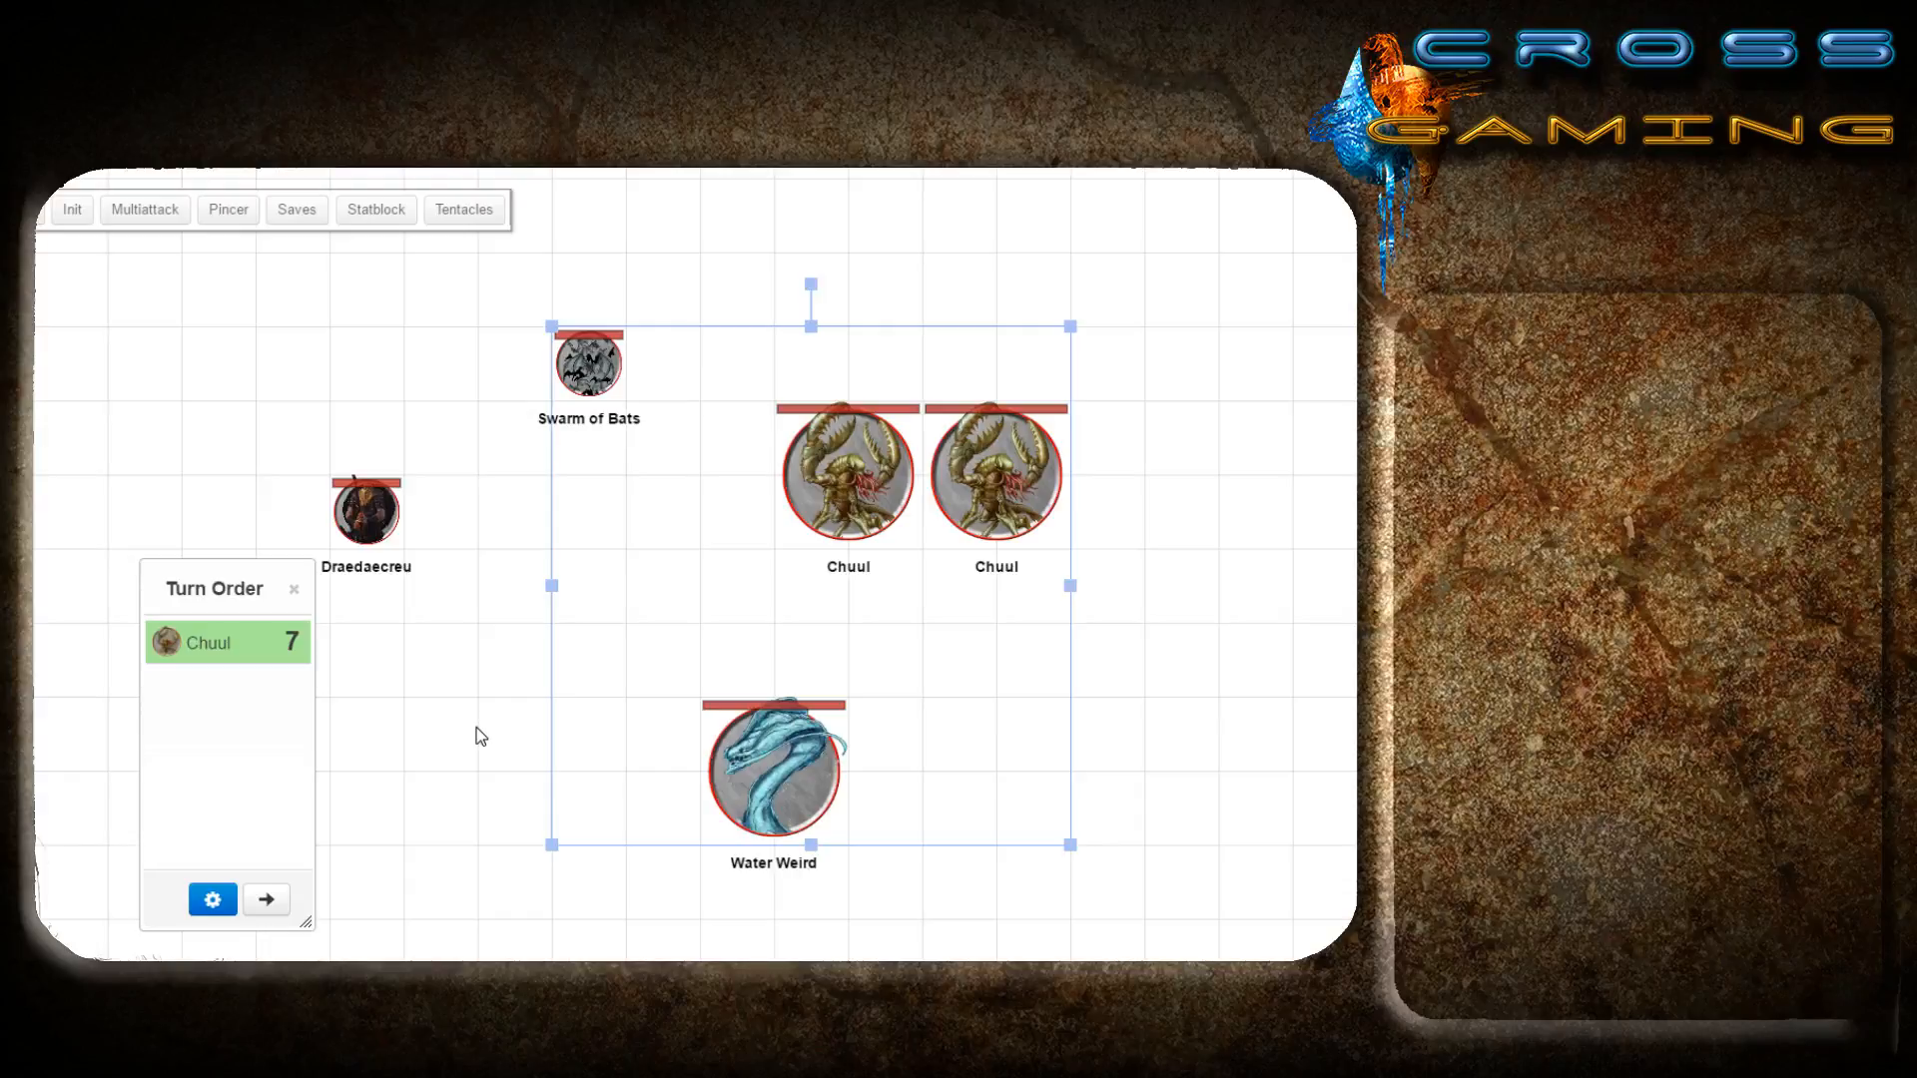
click(477, 734)
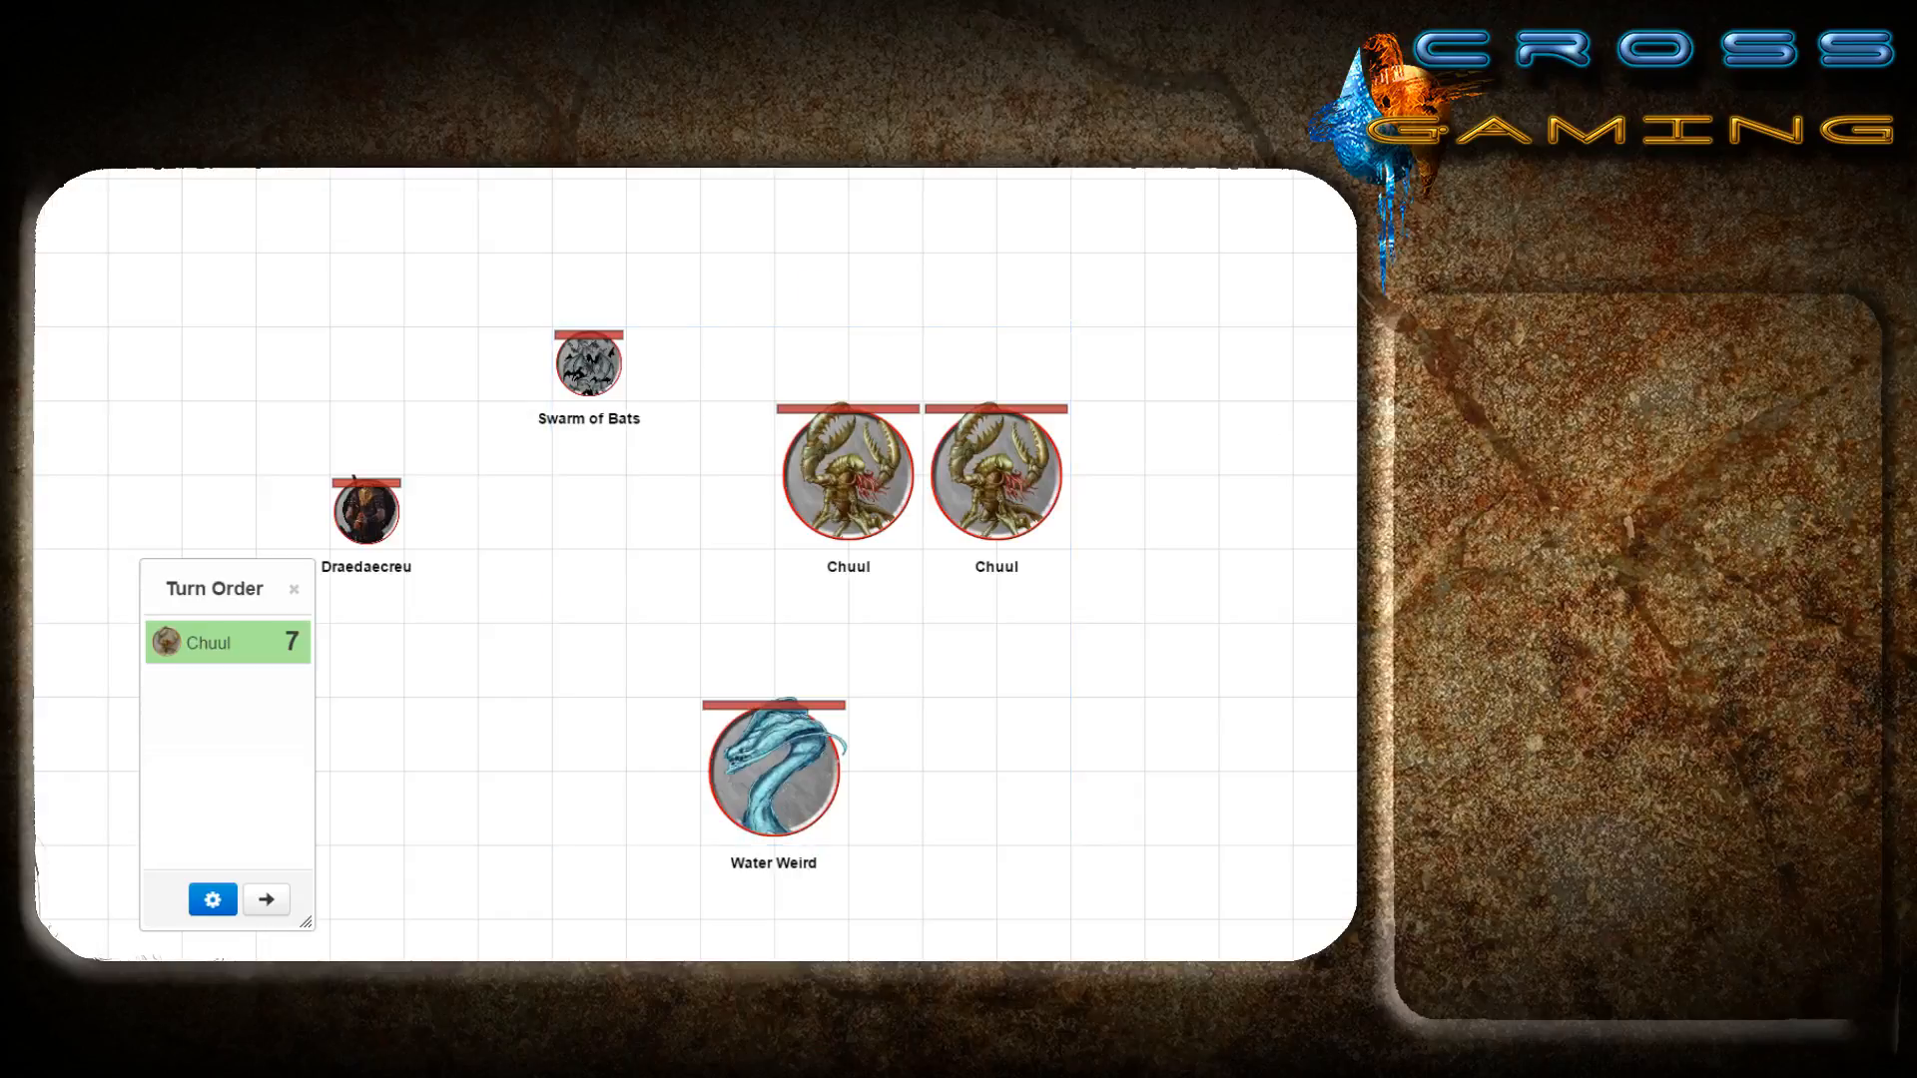
click(294, 589)
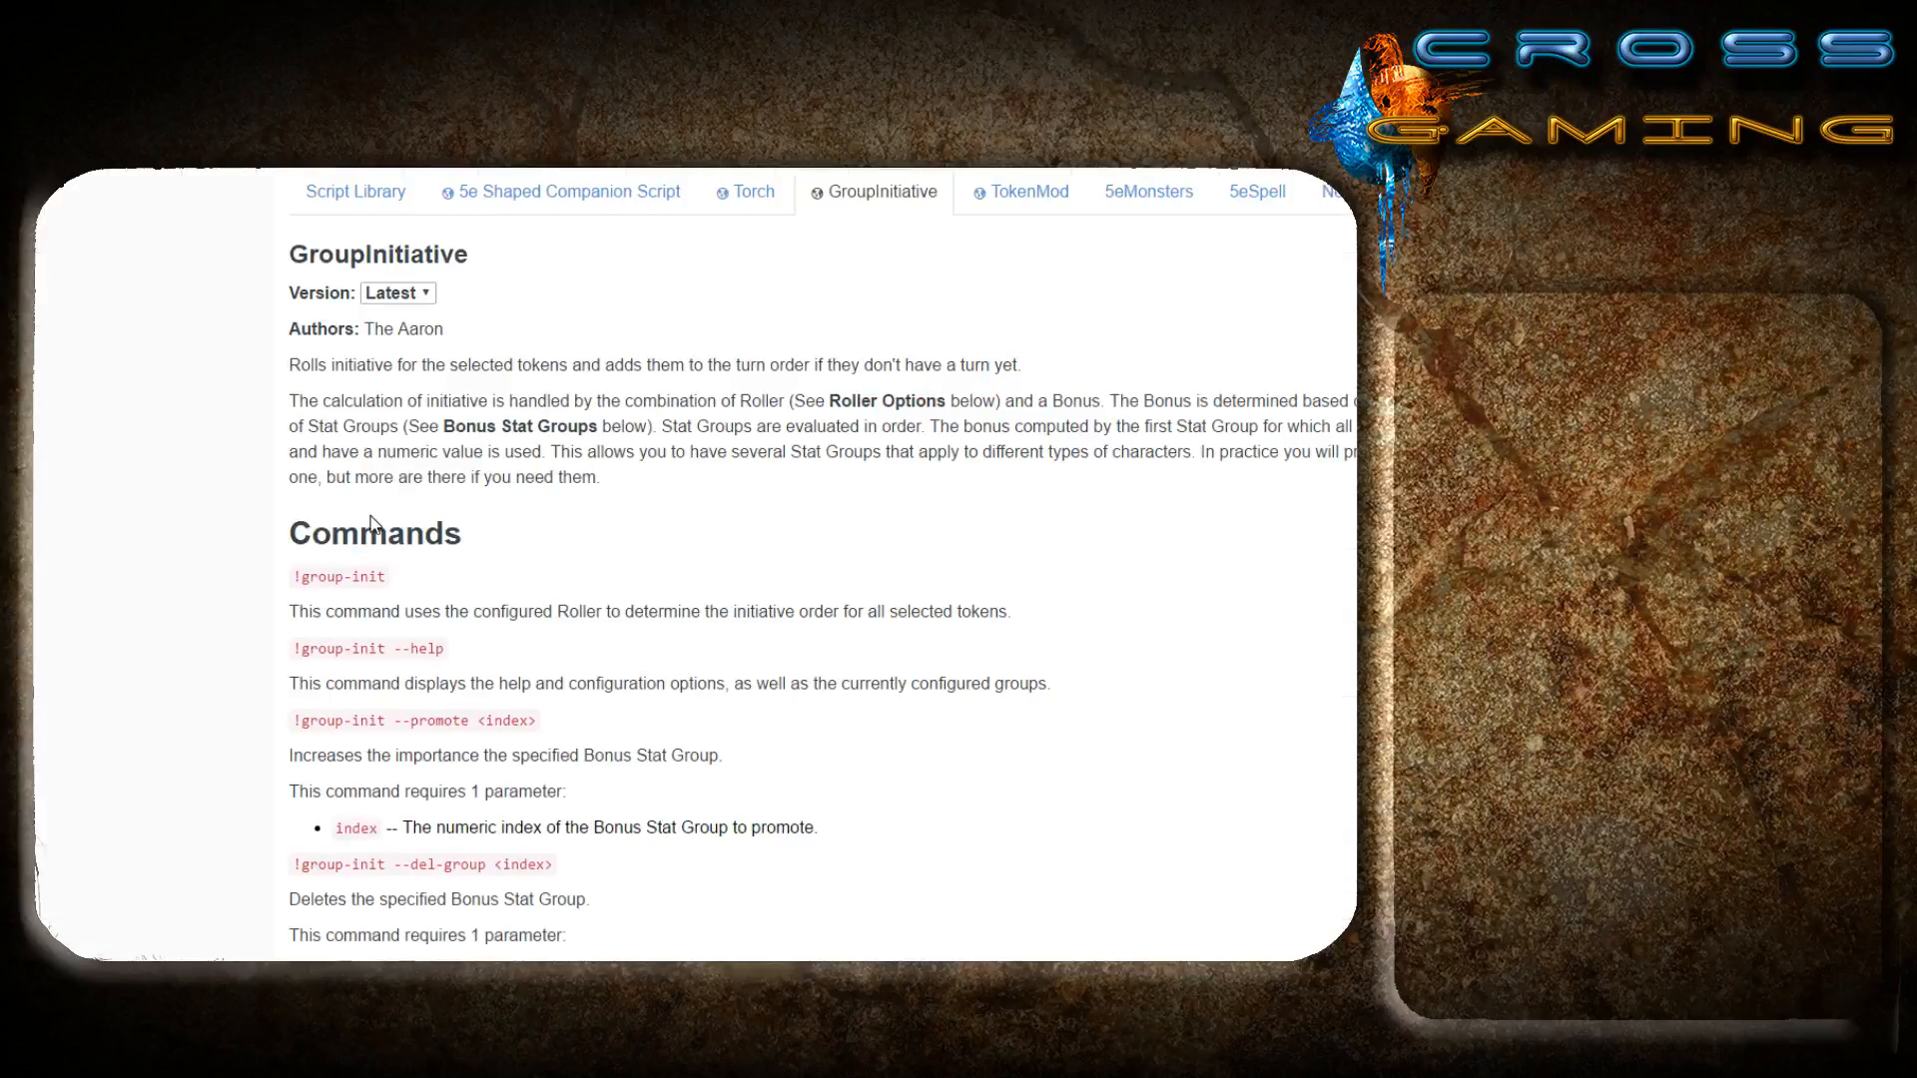
mouse_move(250, 526)
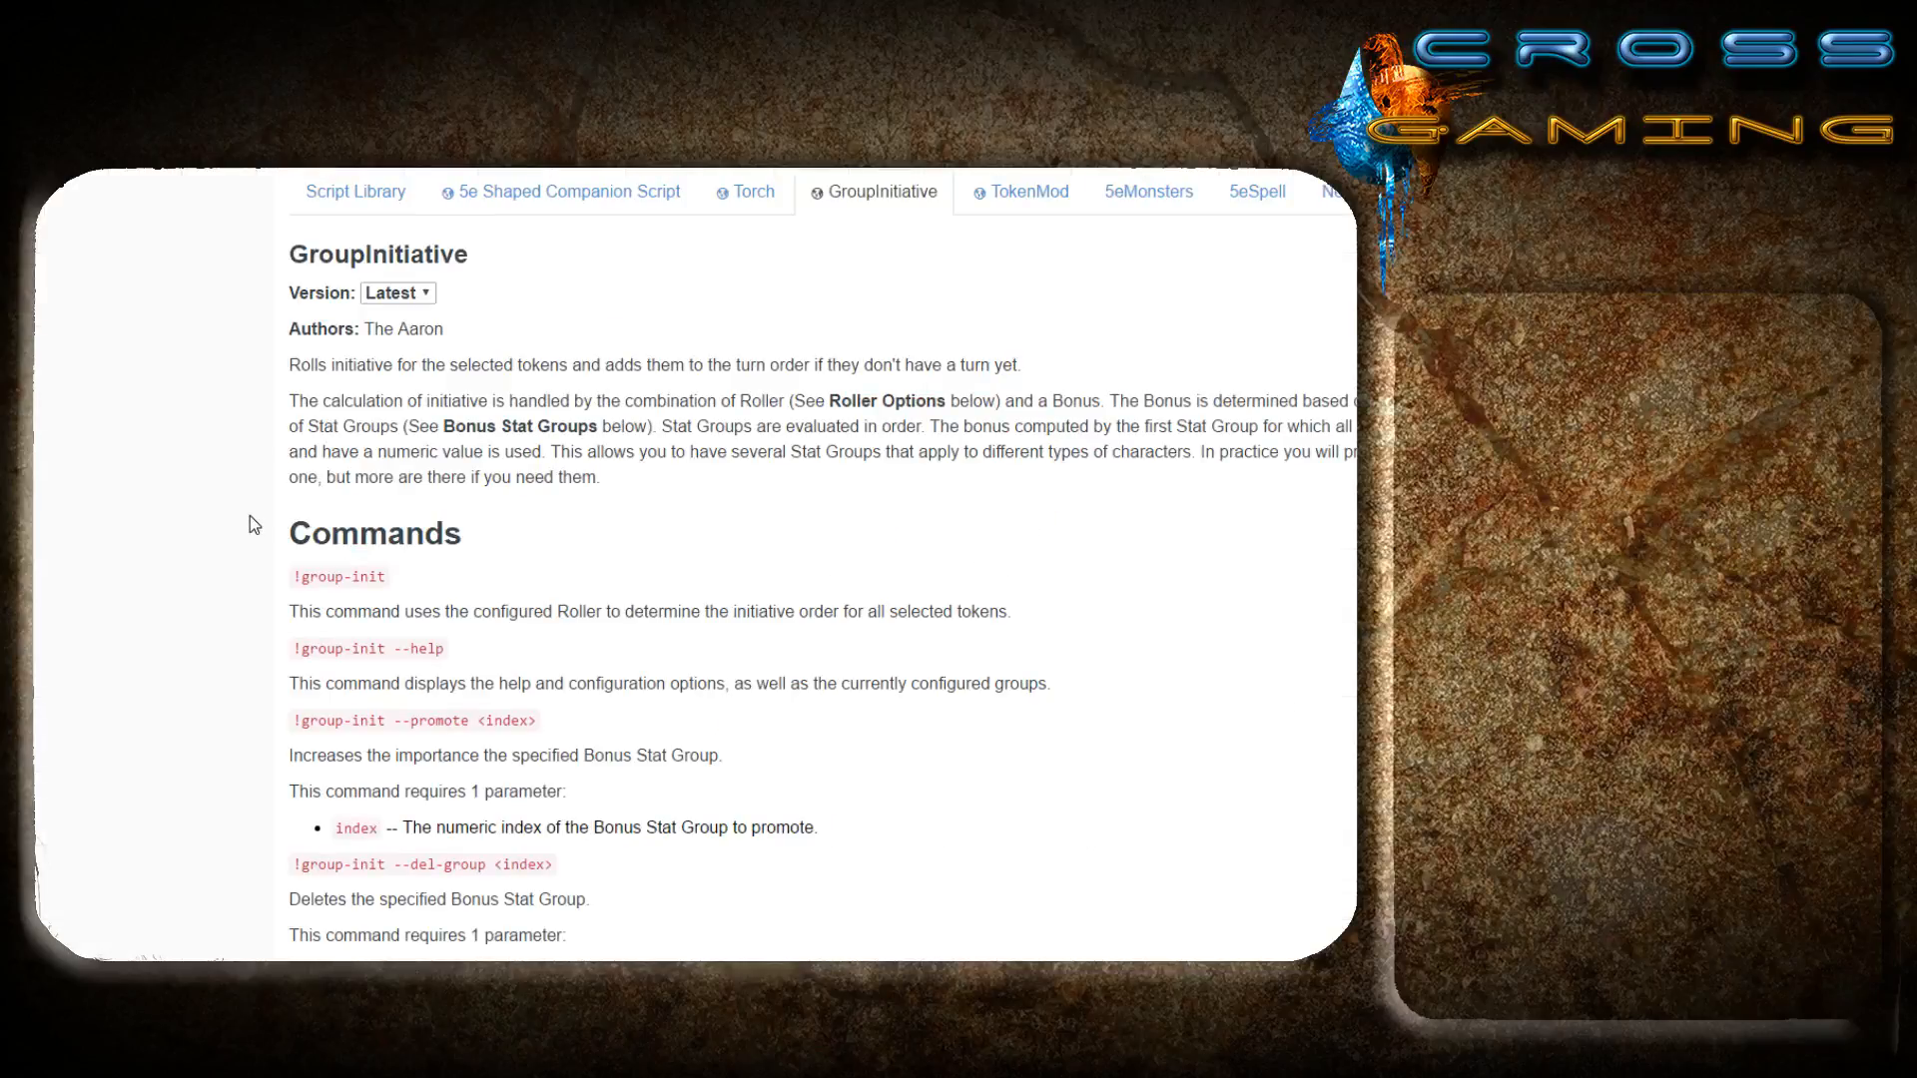
mouse_move(247, 274)
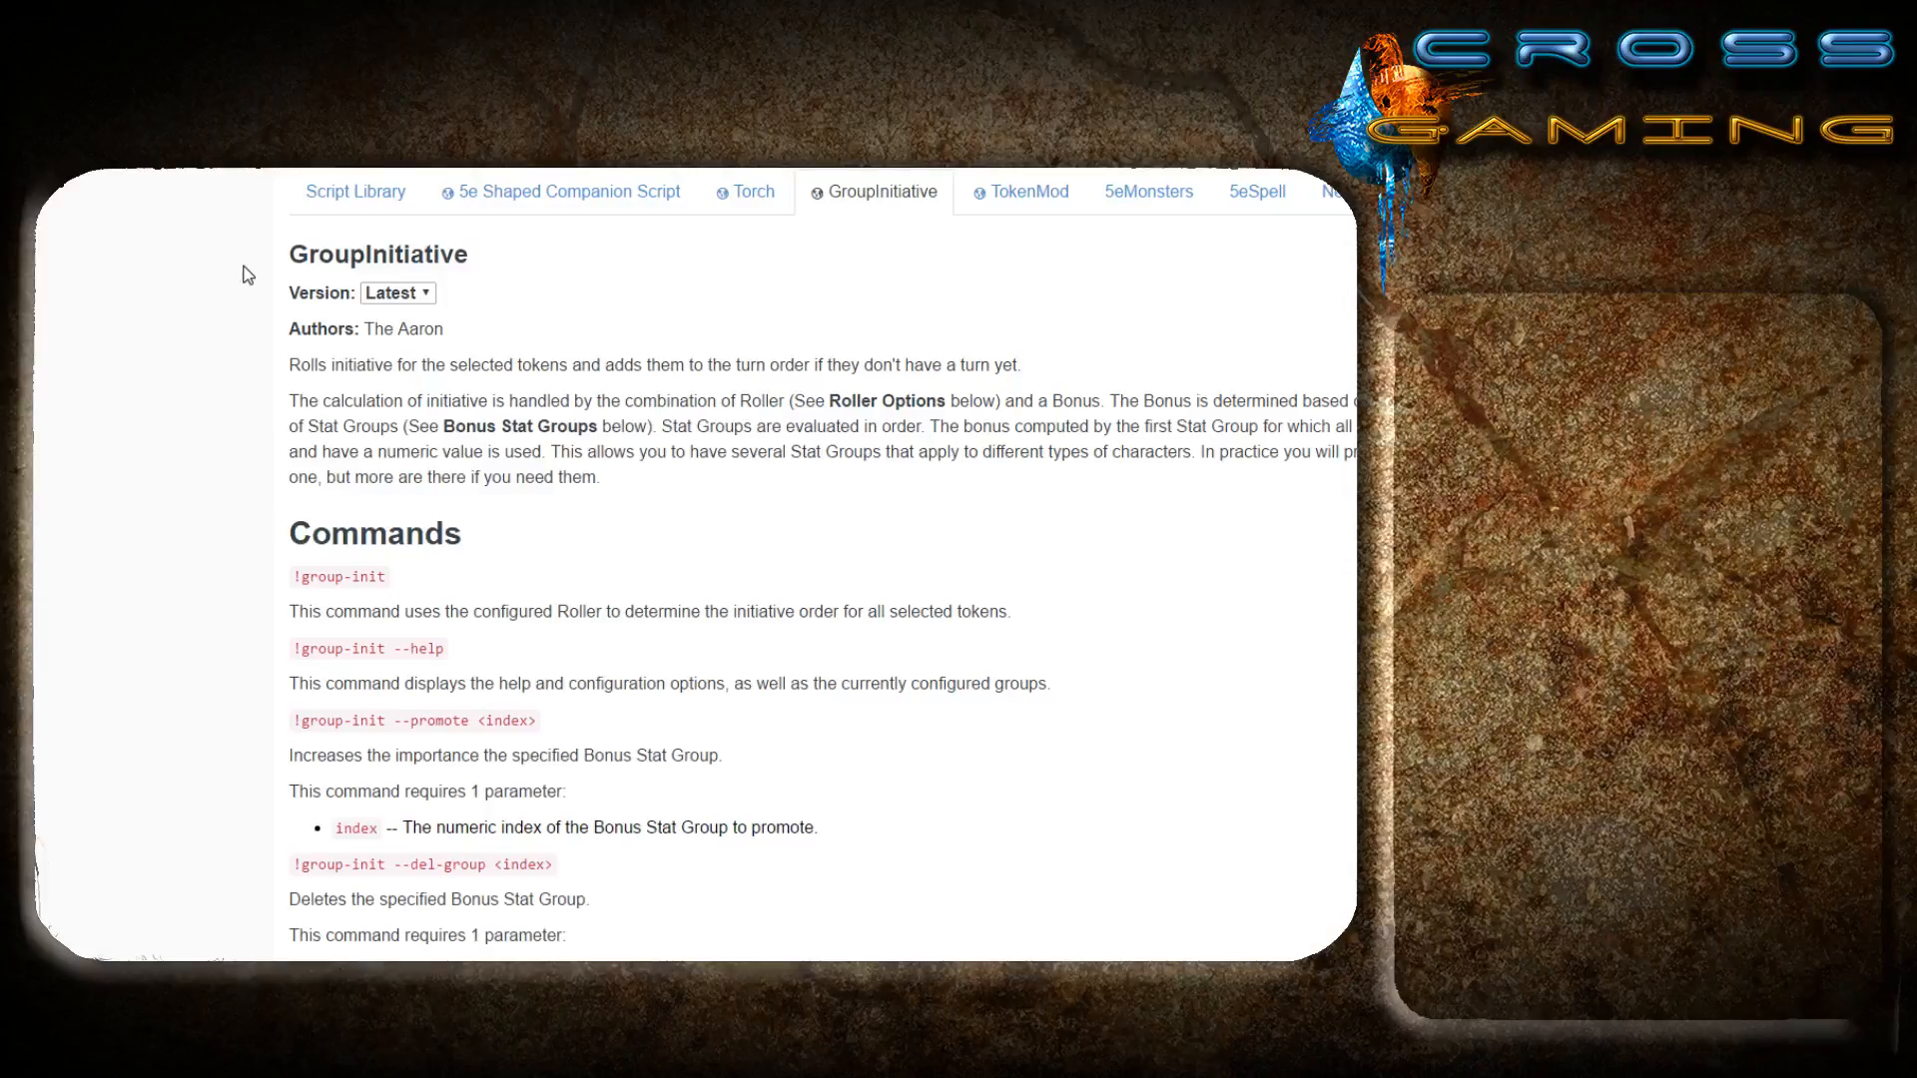
mouse_move(257, 410)
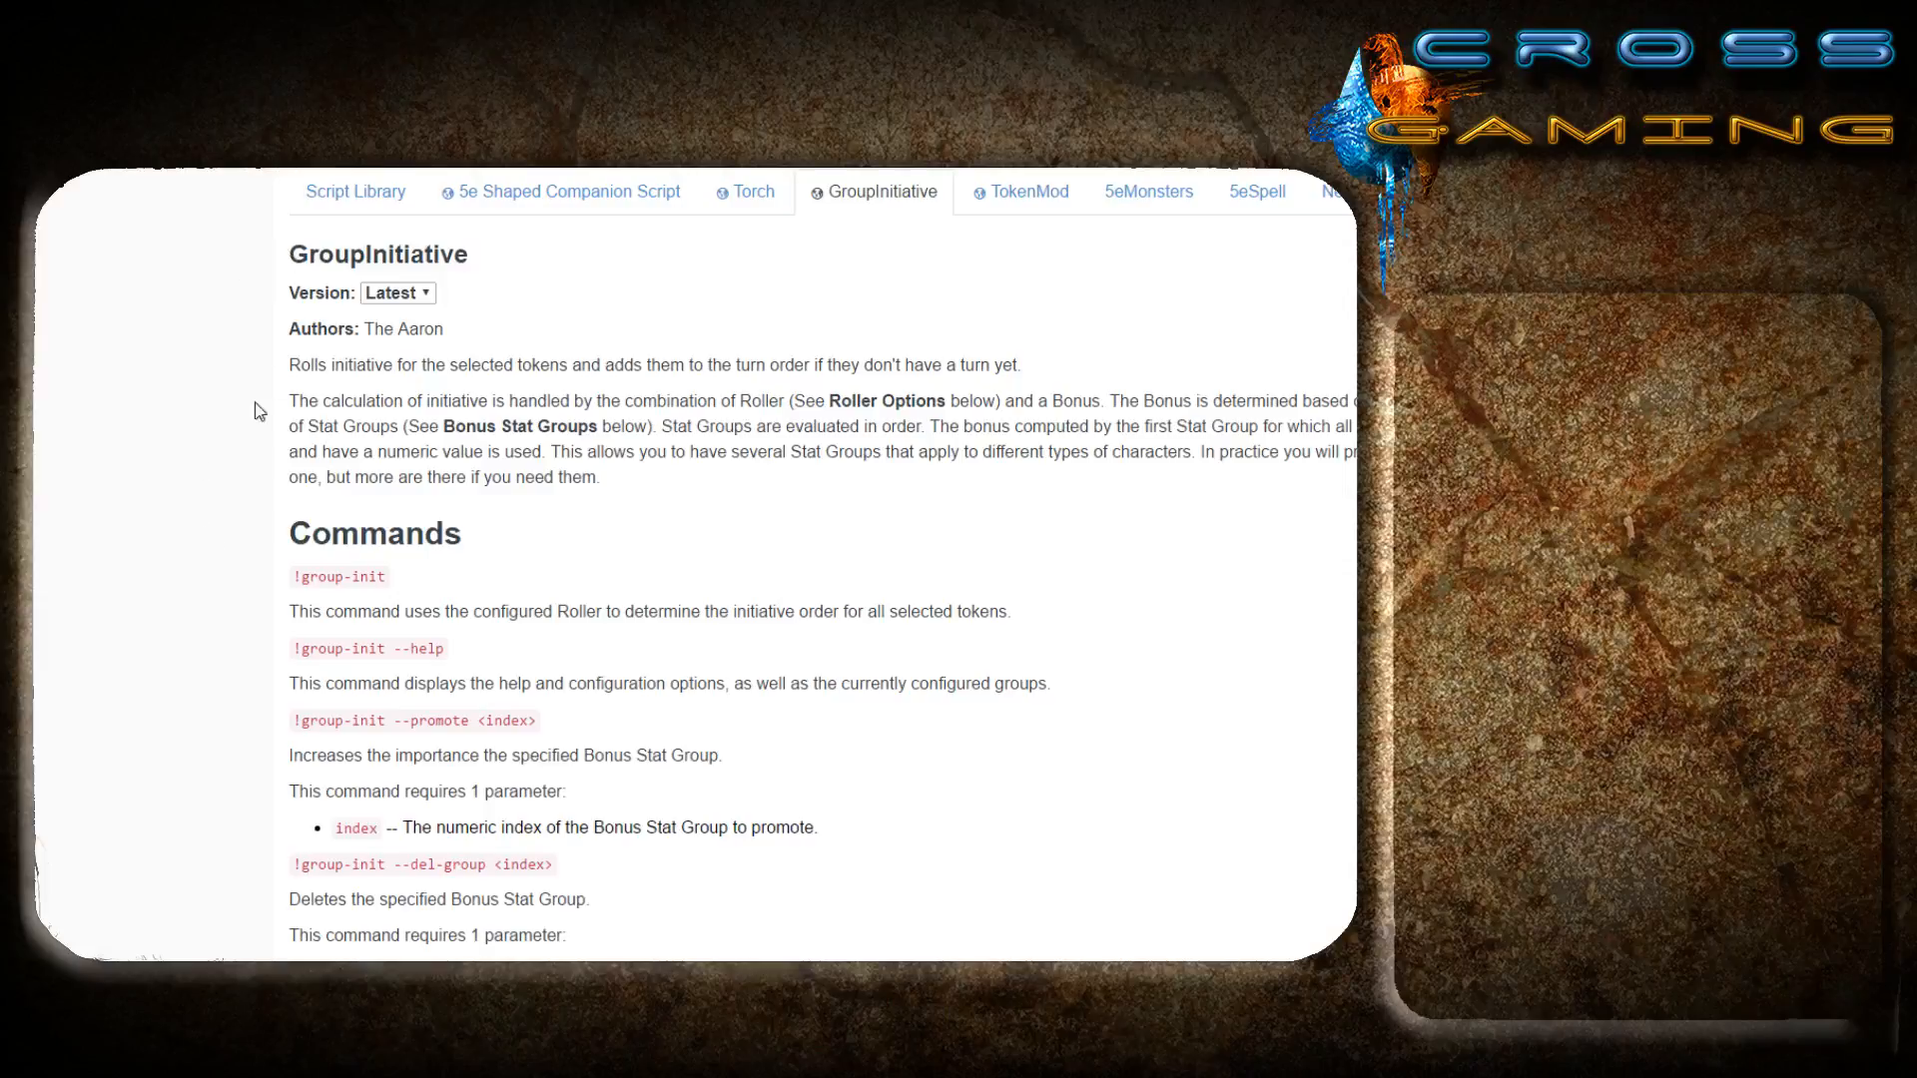
Scroll the GroupInit docs to the Commands section and pick out the !group-init command.
key(ctrl+a)
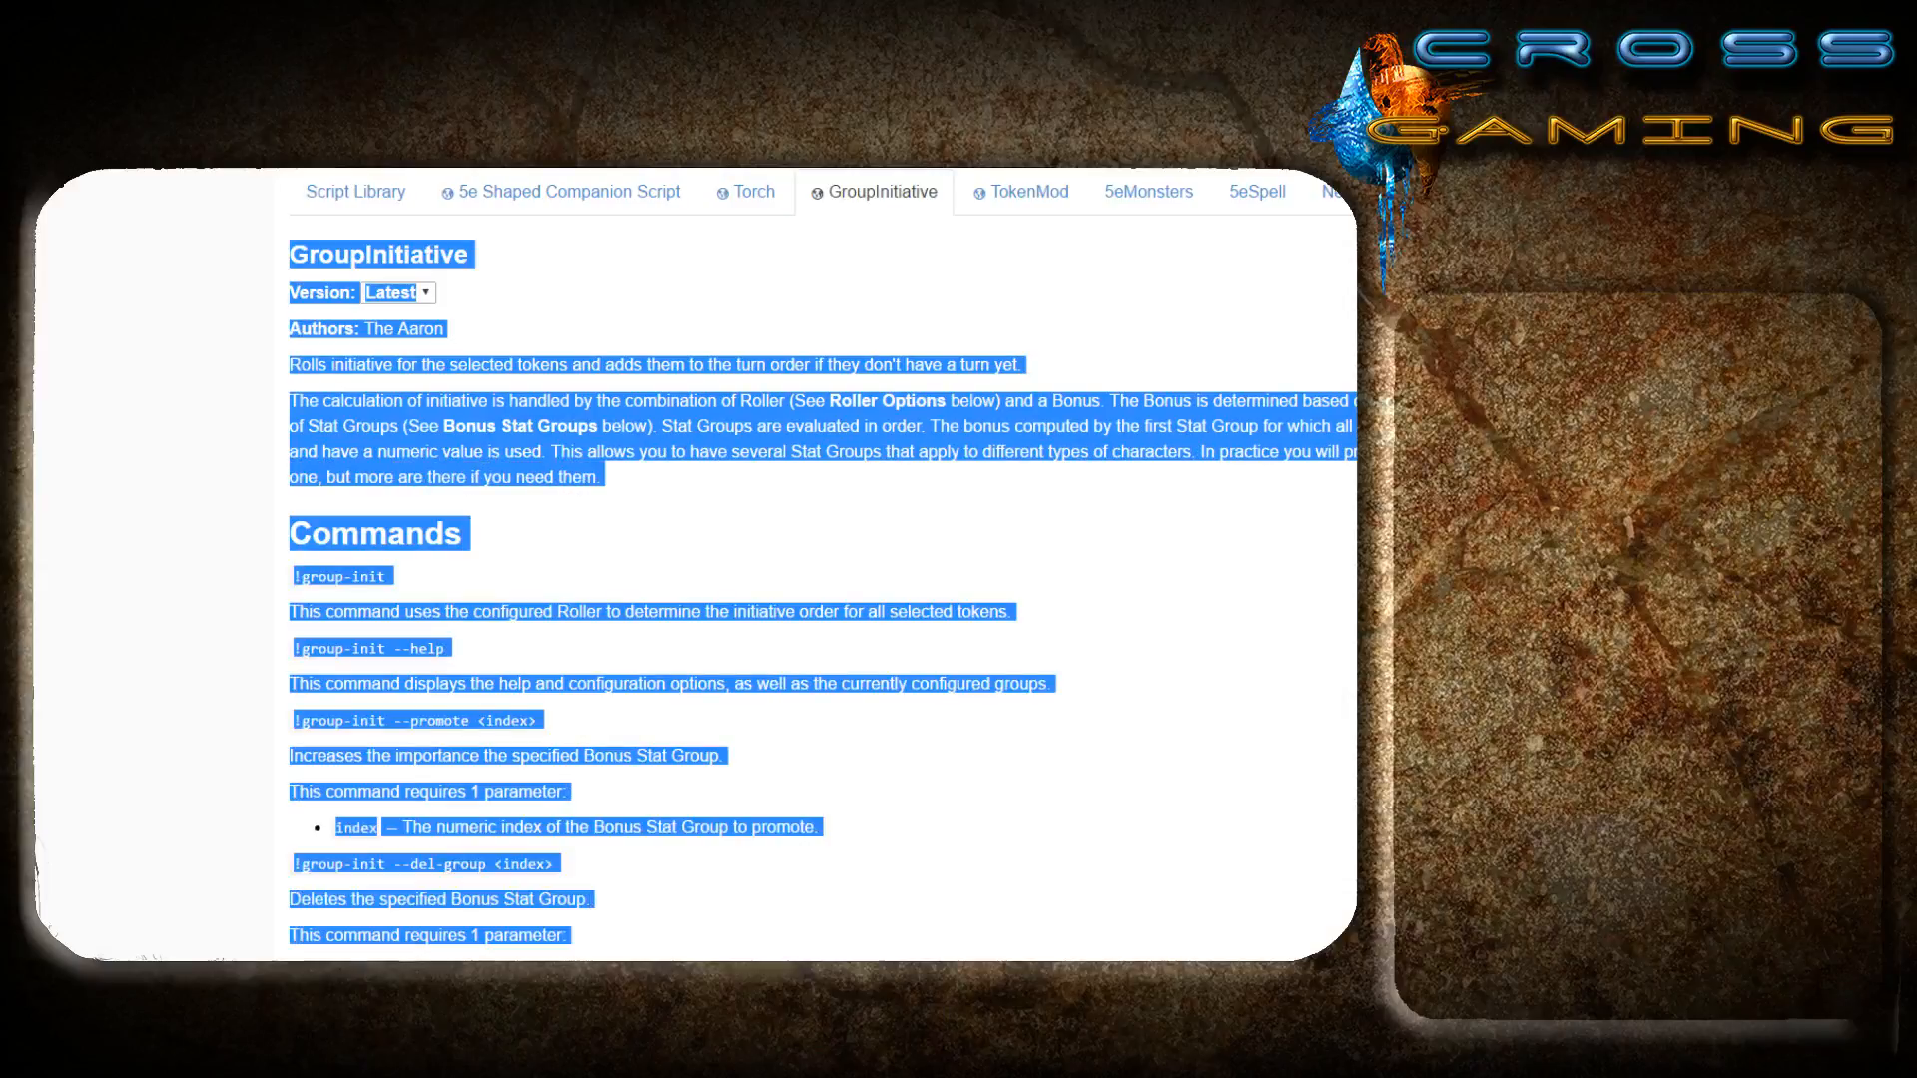
click(259, 610)
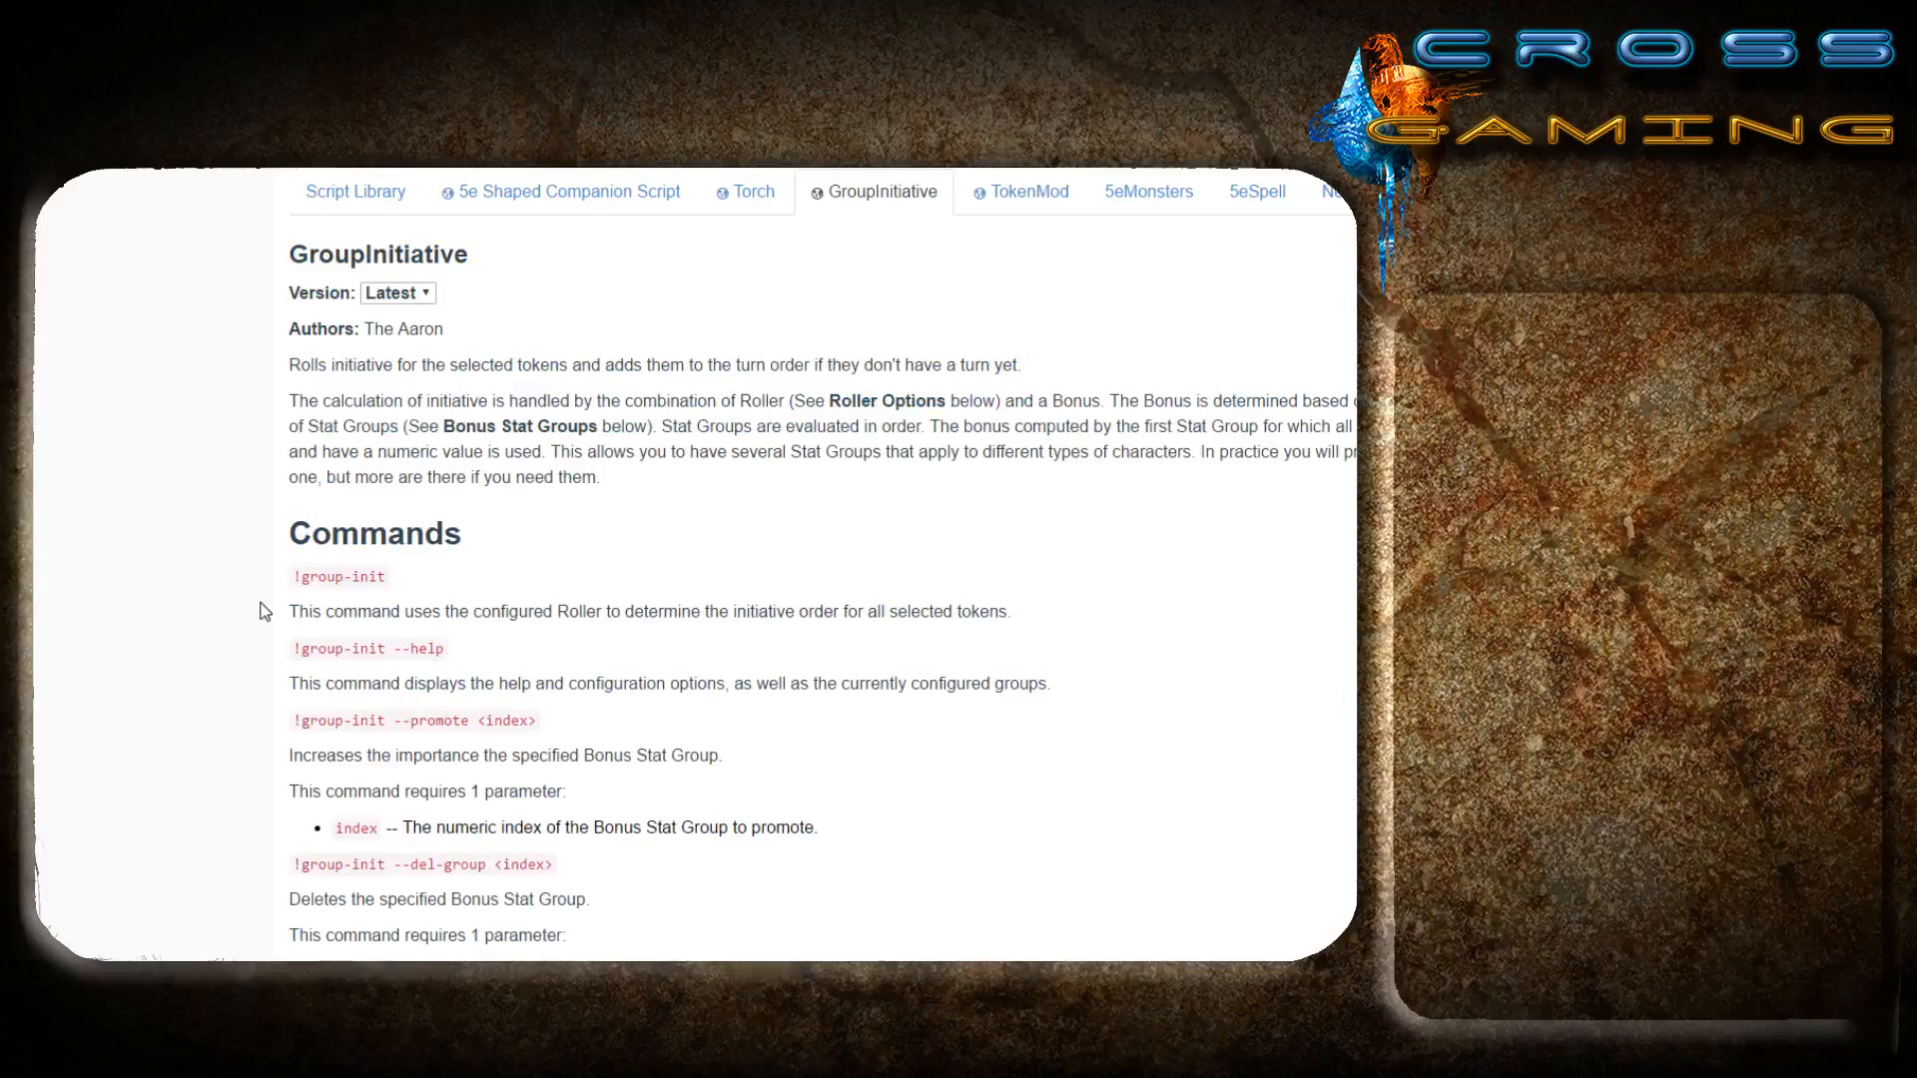
scroll(down, 3)
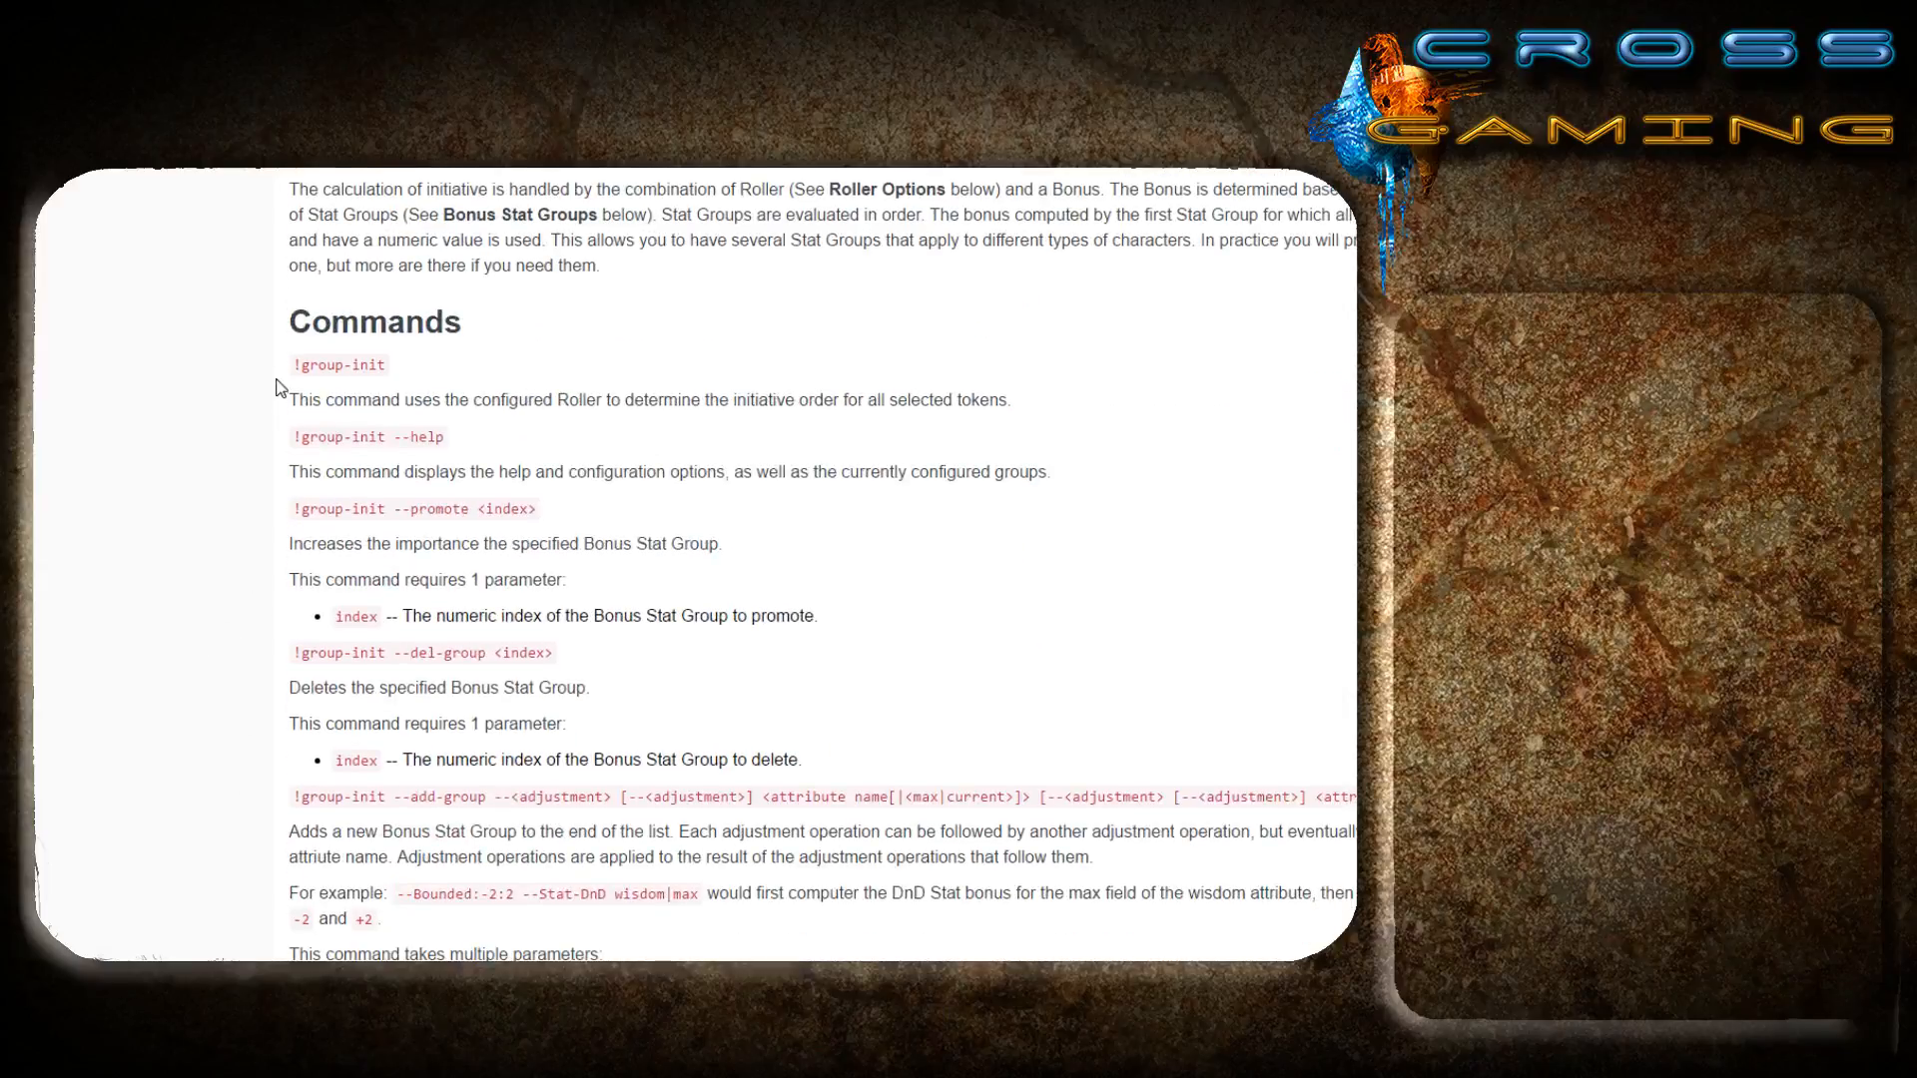
double_click(338, 365)
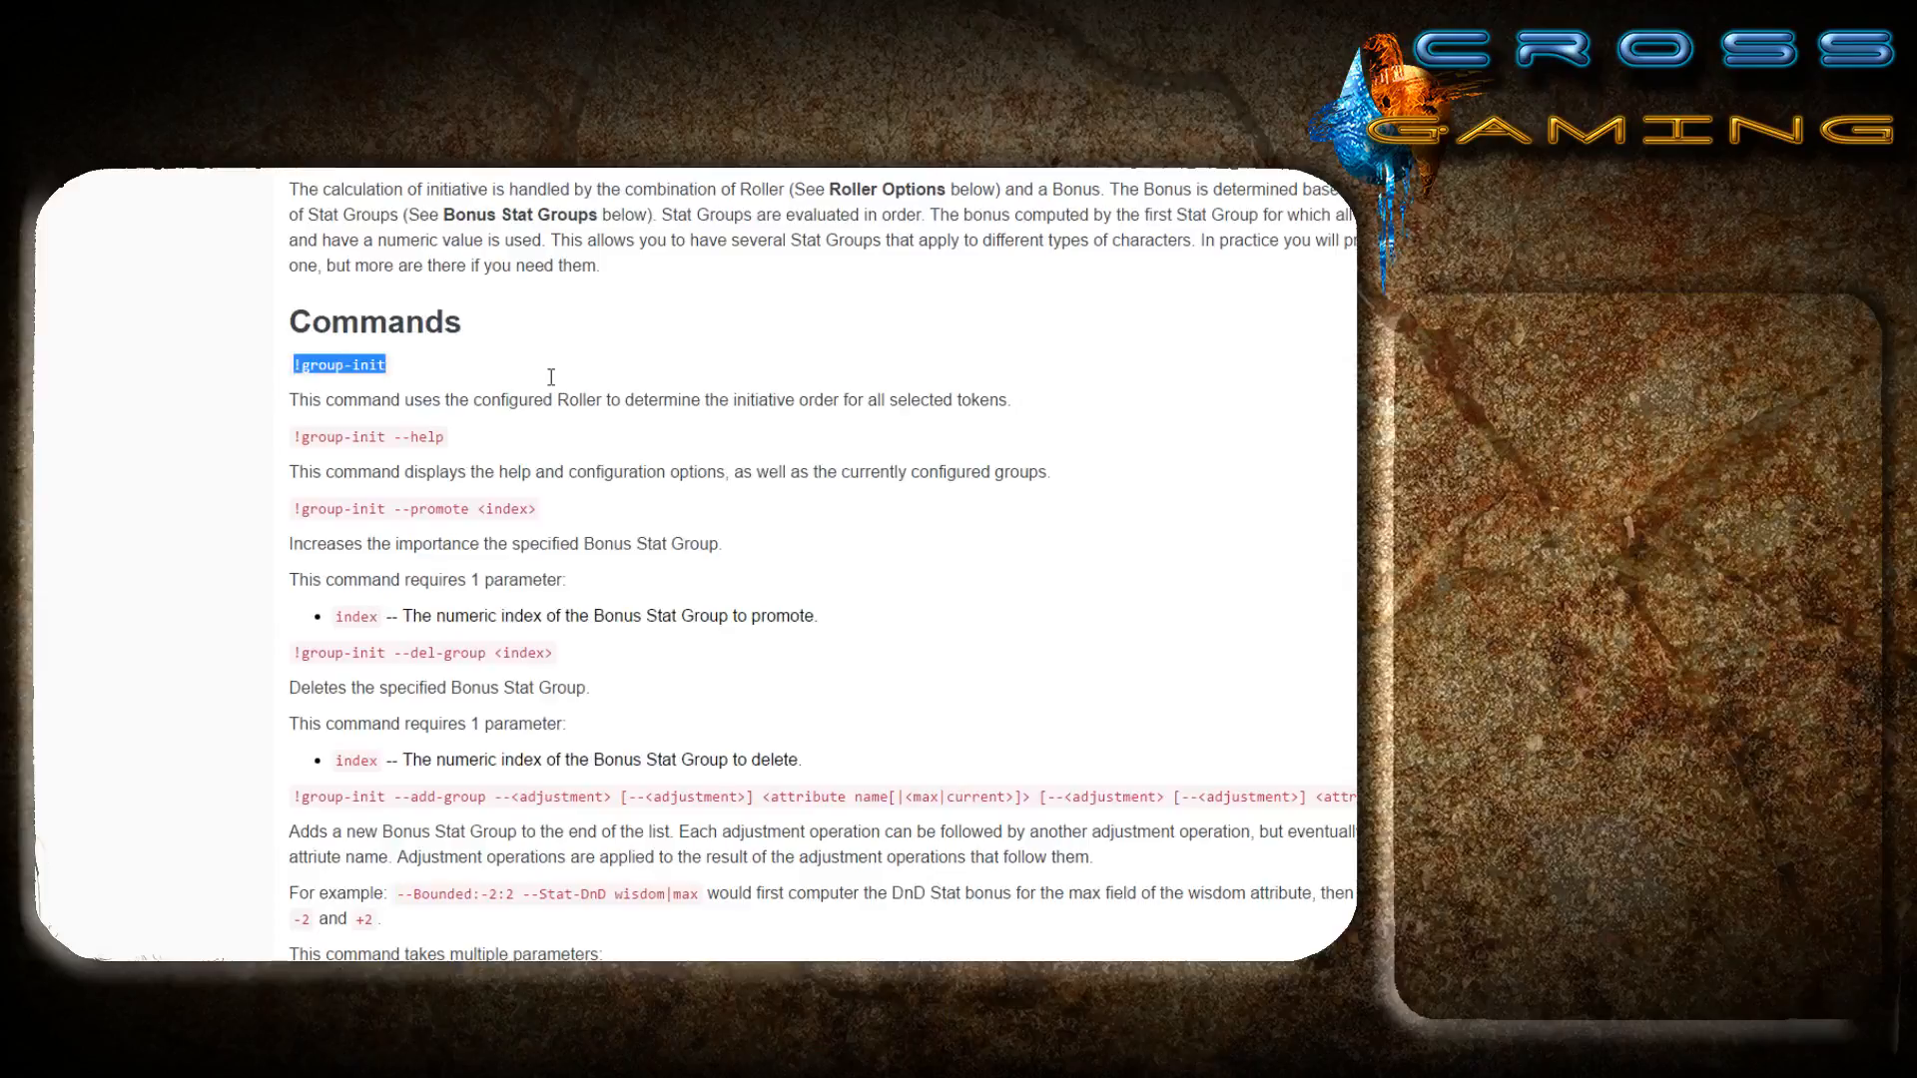
click(462, 404)
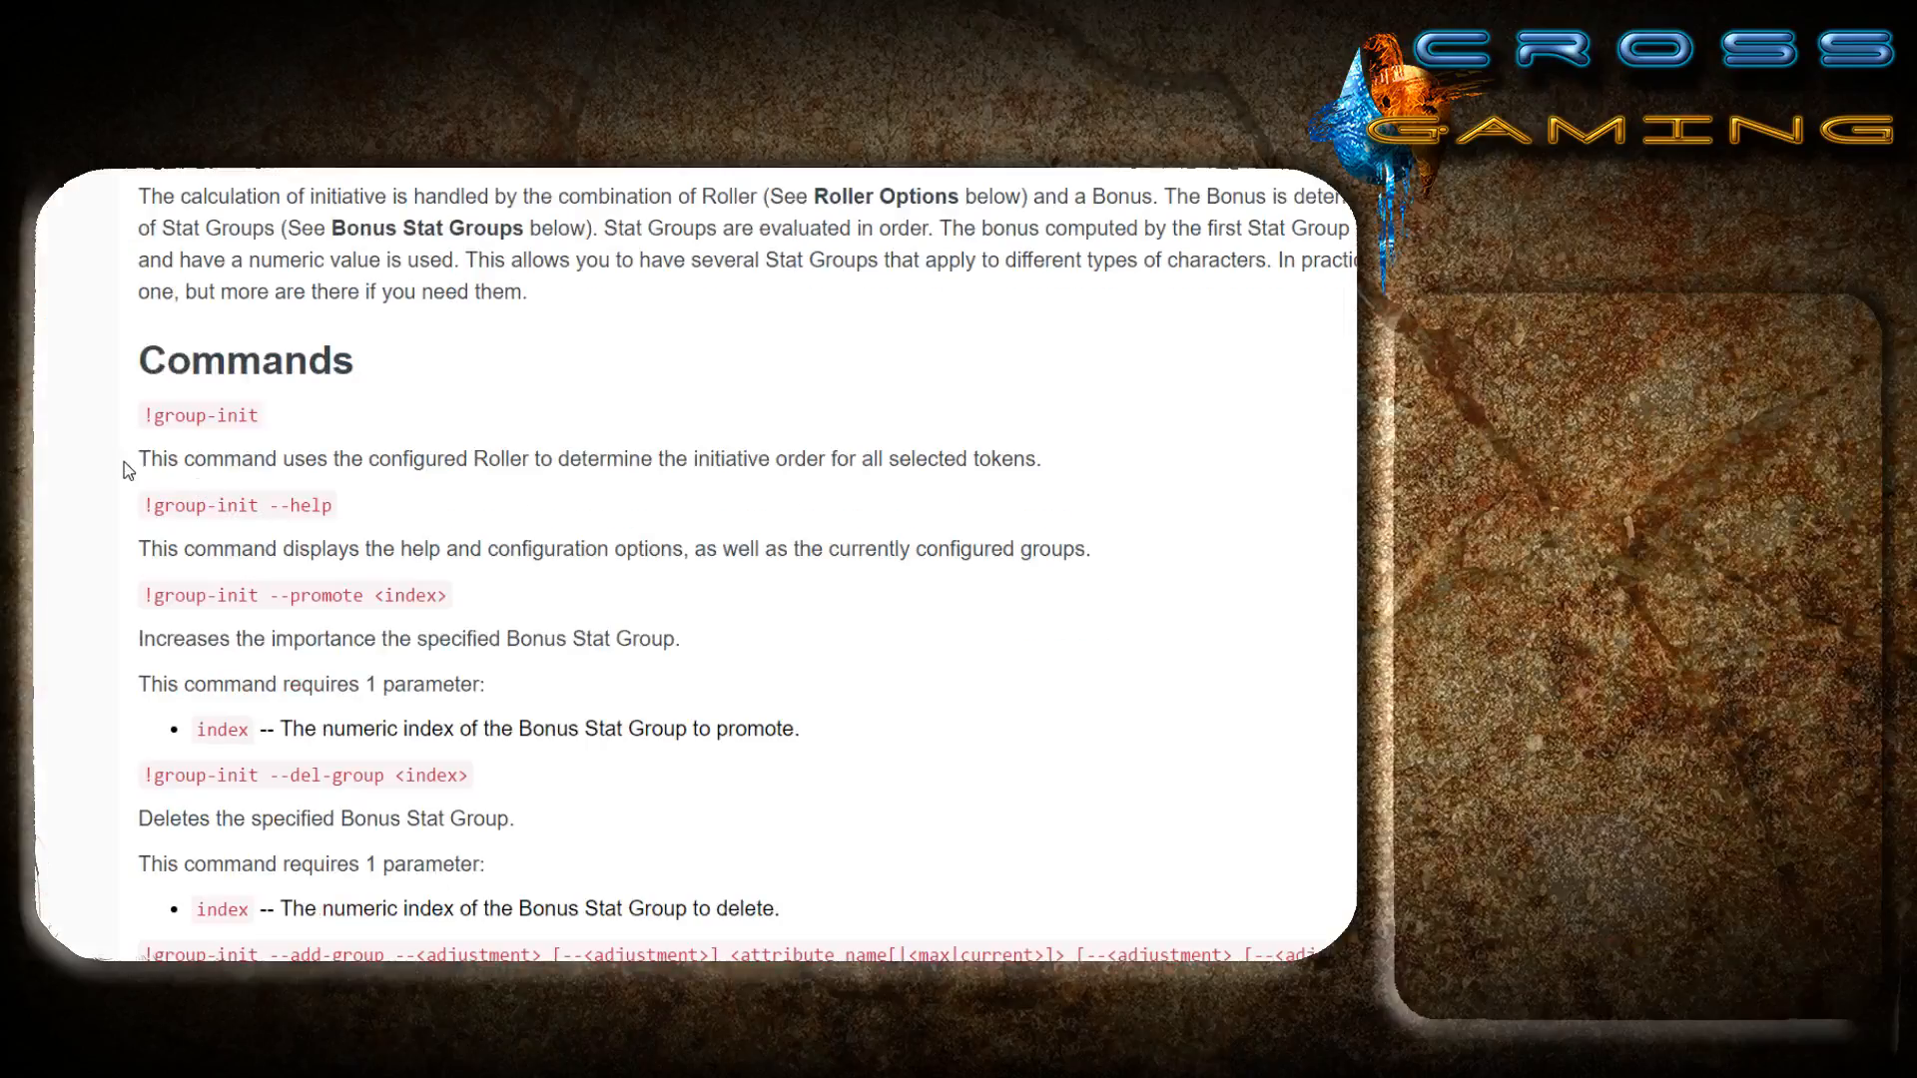
mouse_move(140, 406)
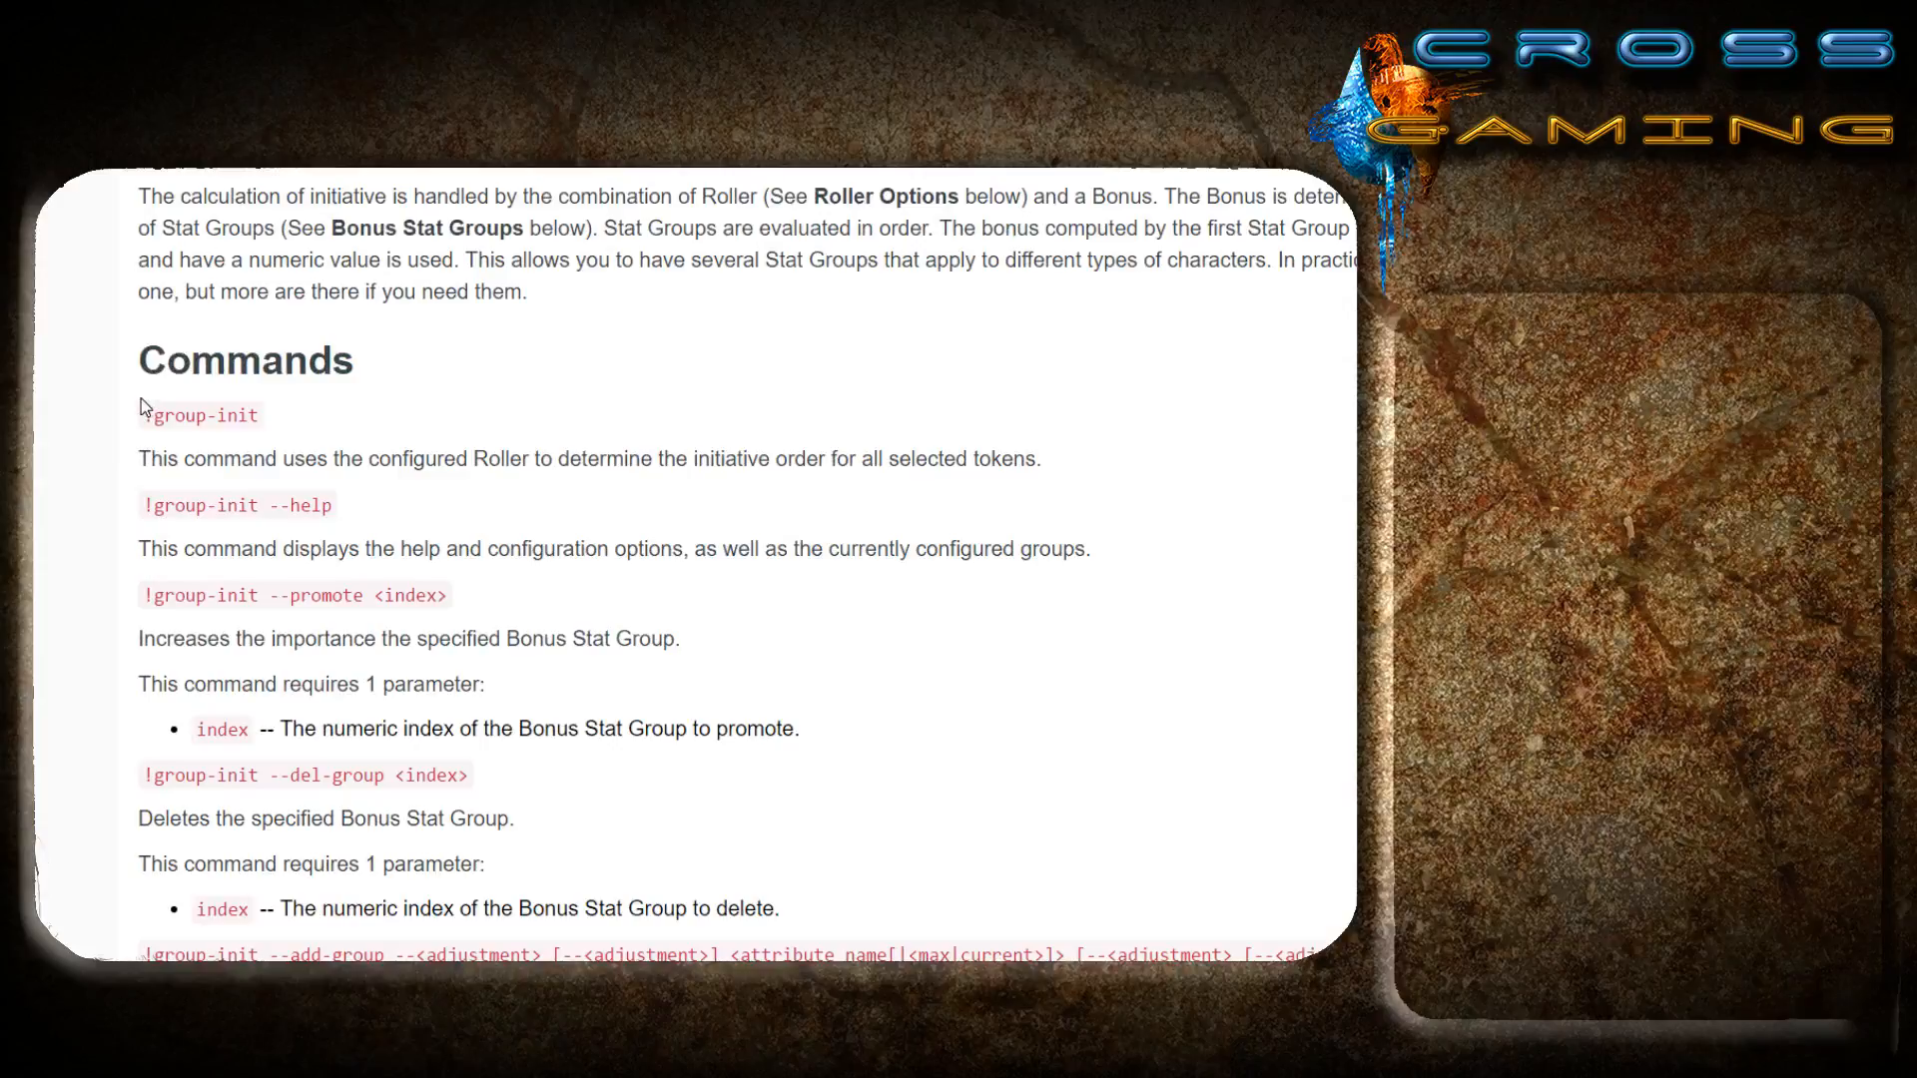
Review the --del-group <index> command and scroll through the reroll, clear and Roller Options sections.
double_click(201, 414)
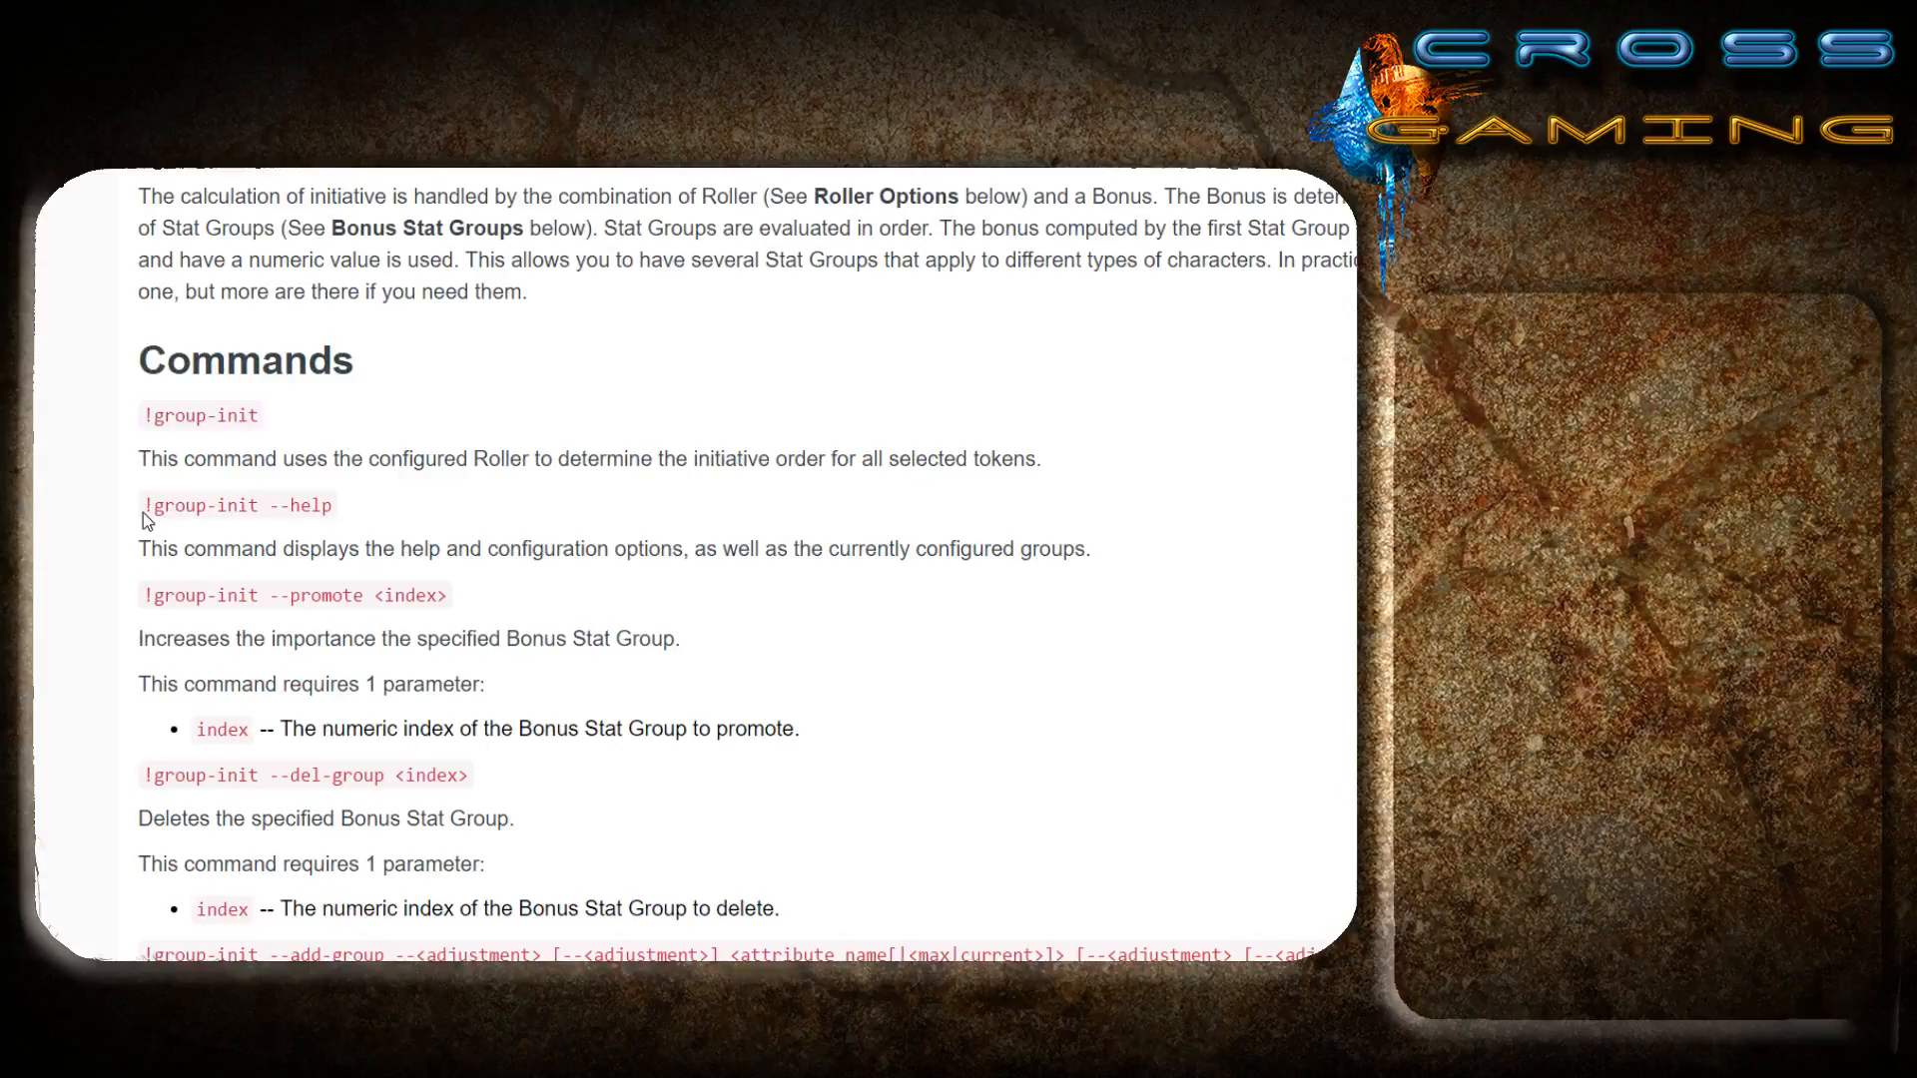
scroll(down, 3)
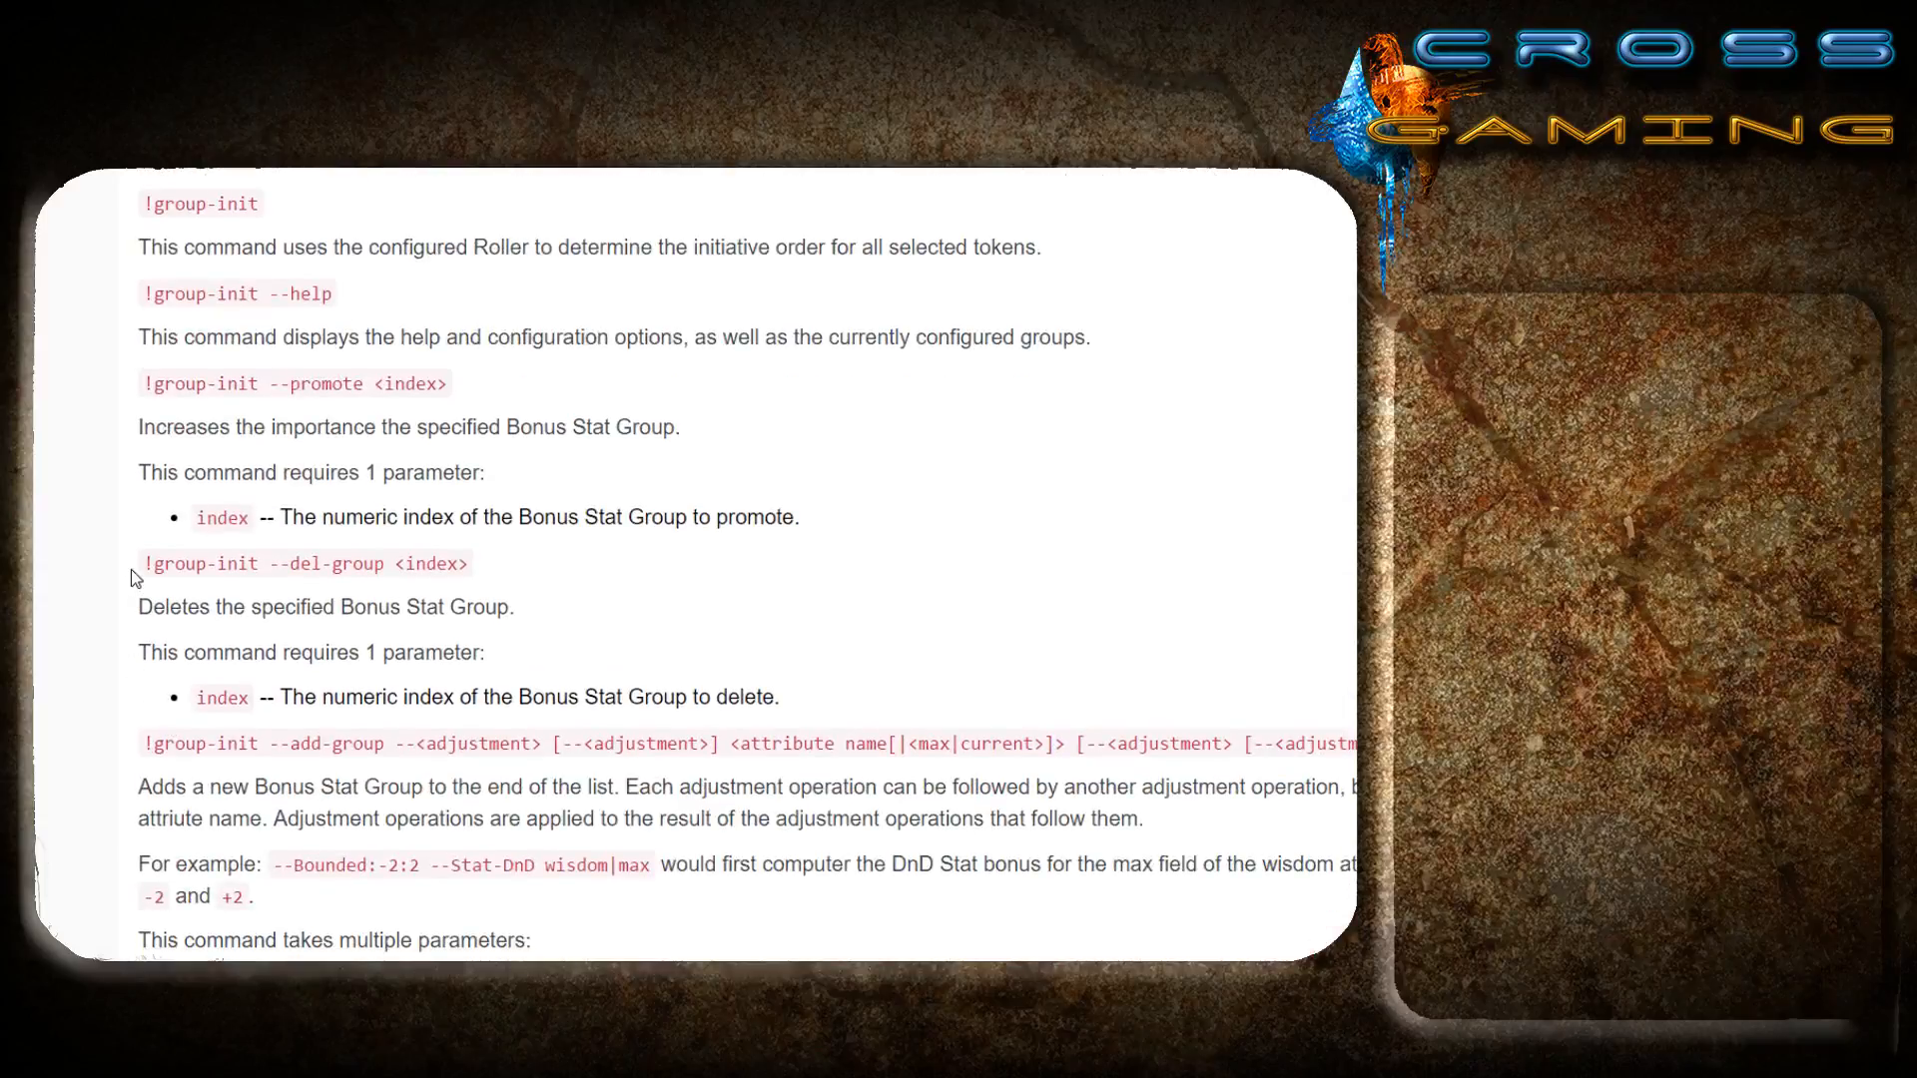
double_click(303, 563)
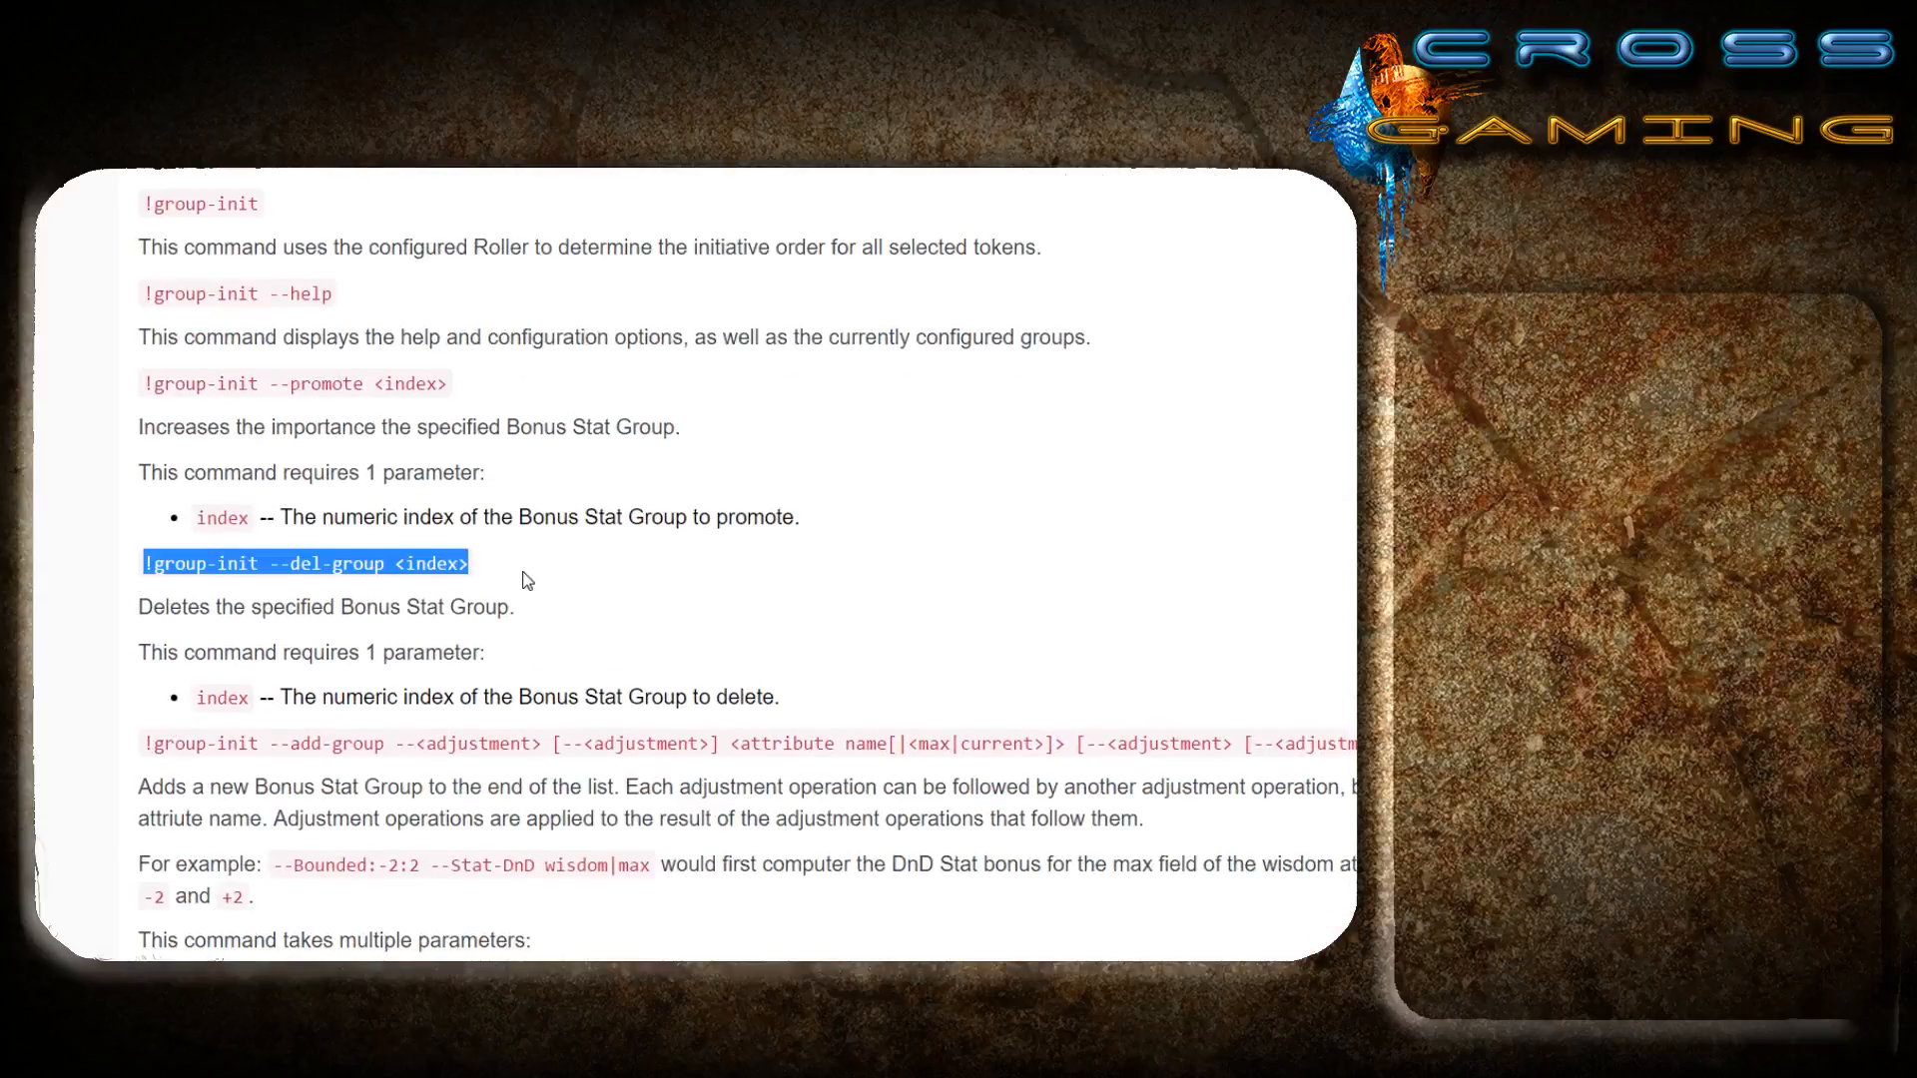
scroll(down, 3)
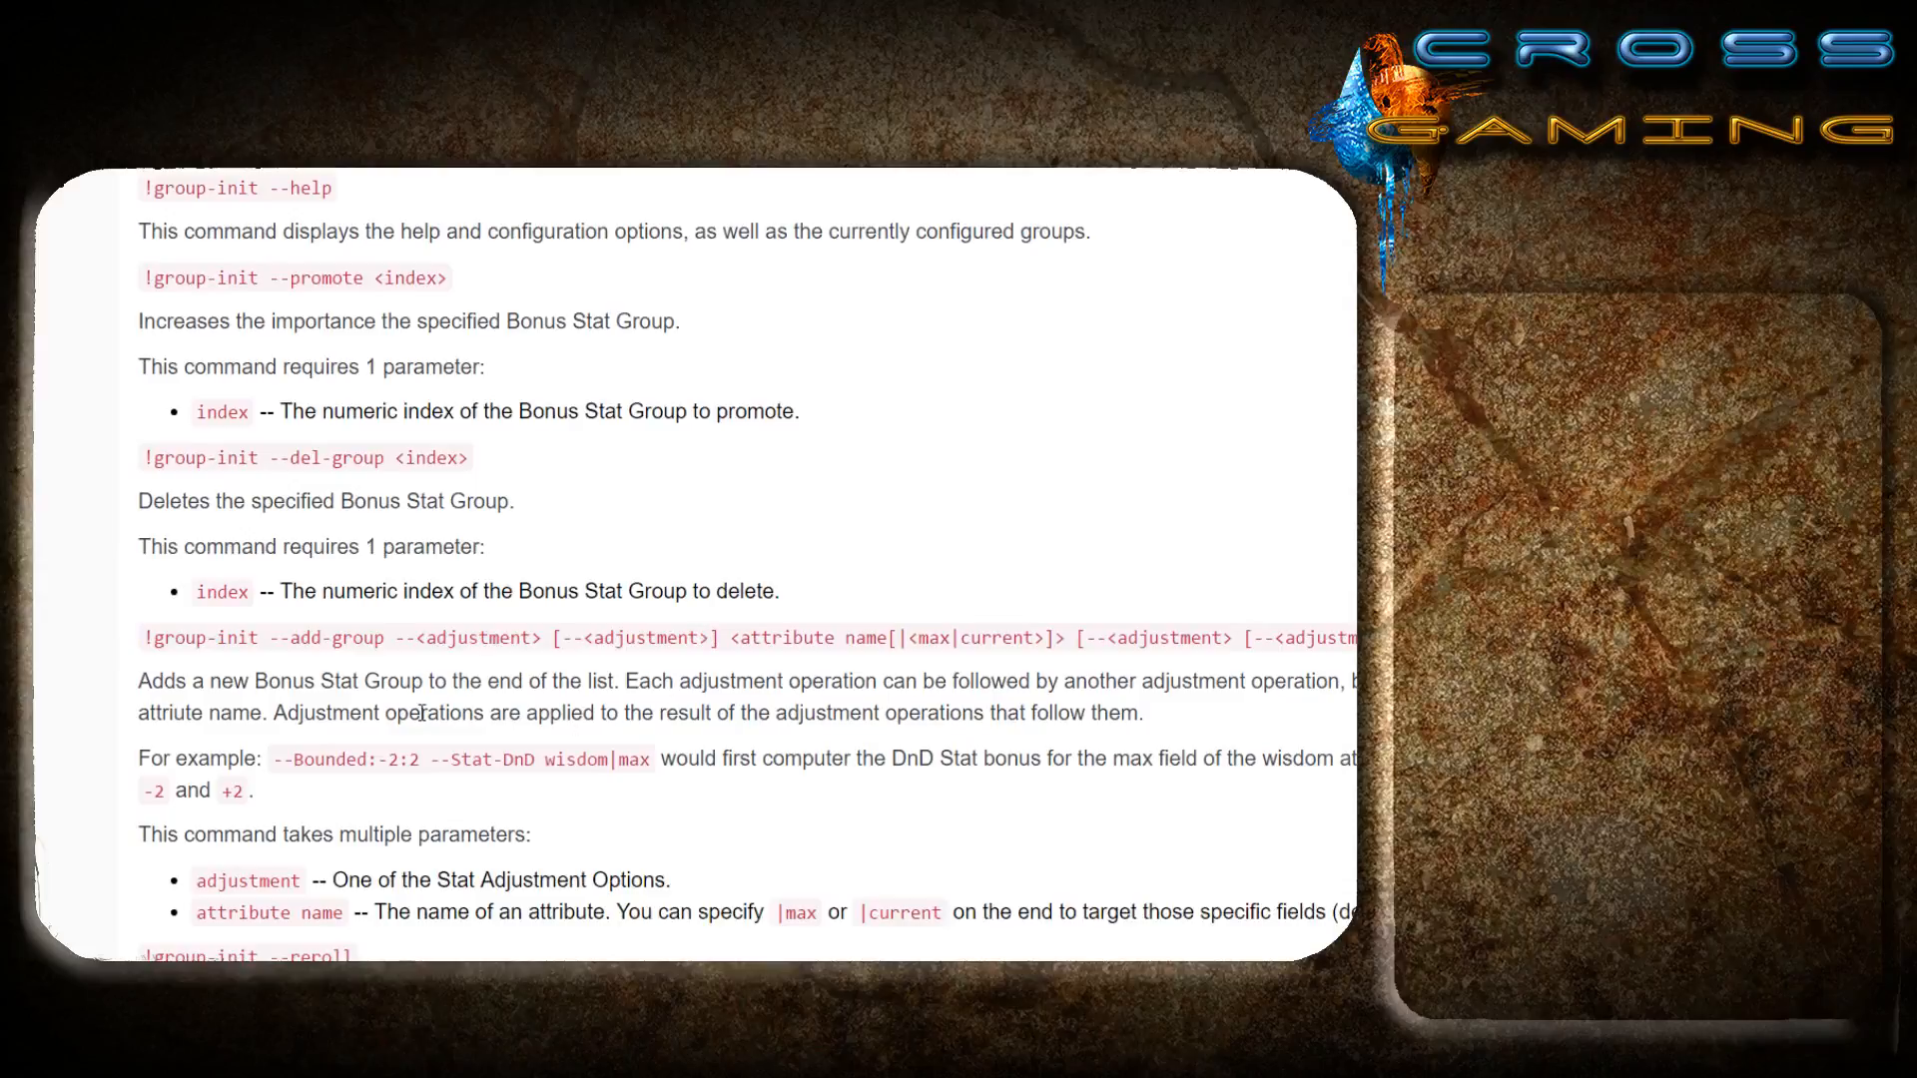
scroll(up, 3)
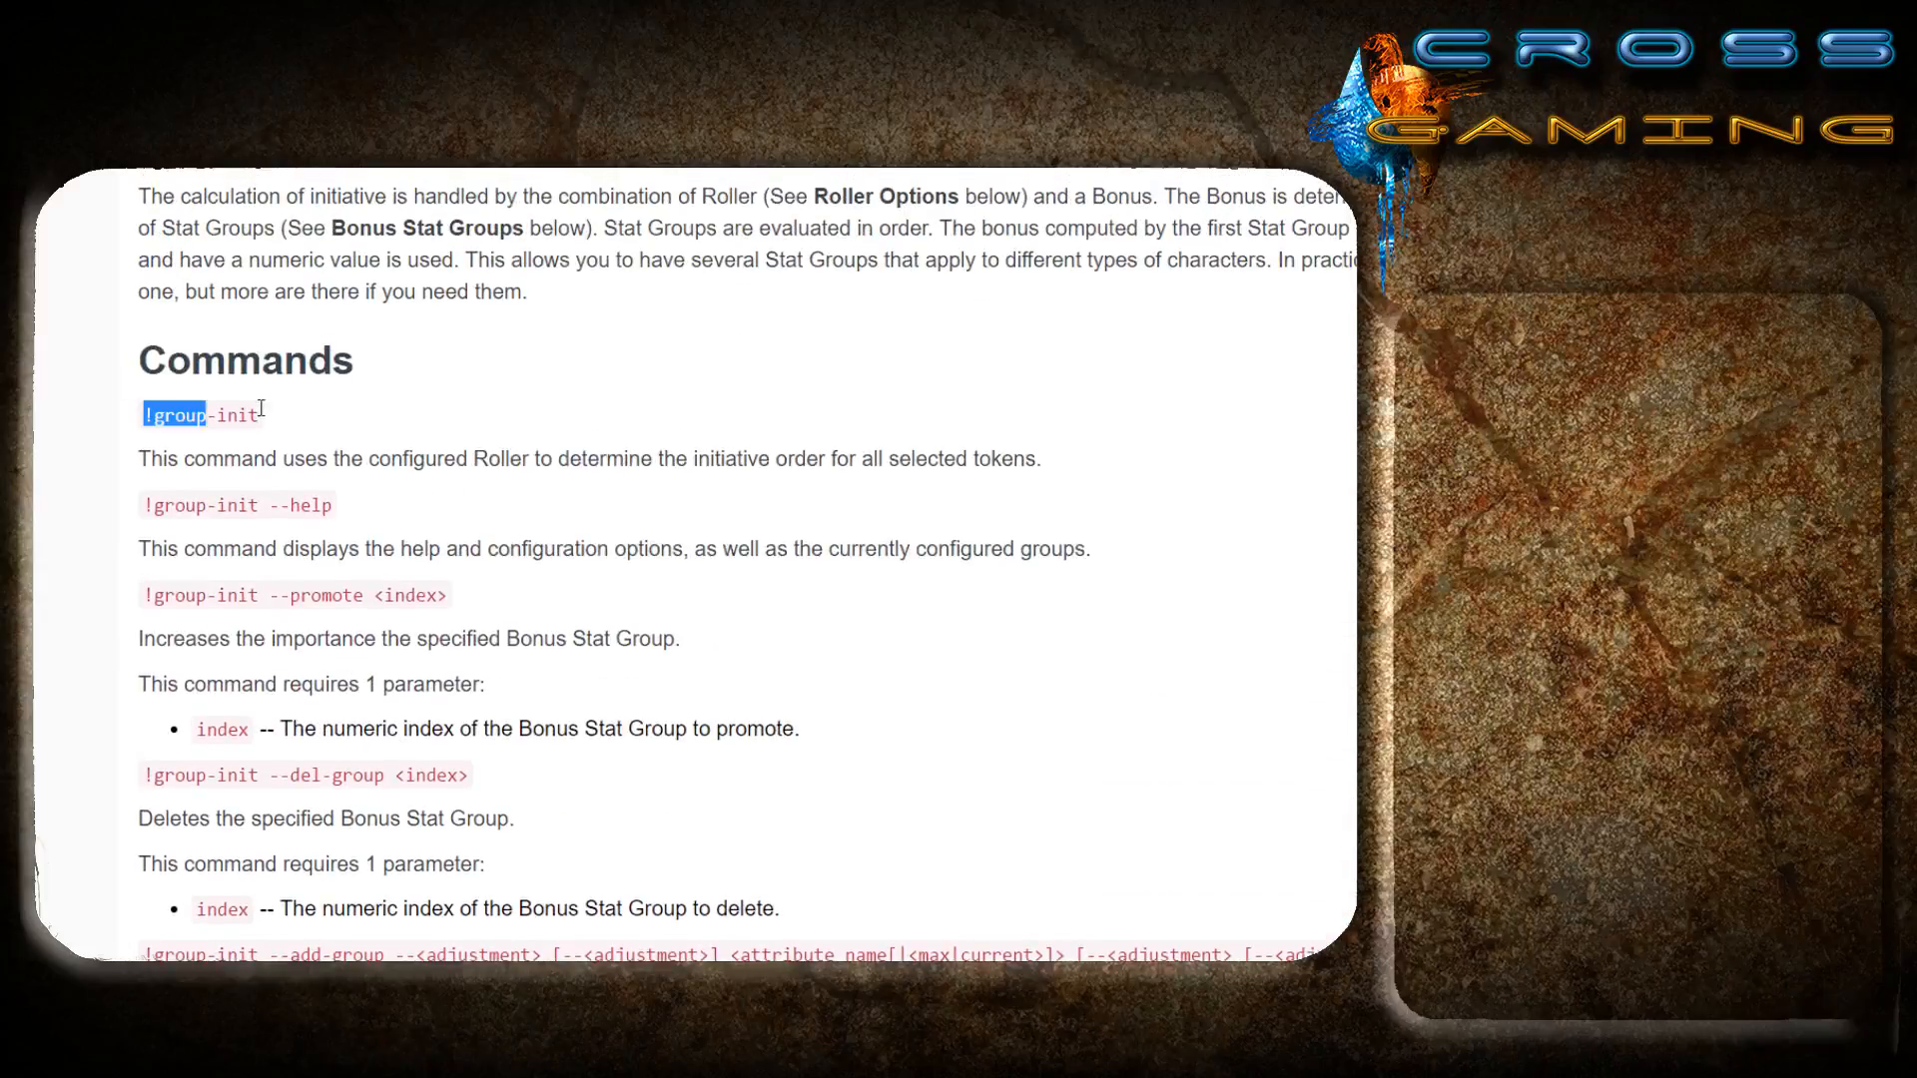
scroll(down, 3)
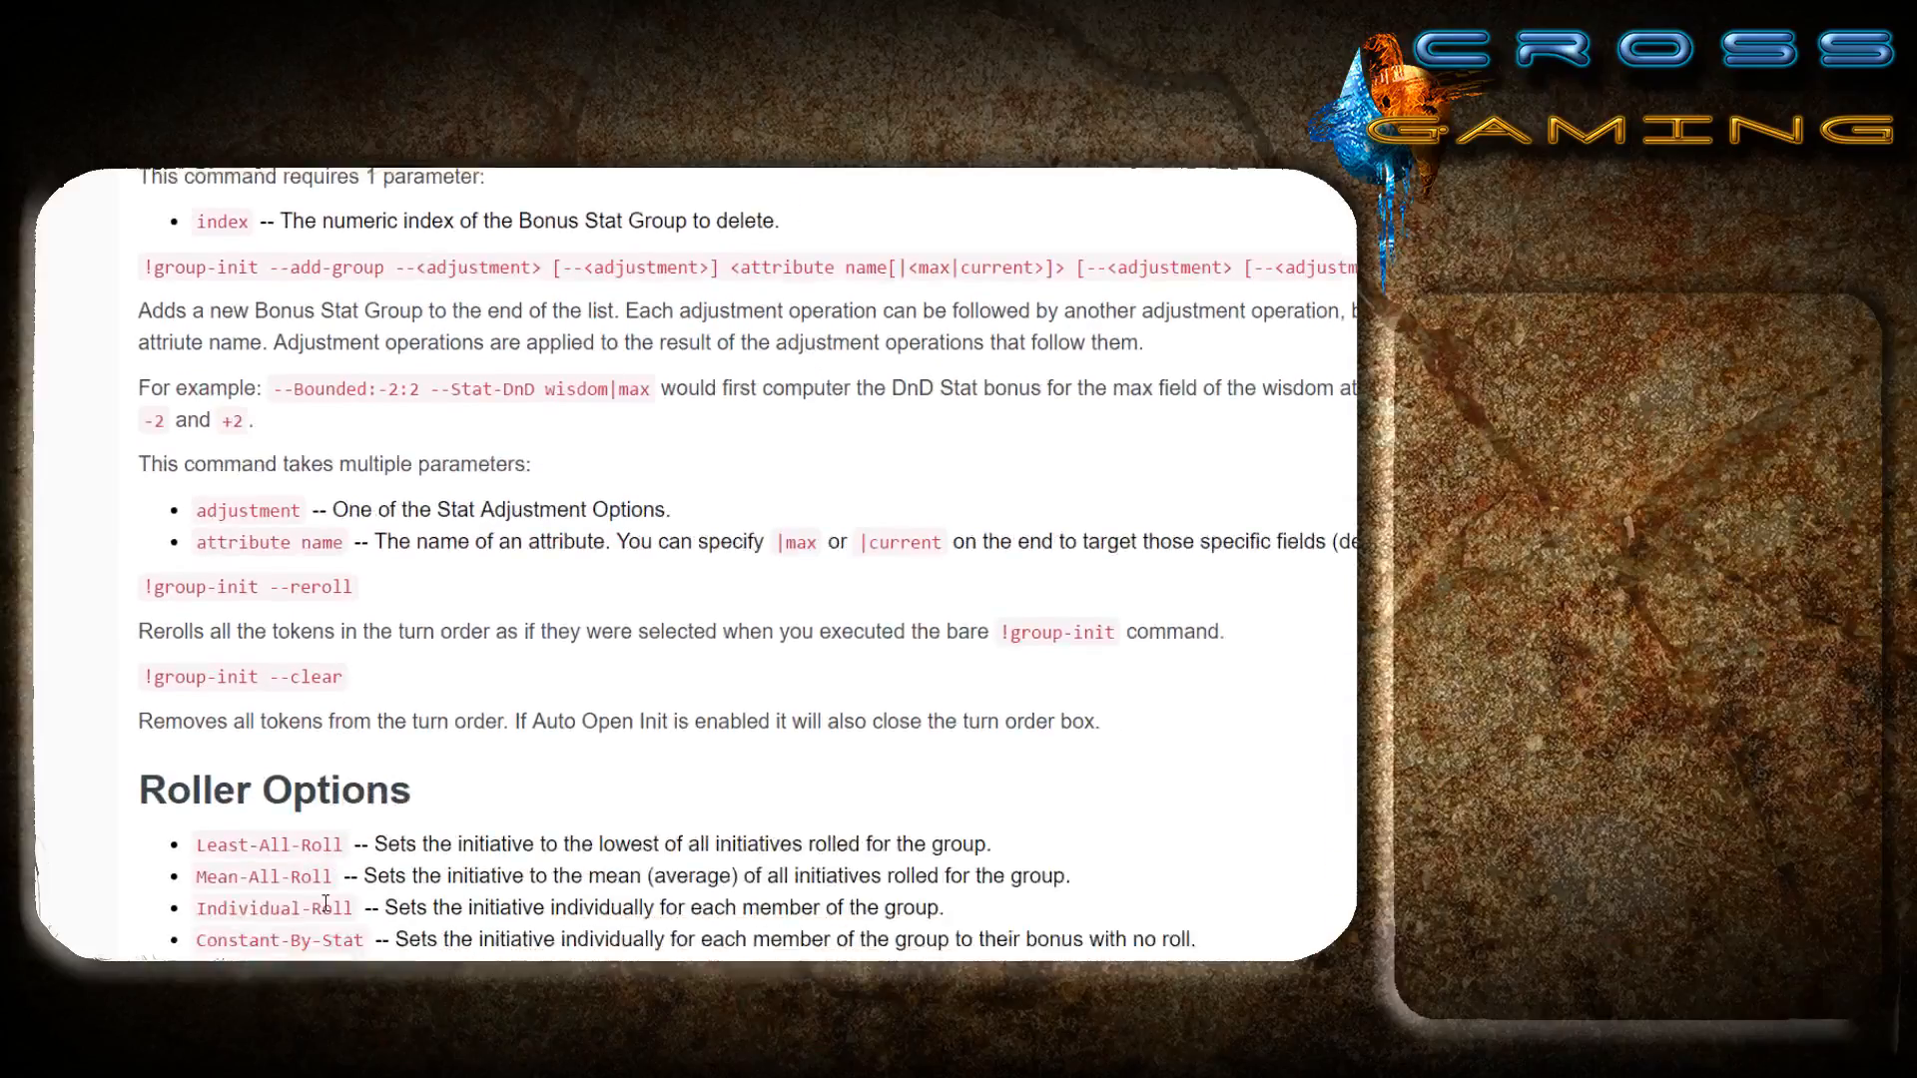
scroll(down, 3)
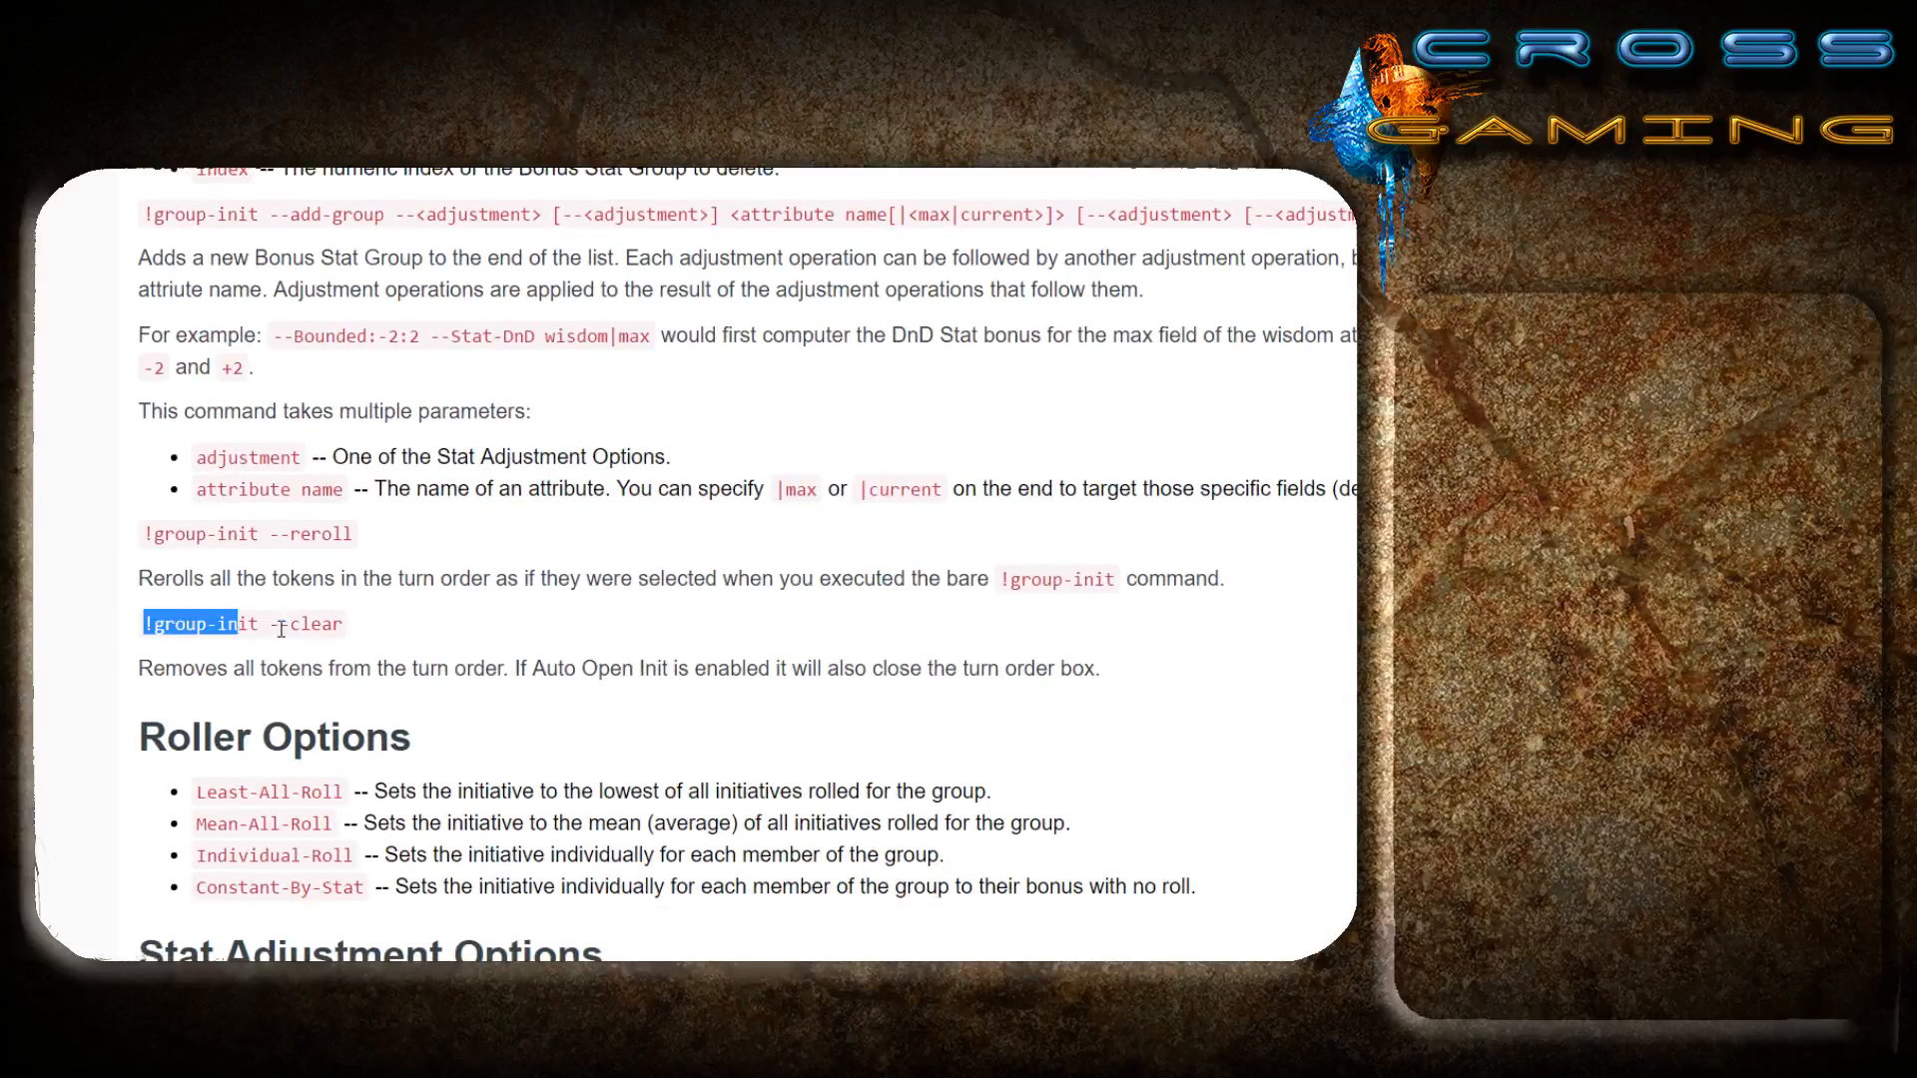
click(447, 646)
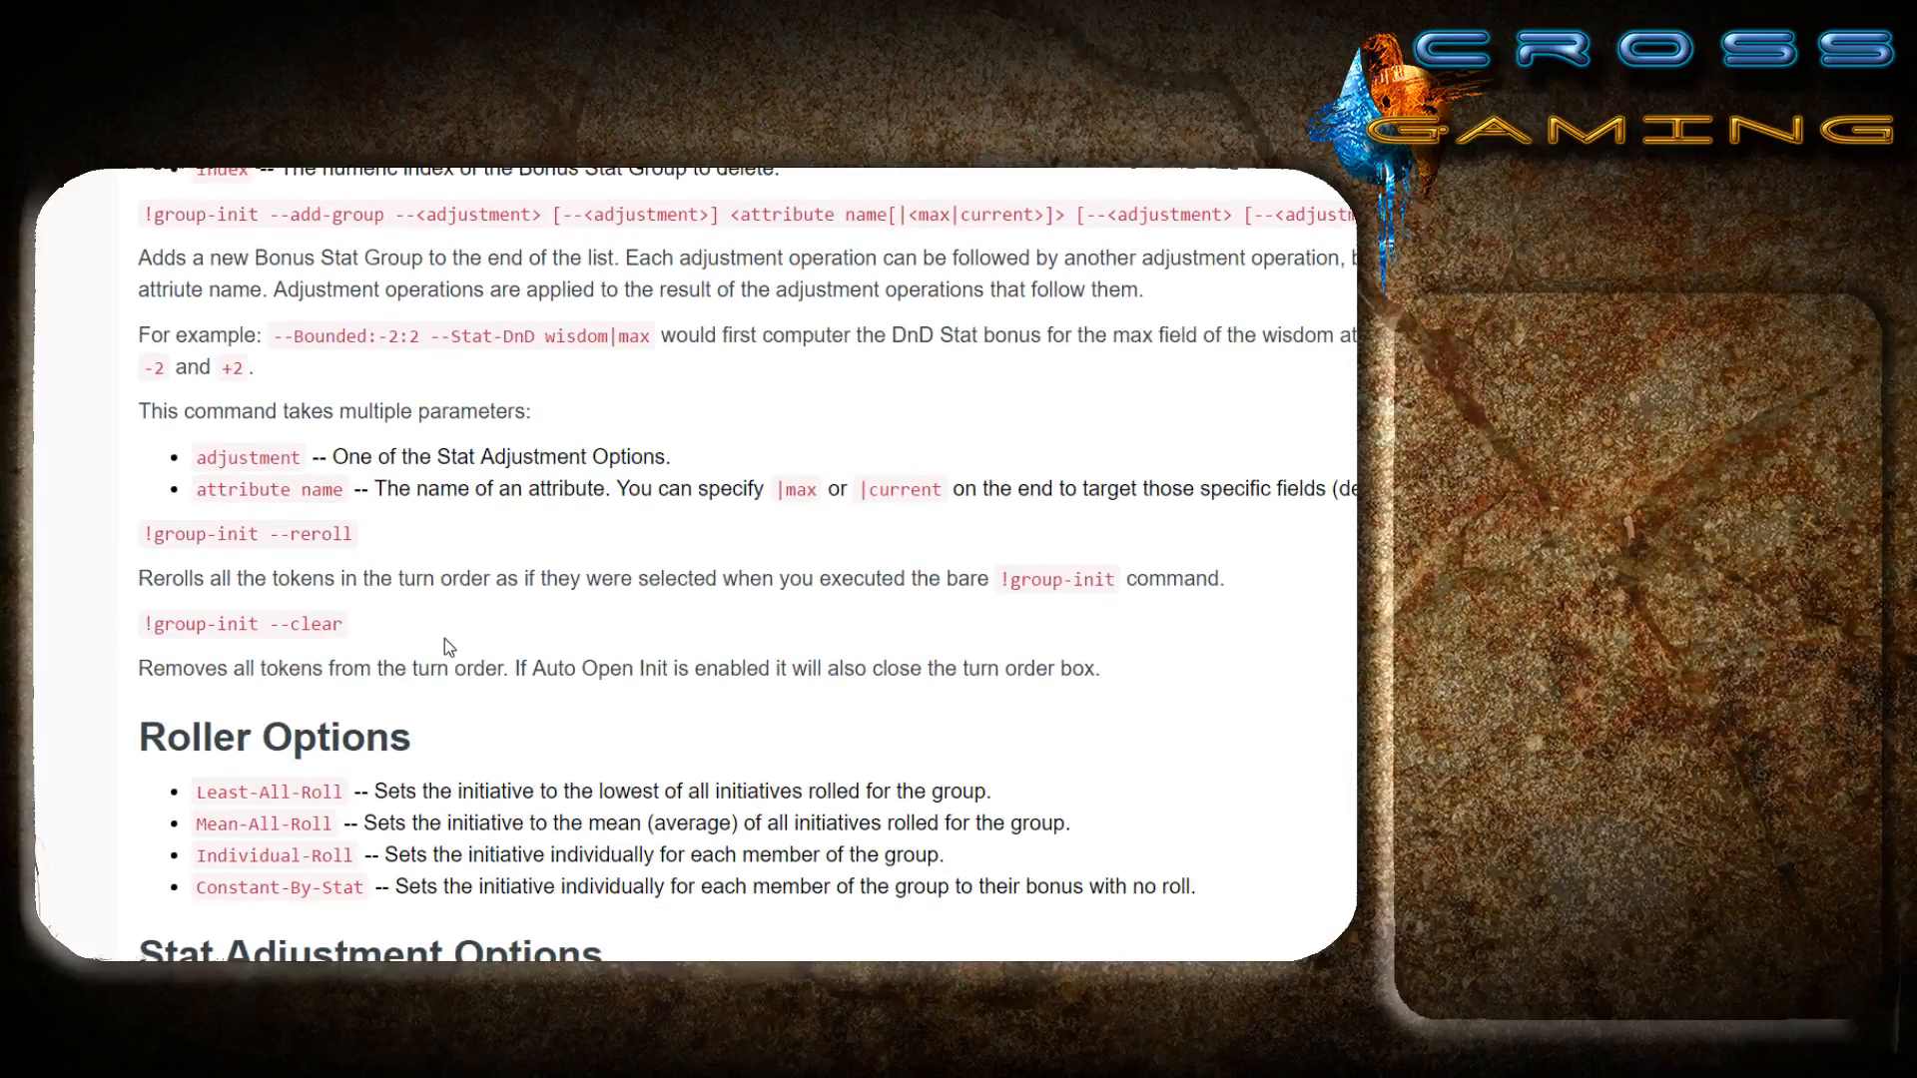
mouse_move(466, 697)
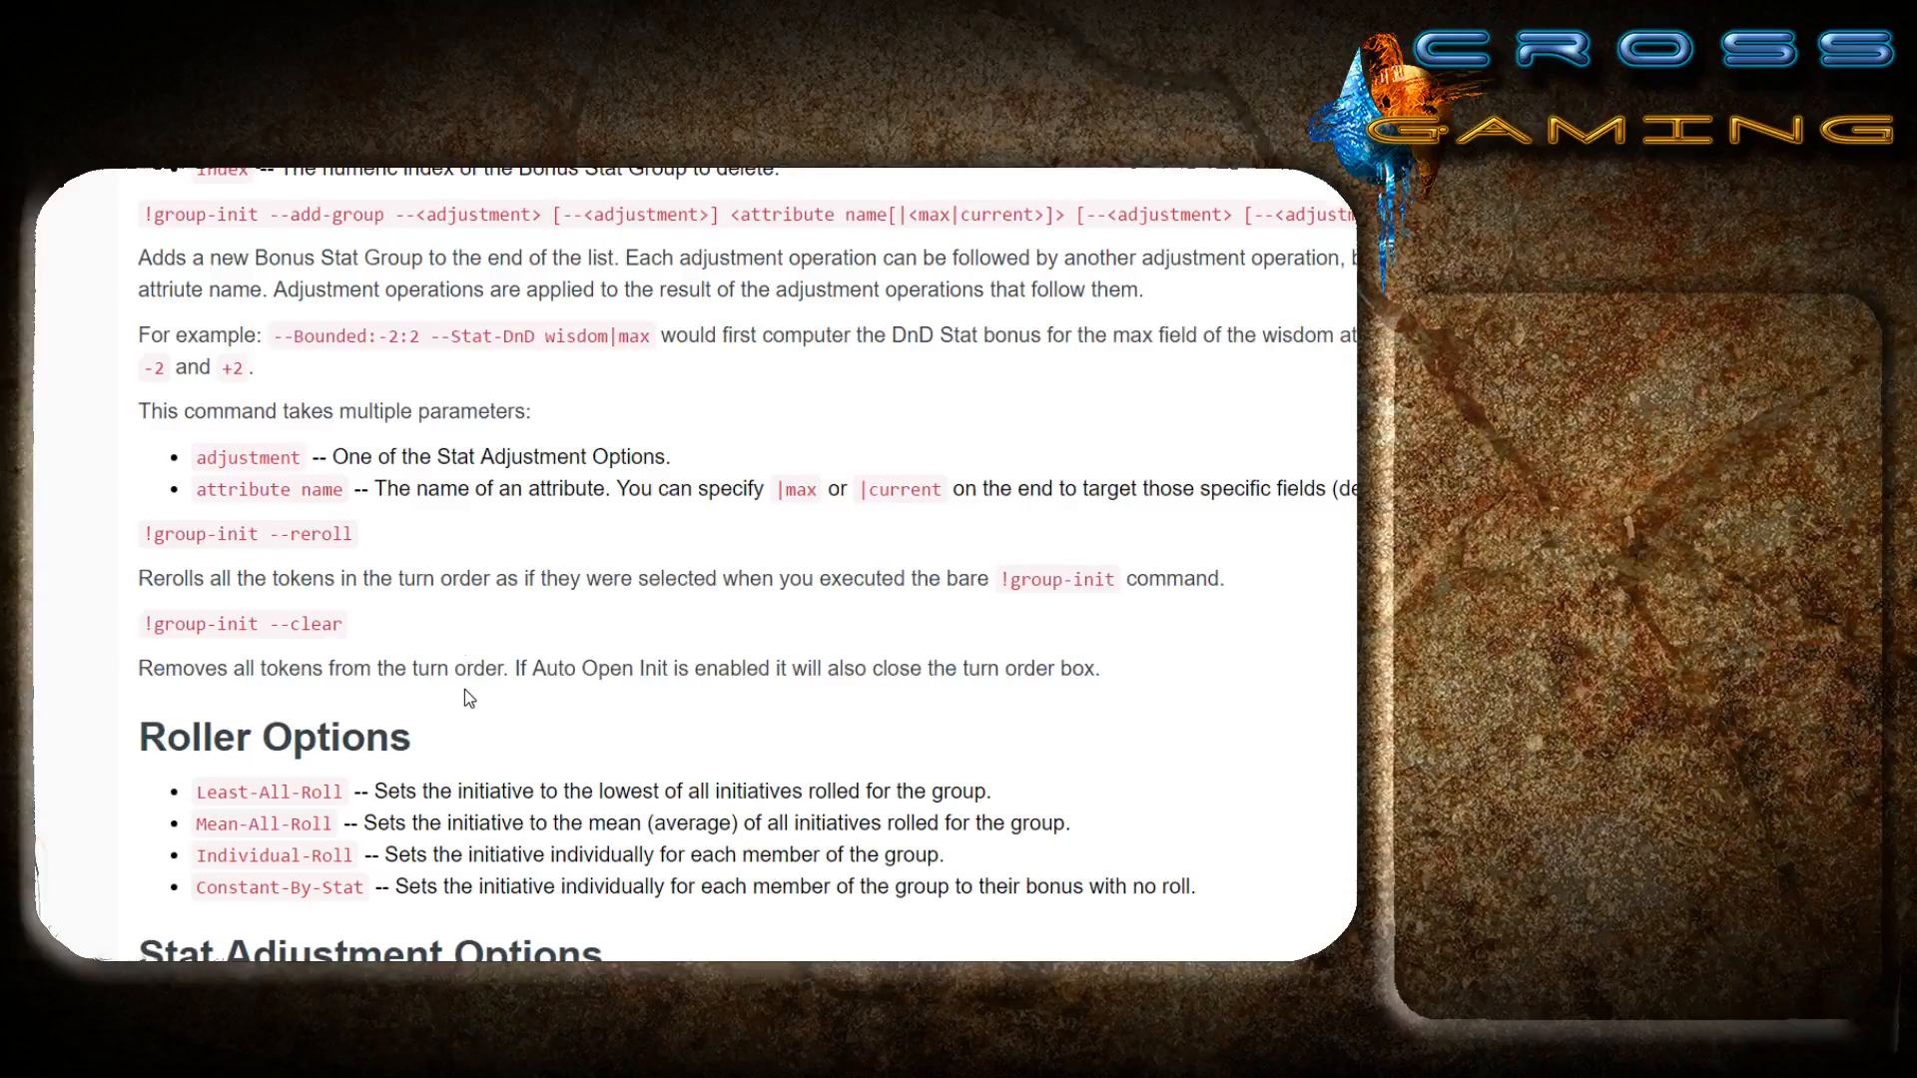
scroll(up, 3)
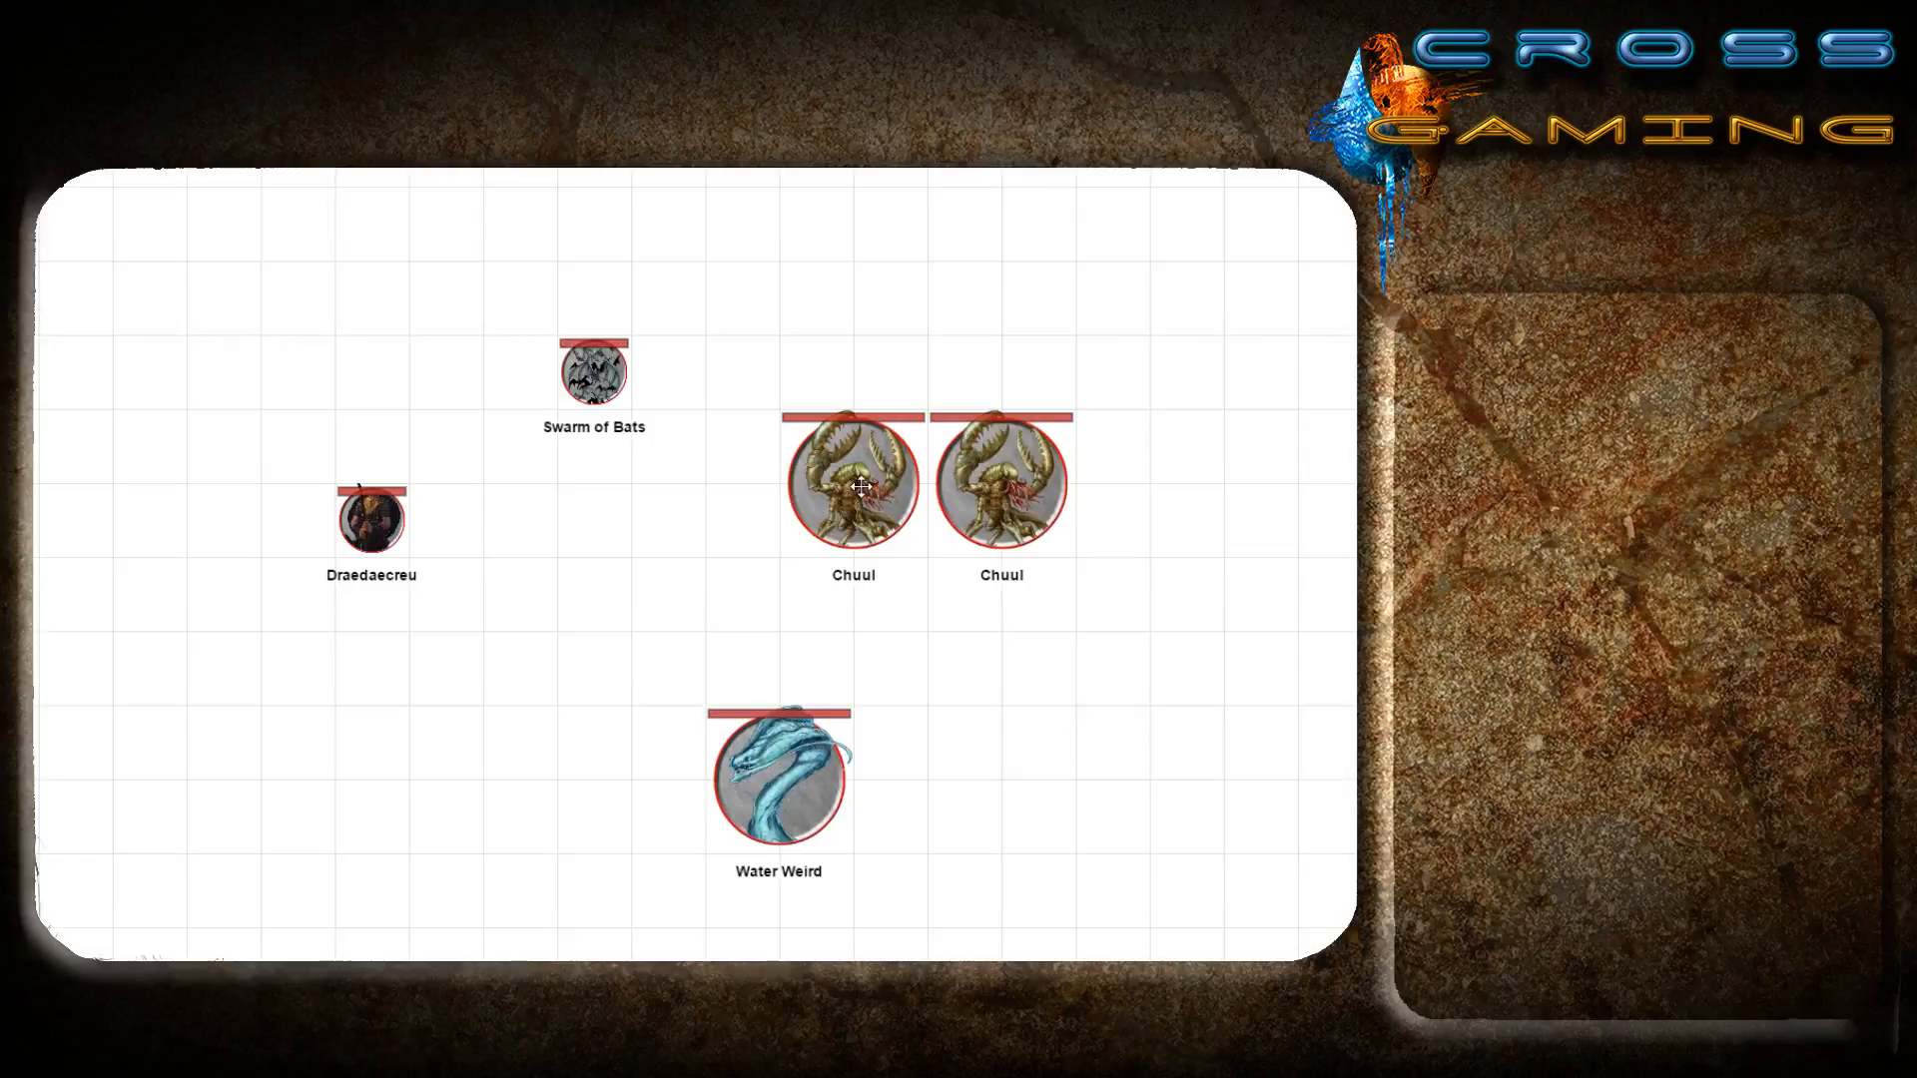
Select the left Chuul token on the tabletop to show its Init macro bar.
click(851, 485)
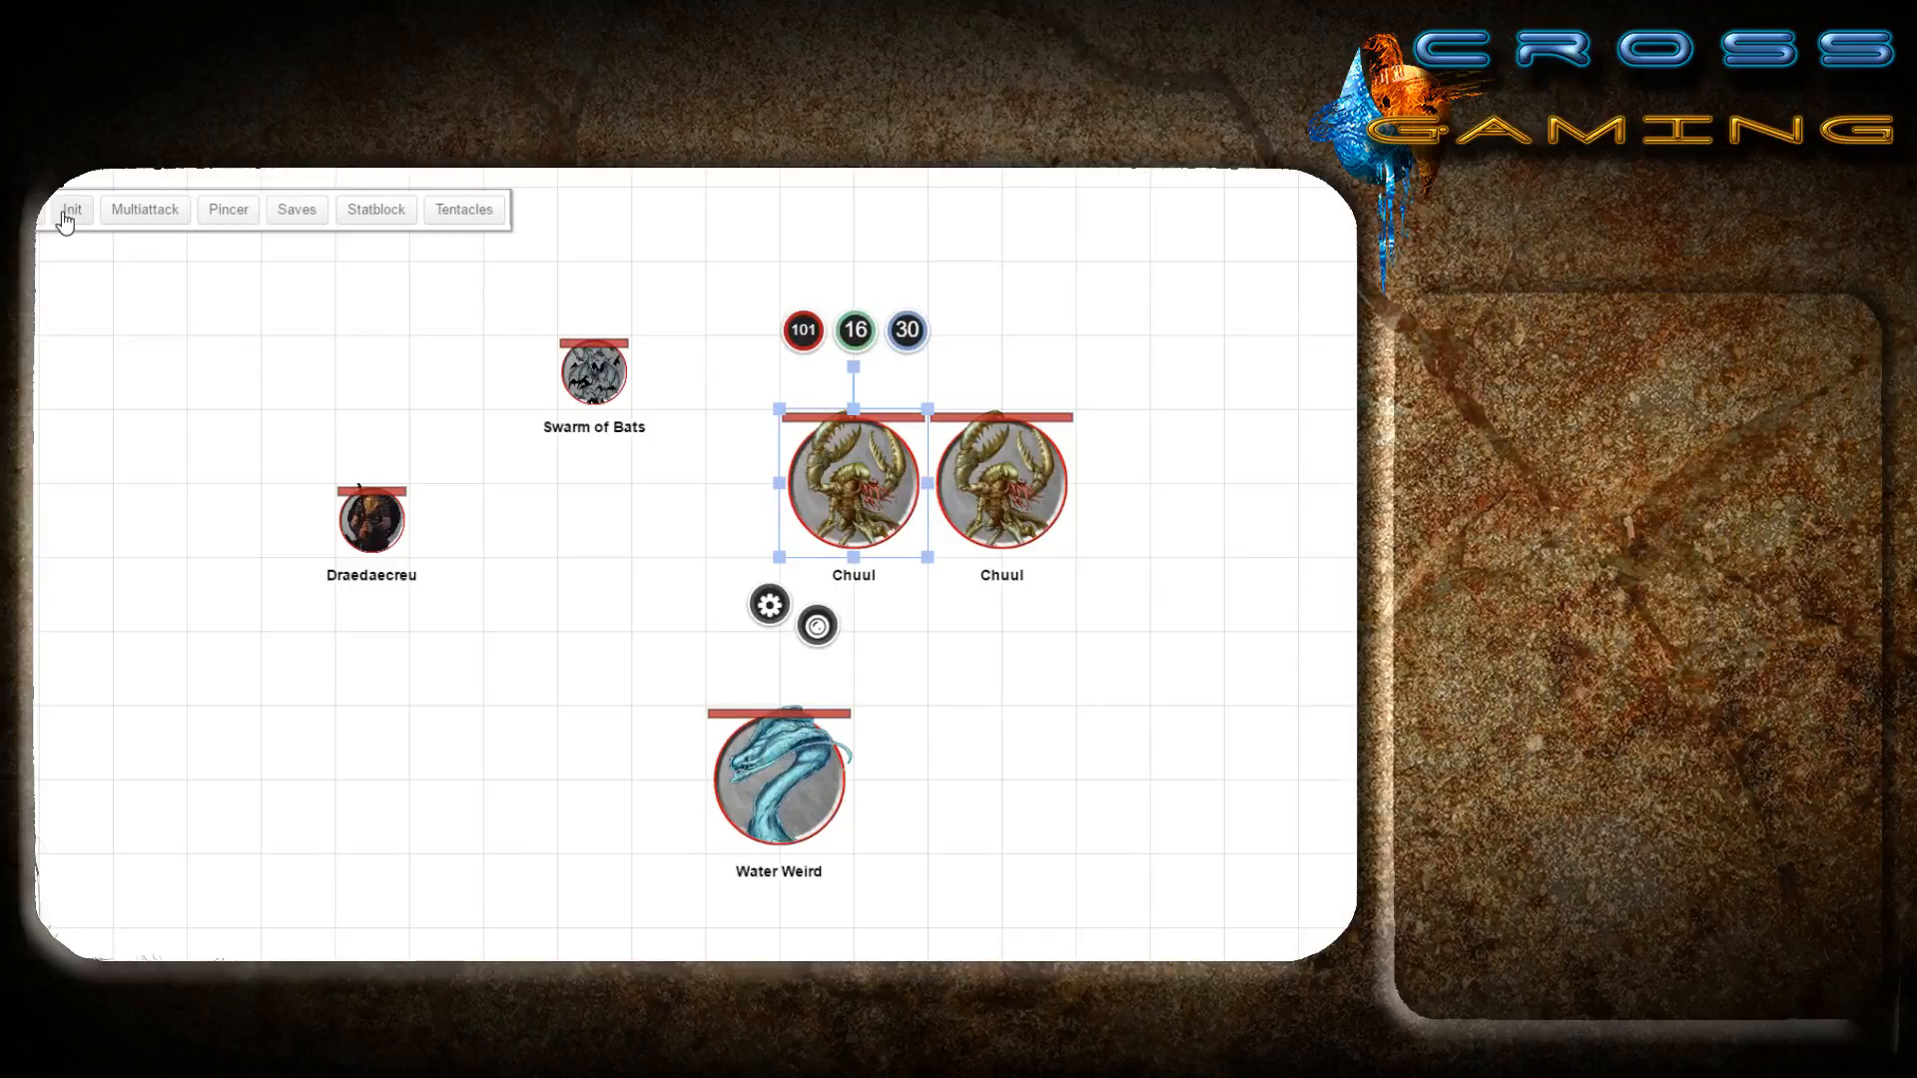
mouse_move(841, 507)
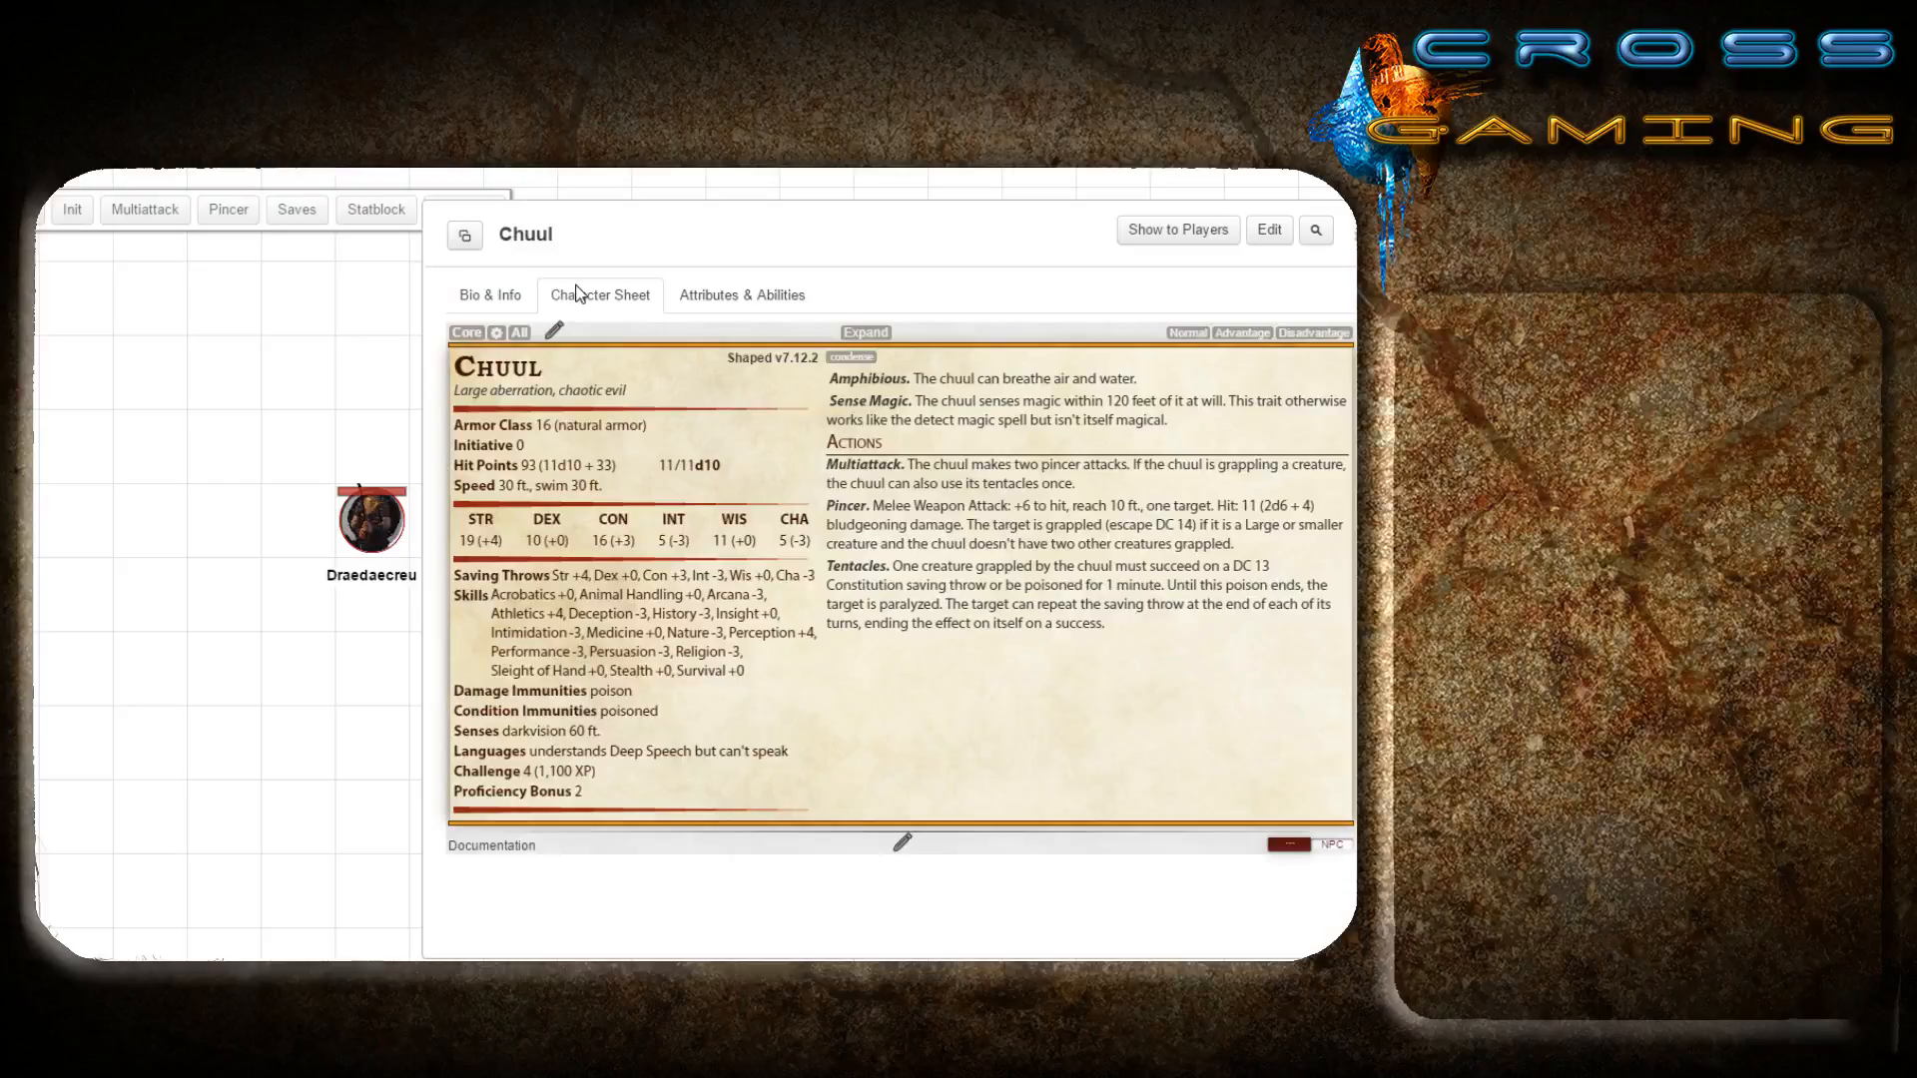
mouse_move(655, 484)
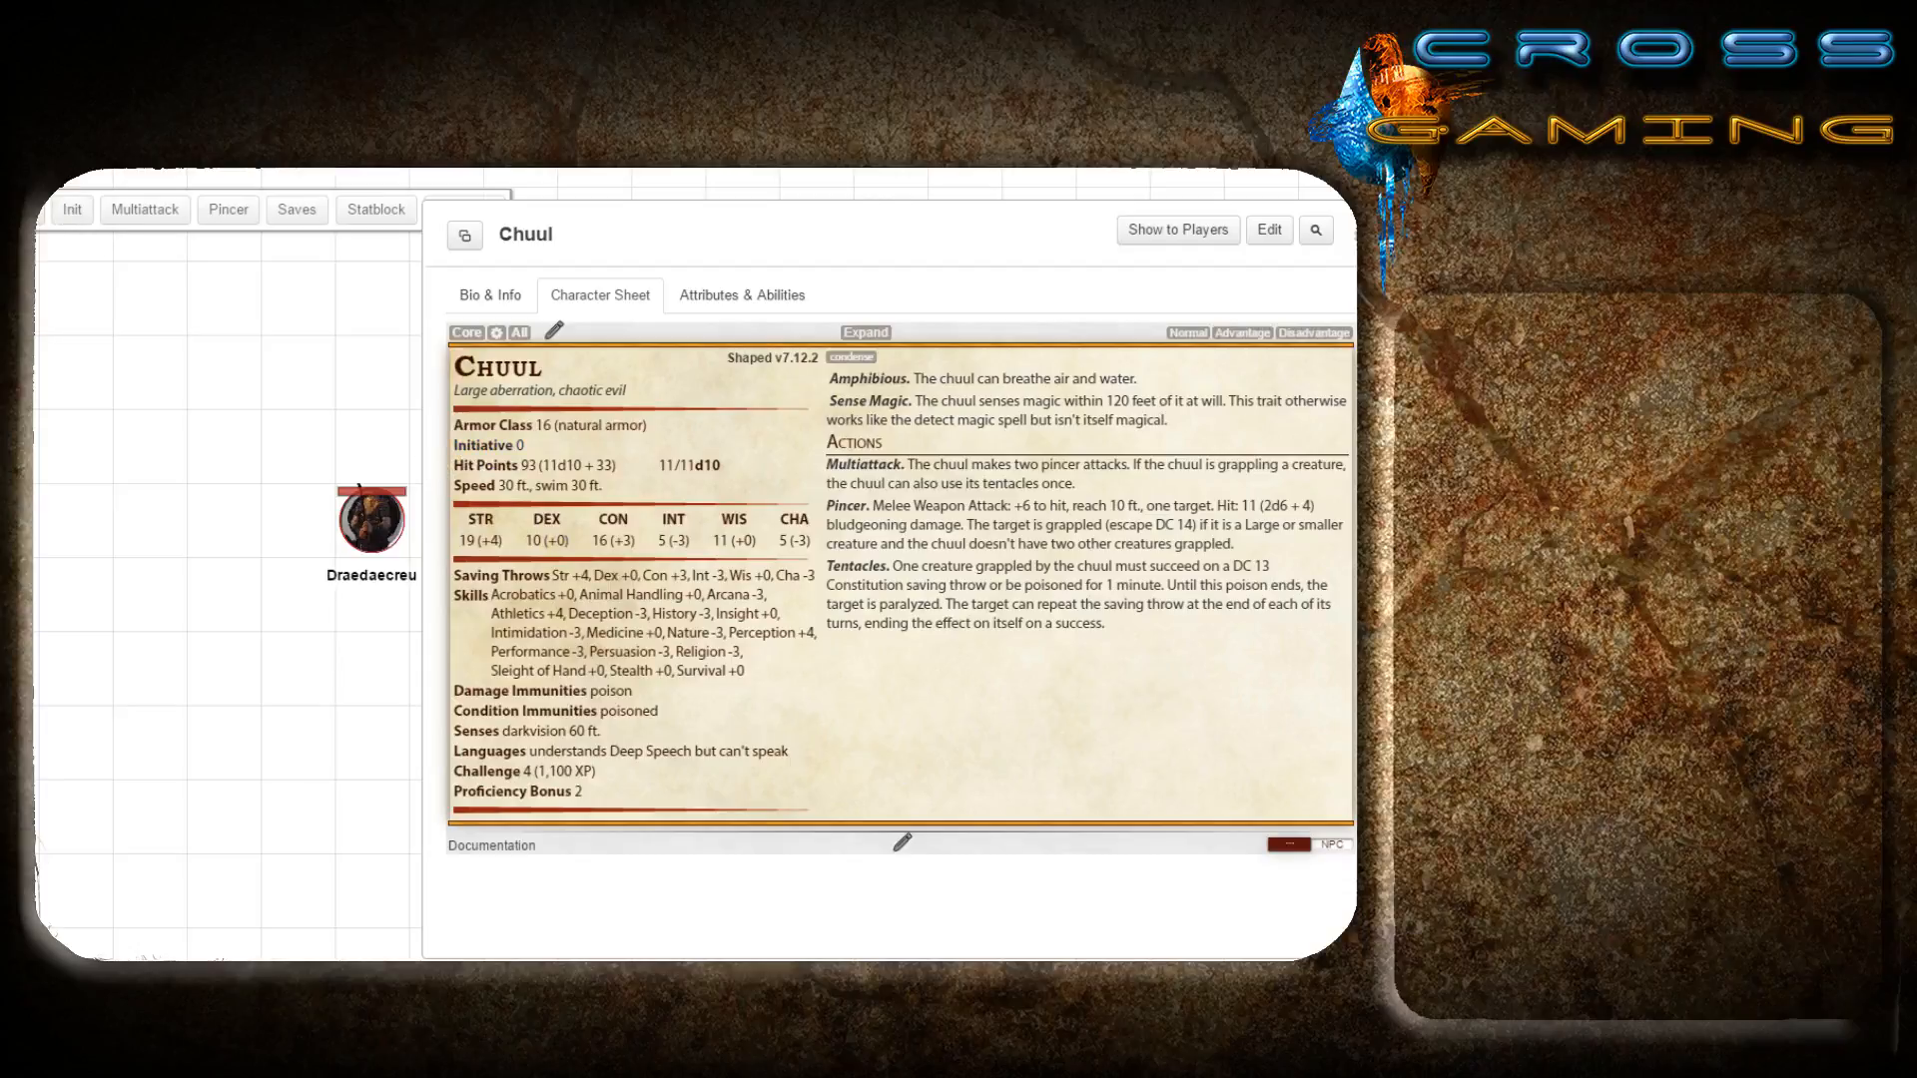
Roll Initiative from the Chuul's character sheet, adding Chuul at 12 to the Turn Order.
click(71, 209)
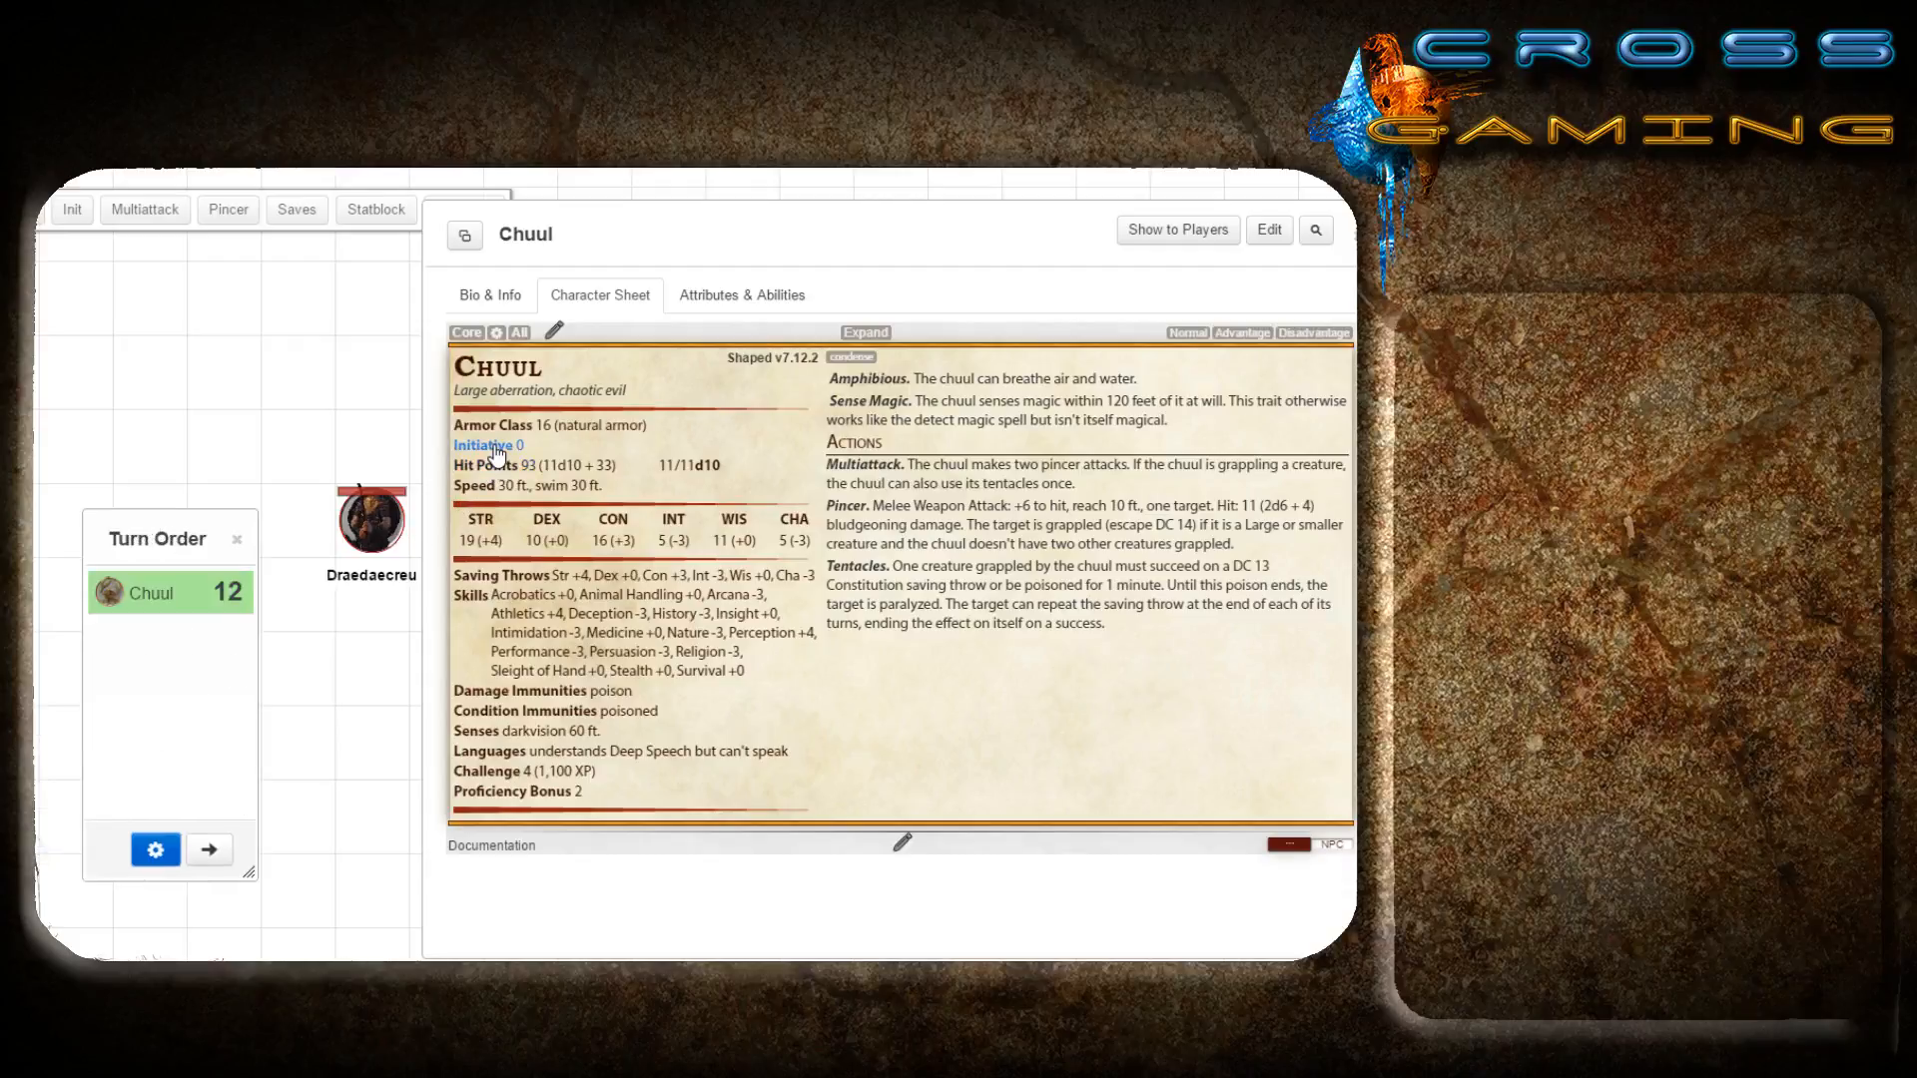
mouse_move(192, 598)
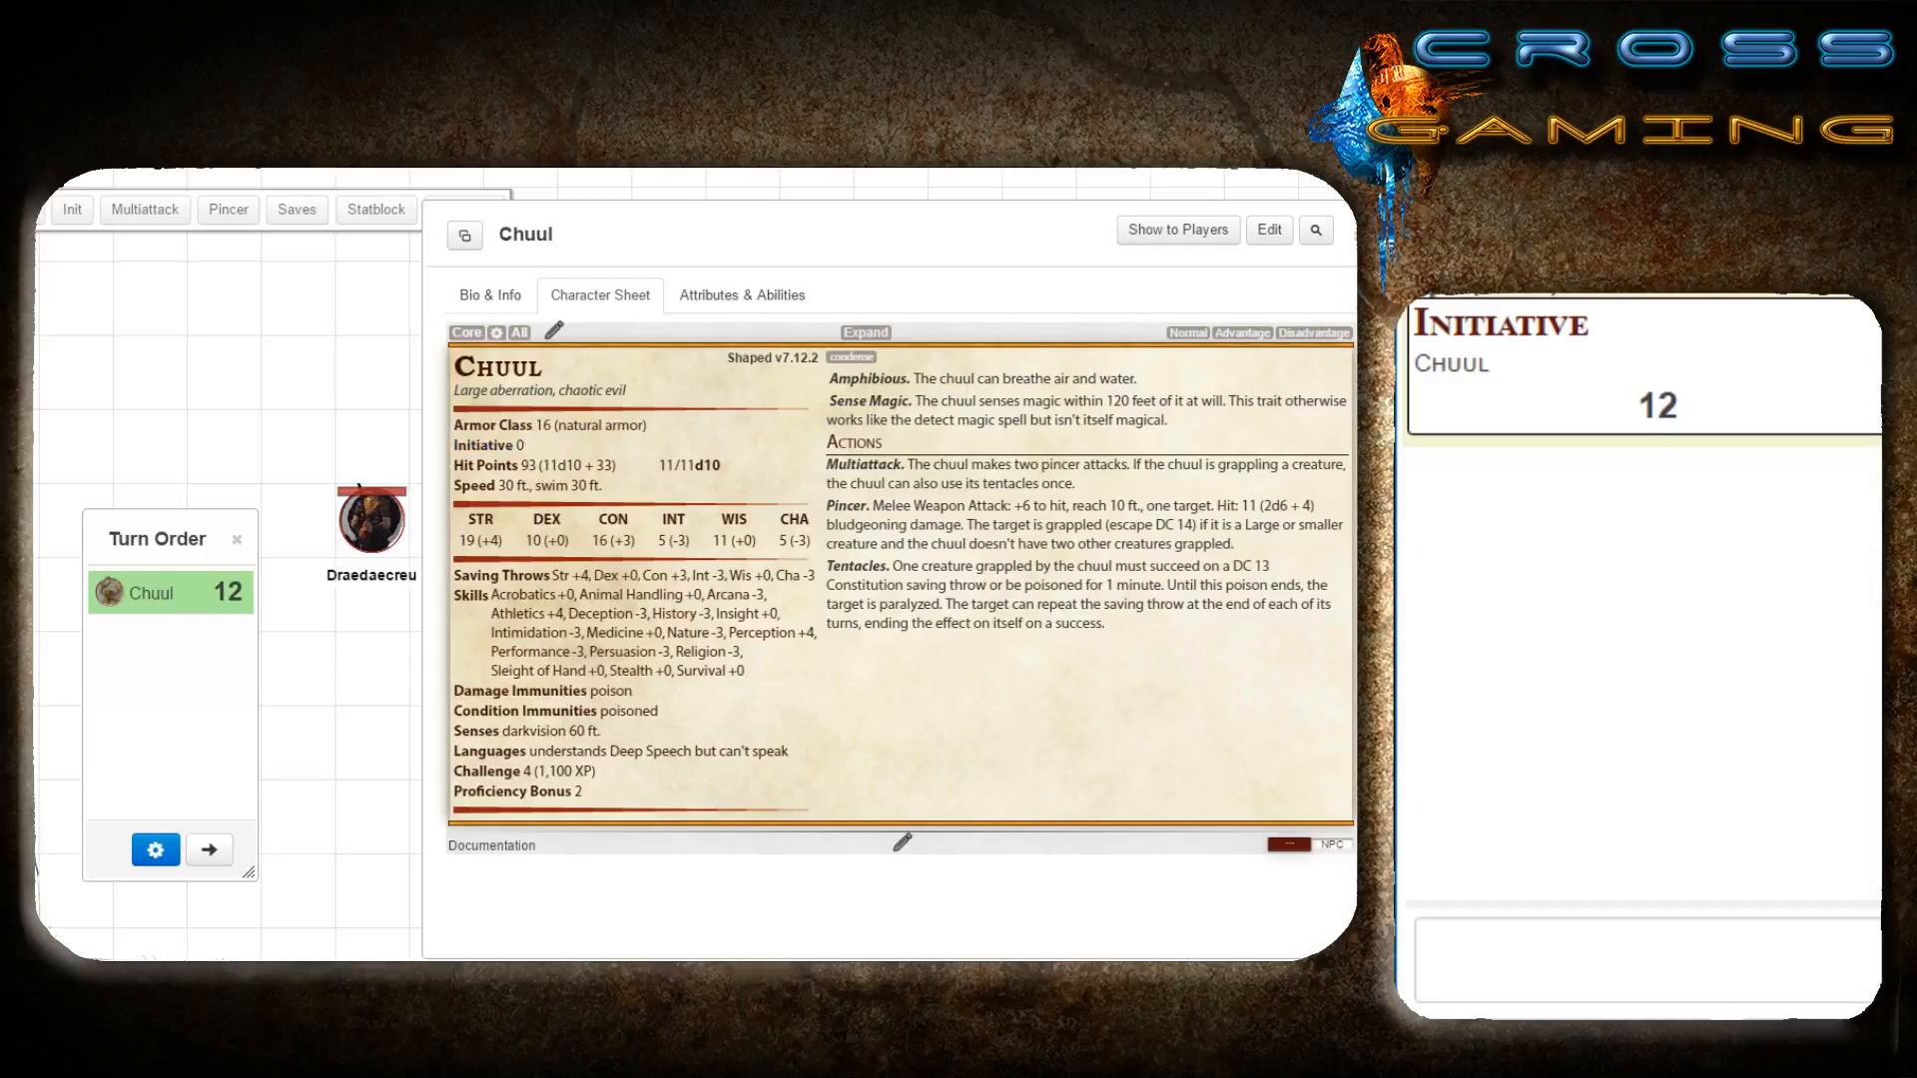
mouse_move(1352, 241)
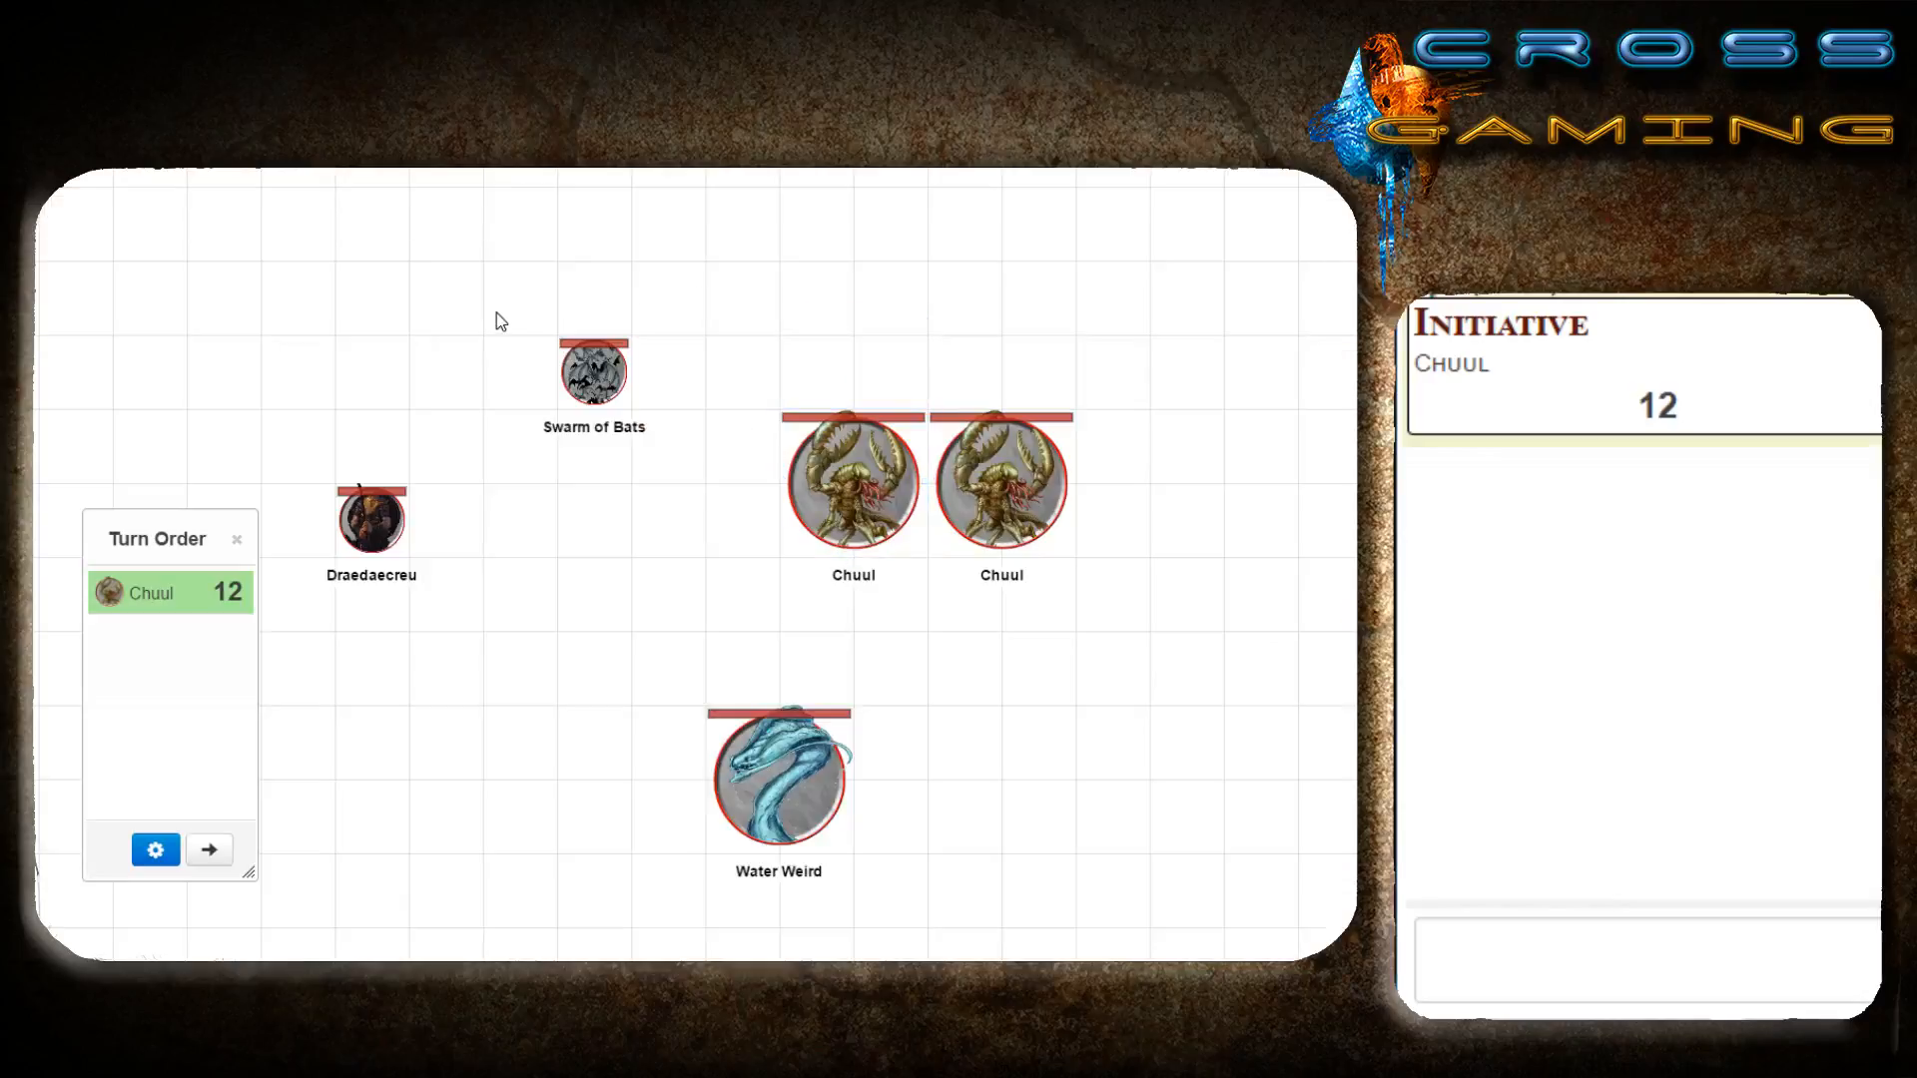
mouse_move(208, 713)
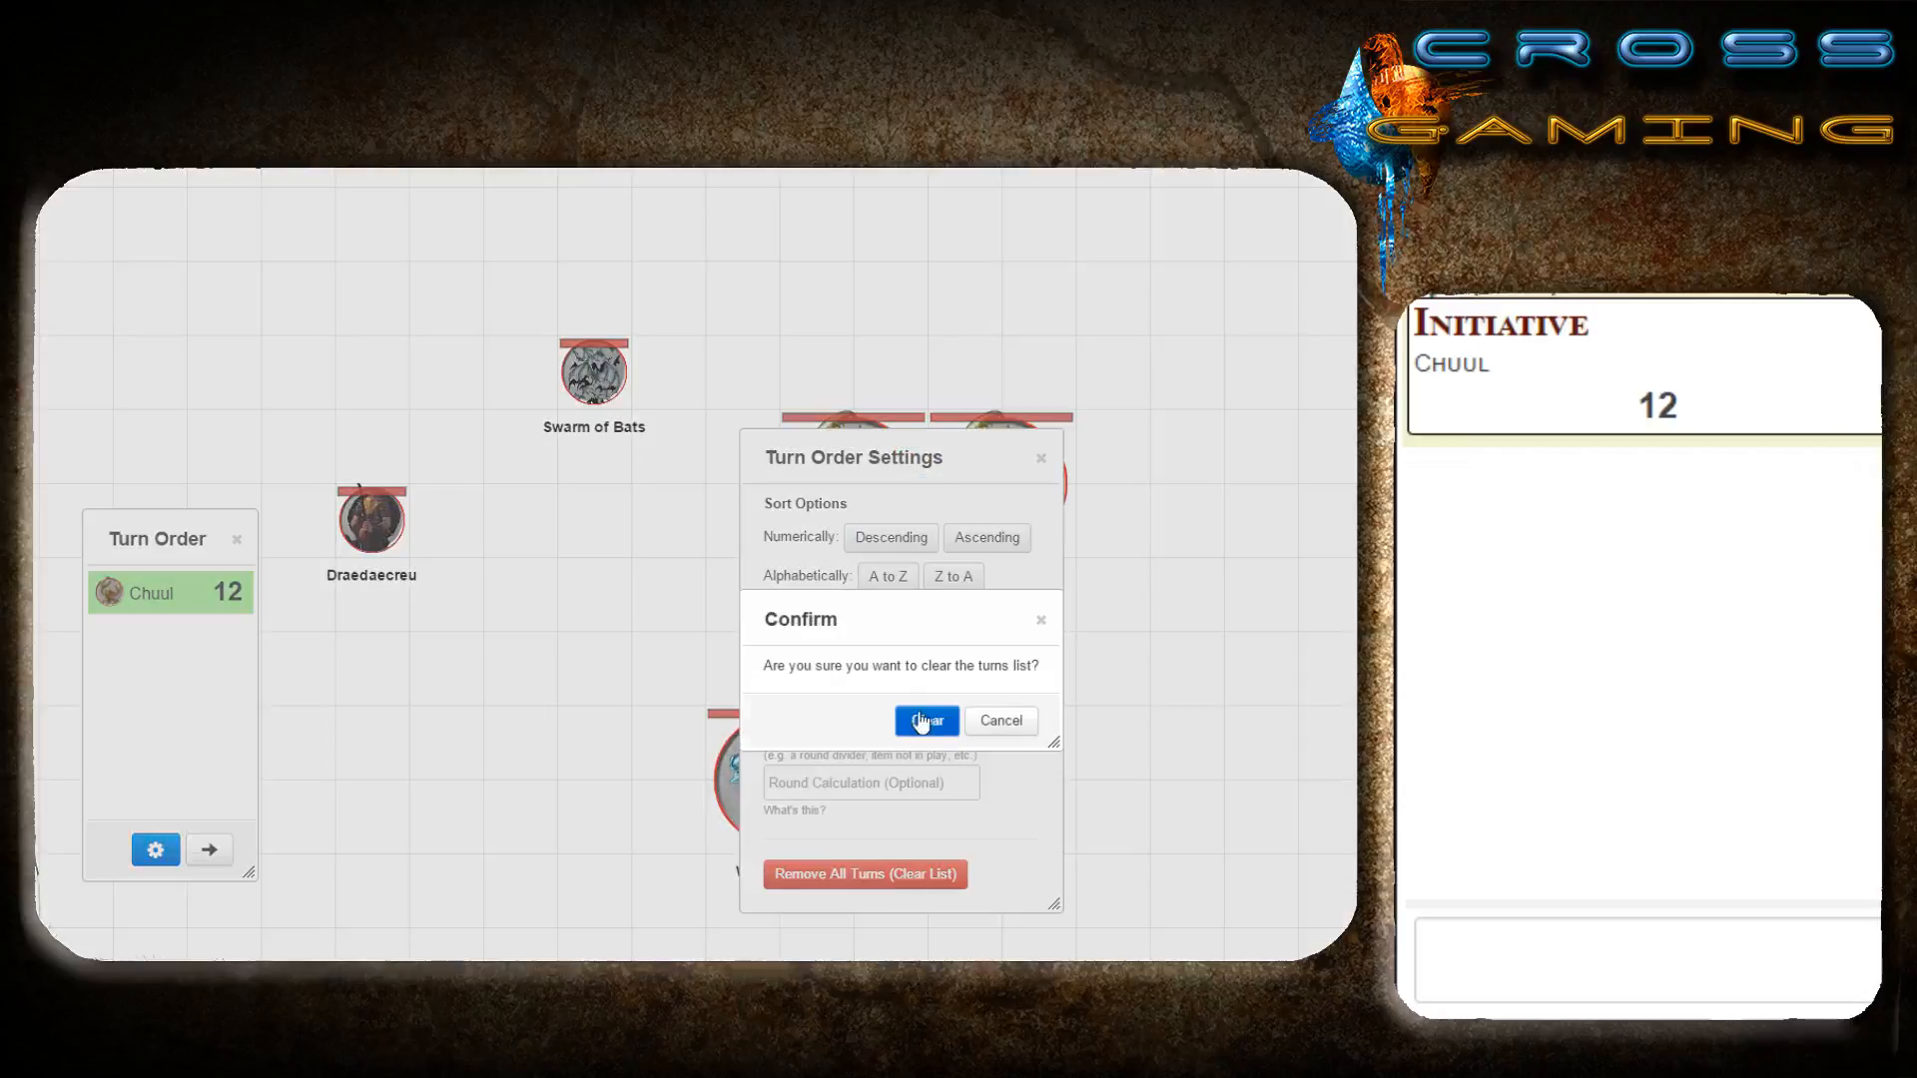
Confirm Clear to remove all turns from the Turn Order, then click the map.
click(925, 720)
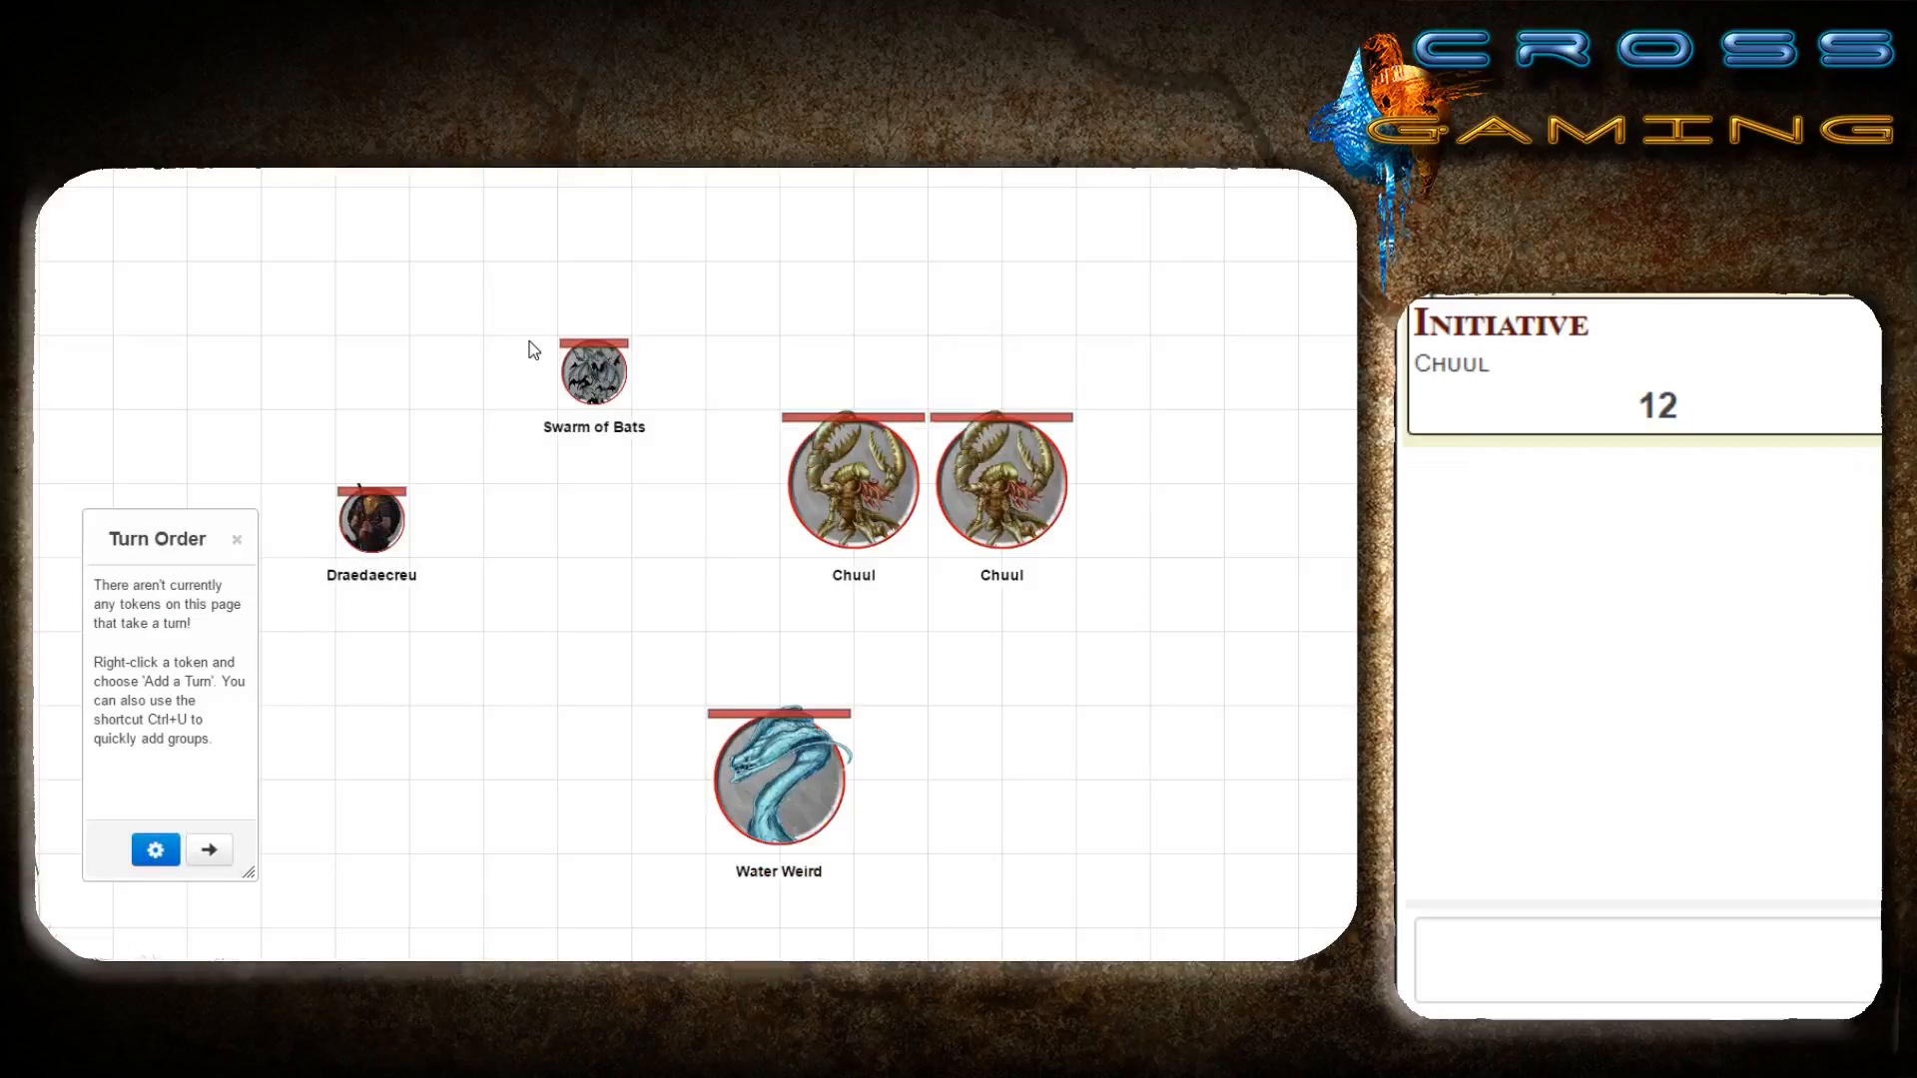
click(594, 372)
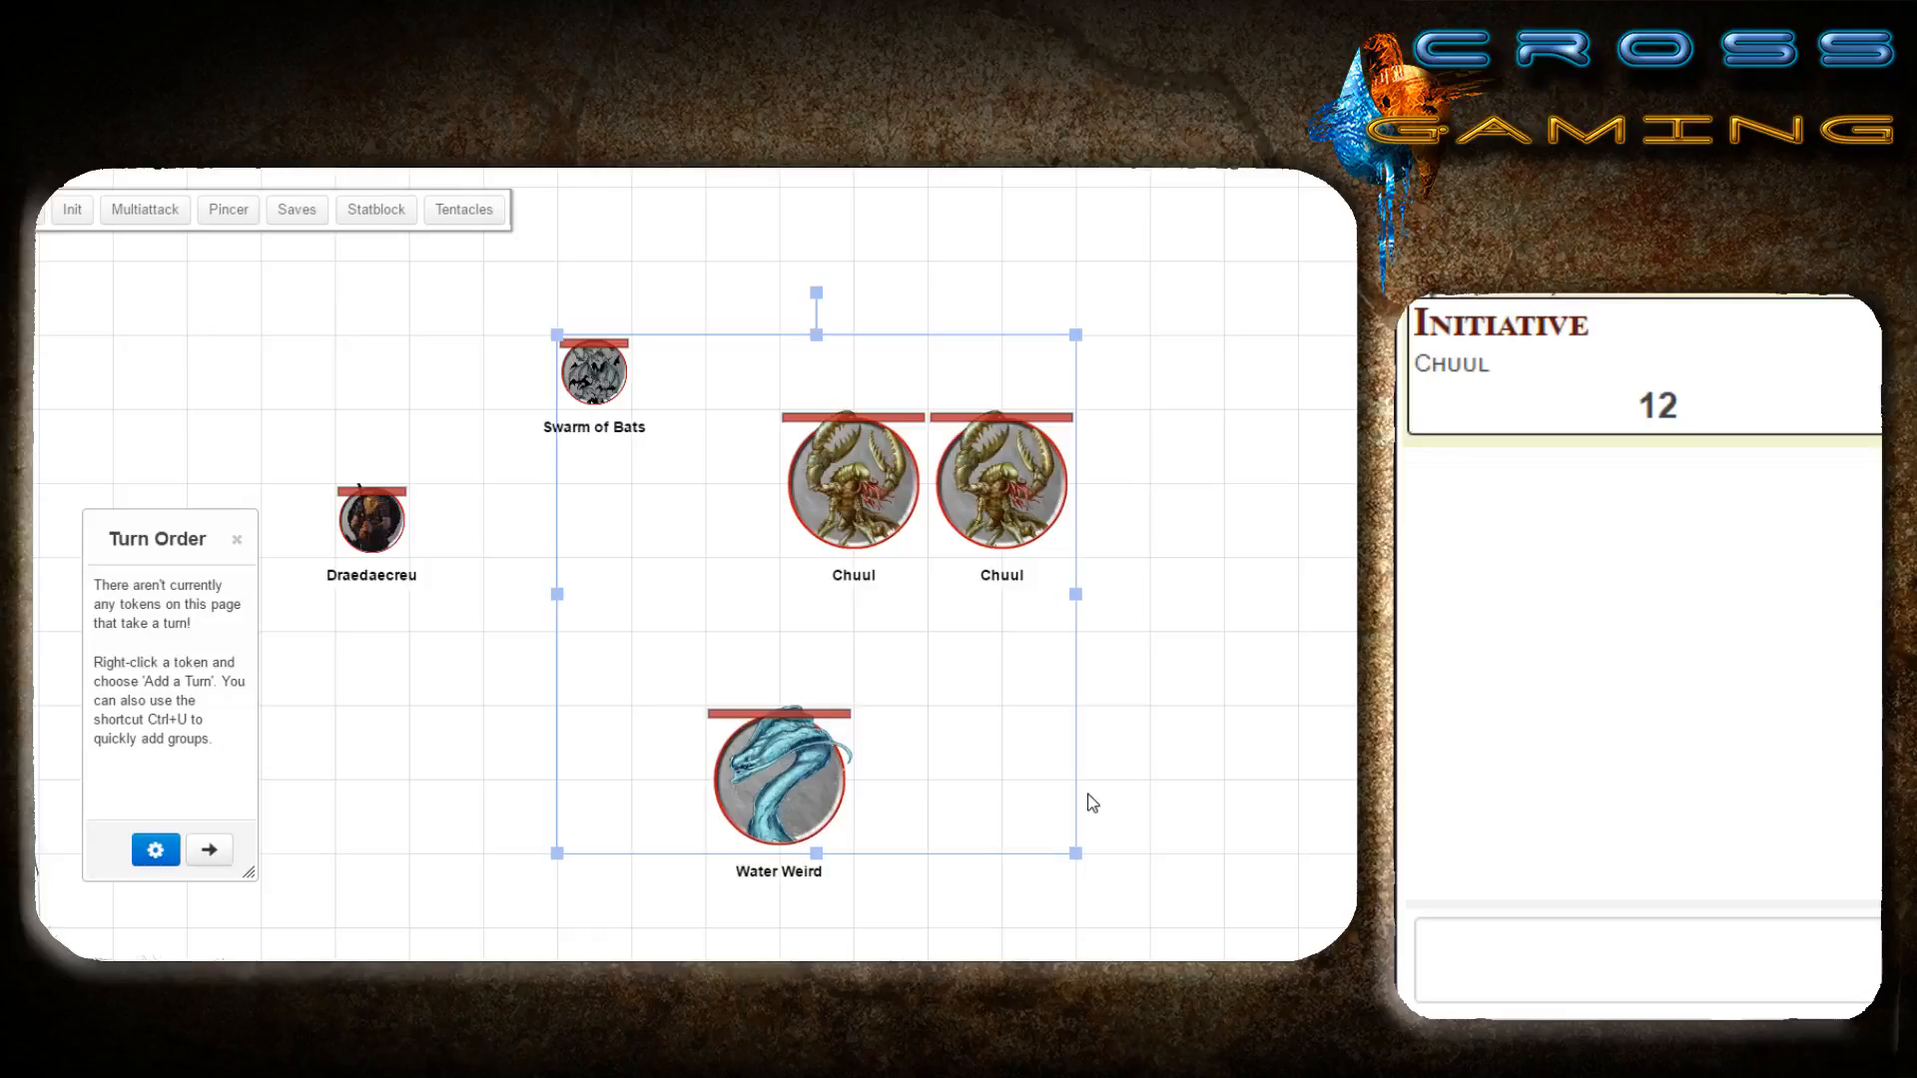
Send !group-init in chat, giving Swarm of Bats 35, Water Weird 25, Chuuls 24 and 20.
click(1642, 941)
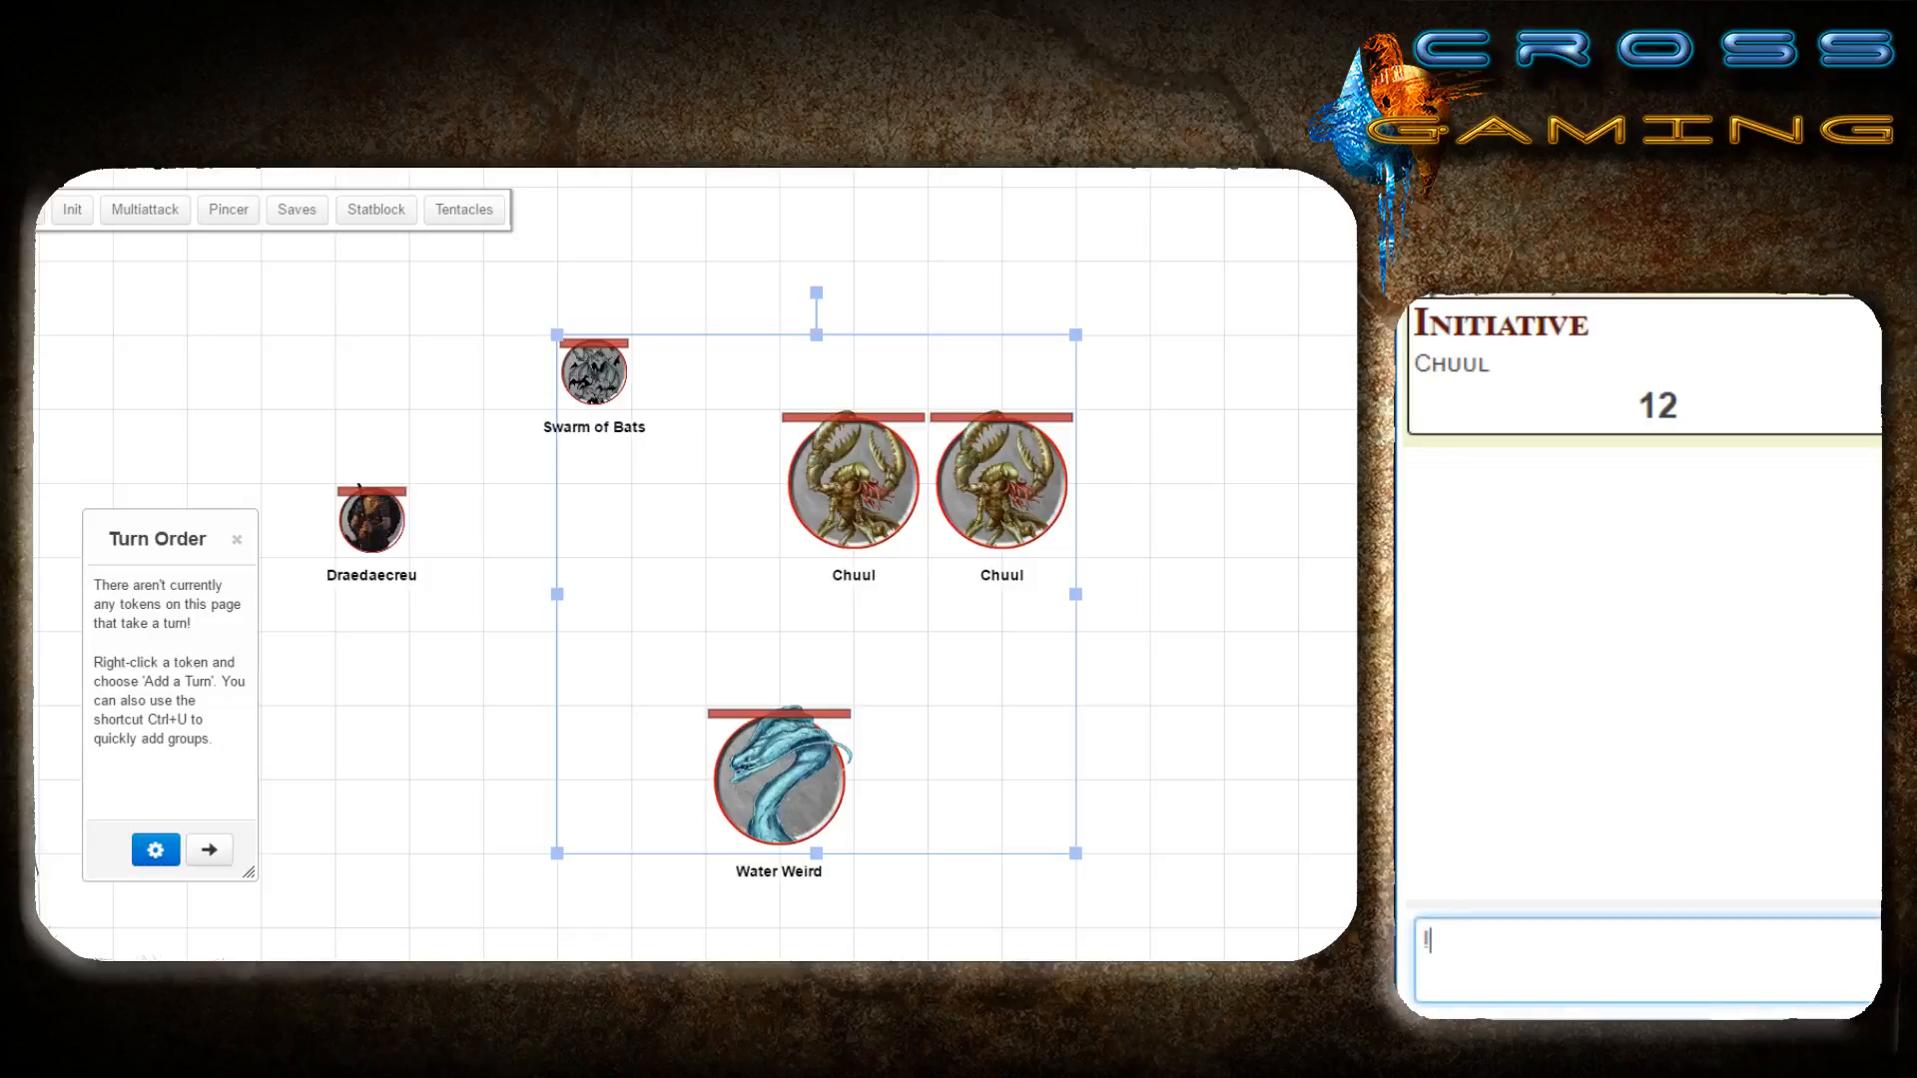
text(!group-ini)
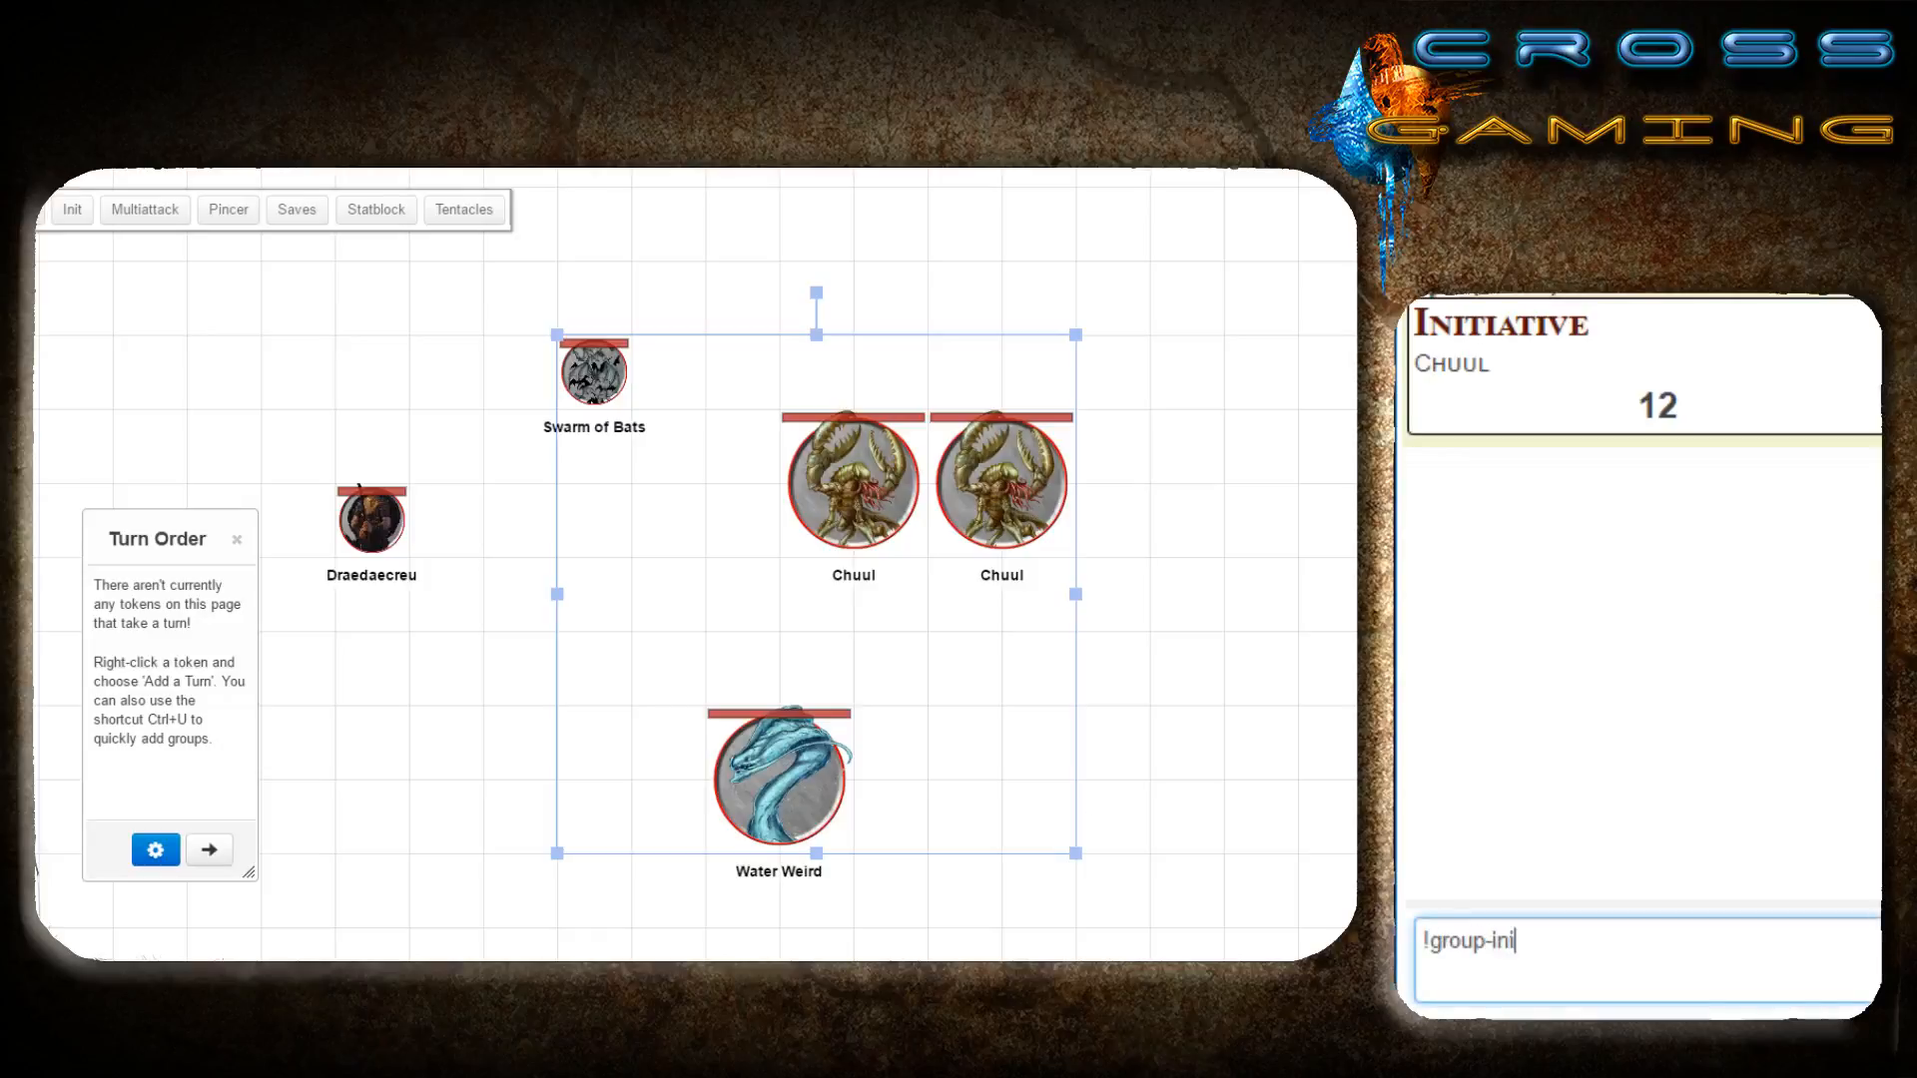
text(t)
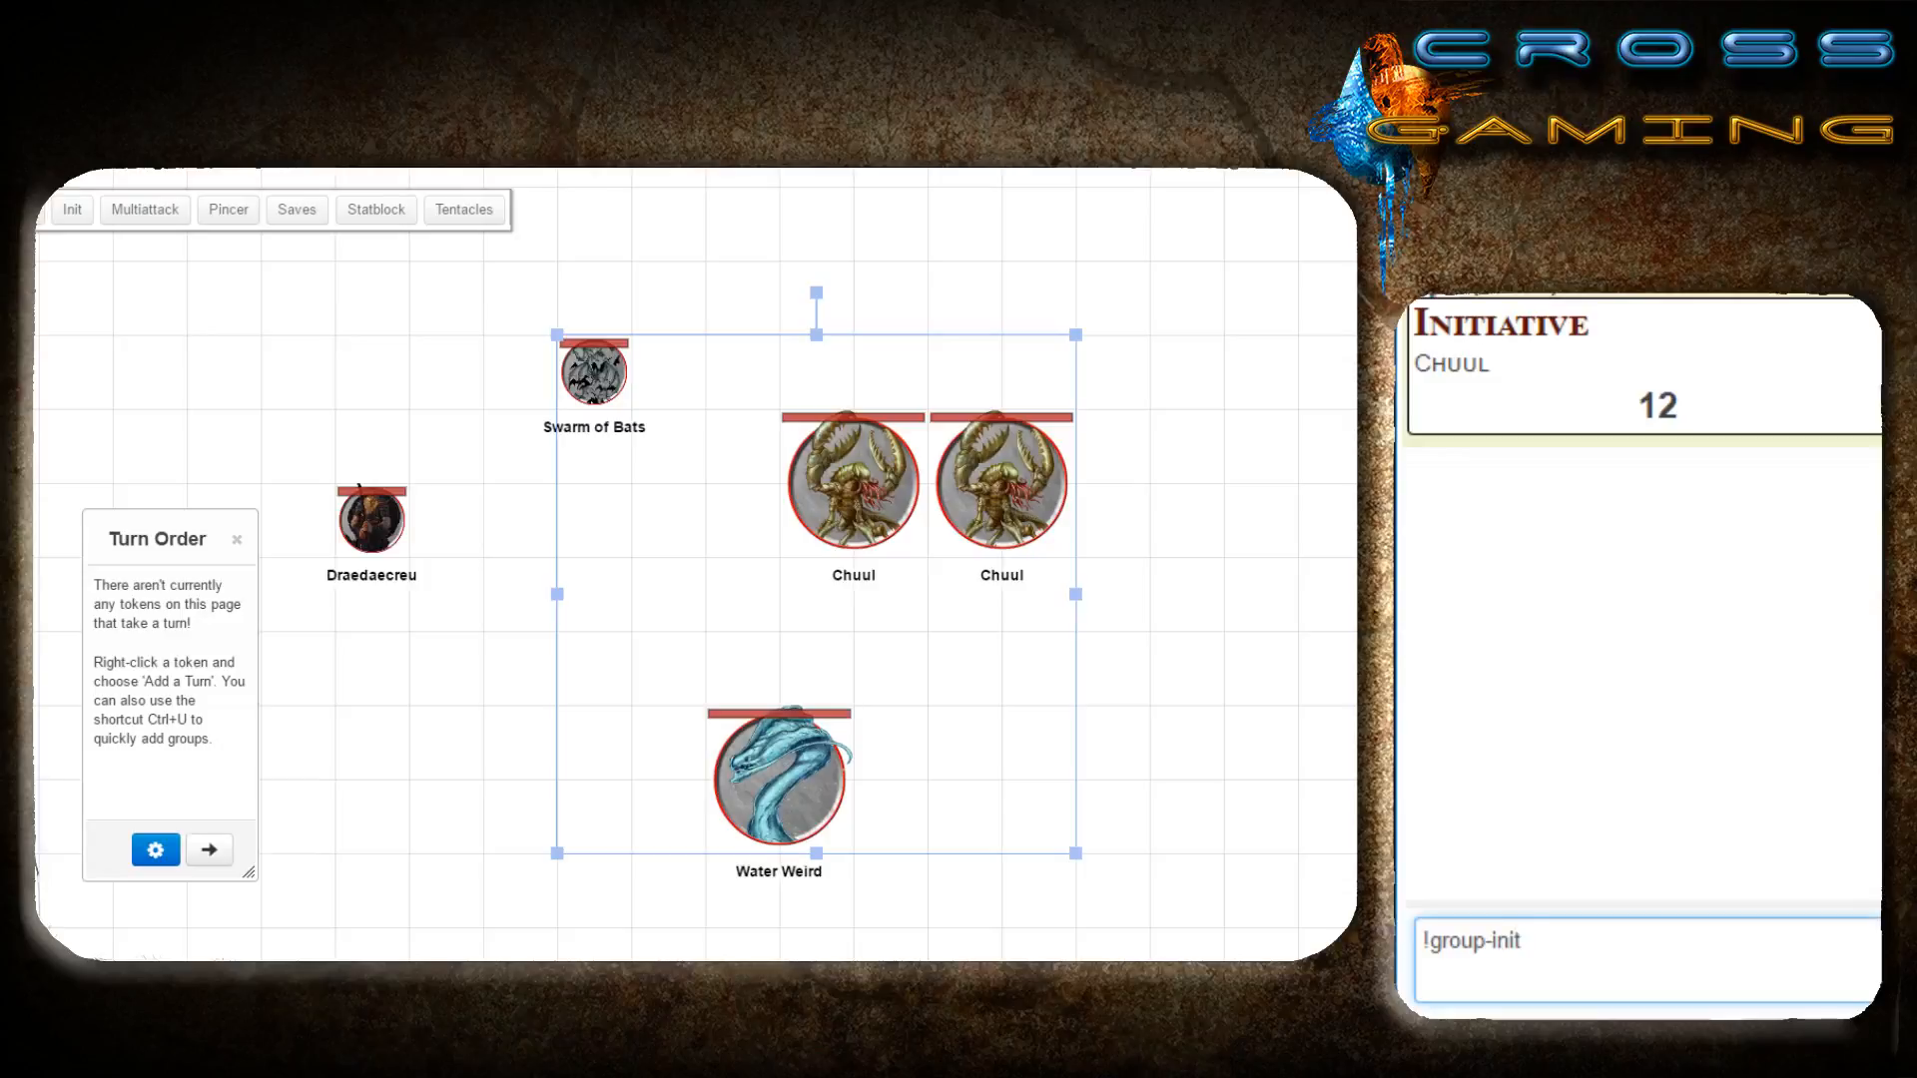
key(Return)
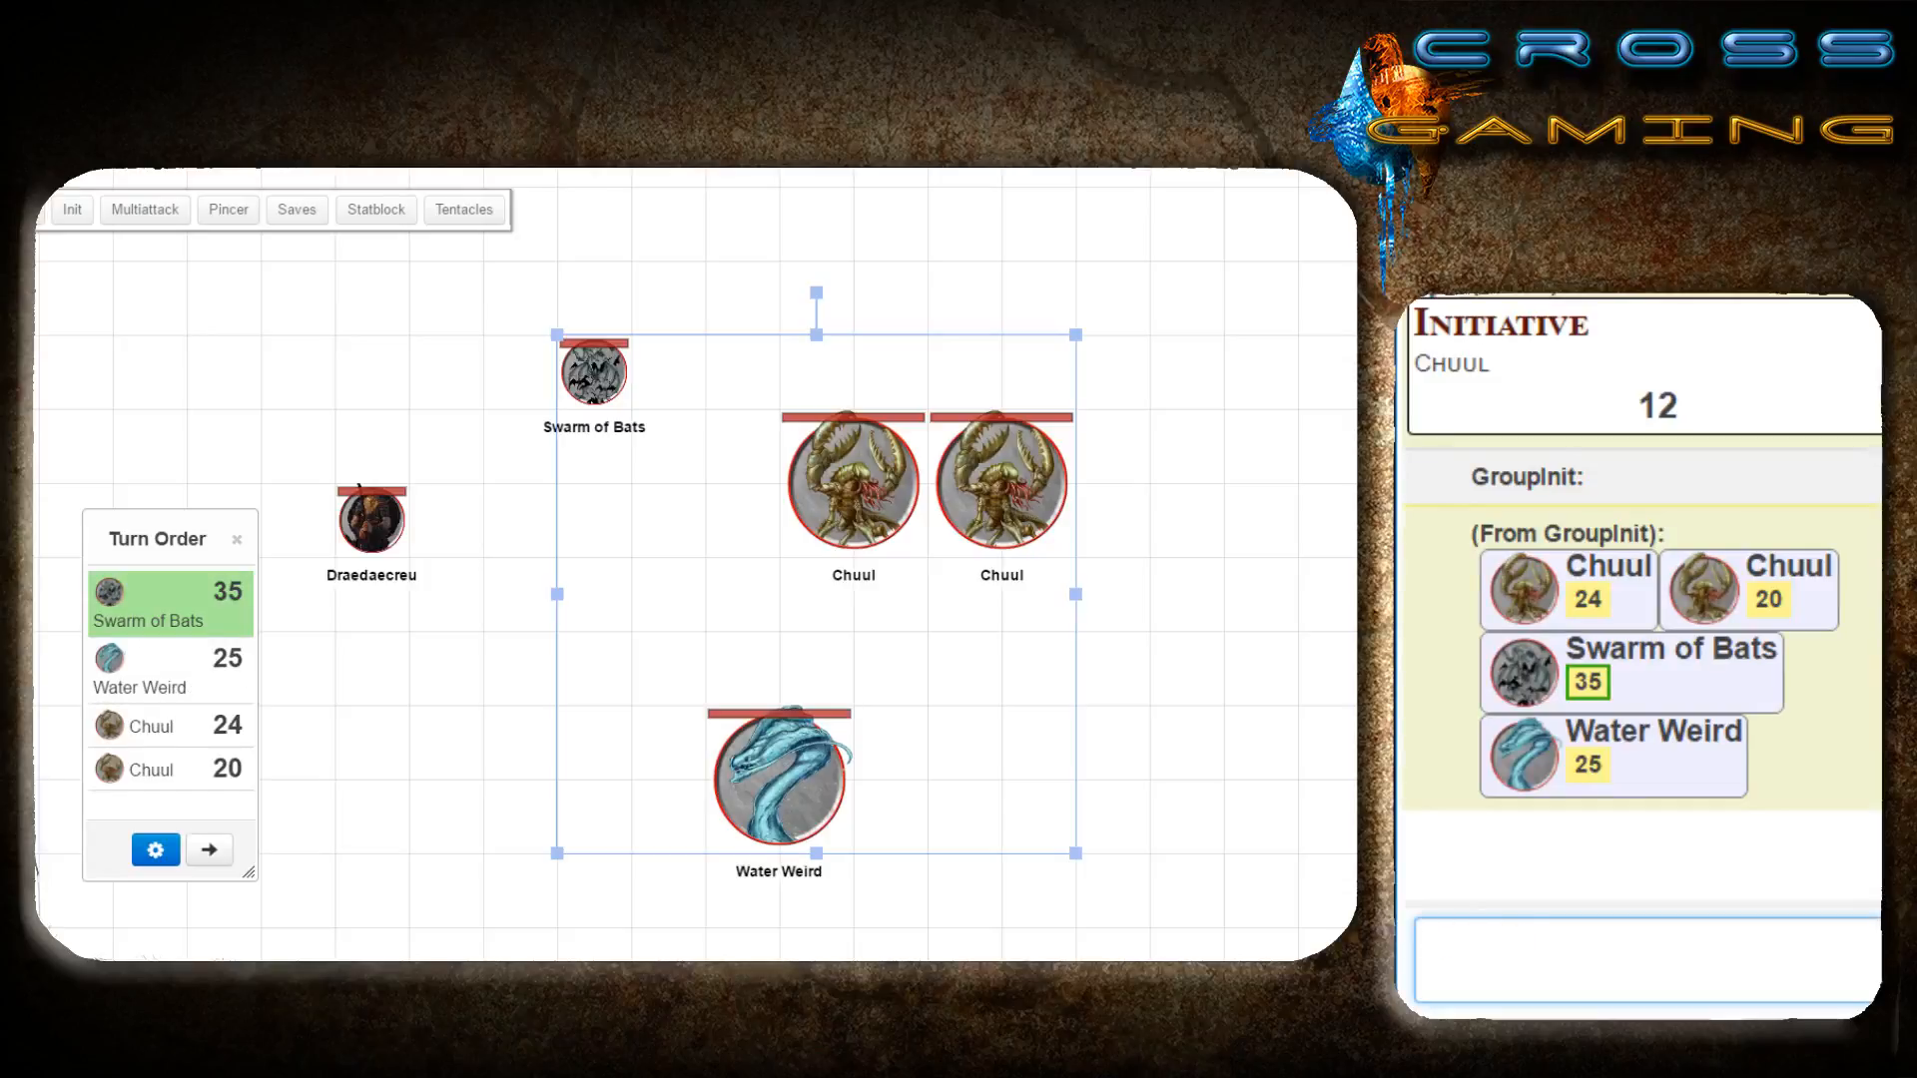
click(1645, 954)
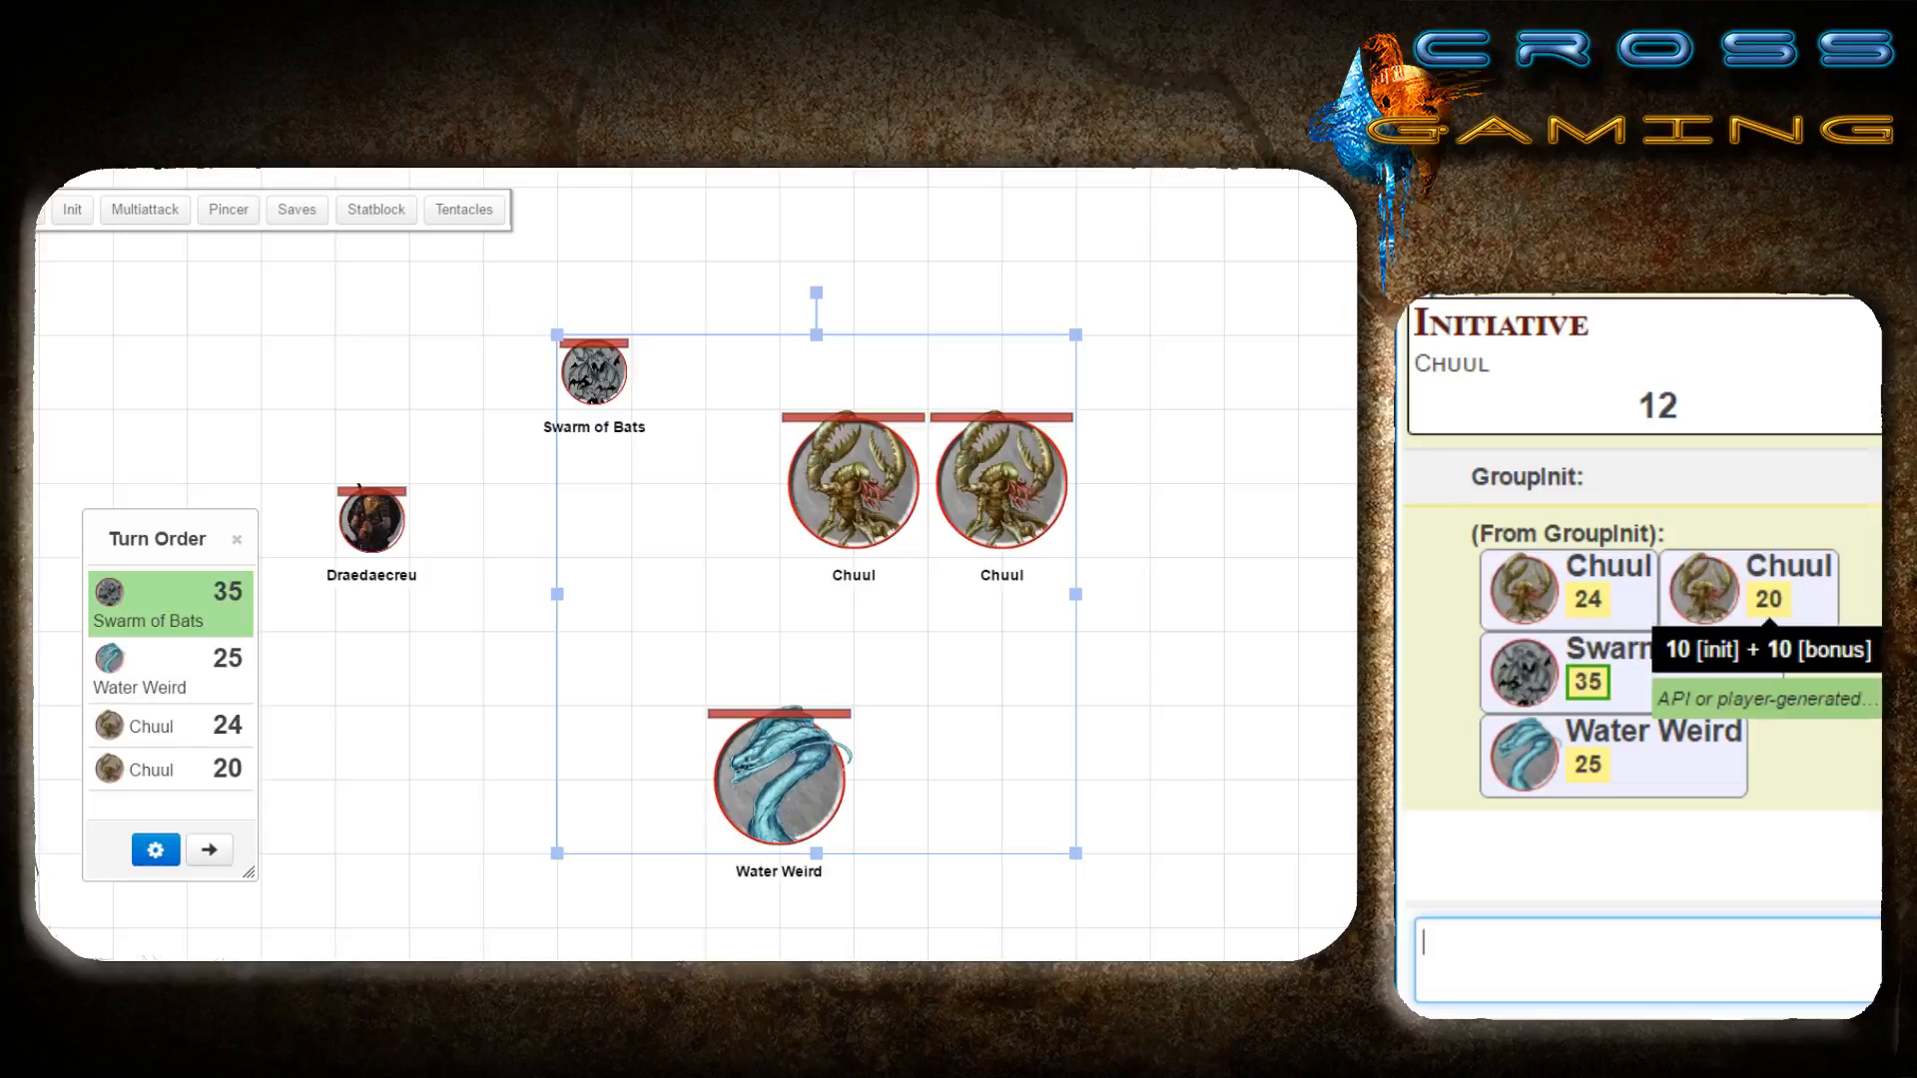
mouse_move(1626, 671)
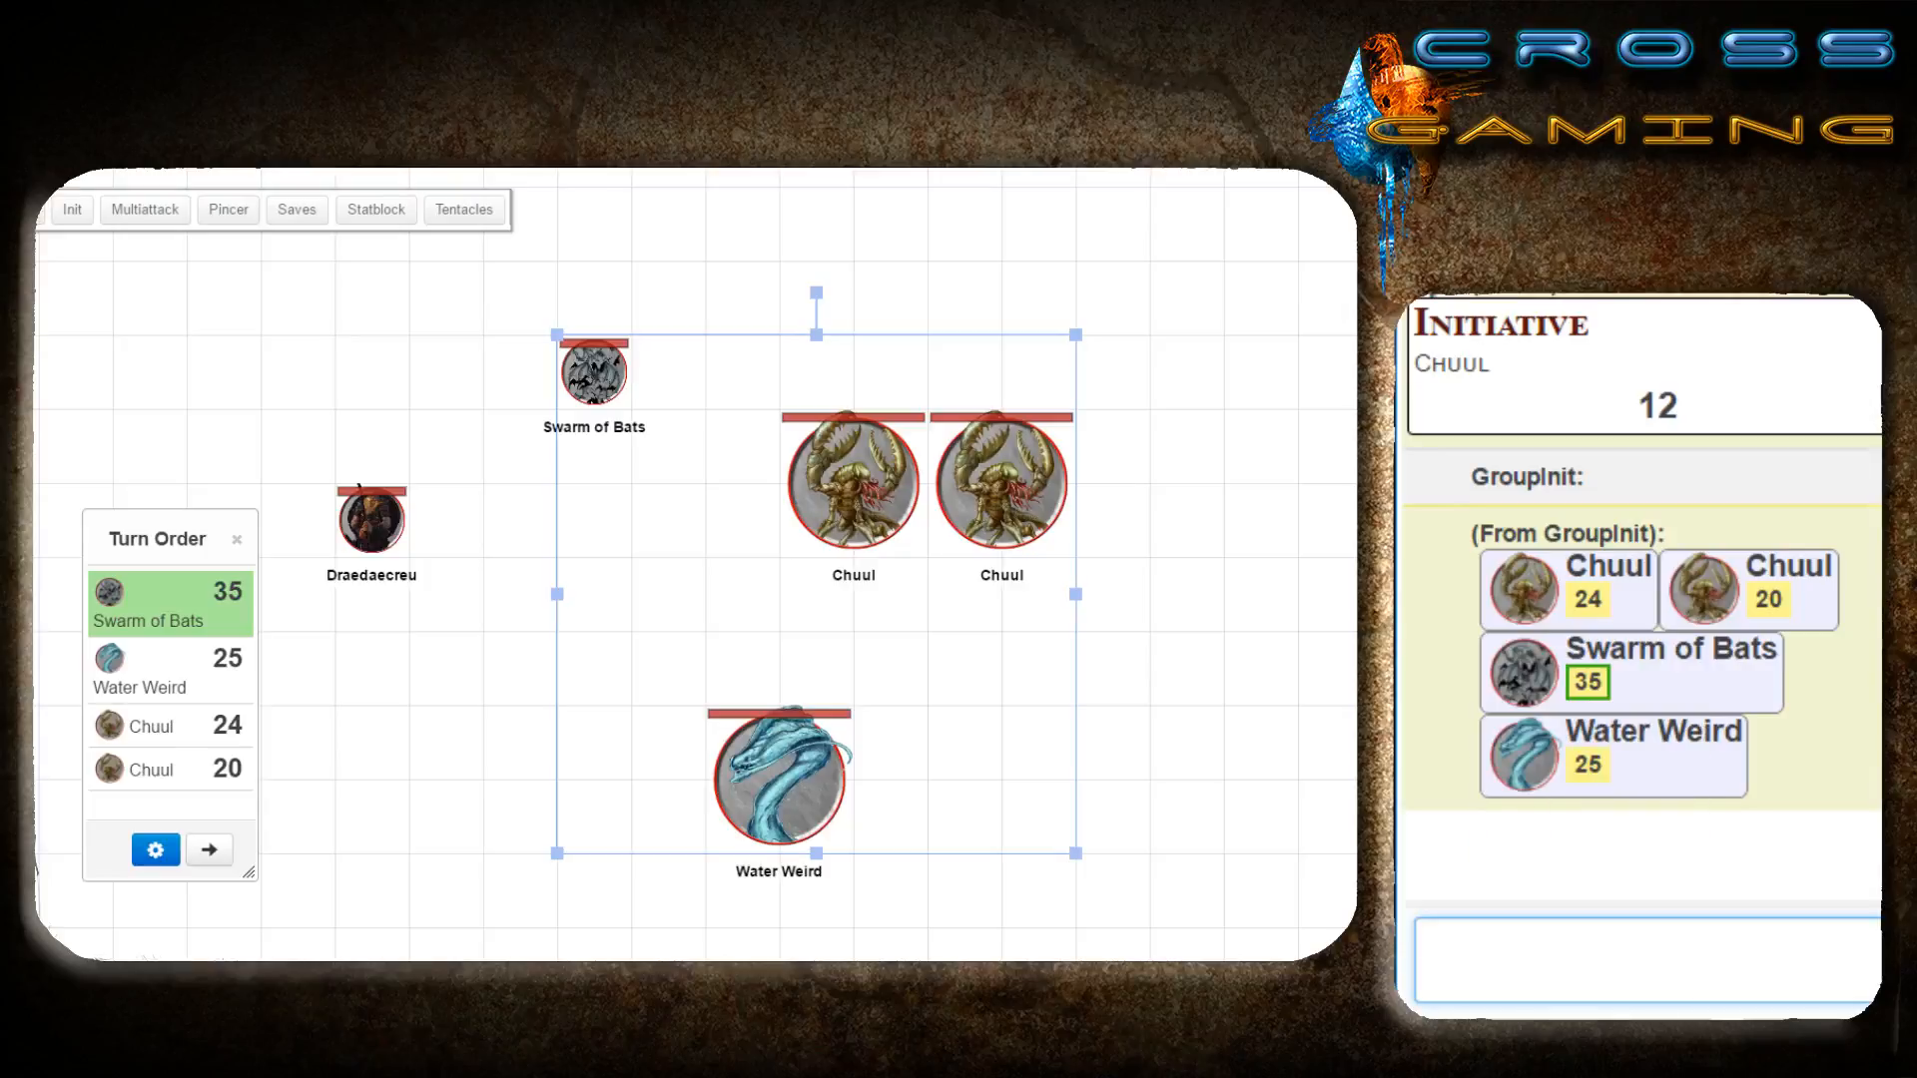
Deselect the monsters and open the left Chuul's character sheet.
click(1055, 723)
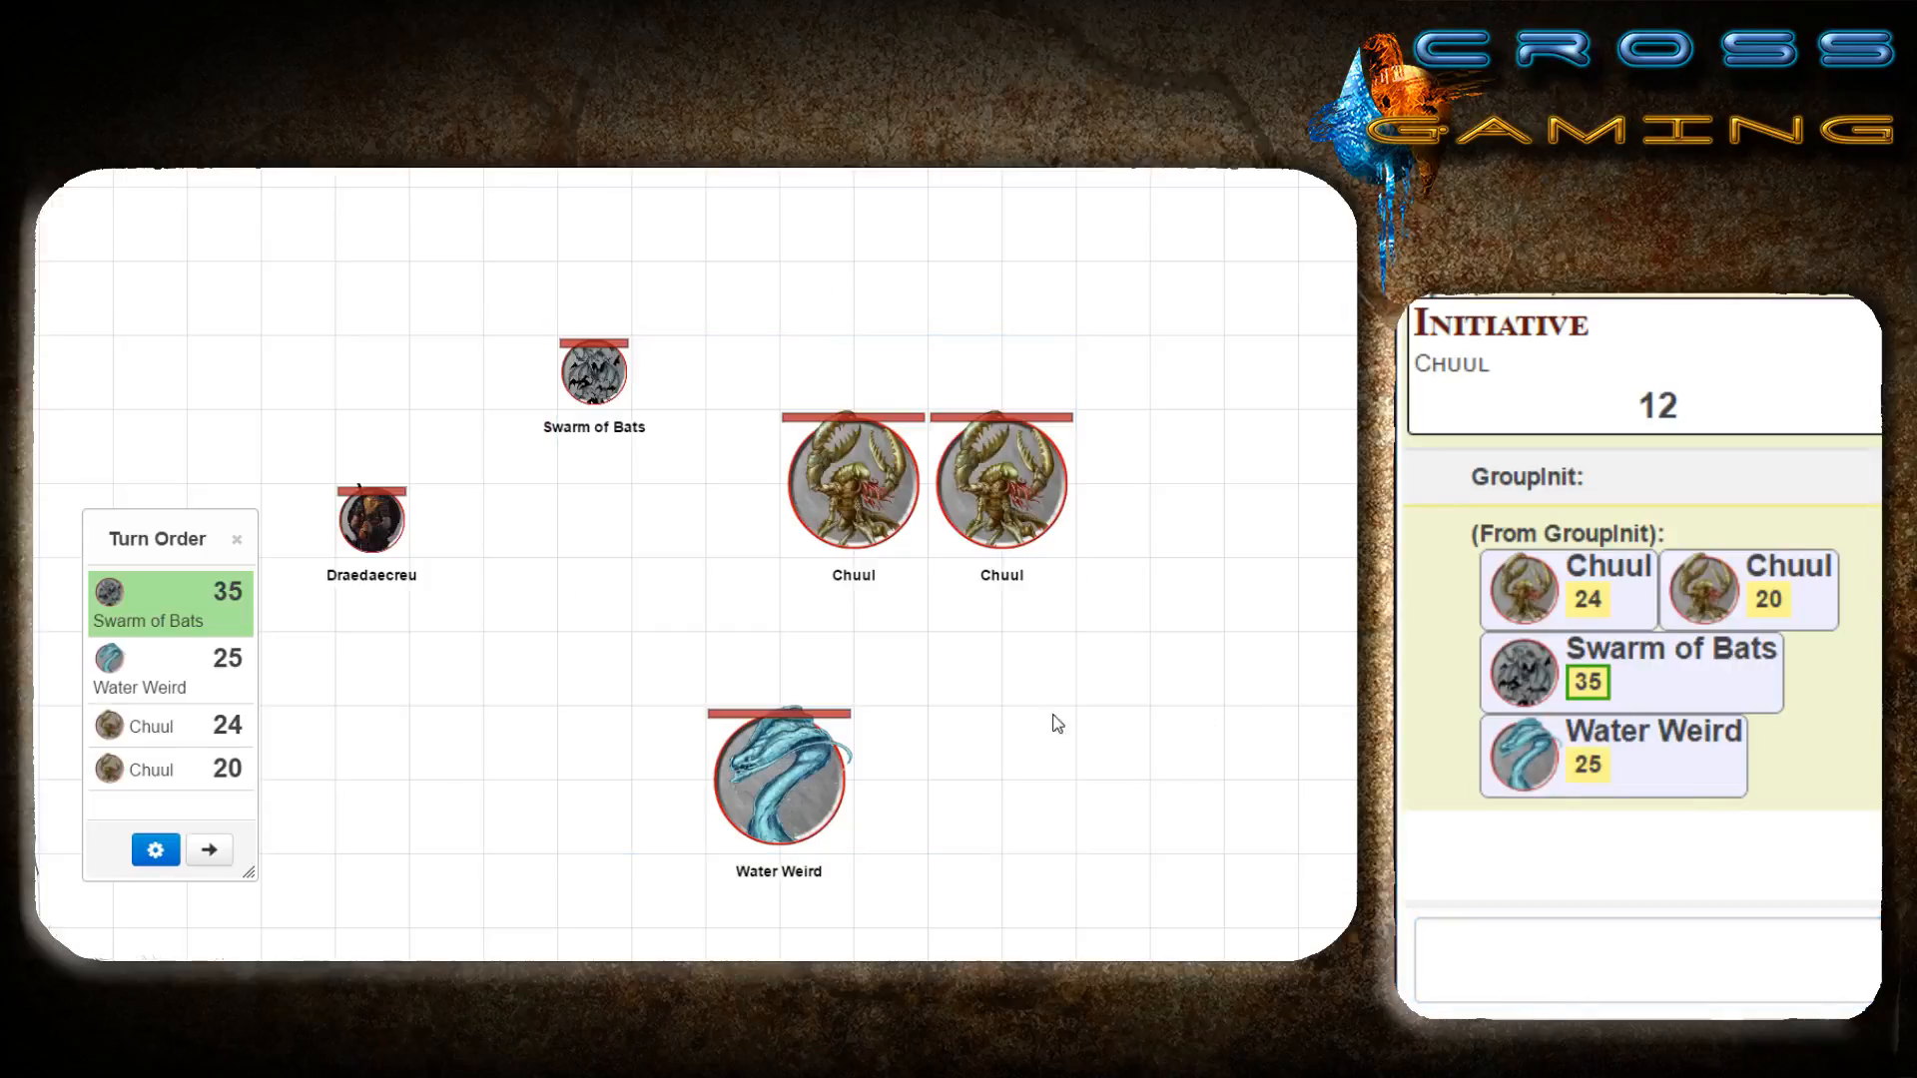
click(851, 484)
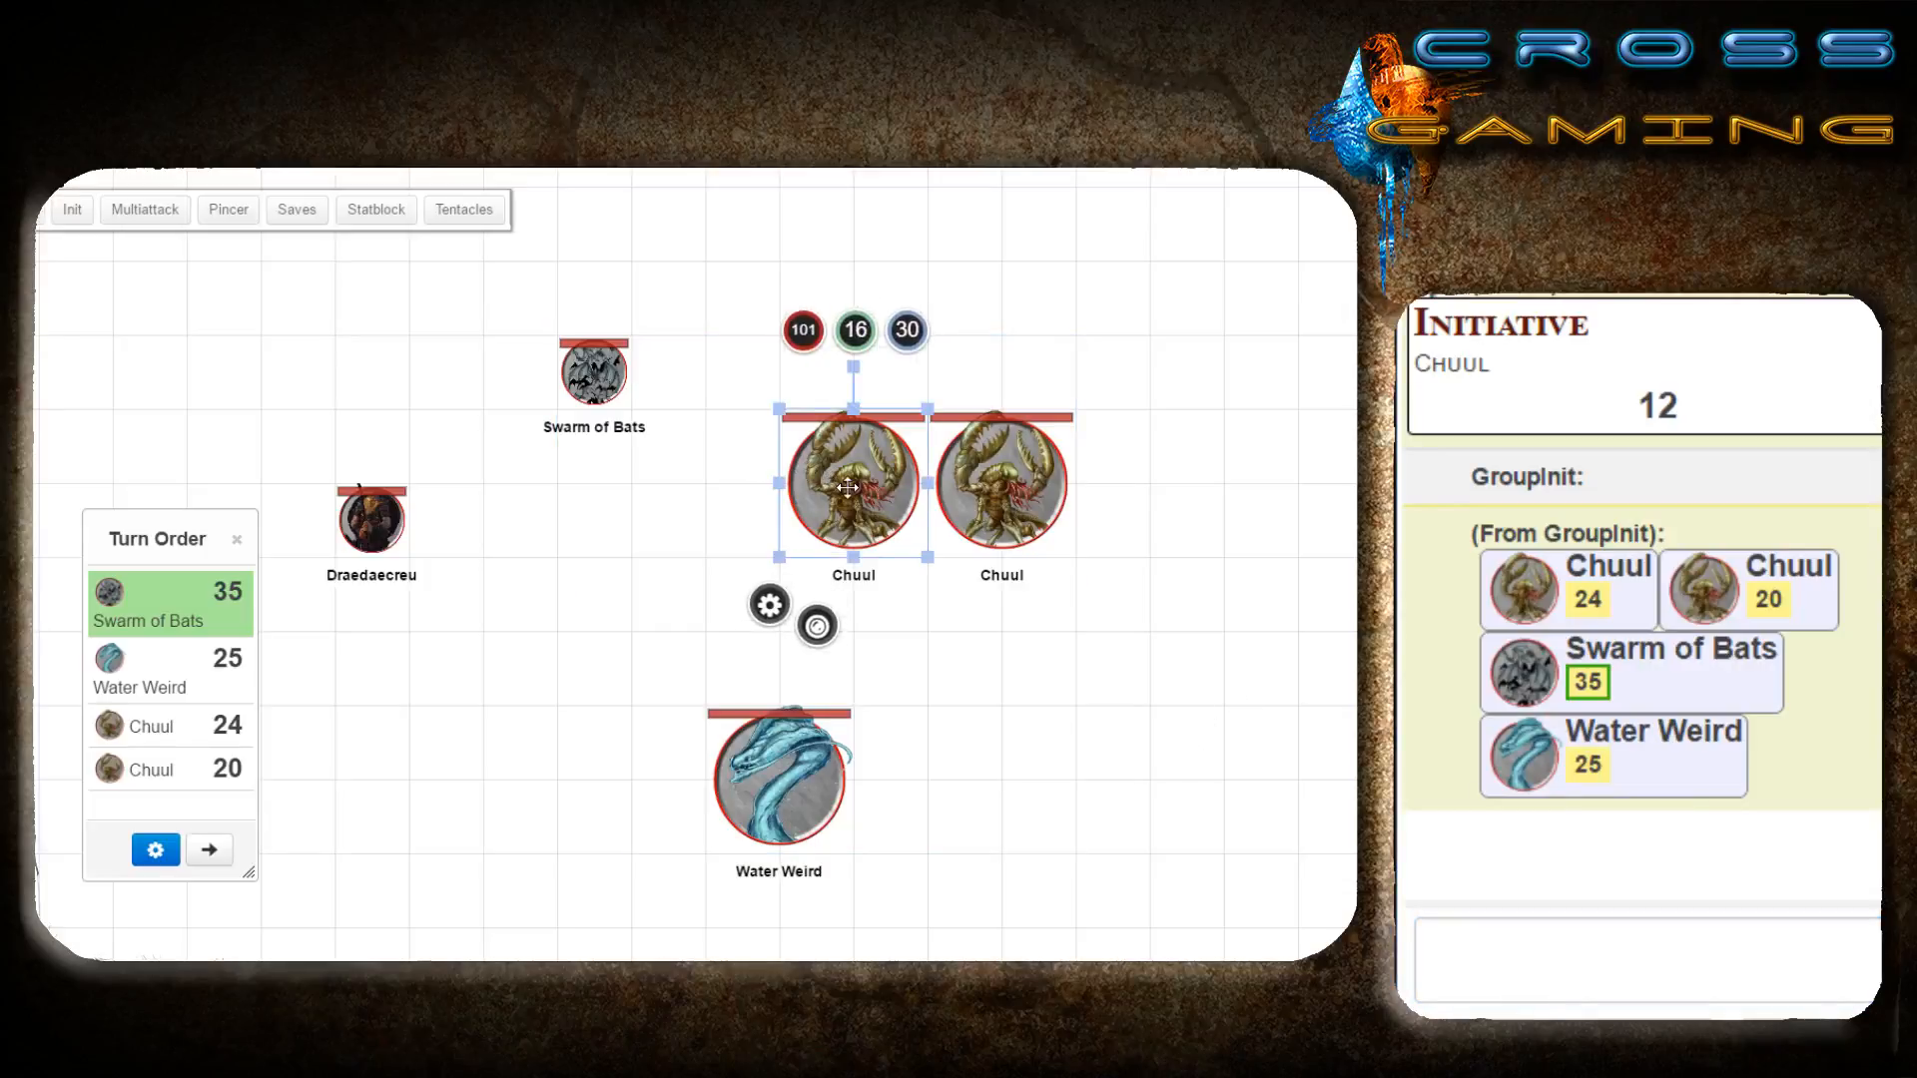
click(375, 208)
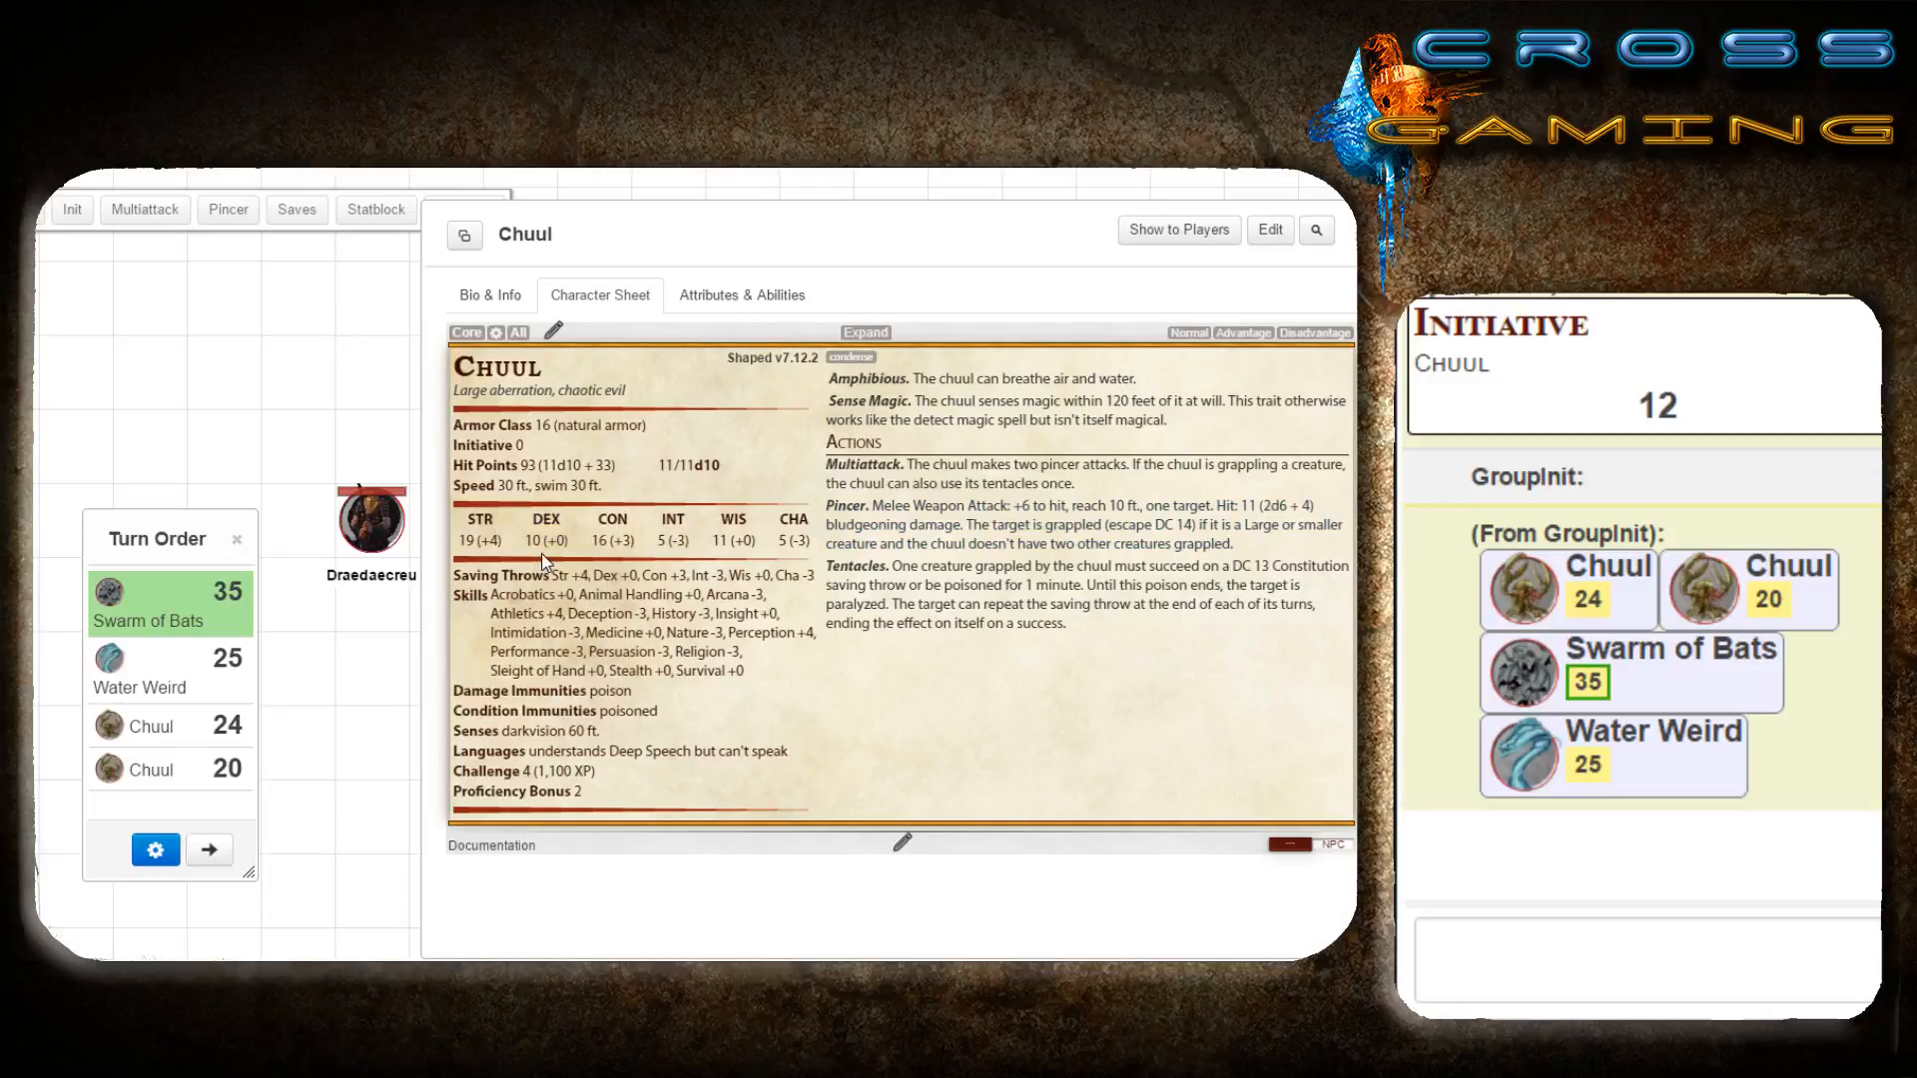
mouse_move(545, 540)
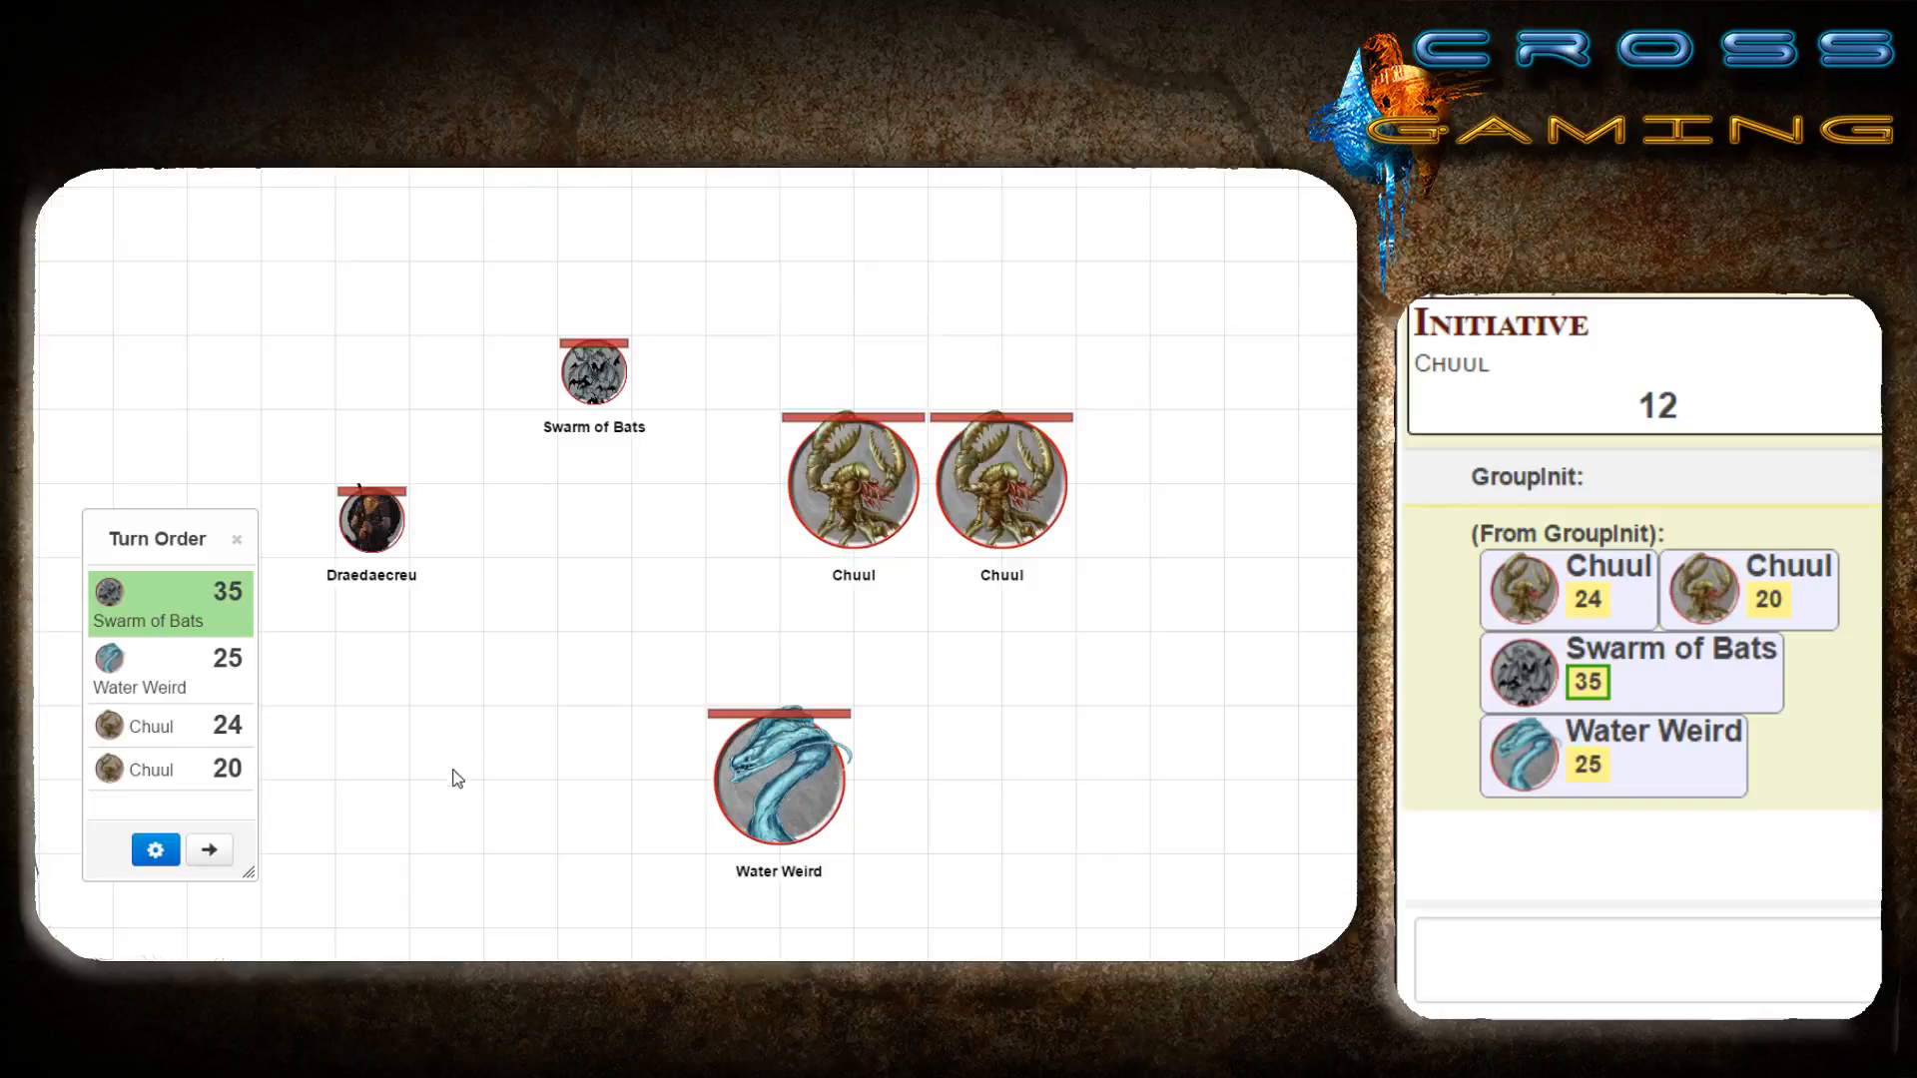
click(154, 848)
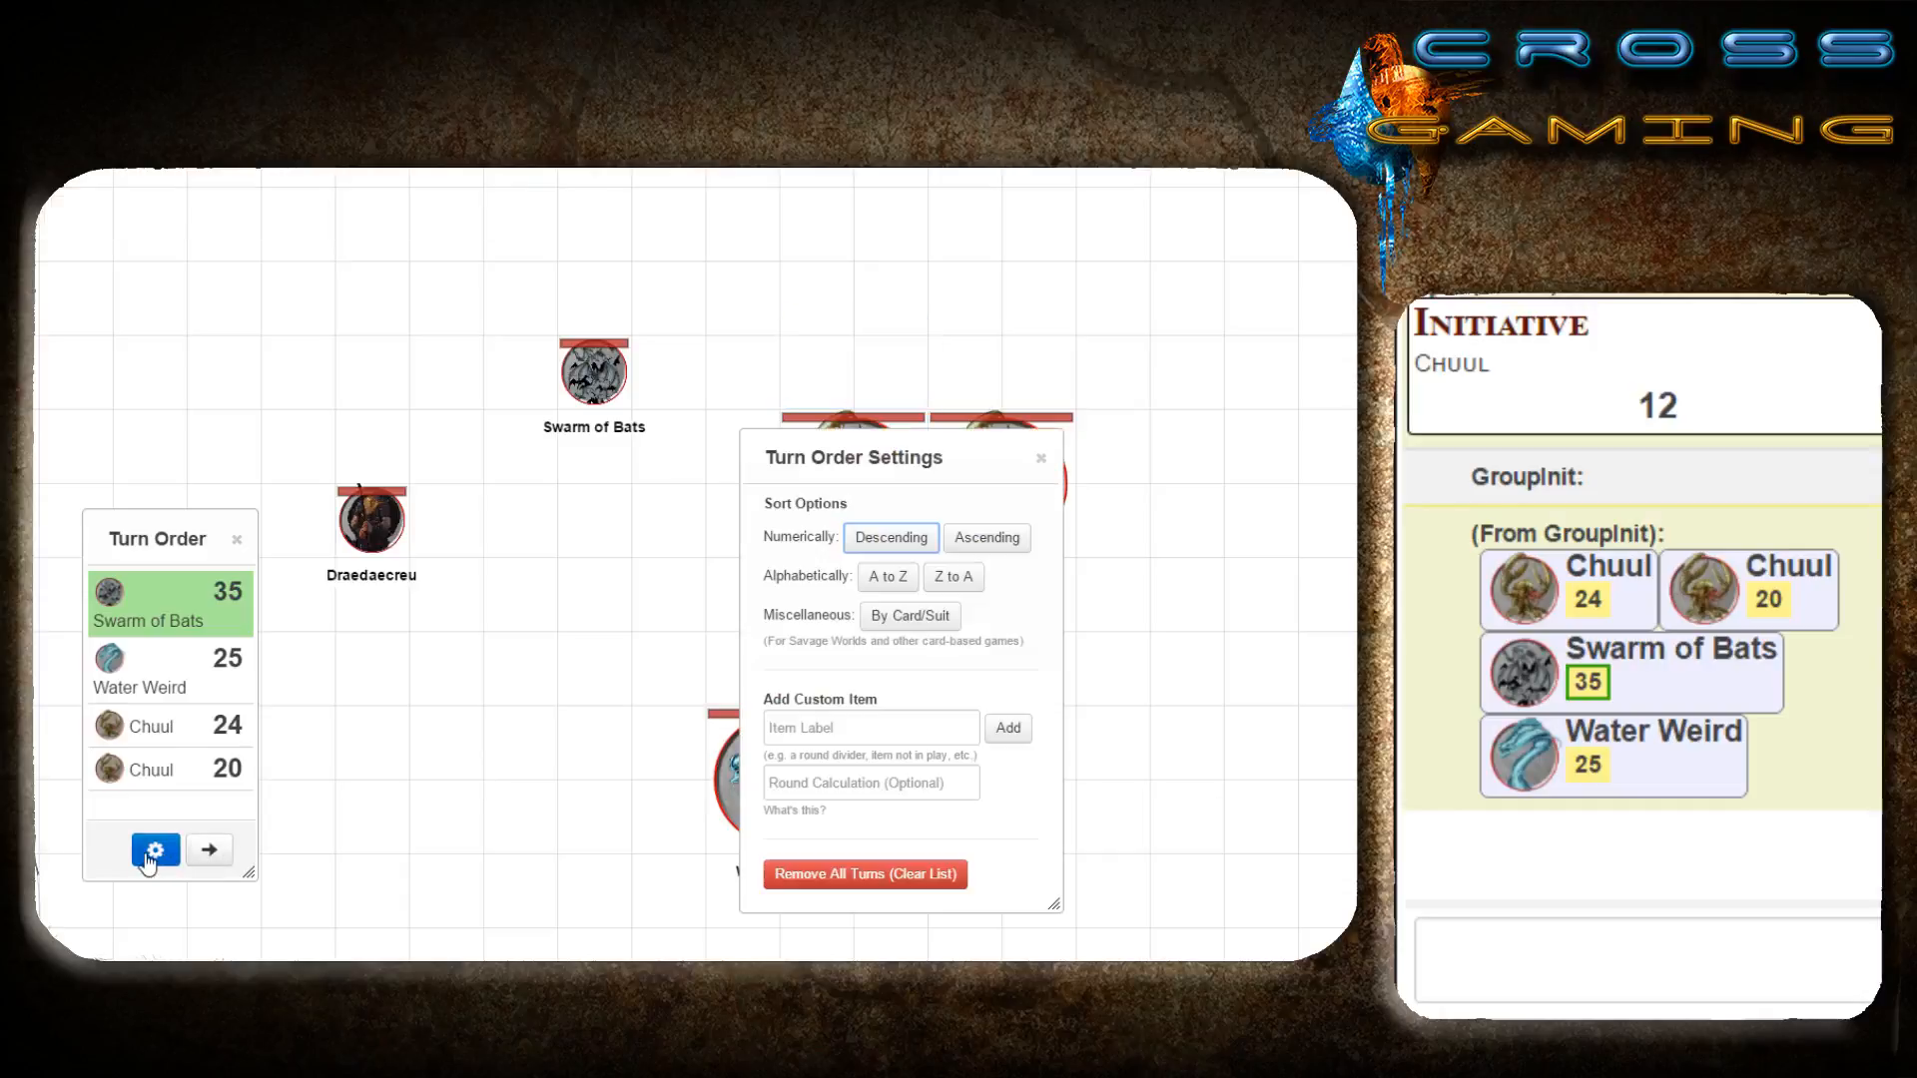
click(863, 873)
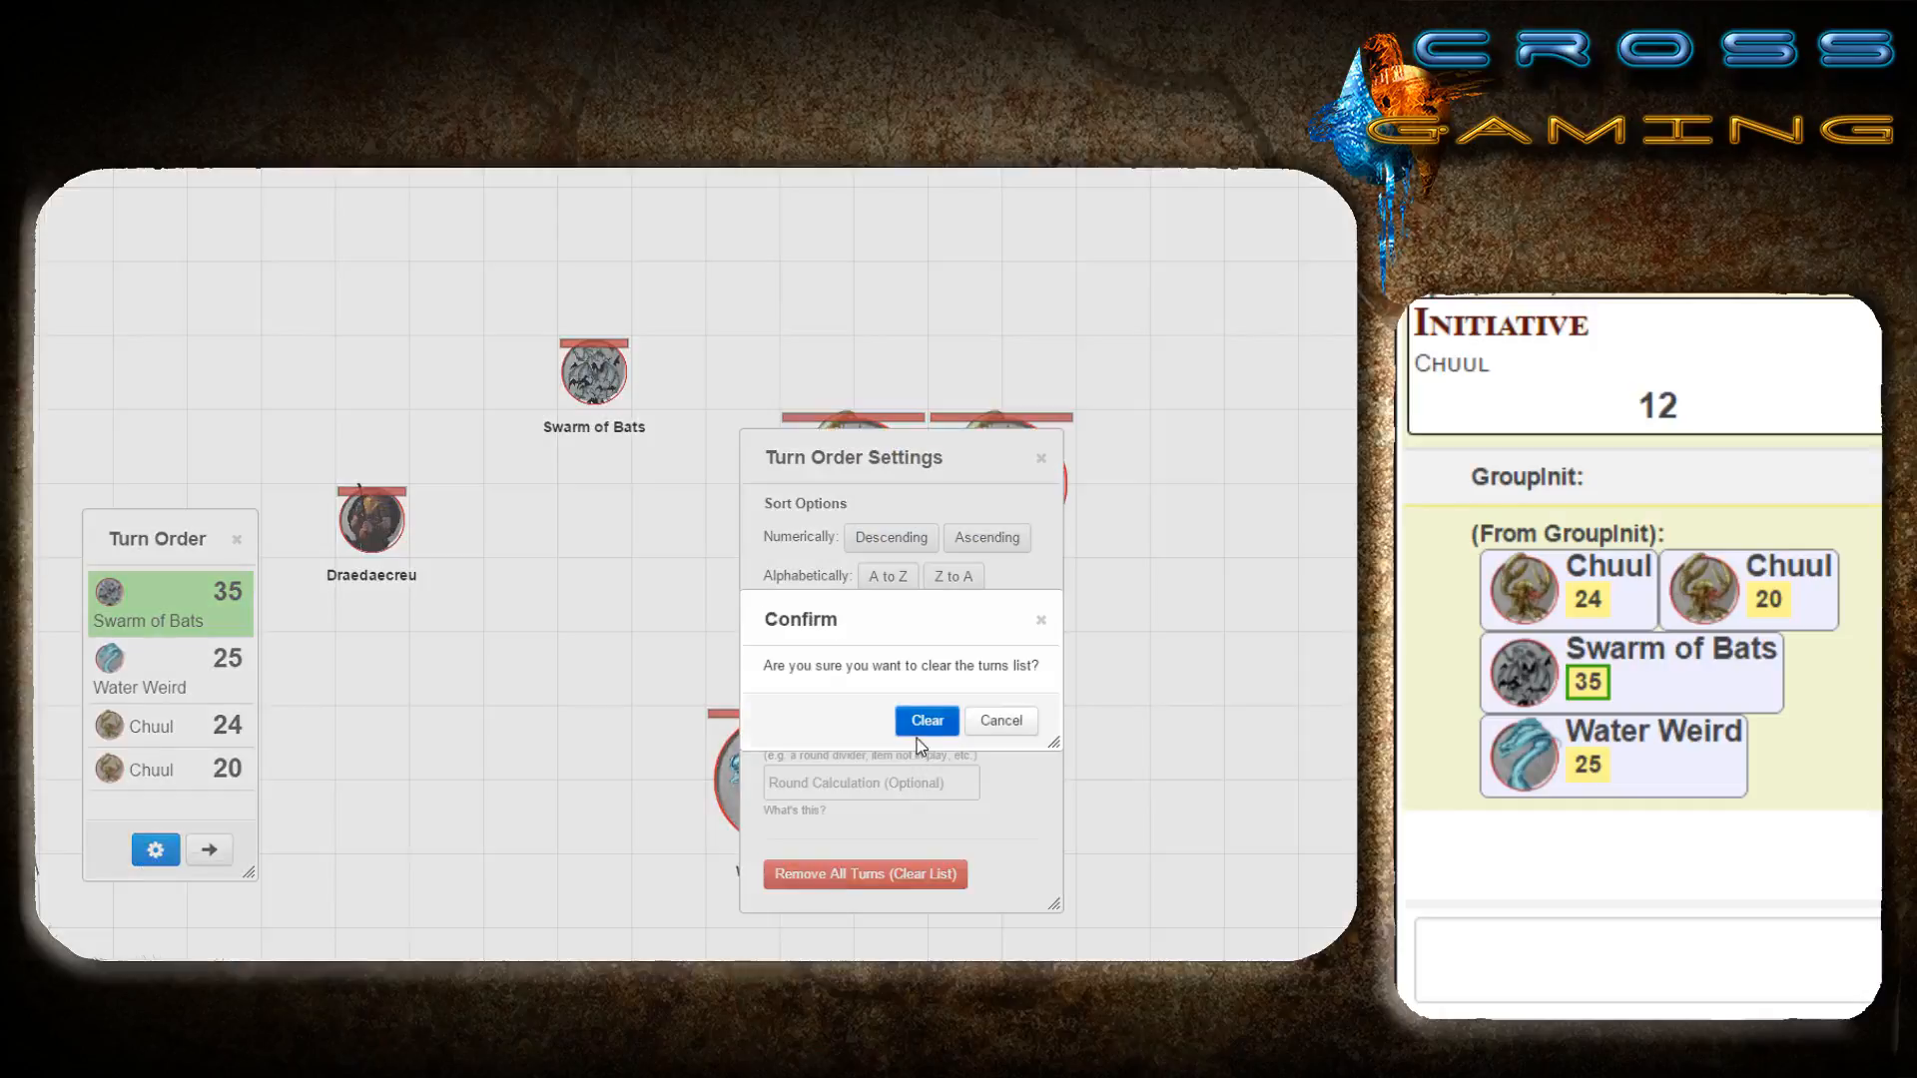
click(926, 720)
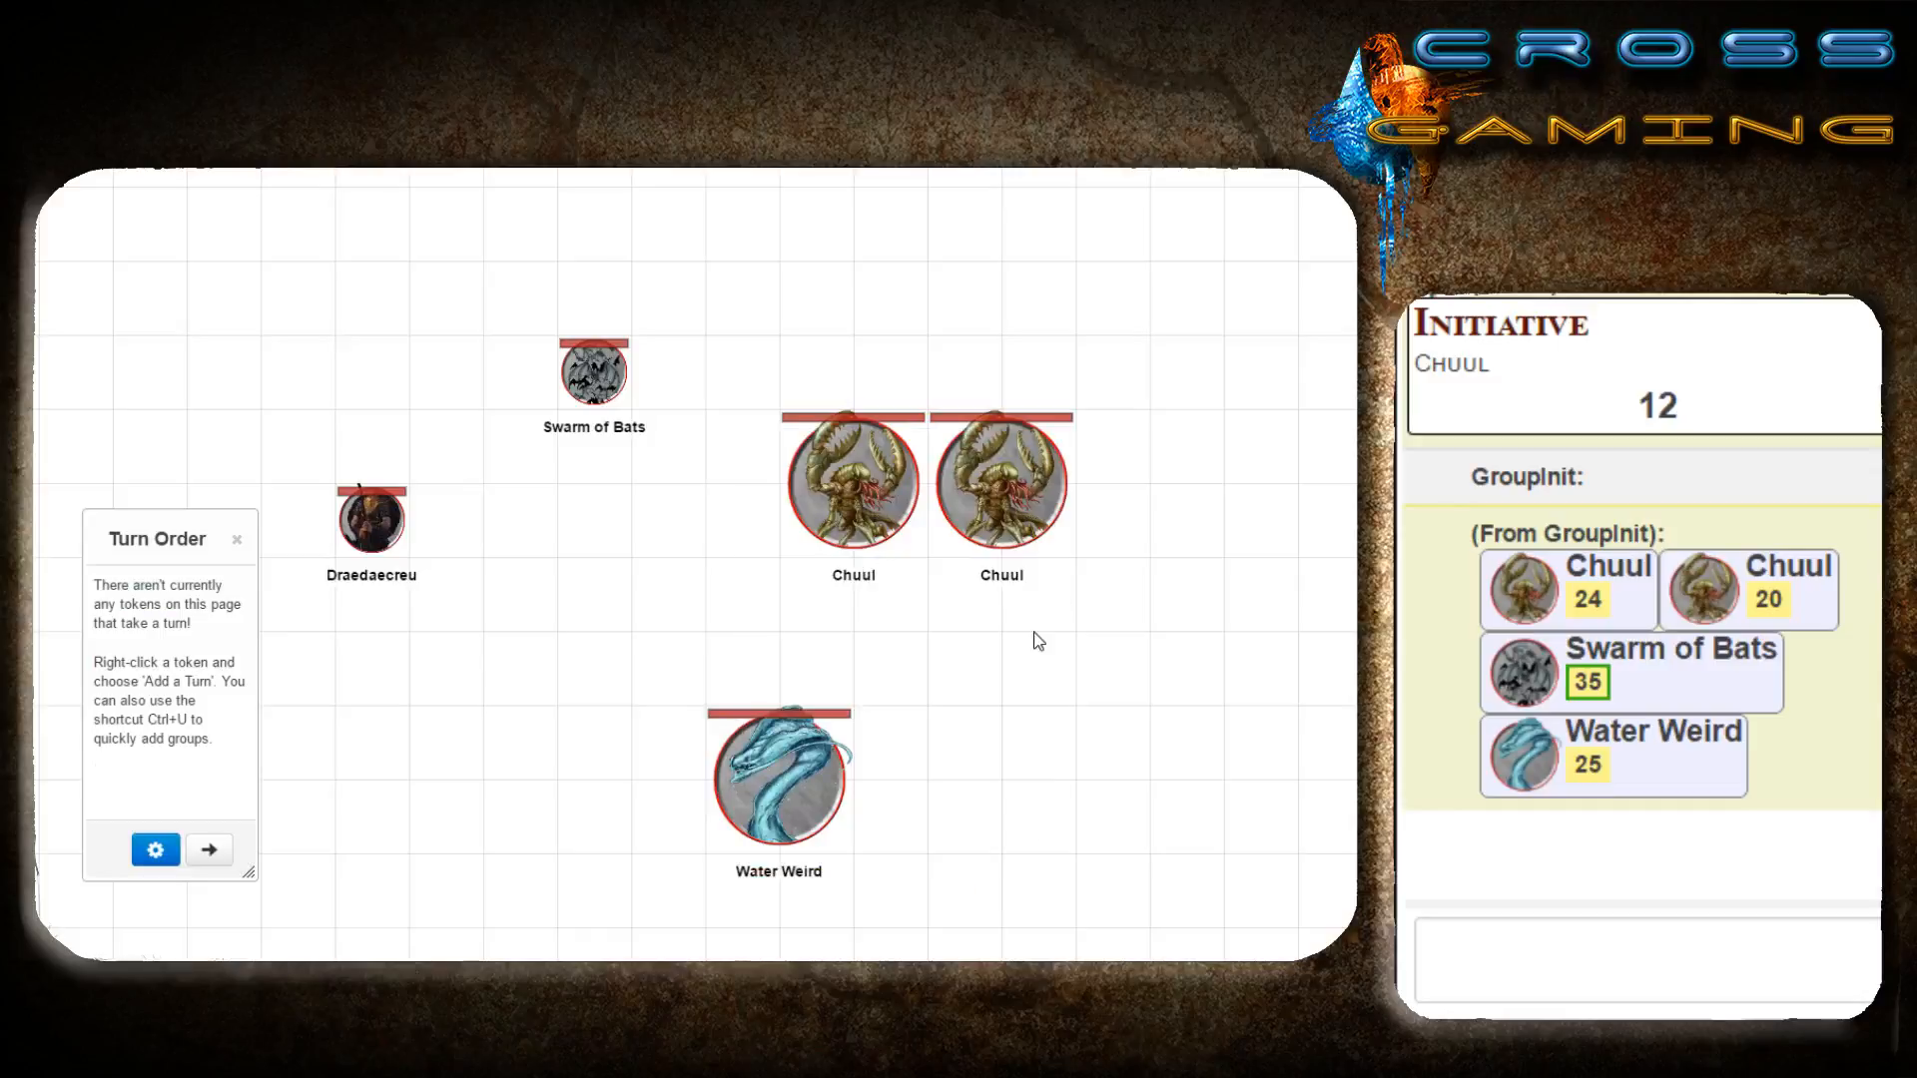
click(1639, 959)
text(!)
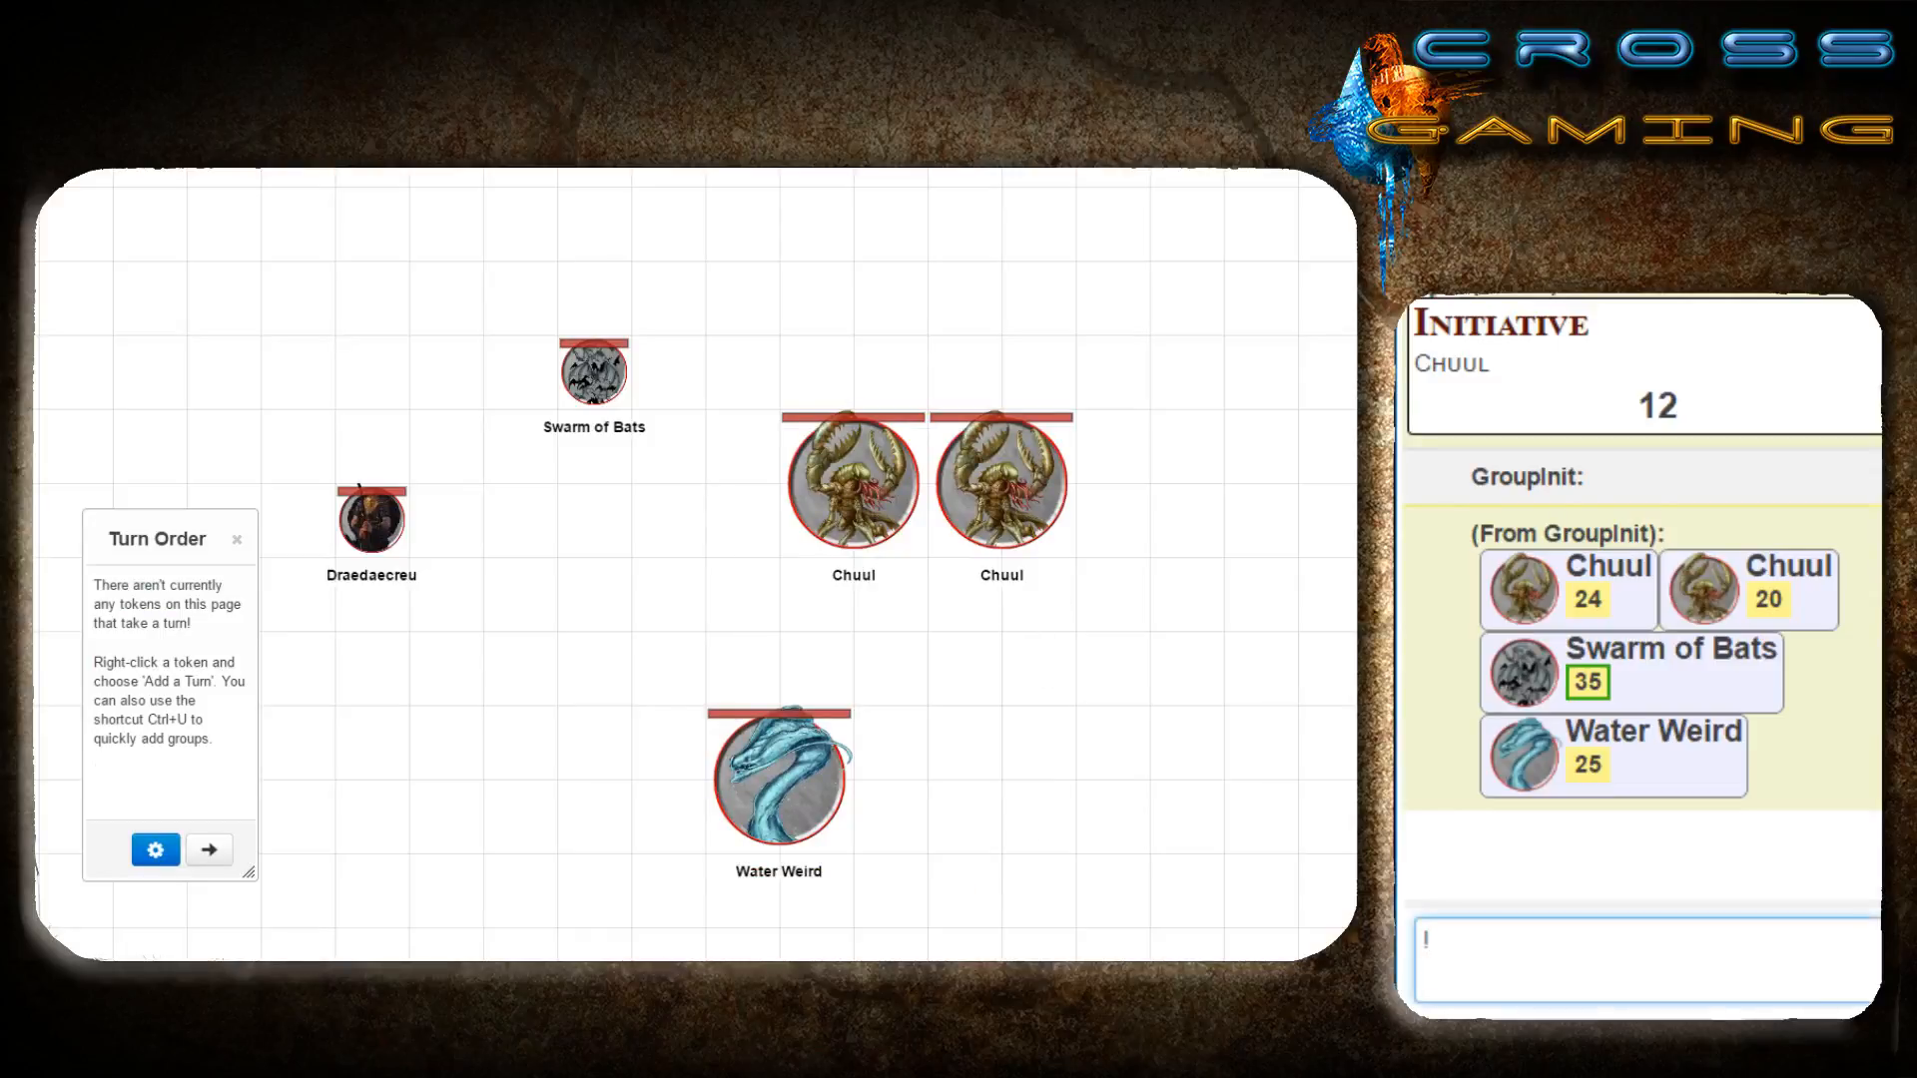
Send !group-init and scroll chat up to Bonus Stat Groups showing dexterity|current.
text(grou)
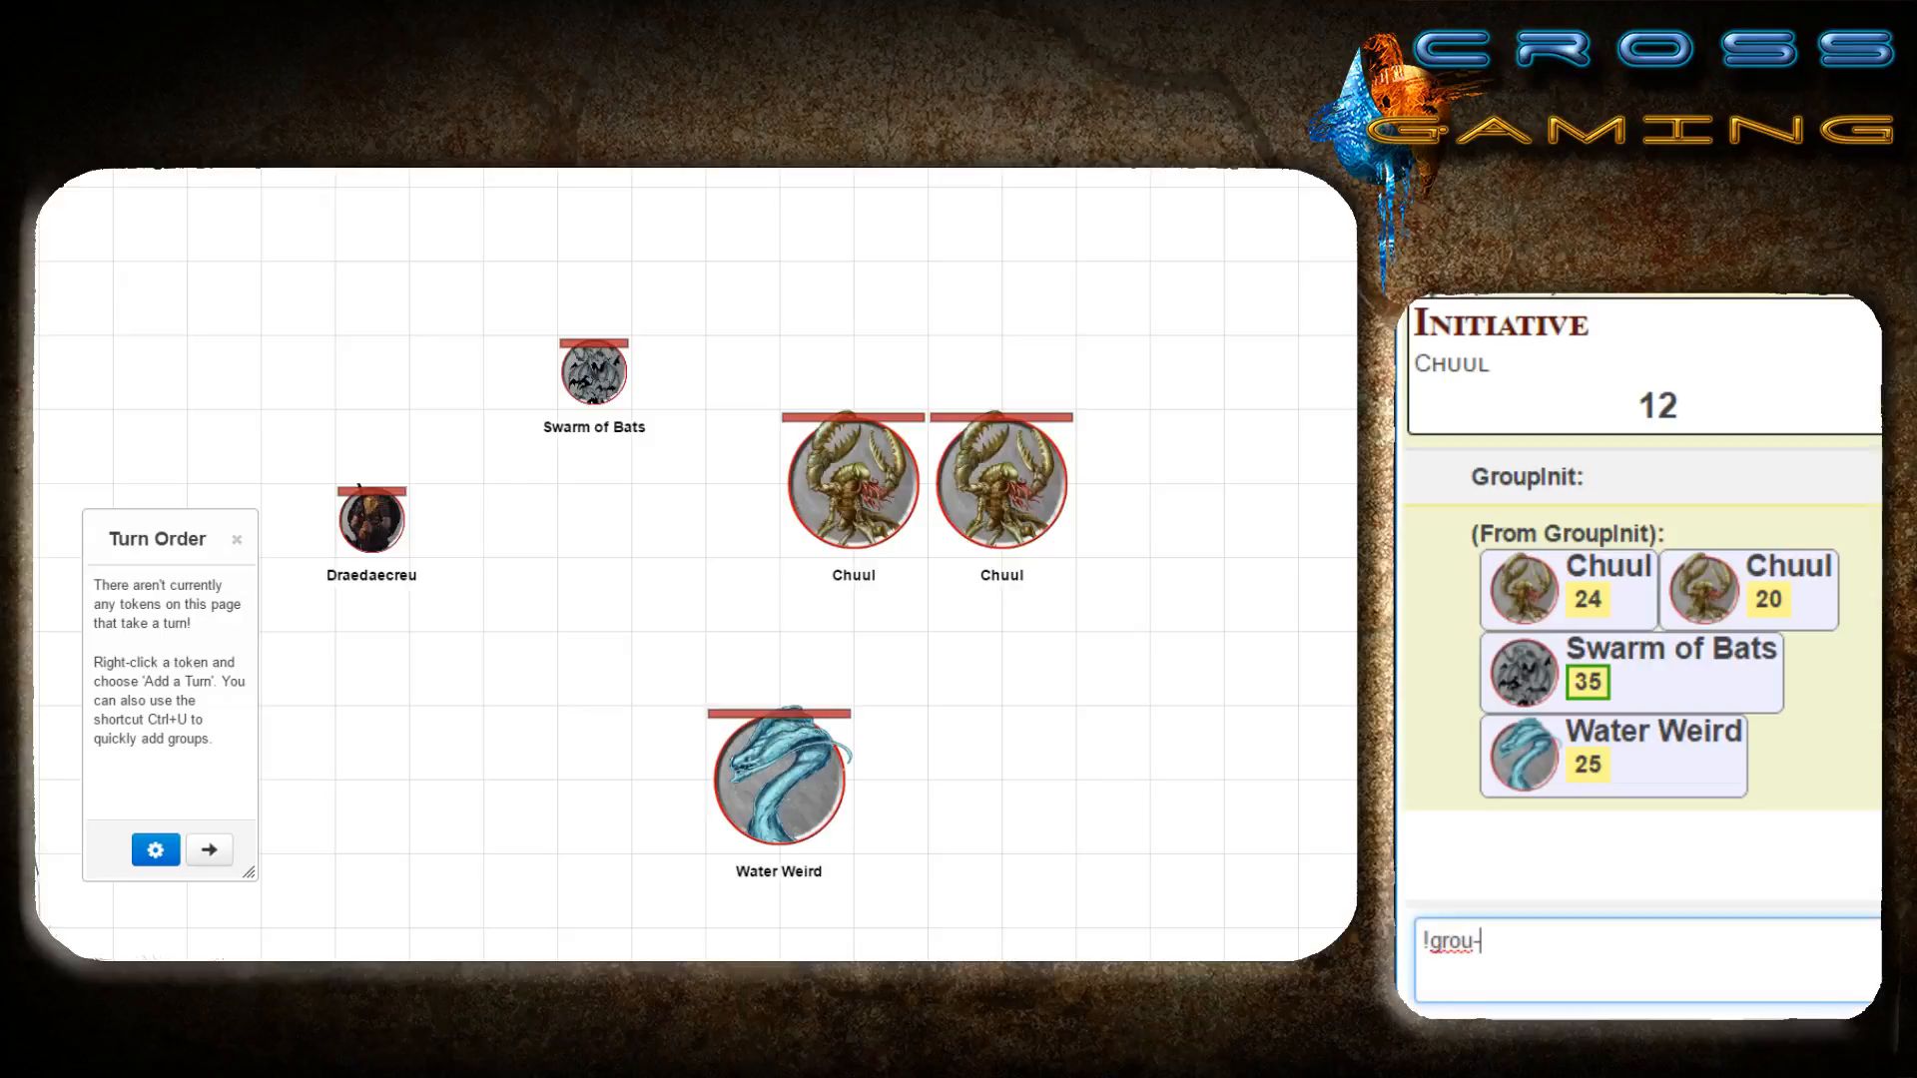
text(p-init)
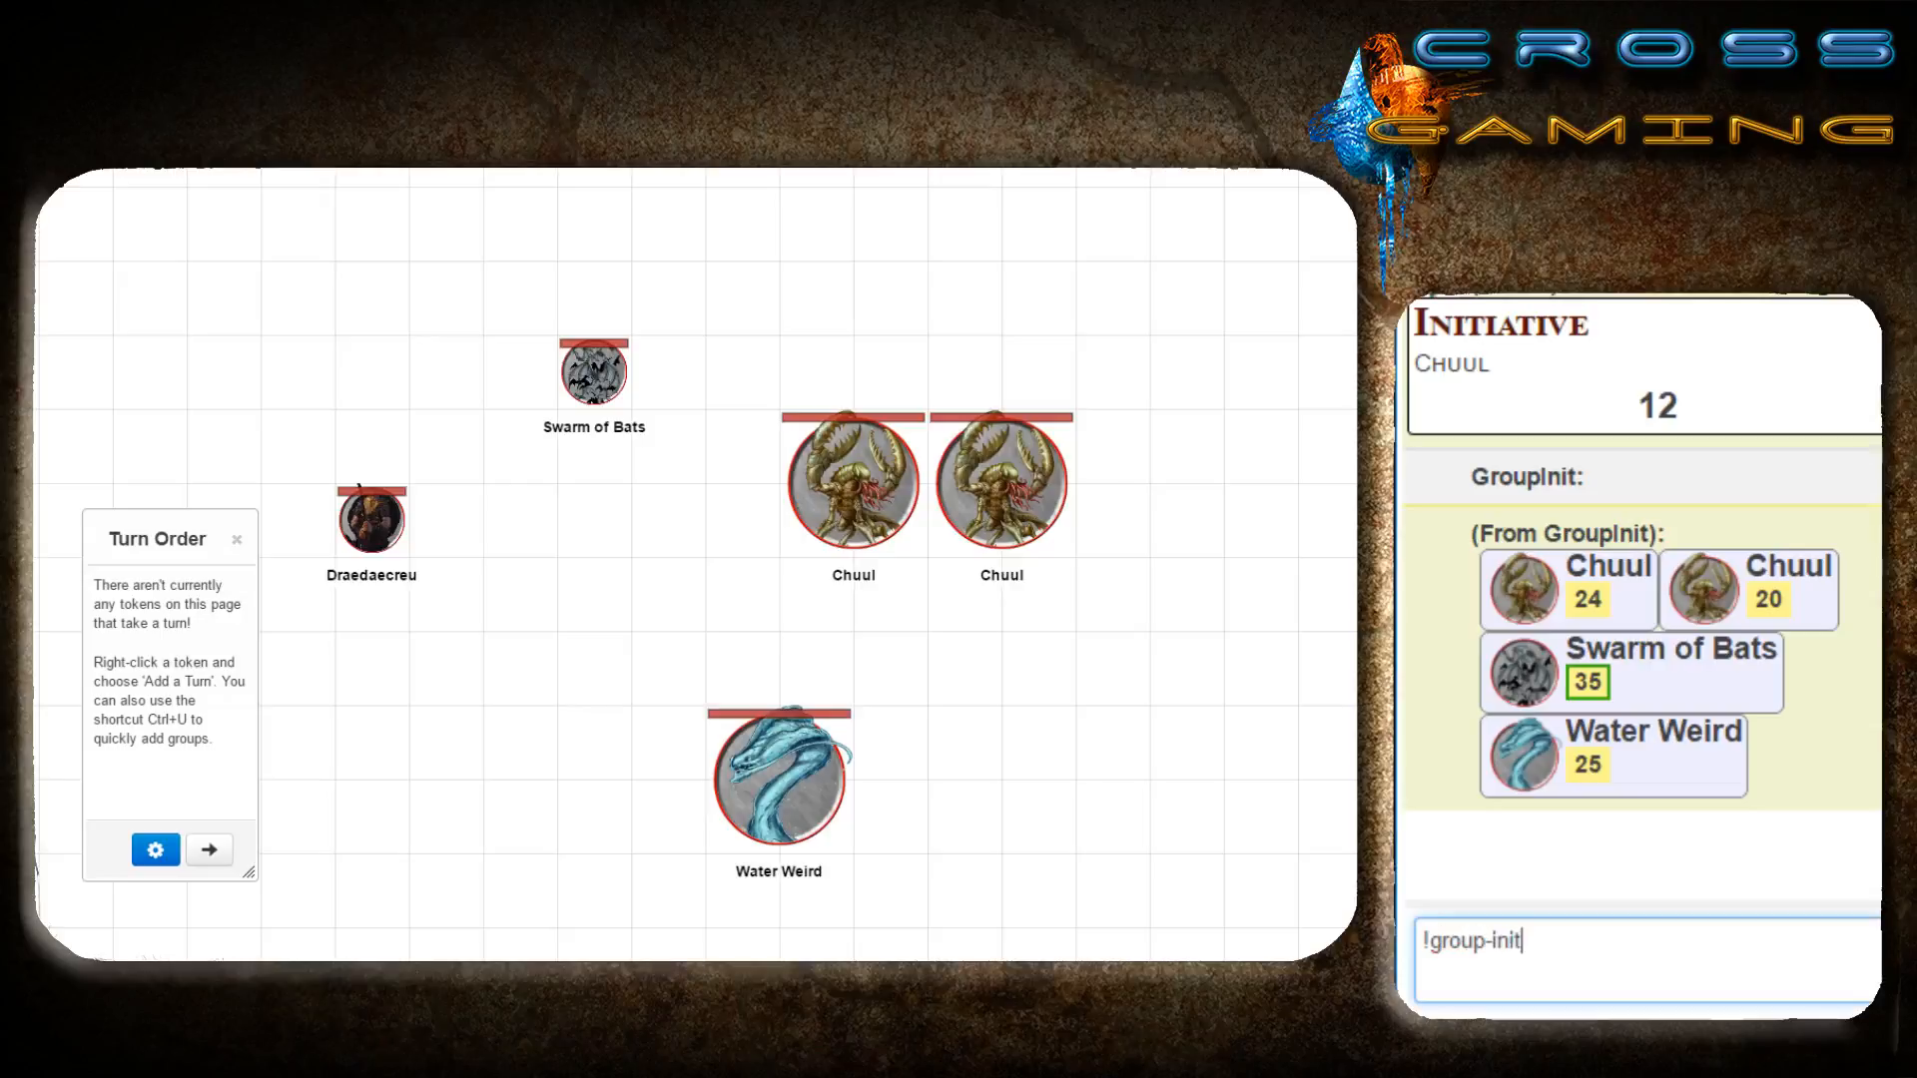
key(Return)
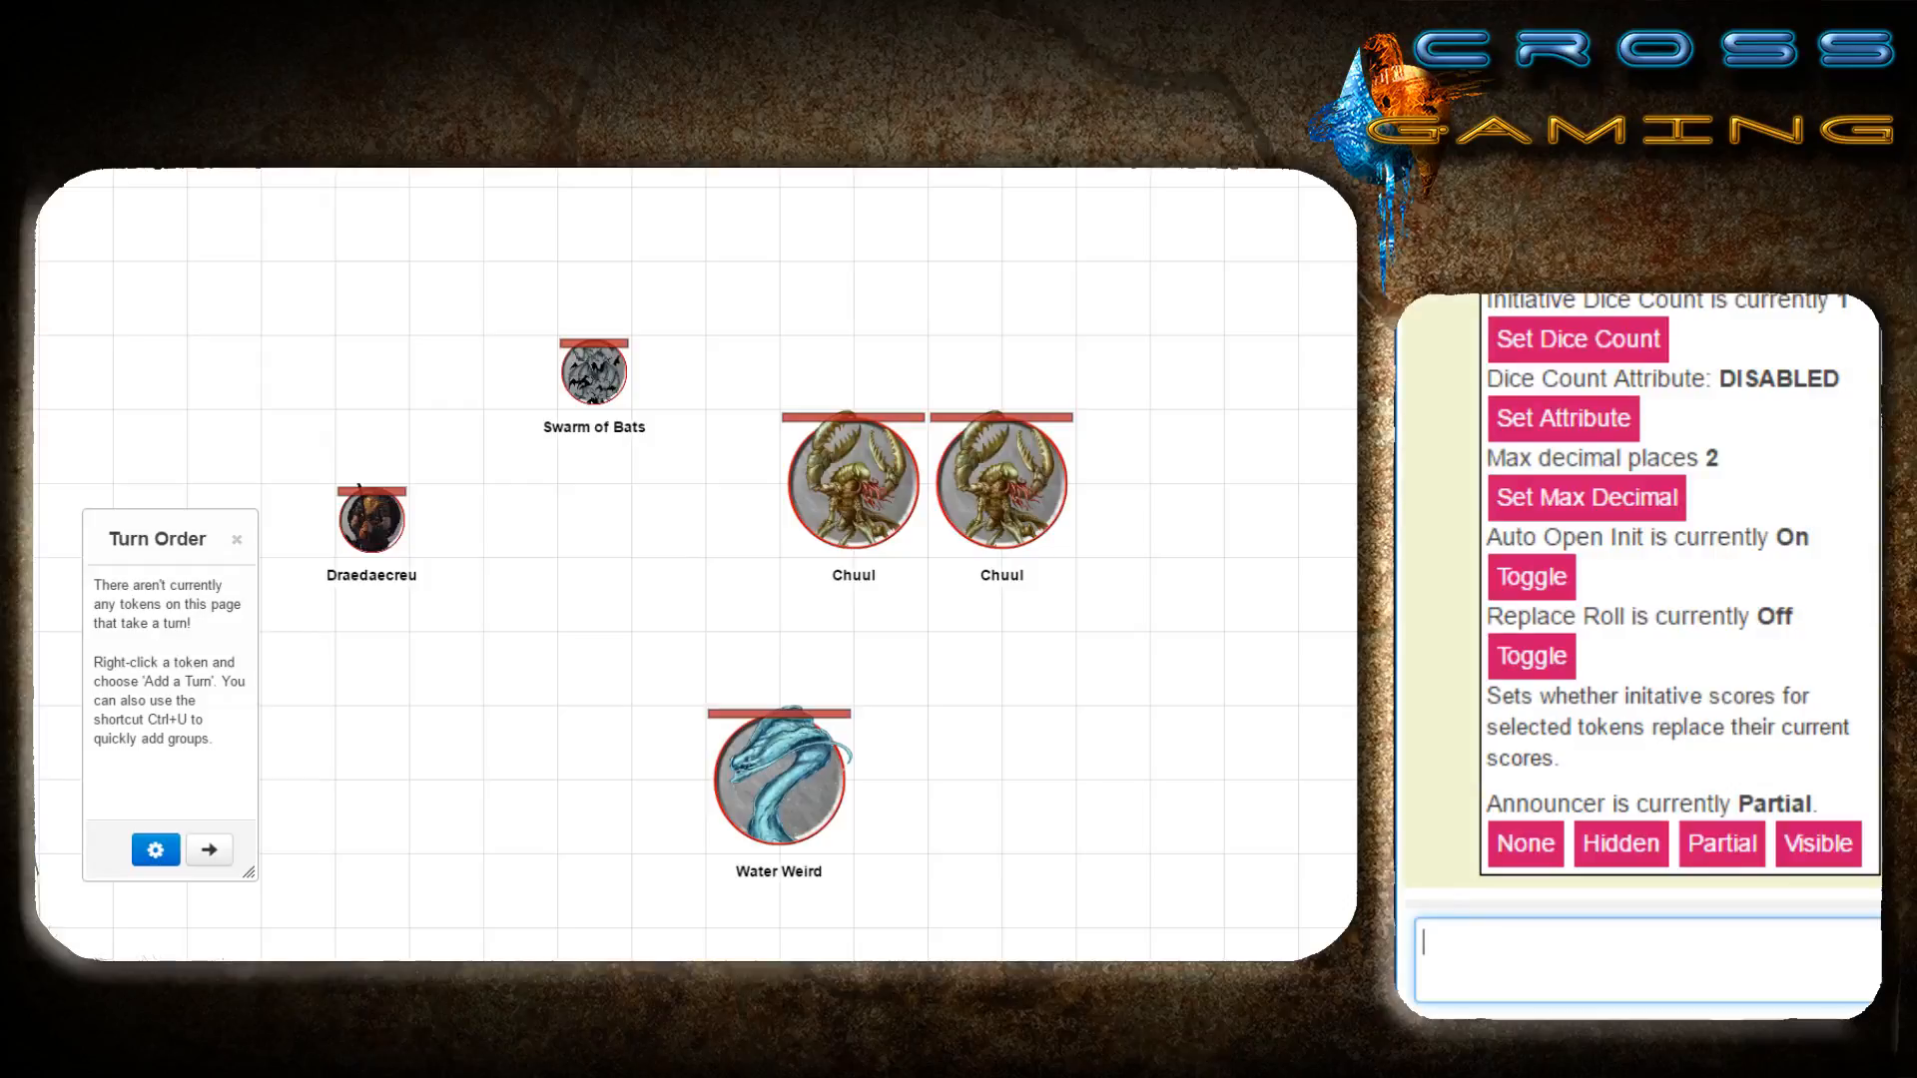
scroll(up, 3)
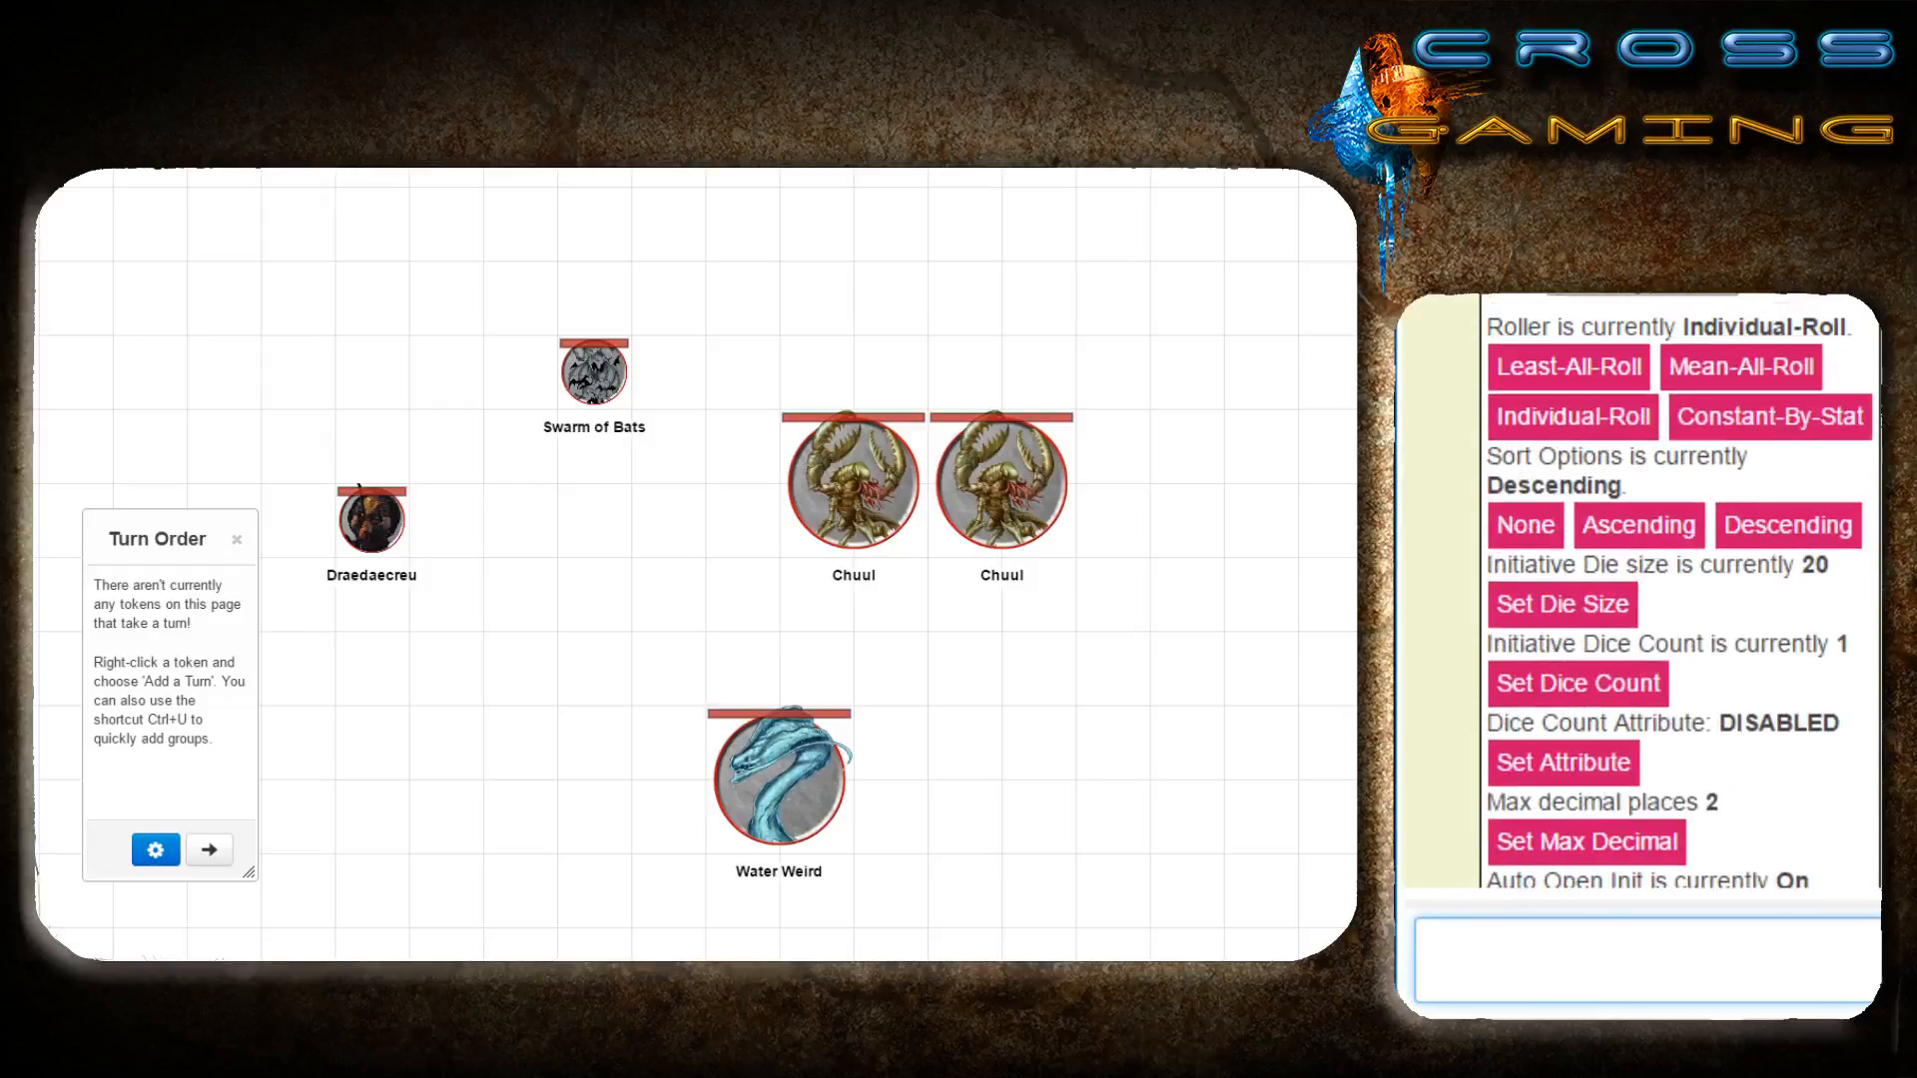
scroll(up, 3)
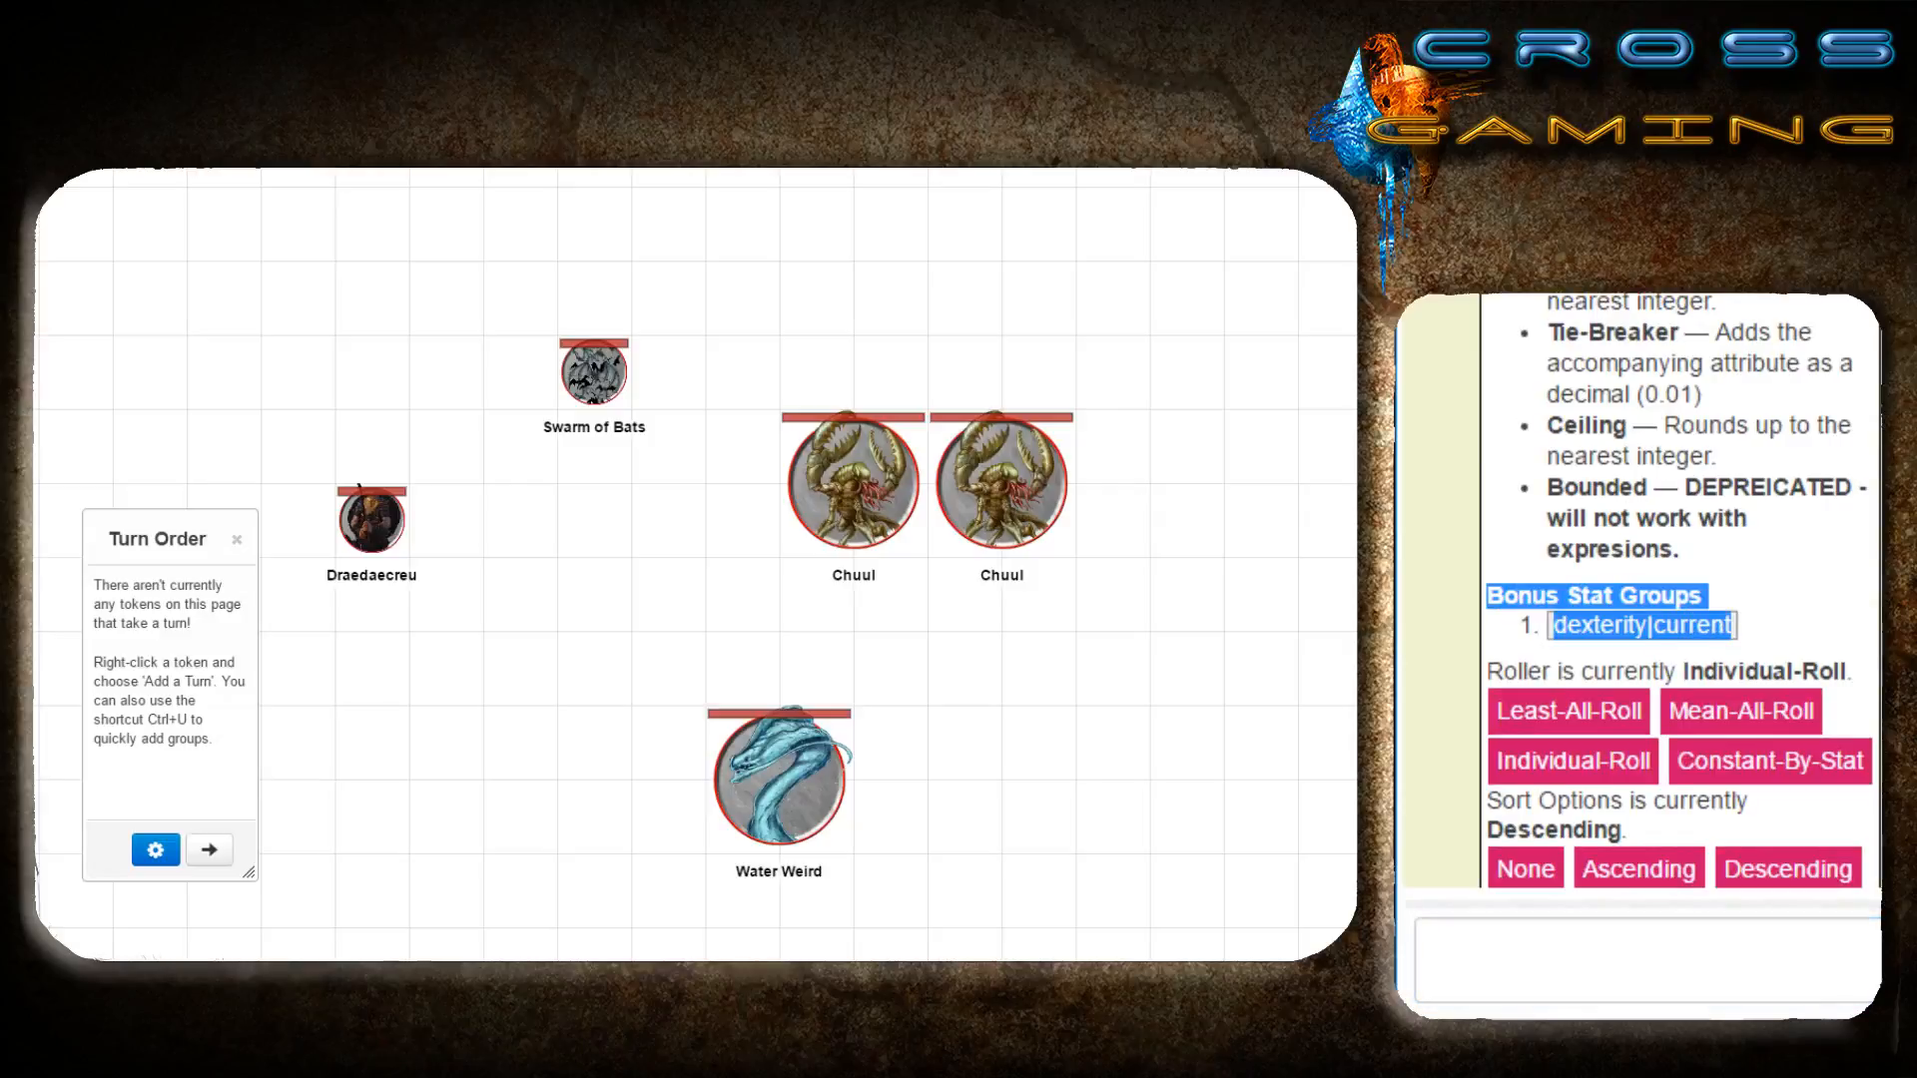
mouse_move(582, 474)
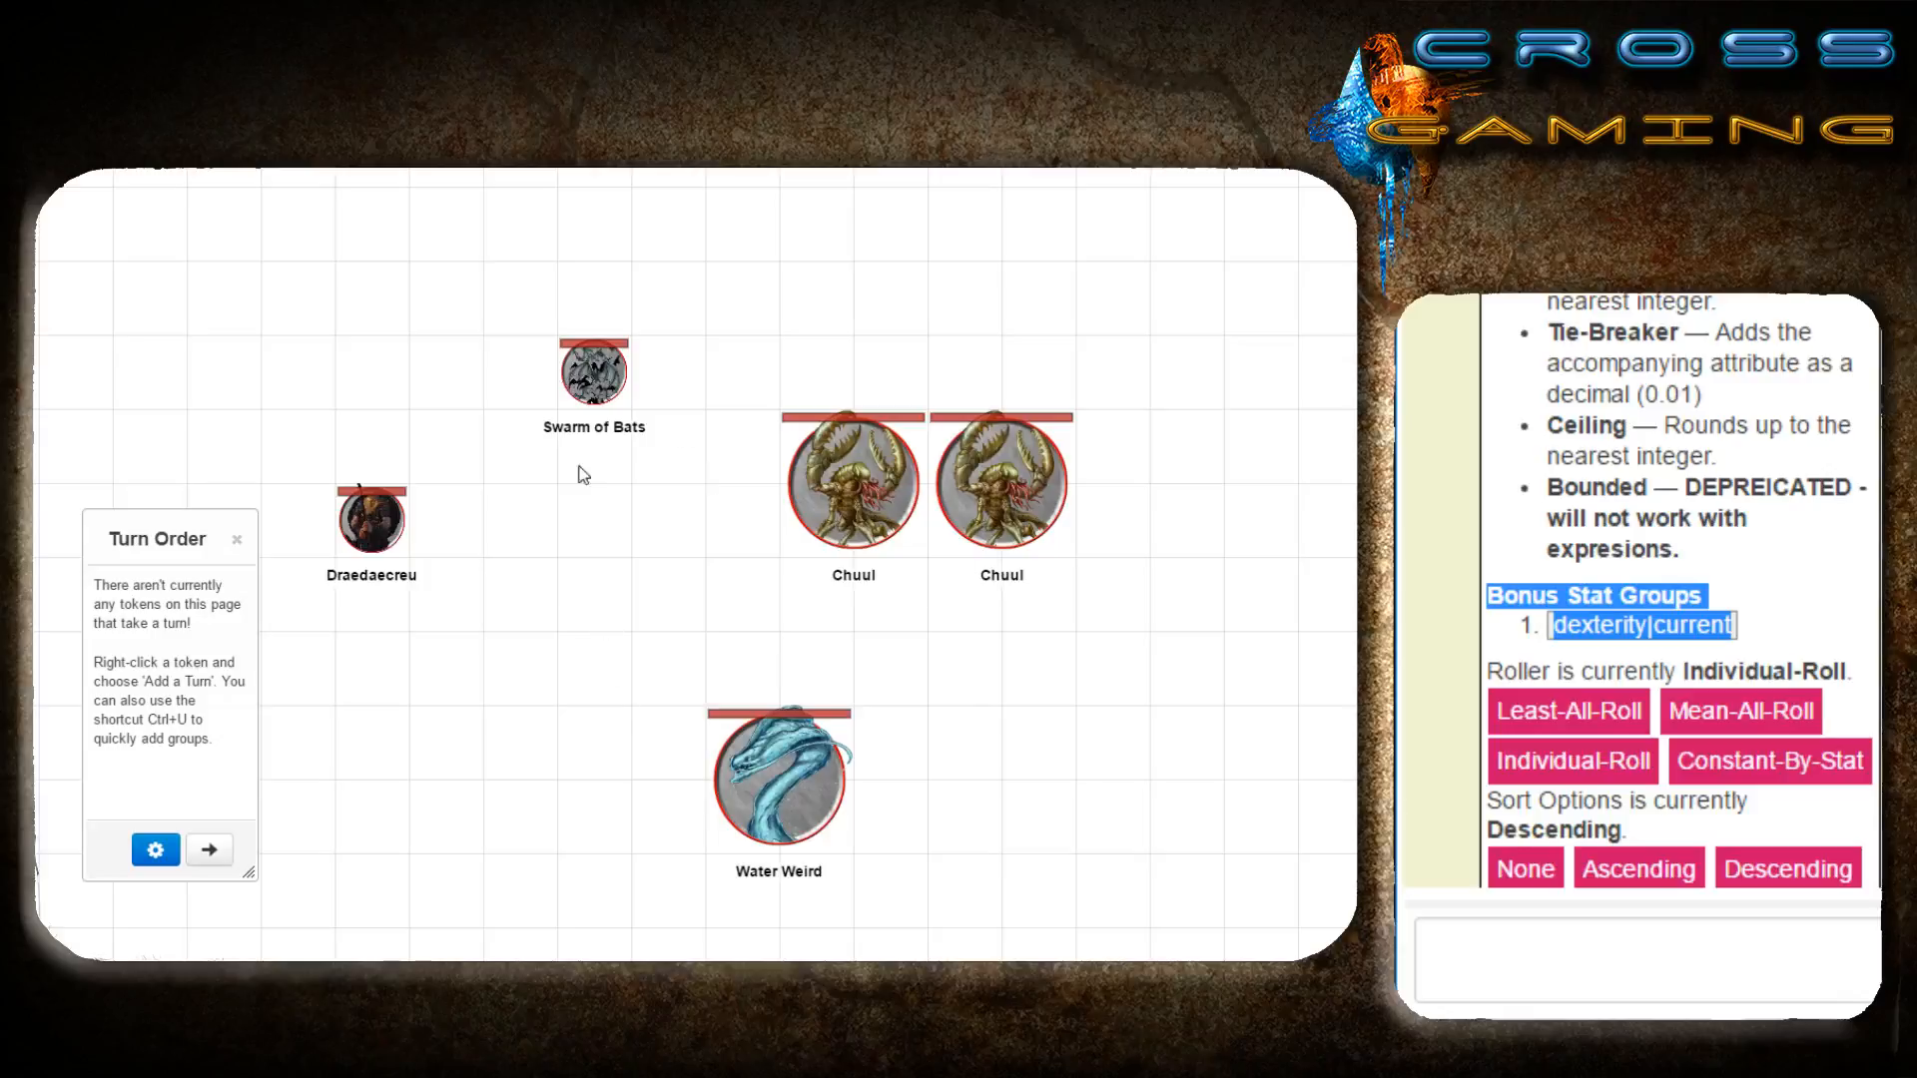
click(594, 371)
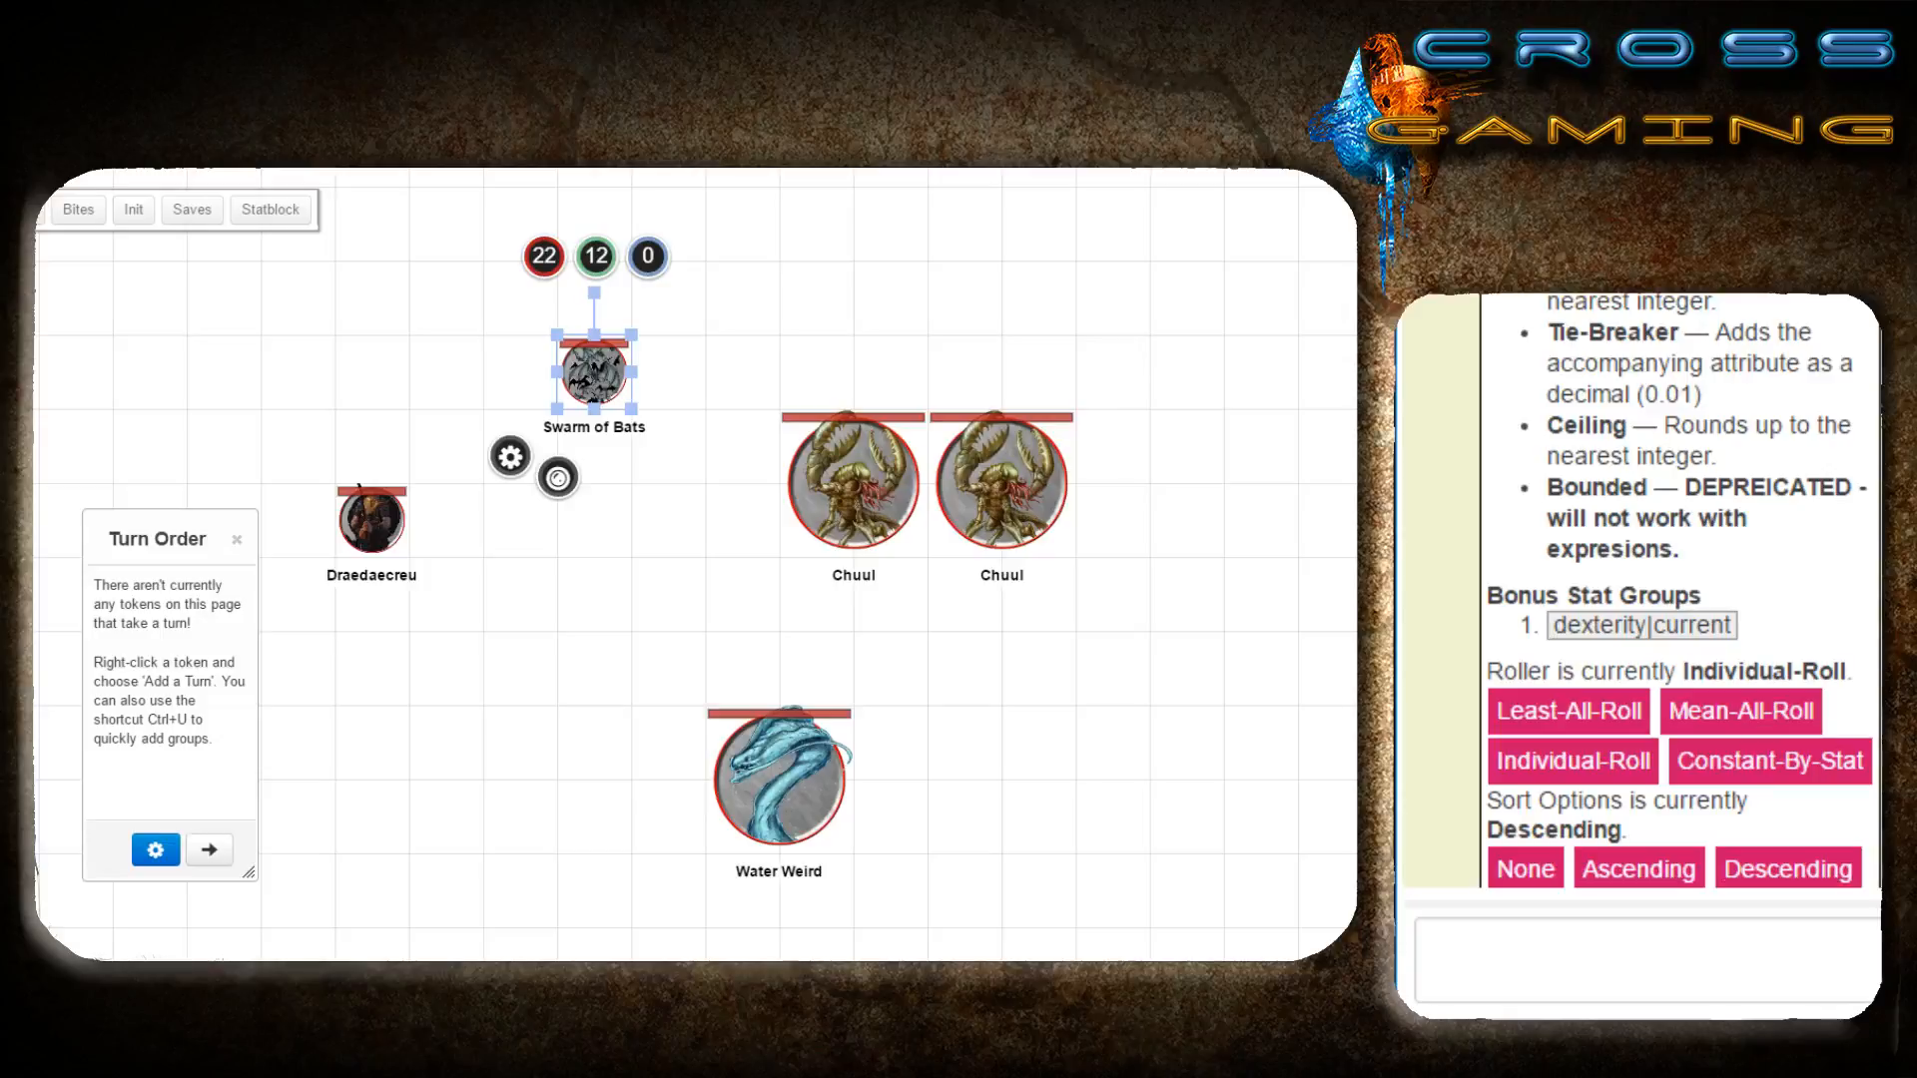
Send '!group-init --del-group 1' in chat to delete the dexterity|current bonus group.
click(1639, 965)
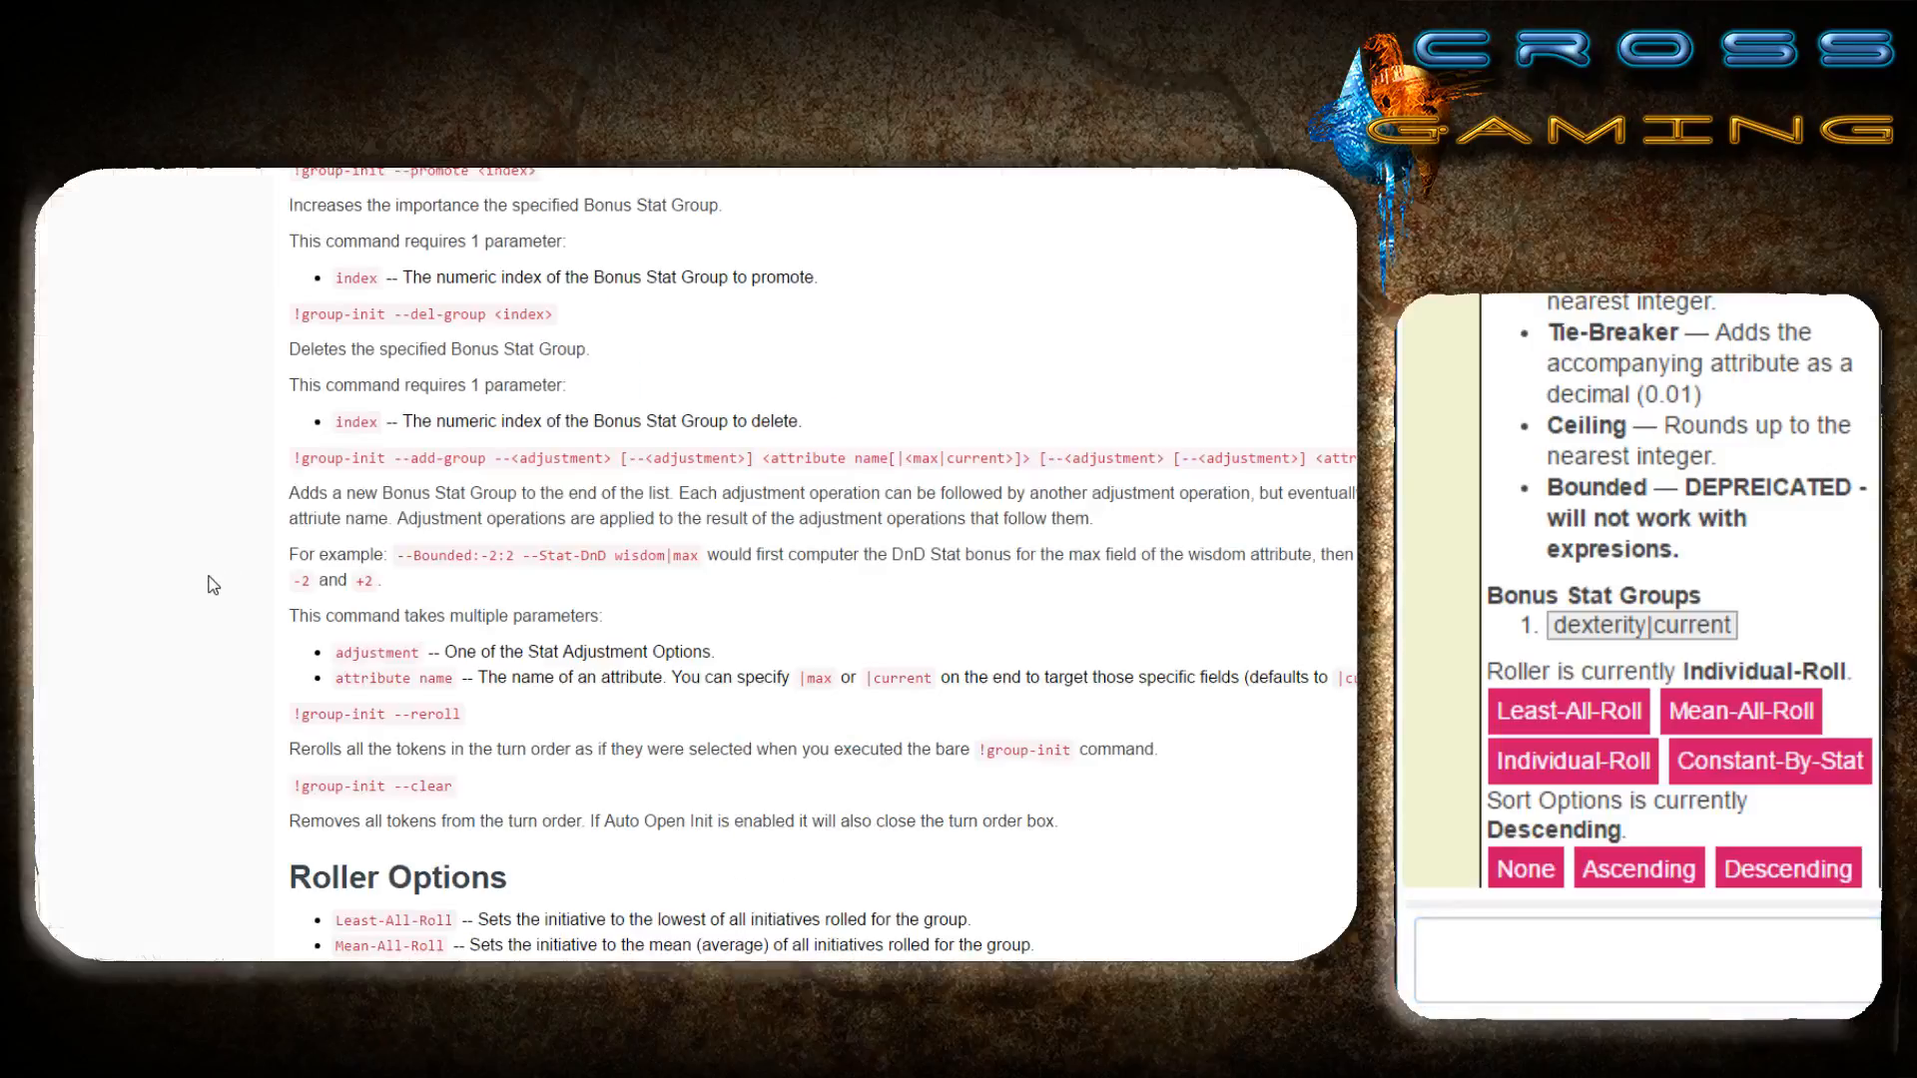
mouse_move(218, 636)
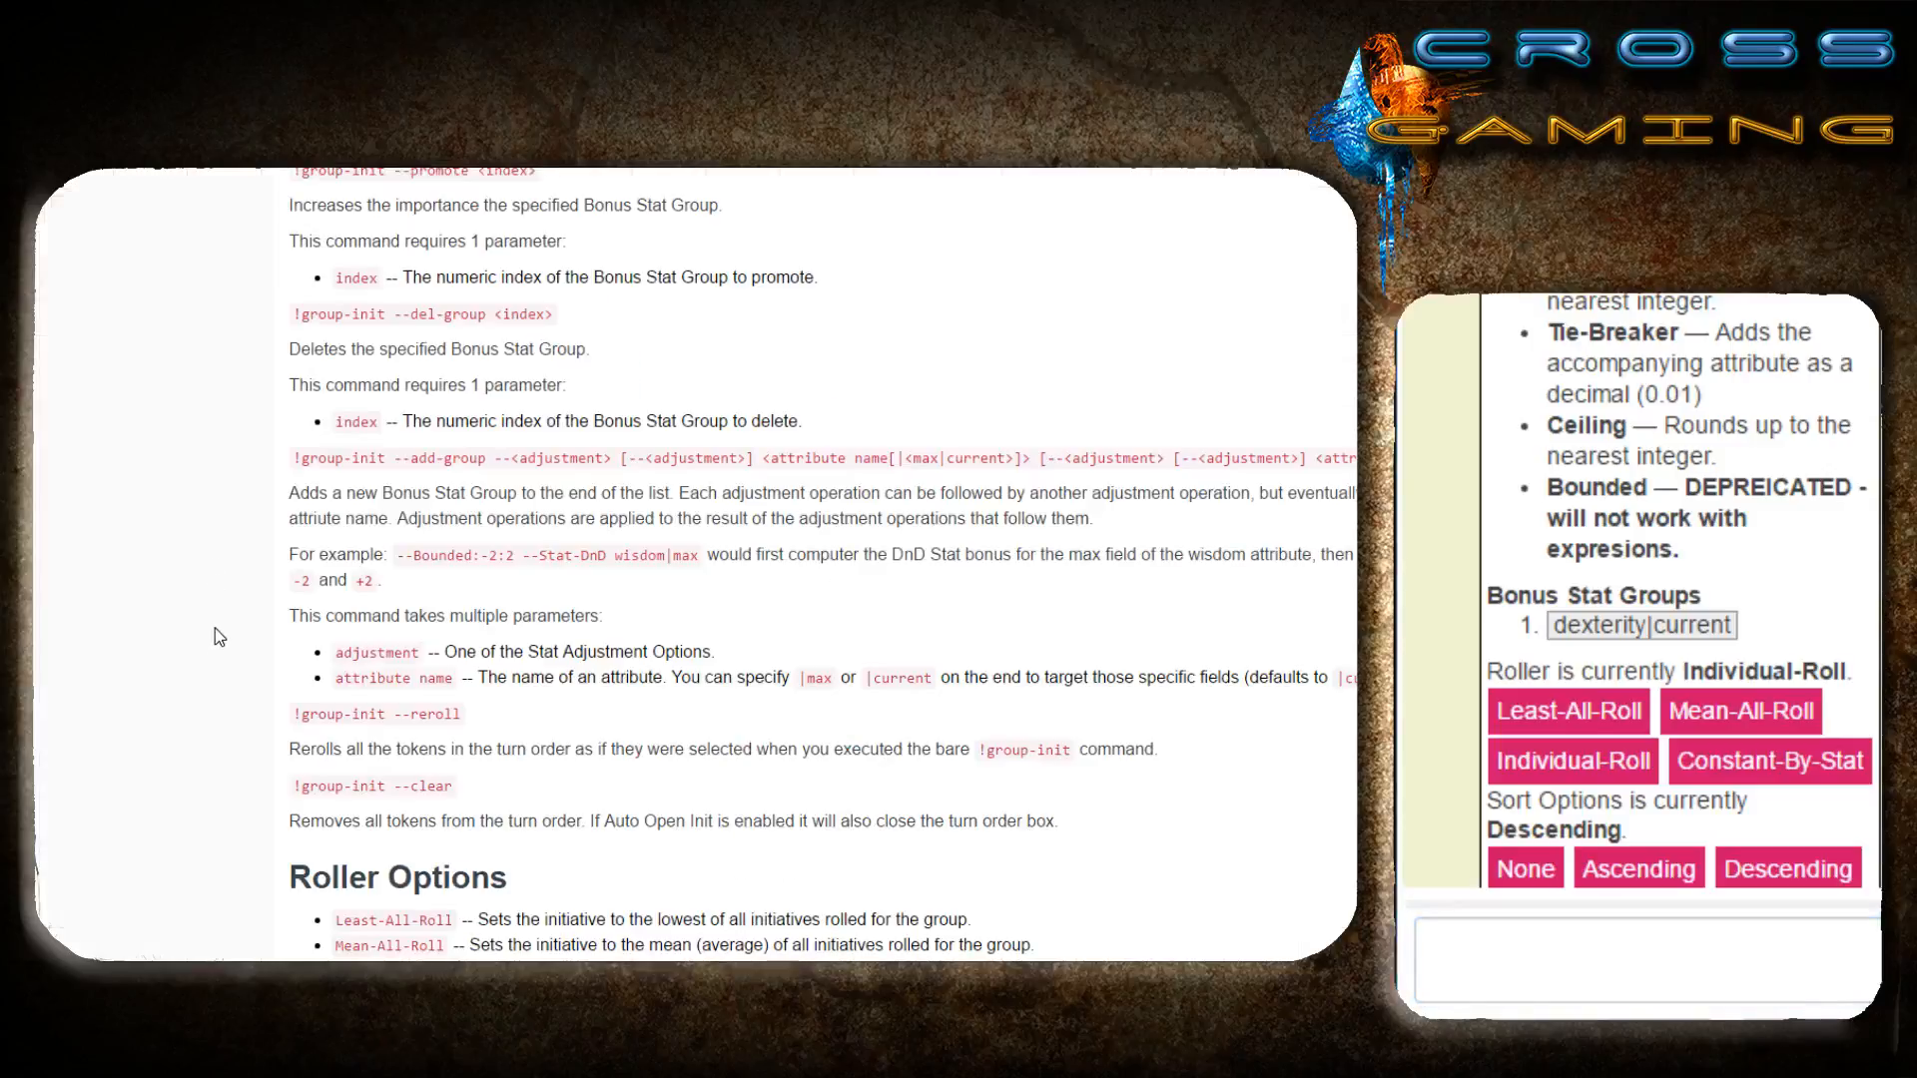
mouse_move(291, 327)
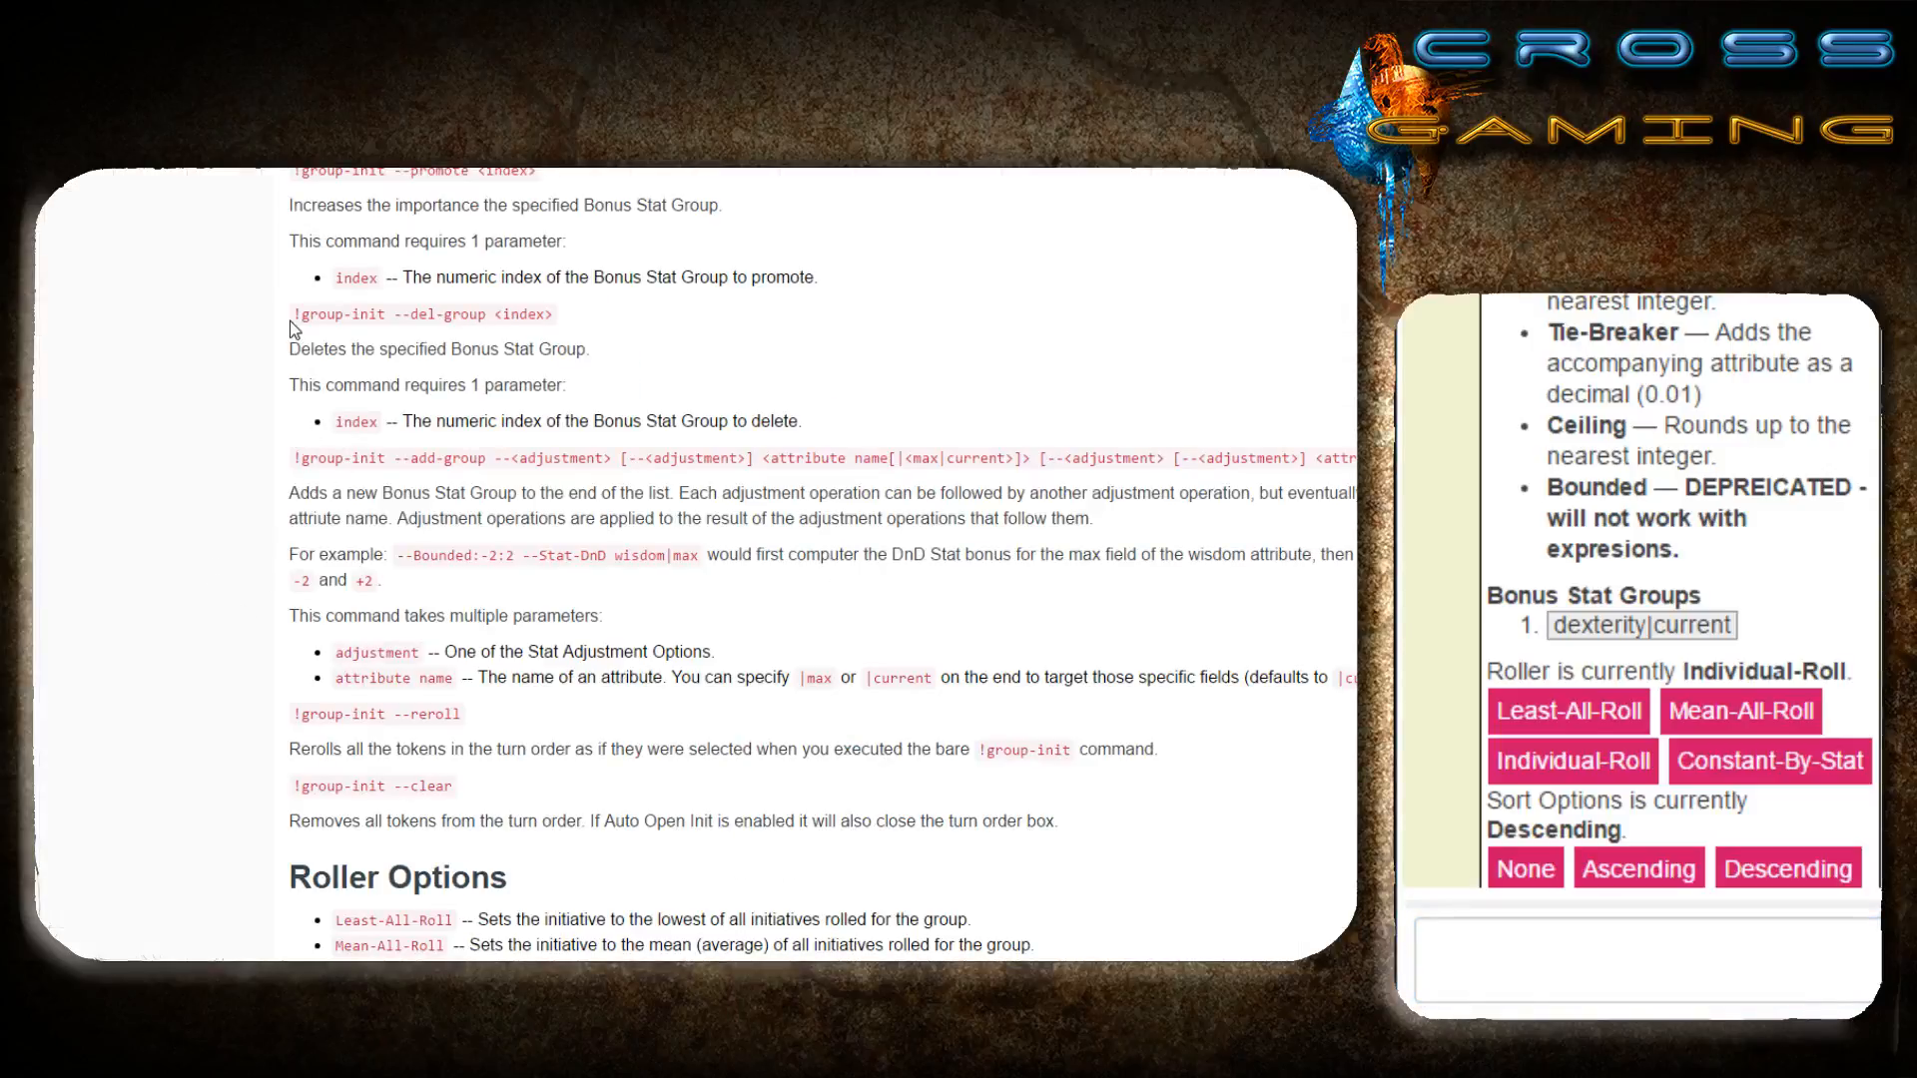
double_click(342, 313)
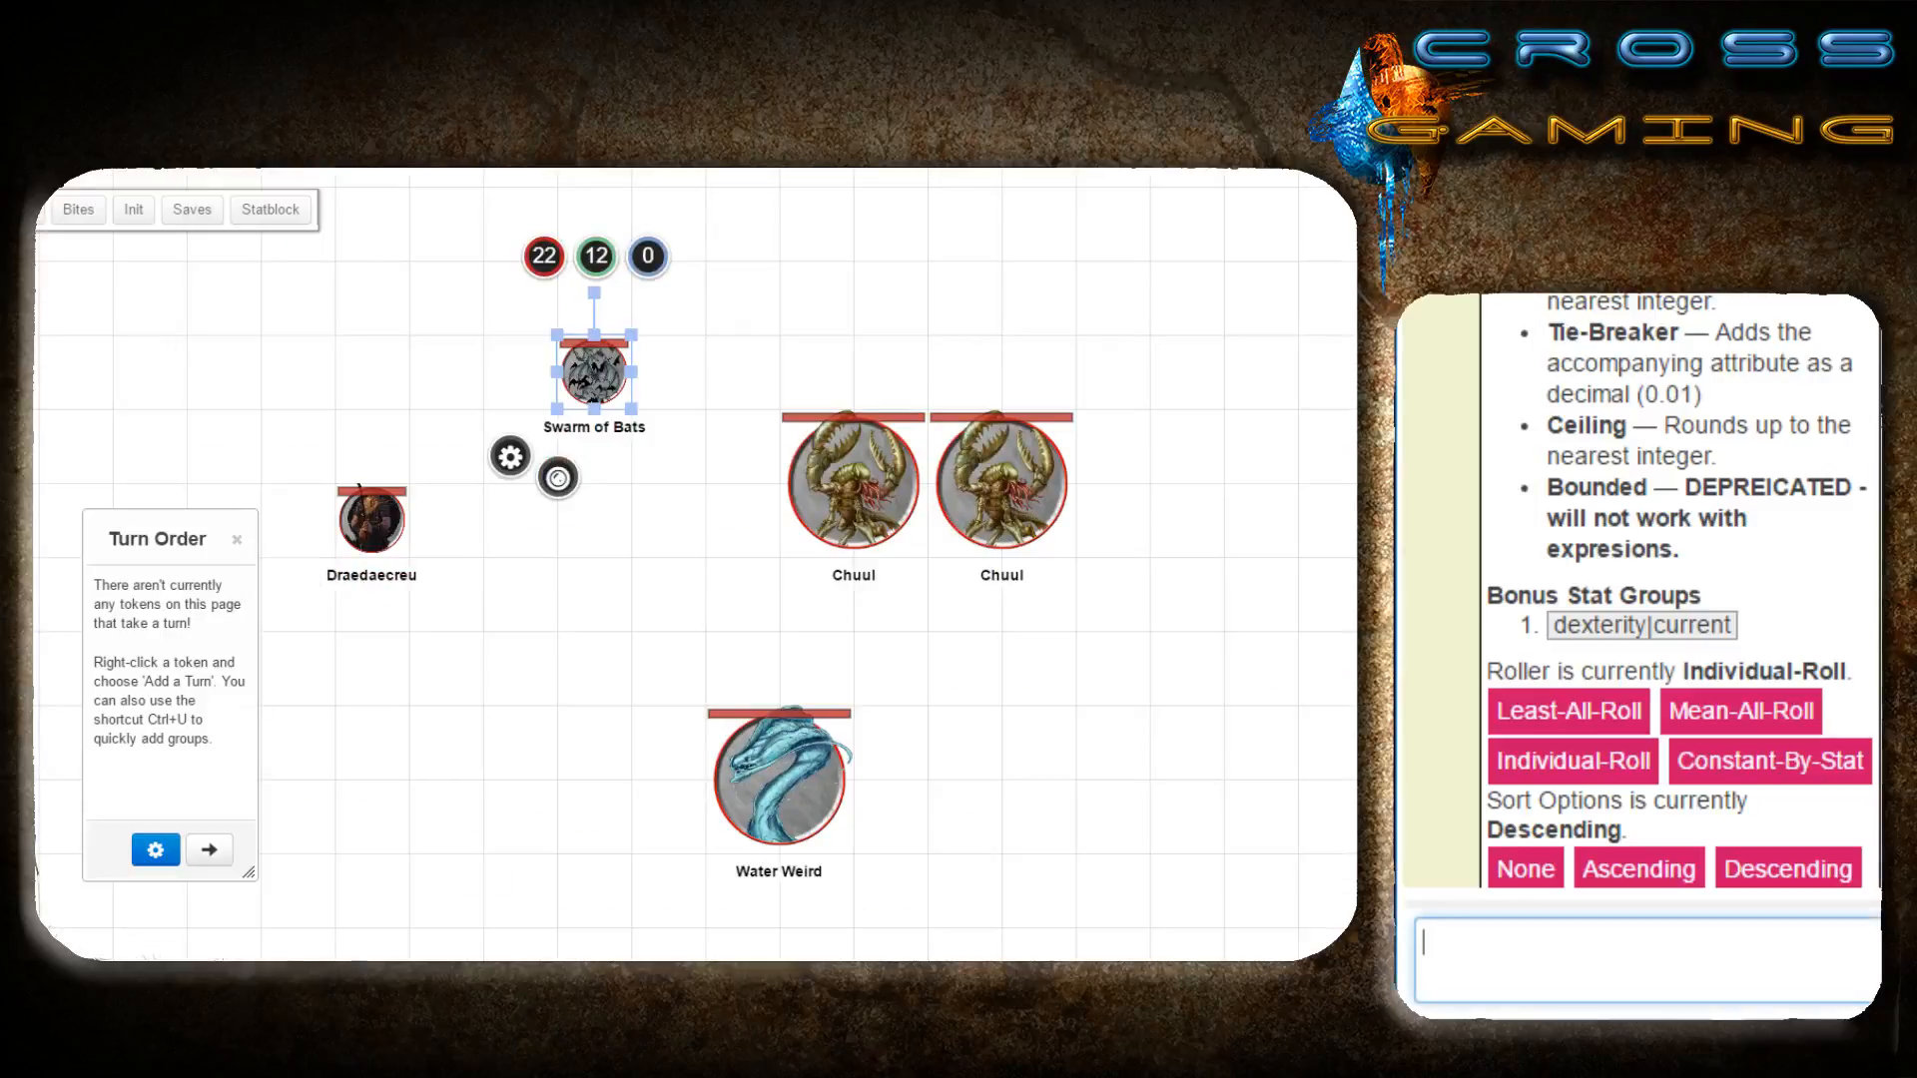
text(!group-init --del-group <index>)
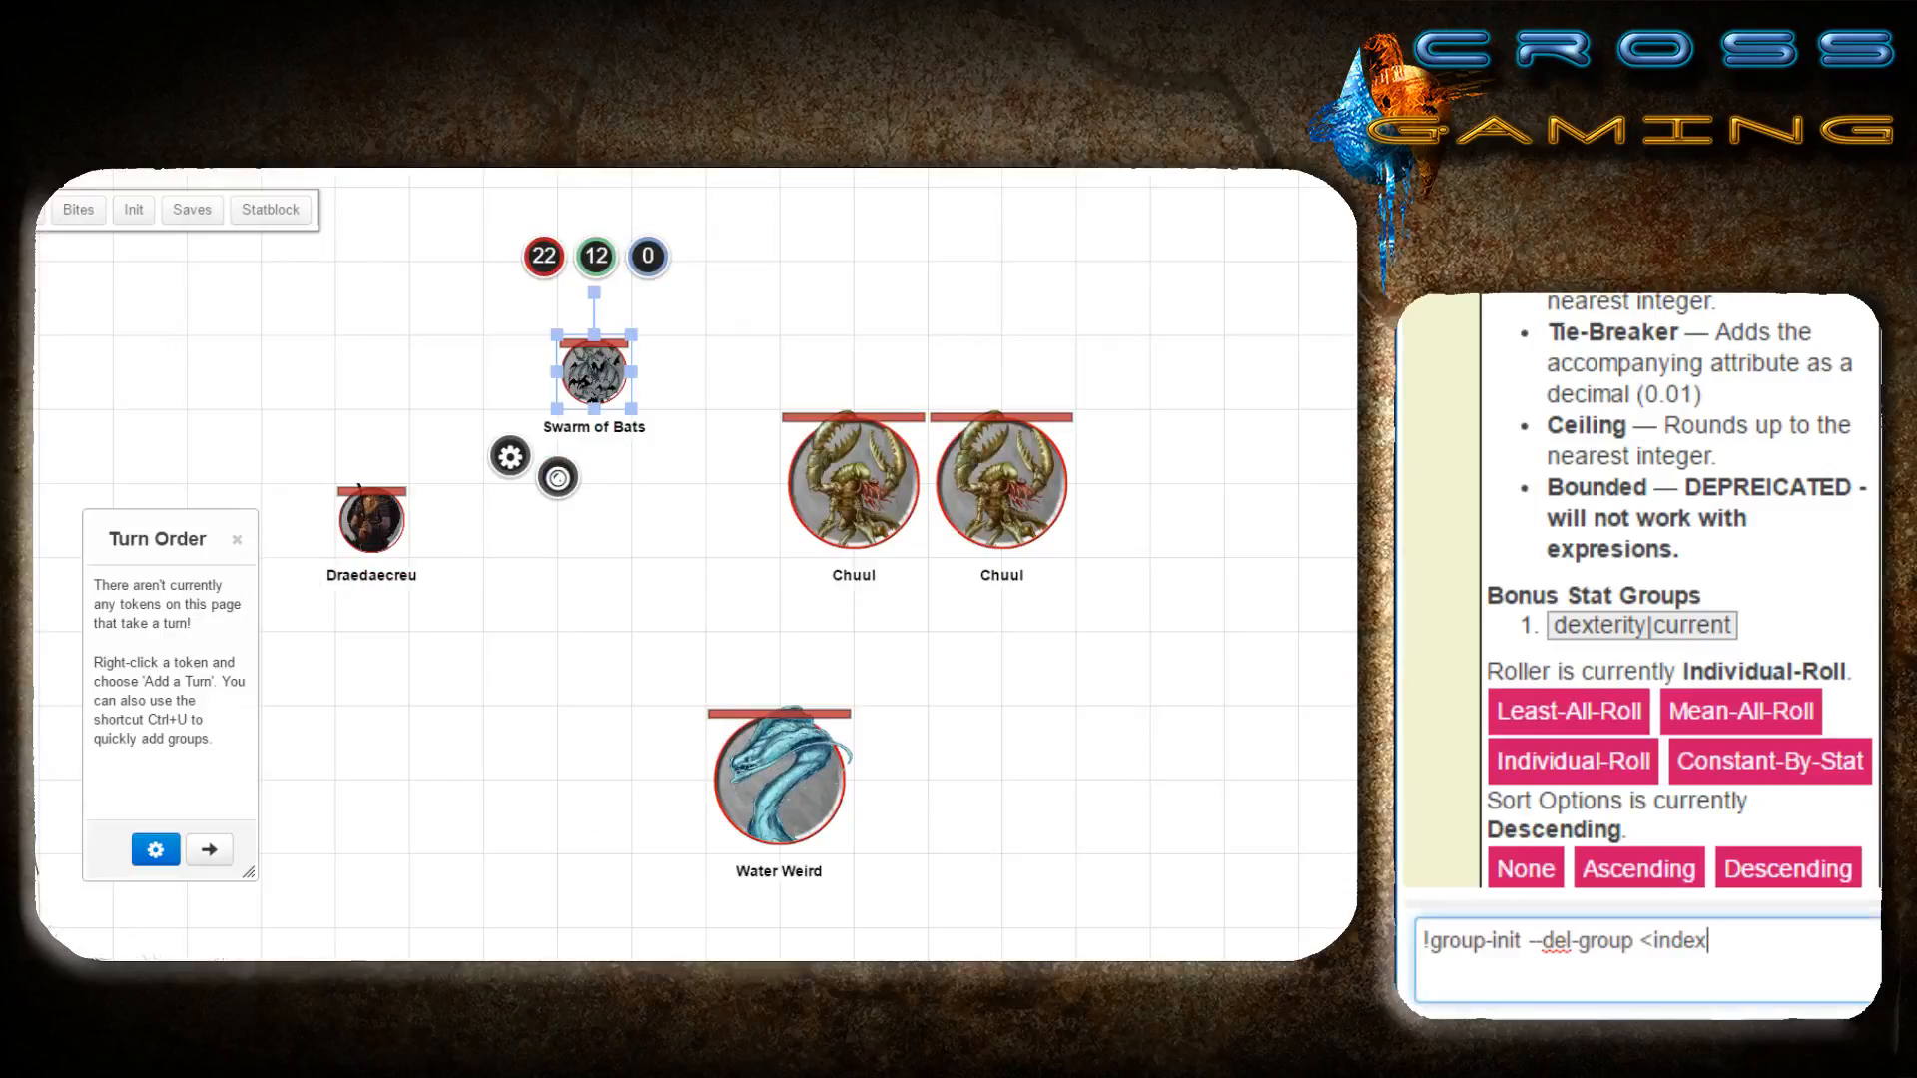
key(Backspace)
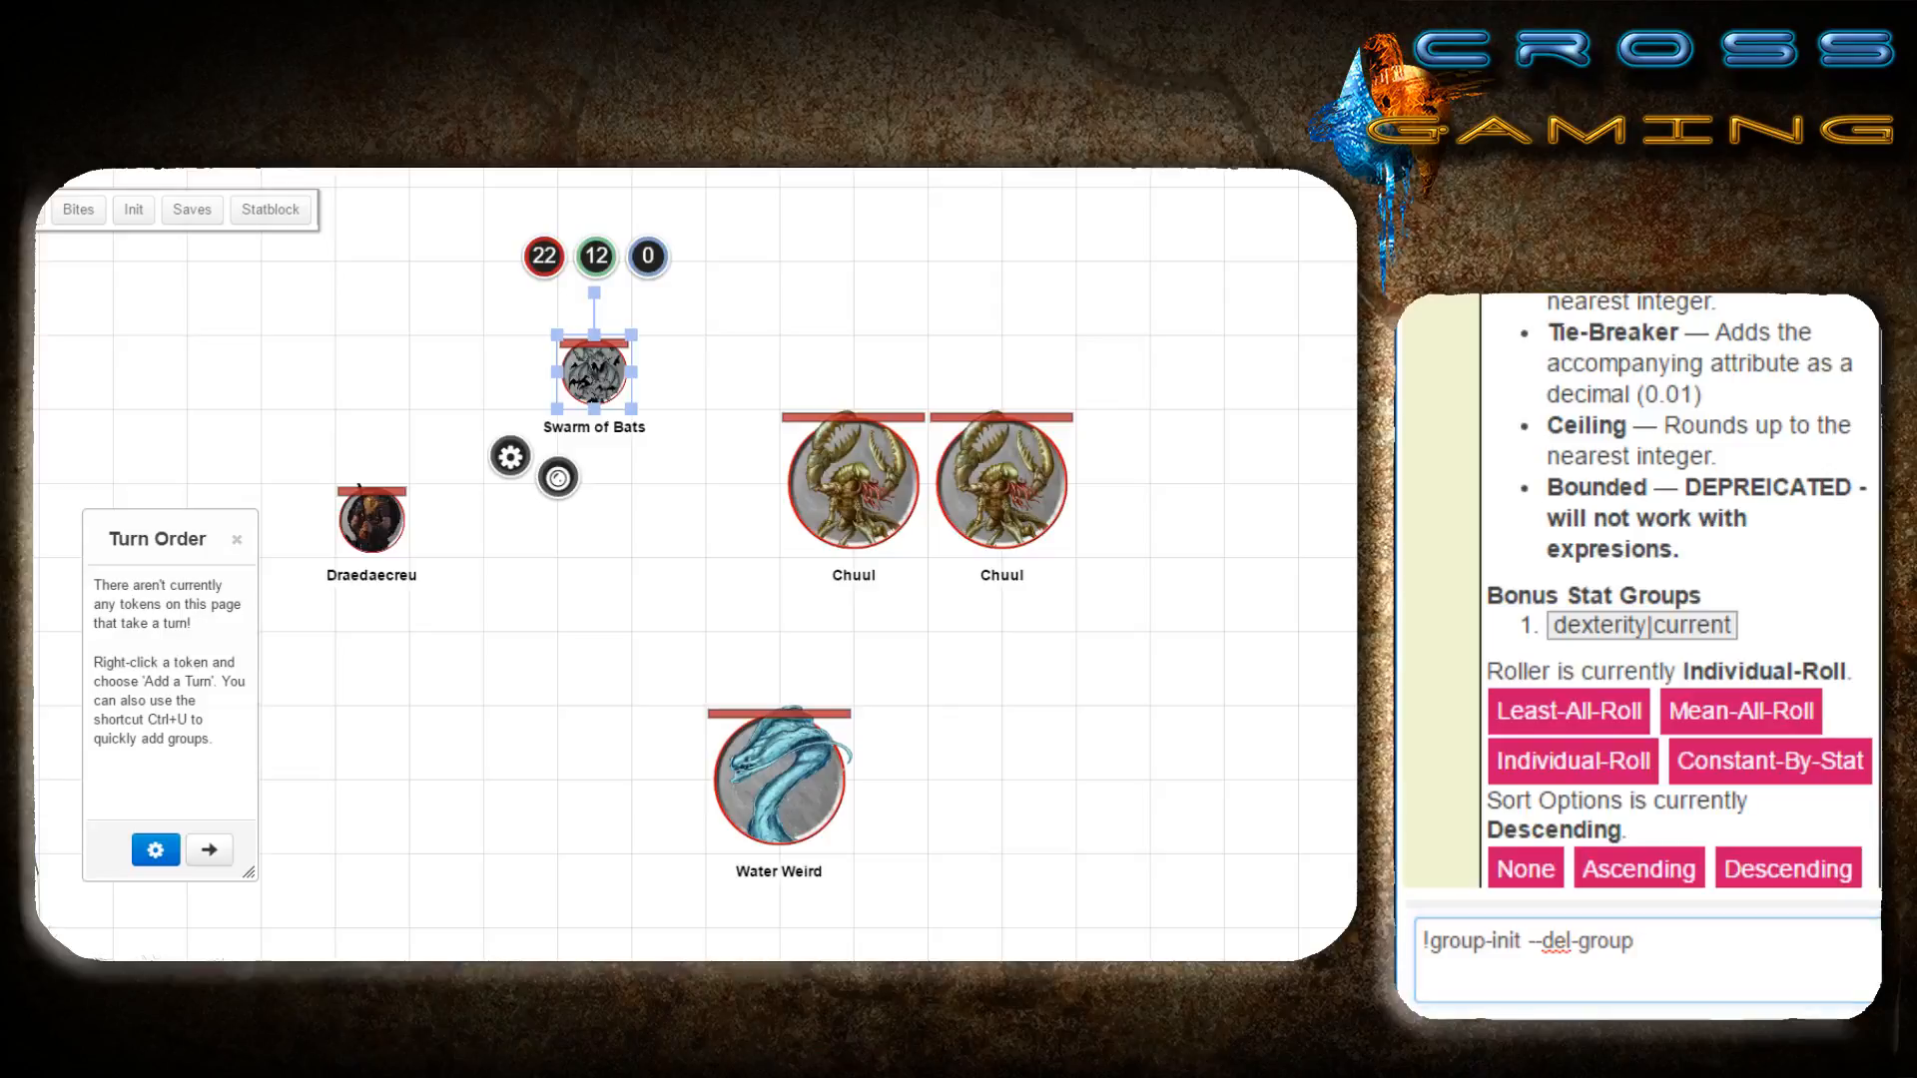
double_click(1596, 595)
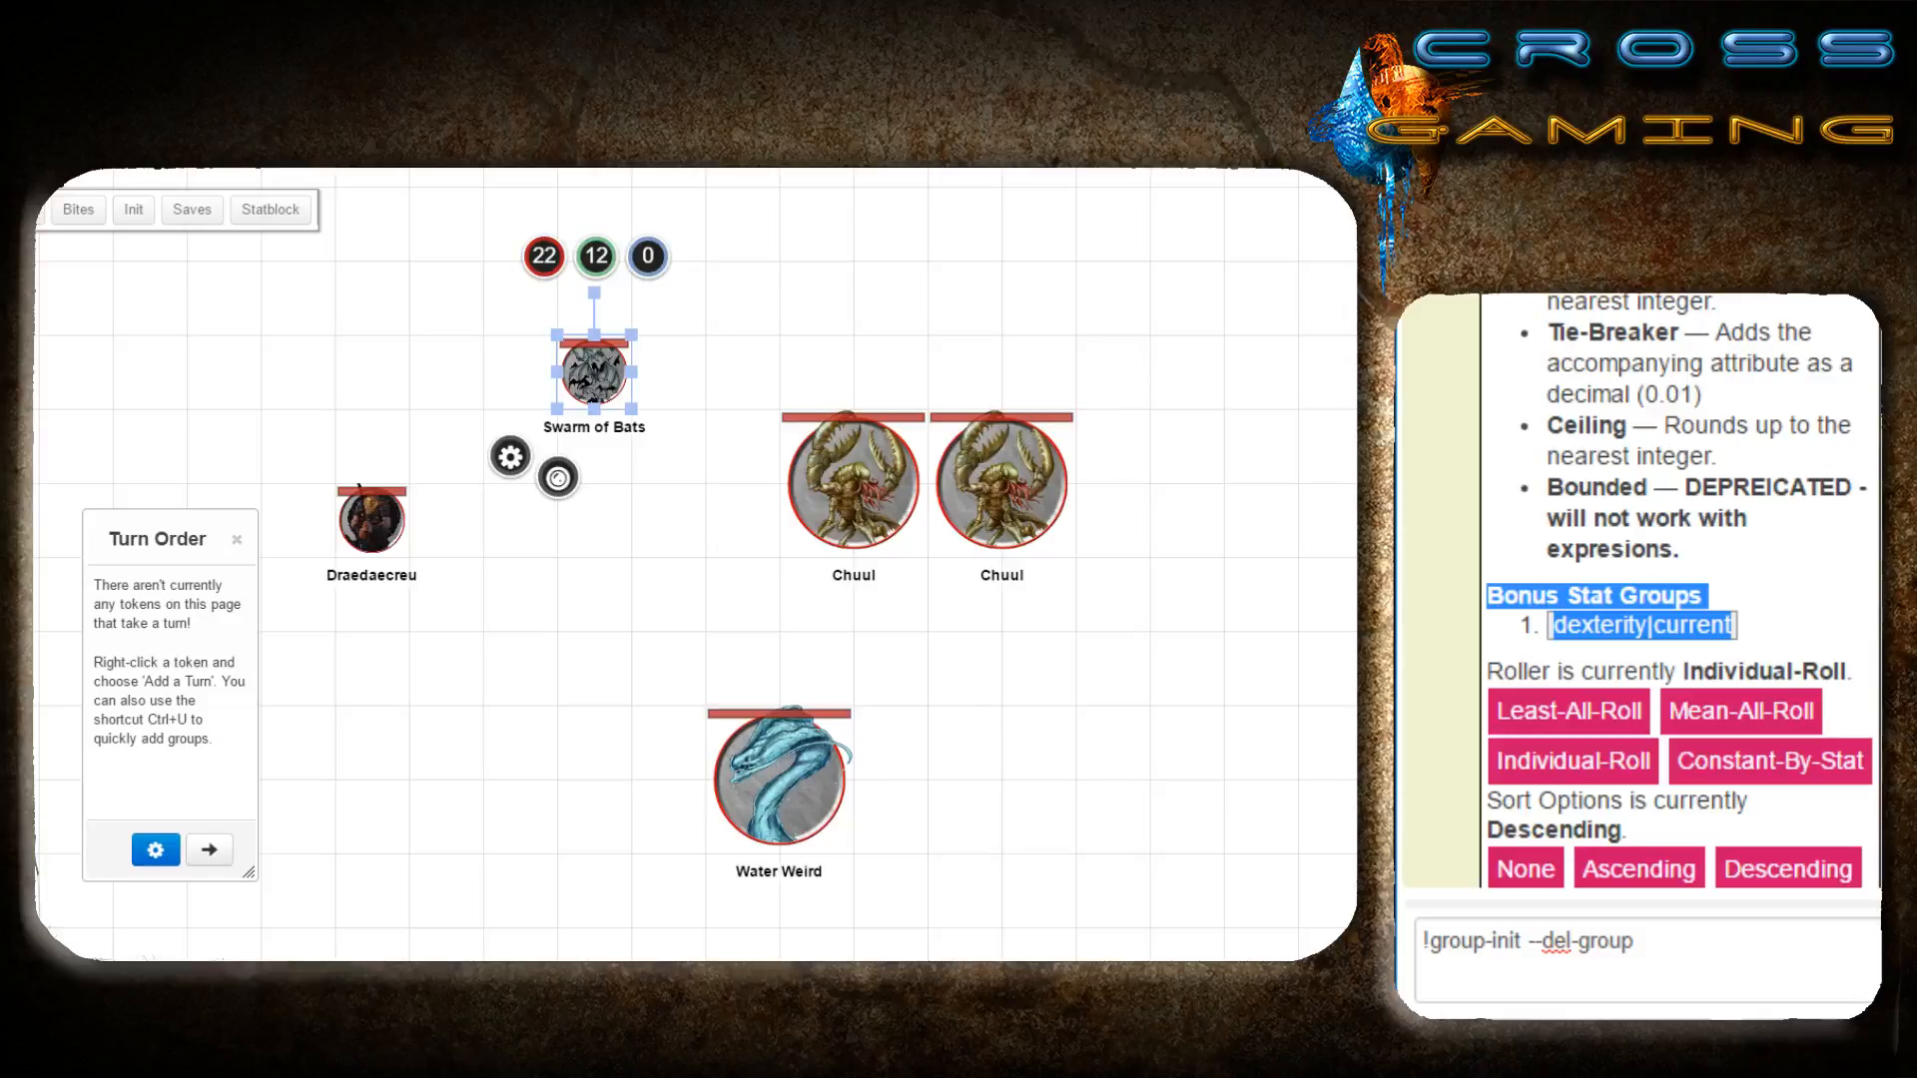
text(1)
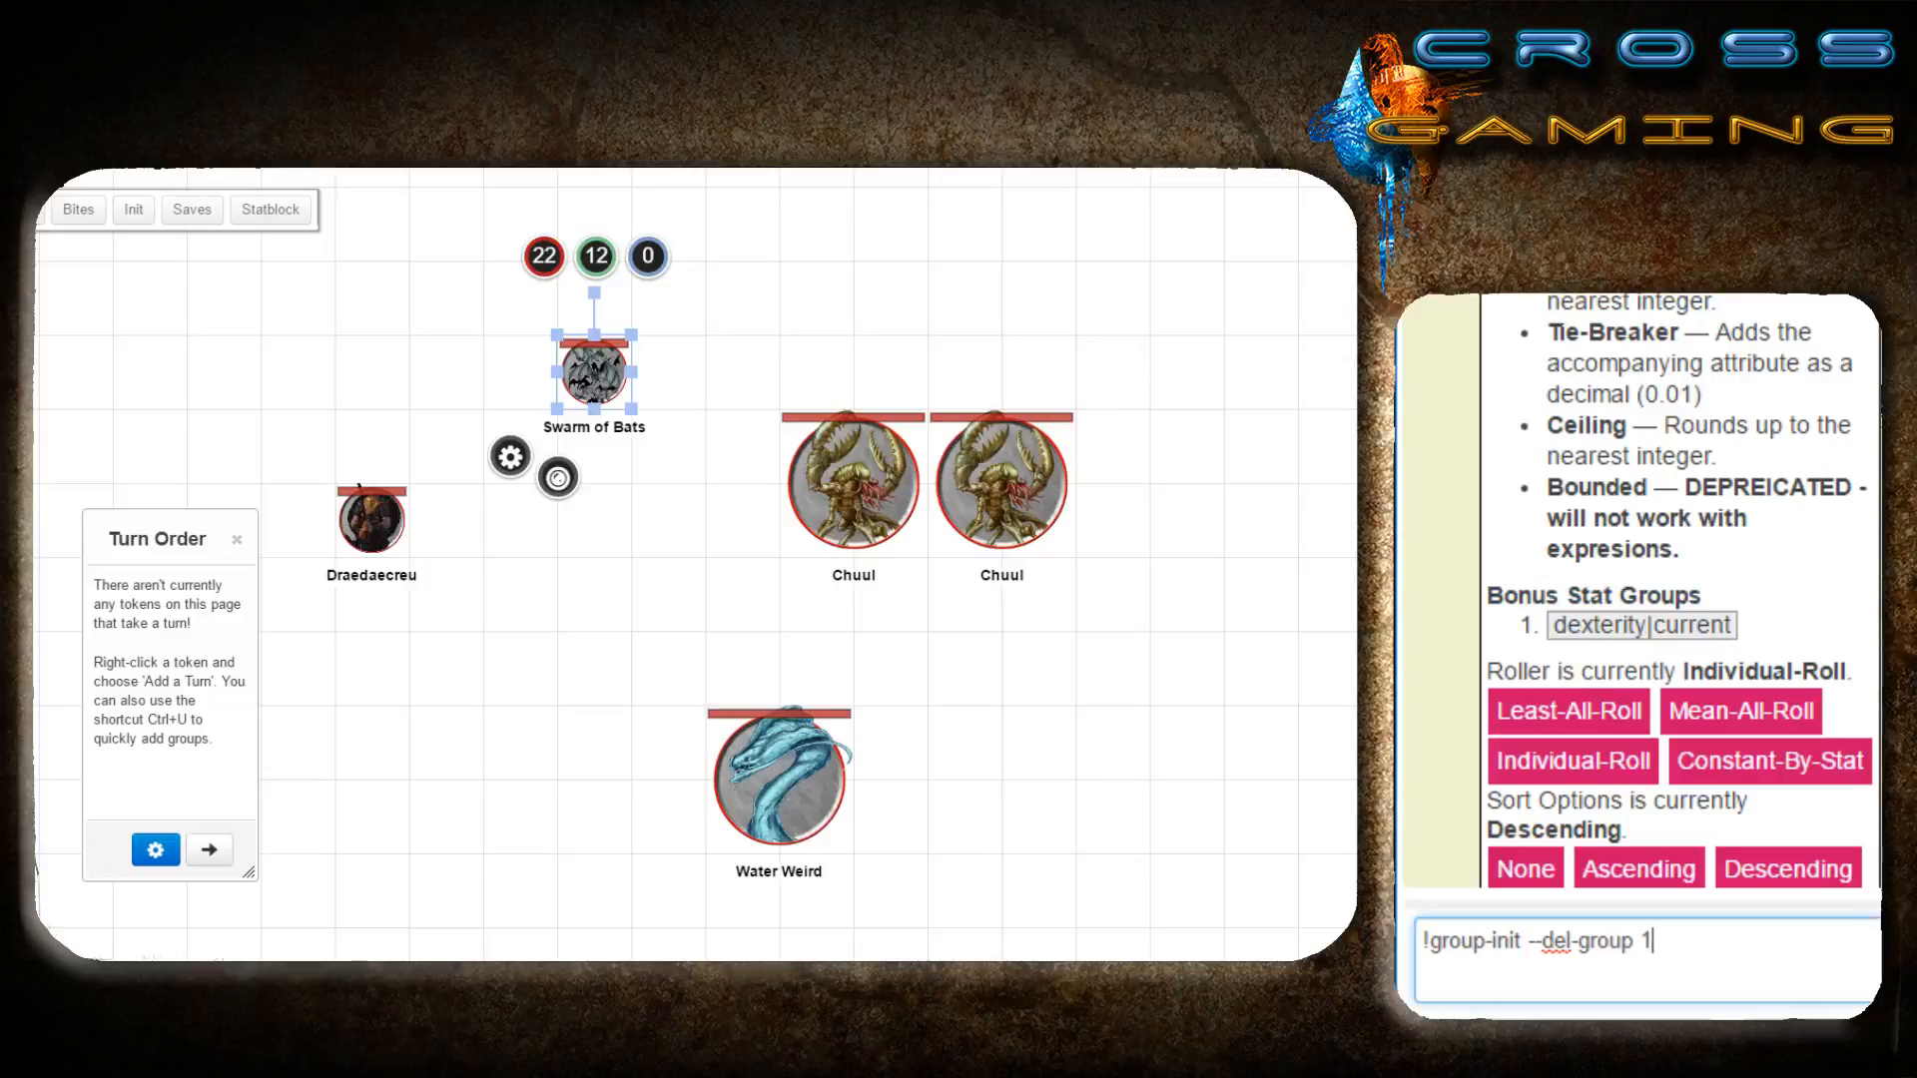
key(Return)
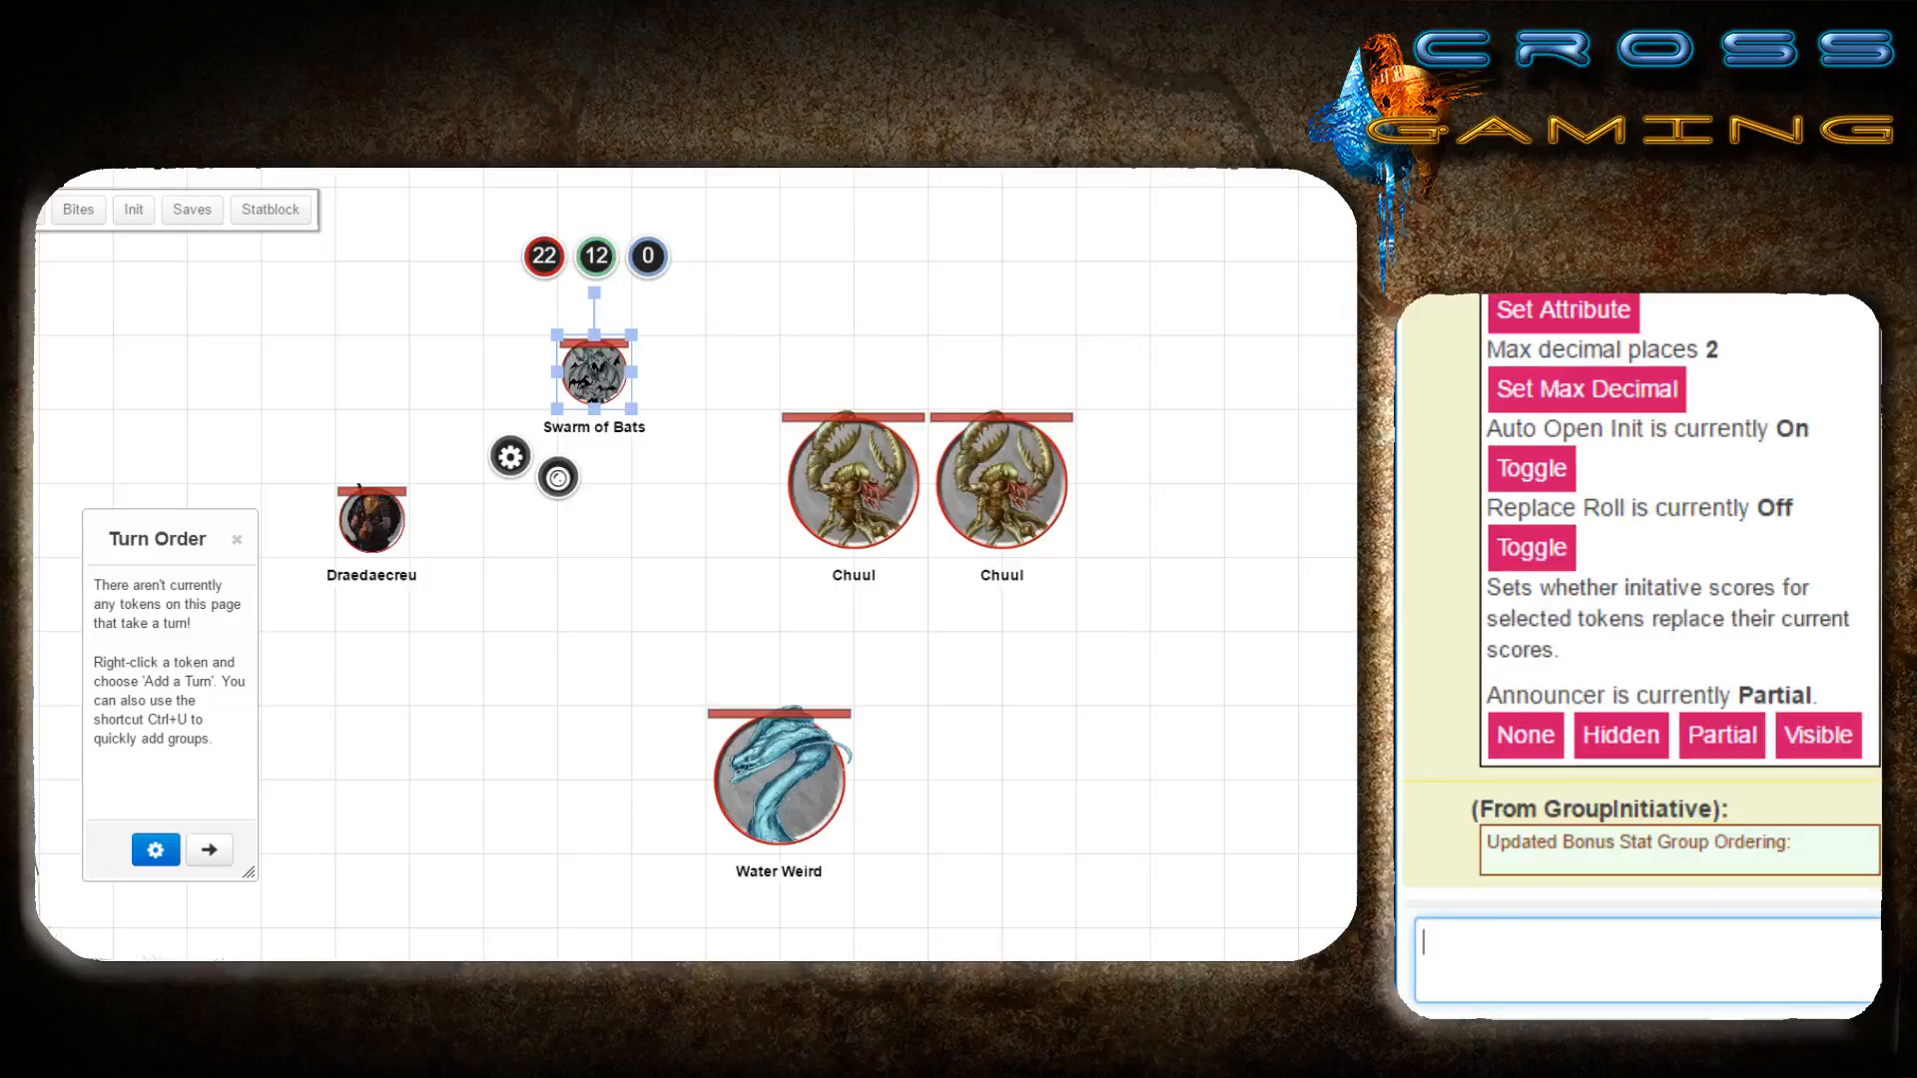
text(!!)
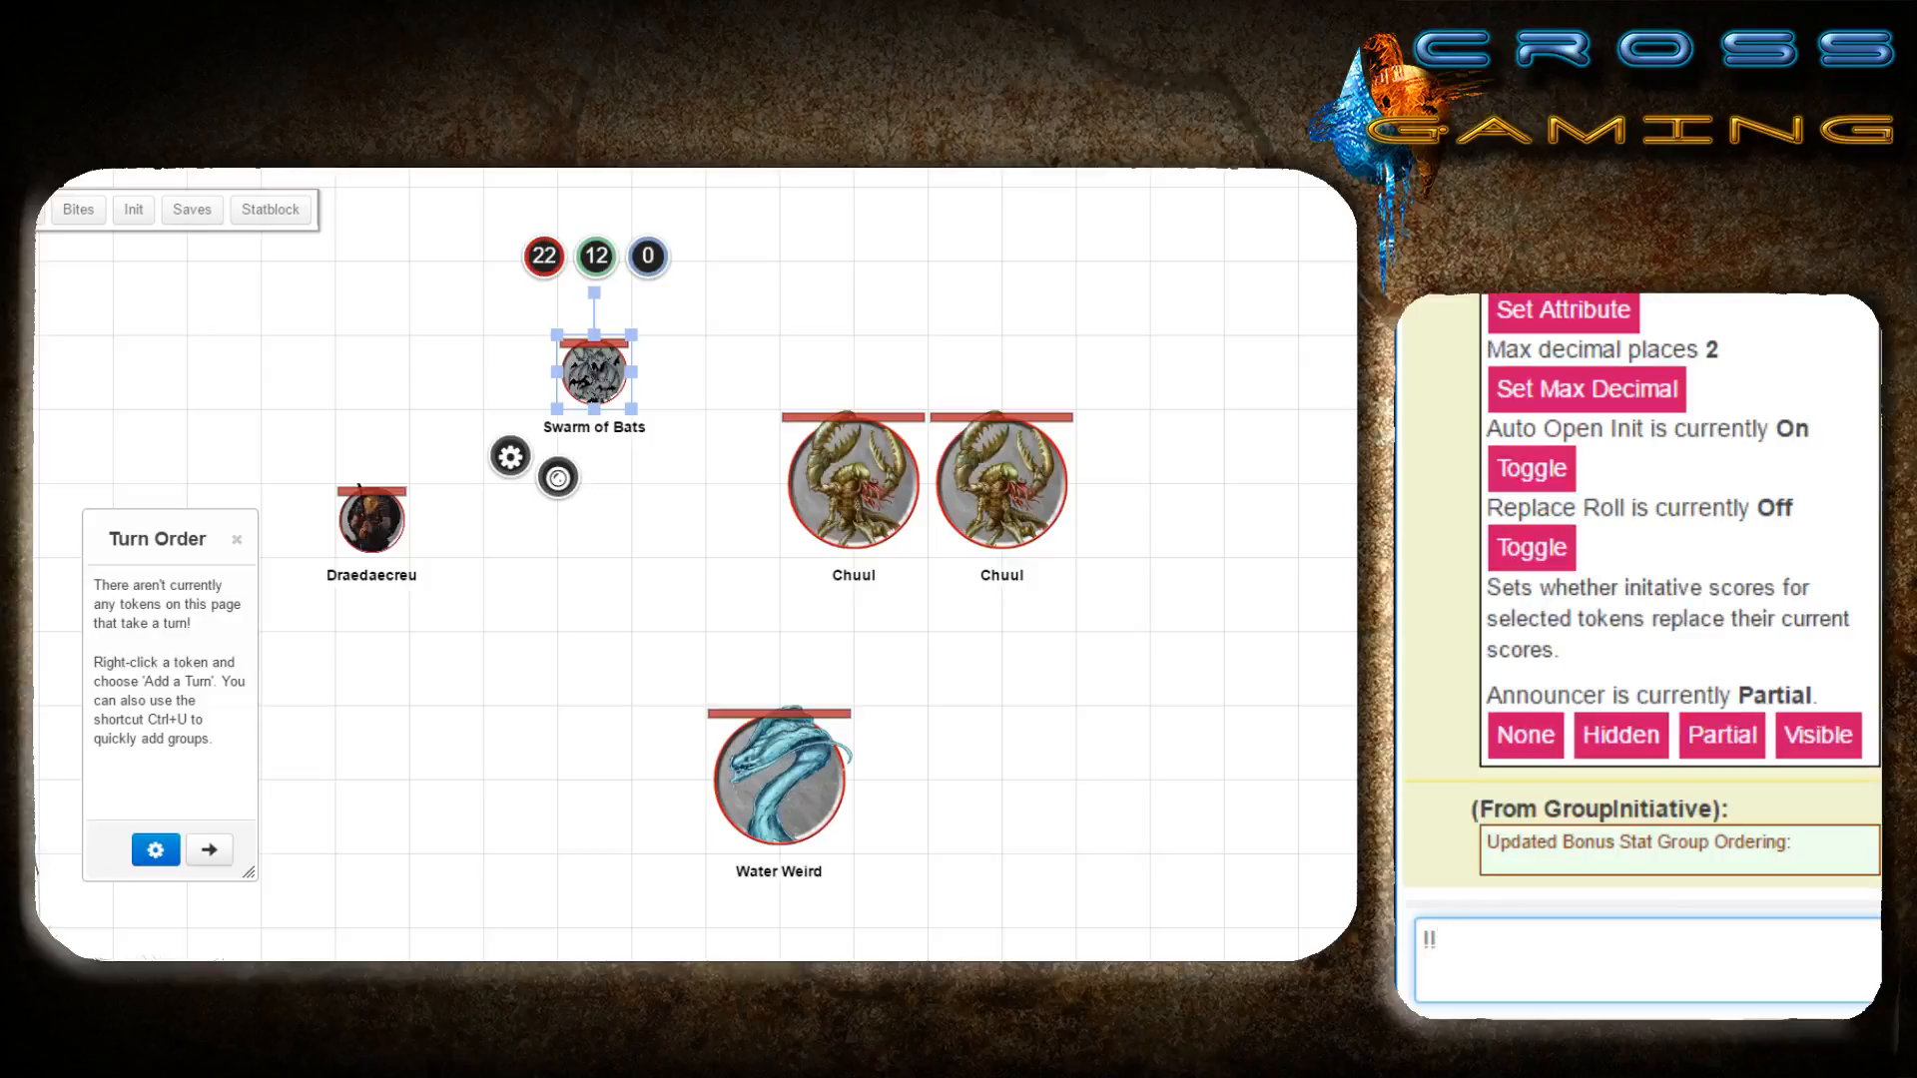
Deselect Swarm of Bats, send !group-init, and scroll up to the --add-group syntax.
click(593, 577)
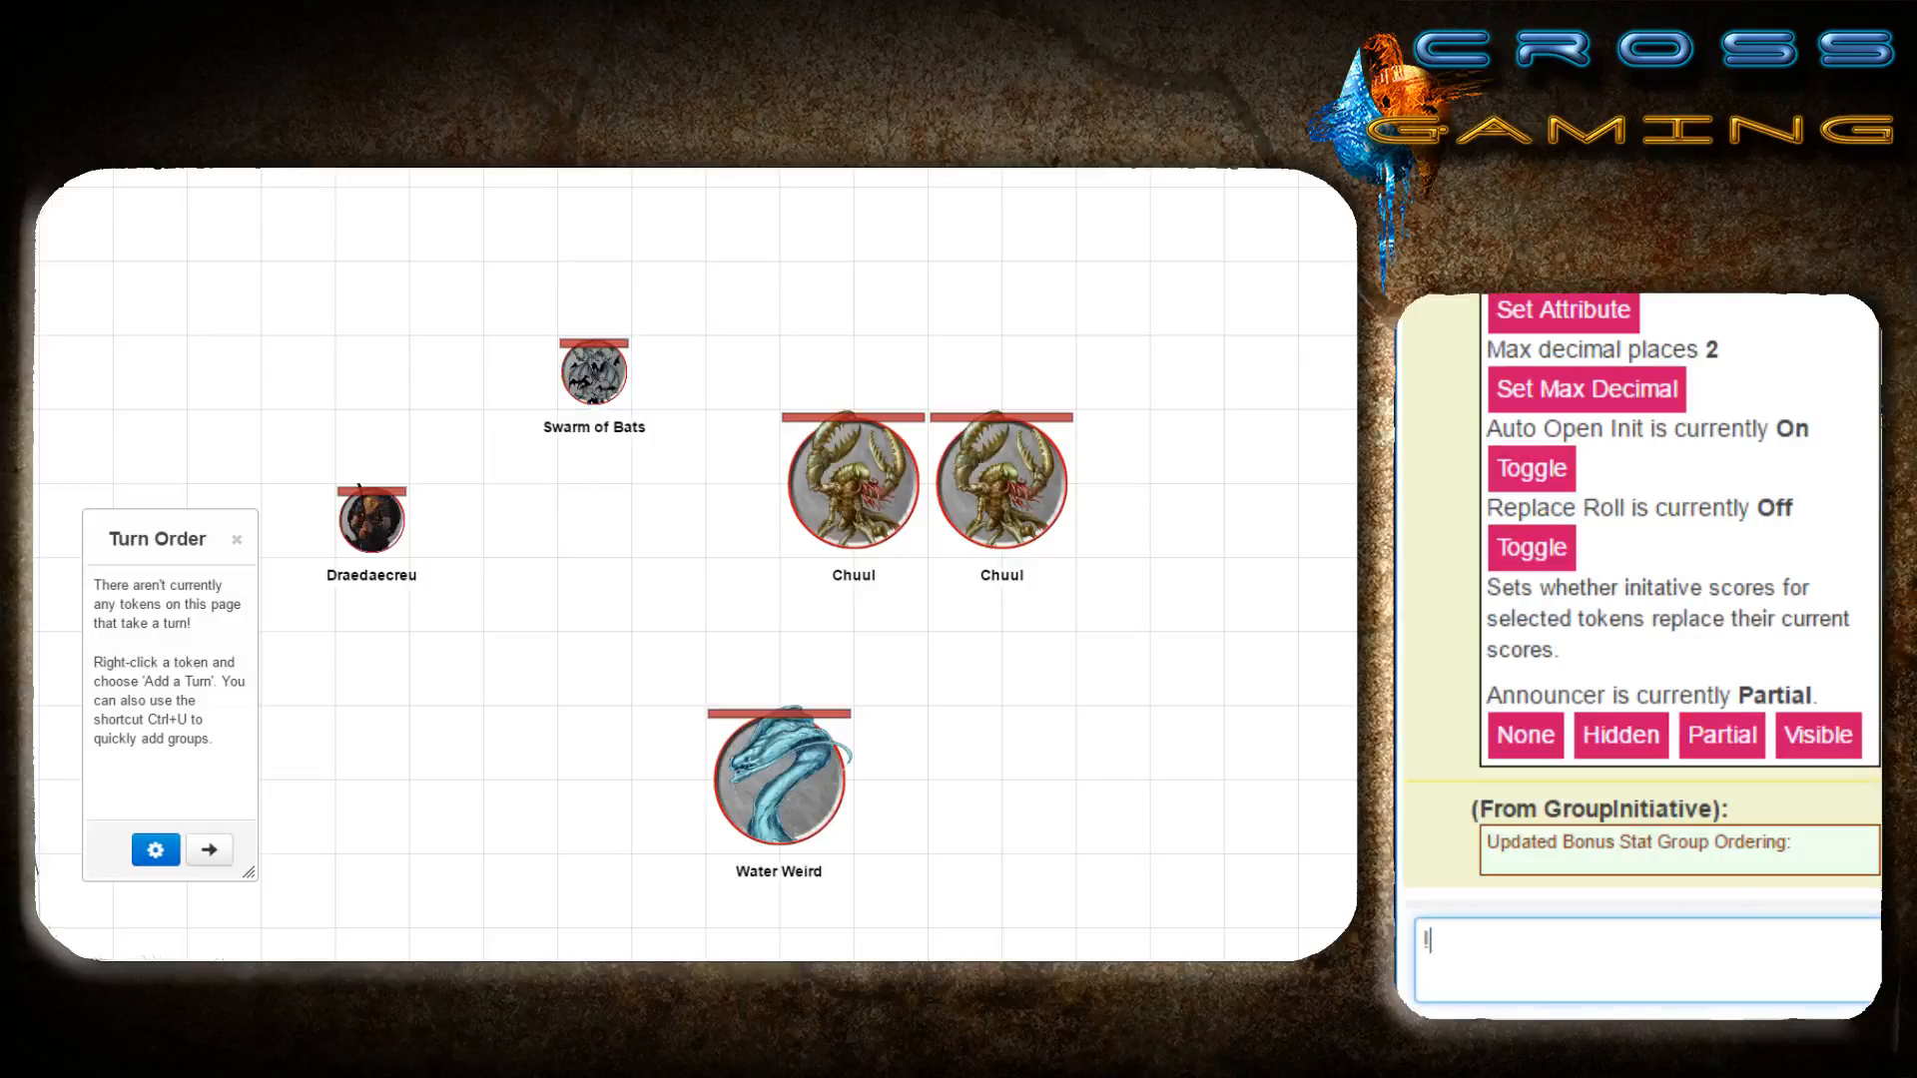
text(!group-init)
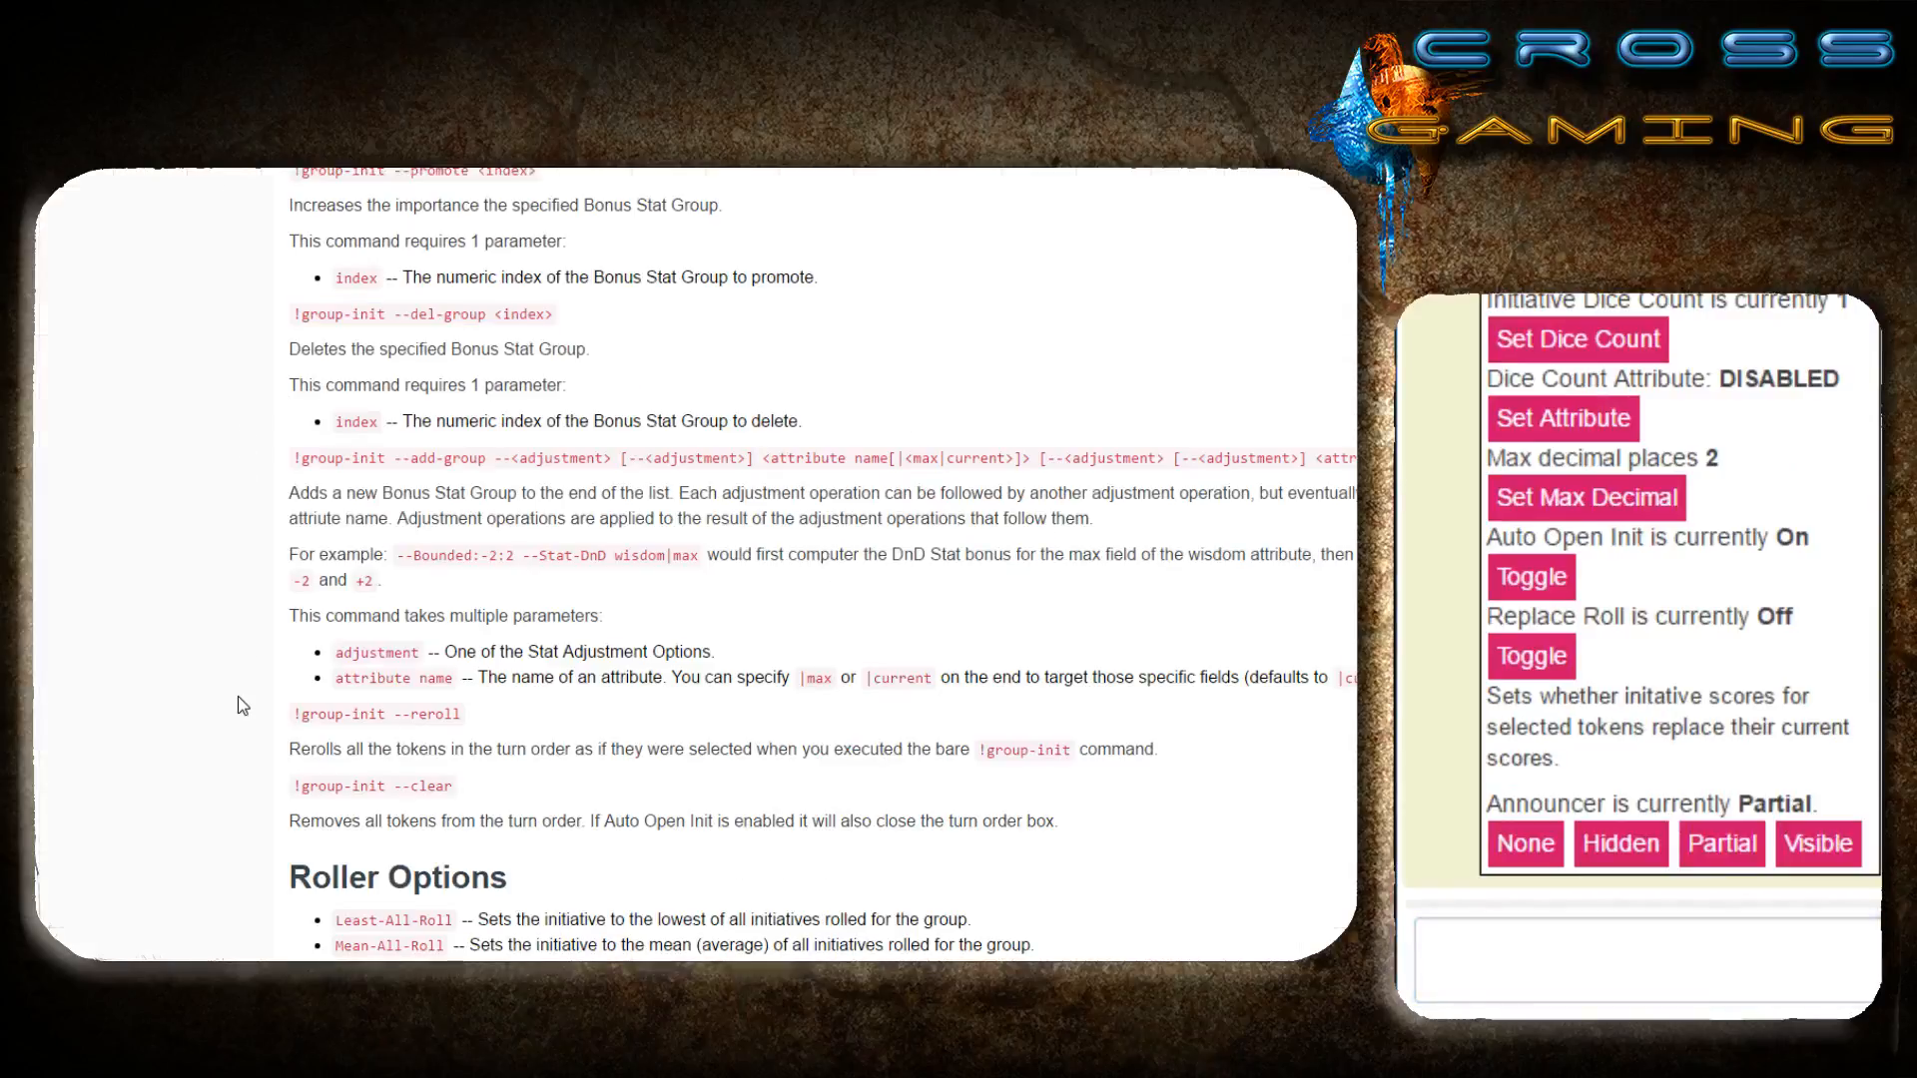
scroll(up, 3)
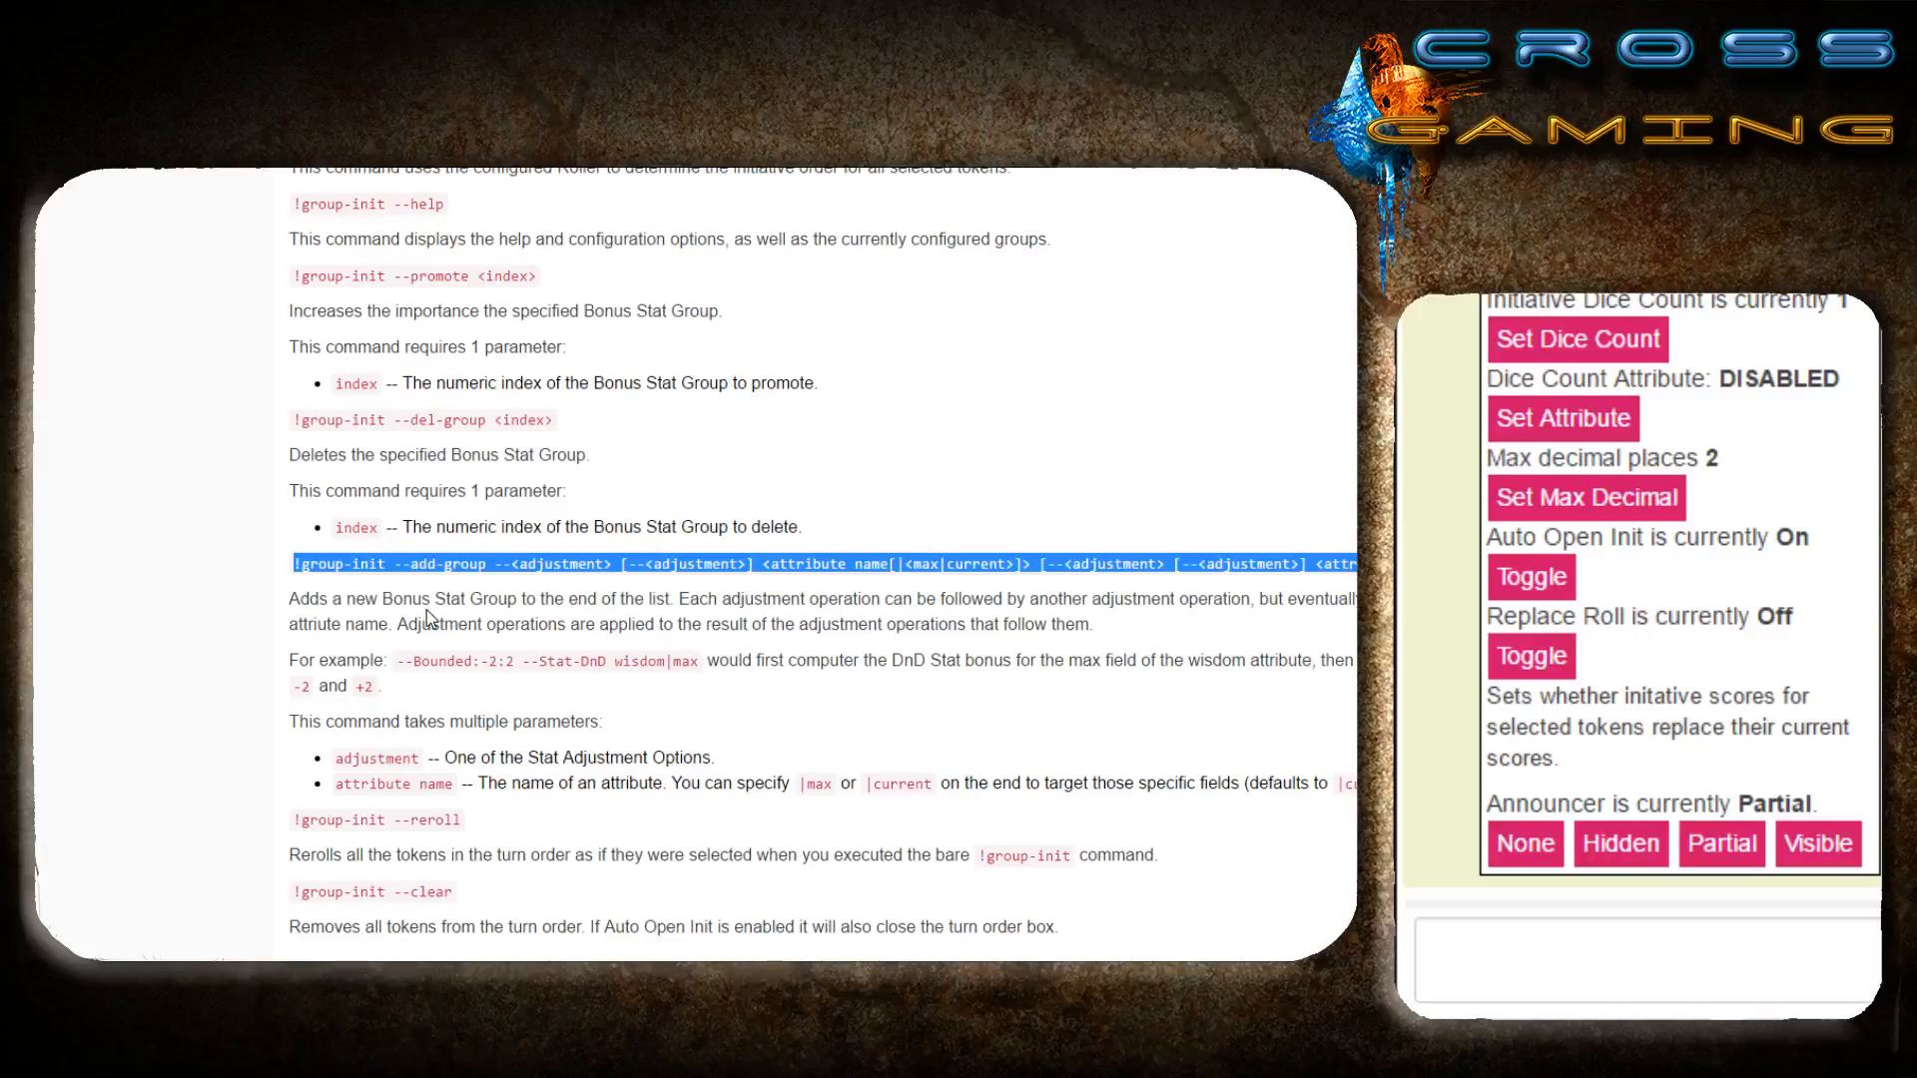
Type '!group-init --add-group --' in chat and copy Stat-DnD from the docs example.
click(428, 617)
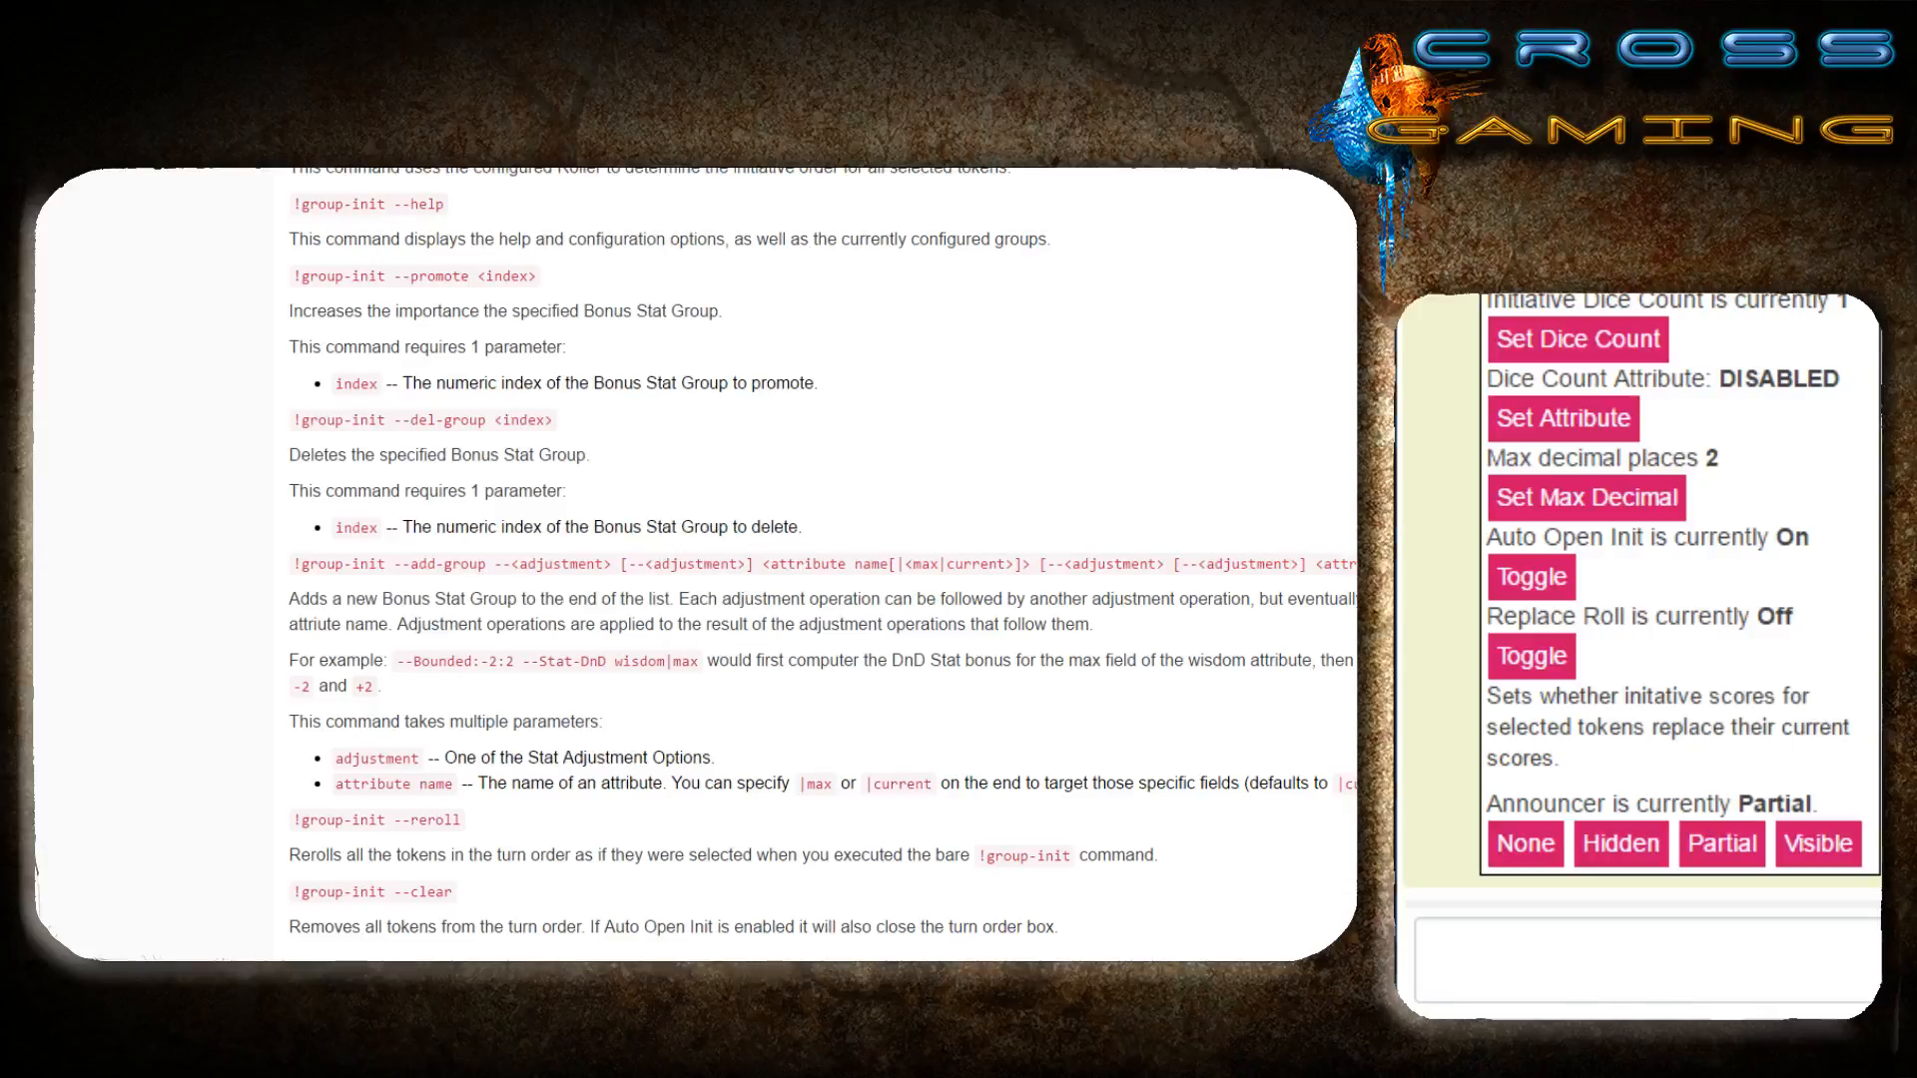
click(1645, 942)
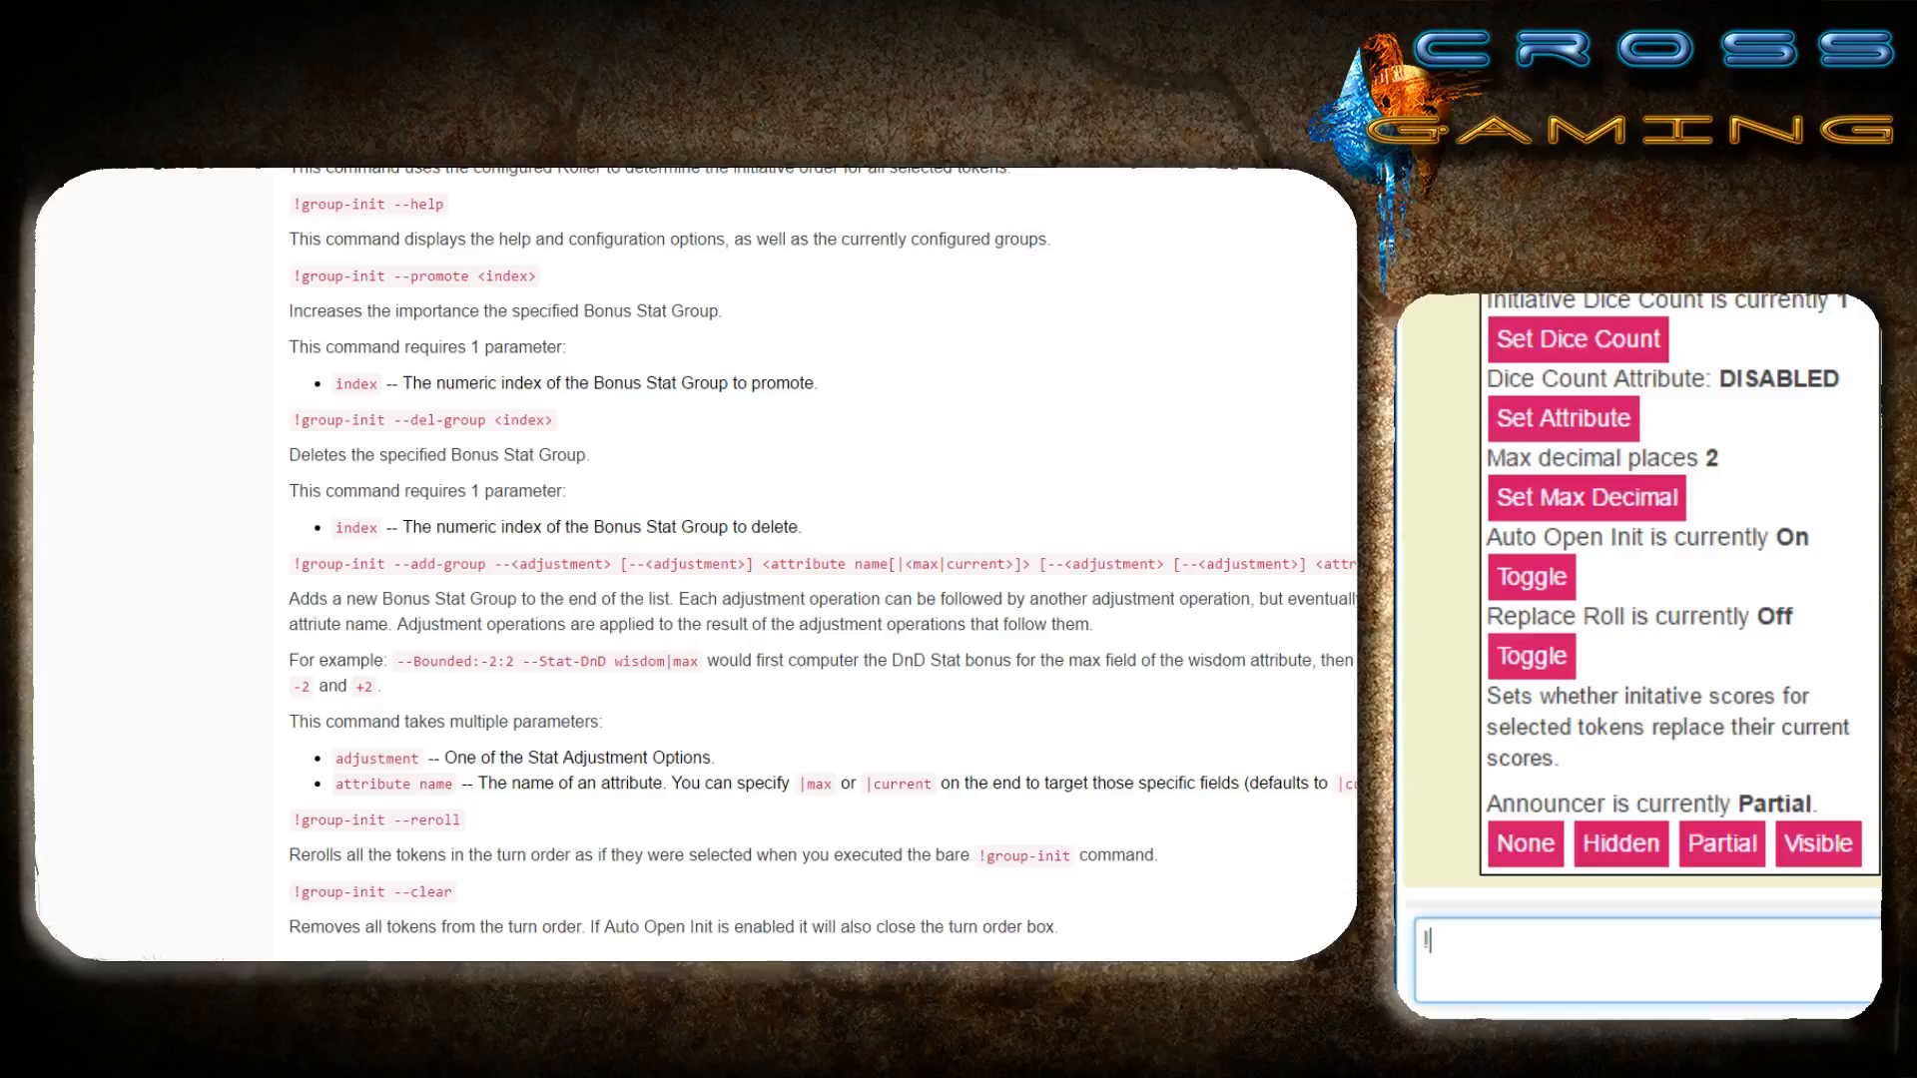
text(!group-init)
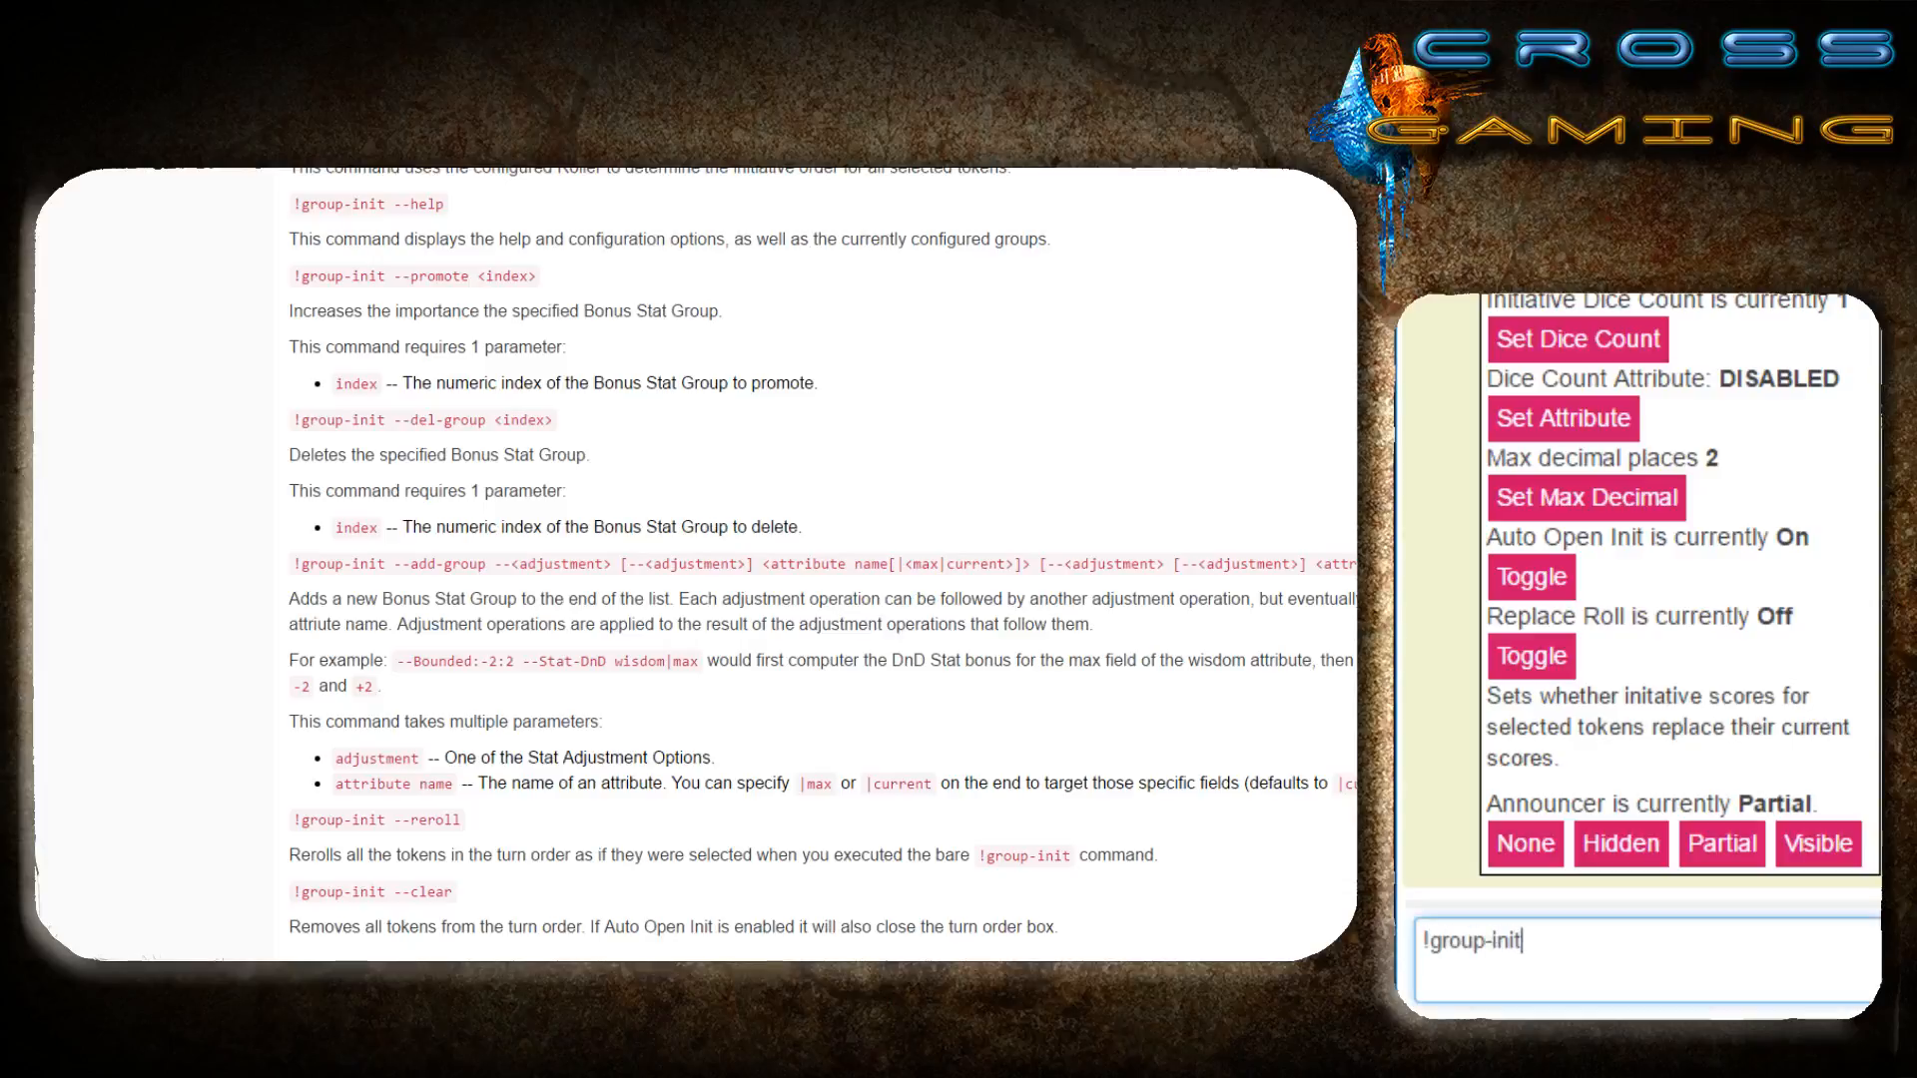
text(--)
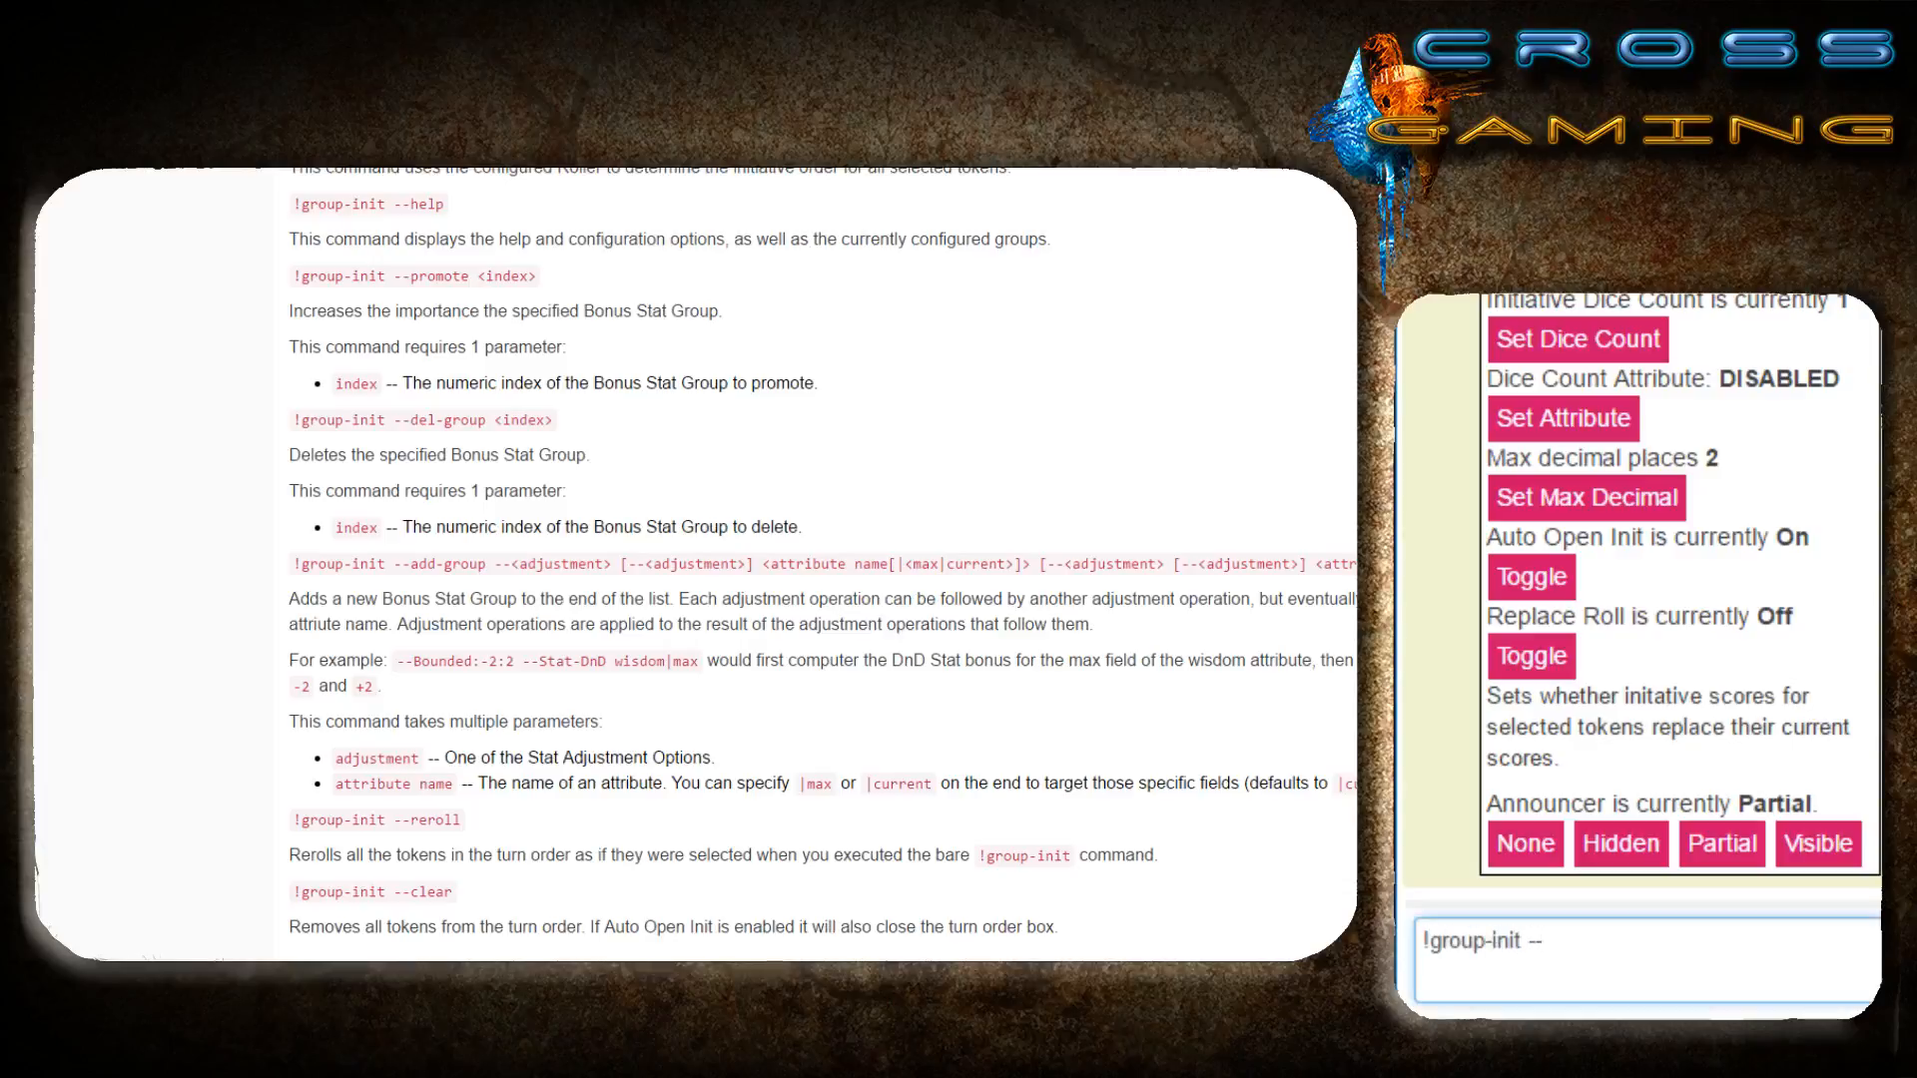
text(add-)
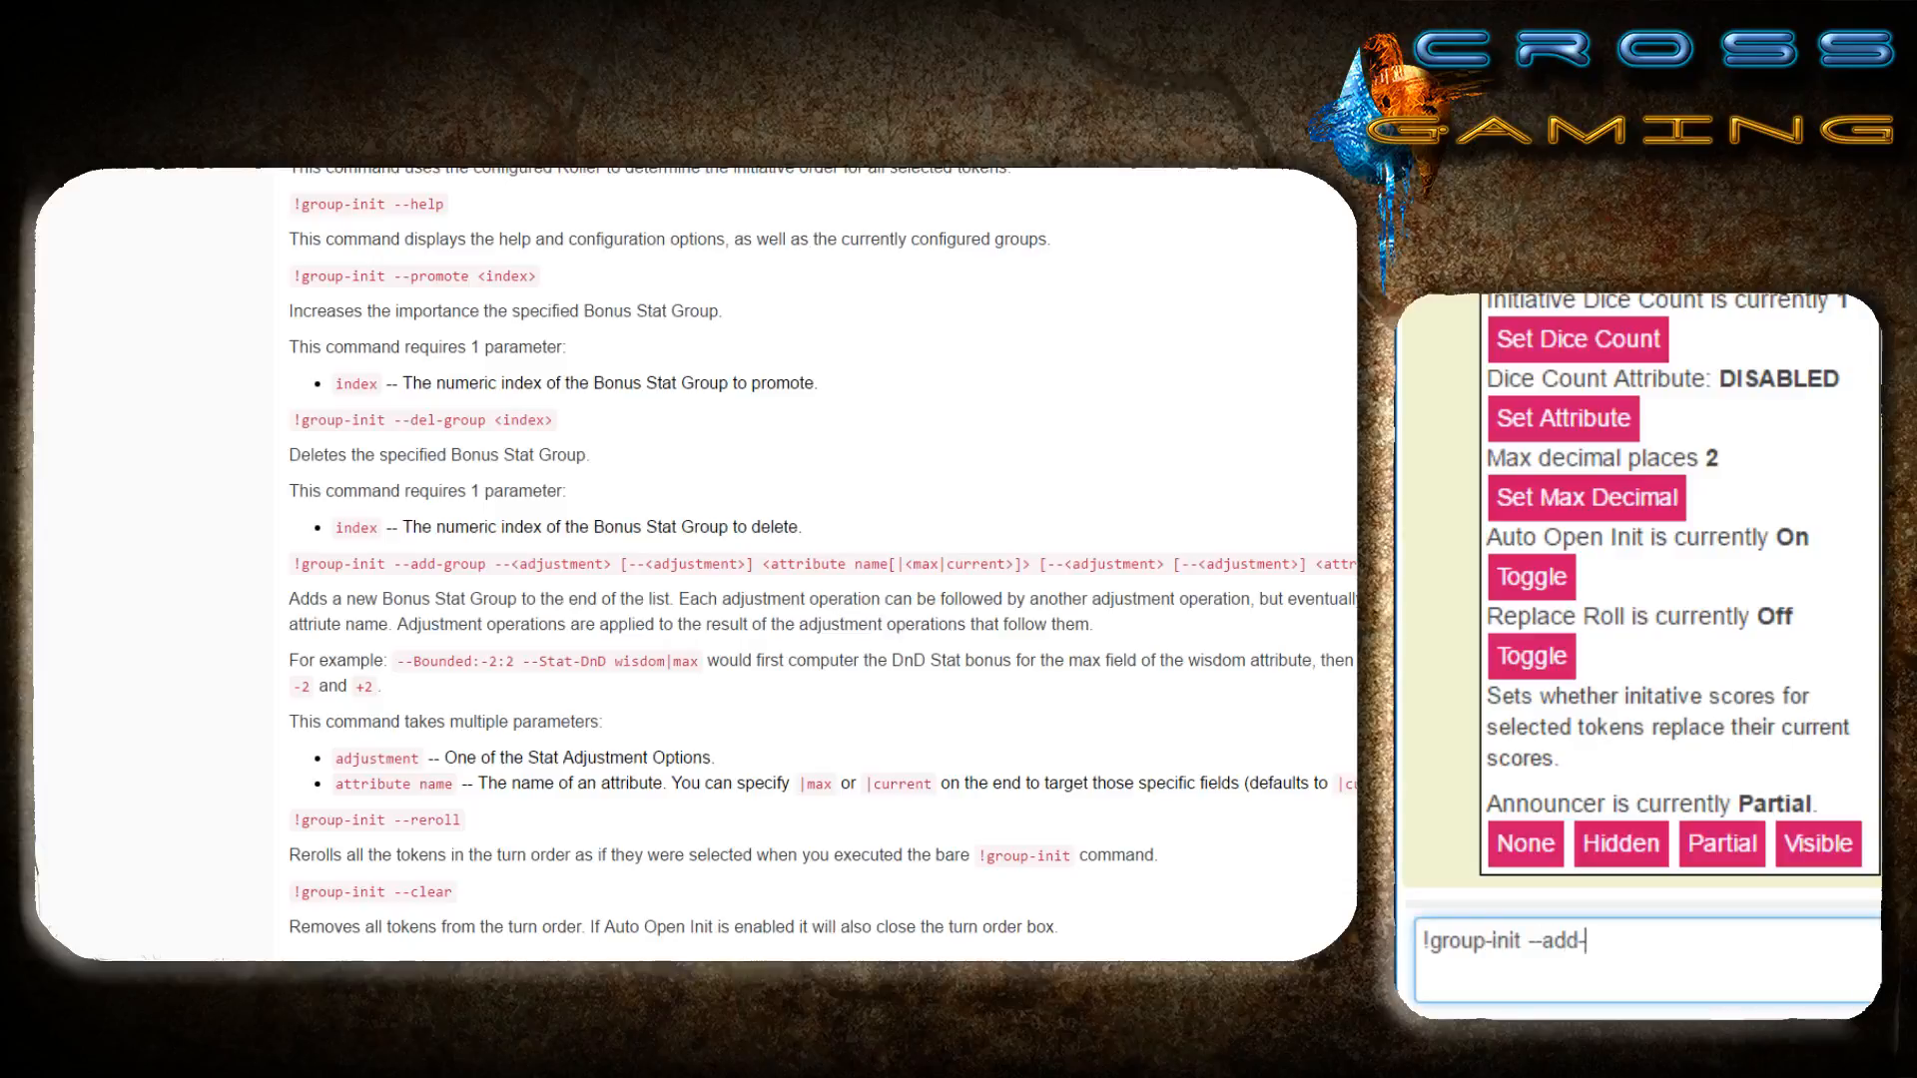
text(group)
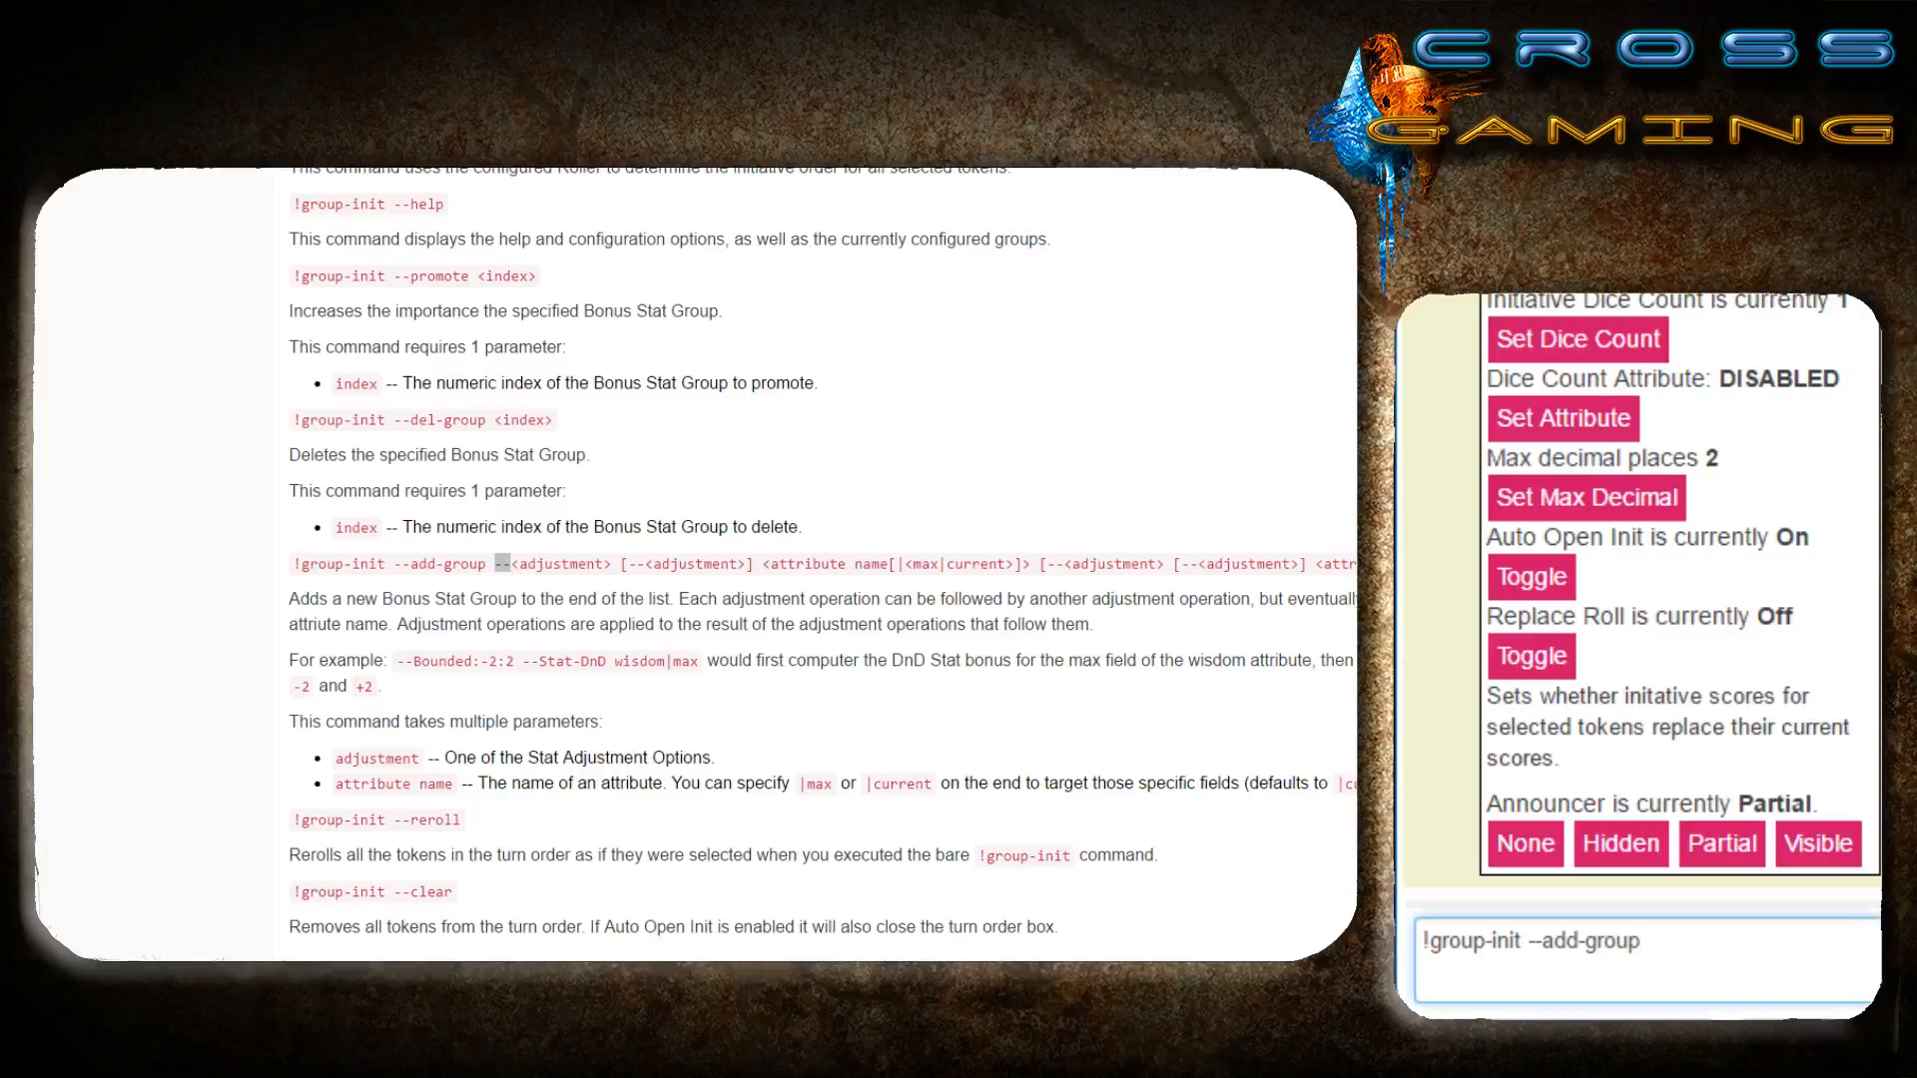
text(--)
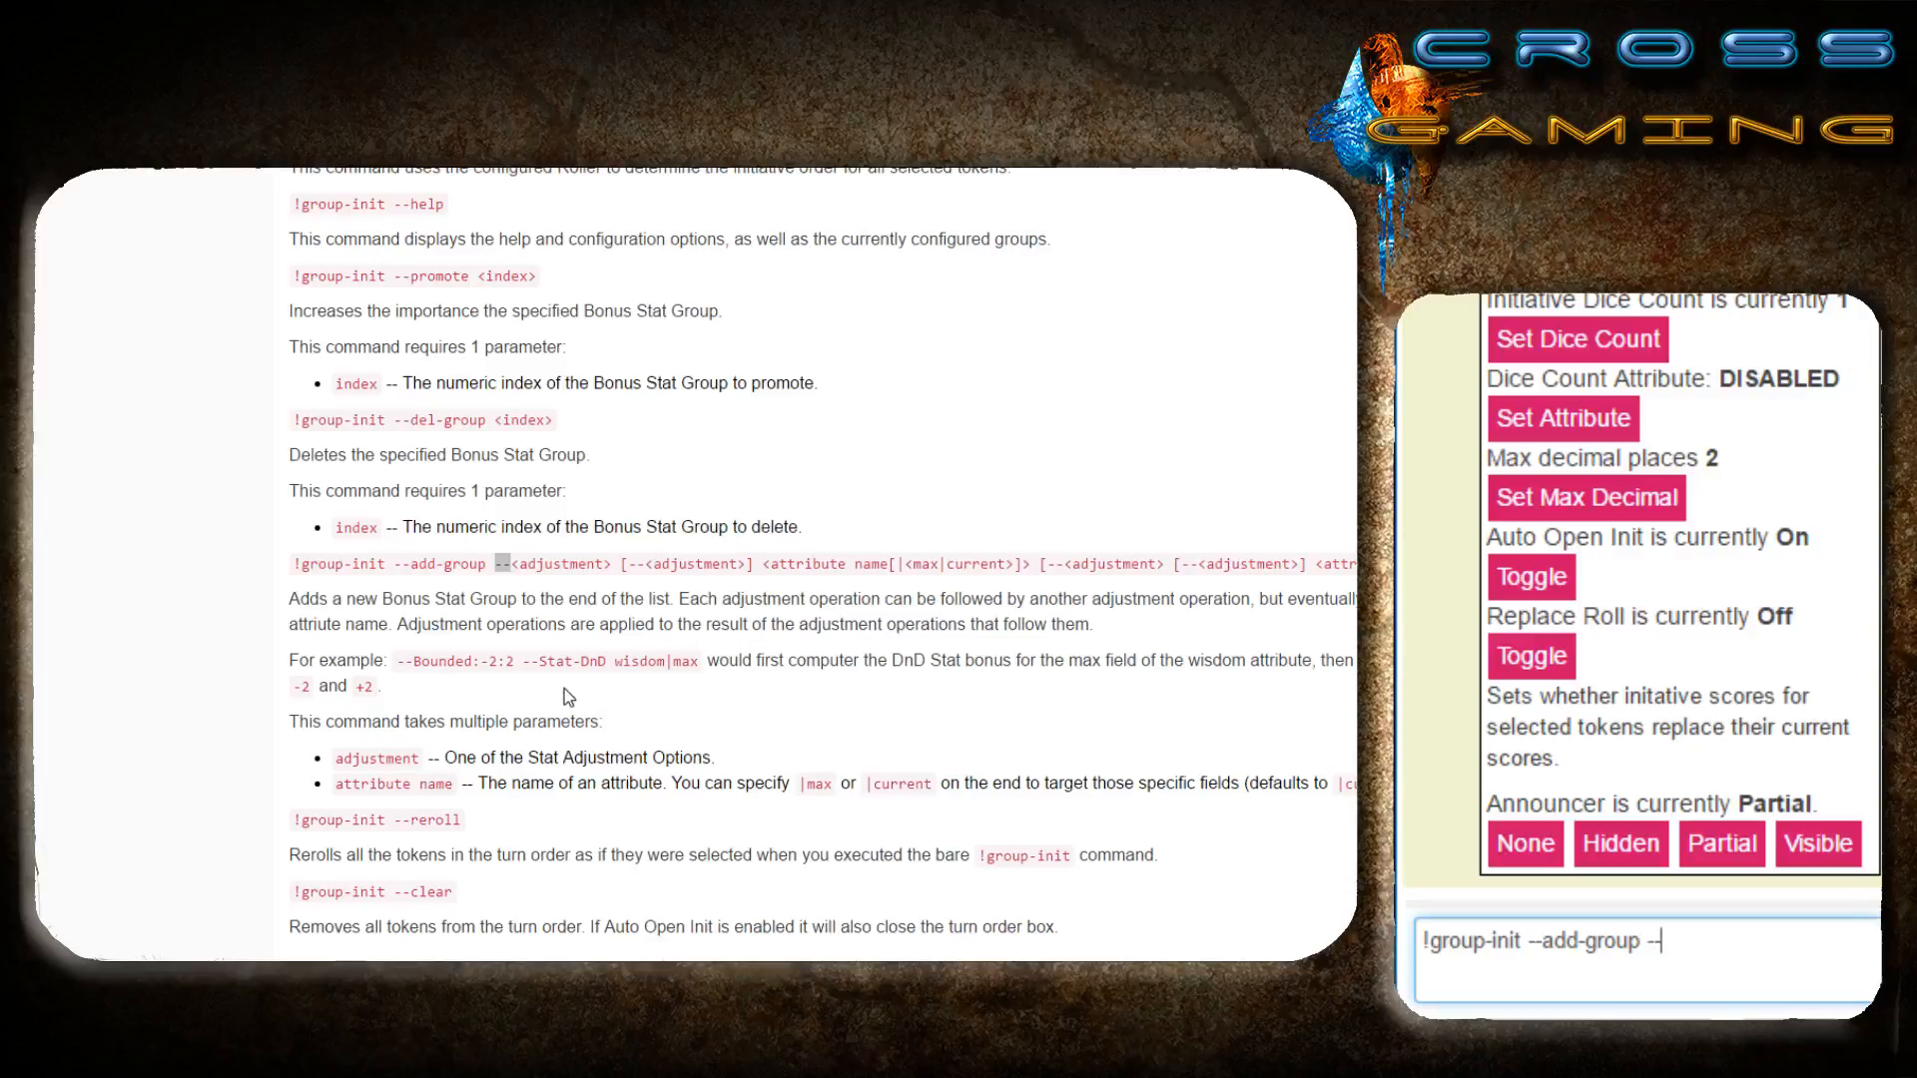
double_click(563, 661)
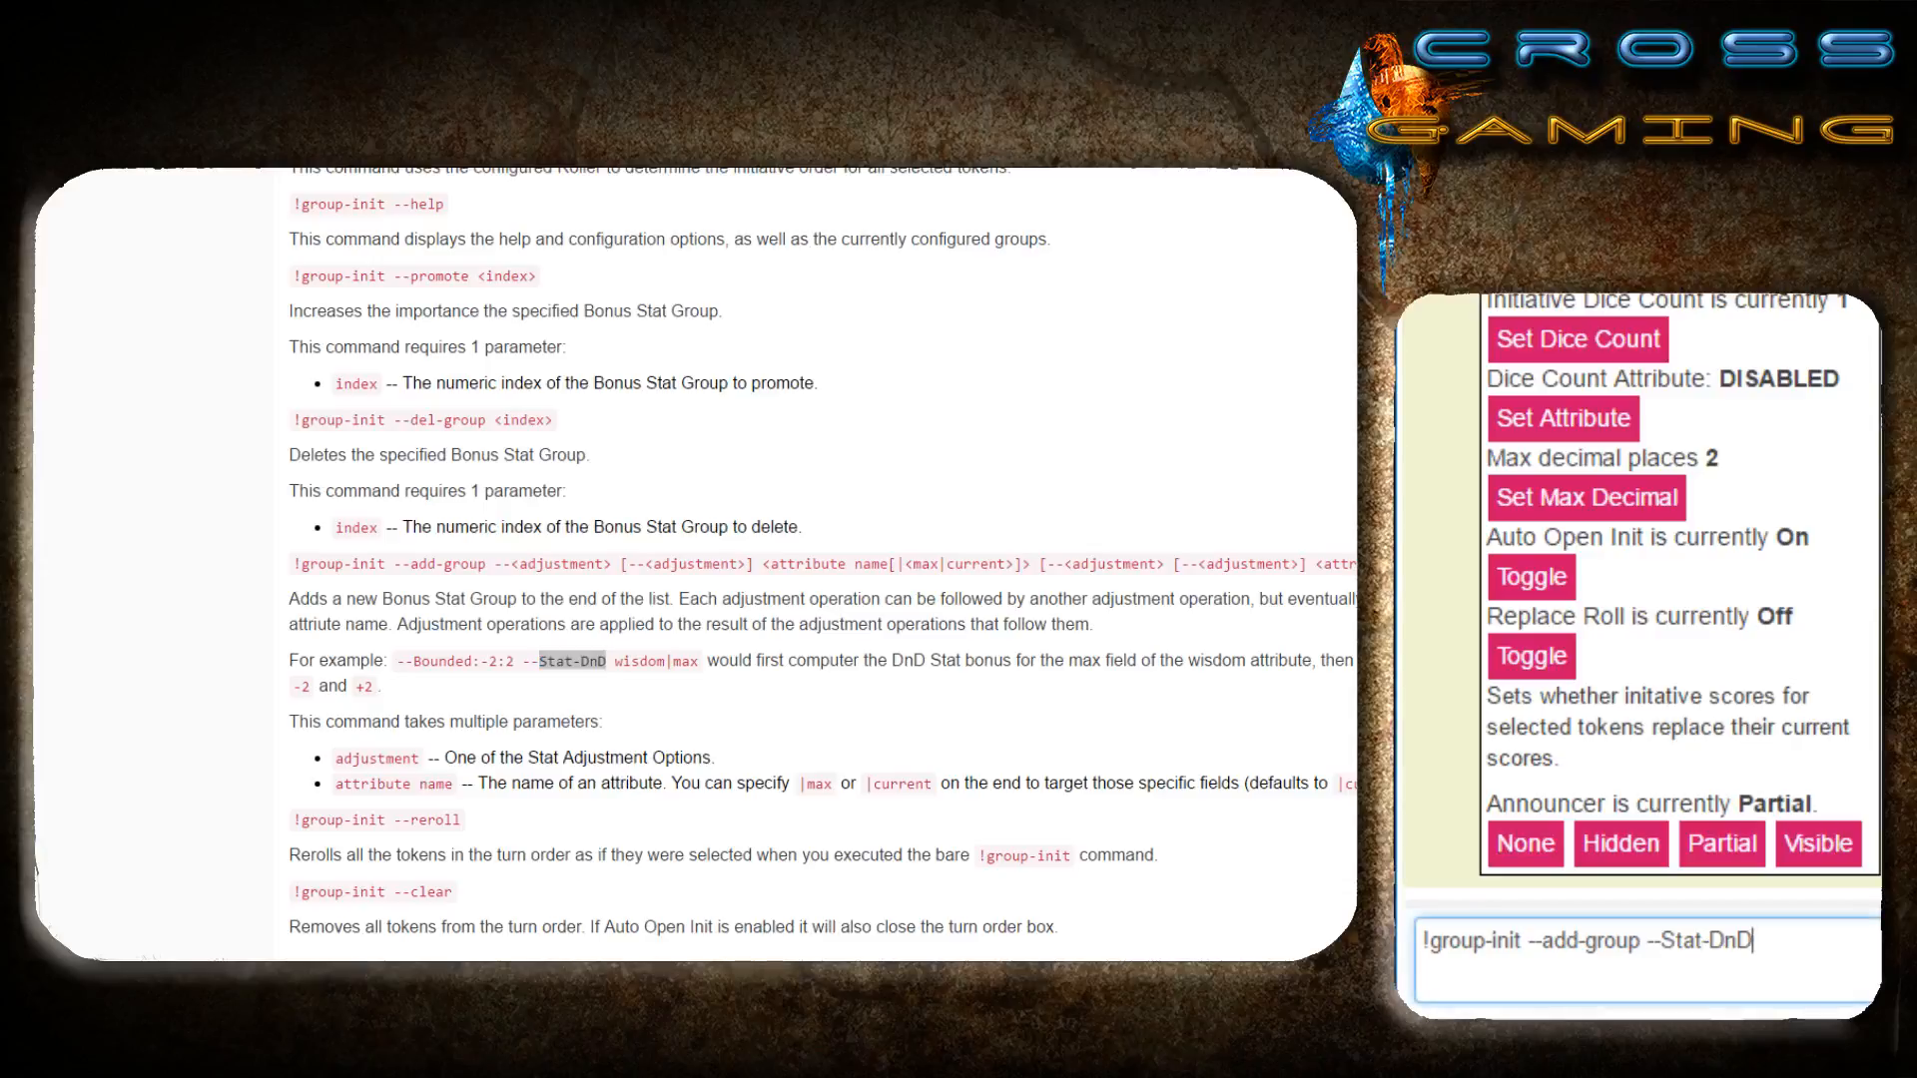
double_click(636, 661)
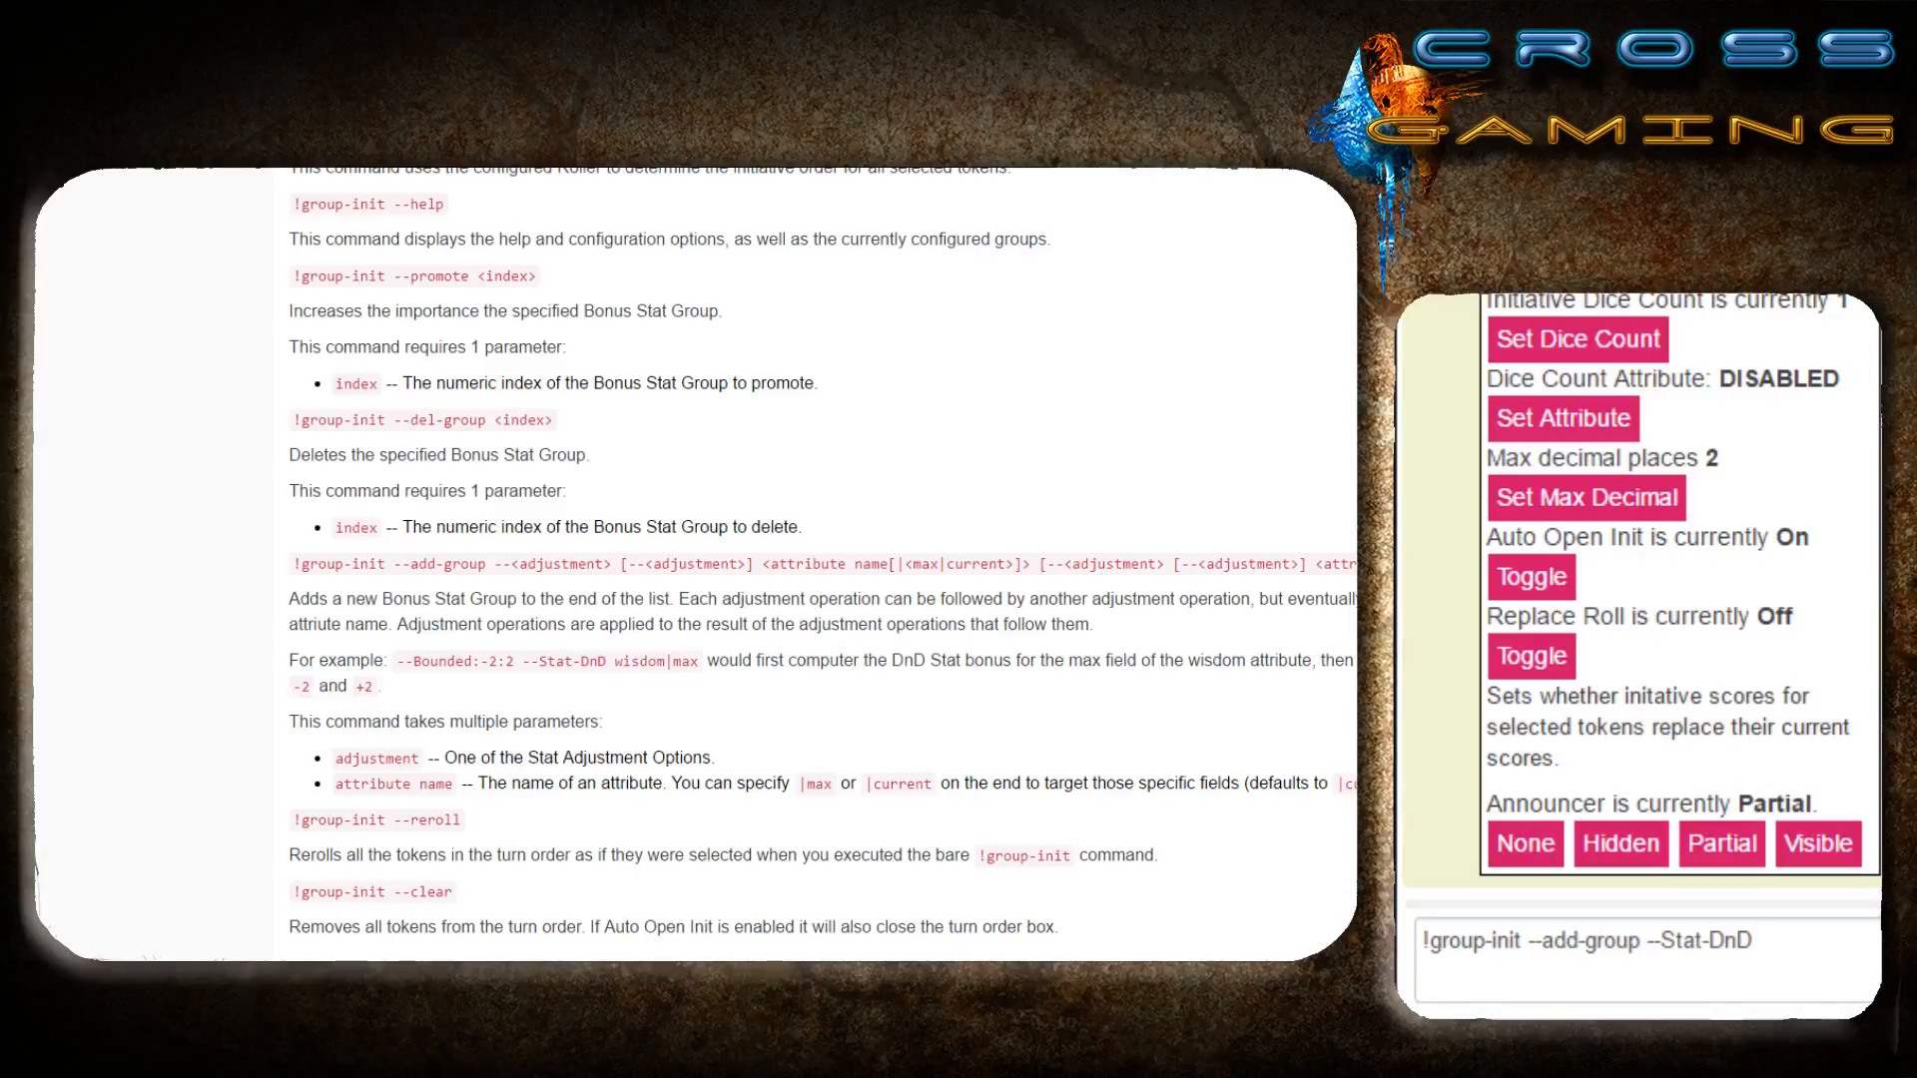
Complete the command as '--add-group --Stat-DnD dexterity' and send it.
click(1643, 942)
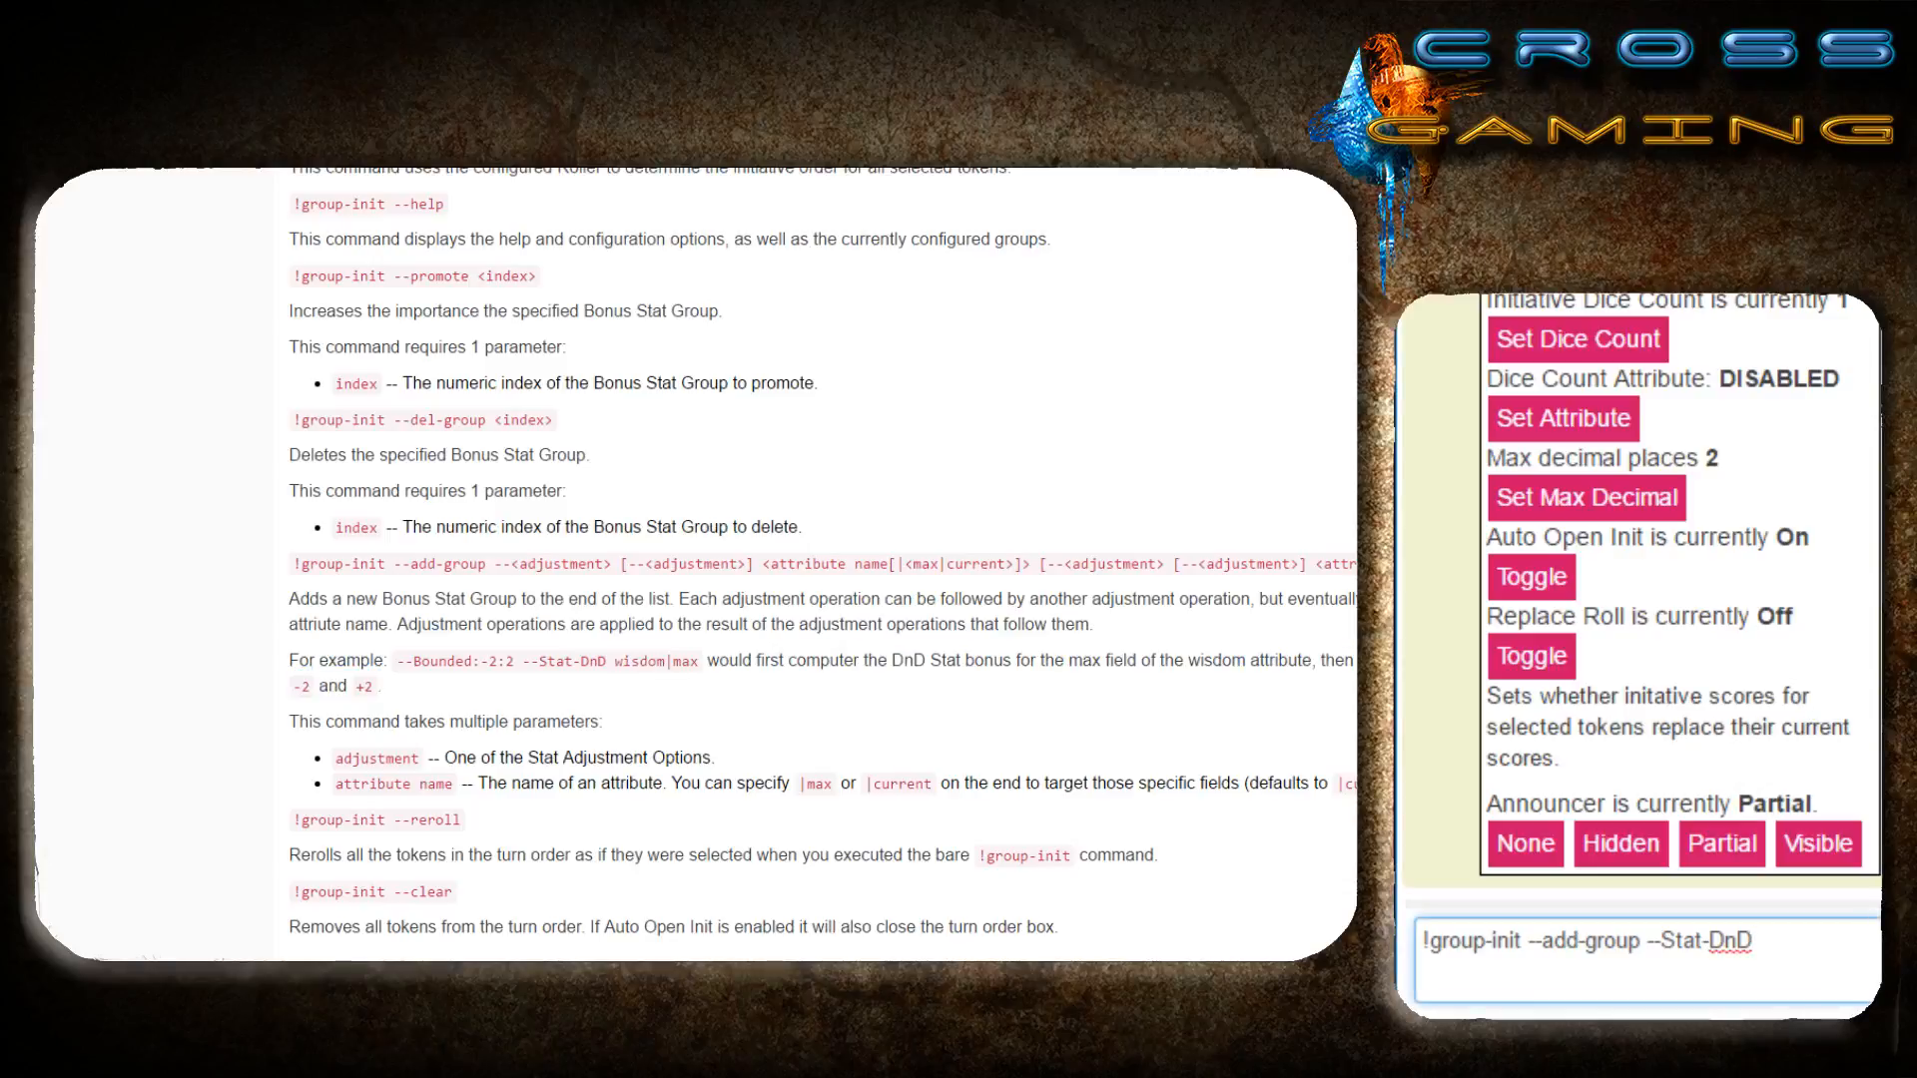
text(dexterity)
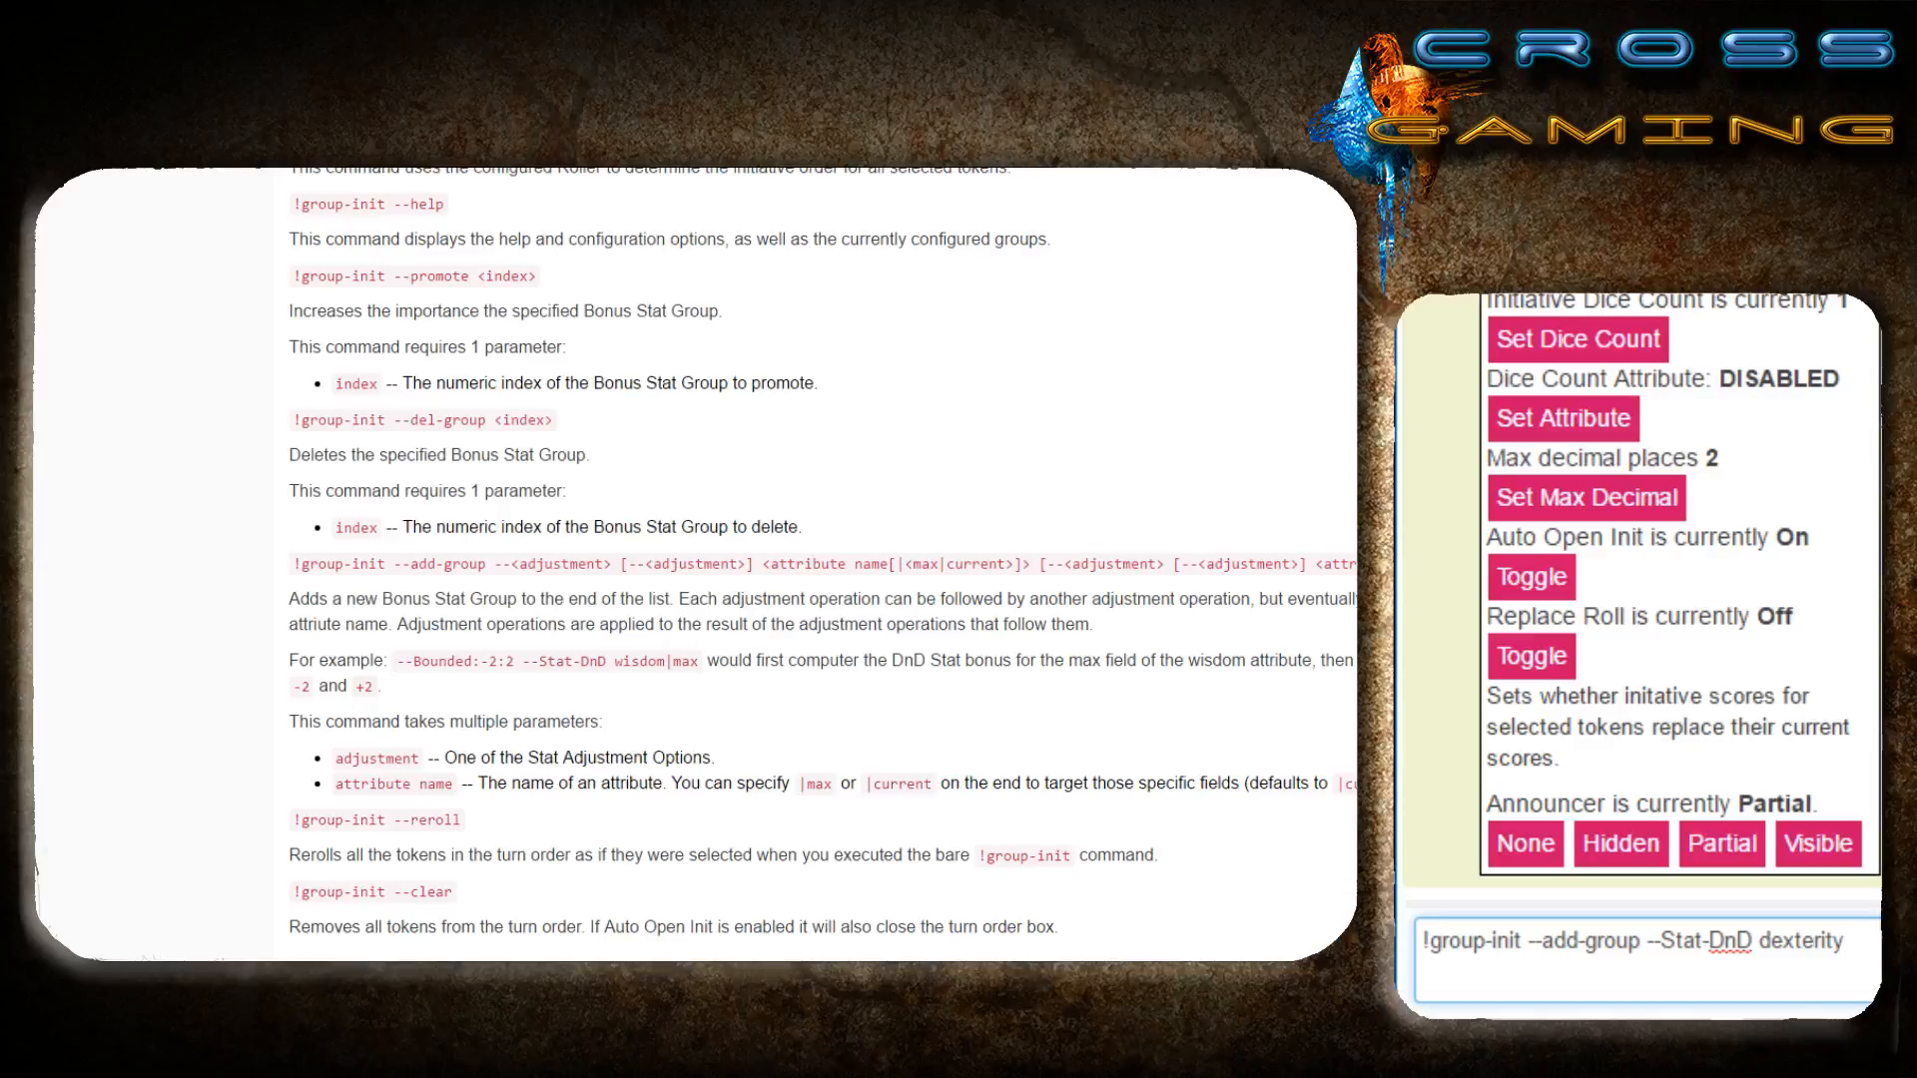
mouse_move(770, 623)
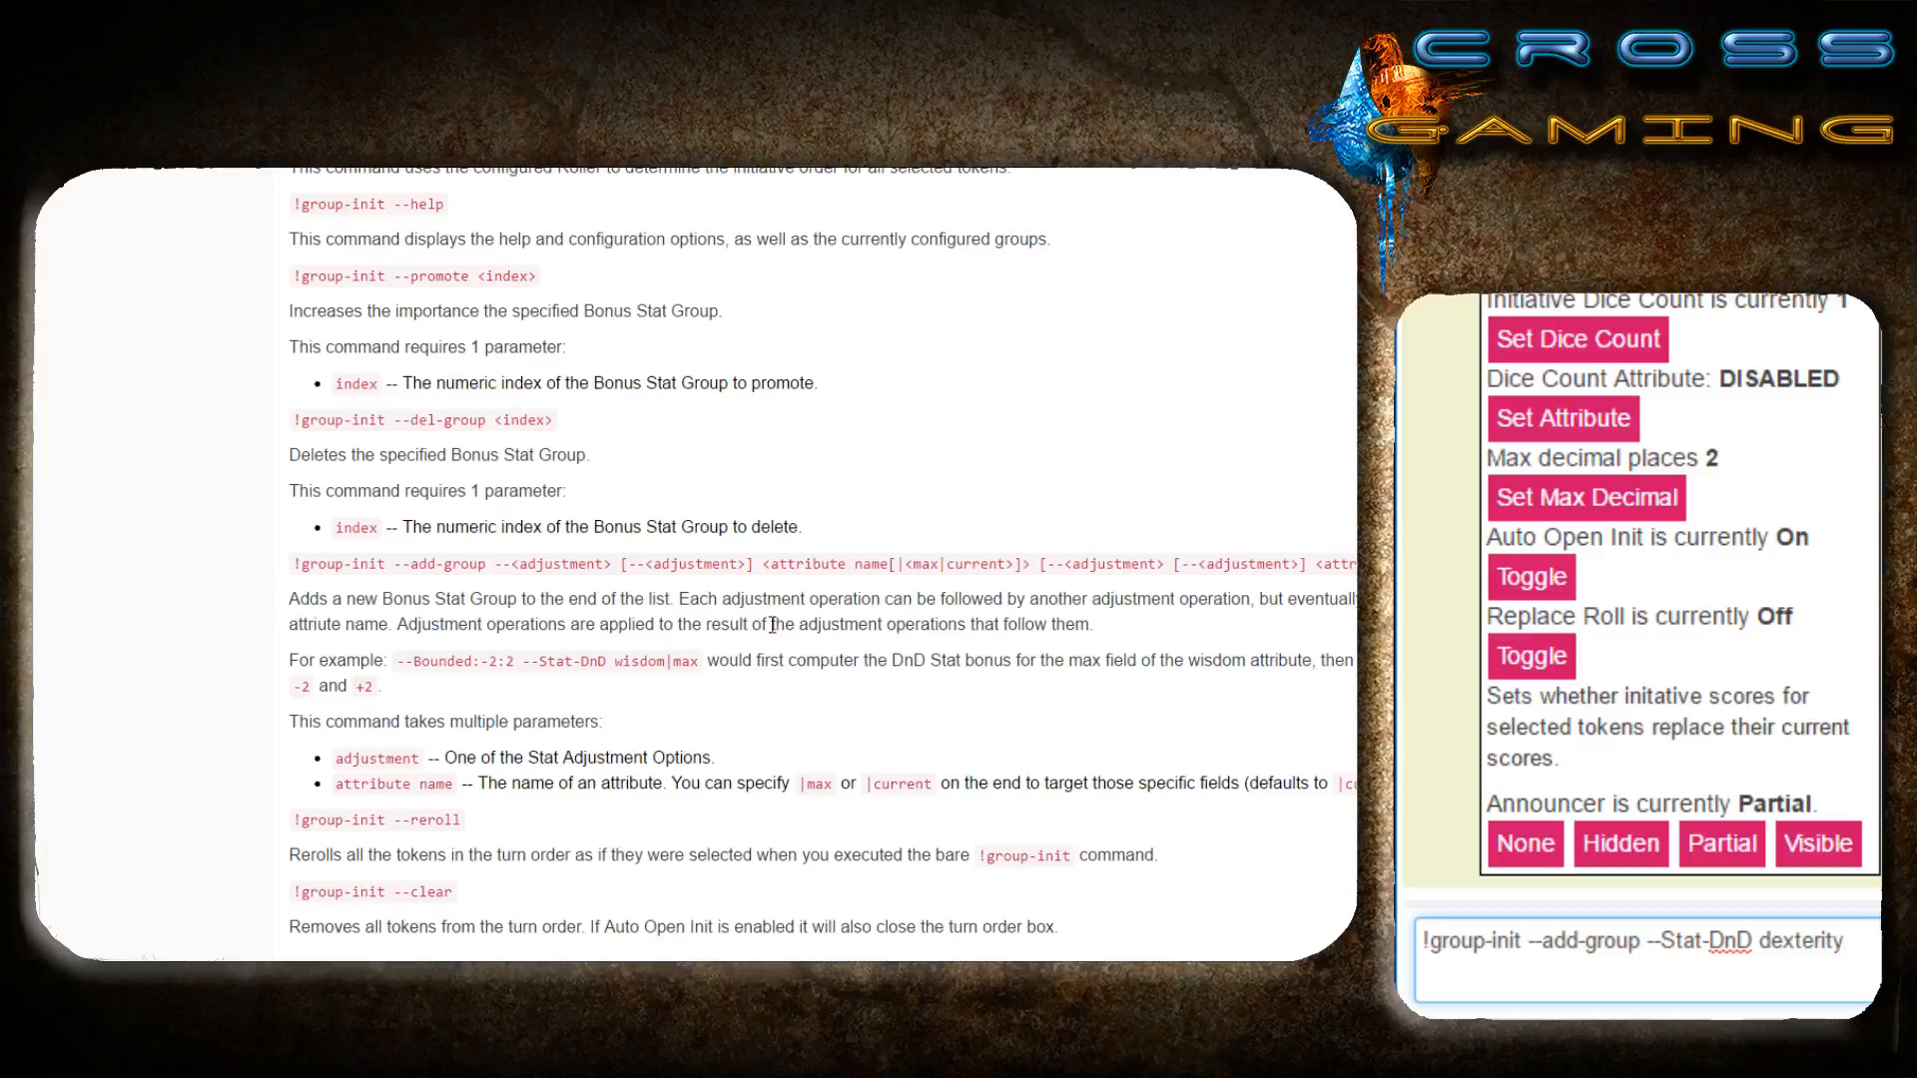
scroll(up, 3)
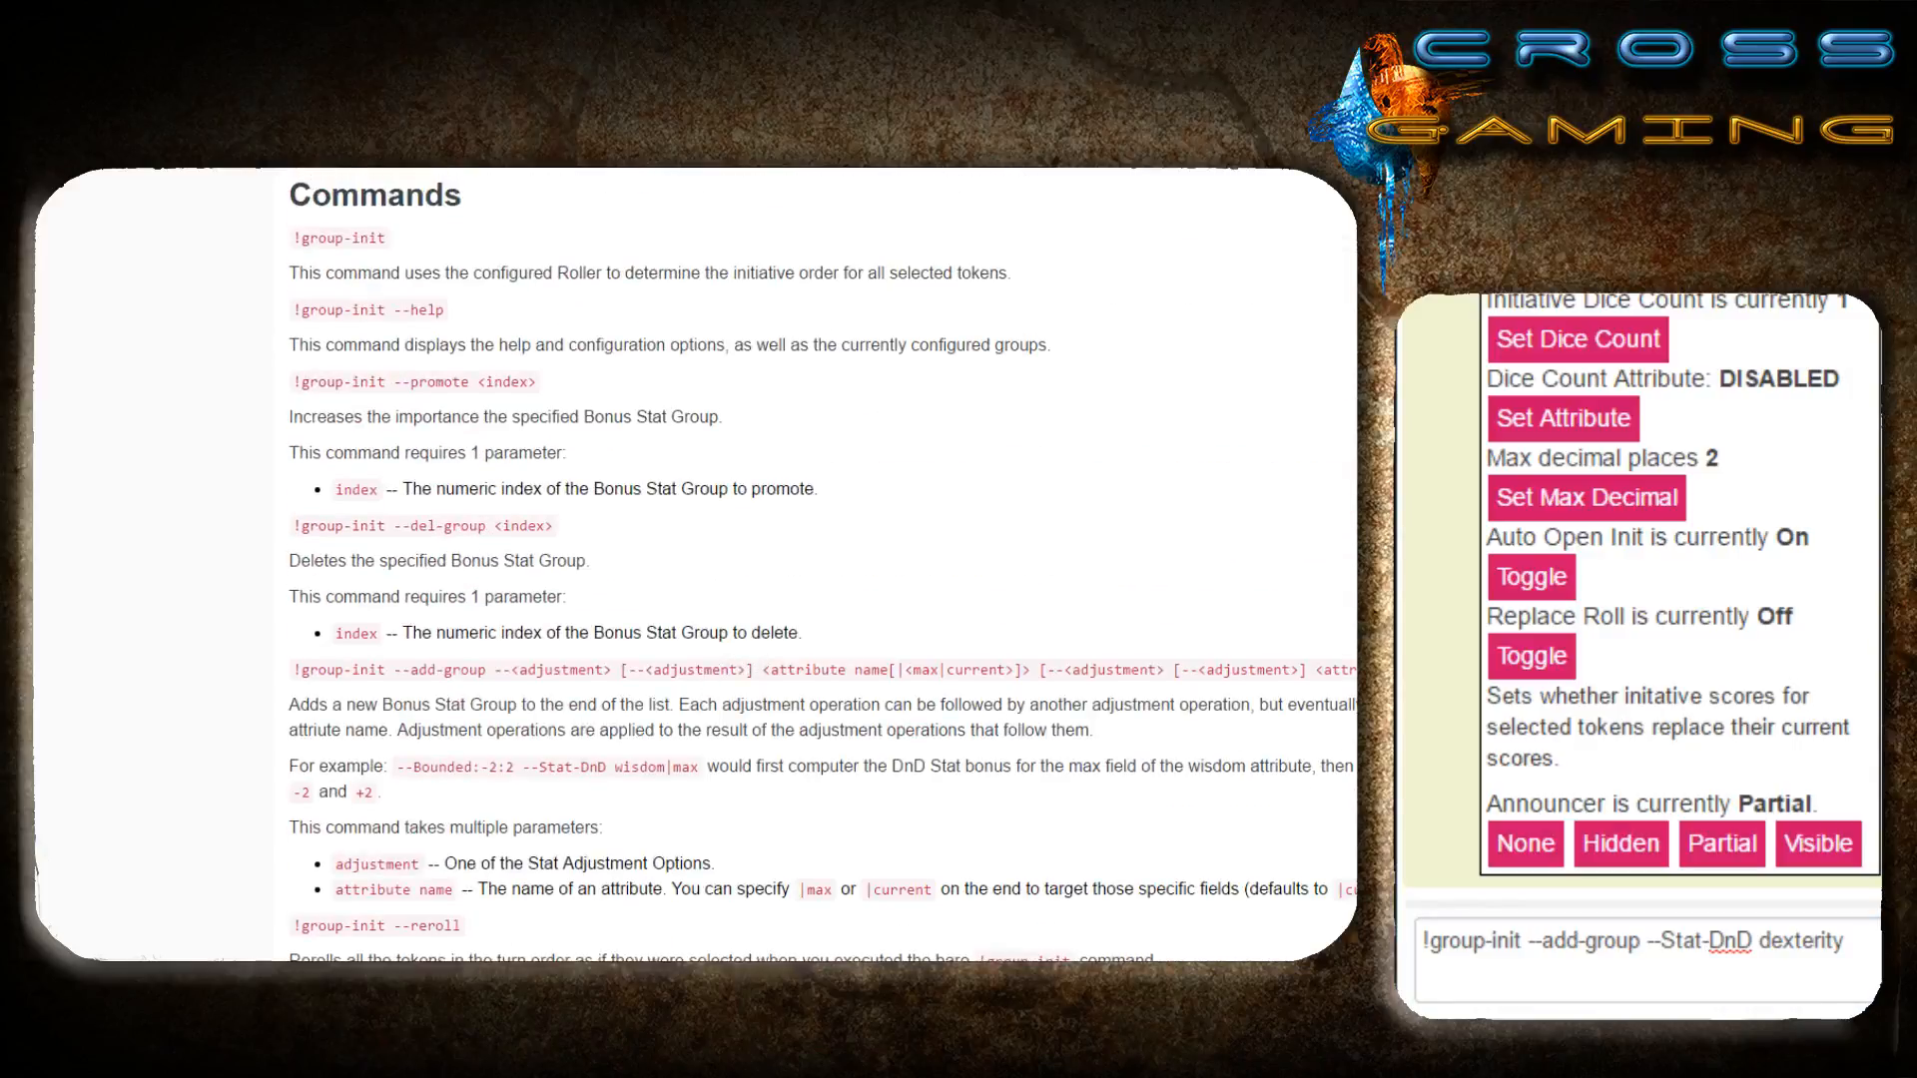
mouse_move(660, 764)
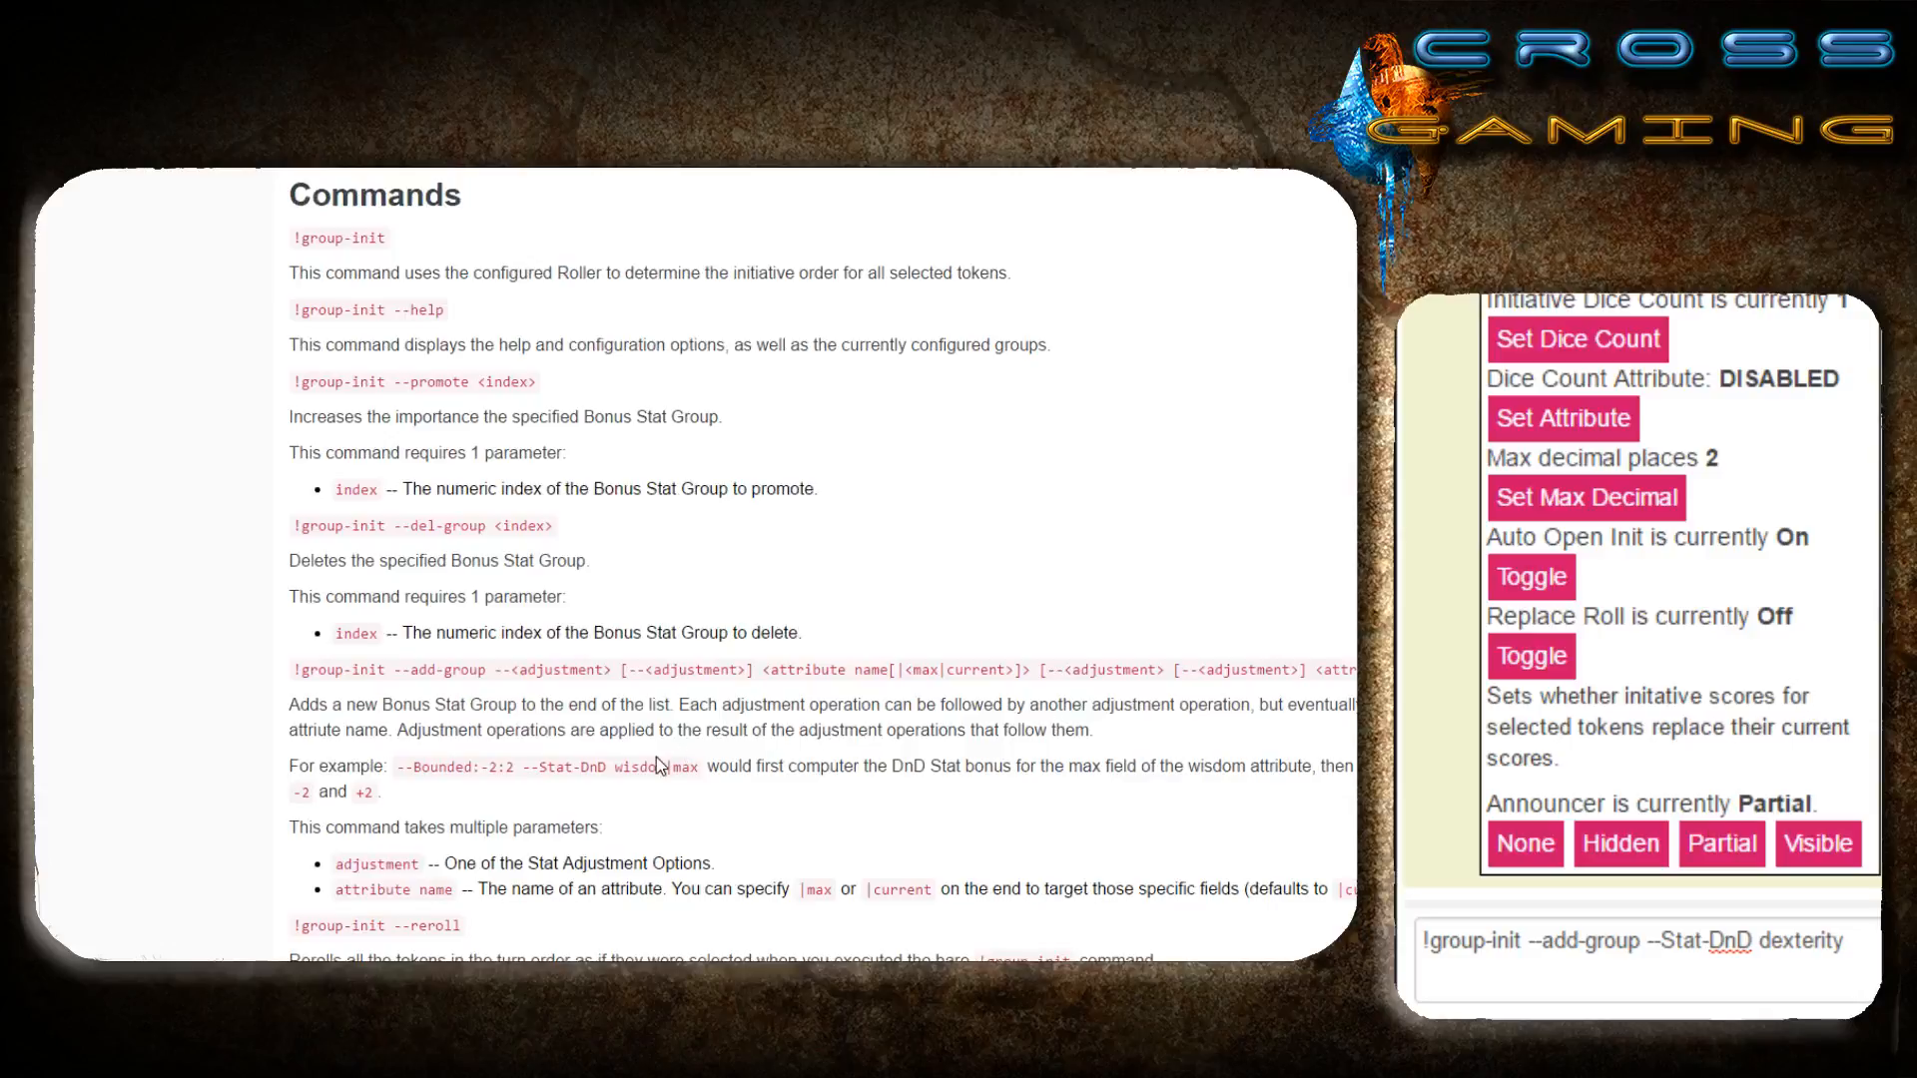
mouse_move(523, 854)
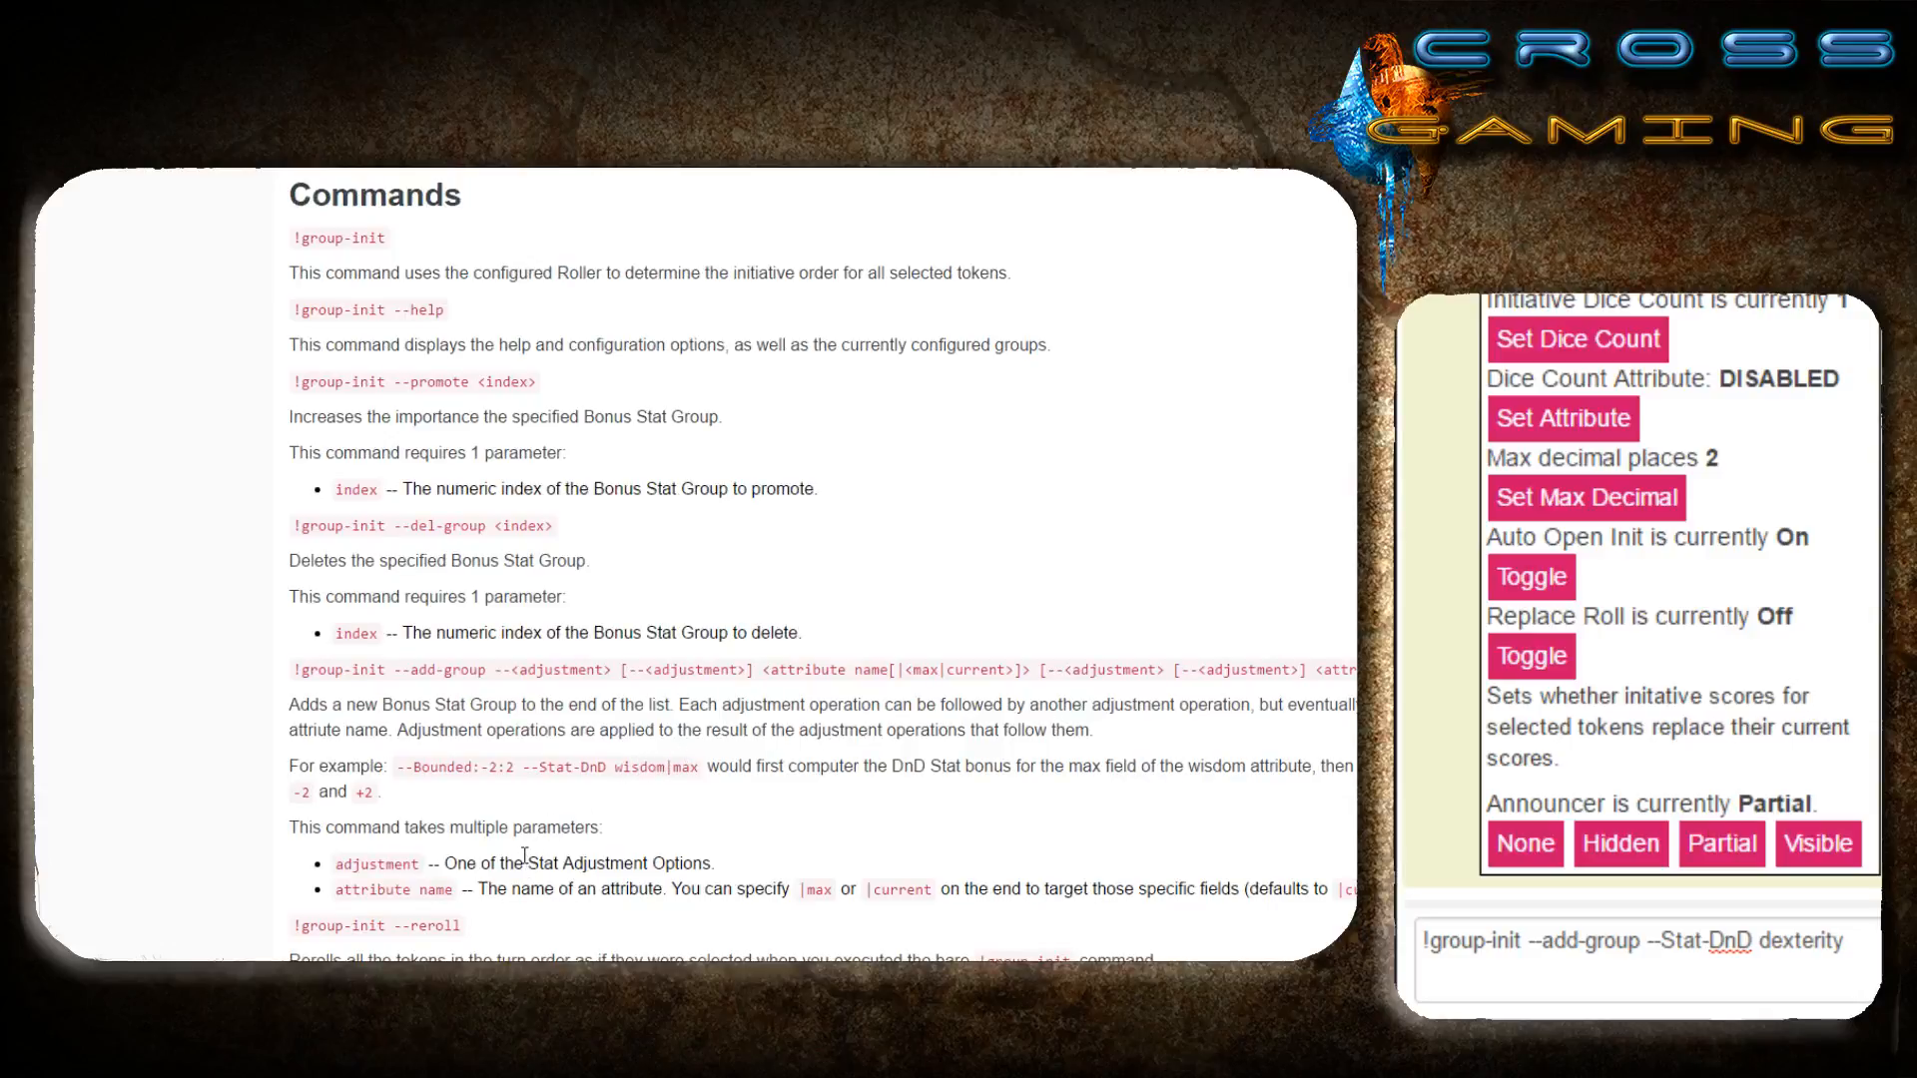
scroll(down, 3)
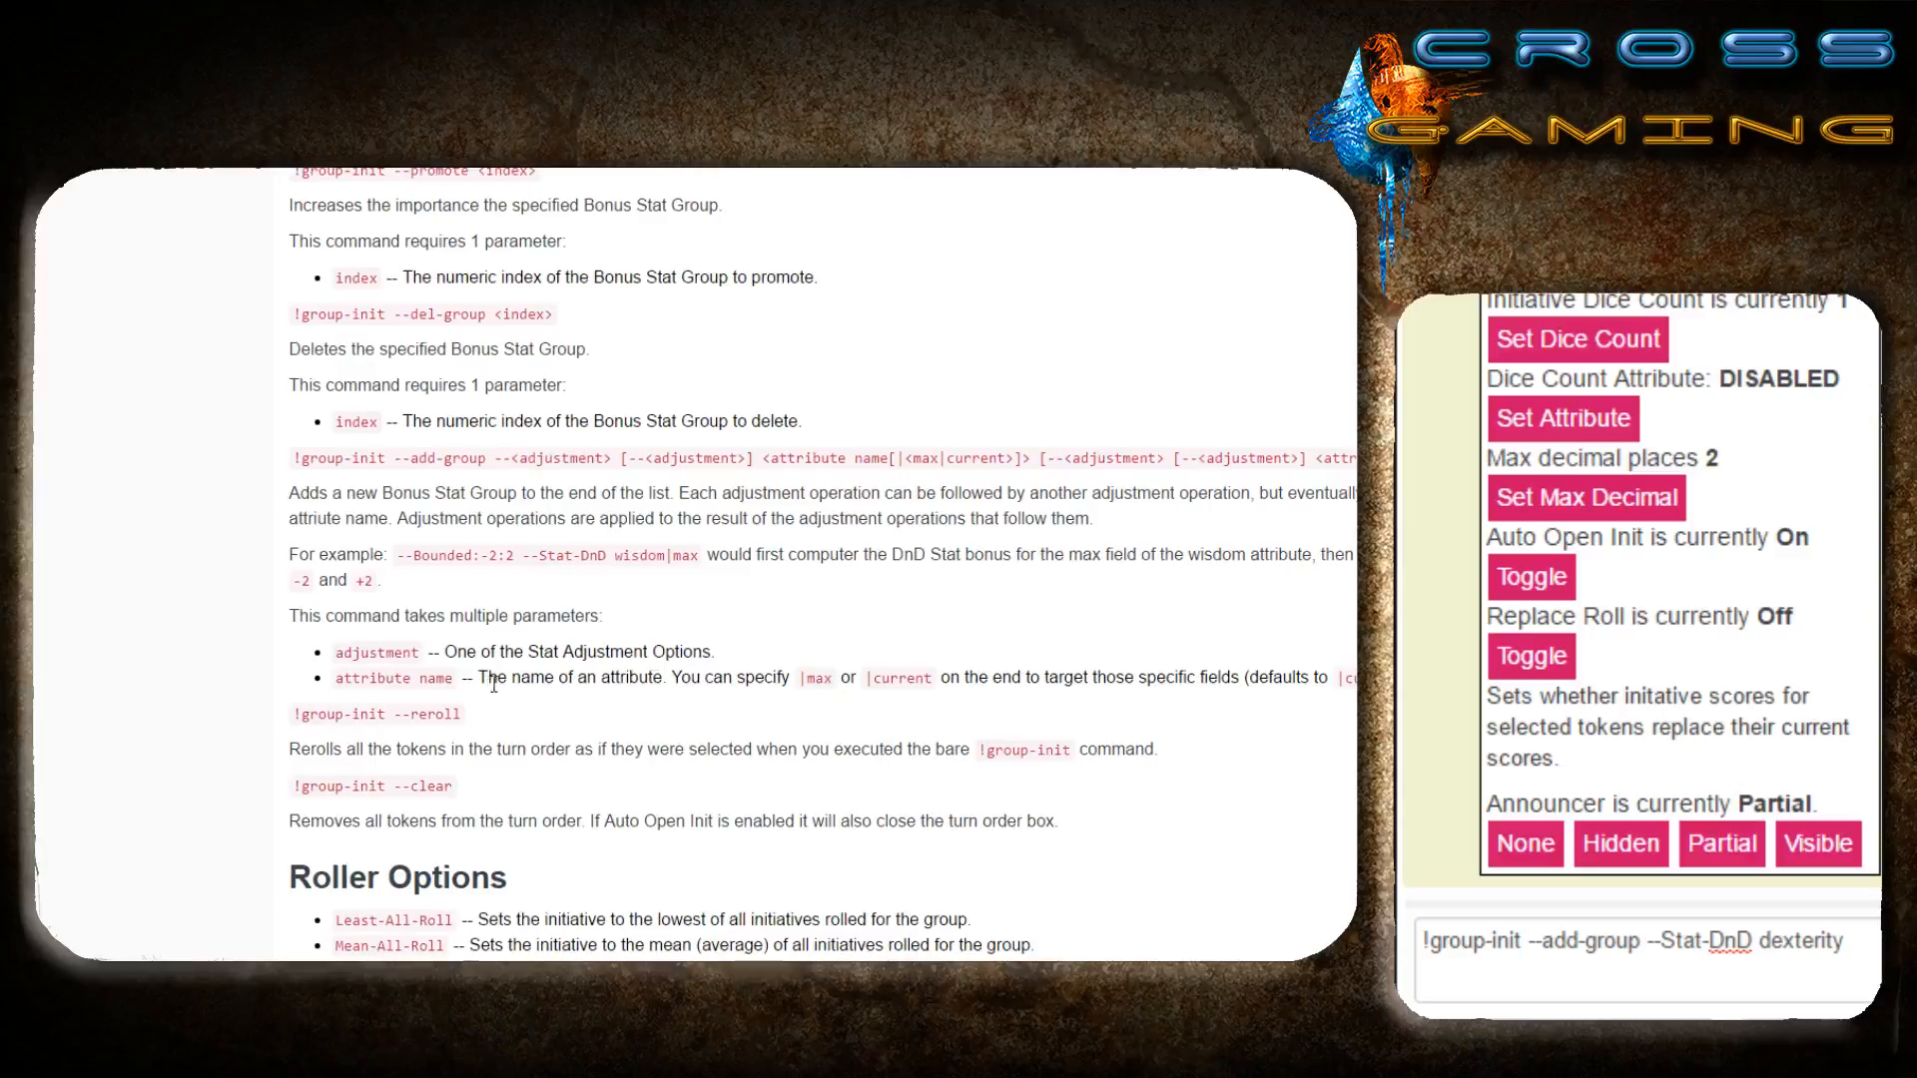
mouse_move(850, 681)
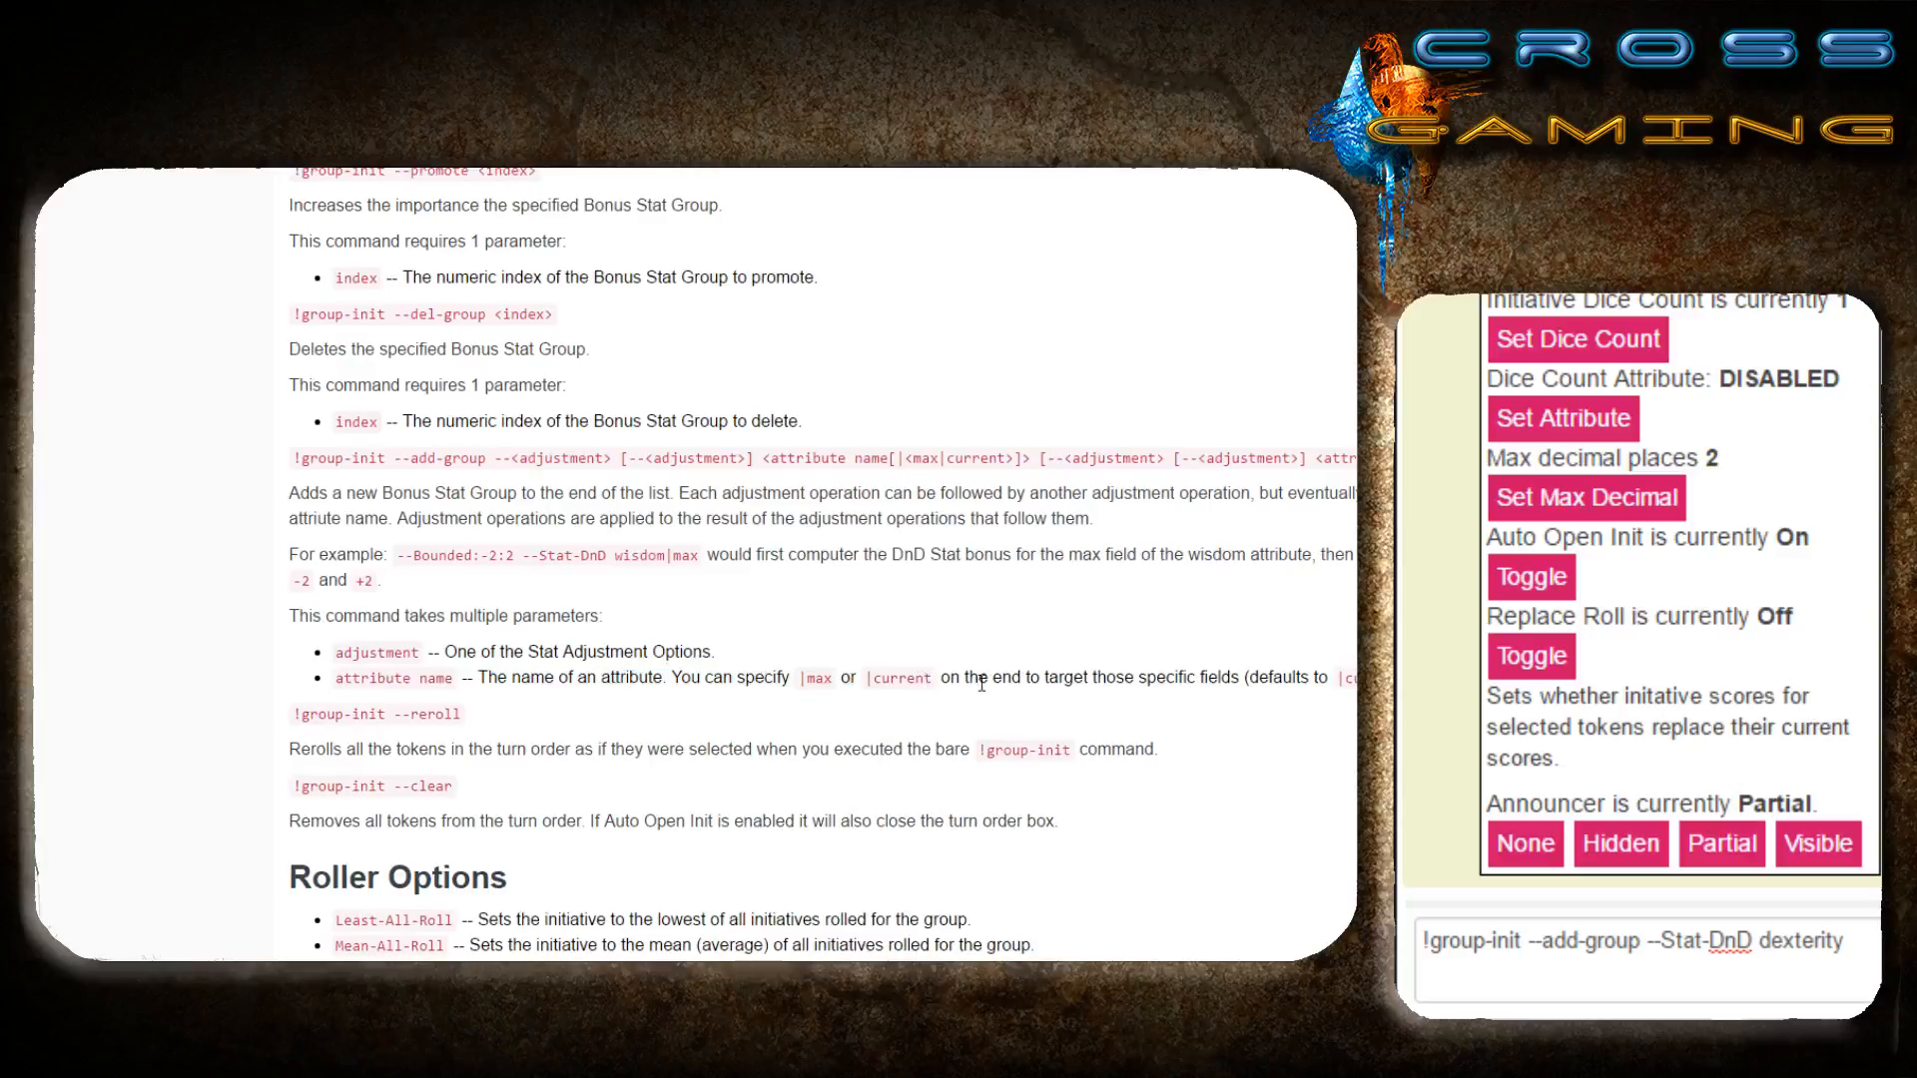
mouse_move(1302, 681)
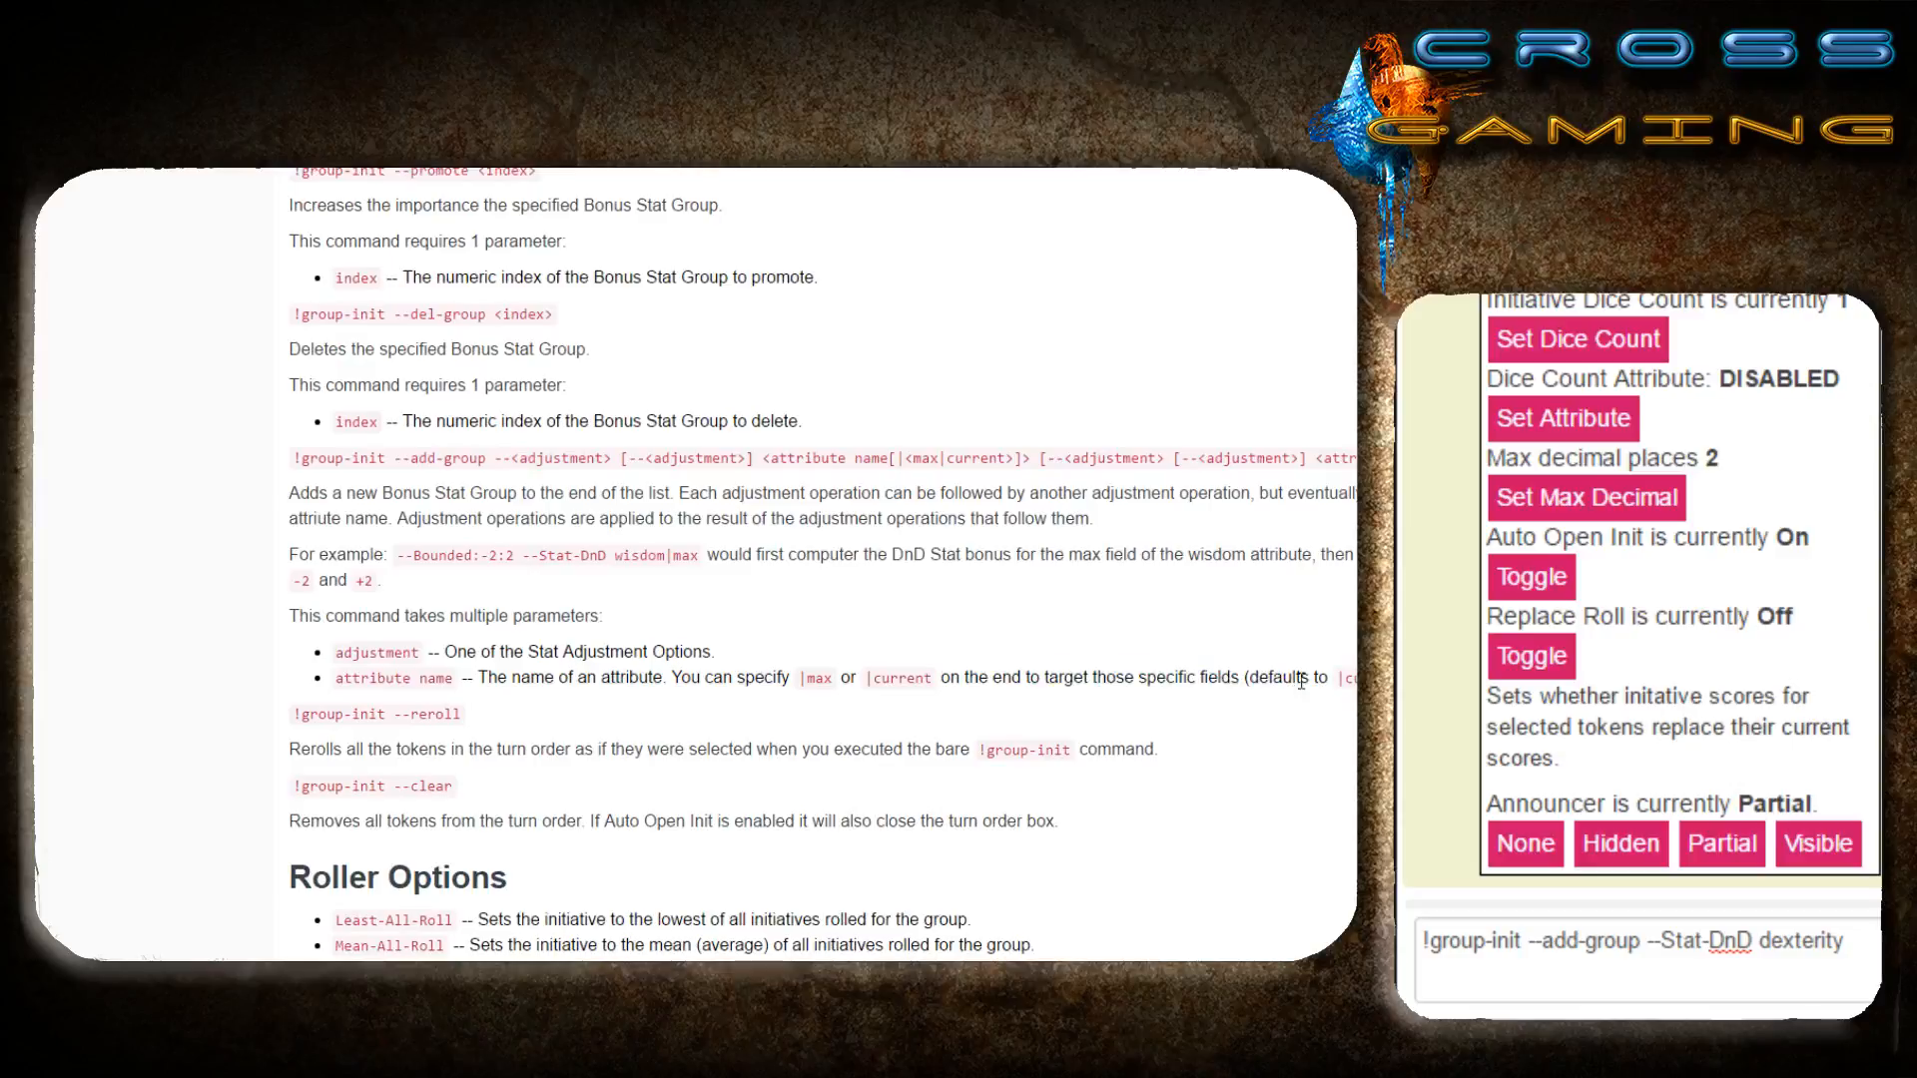
click(1638, 940)
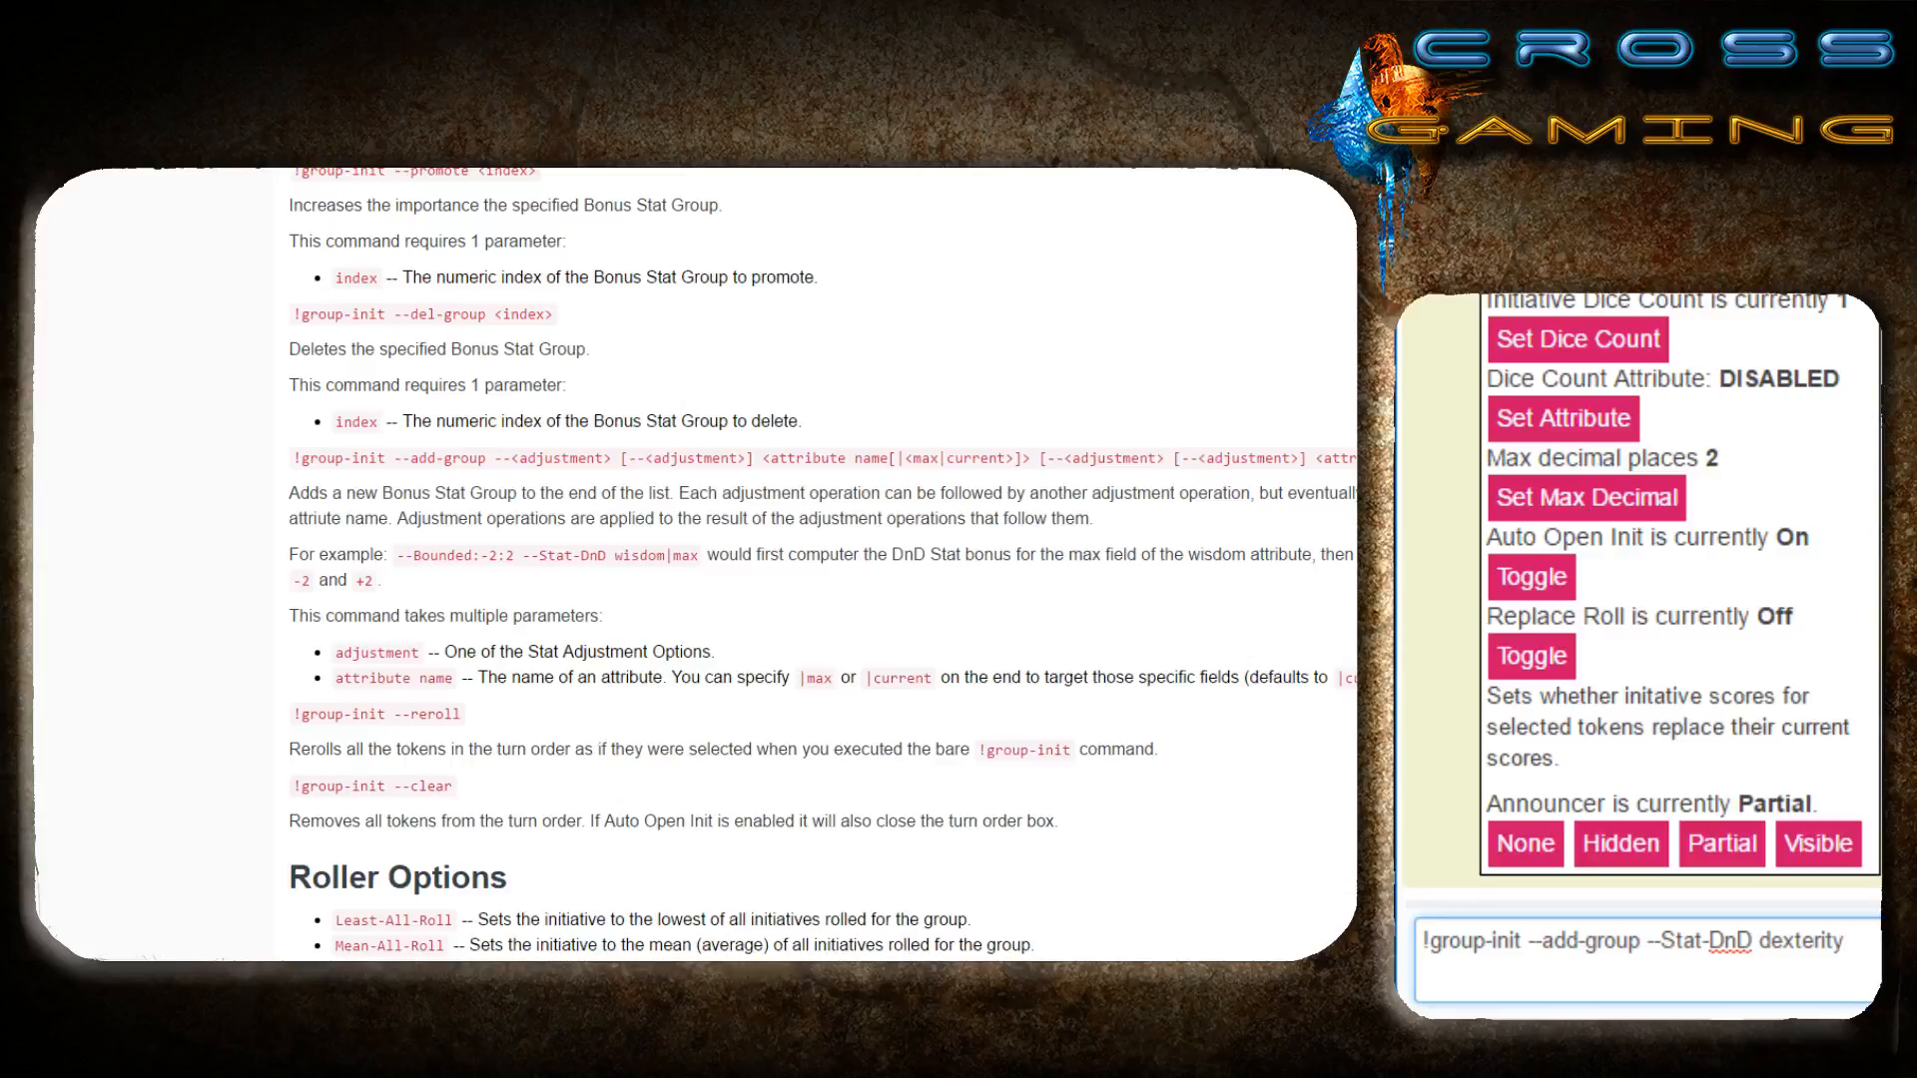
key(Return)
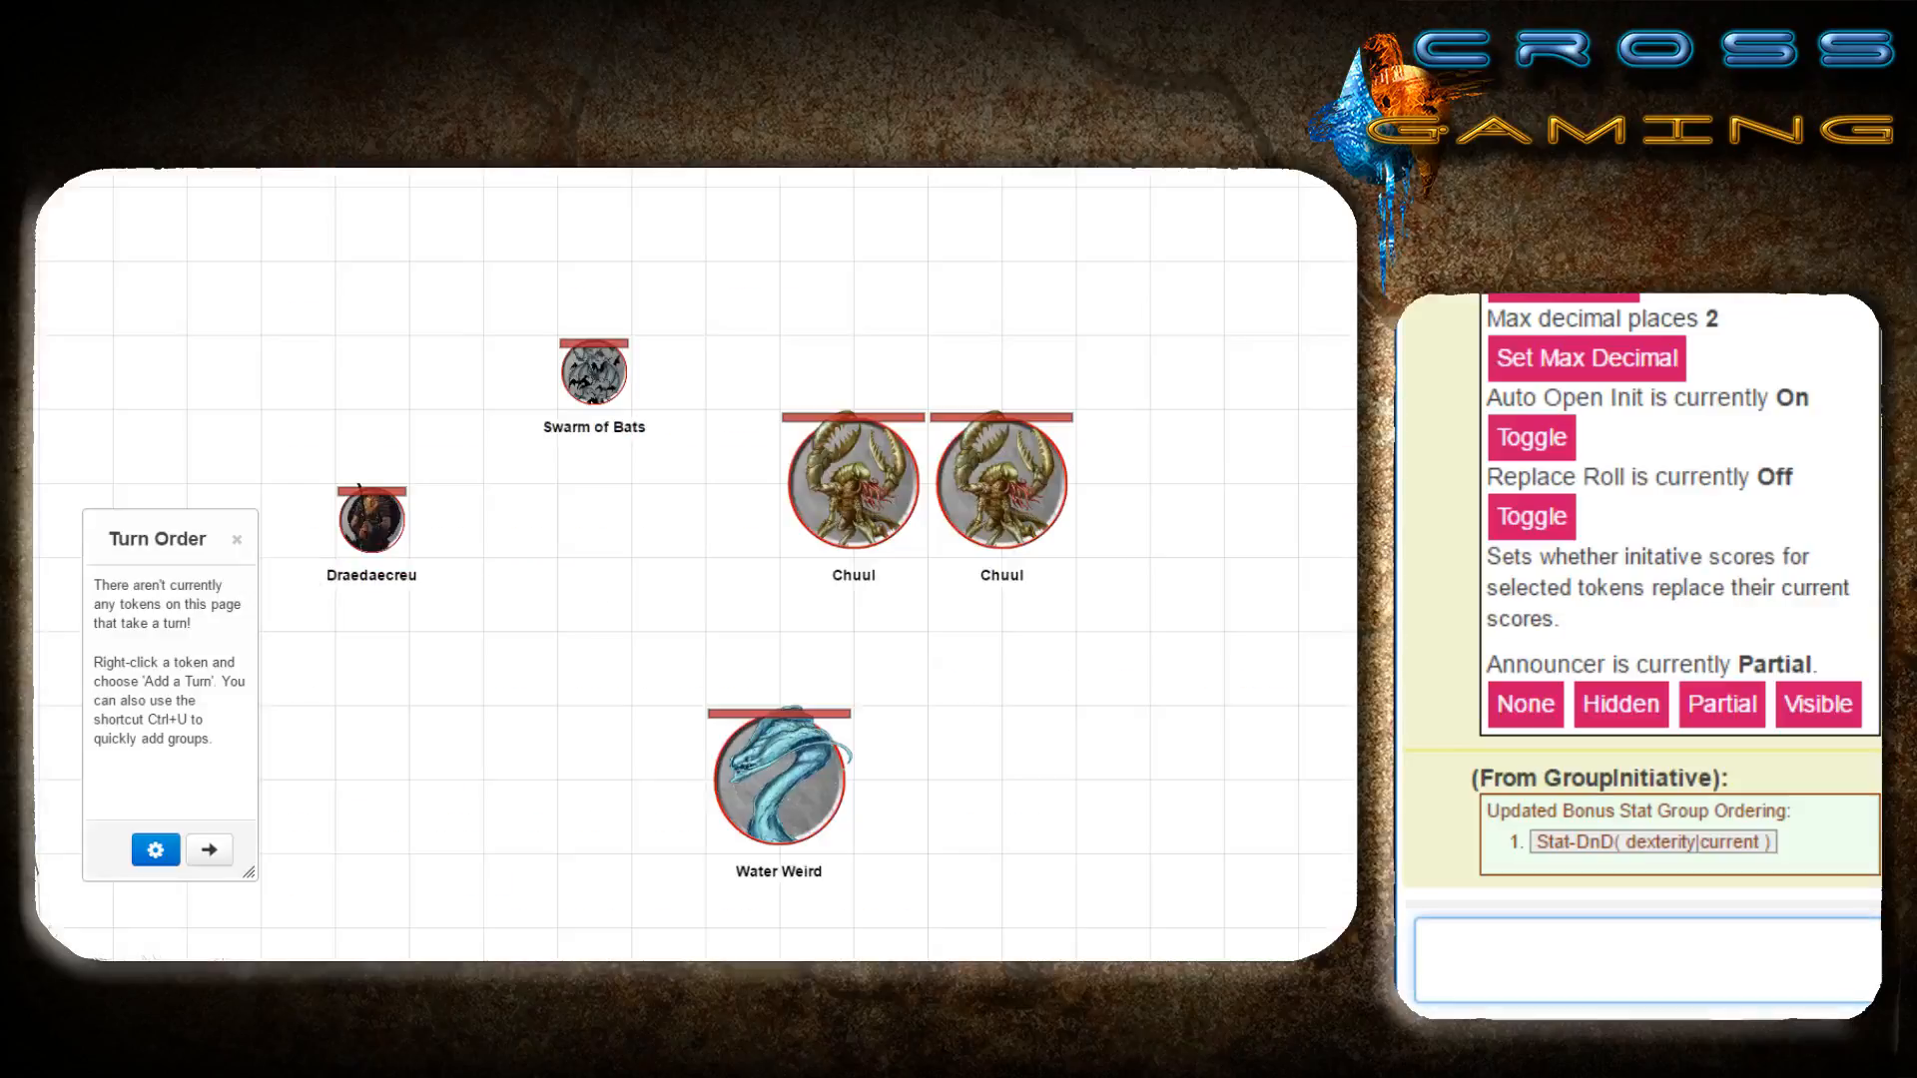
Send !group-init for the four monster tokens, then check Chuul's 20 roll breakdown.
text(!group-)
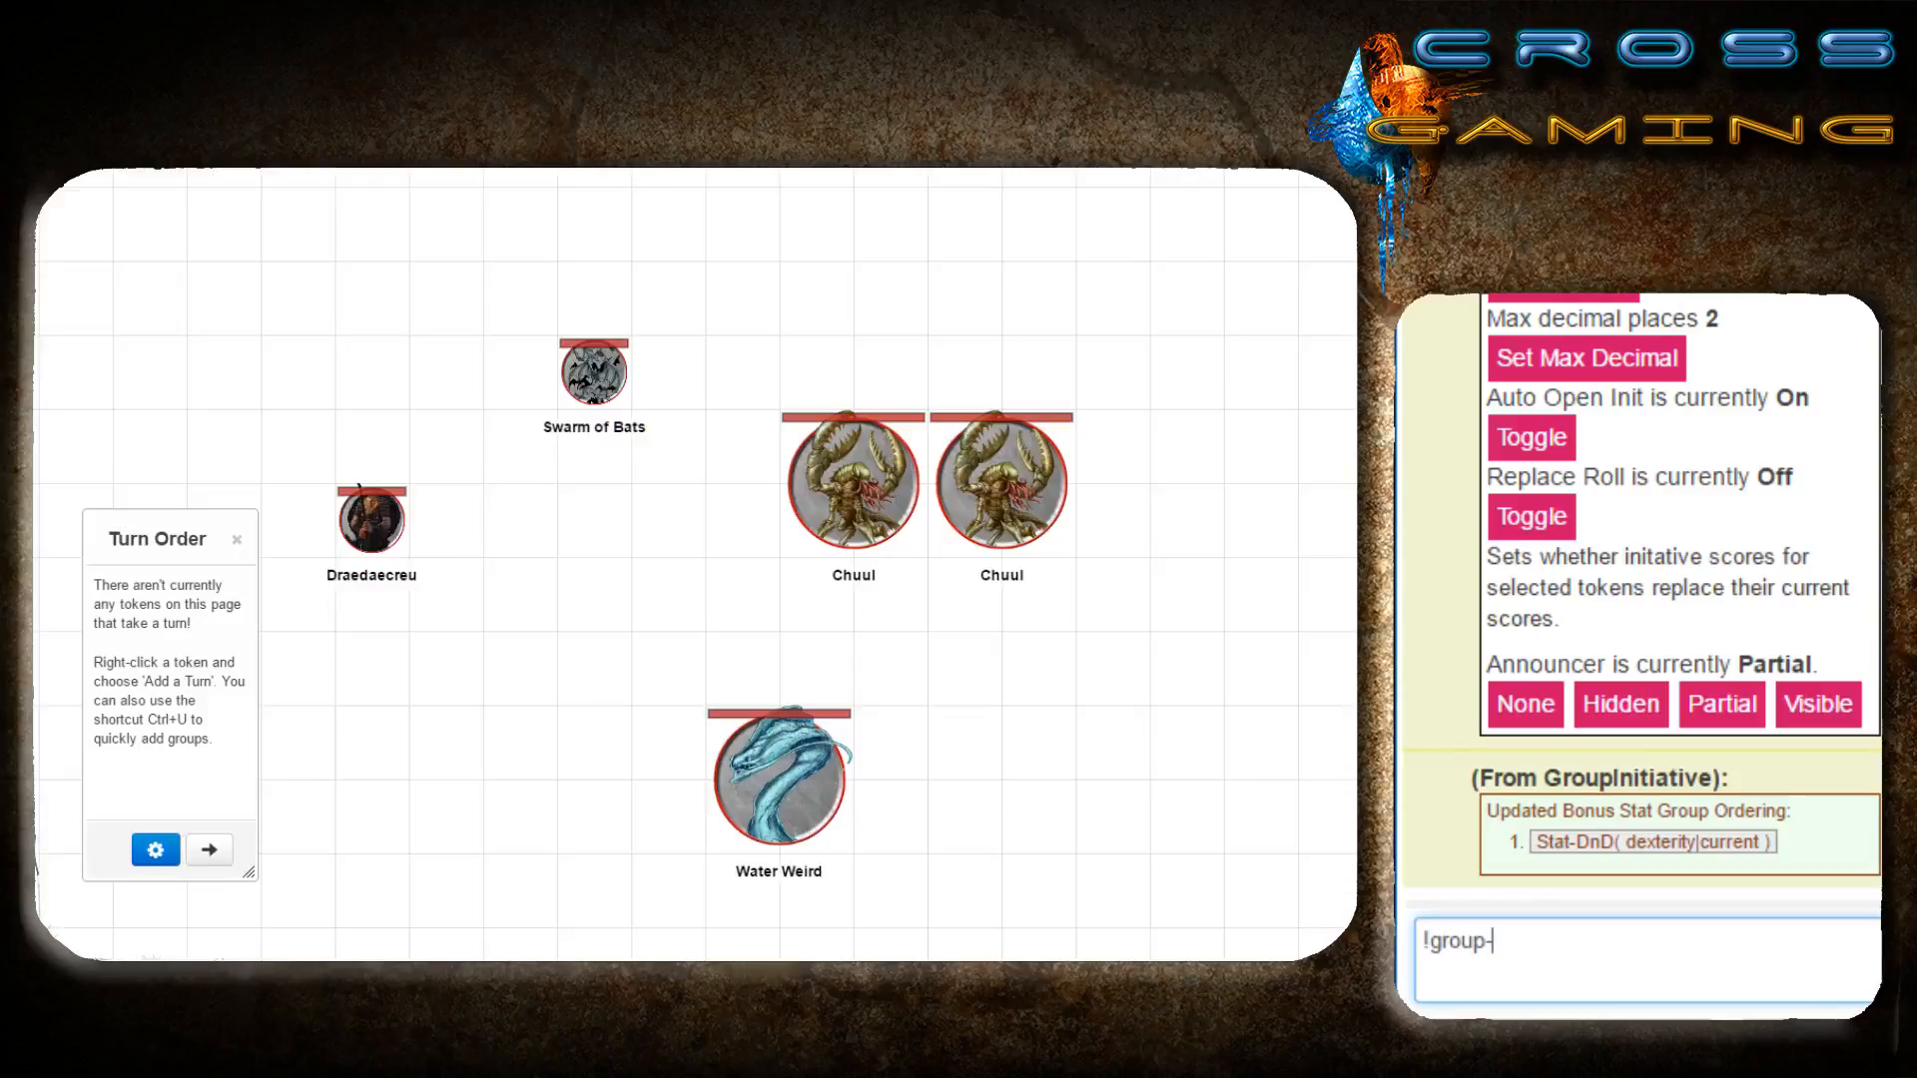
text(i)
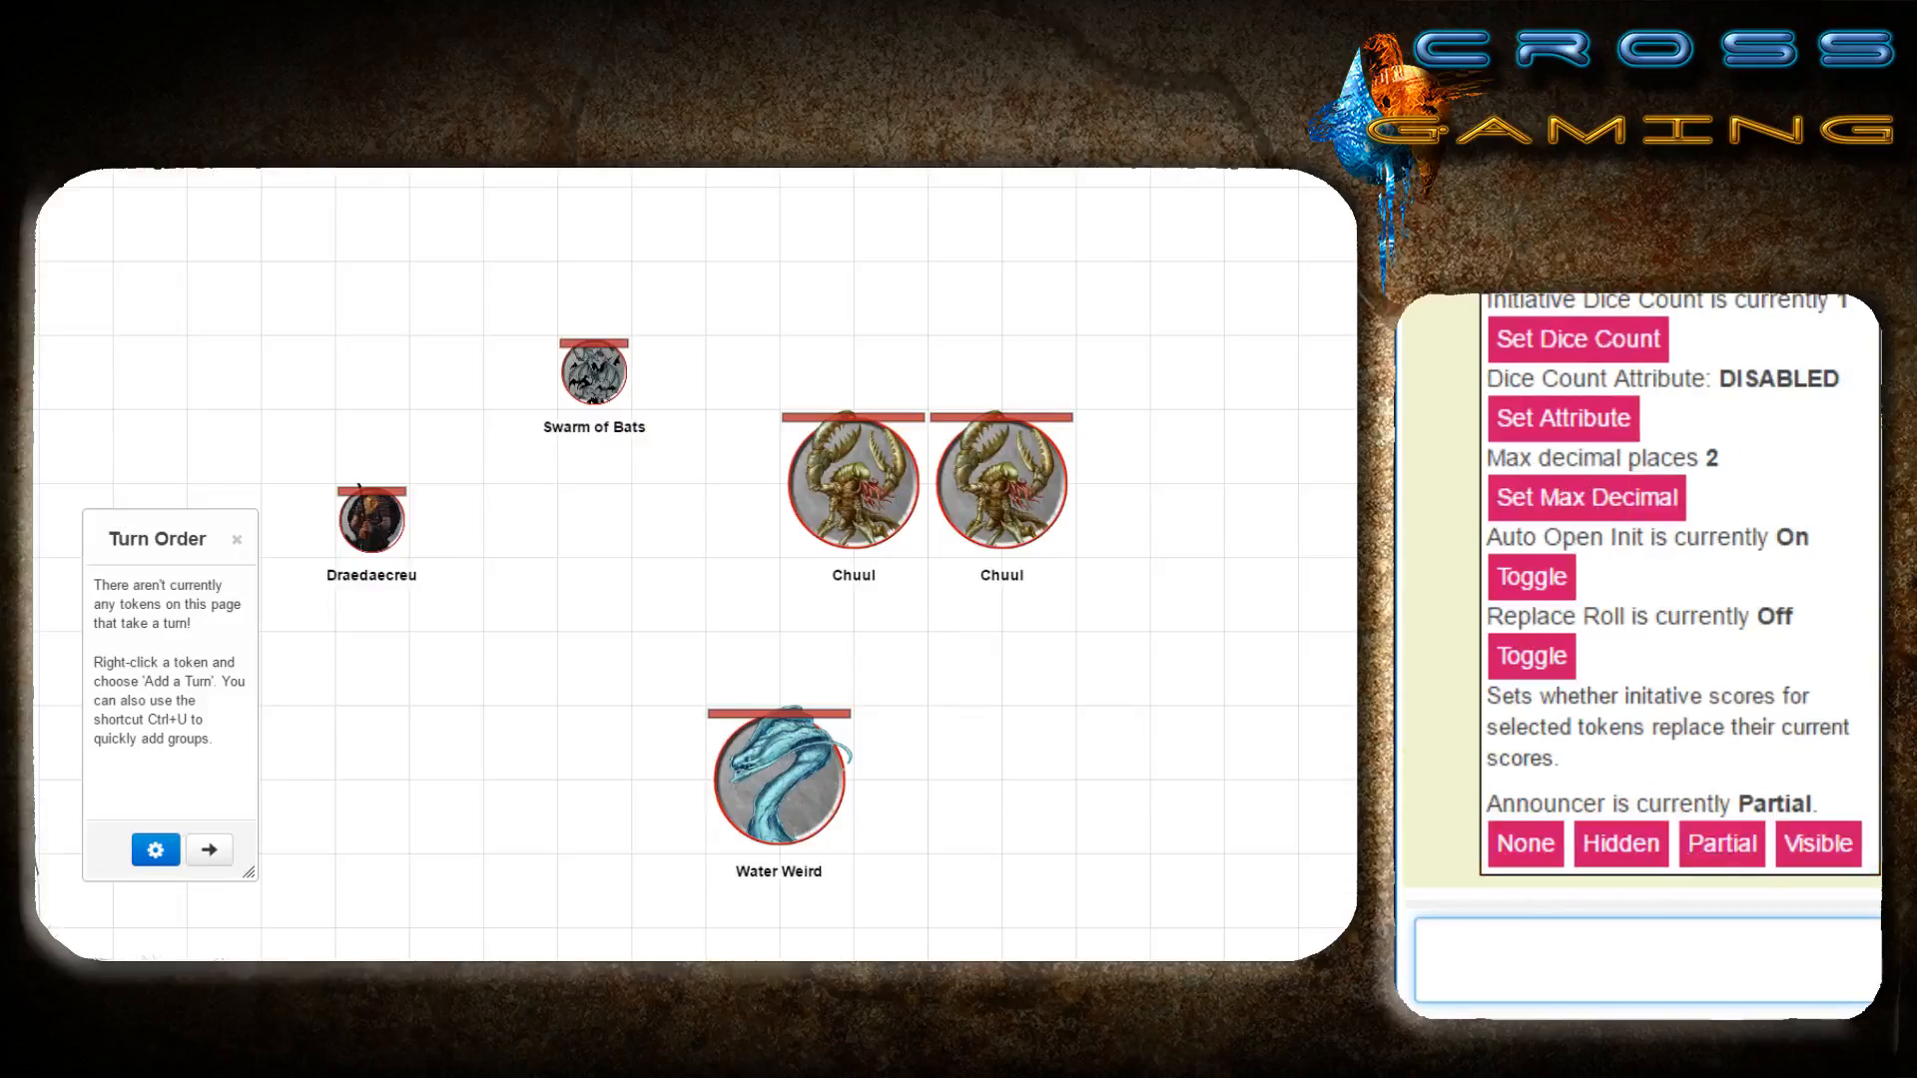
scroll(down, 3)
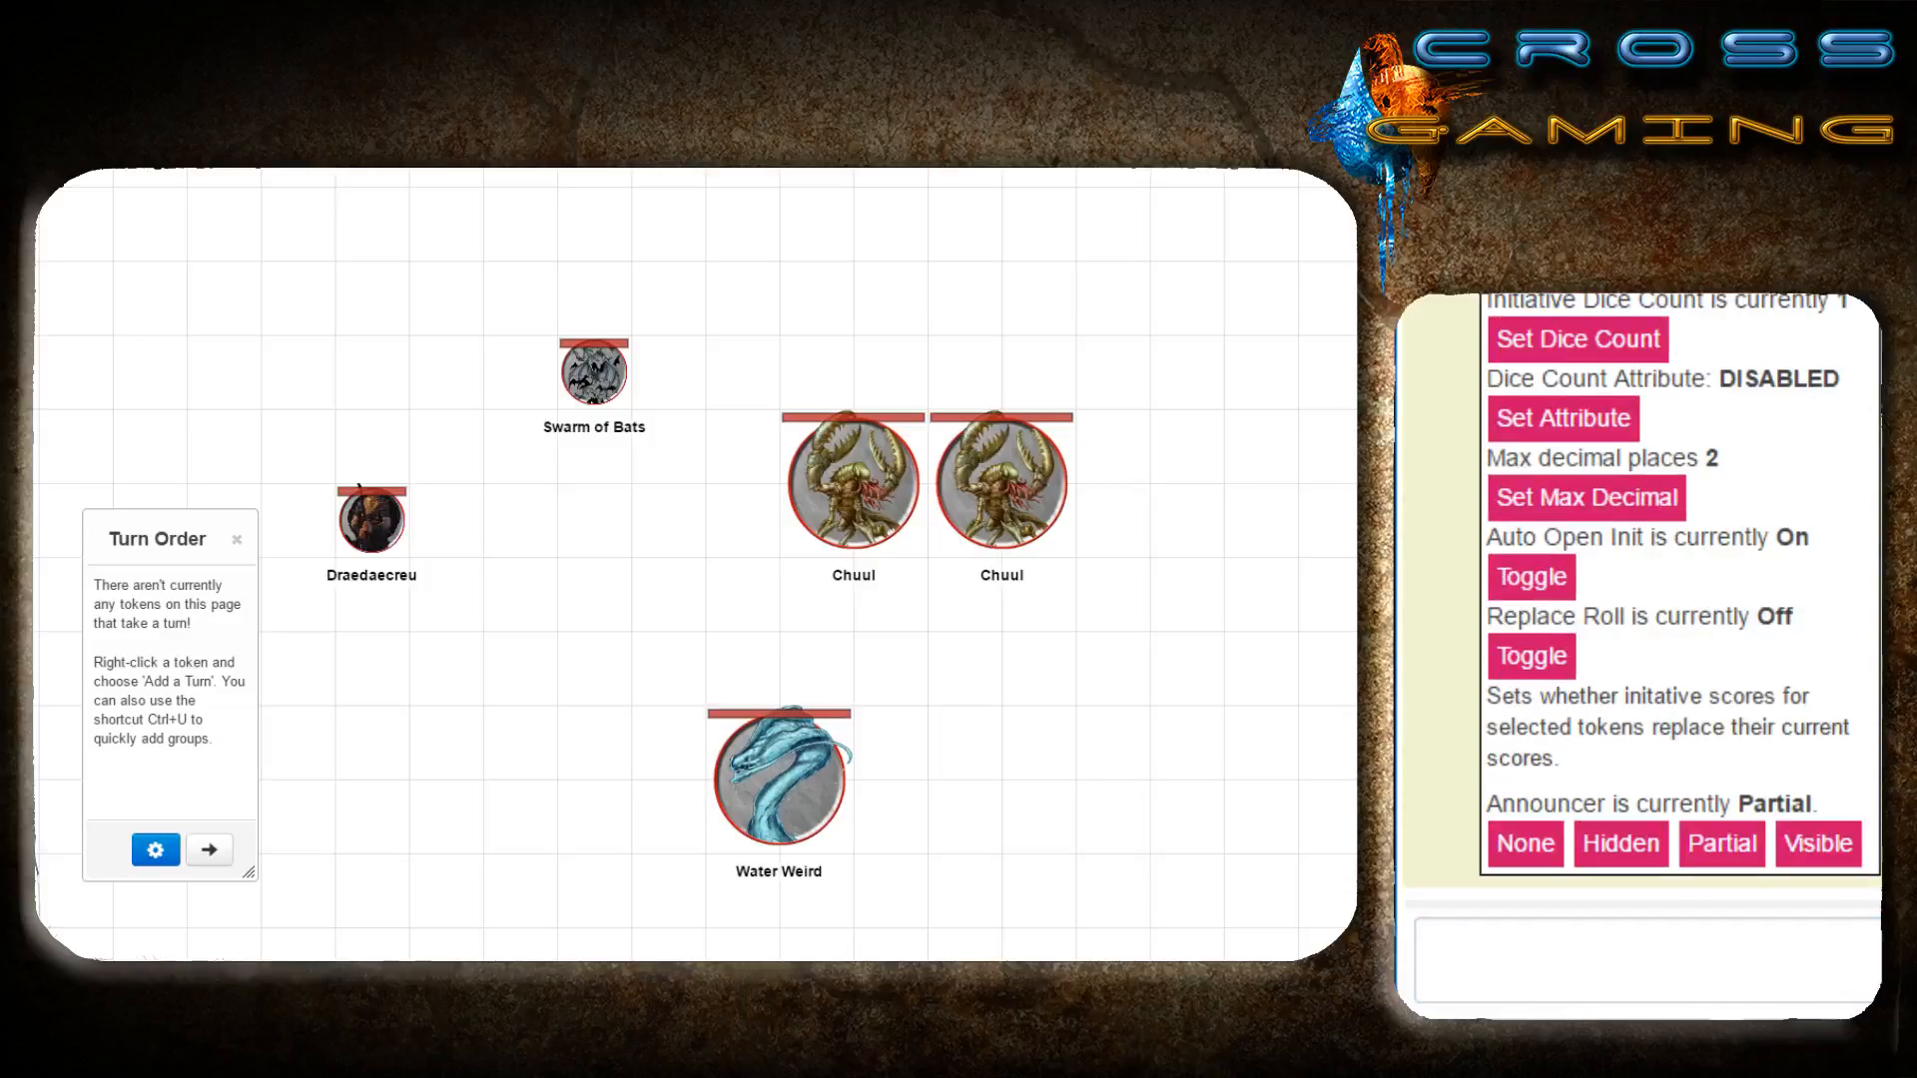
click(1642, 960)
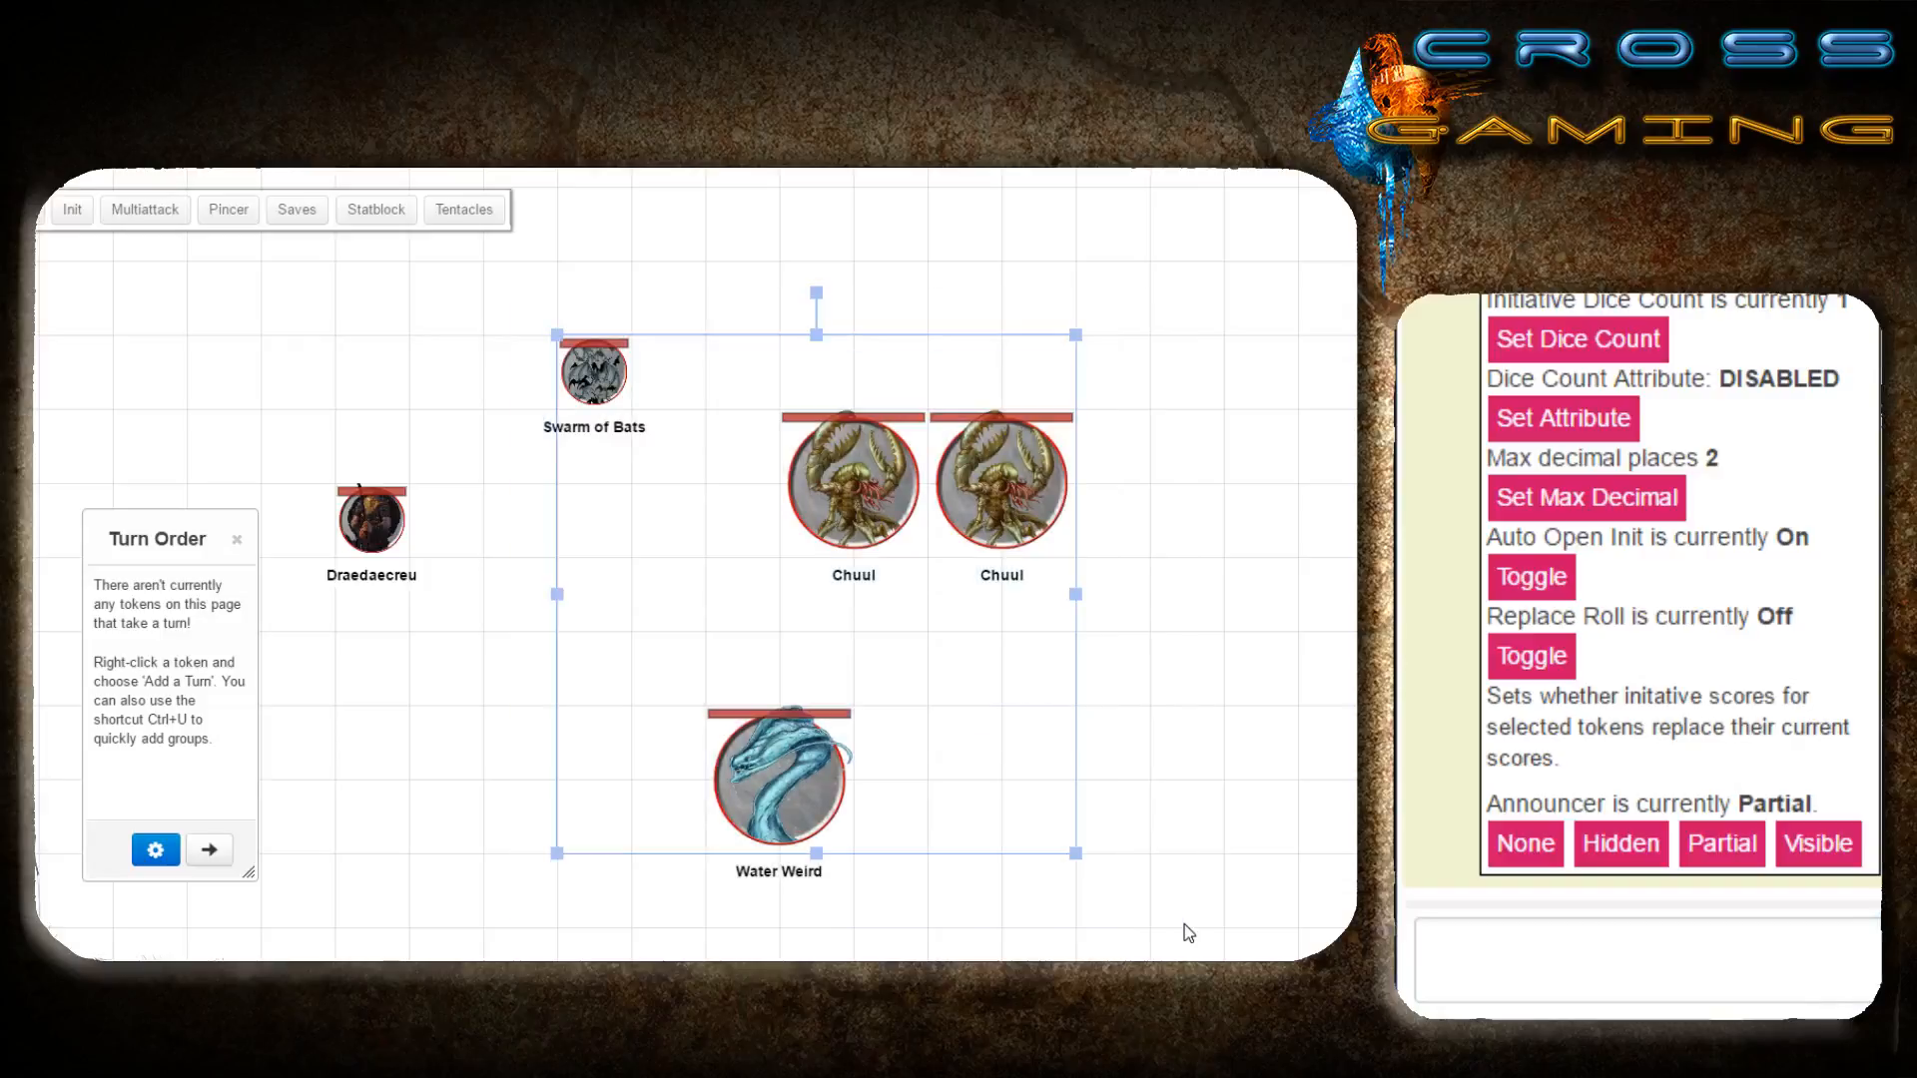
click(1643, 962)
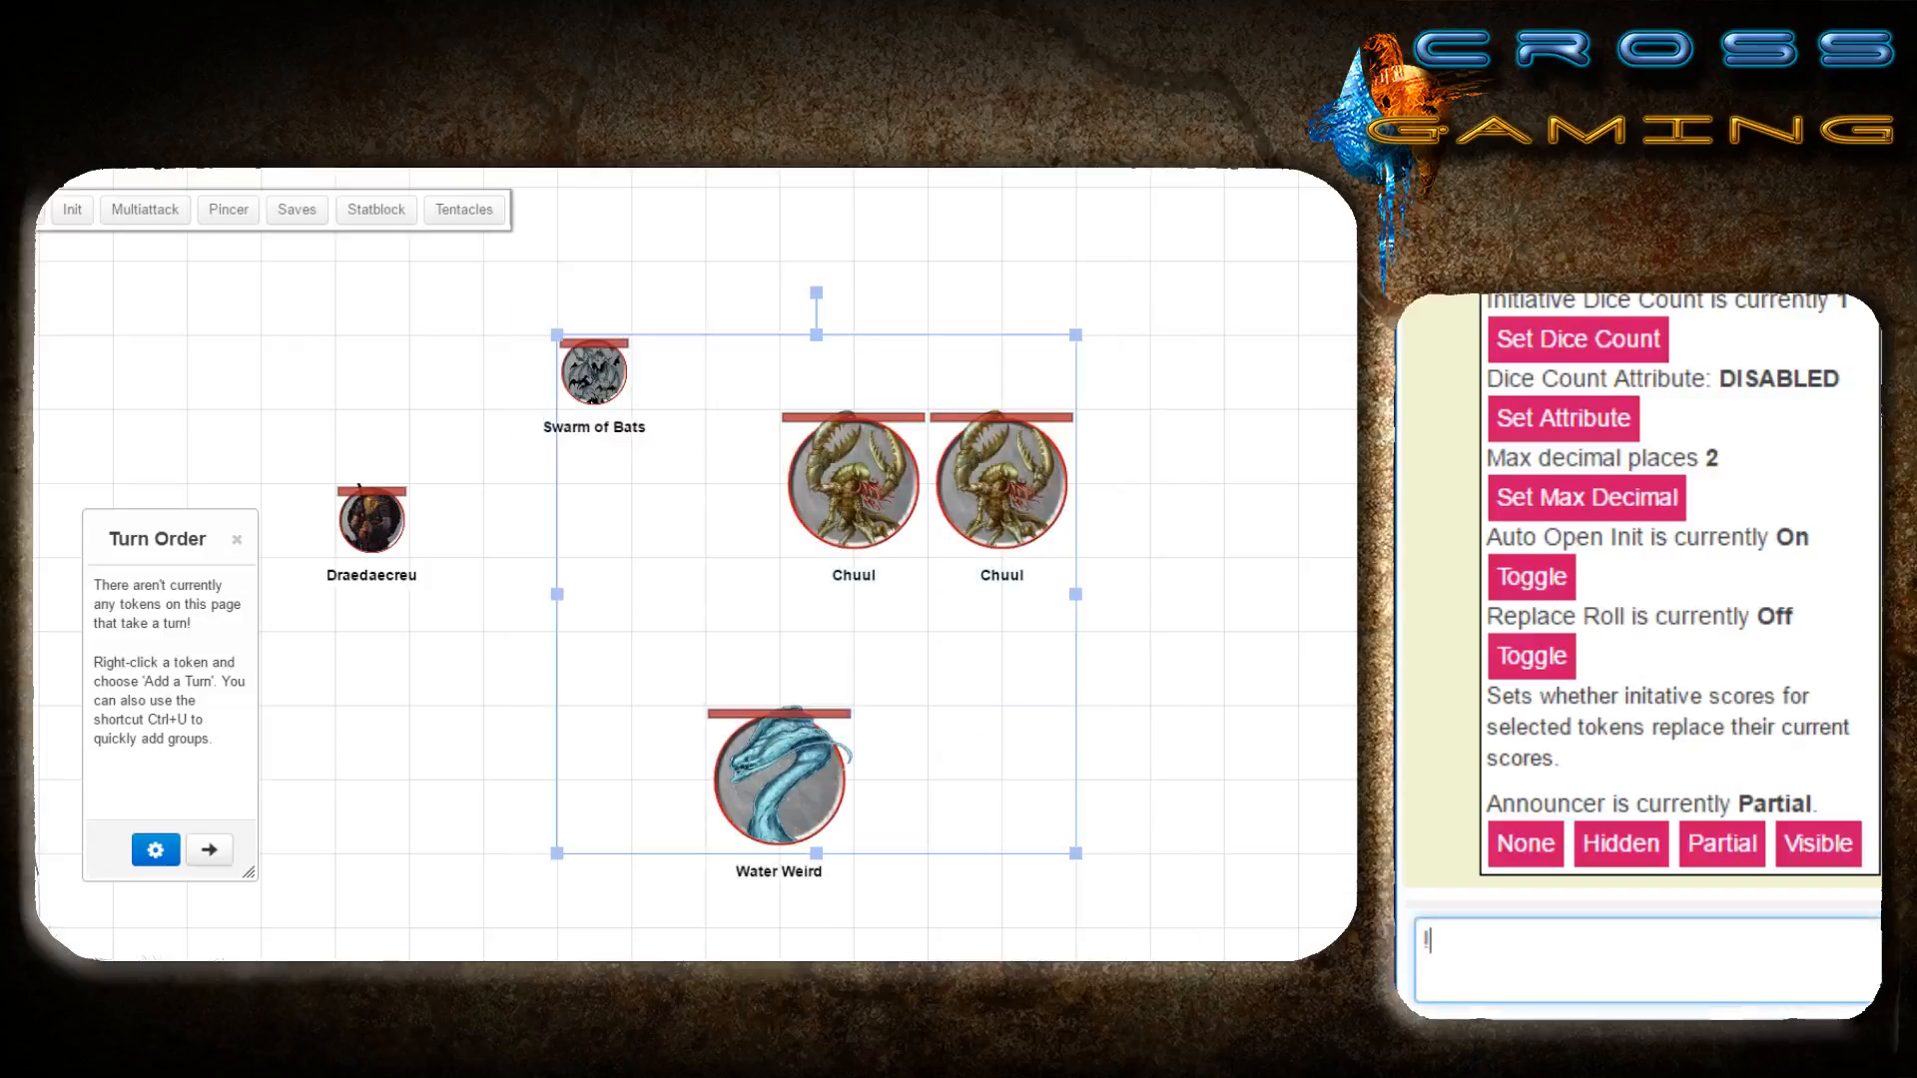
text(!group-init)
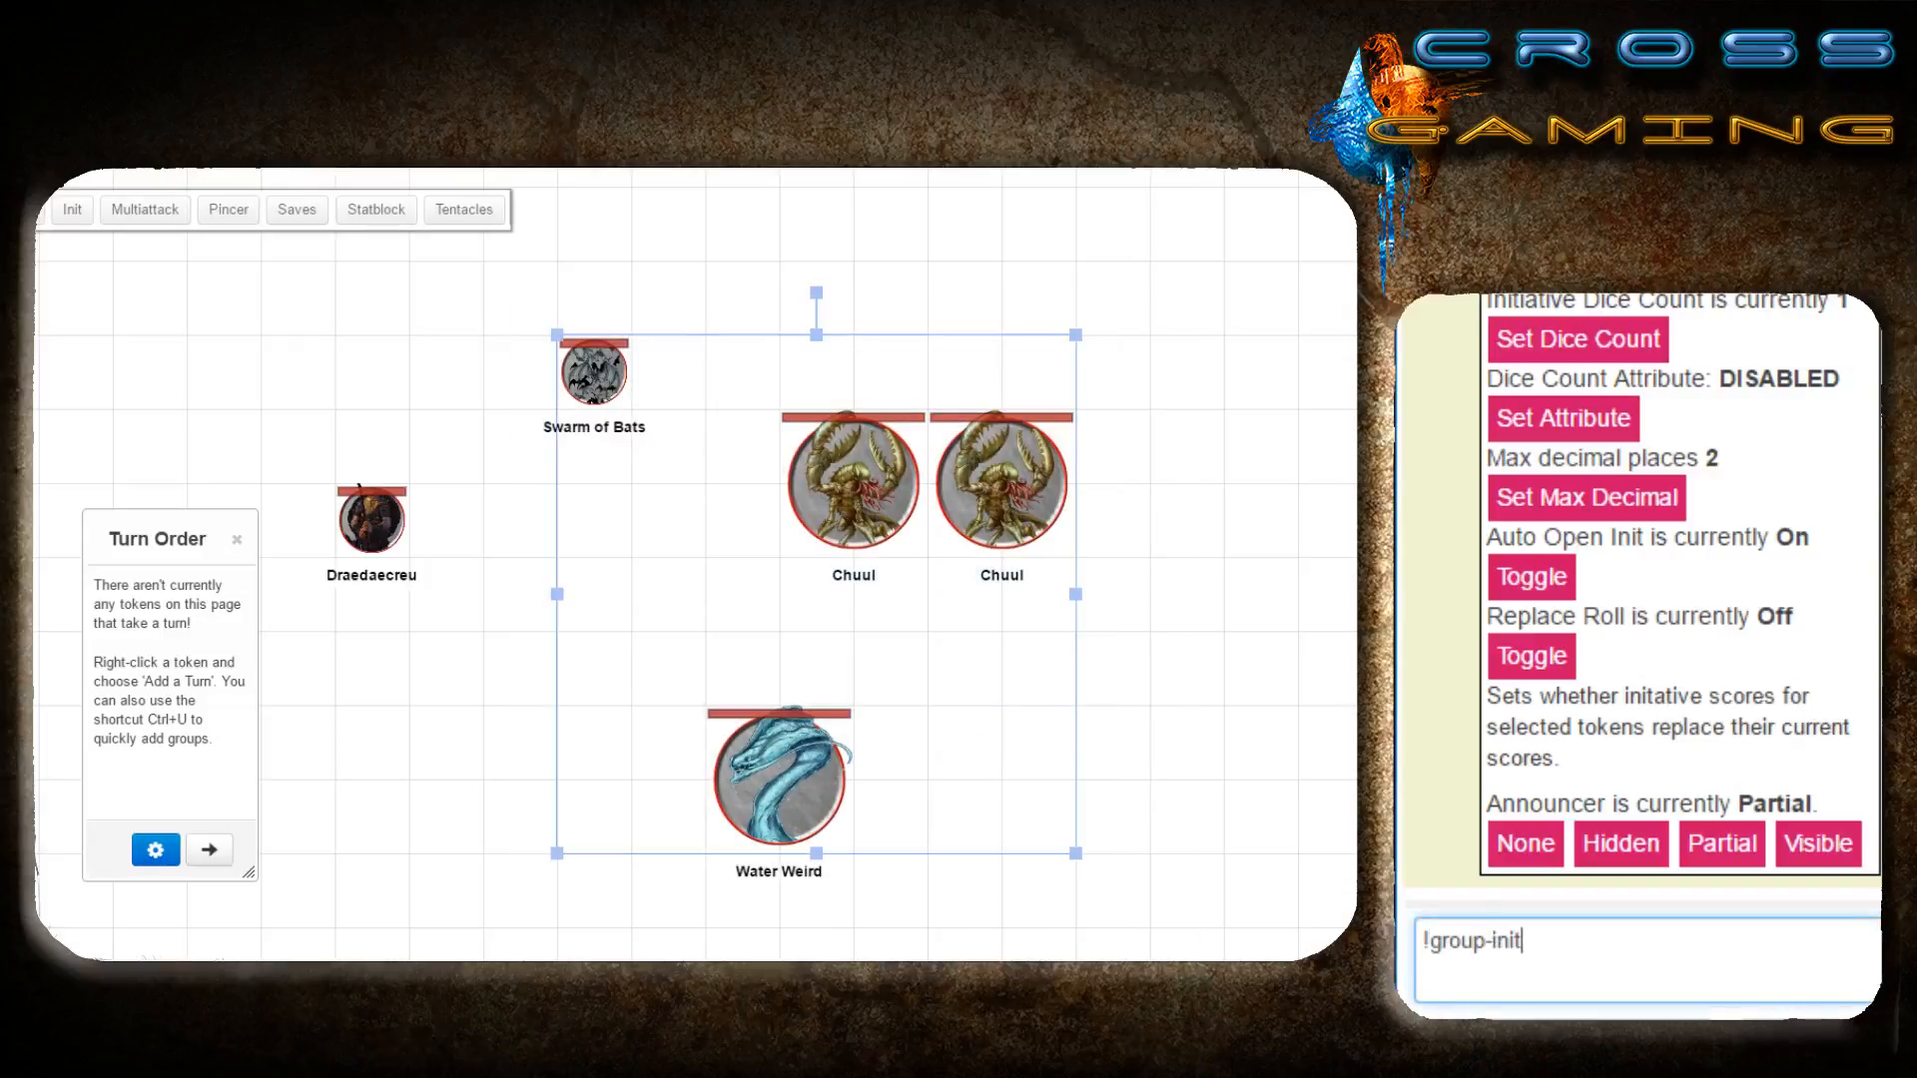
key(Return)
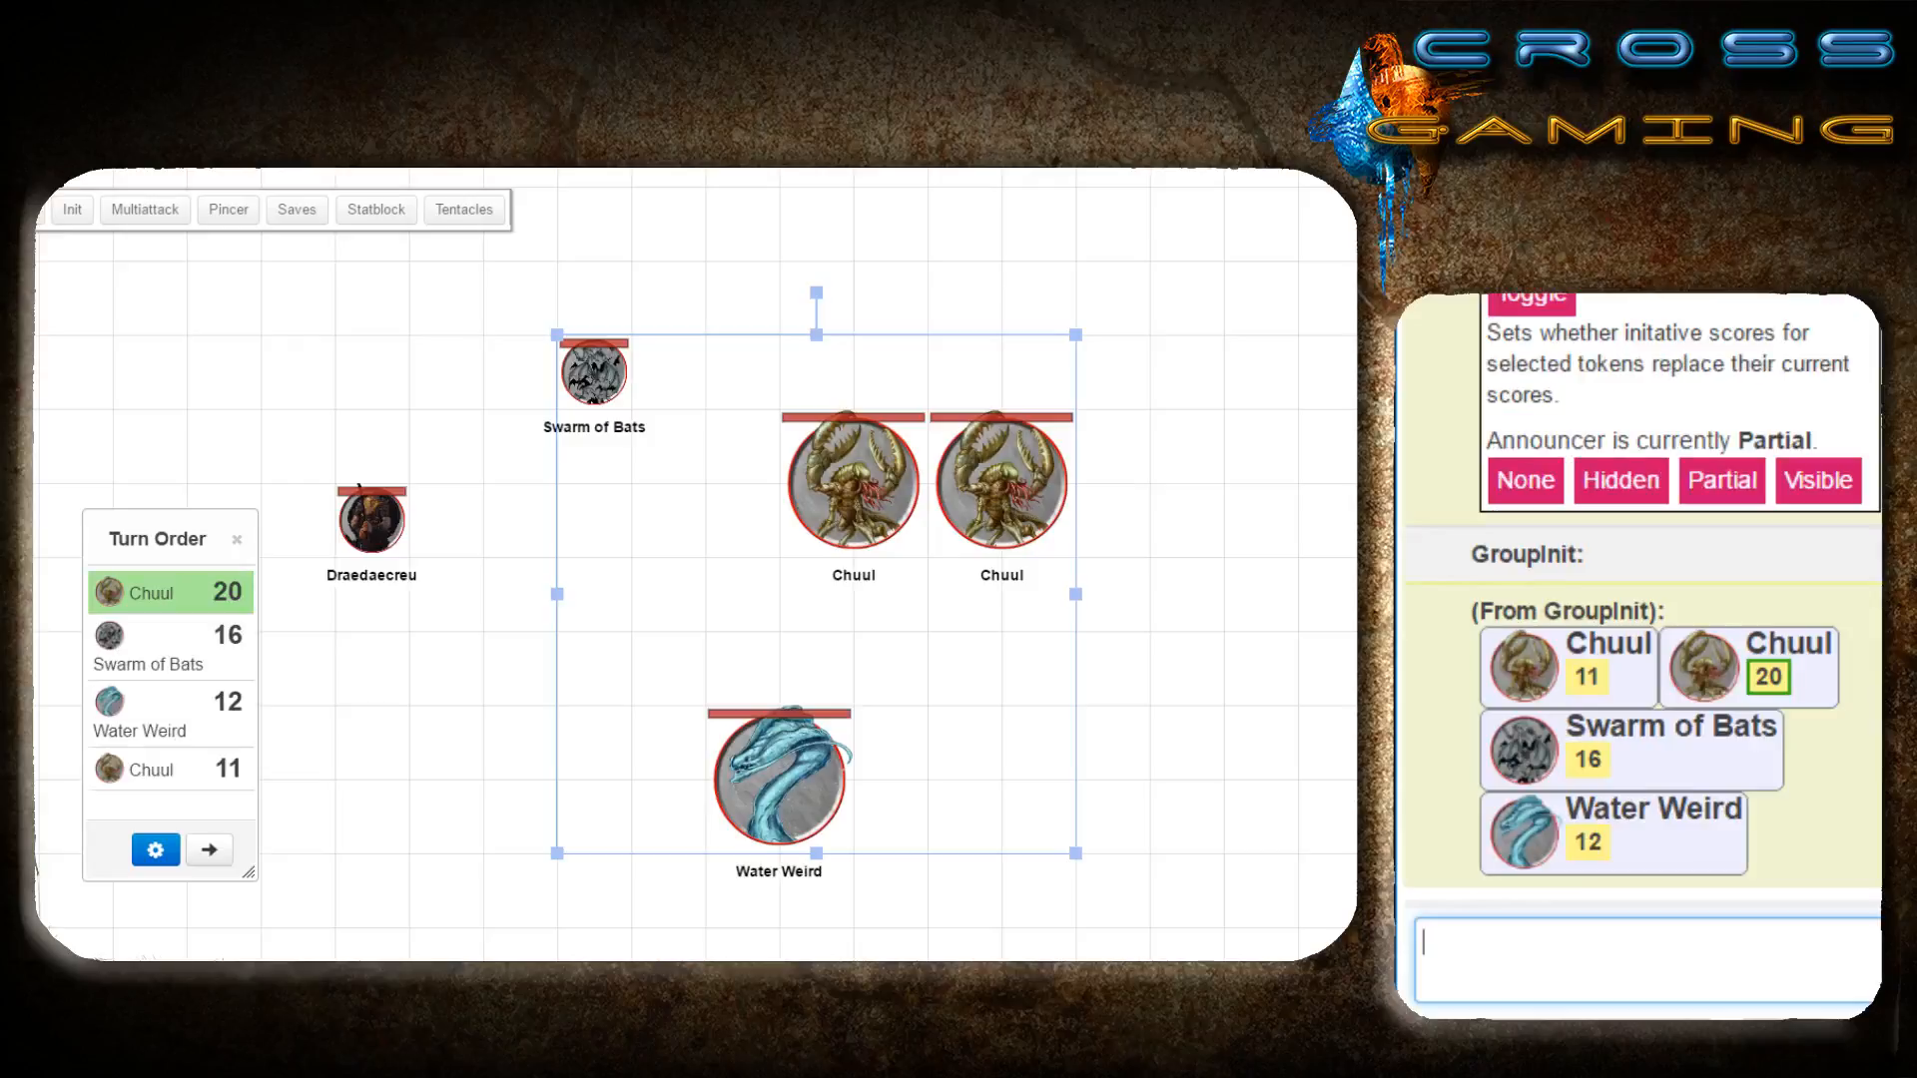
mouse_move(1766, 677)
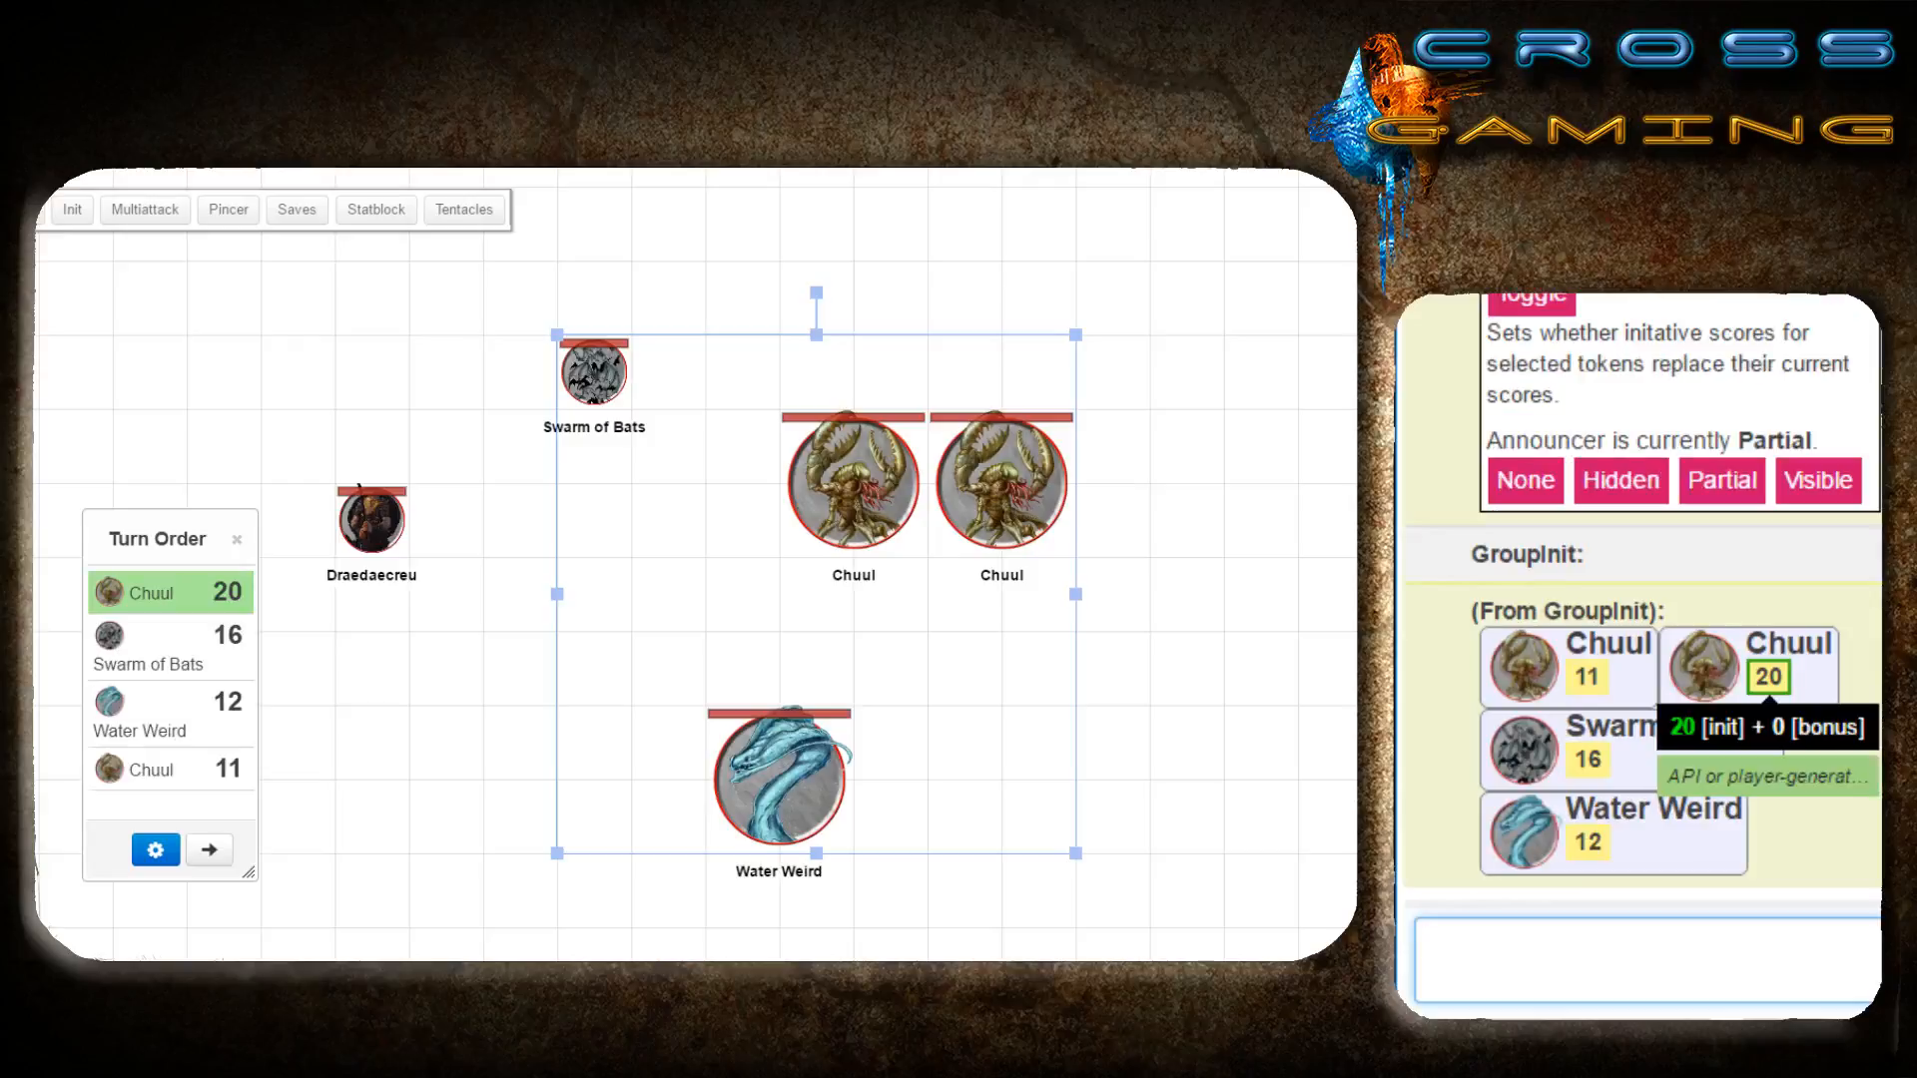
click(1639, 952)
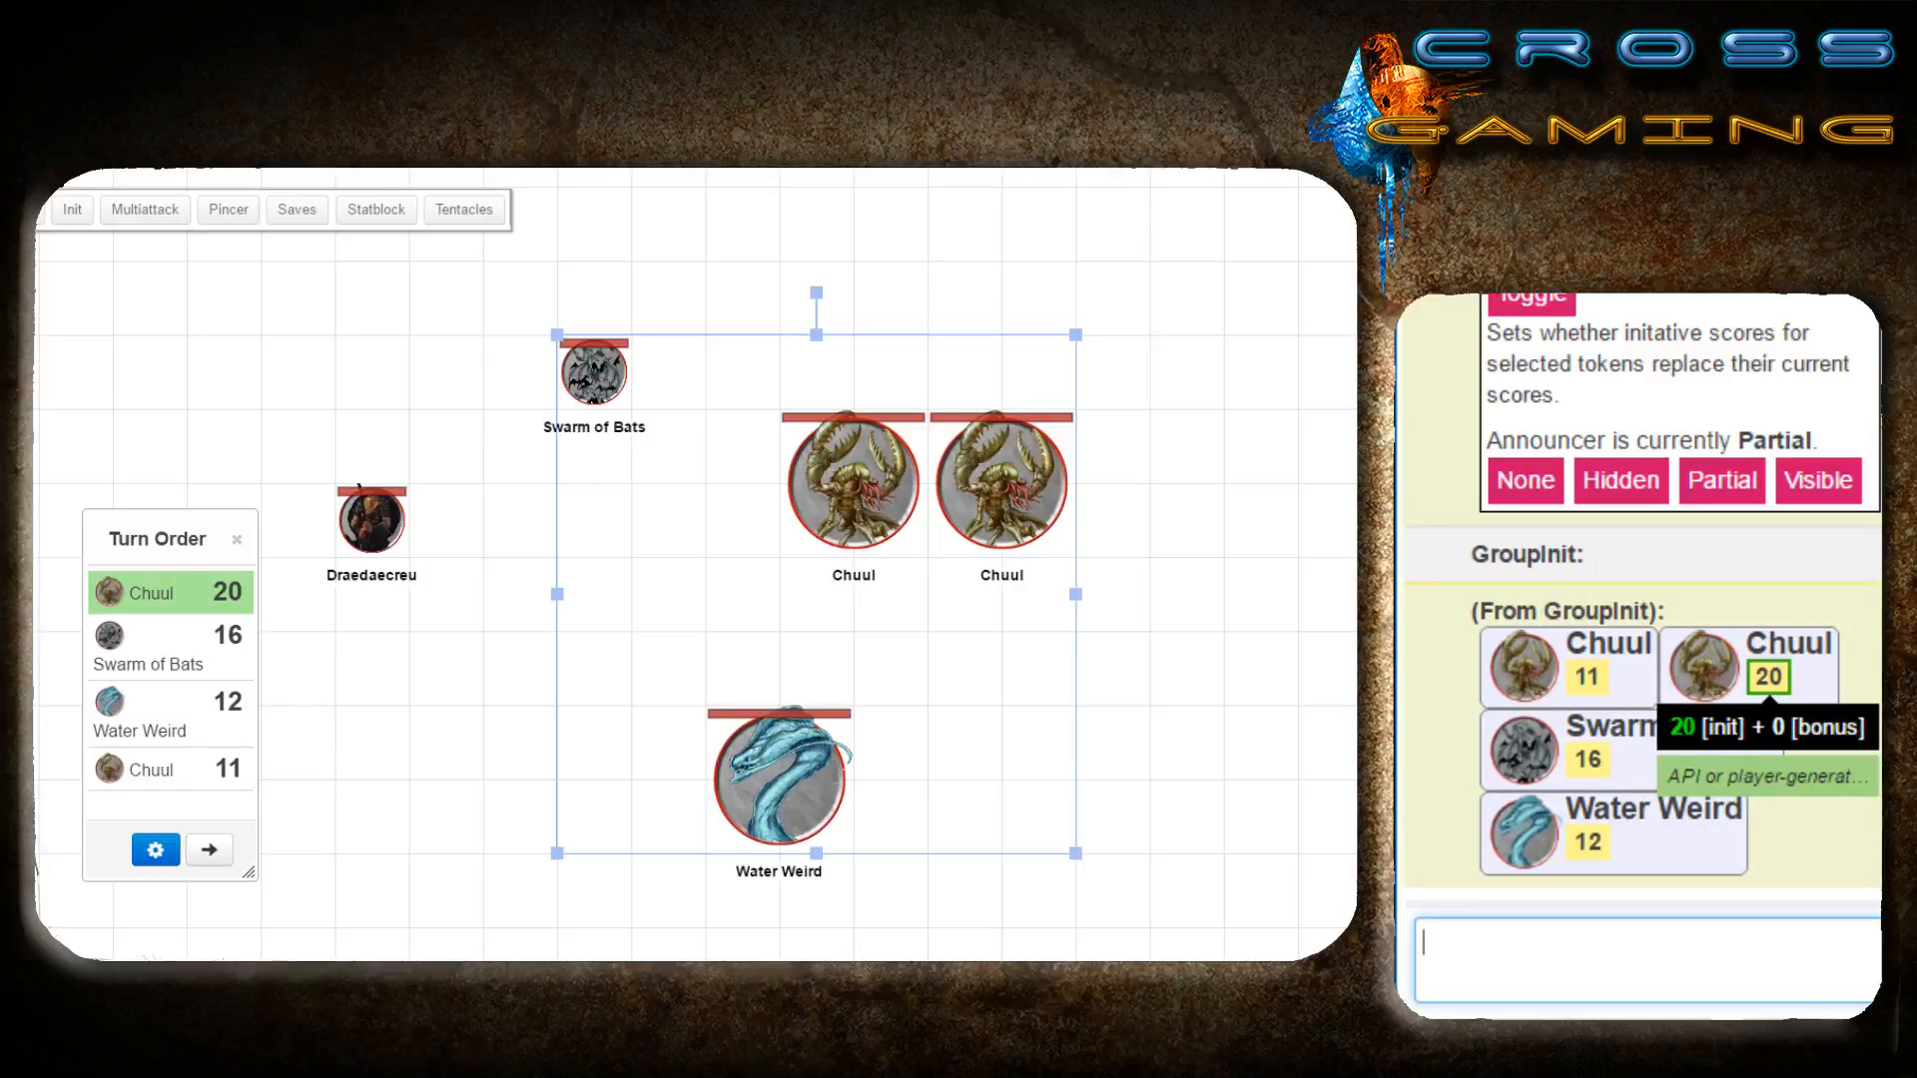
click(1000, 483)
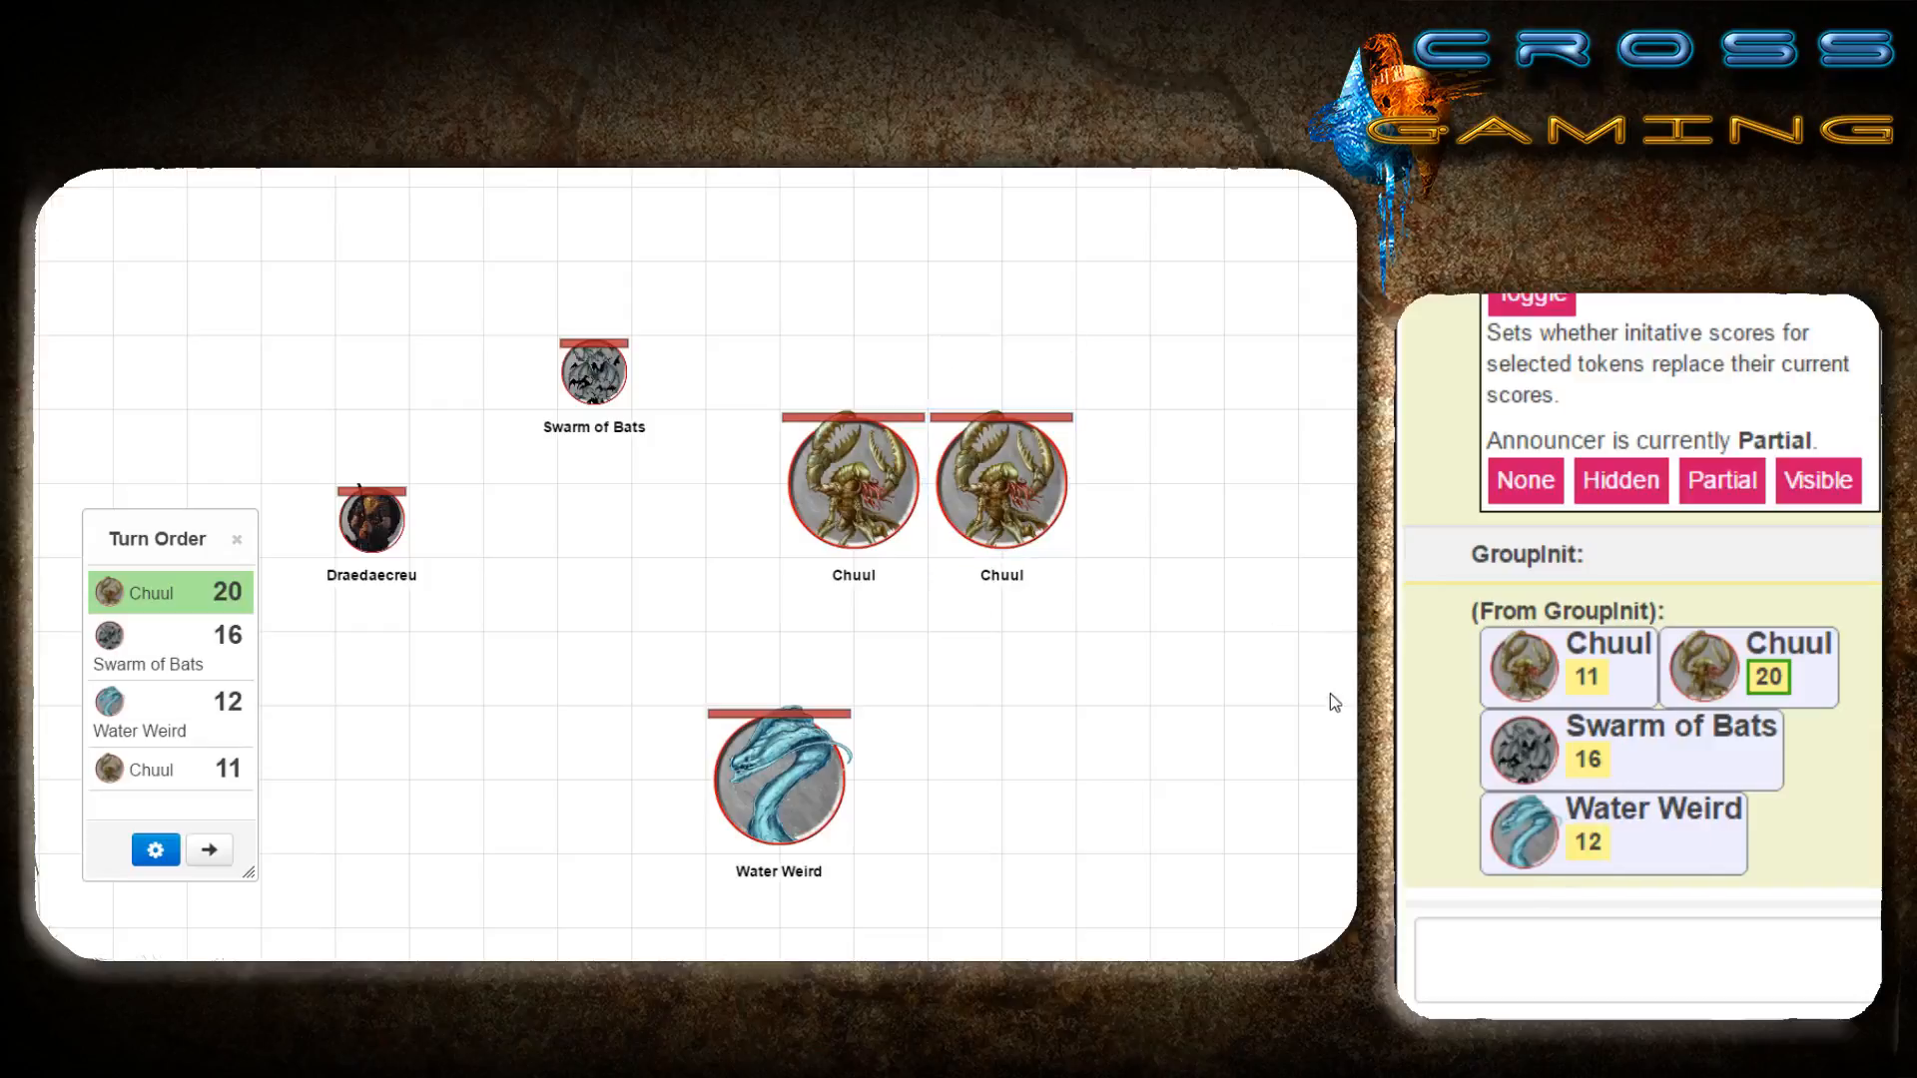
double_click(594, 371)
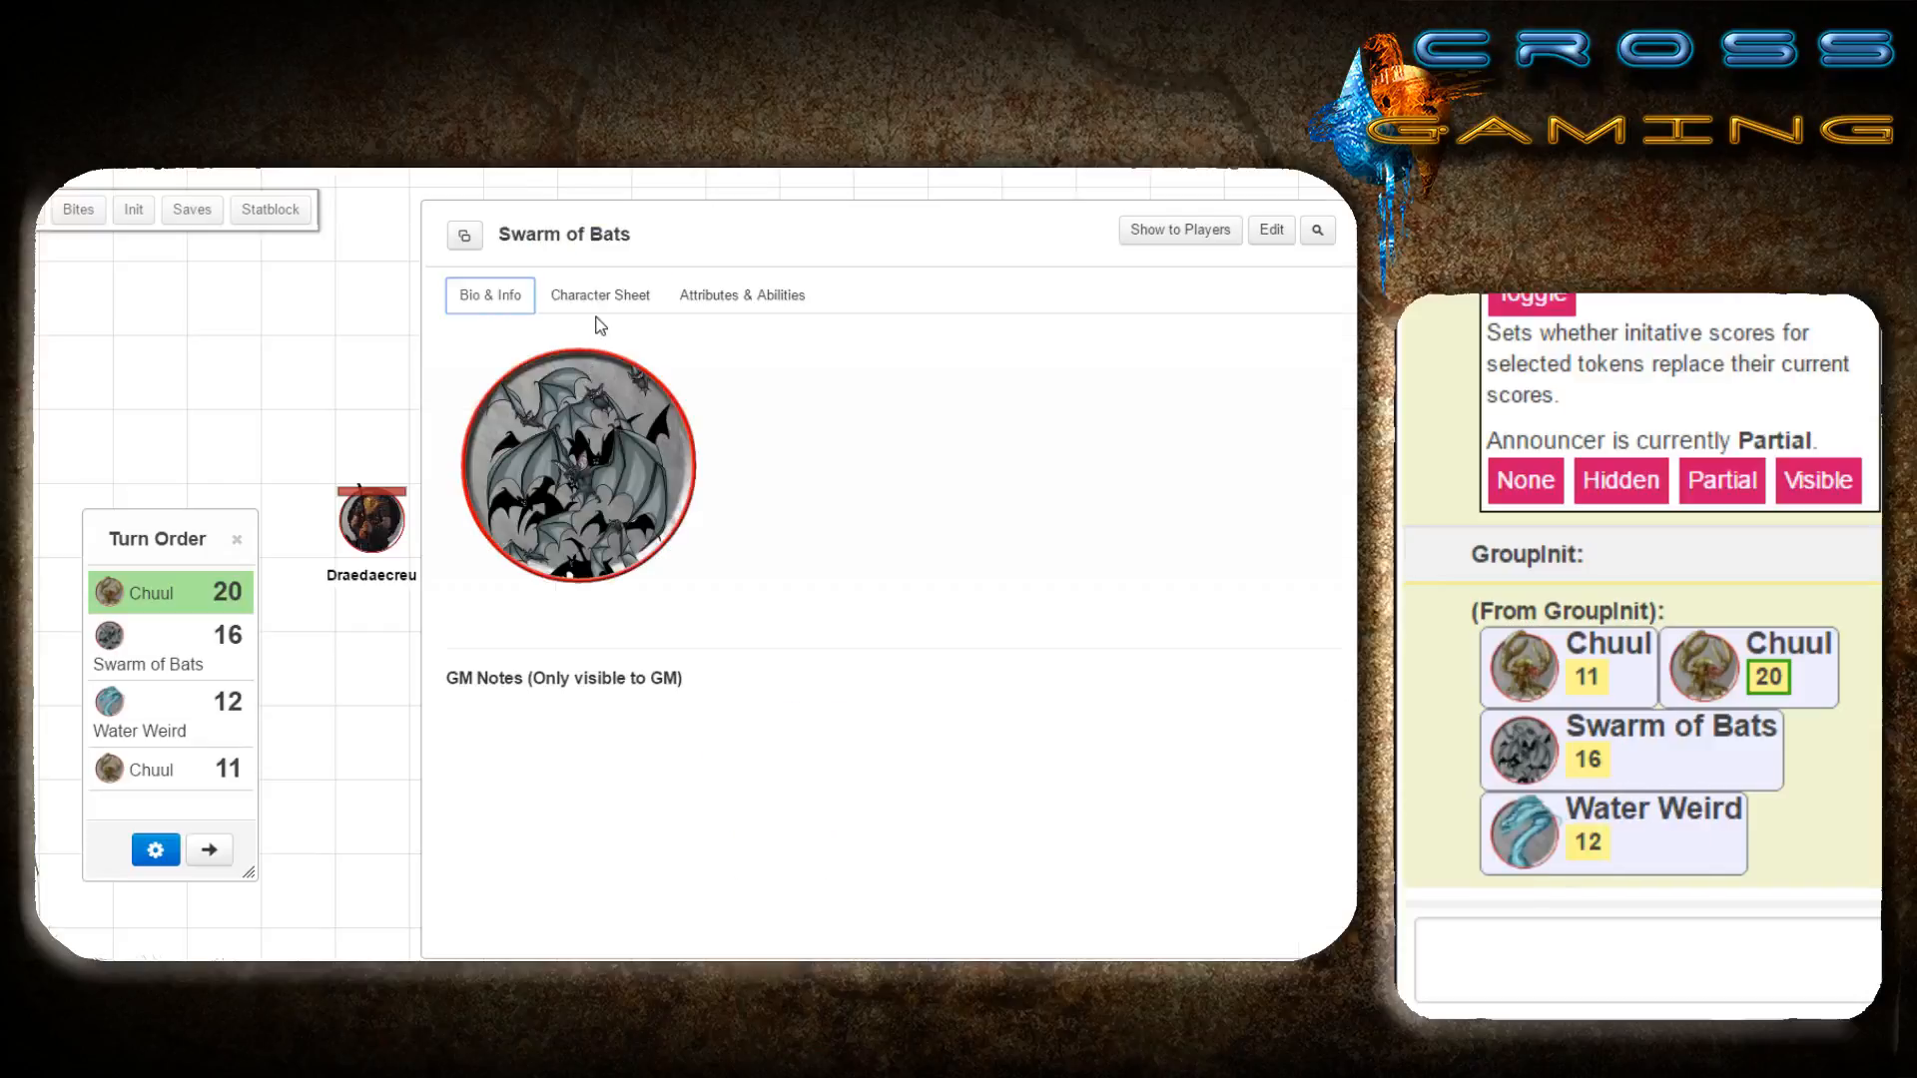
click(599, 295)
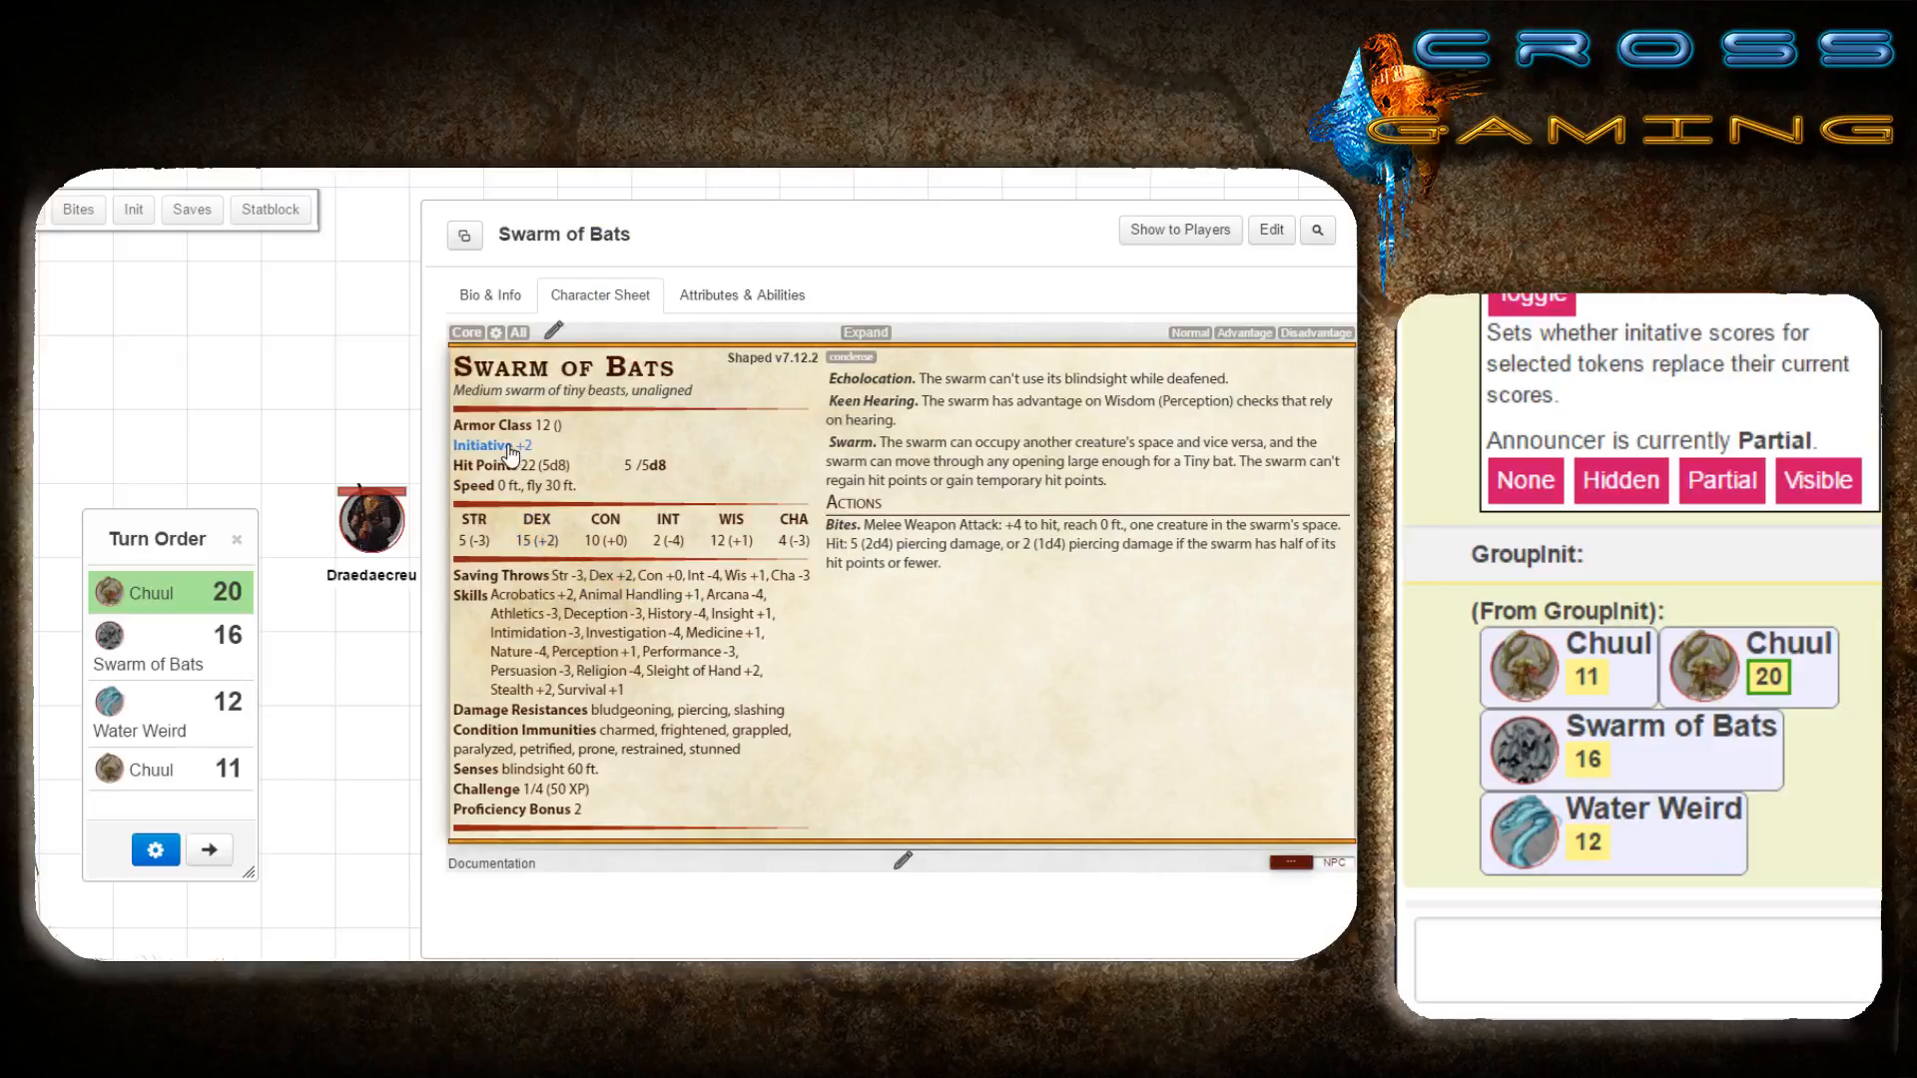
mouse_move(477, 445)
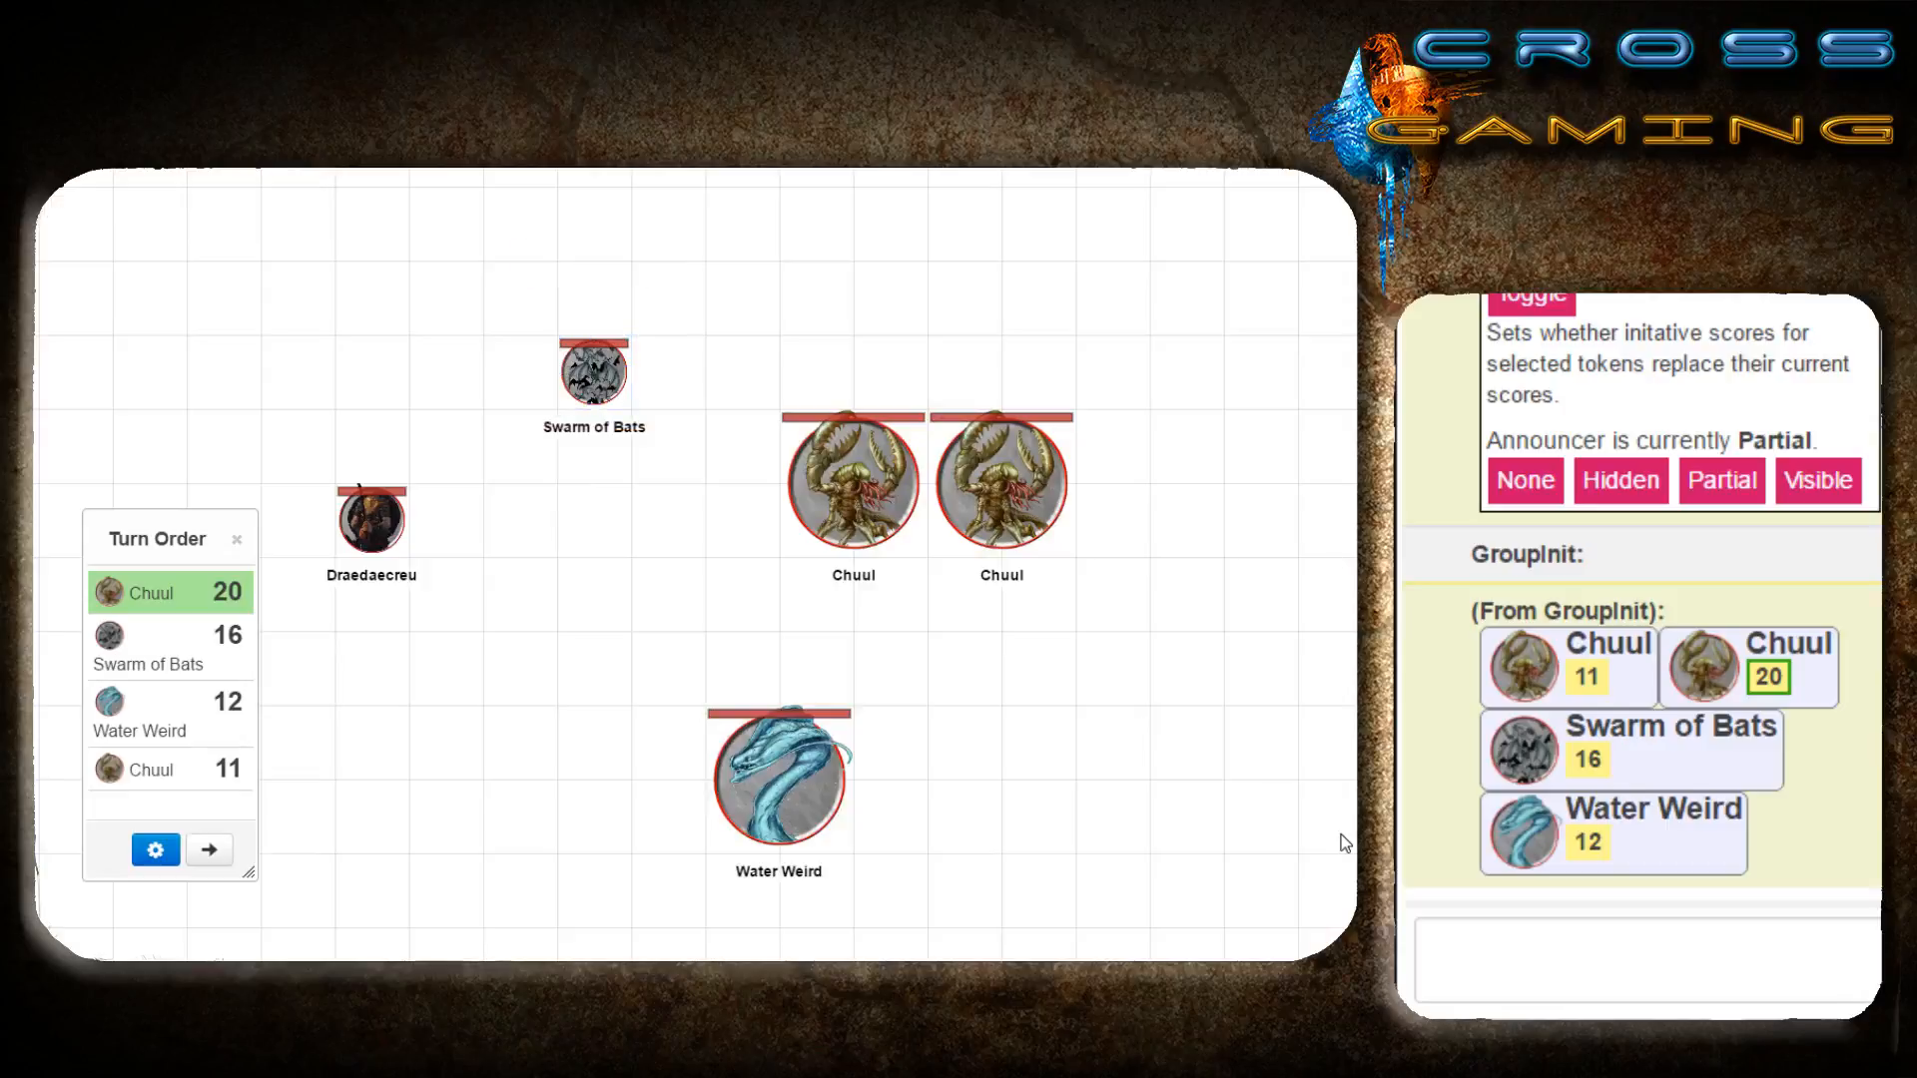
Create a new InitiativeRoll macro for !group-init and reposition its editing window.
click(1638, 961)
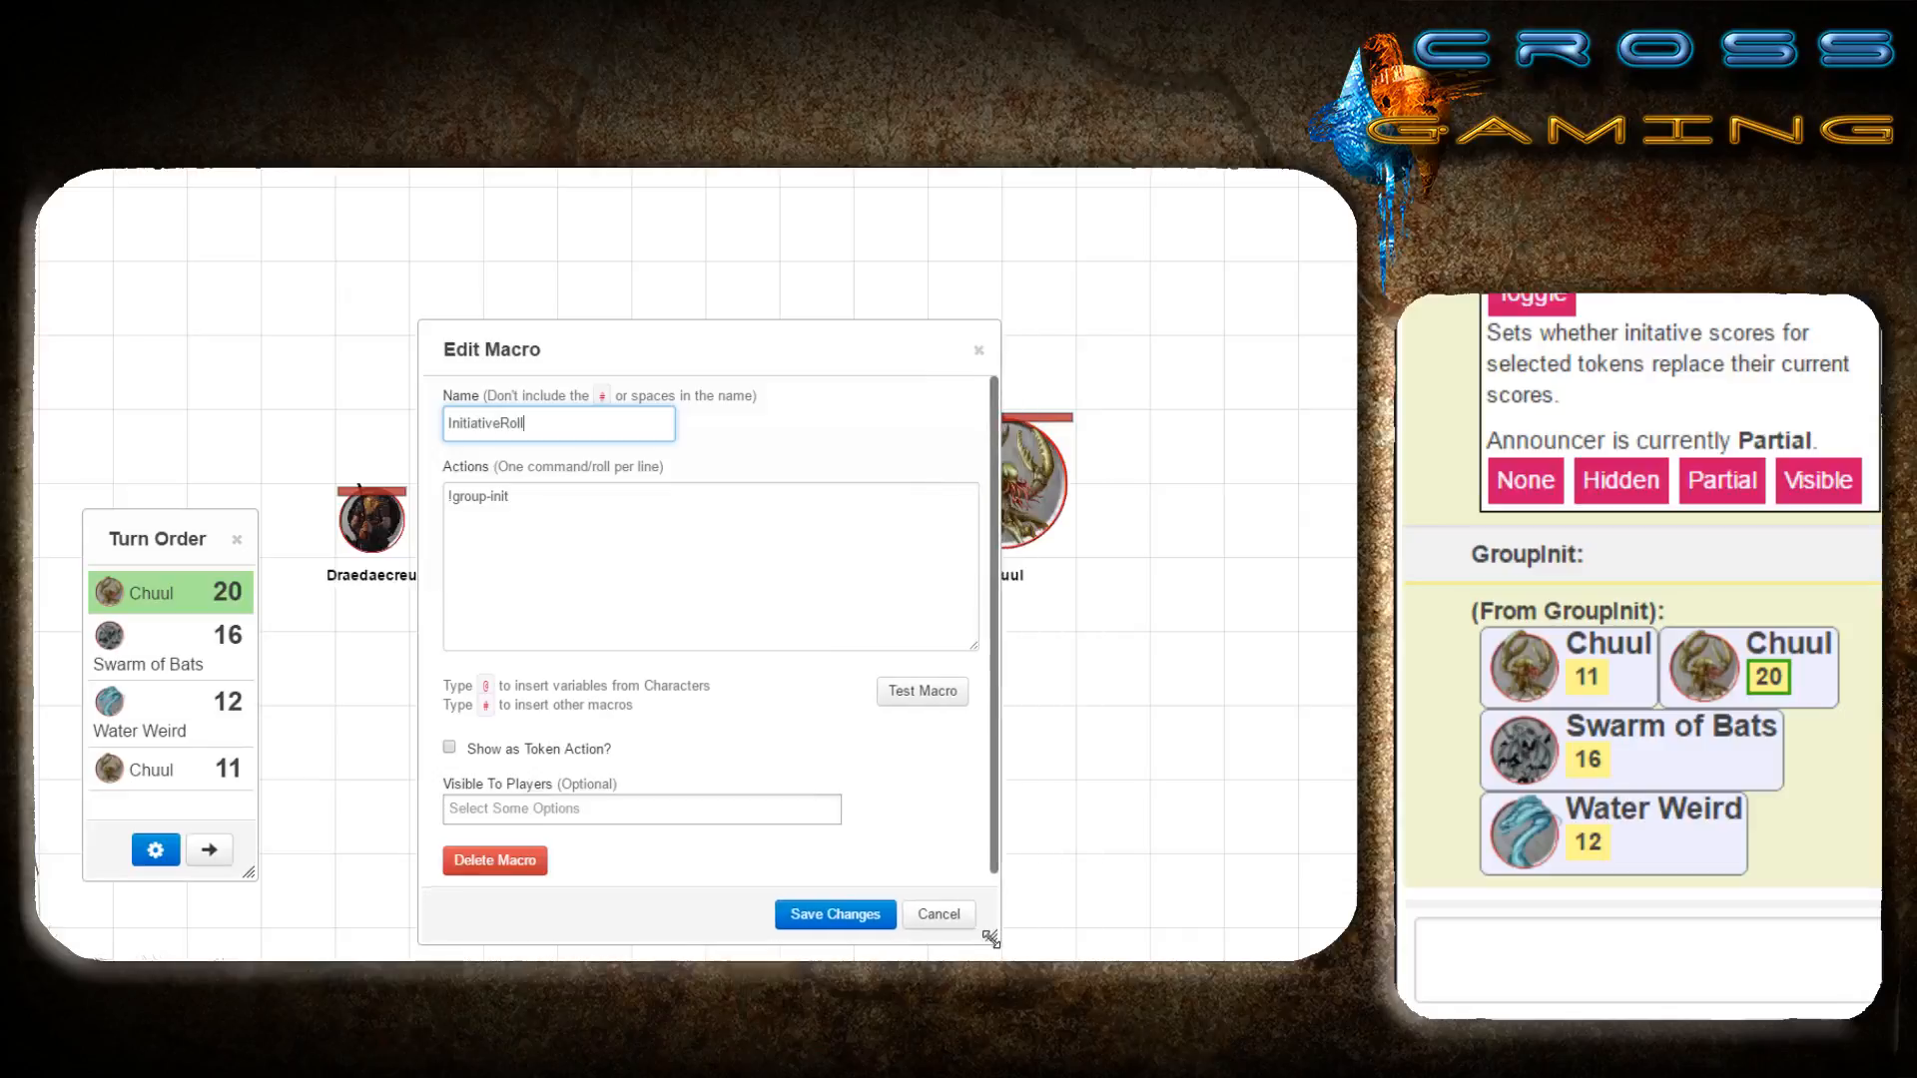
drag(707, 348, 764, 331)
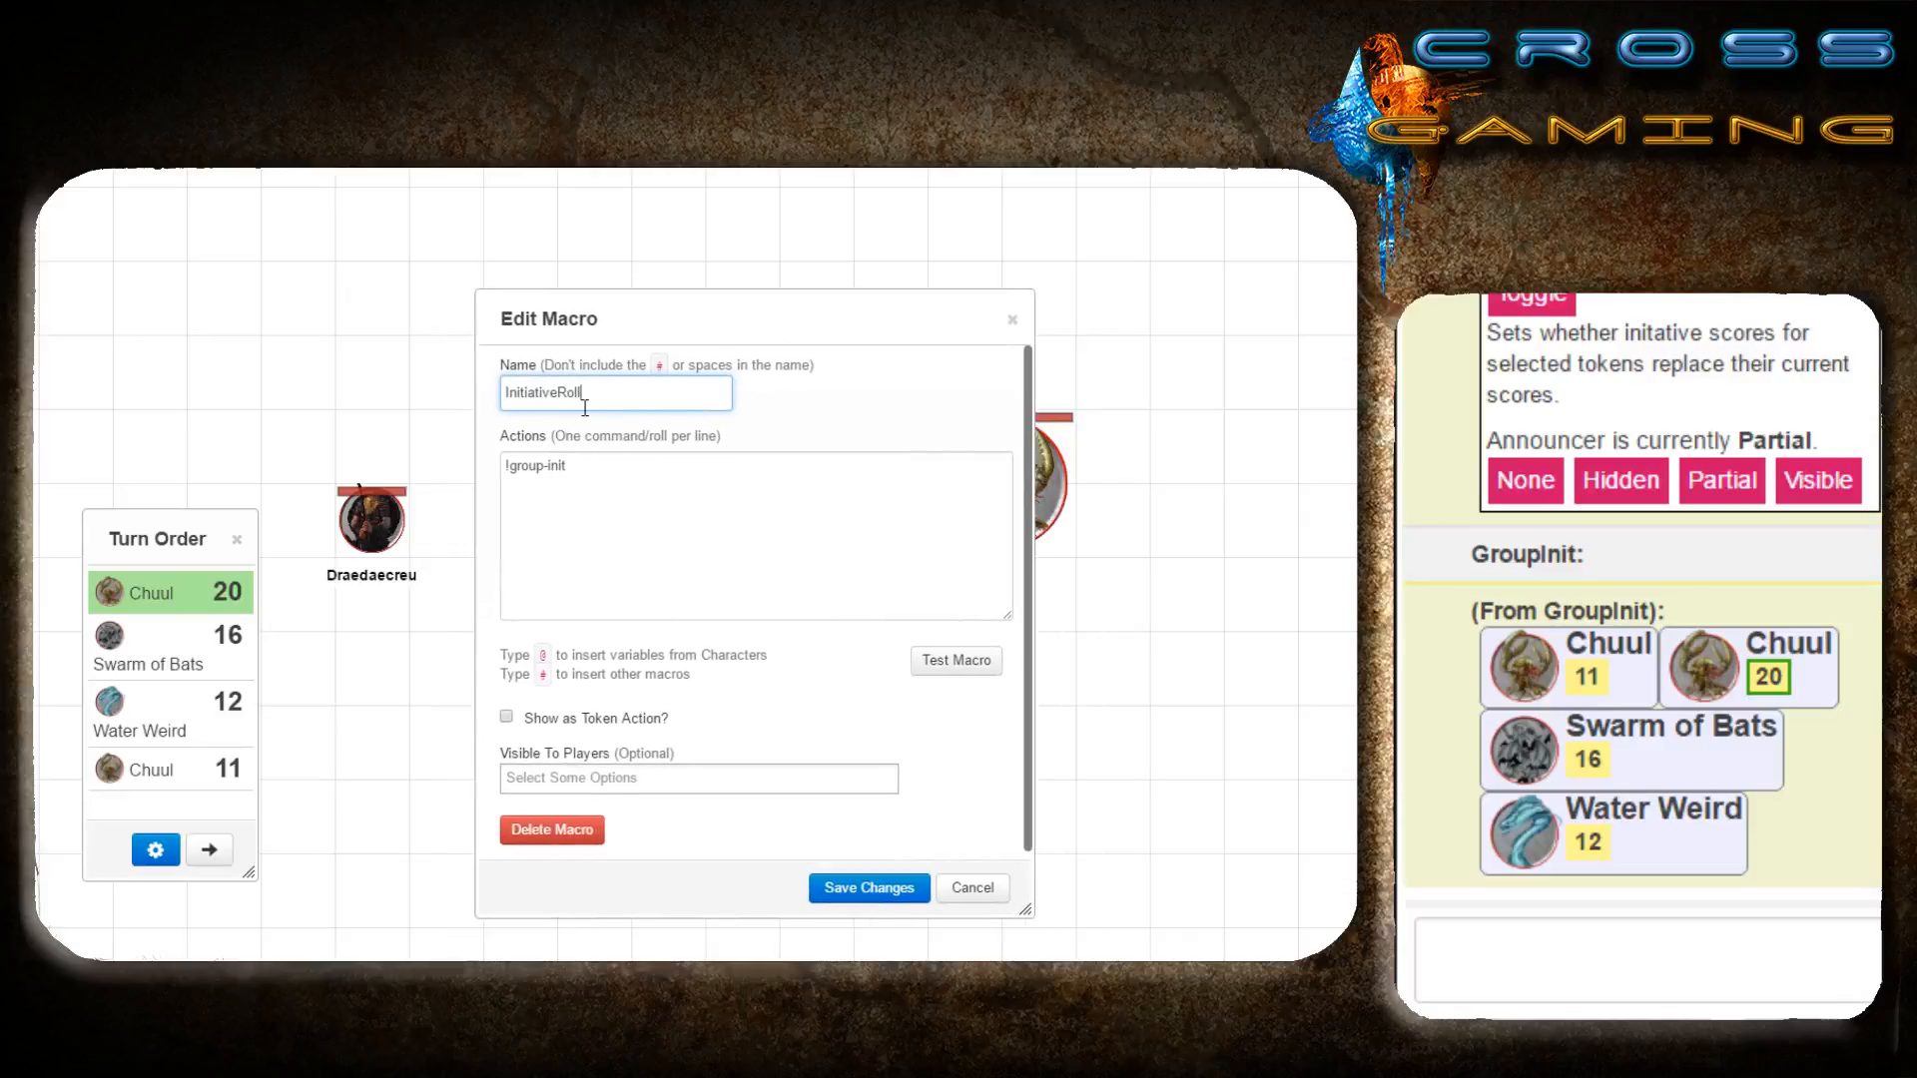
mouse_move(584, 445)
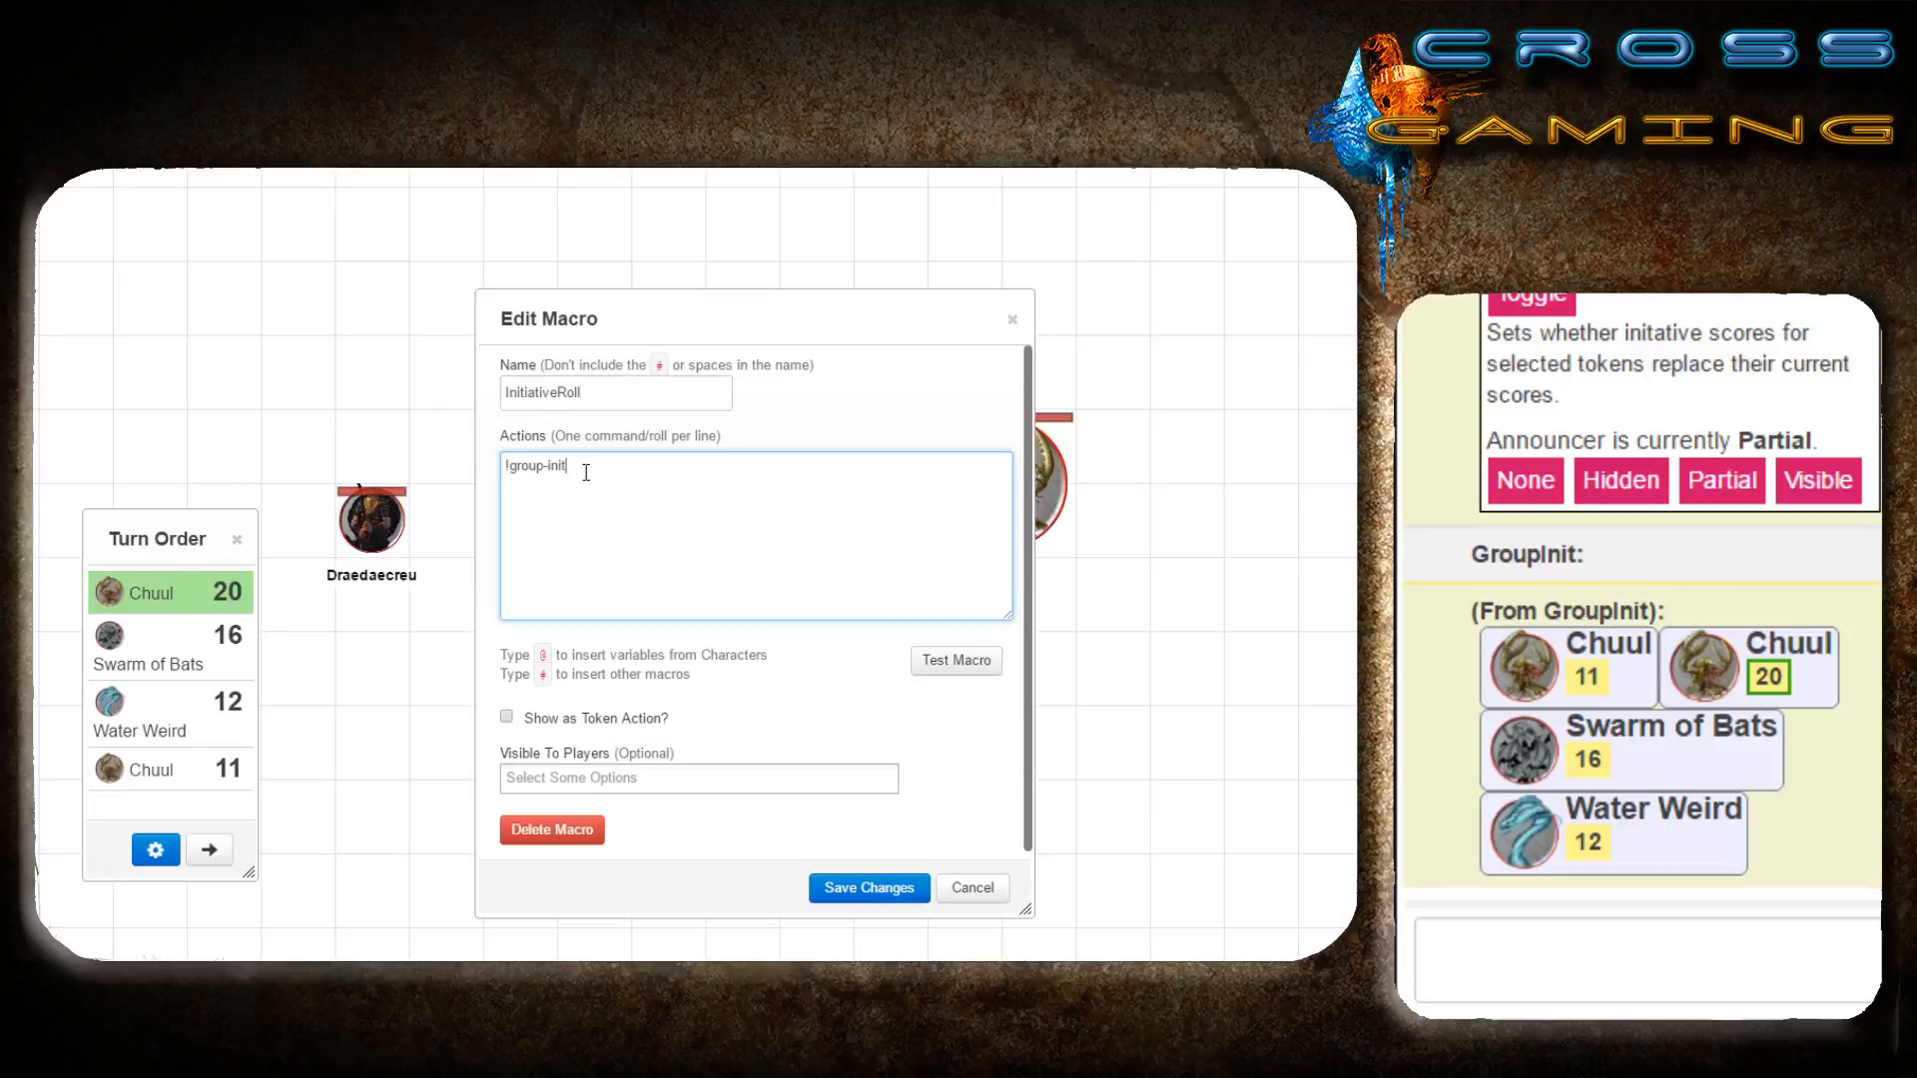
mouse_move(616, 464)
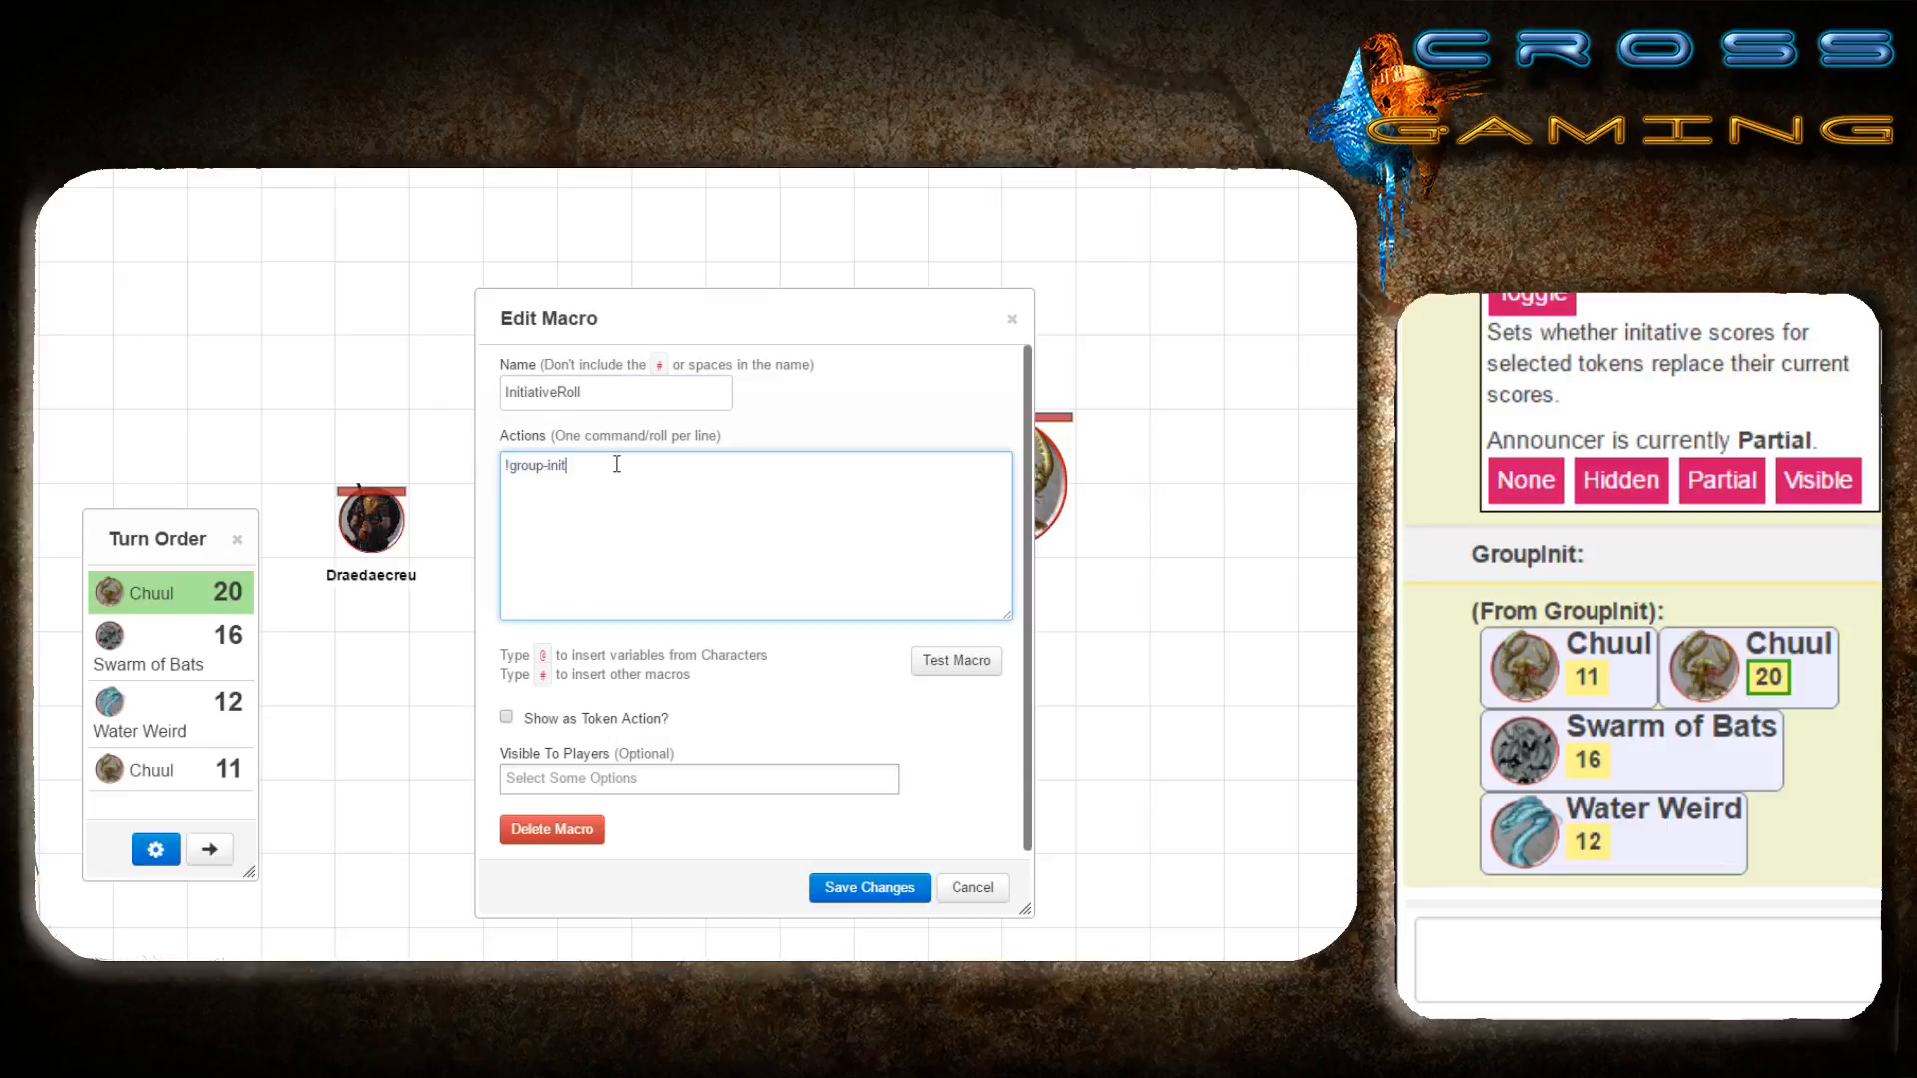
mouse_move(905, 844)
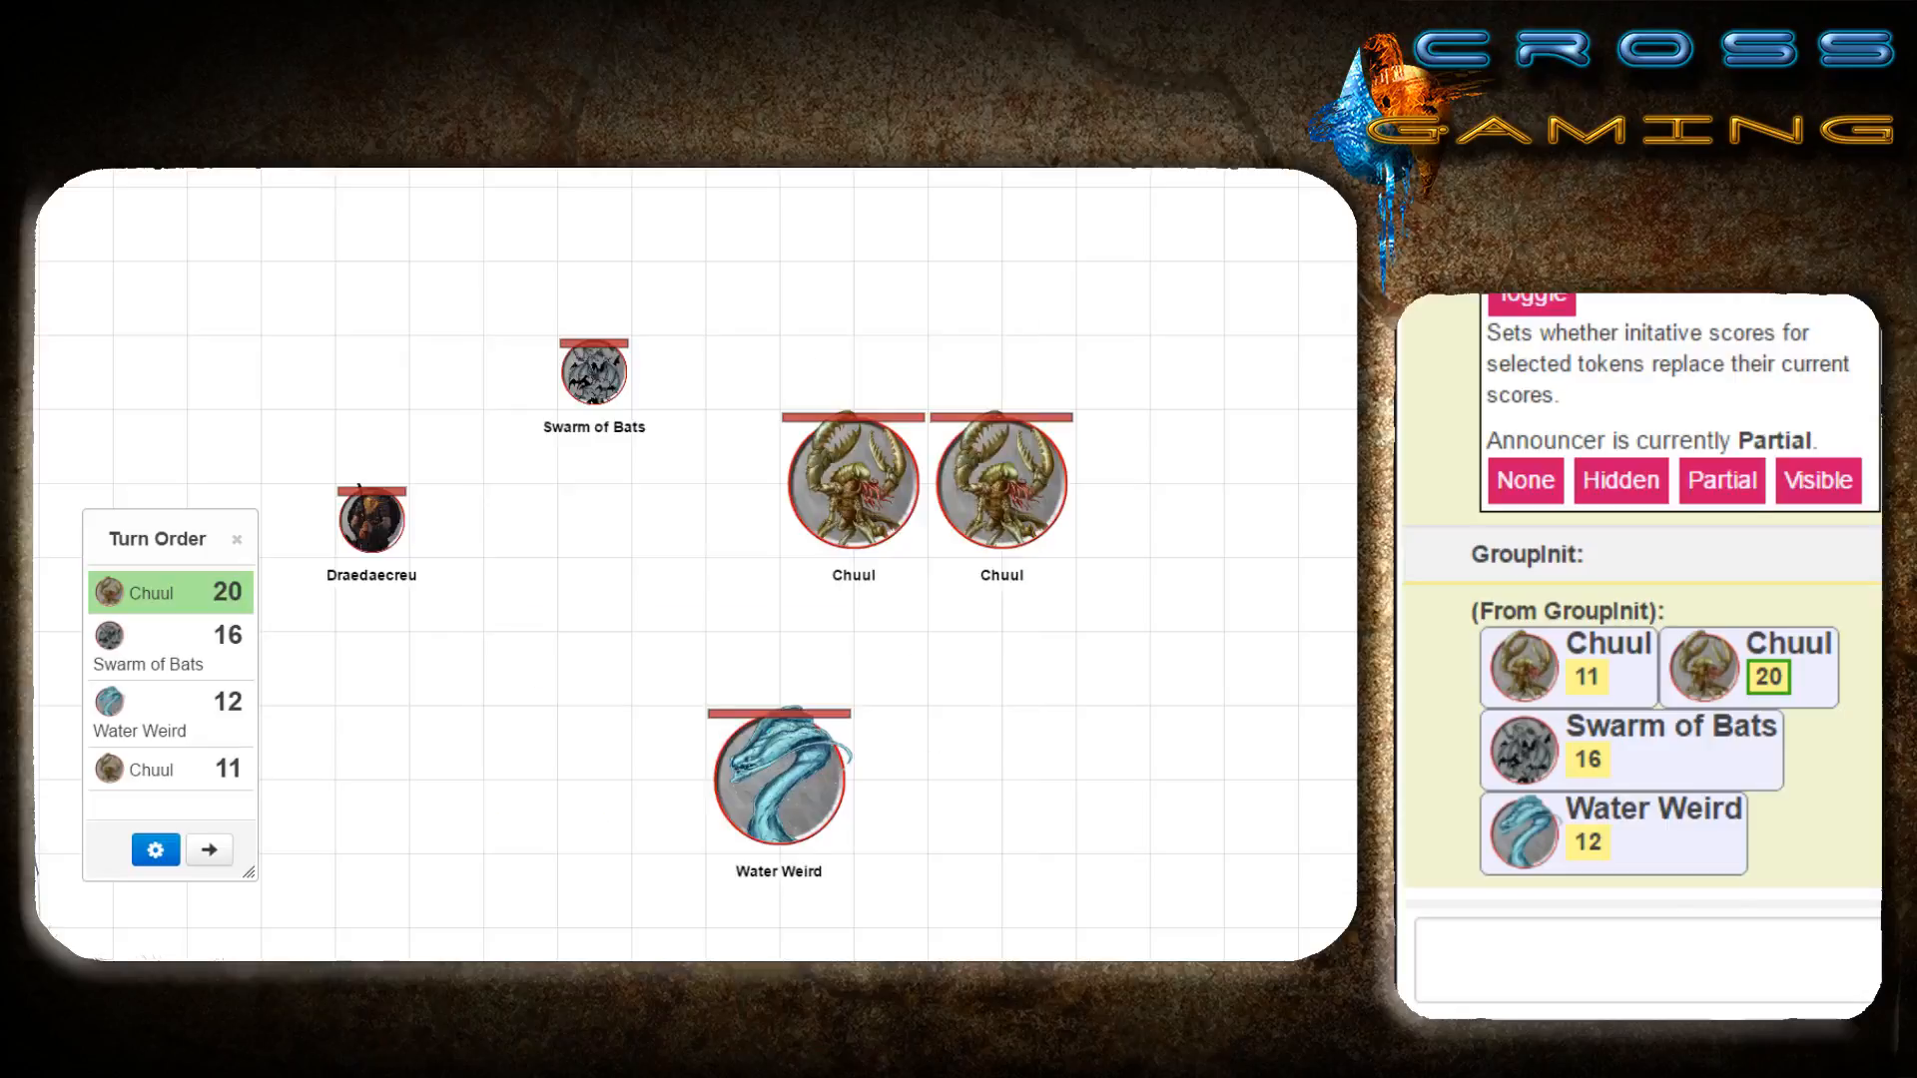
Add InitiativeRoll to the macro quick bar, check Turn Order settings, and reopen GroupInitiative docs.
click(1799, 185)
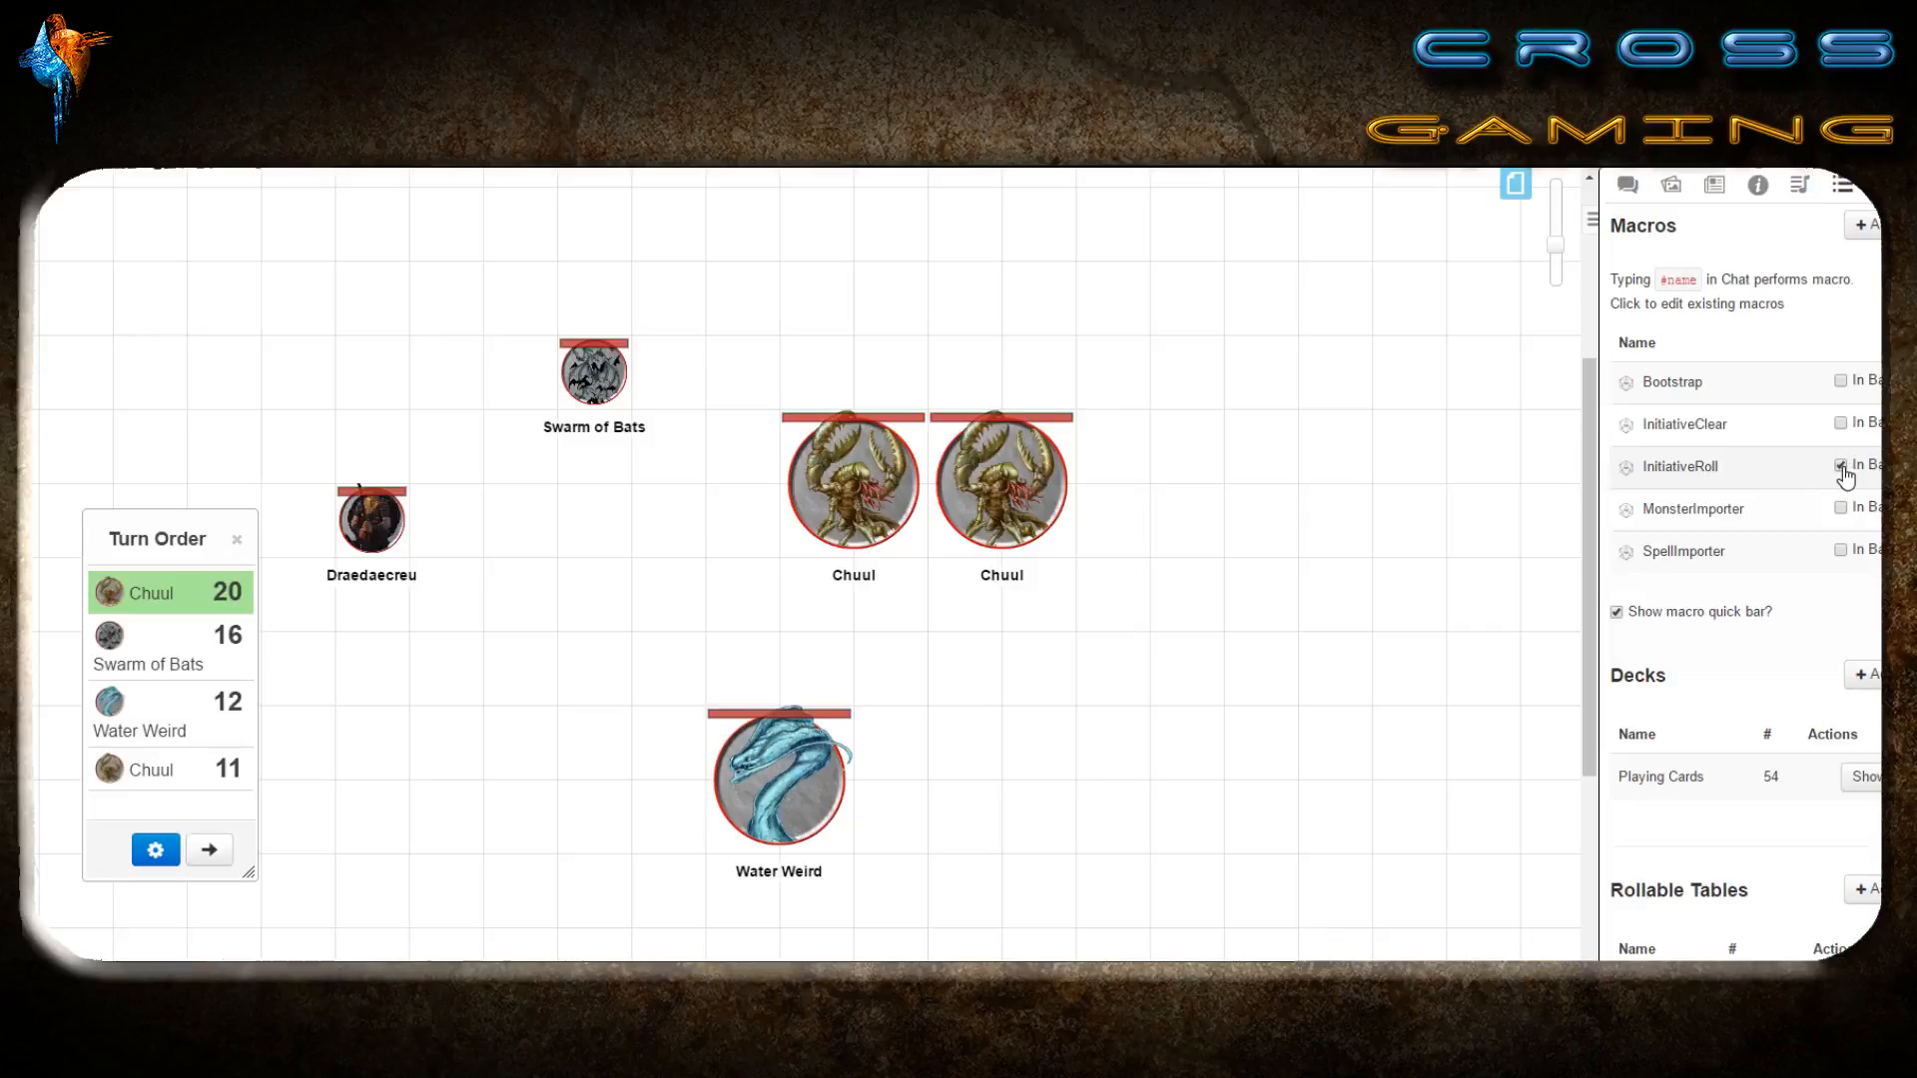
click(1859, 466)
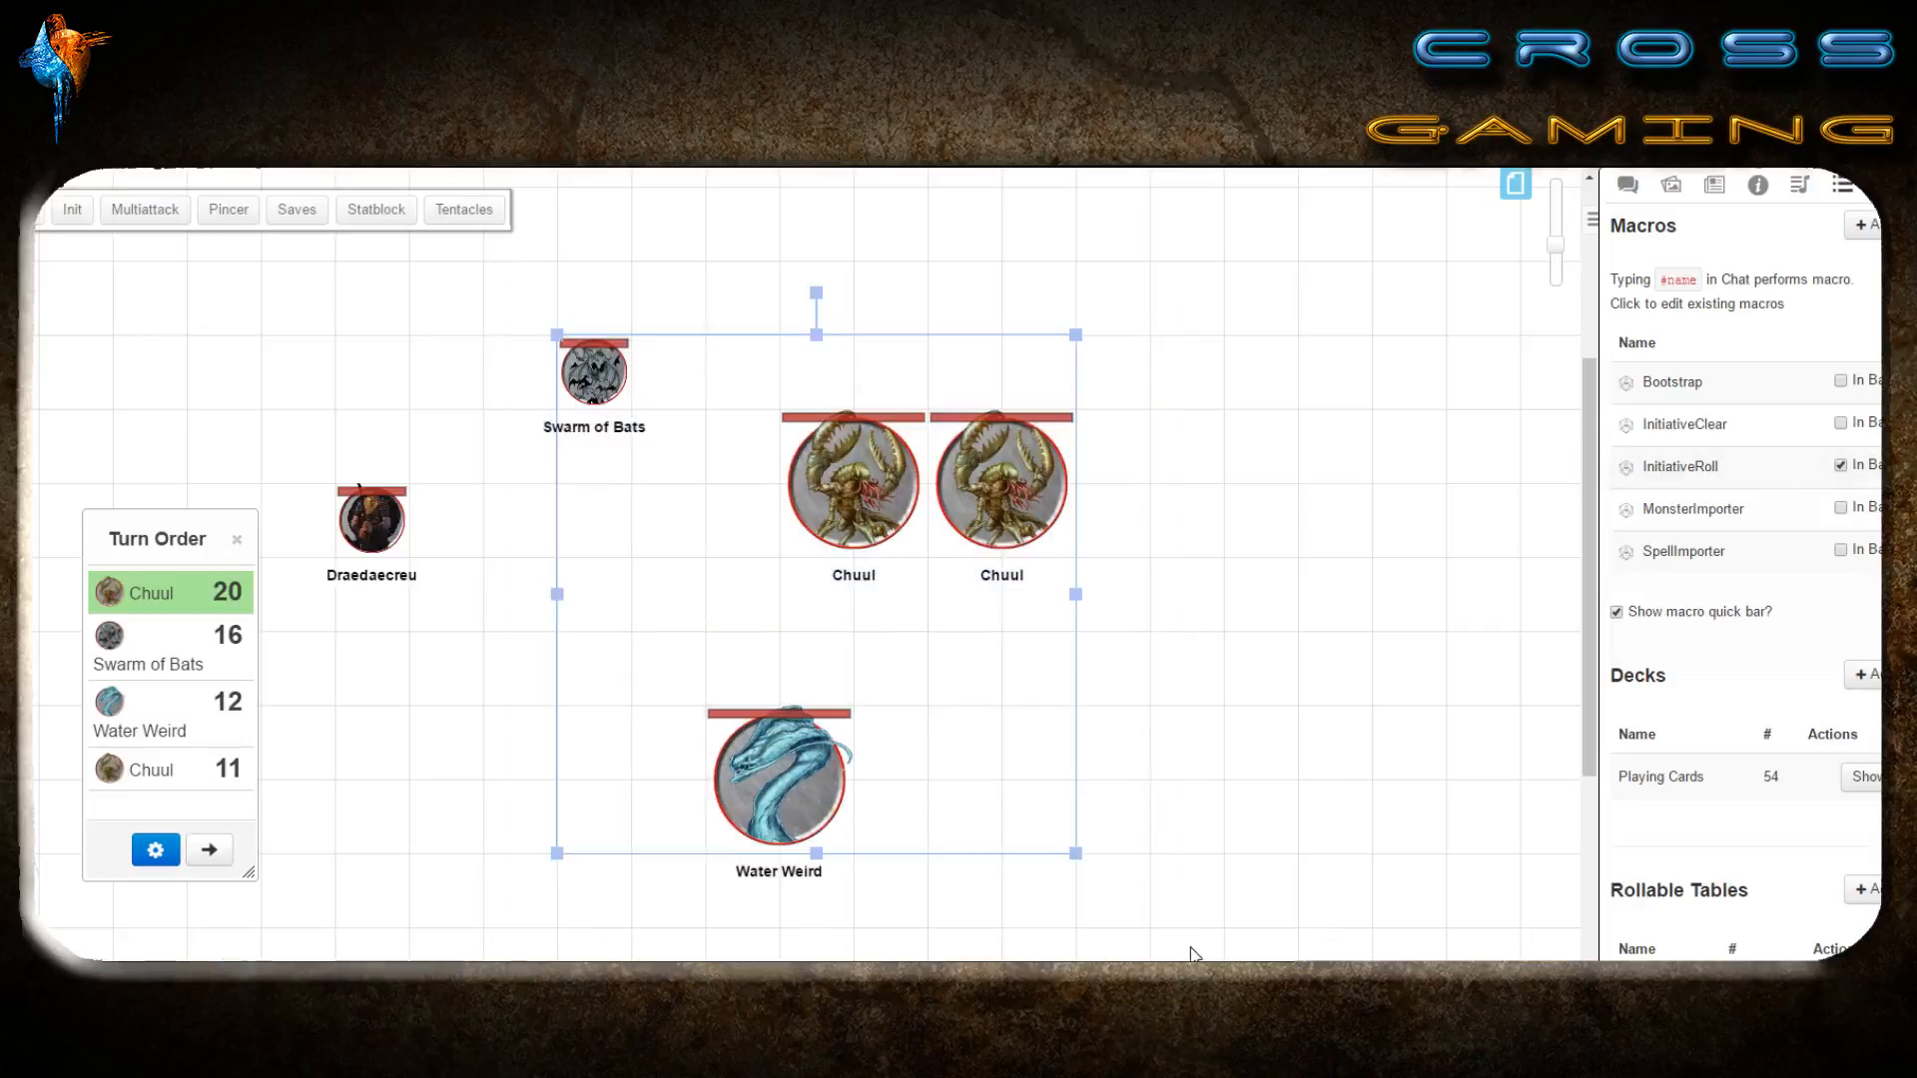
mouse_move(1639, 474)
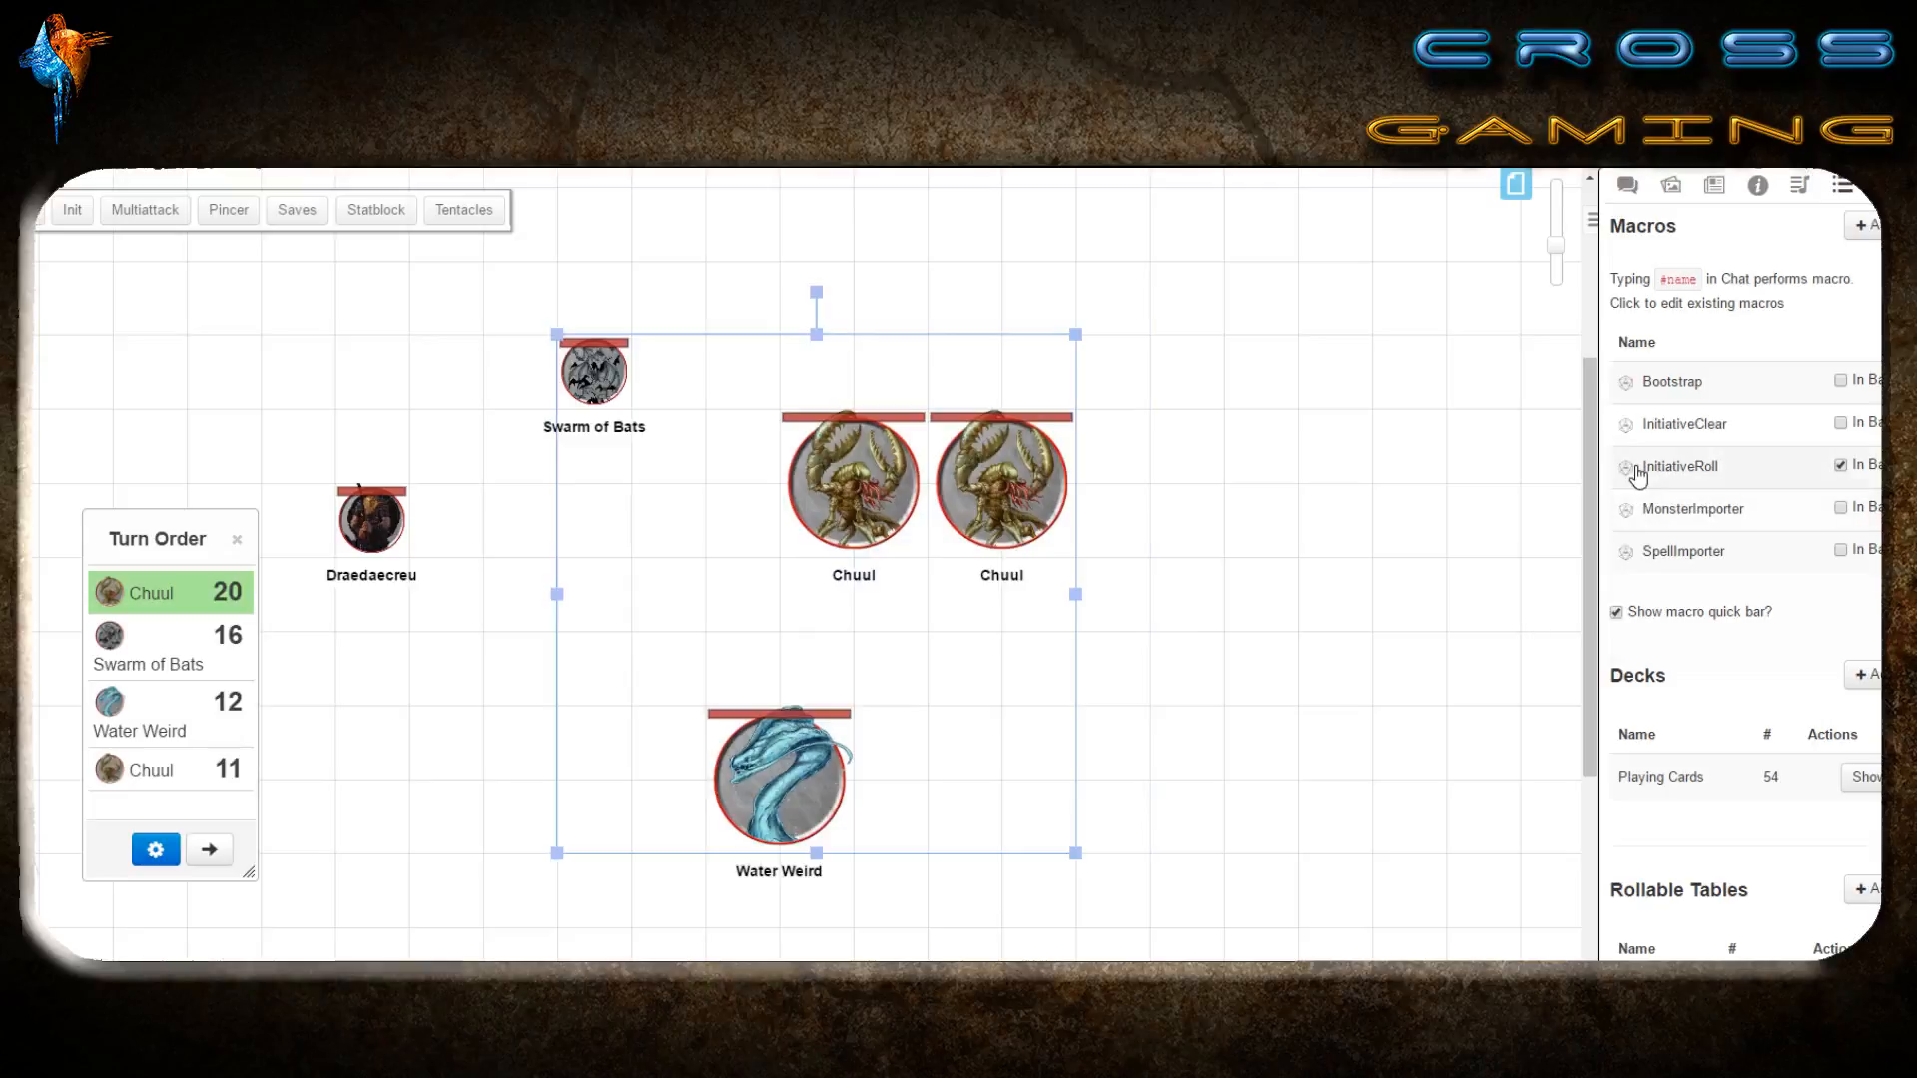
mouse_move(1631, 475)
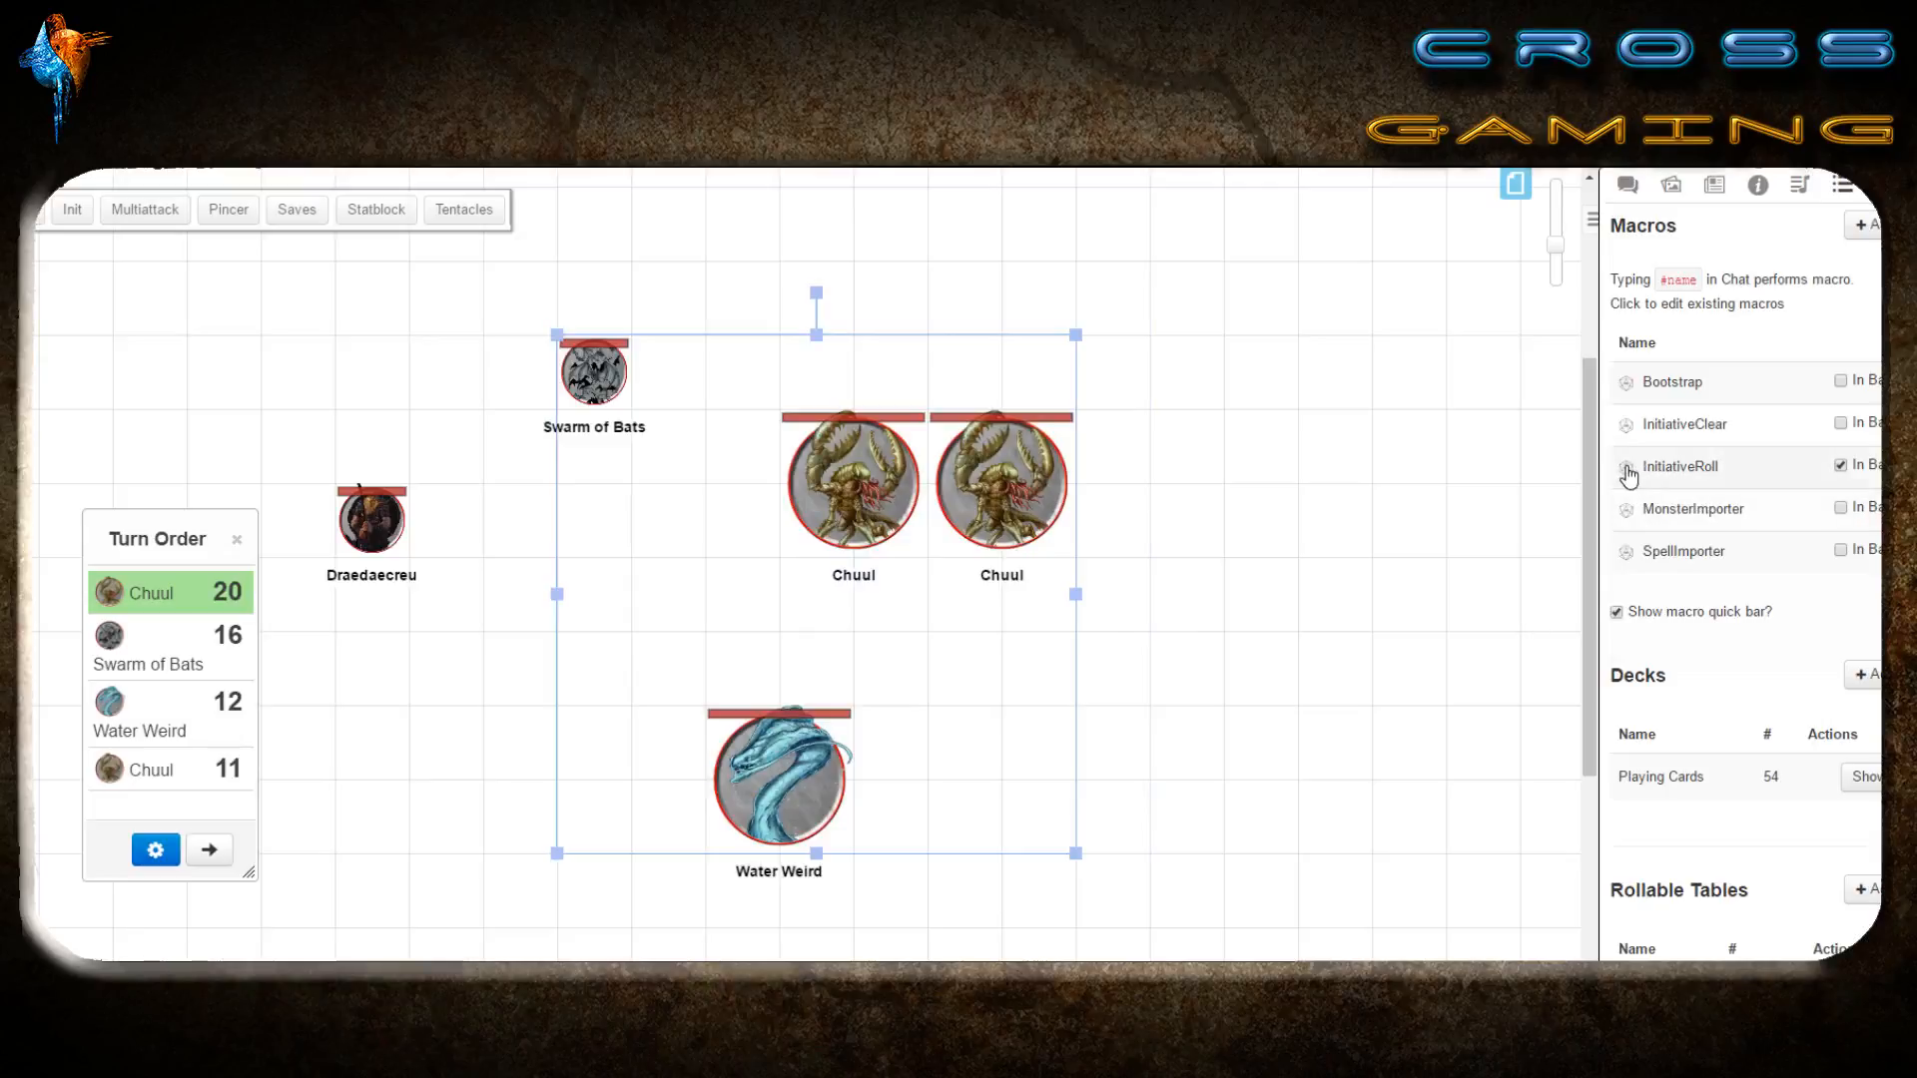
click(156, 849)
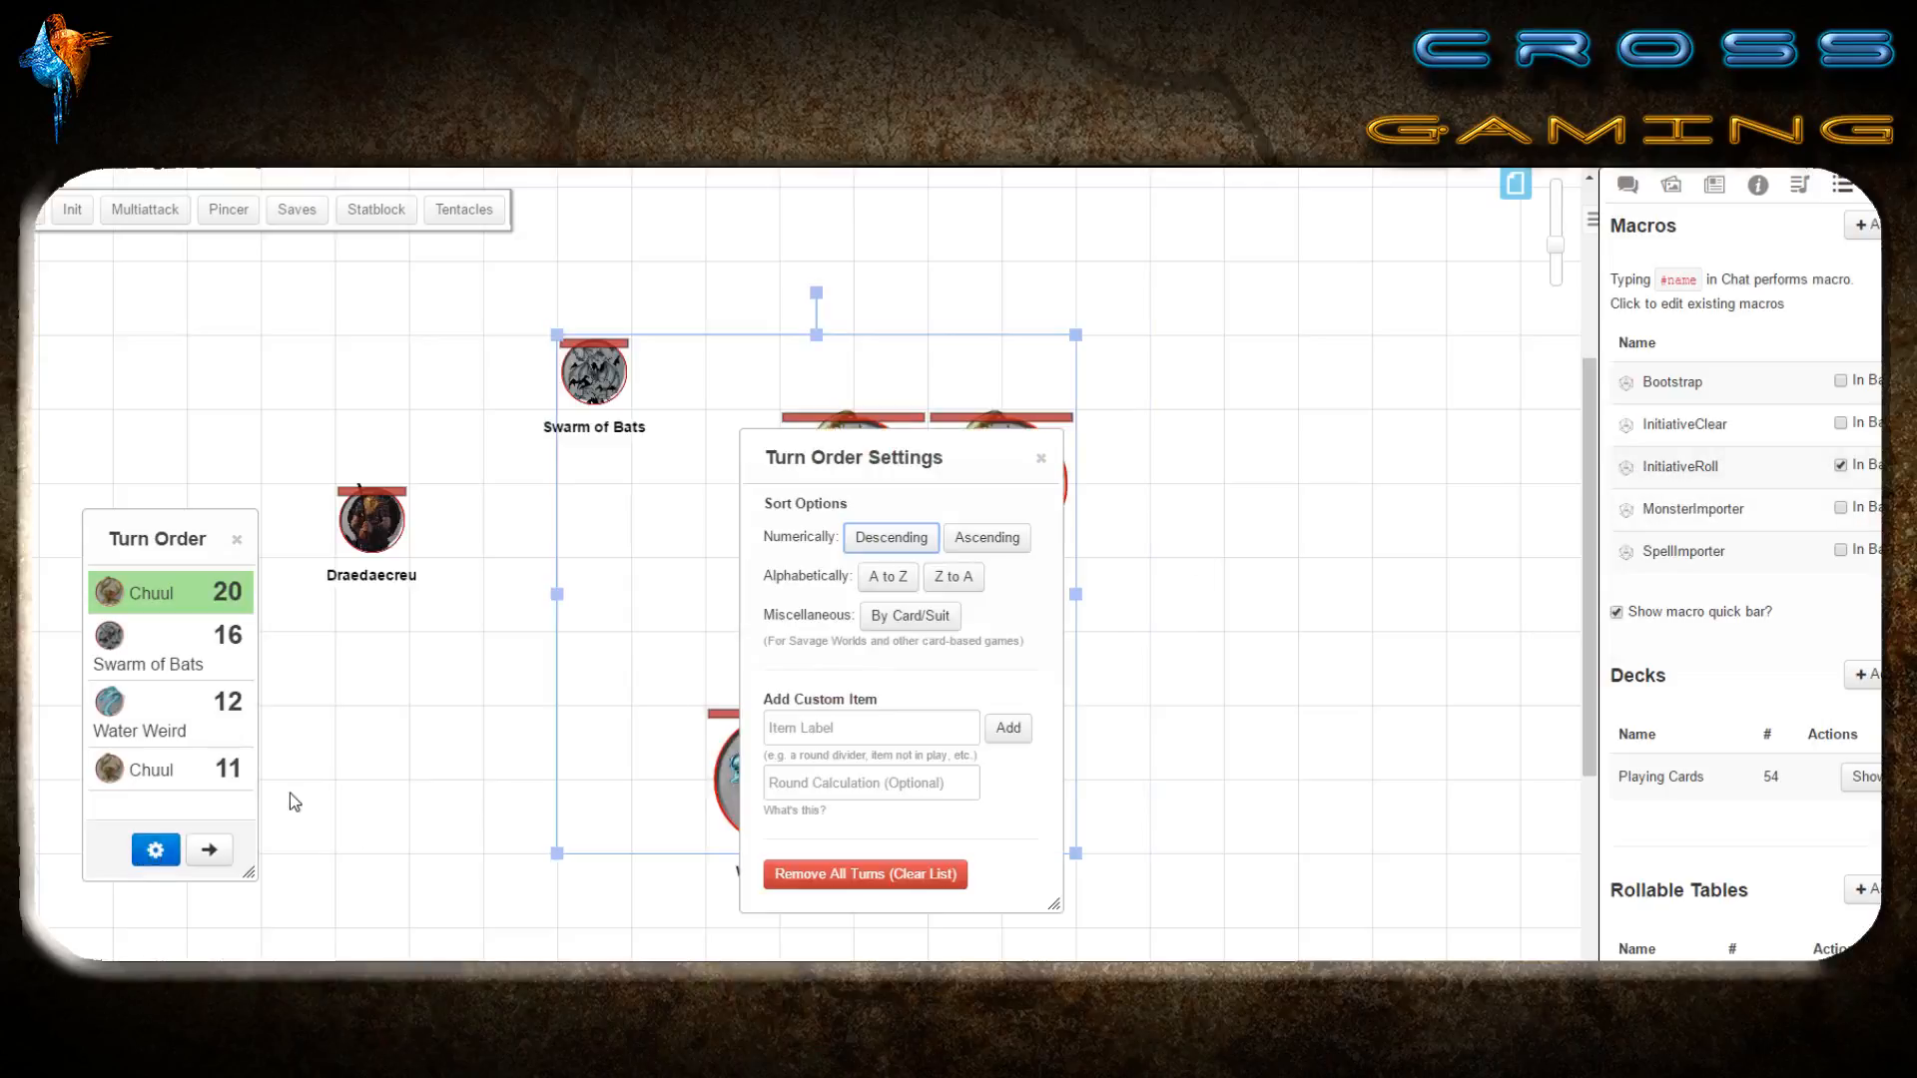
click(1040, 457)
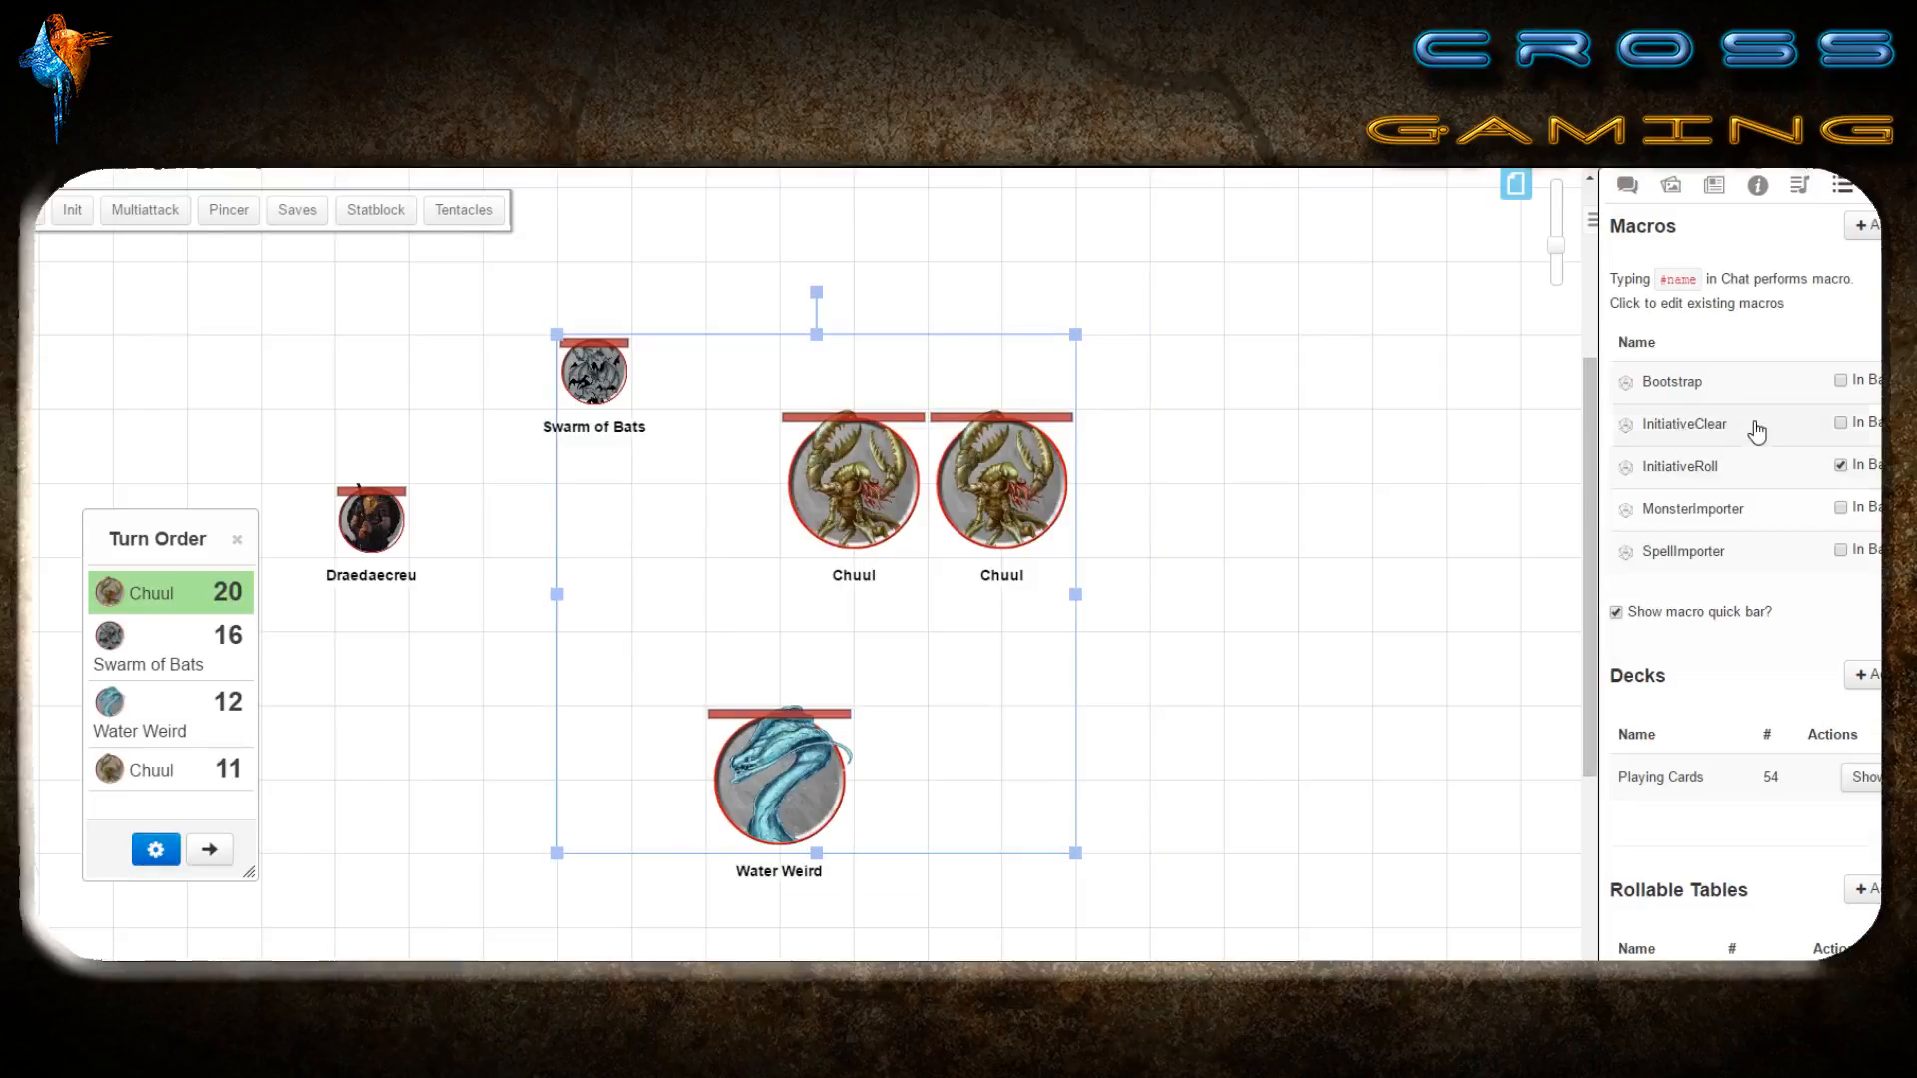
click(1682, 425)
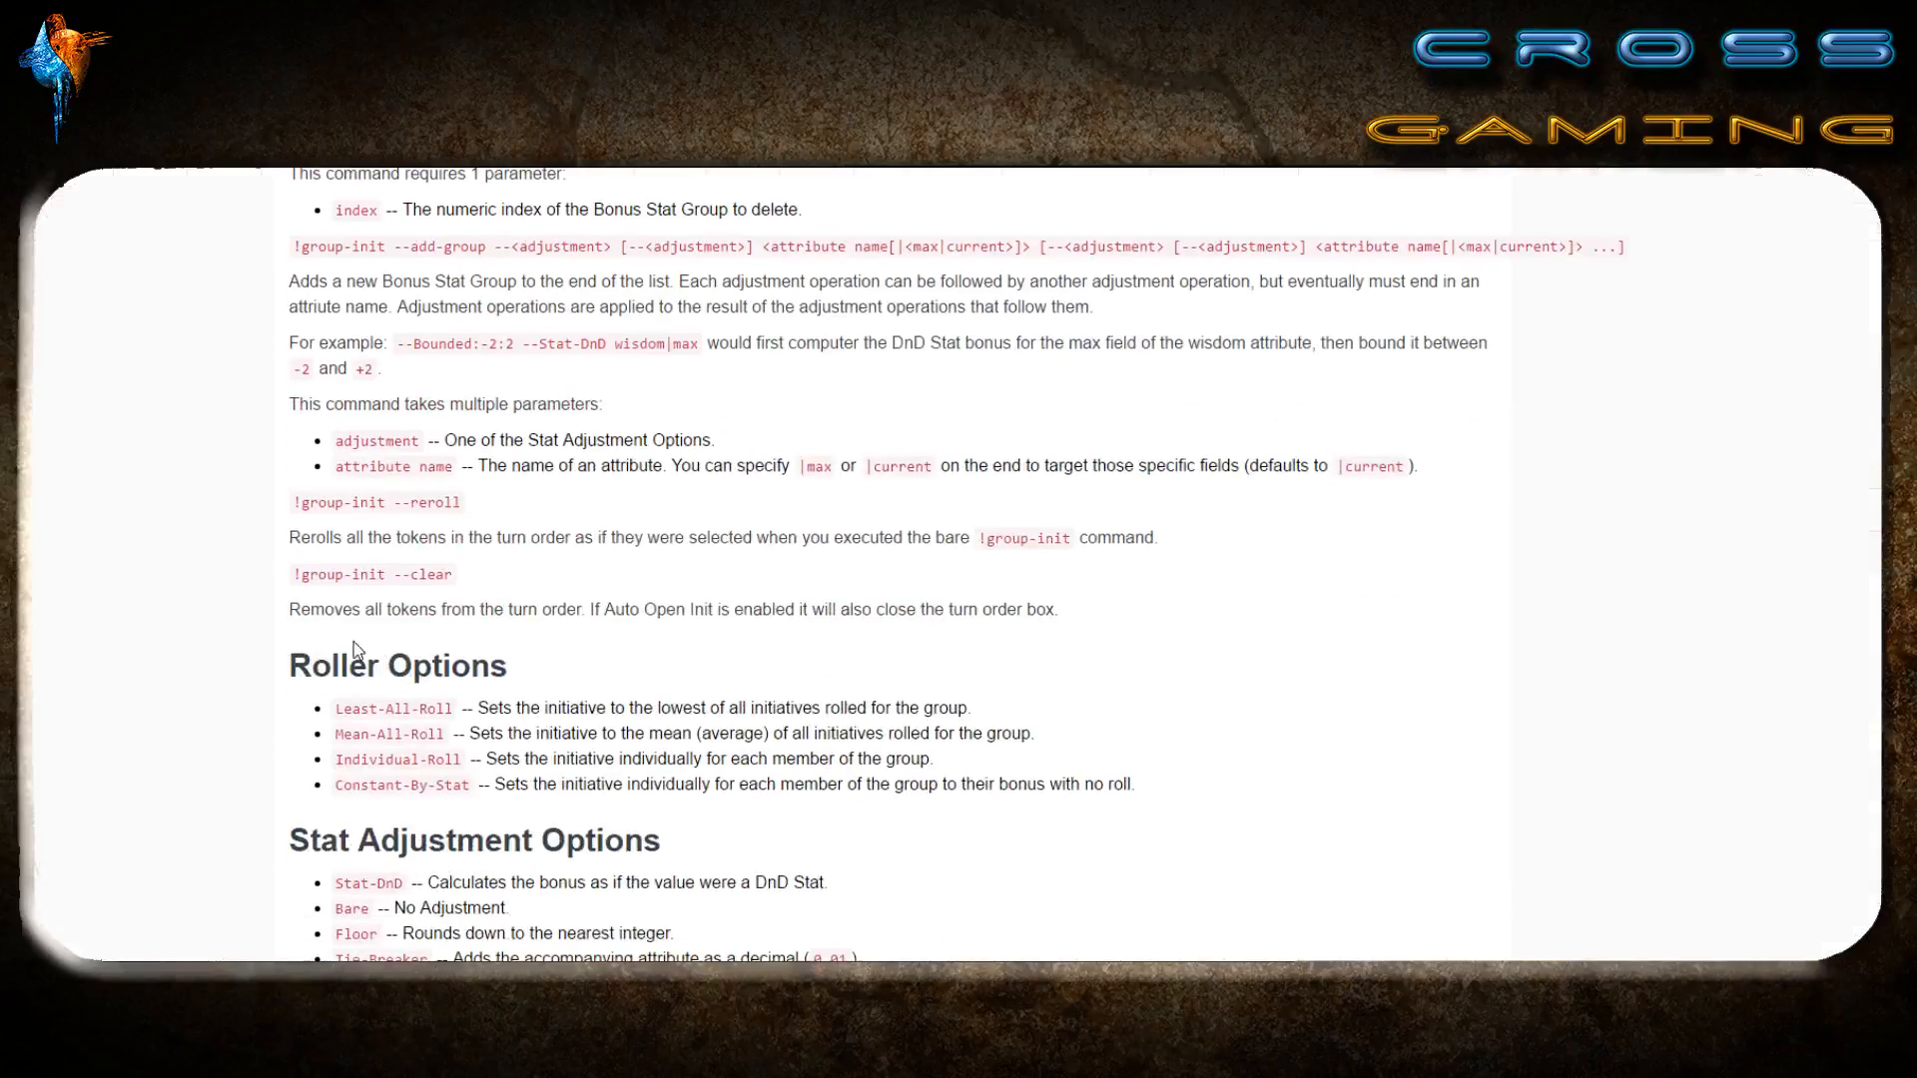
Review the InitiativeClear macro's name and !group-init --clear action, then save it.
double_click(371, 573)
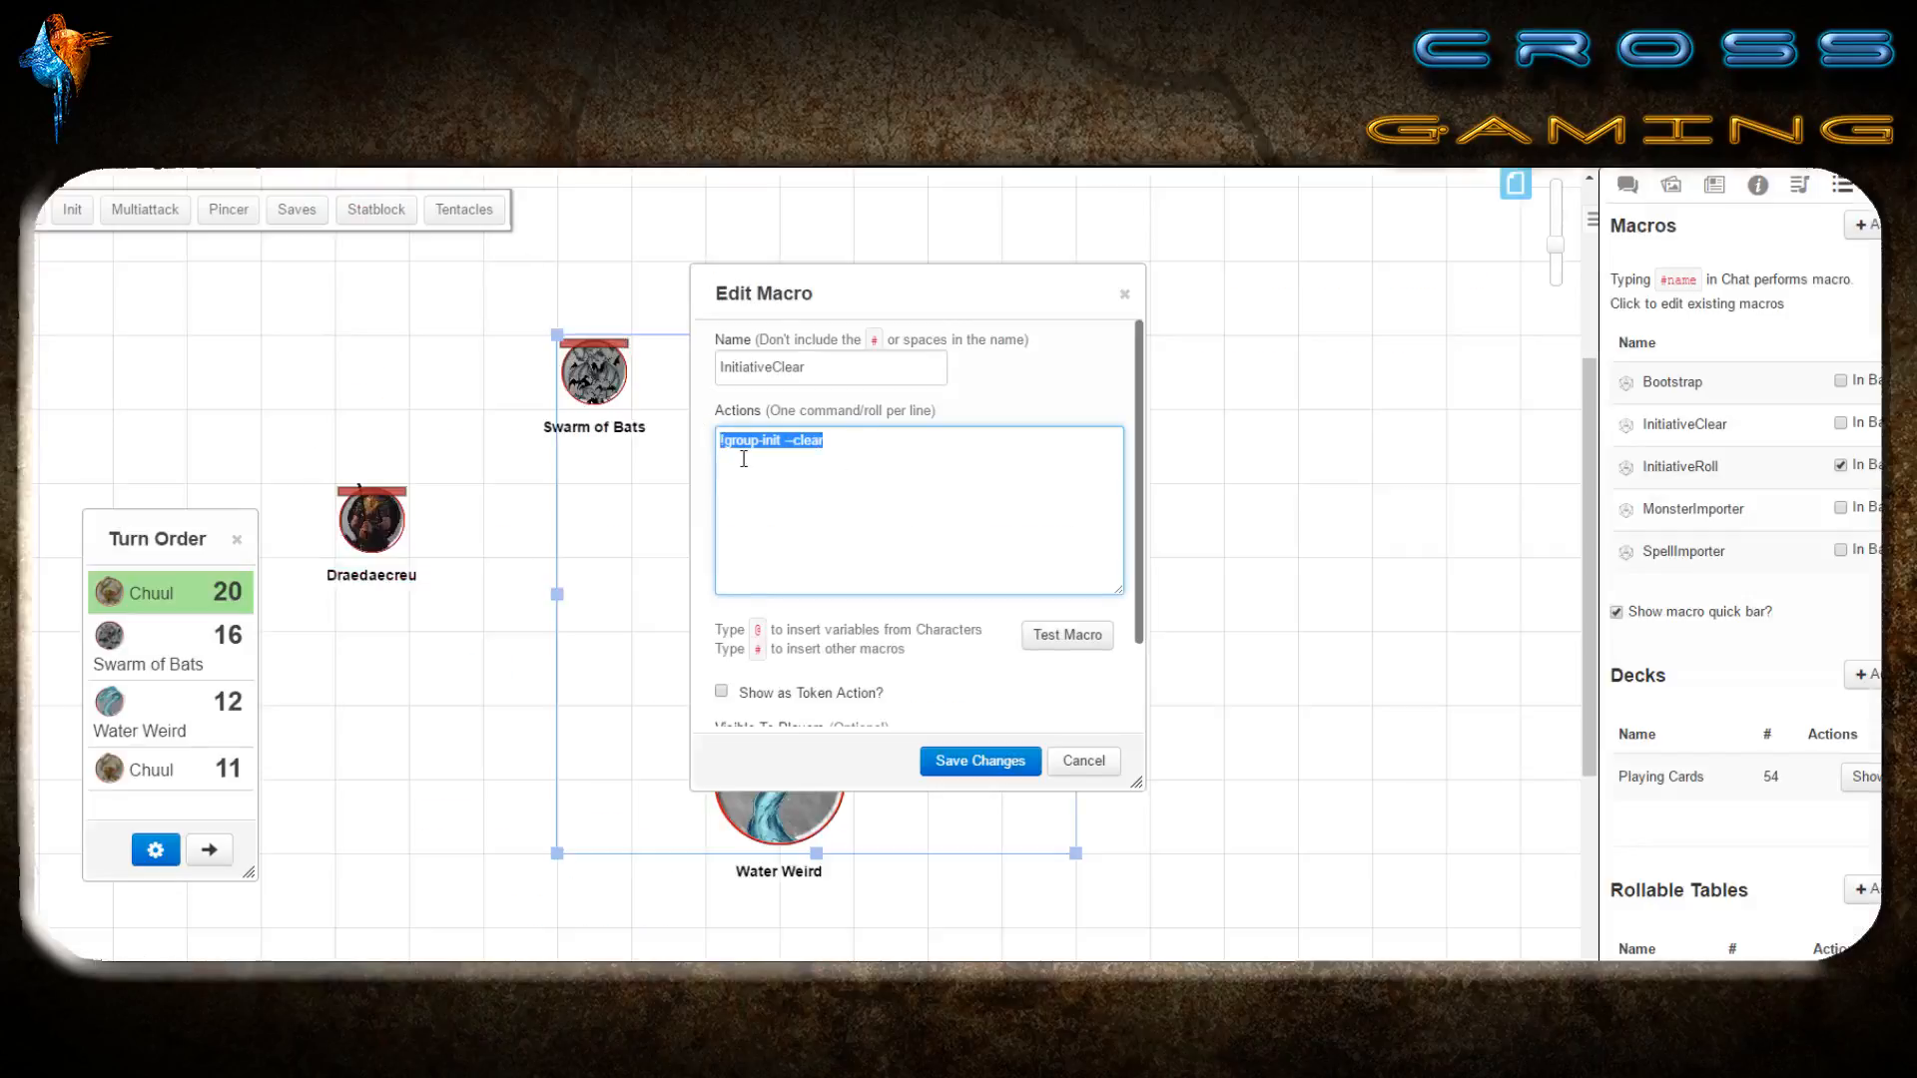
mouse_move(857, 456)
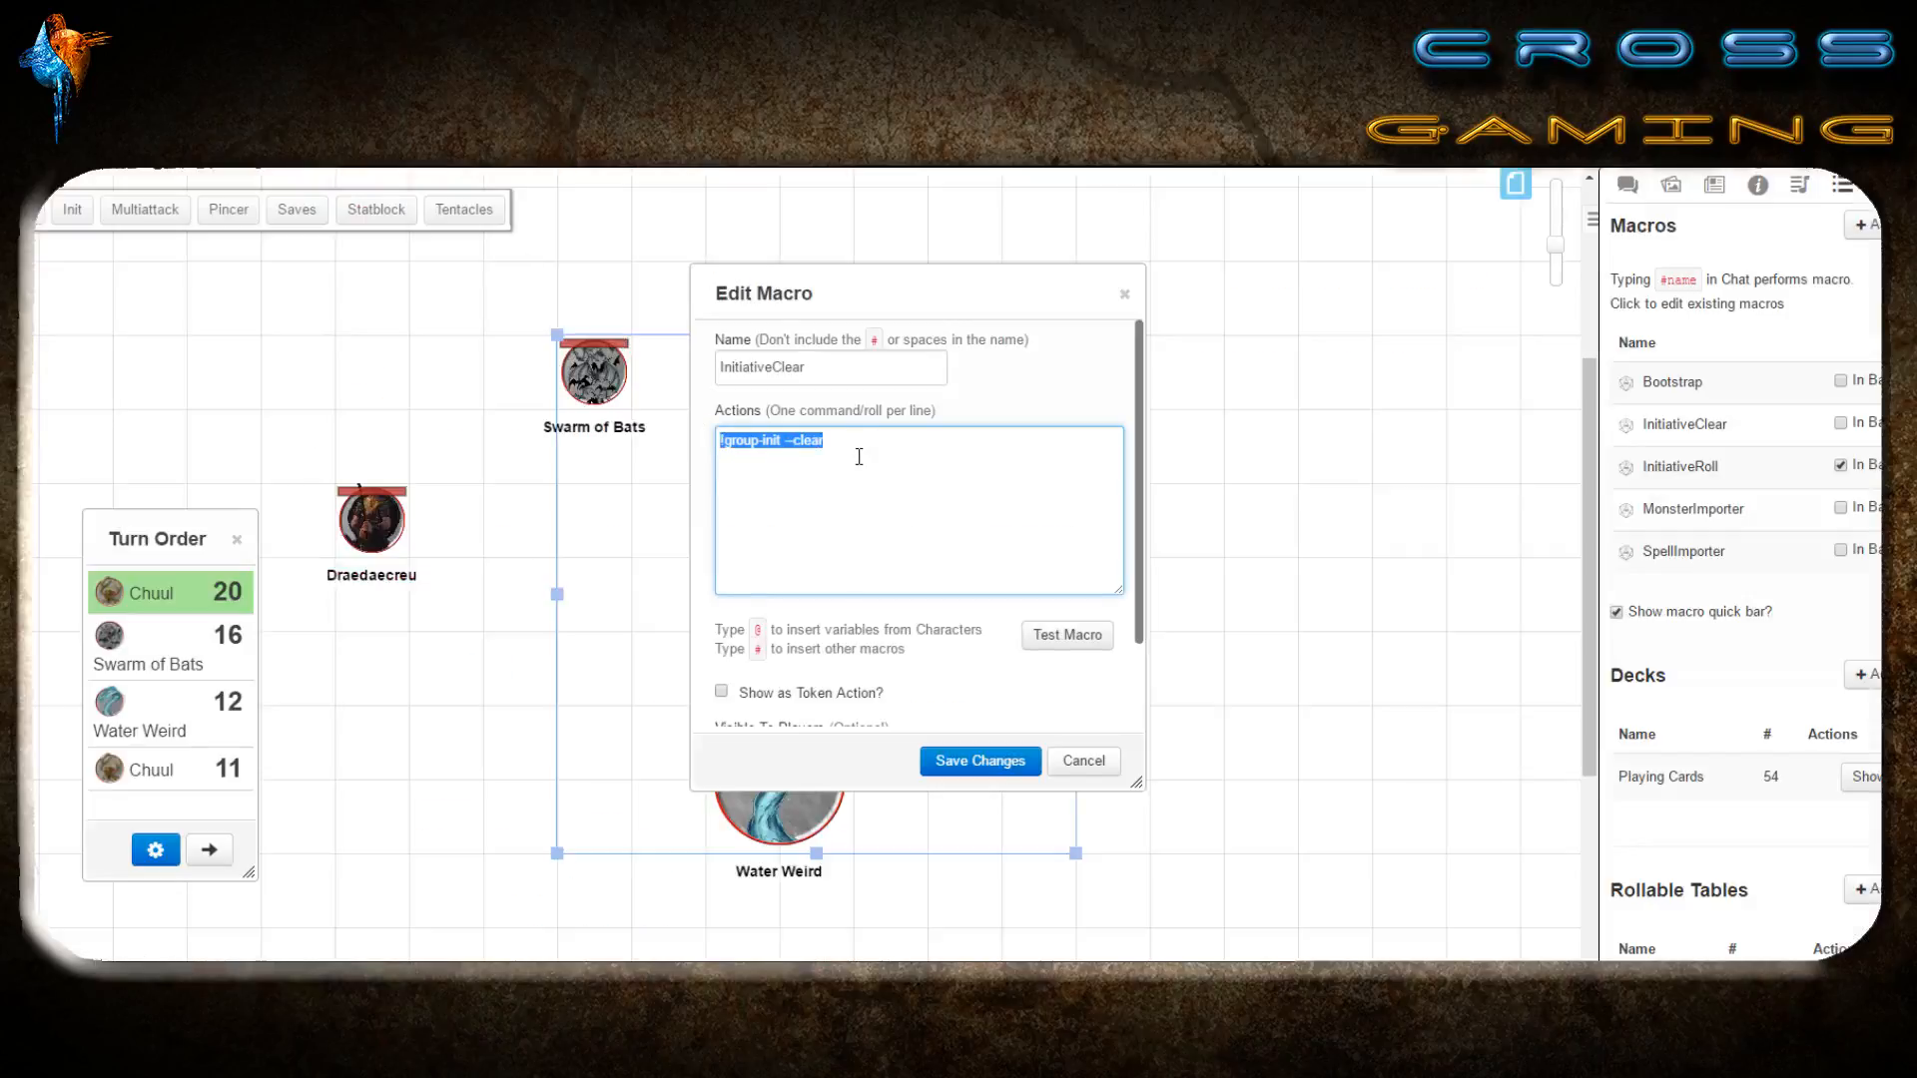
click(855, 457)
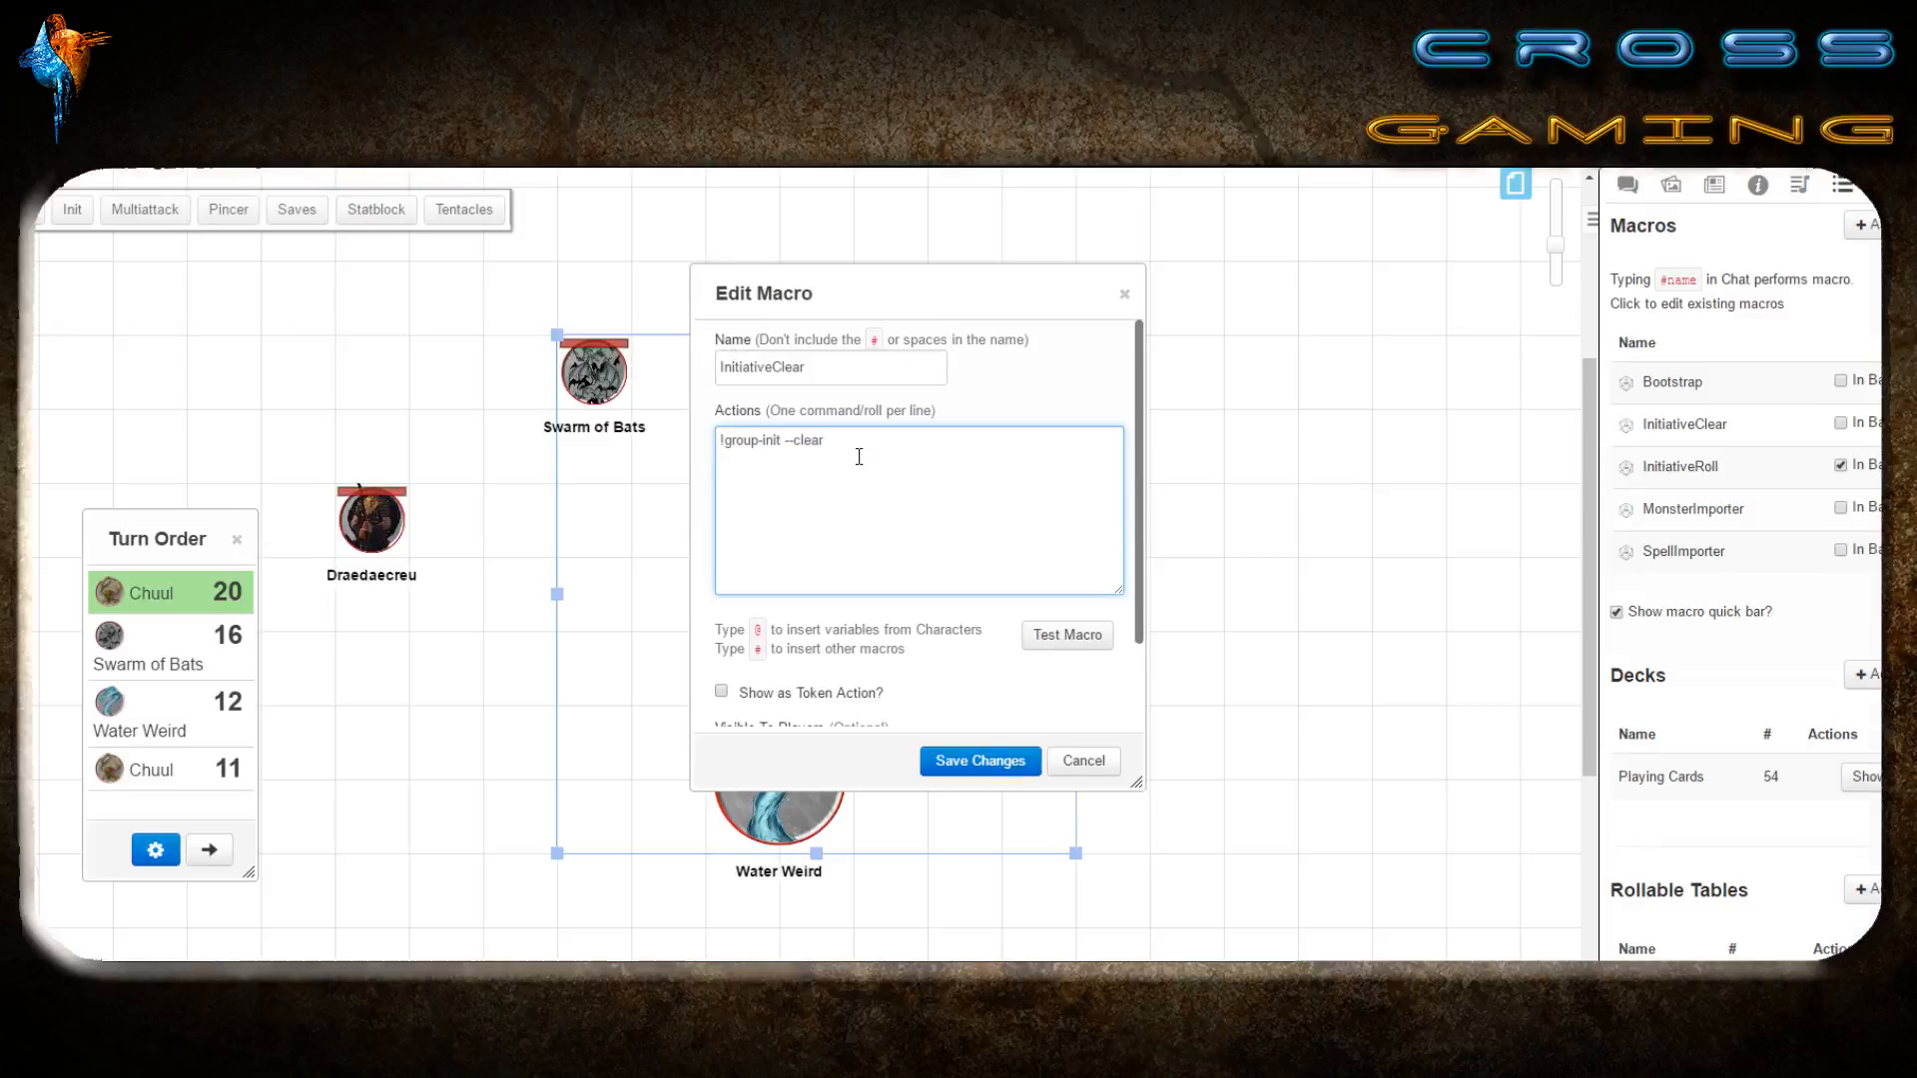
mouse_move(841, 448)
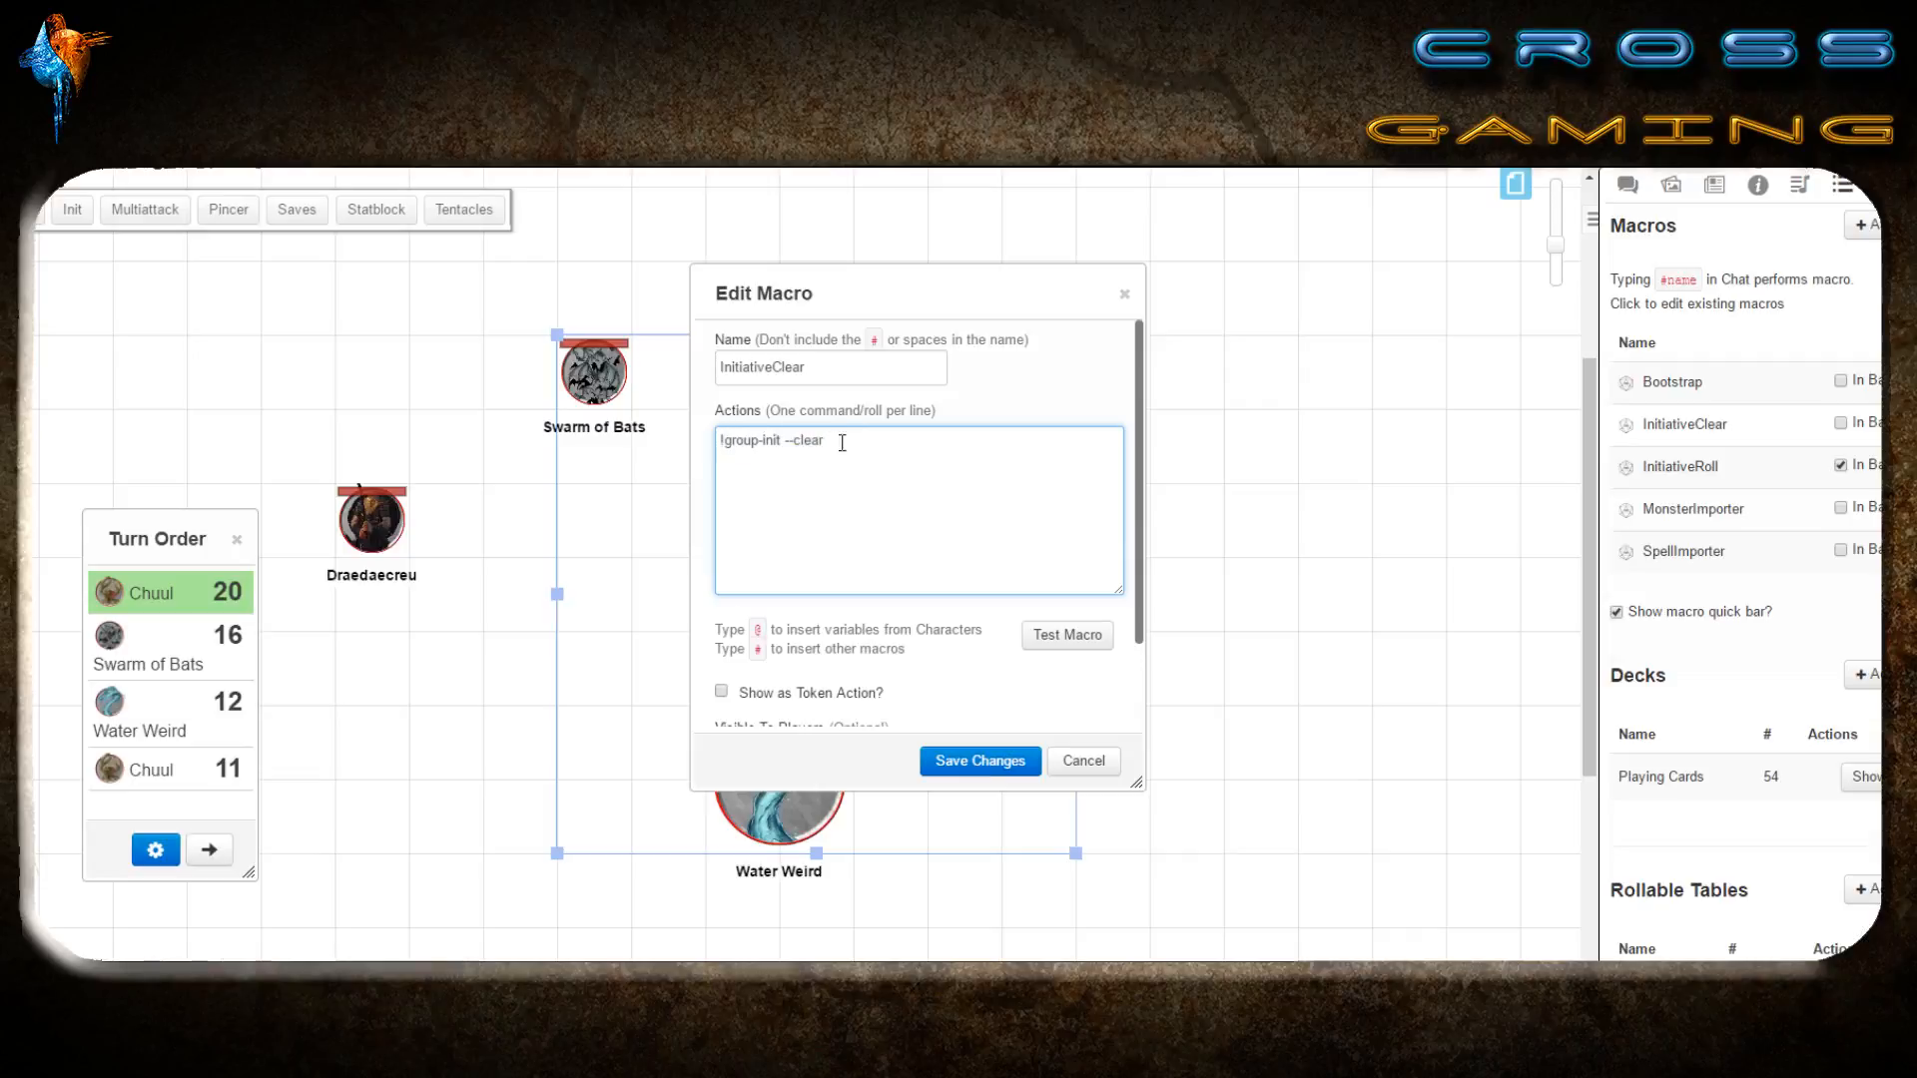
click(832, 367)
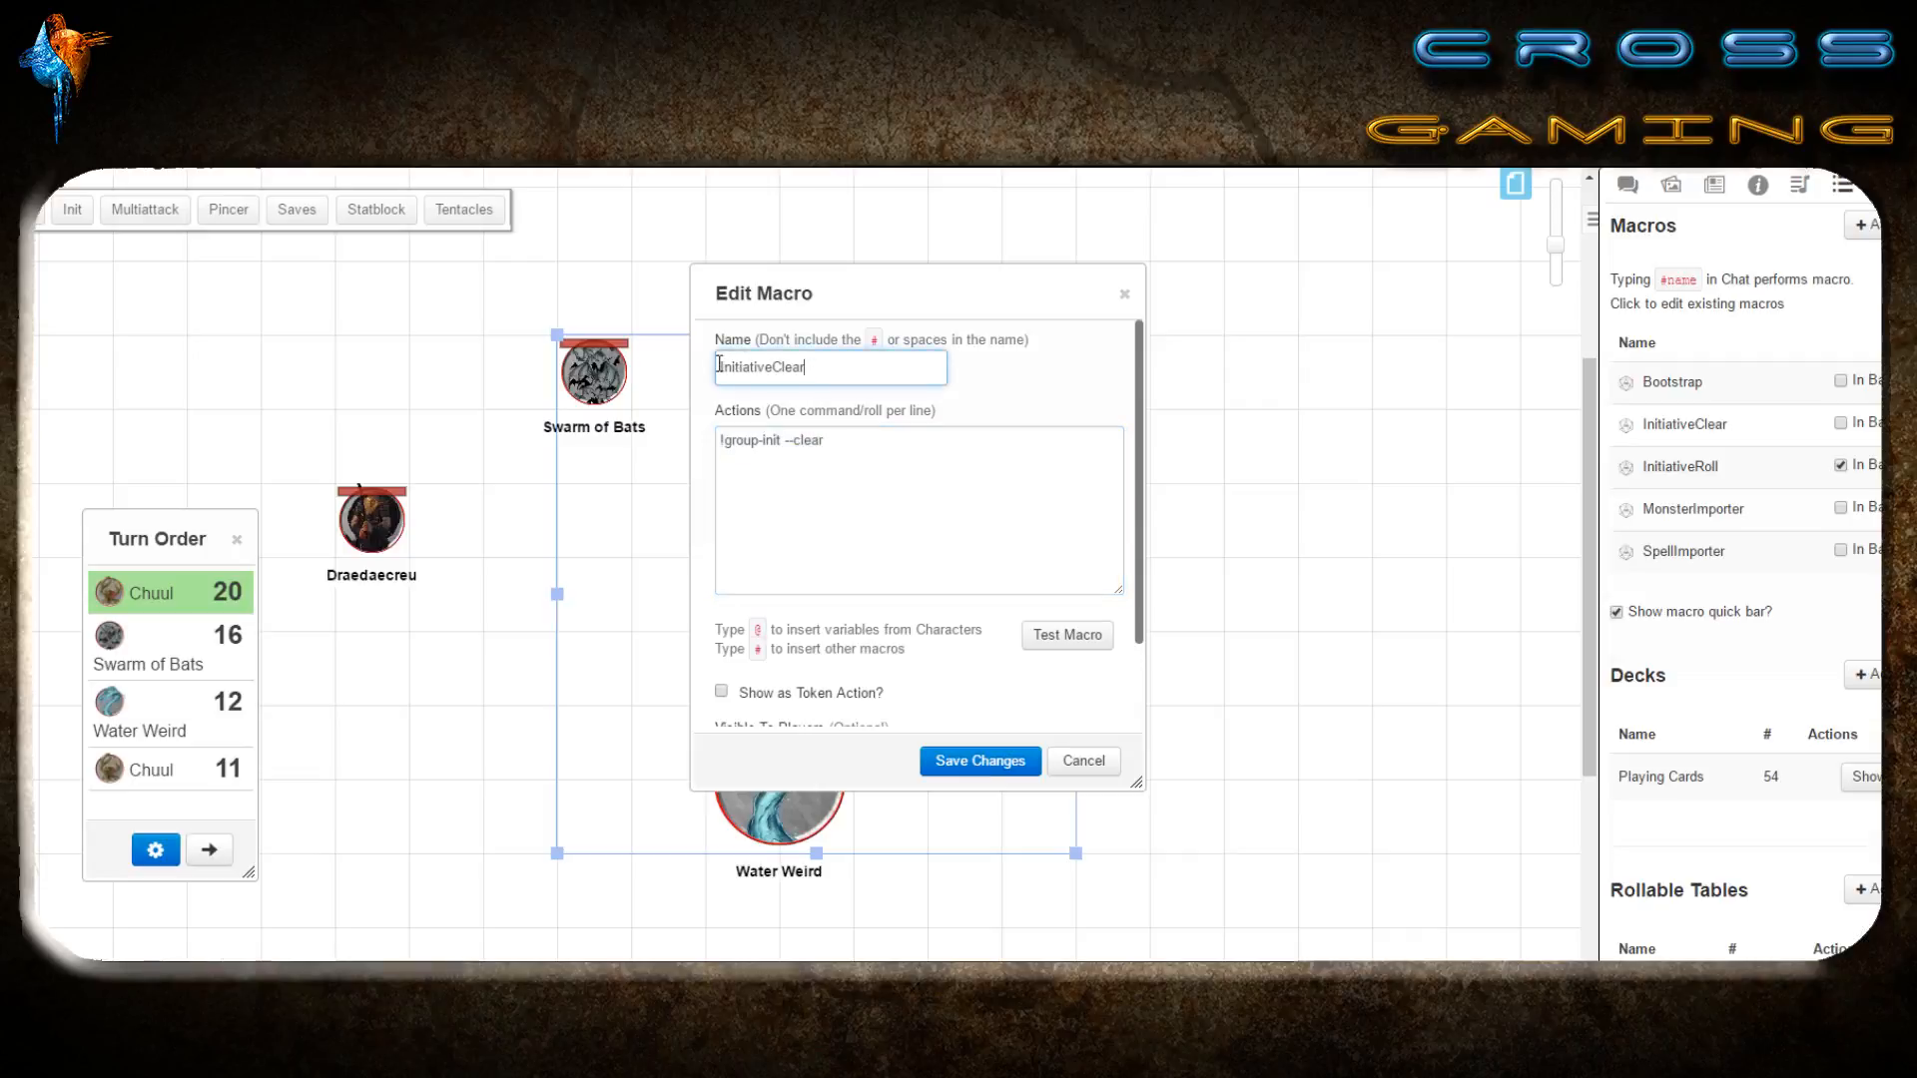
click(919, 510)
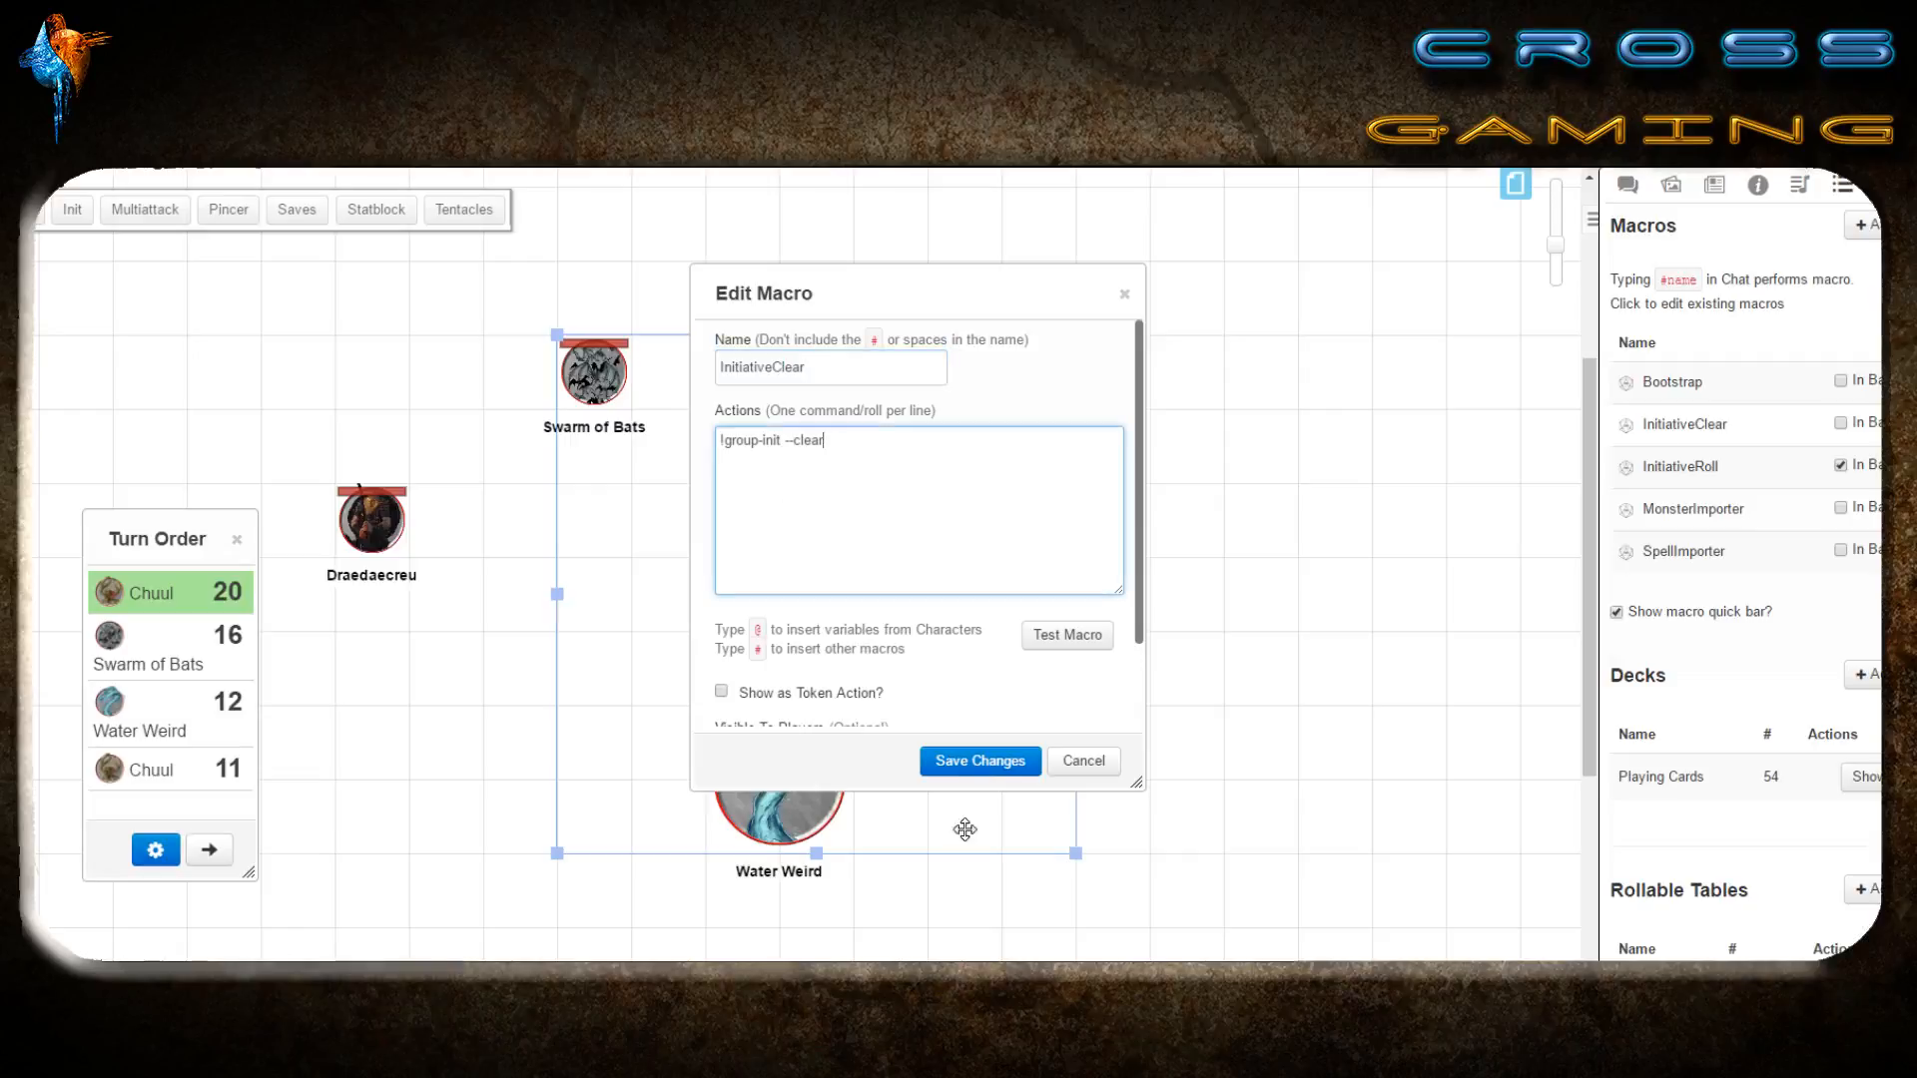
click(1080, 761)
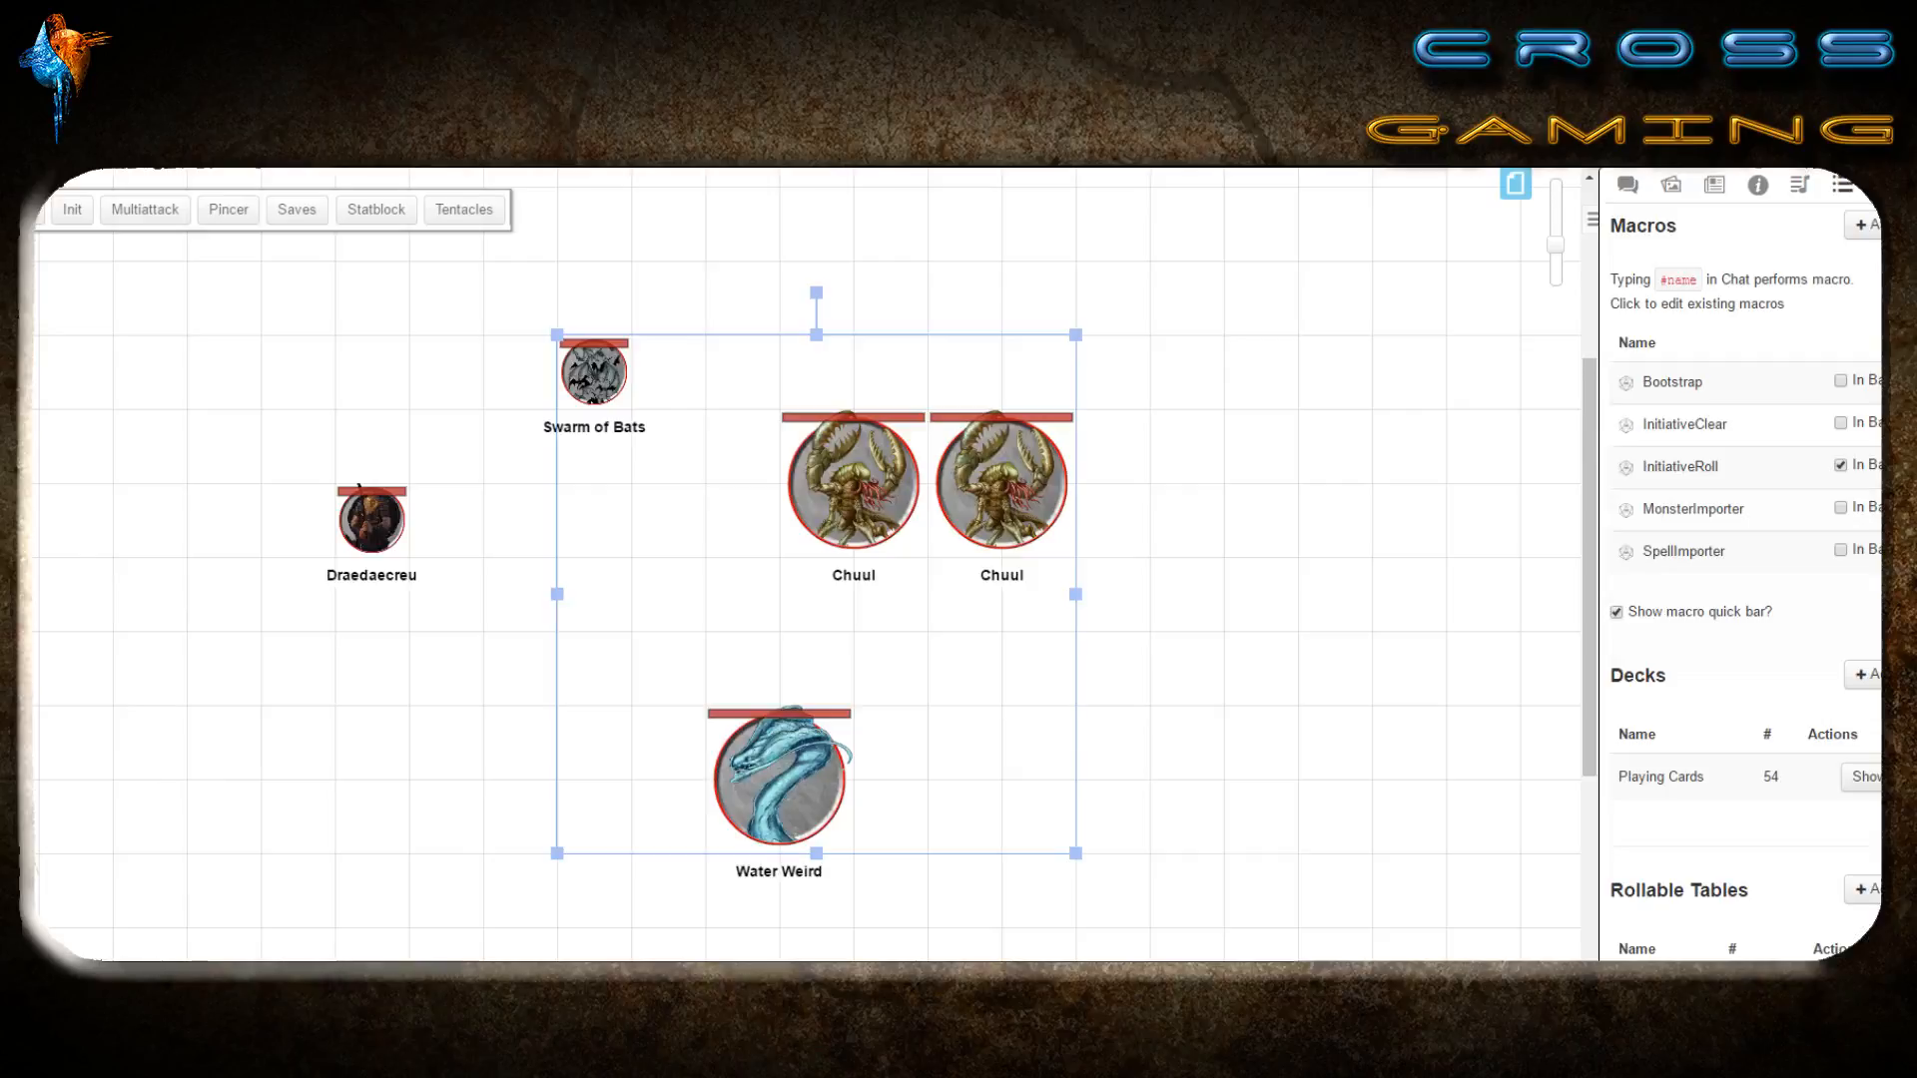
Close the empty Turn Order and run InitiativeRoll, putting Swarm of Bats first at 20.
click(411, 703)
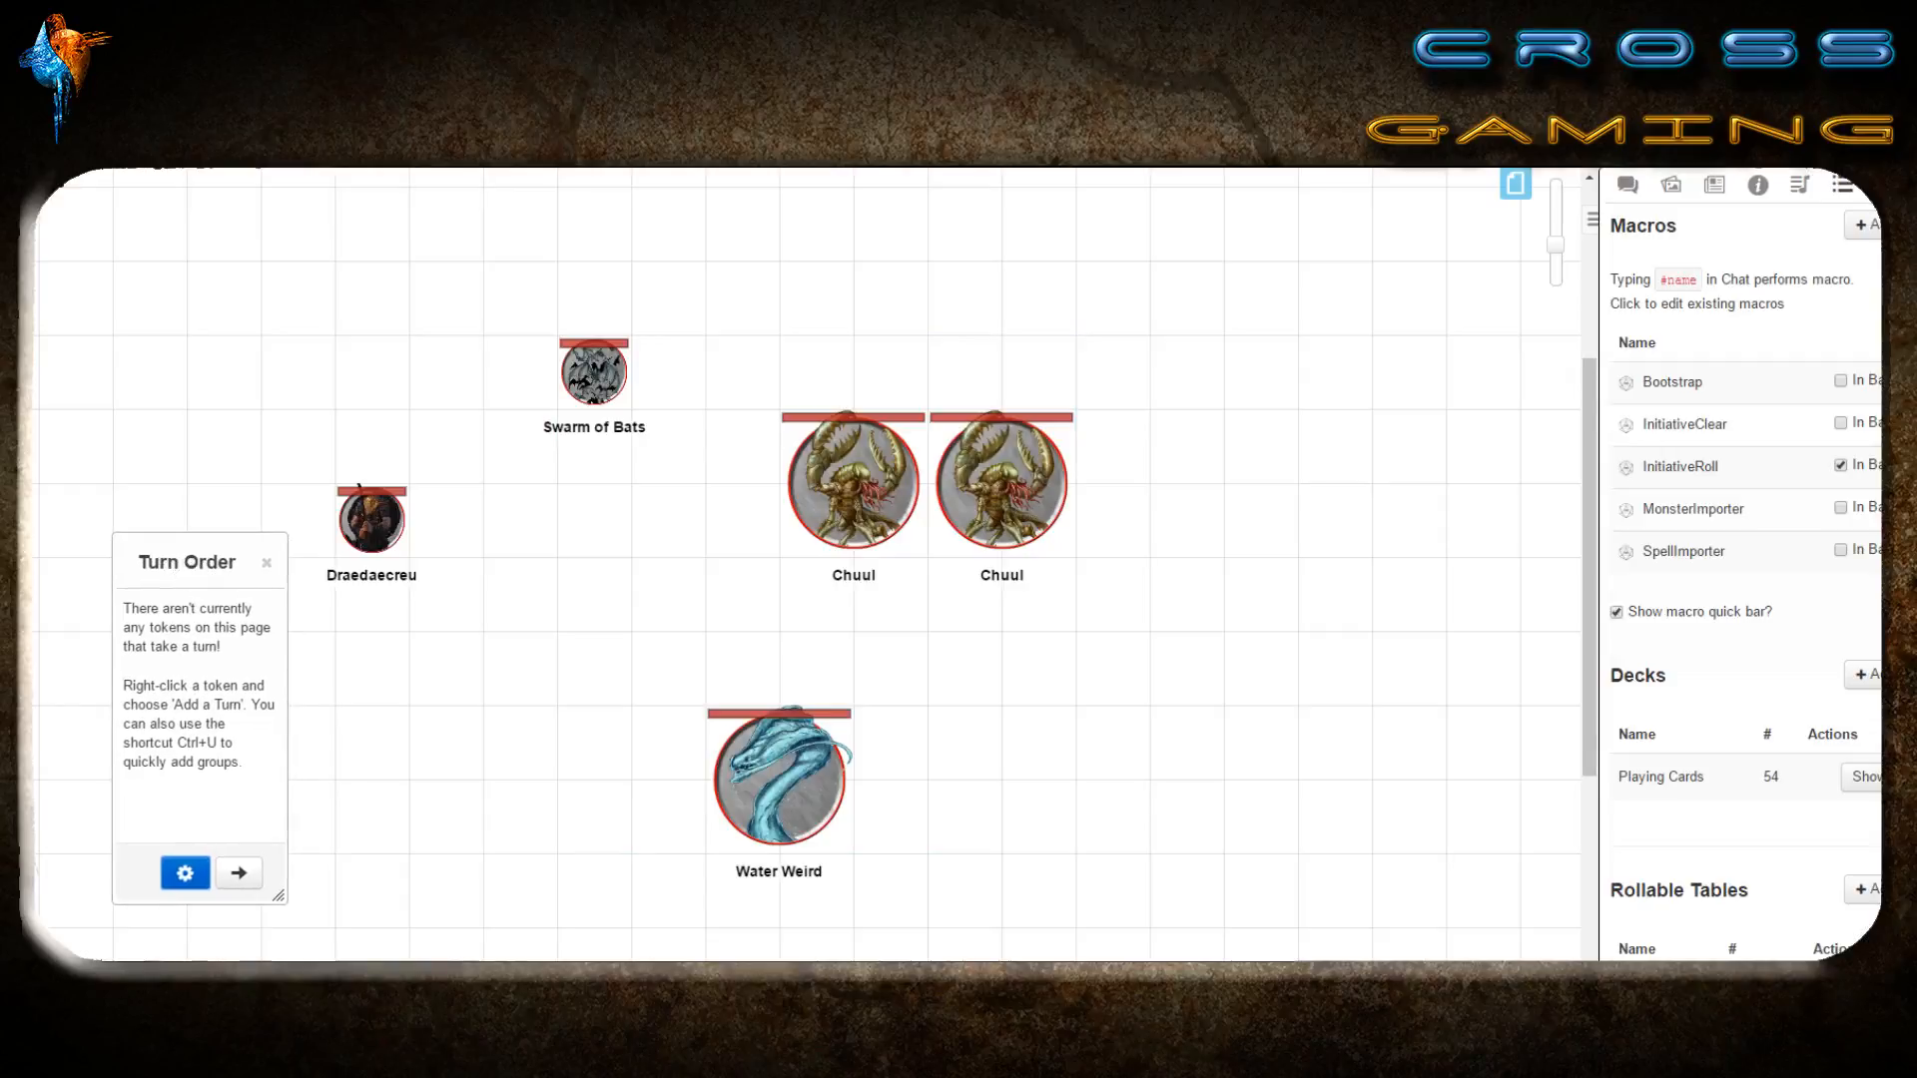
click(267, 564)
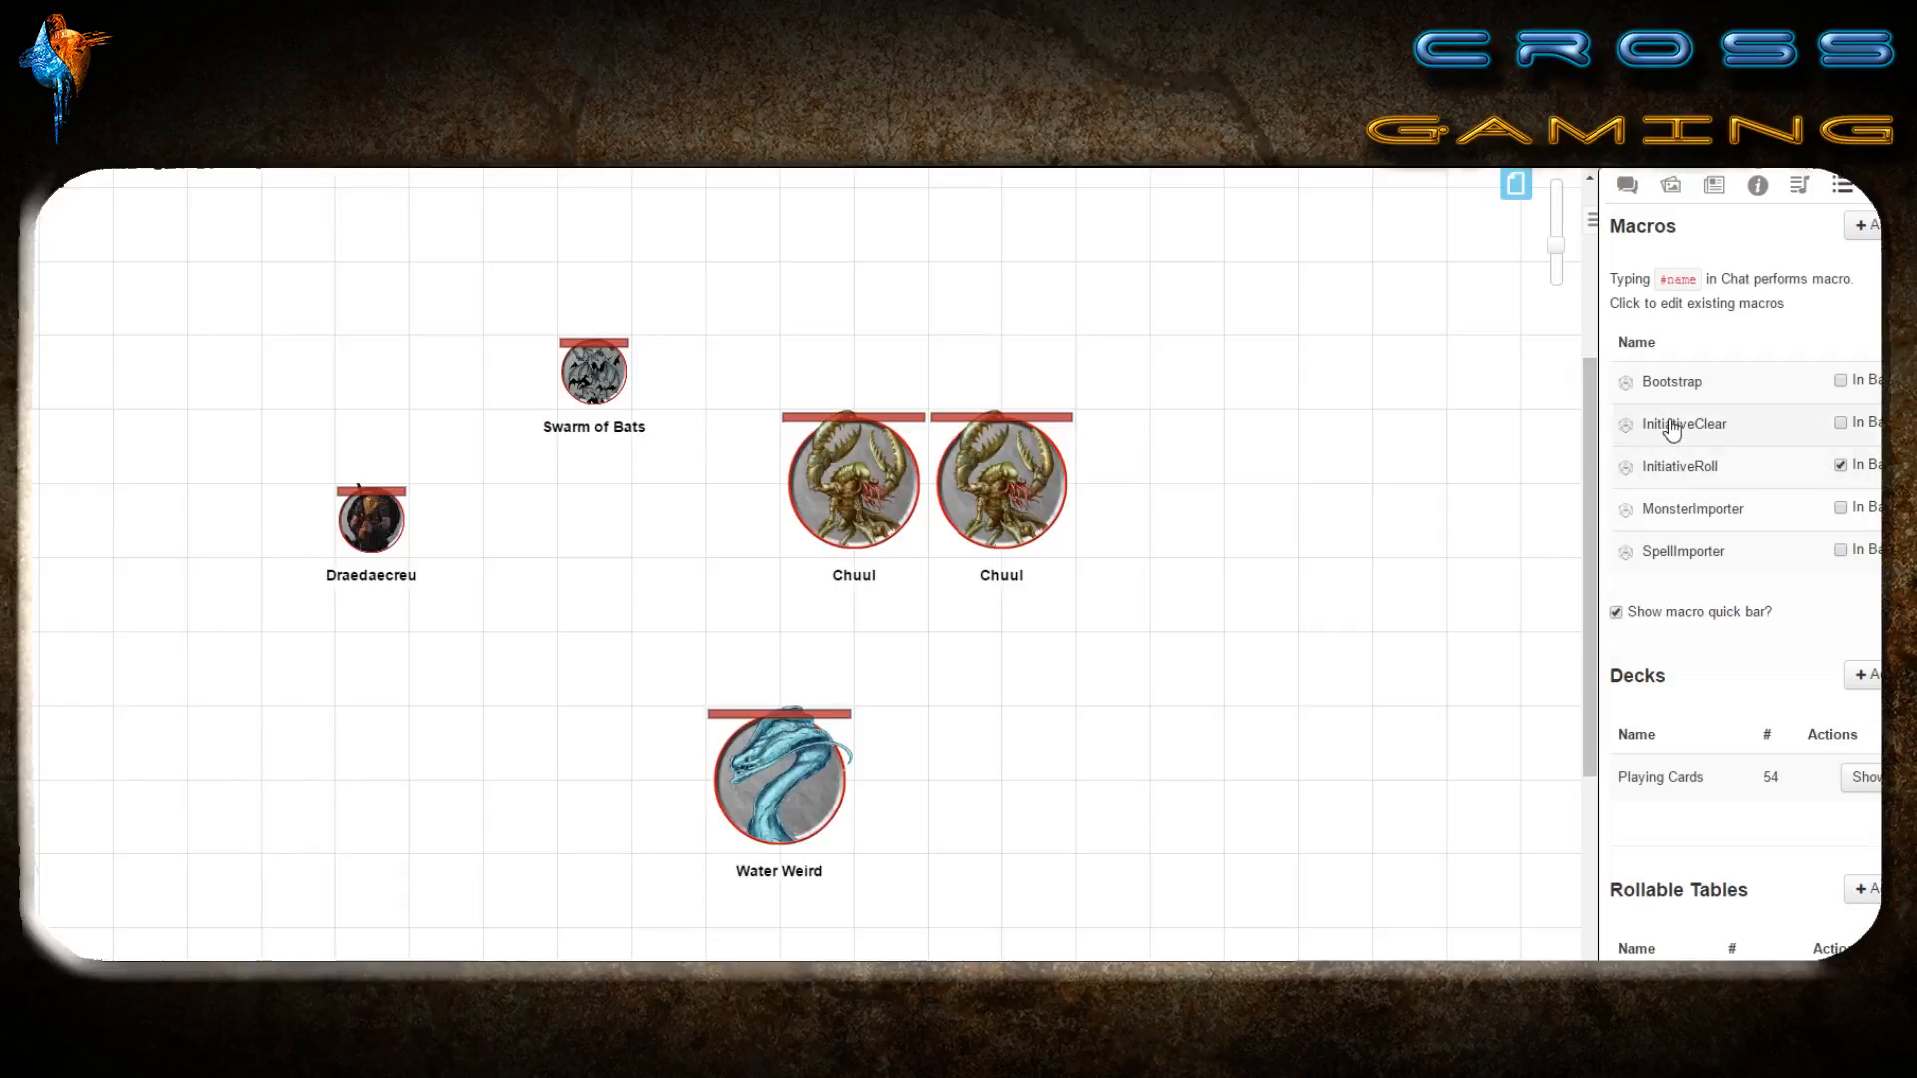
mouse_move(1069, 719)
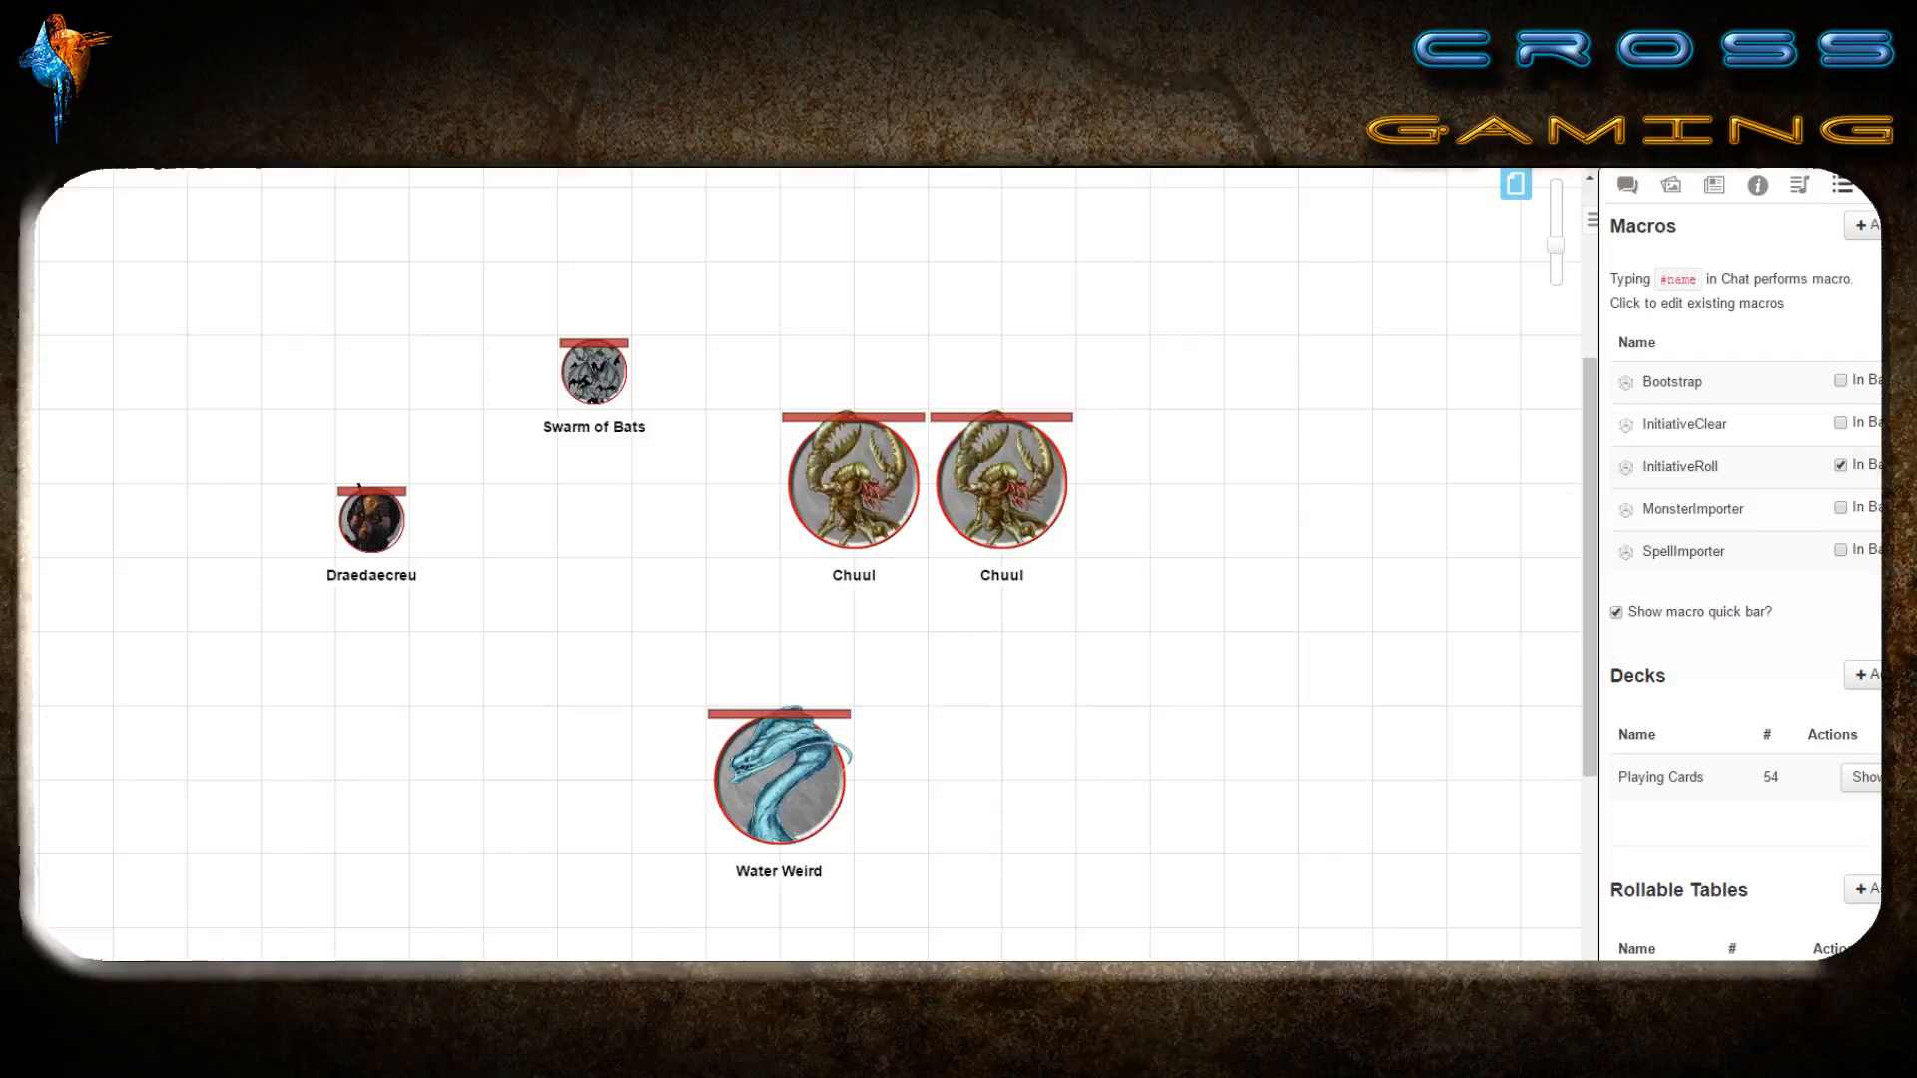
mouse_move(97, 638)
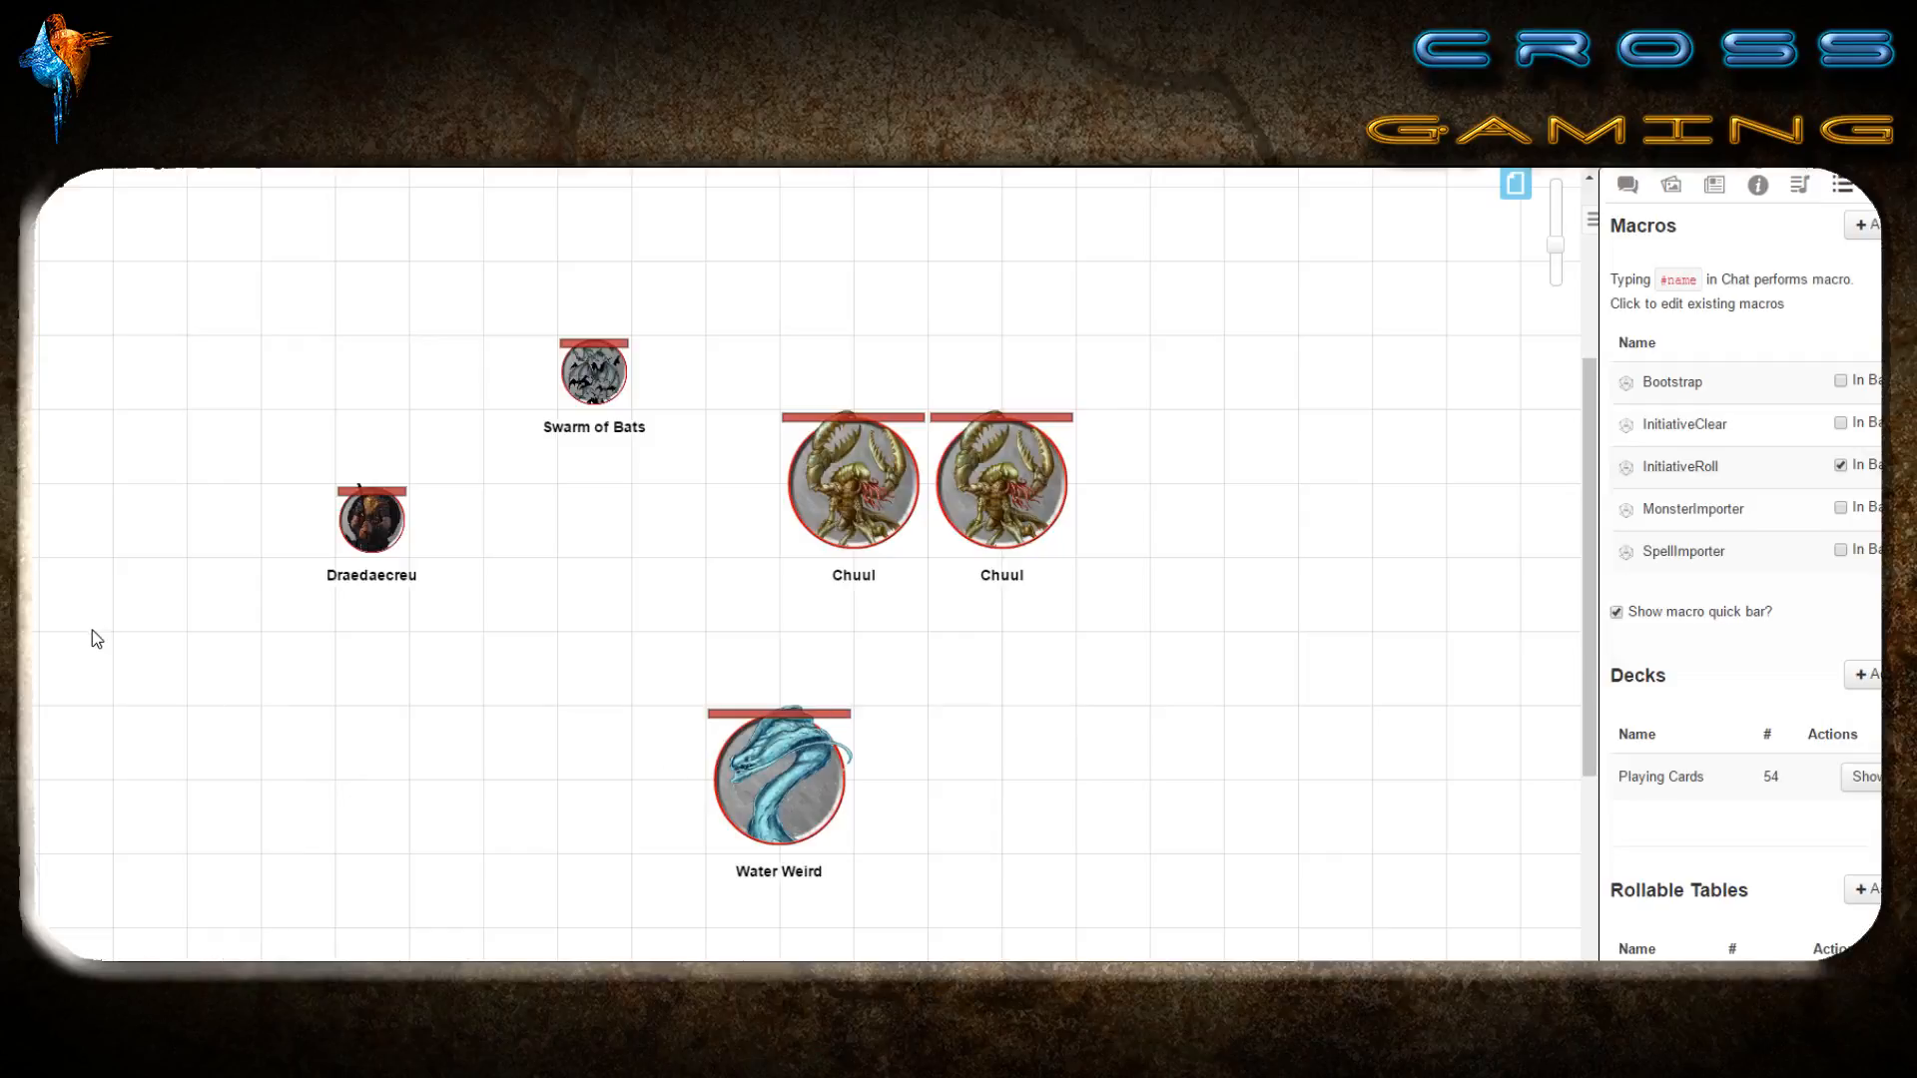
mouse_move(205, 734)
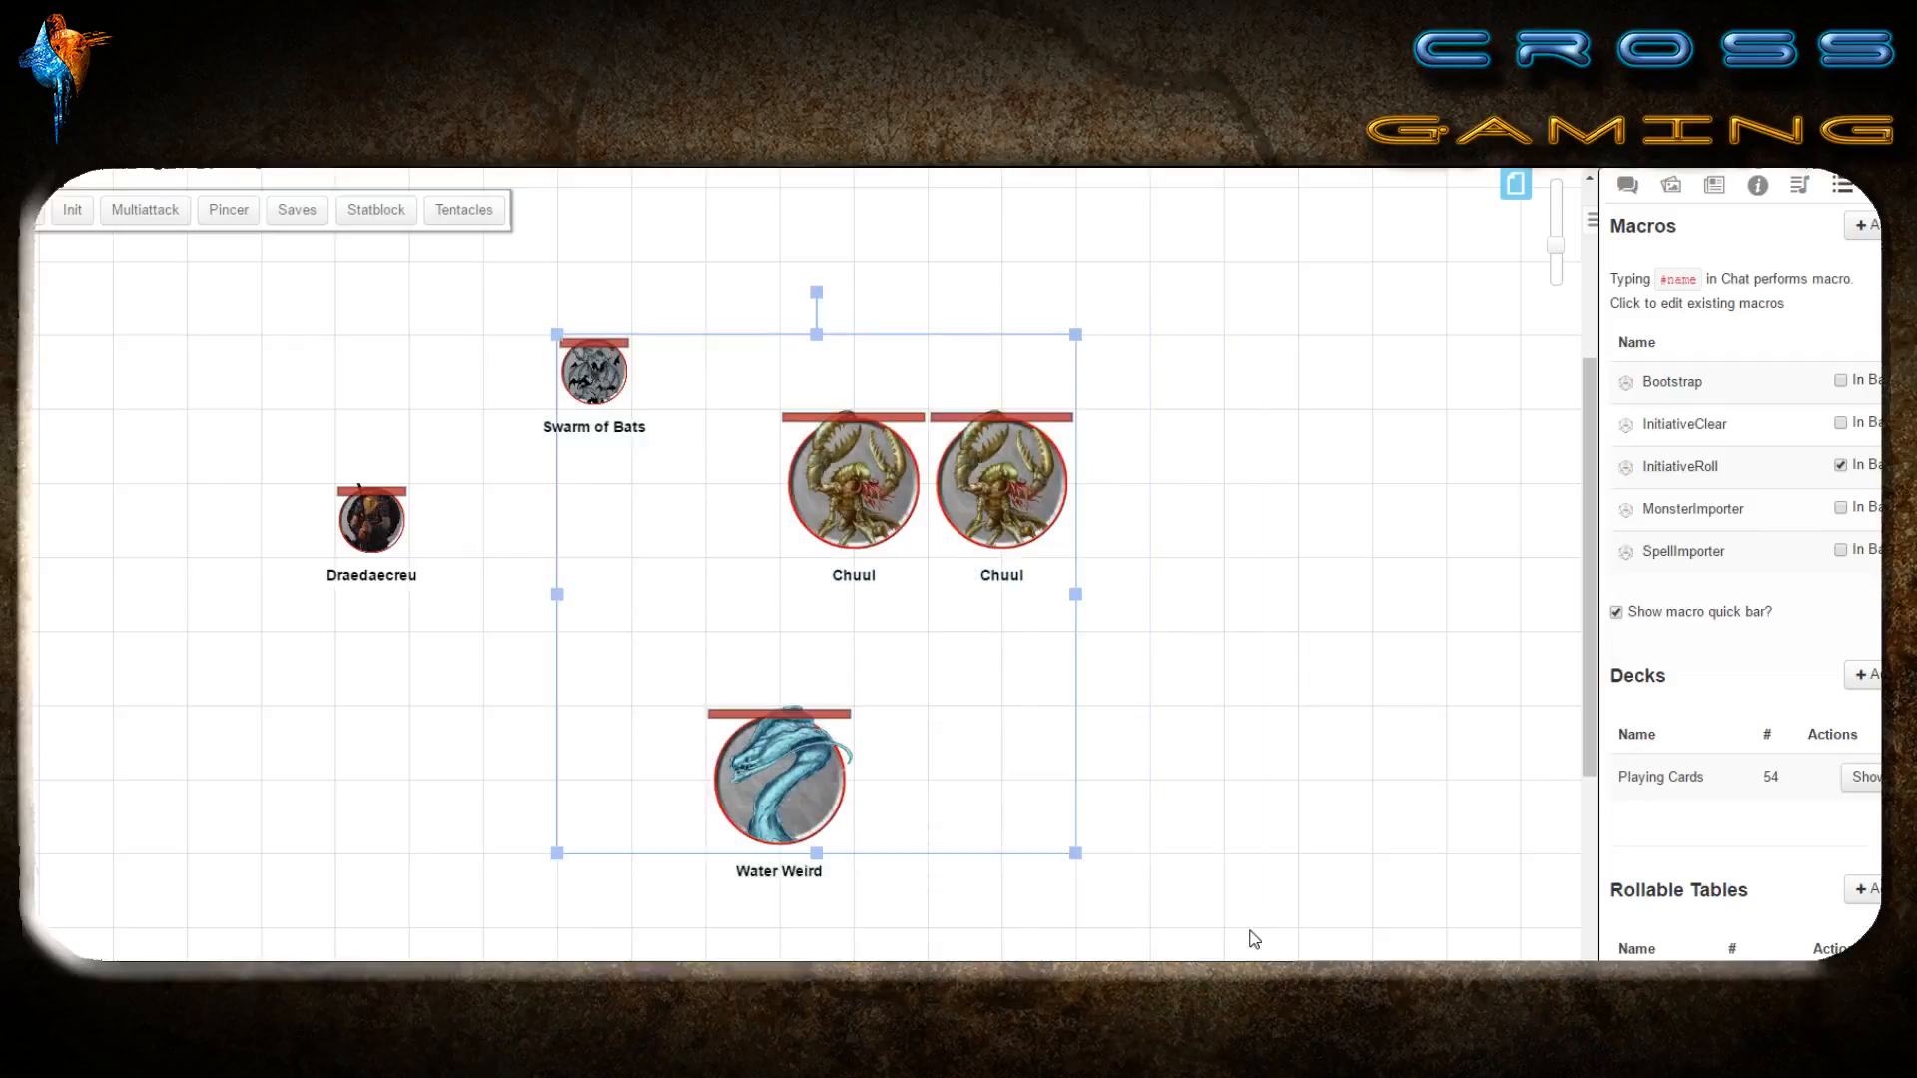
mouse_move(1625, 474)
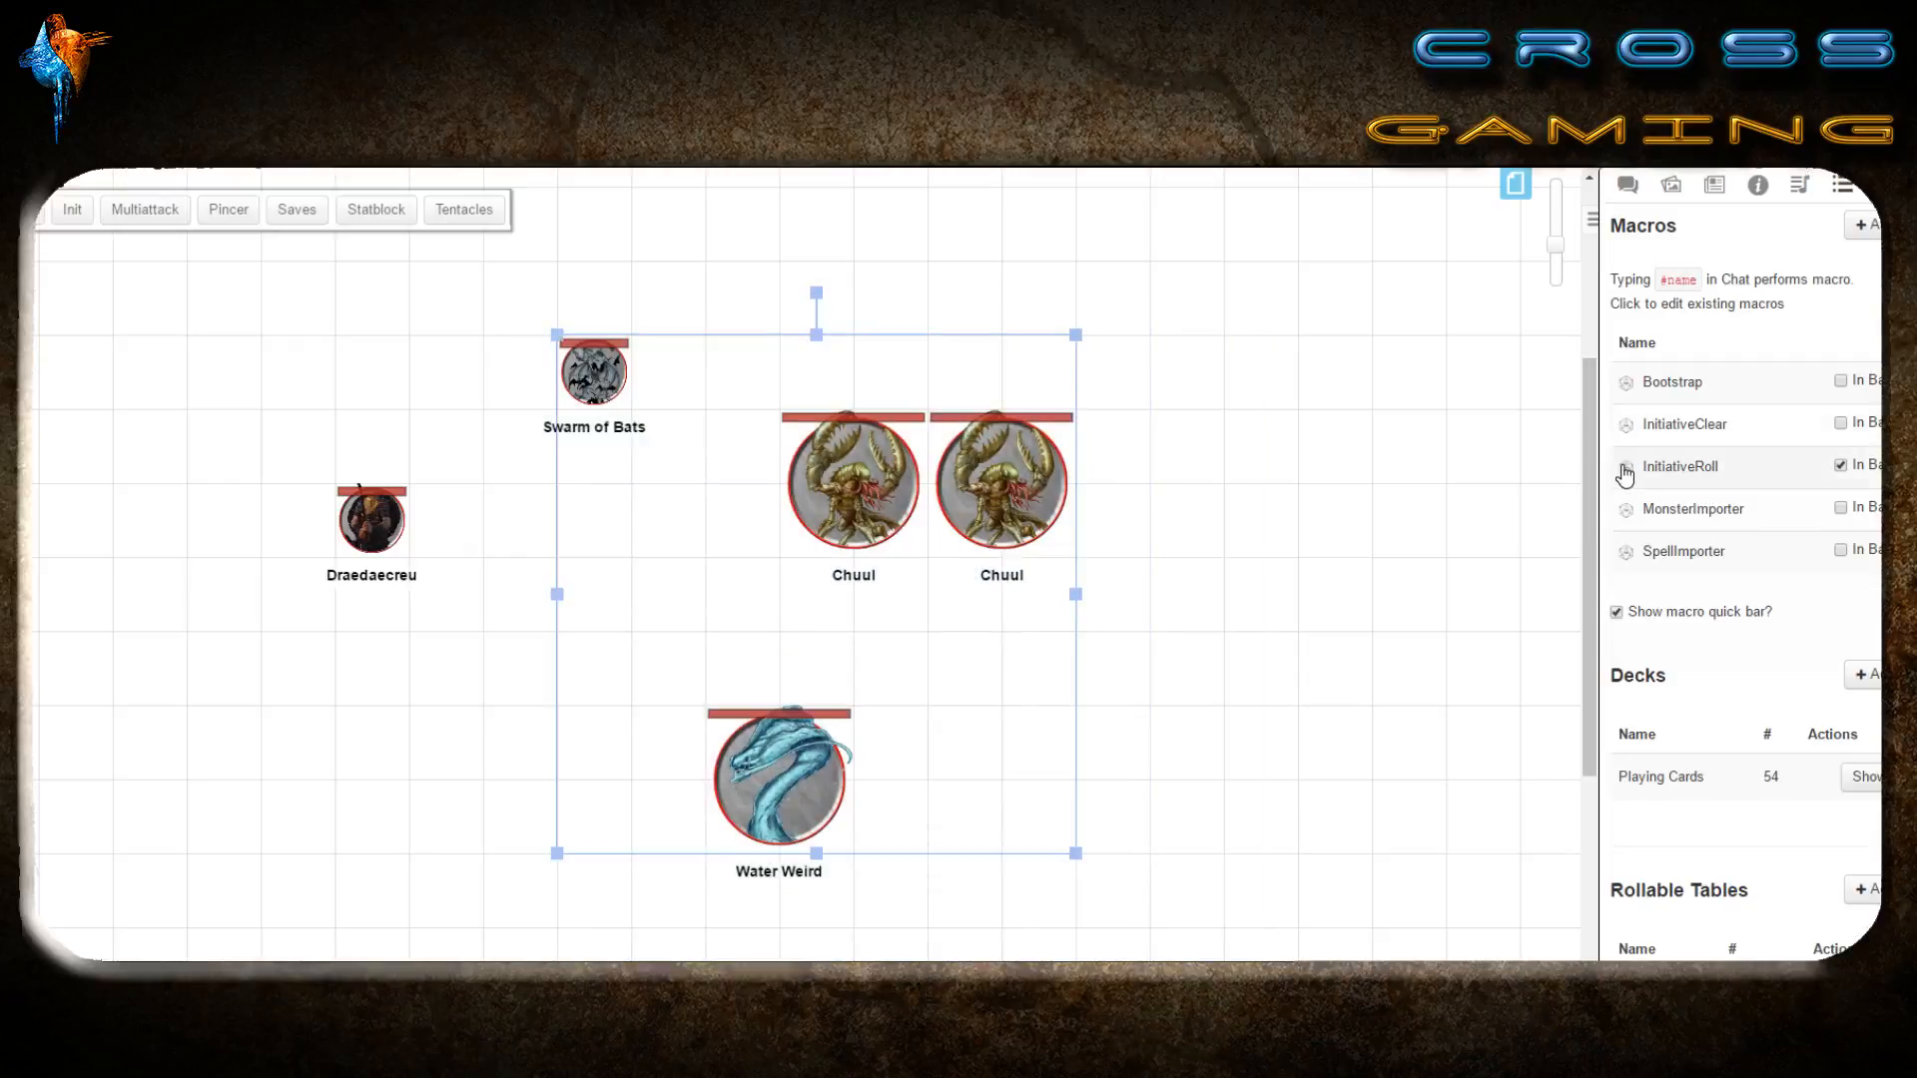
click(1678, 467)
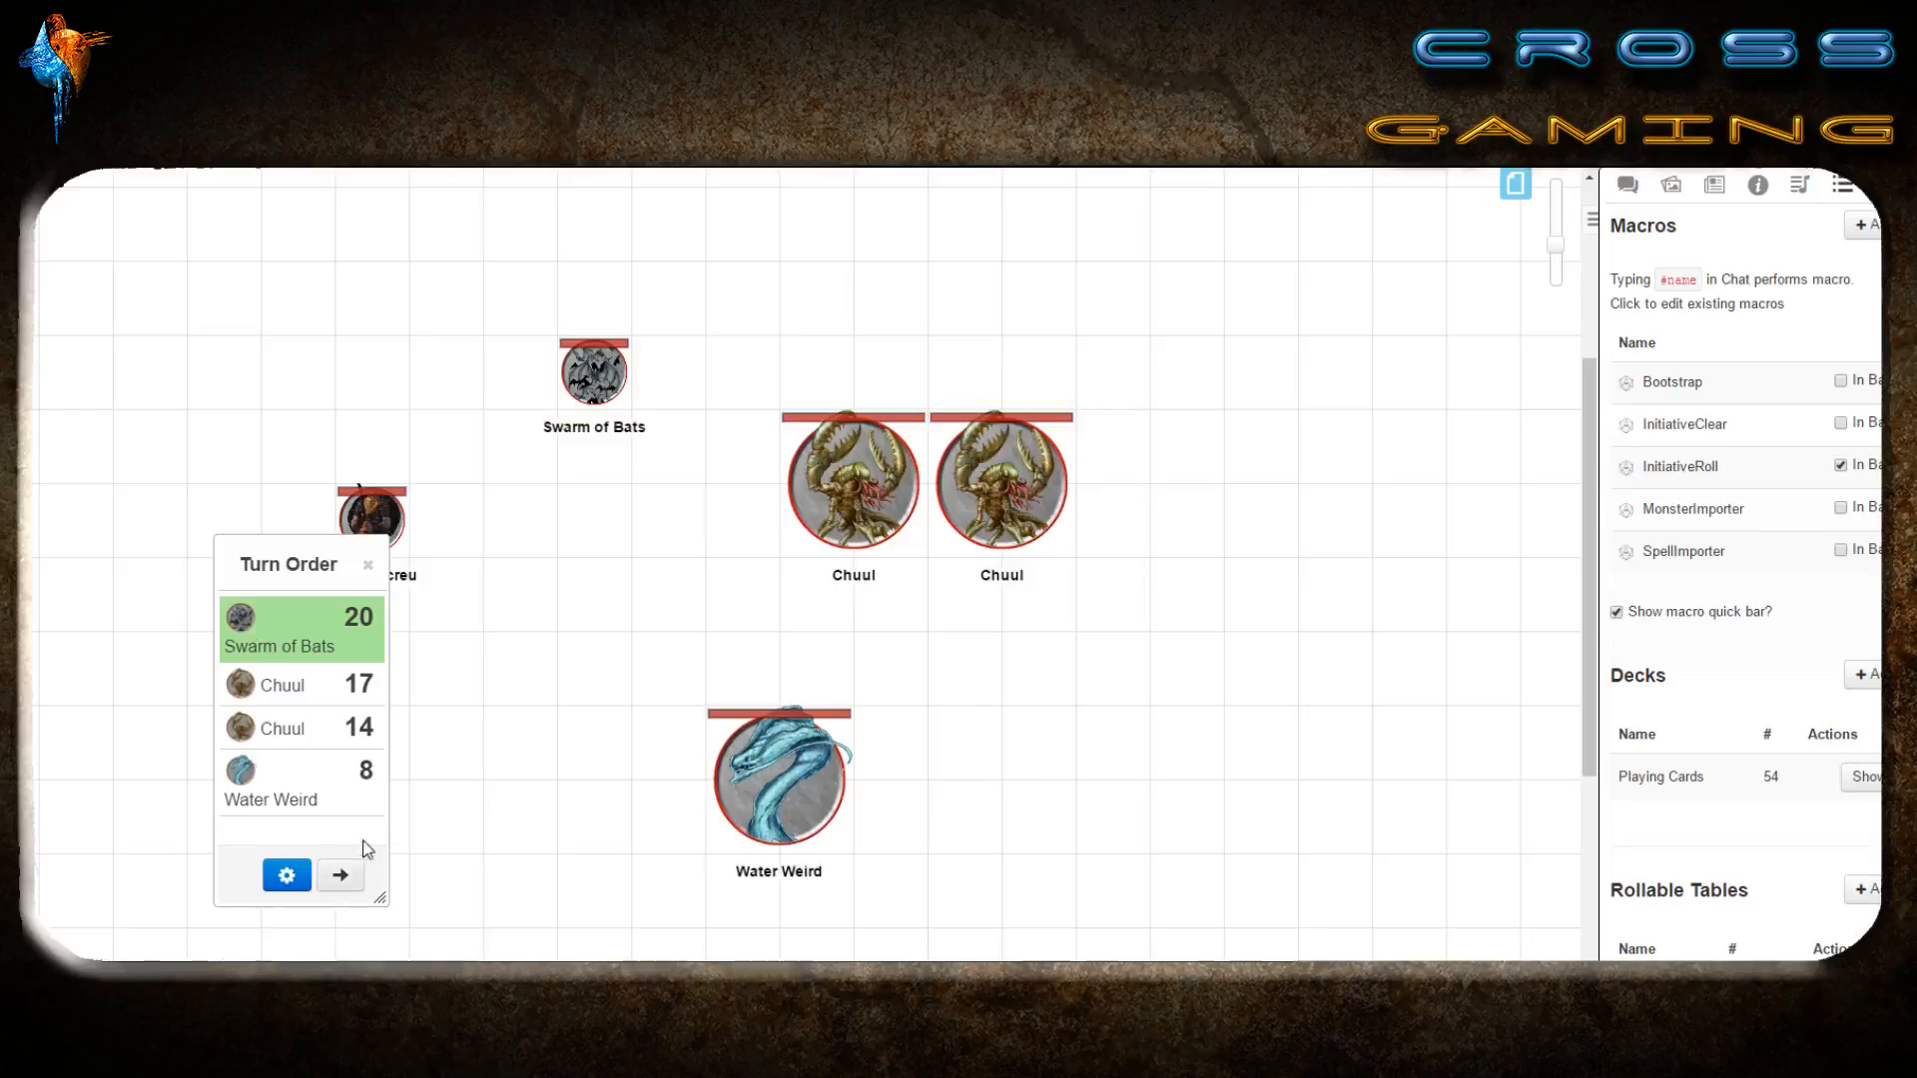
click(371, 518)
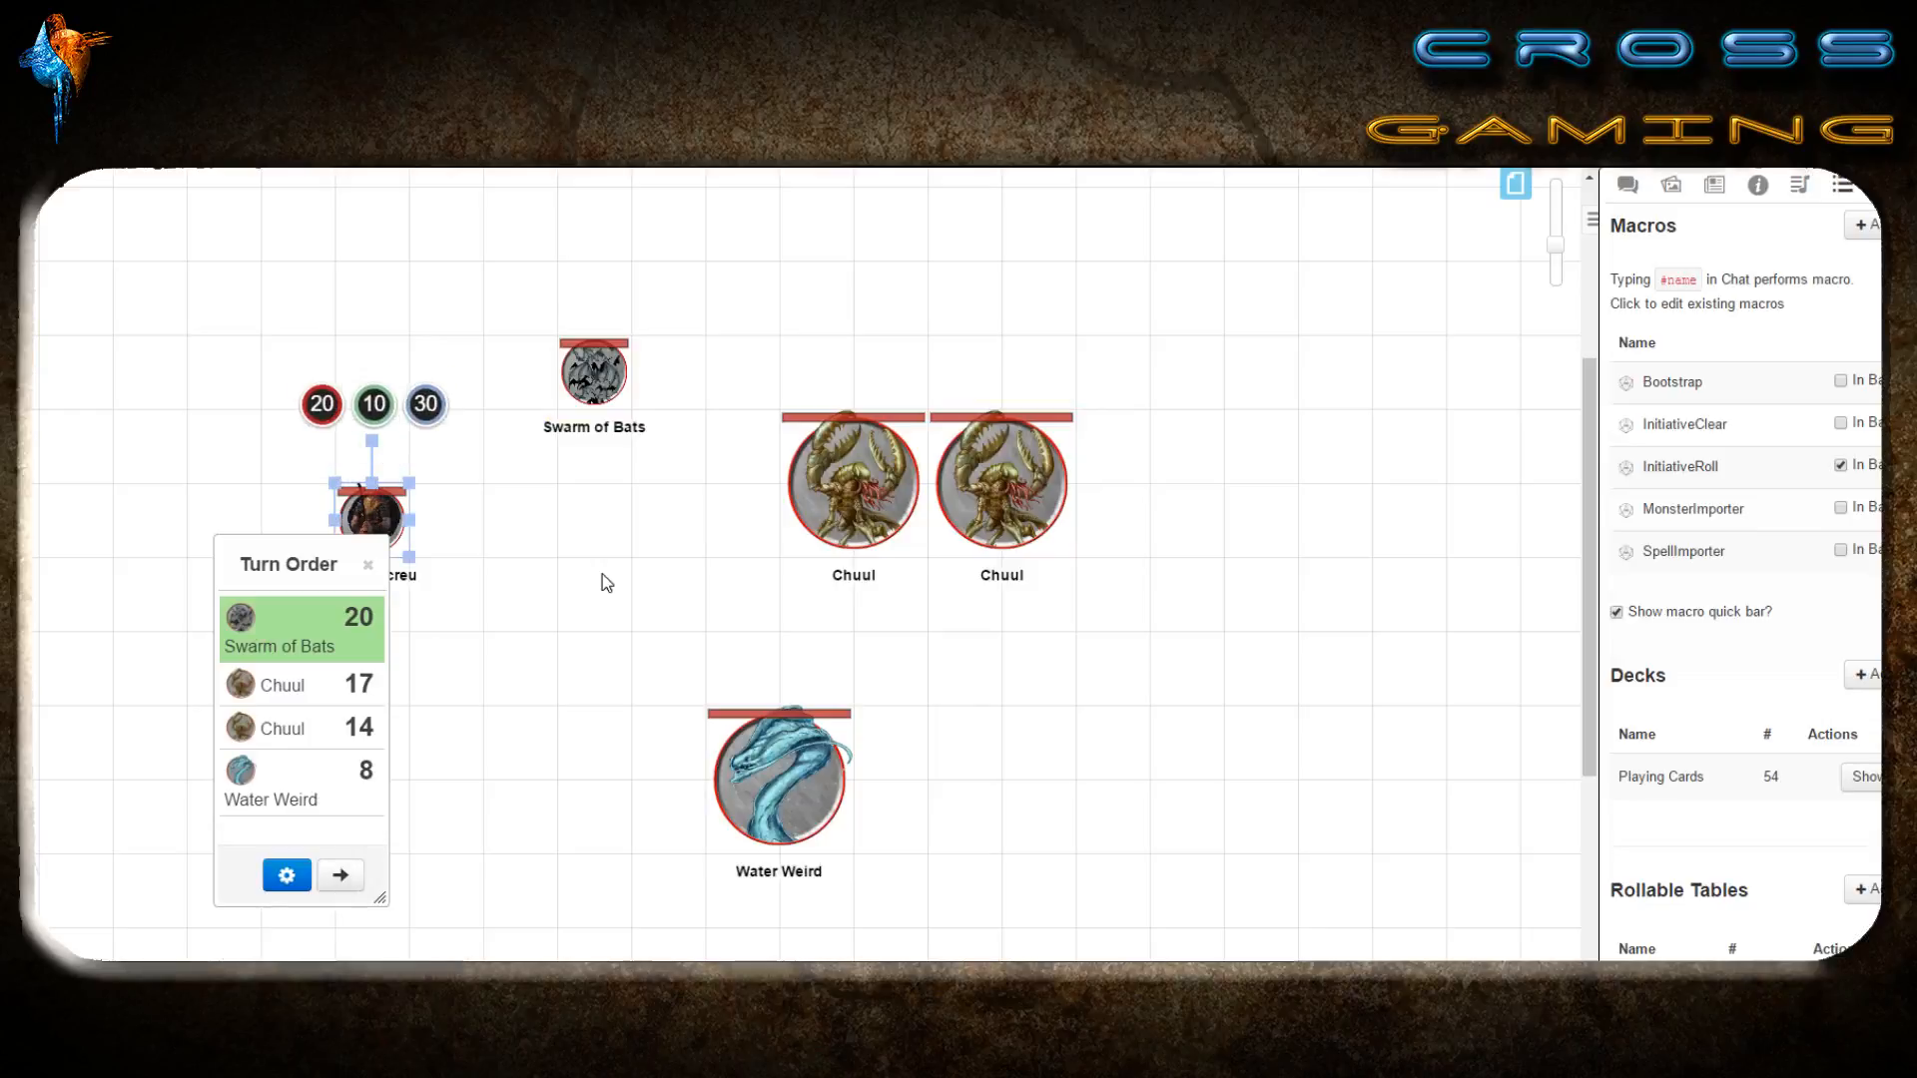
Advance through the turns, then wipe the Turn Order with InitiativeClear.
click(339, 876)
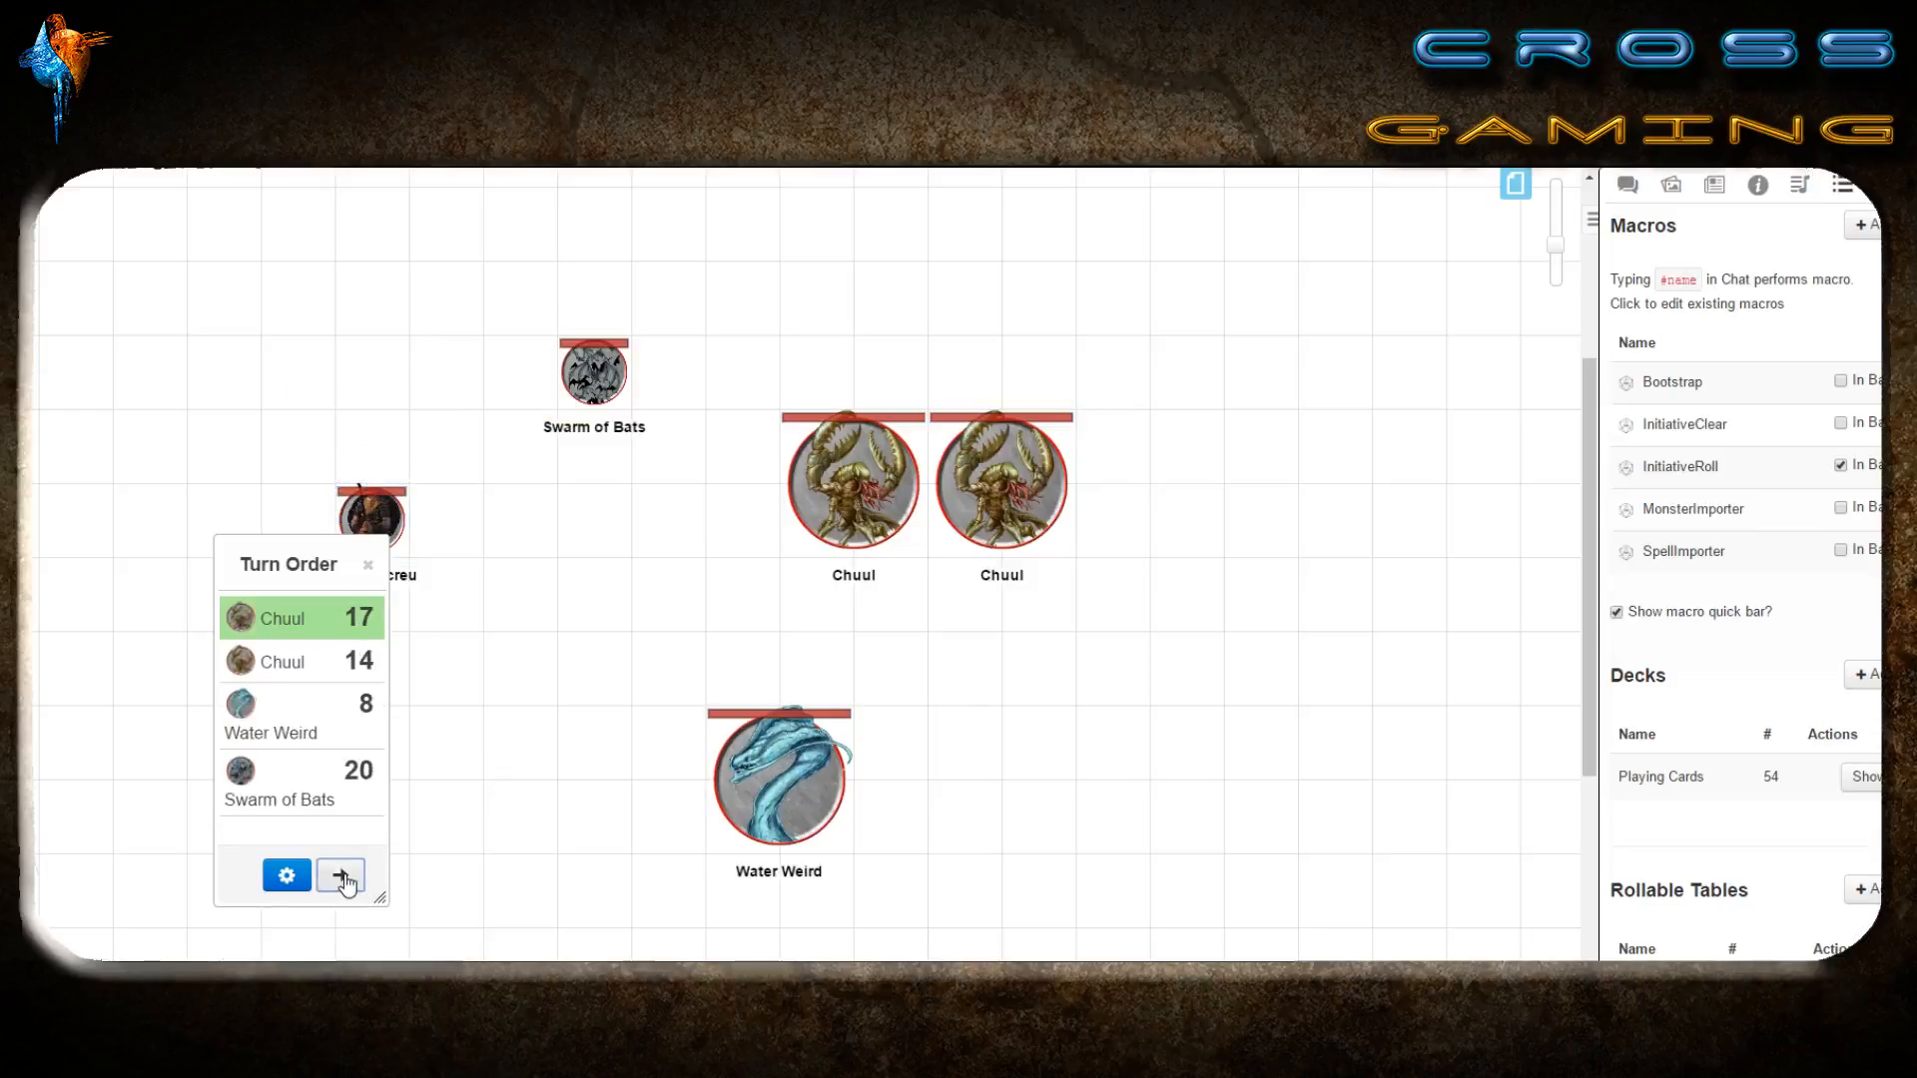
click(340, 875)
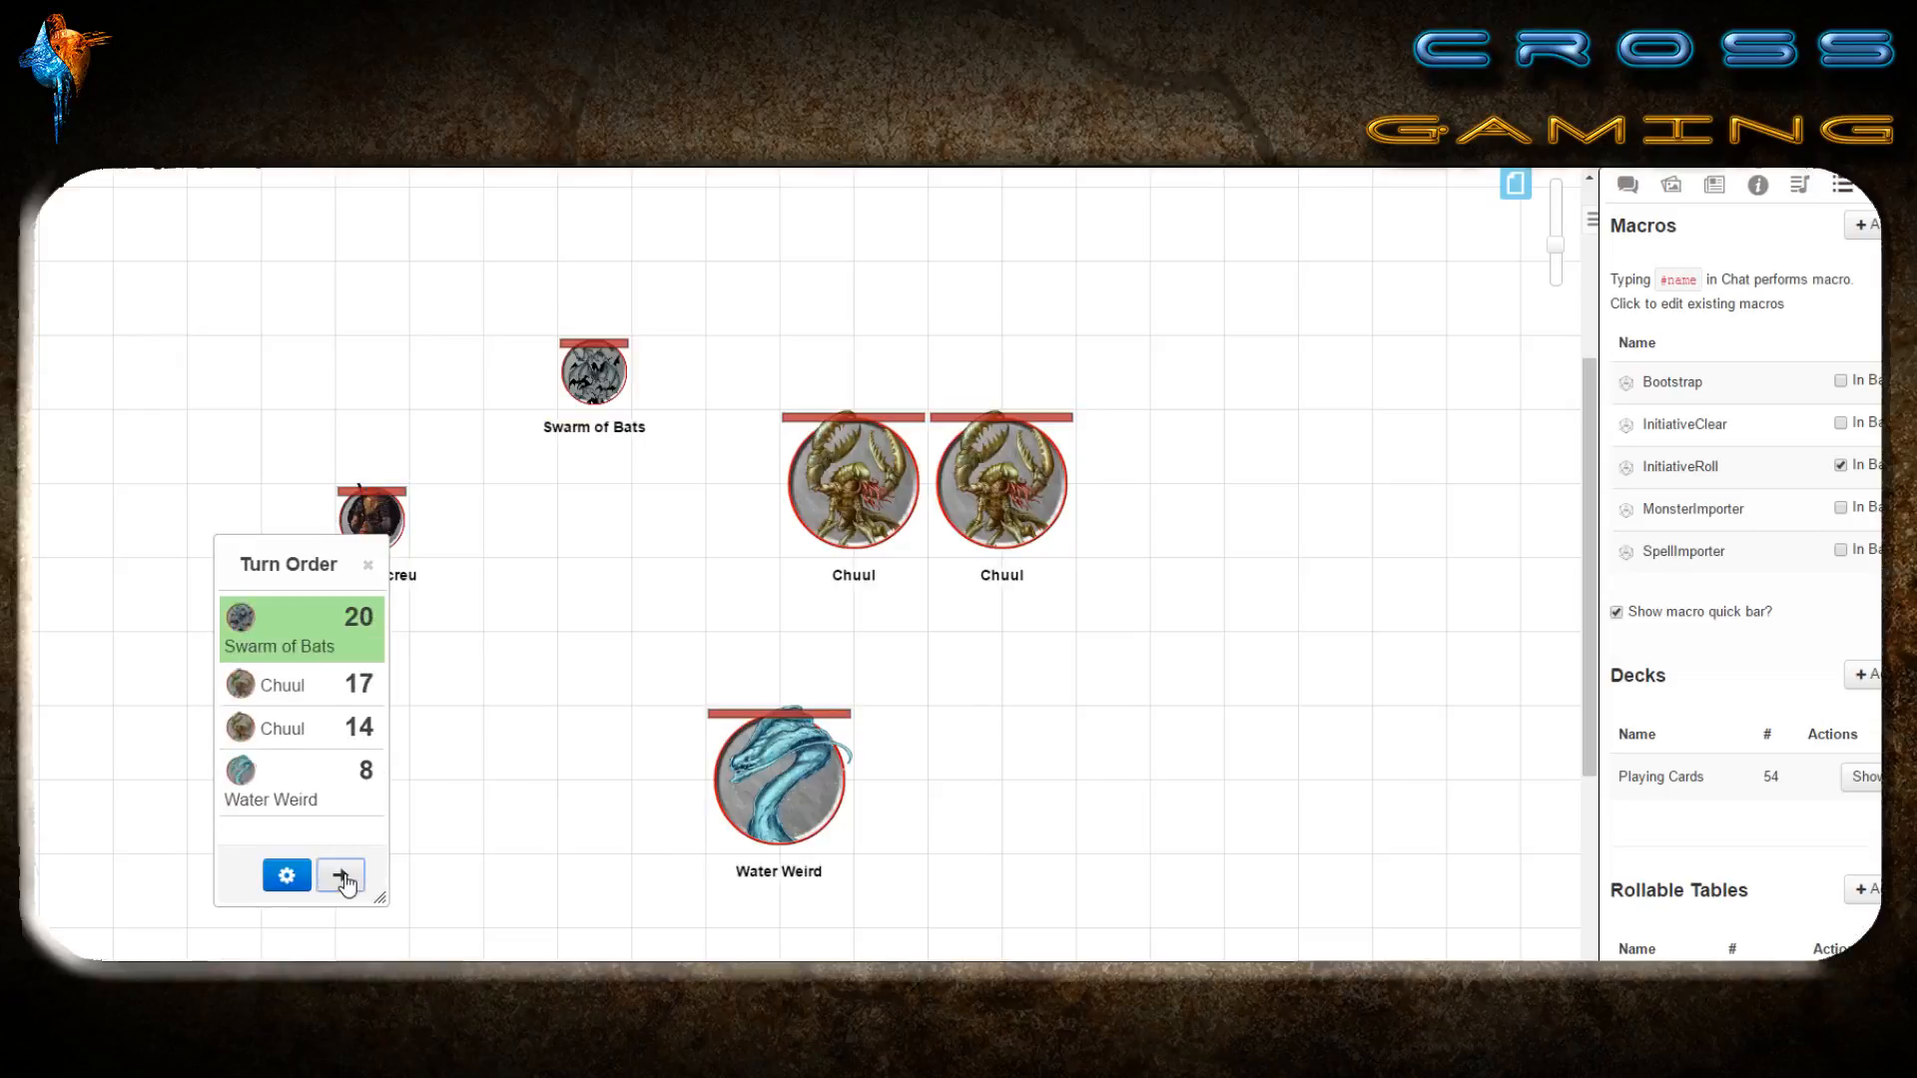
mouse_move(1626, 424)
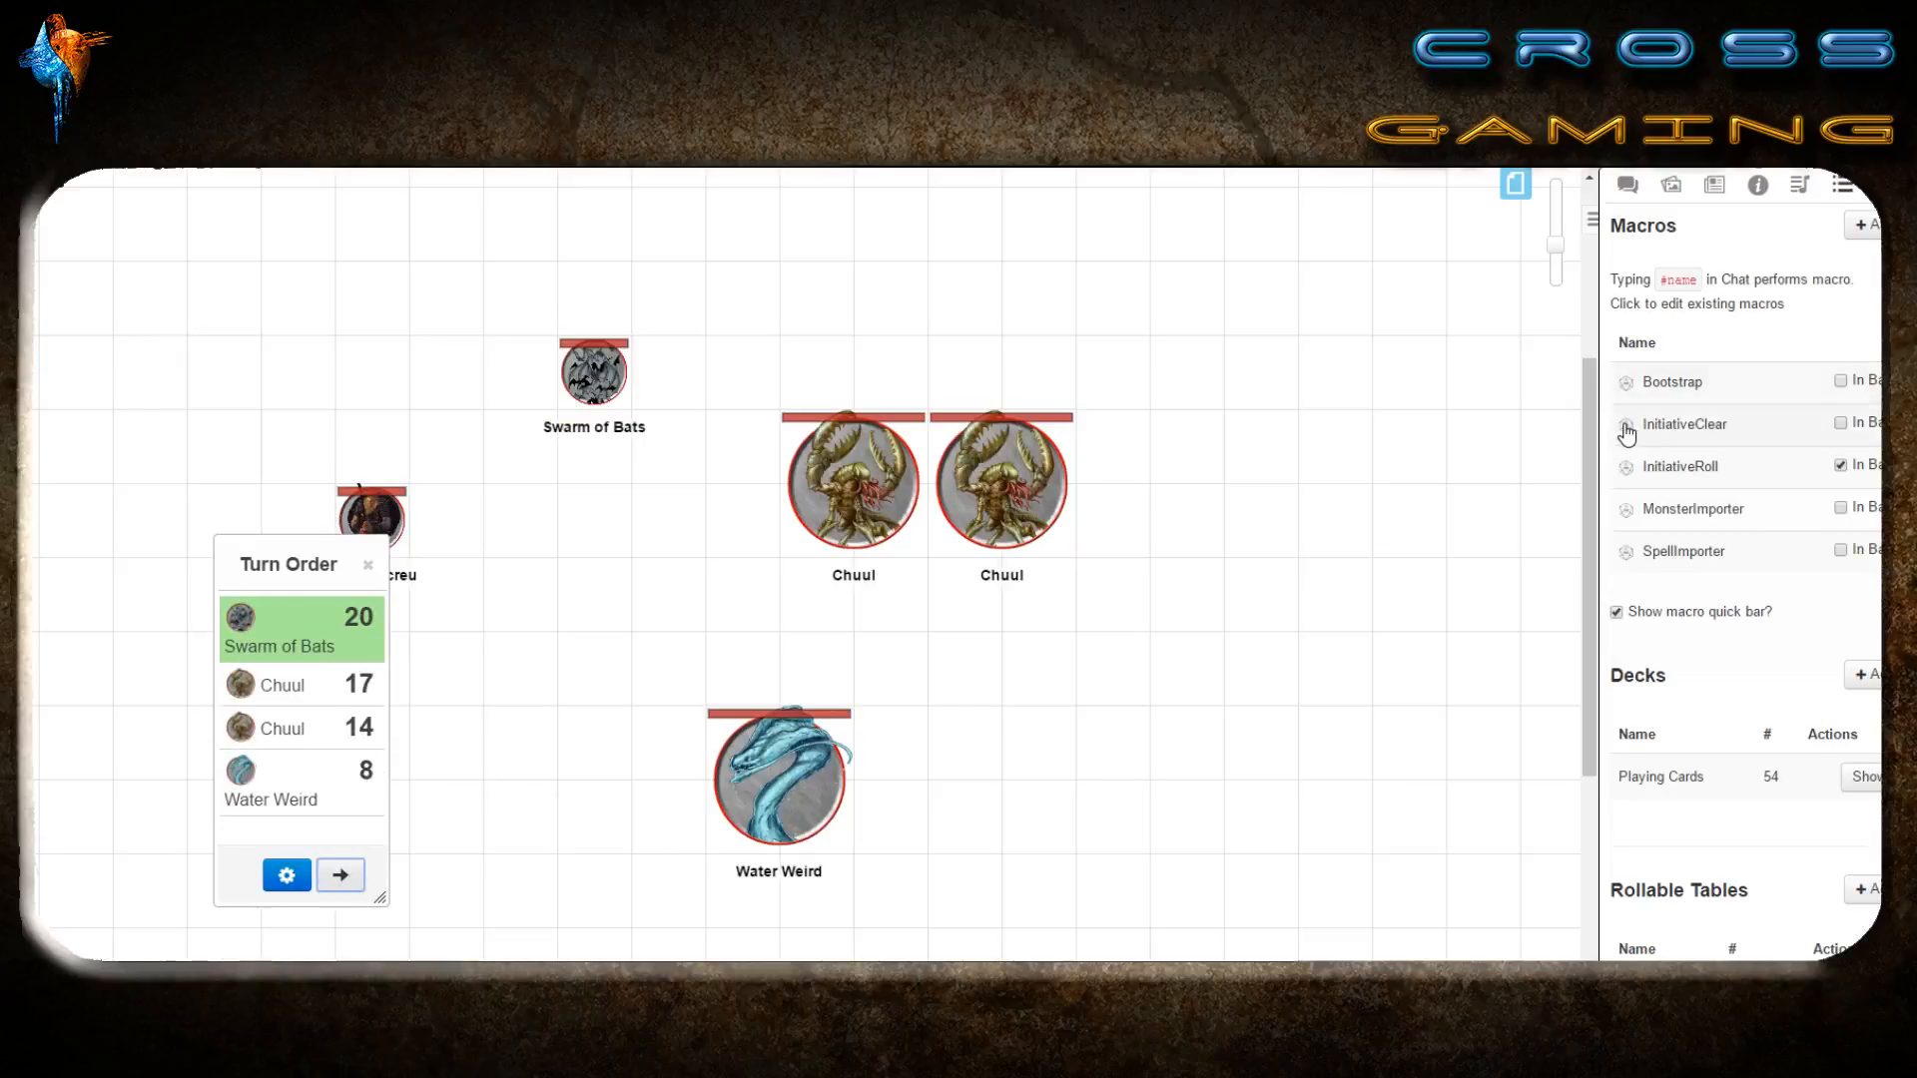
click(366, 566)
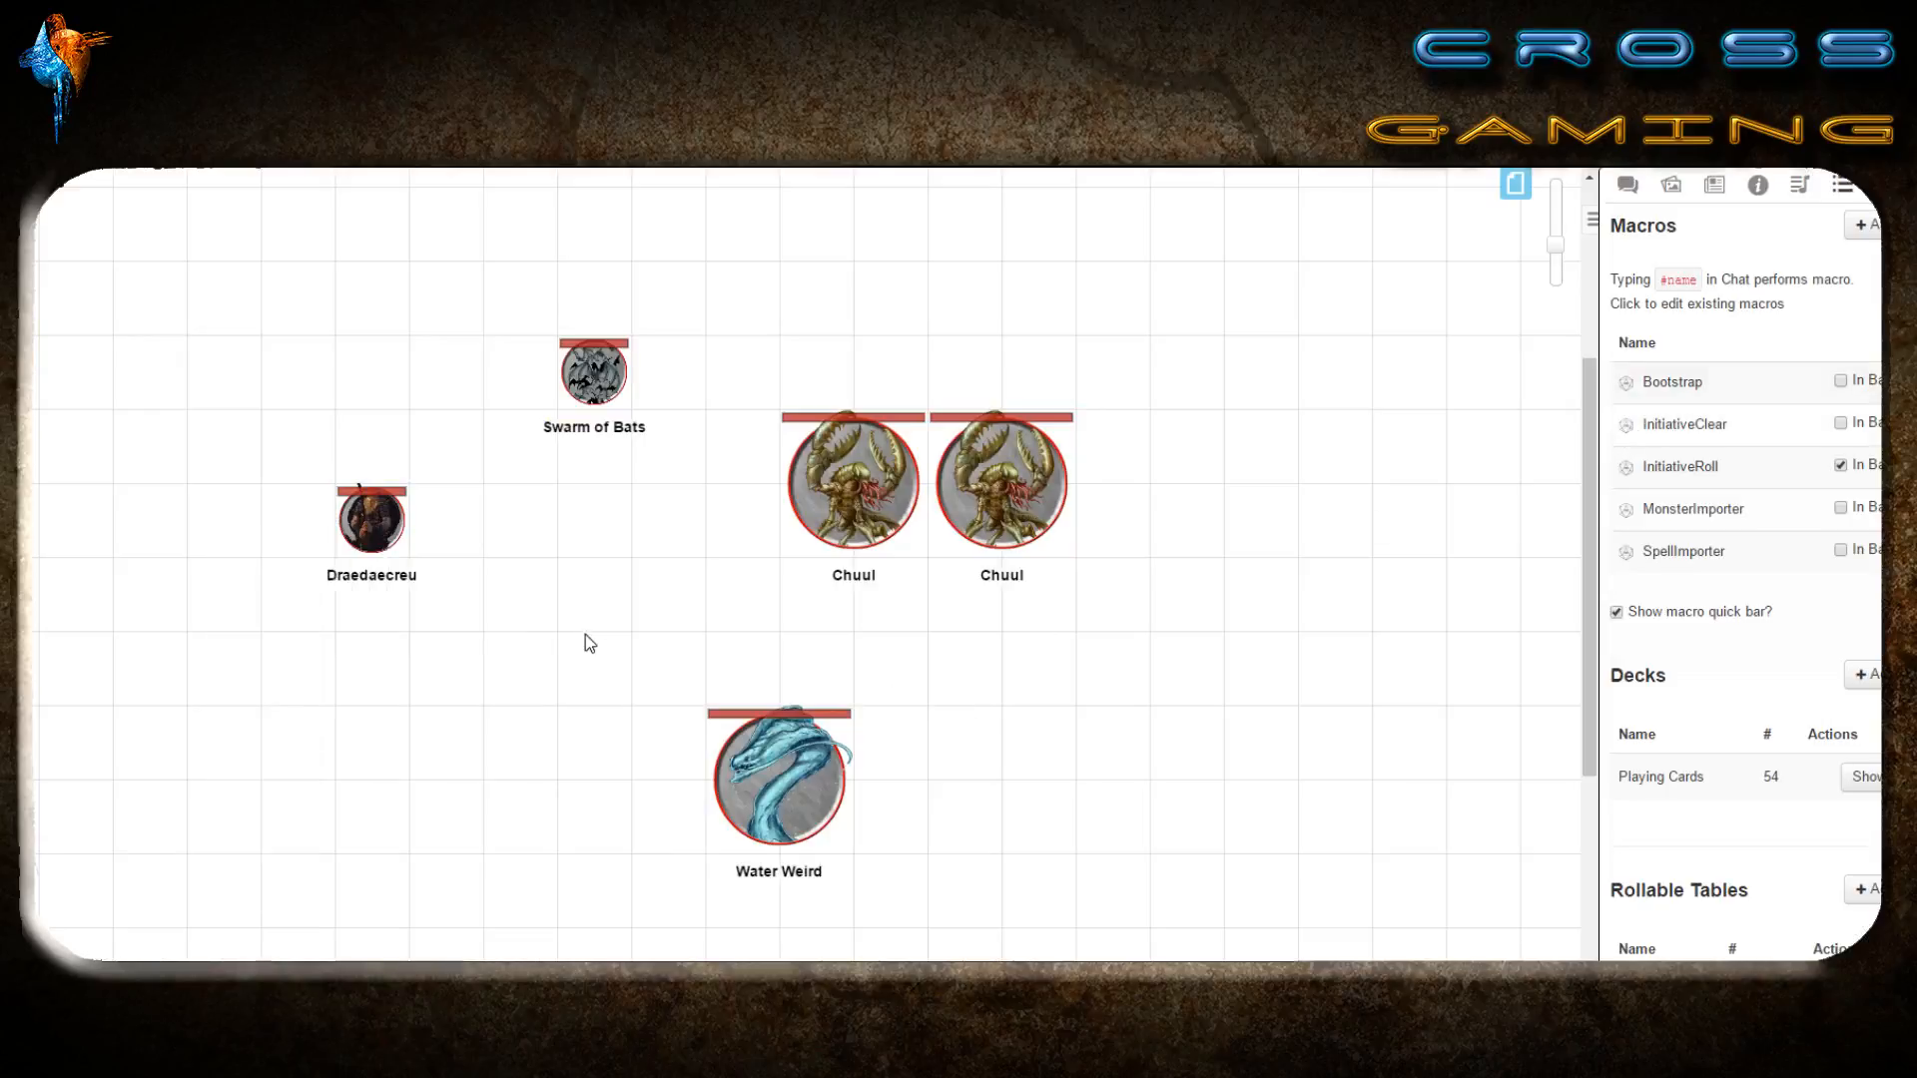